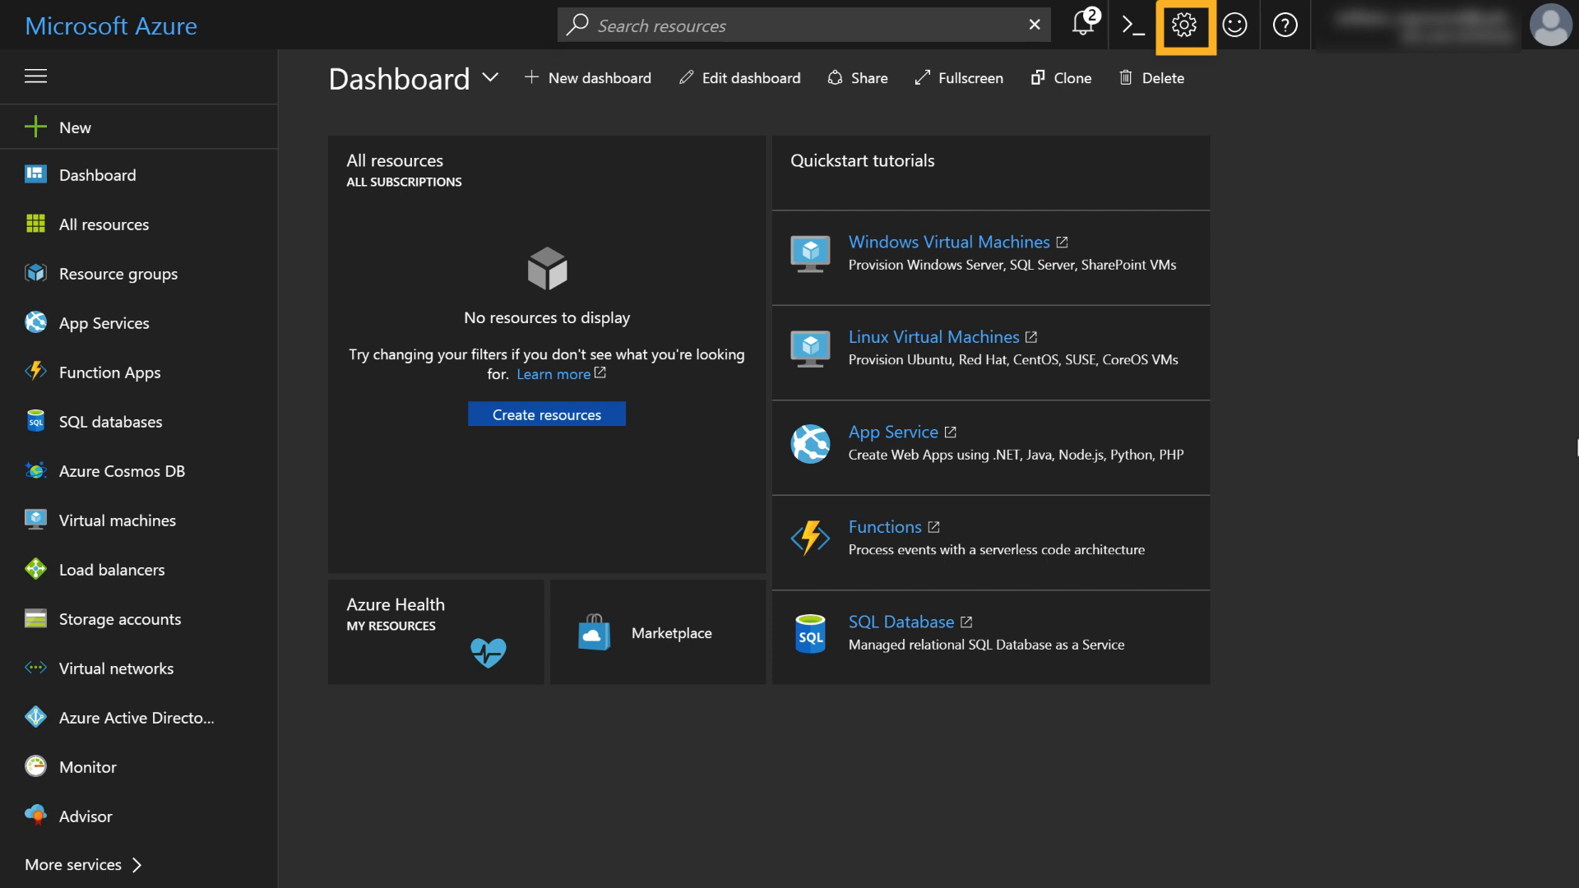
mouse_move(1235, 24)
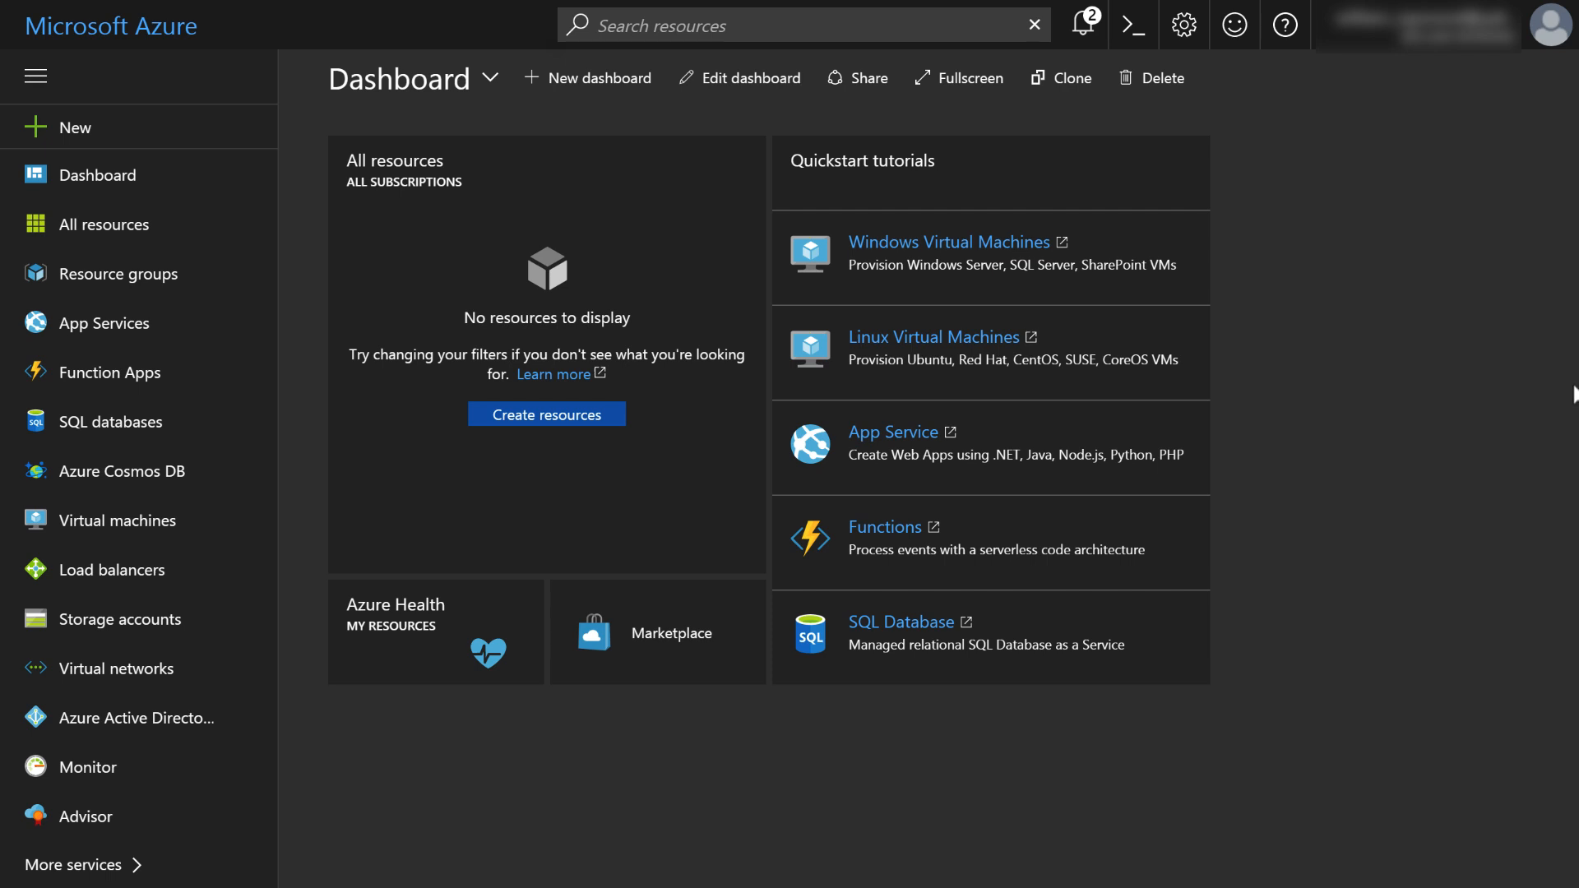
mouse_move(1329, 388)
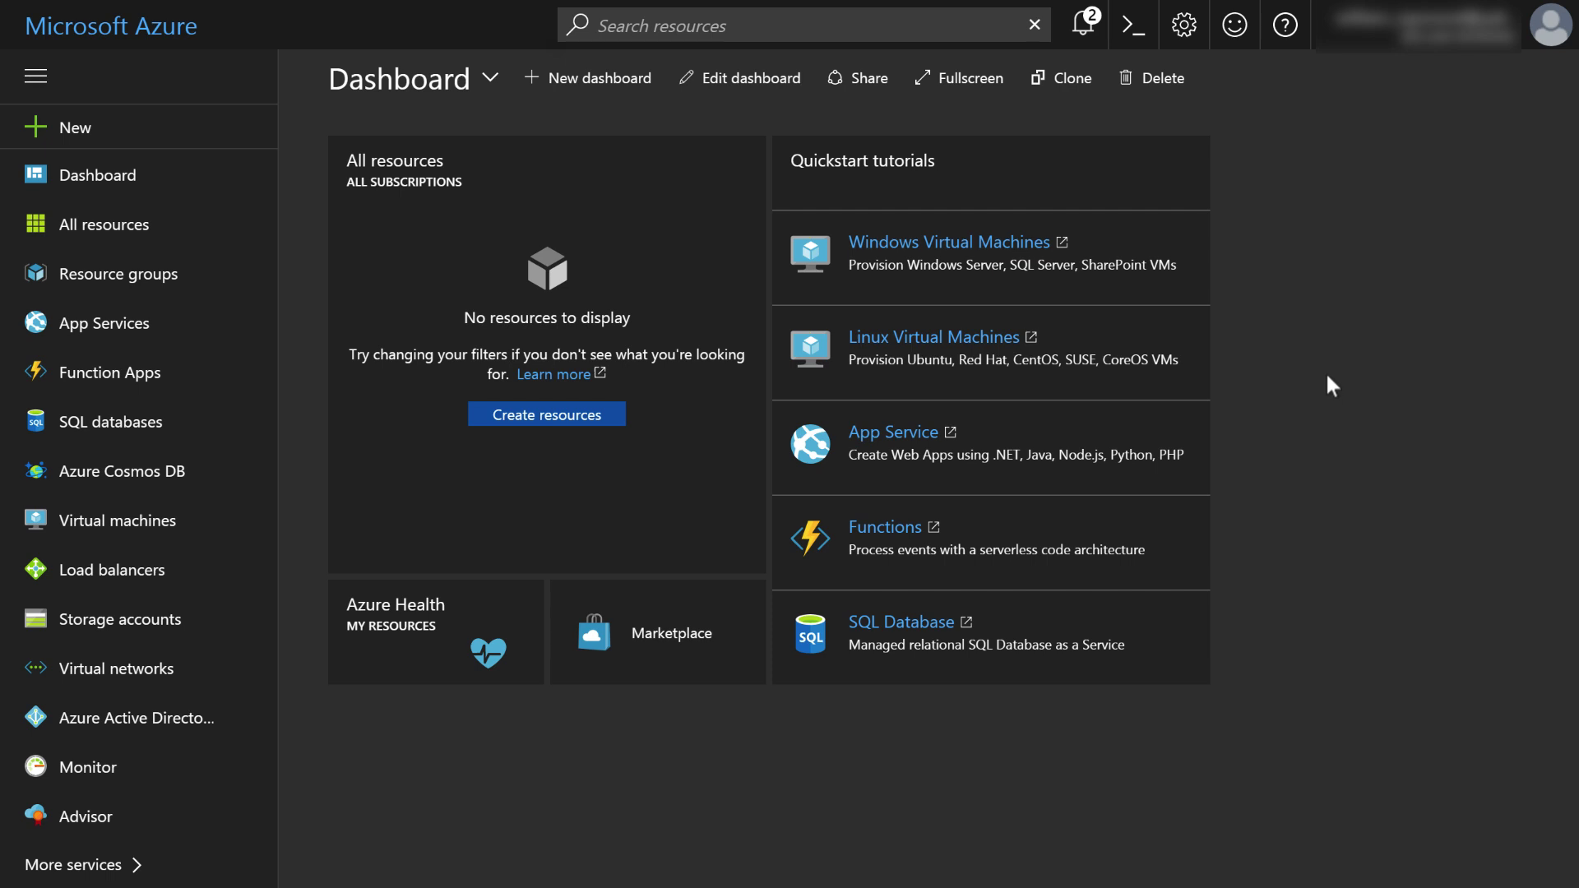
mouse_move(1341, 384)
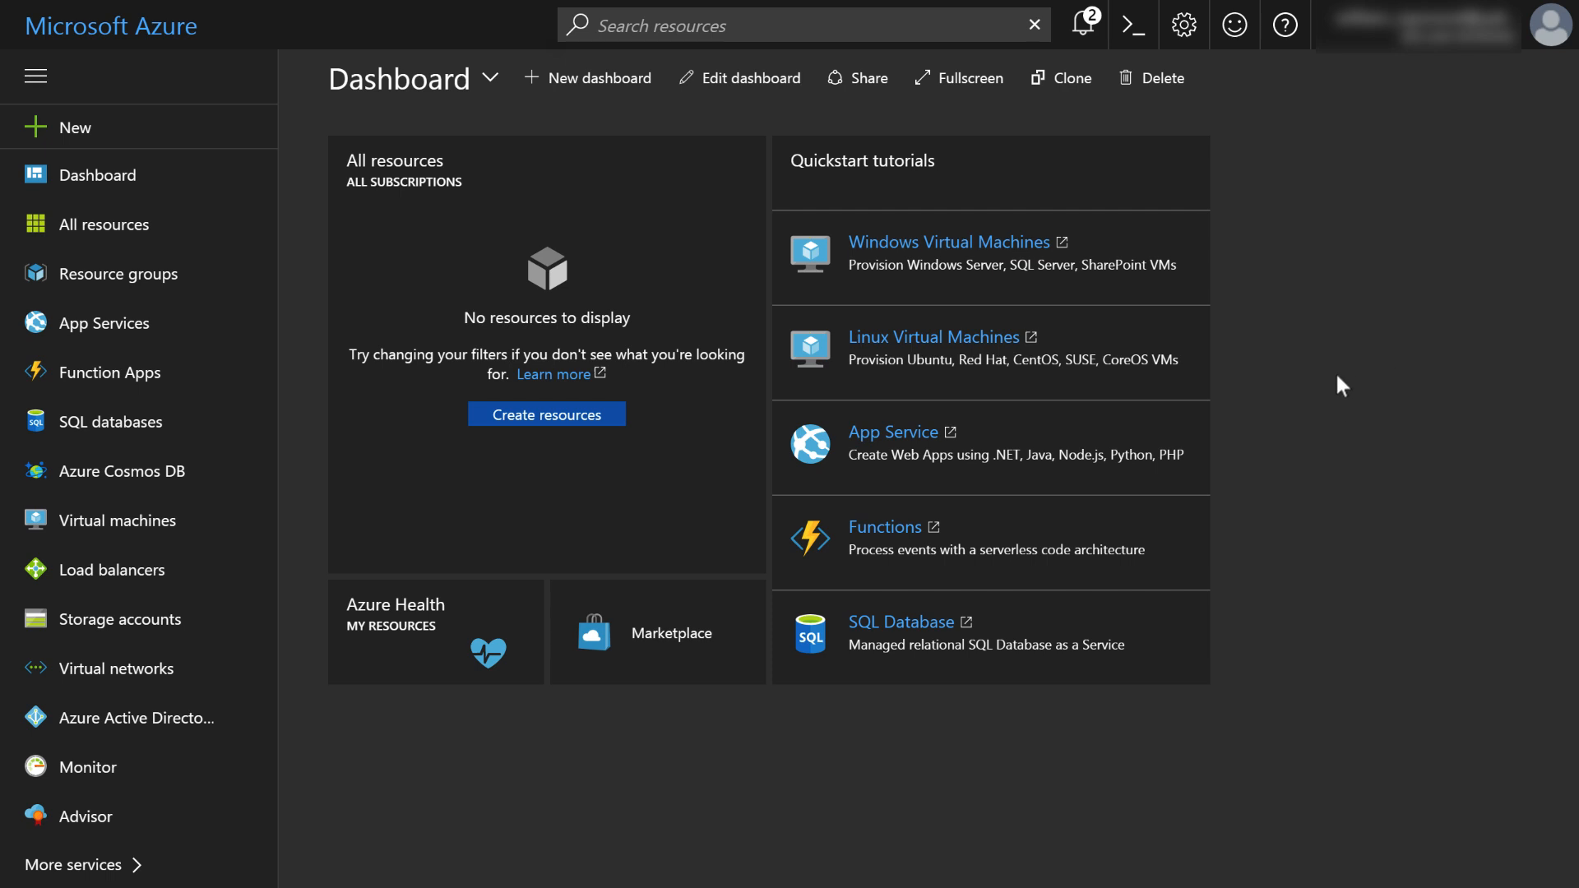
mouse_move(1365, 405)
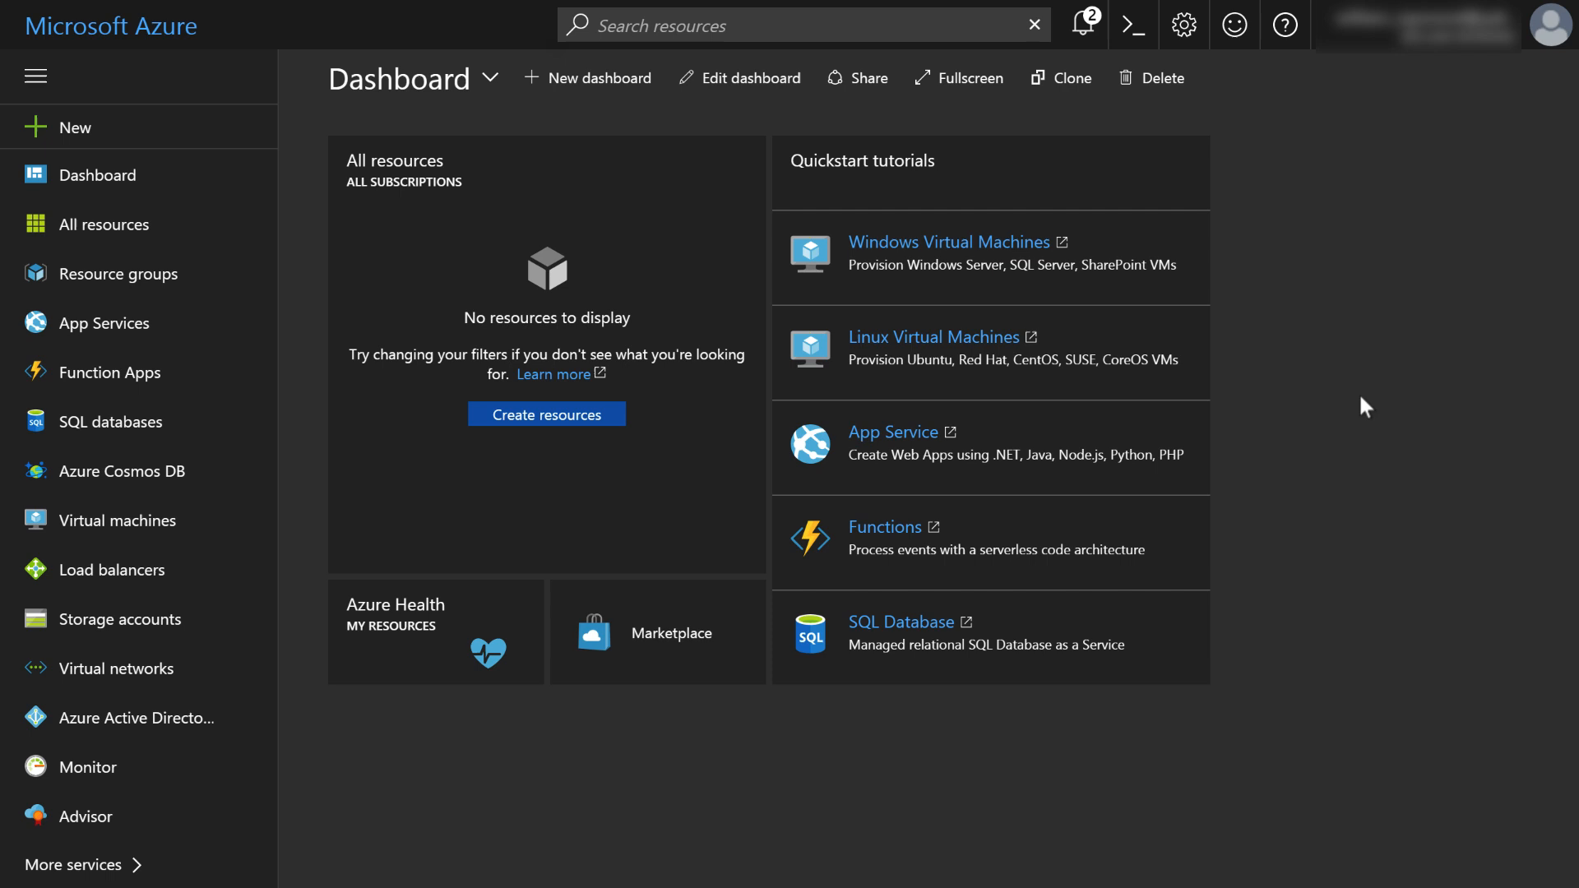
mouse_move(1380, 394)
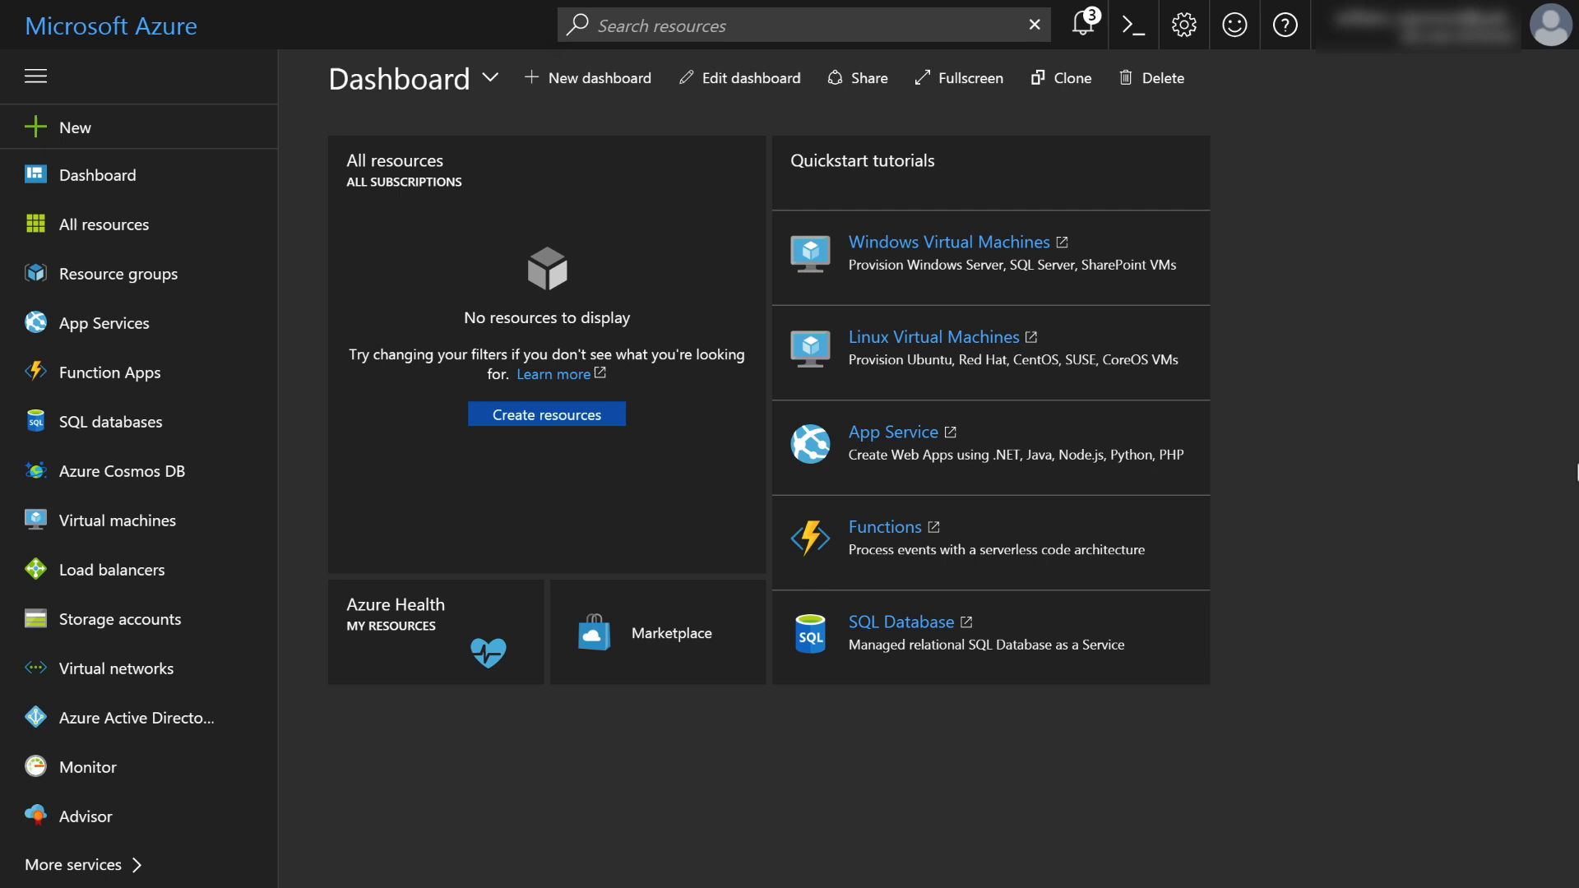
mouse_move(201, 372)
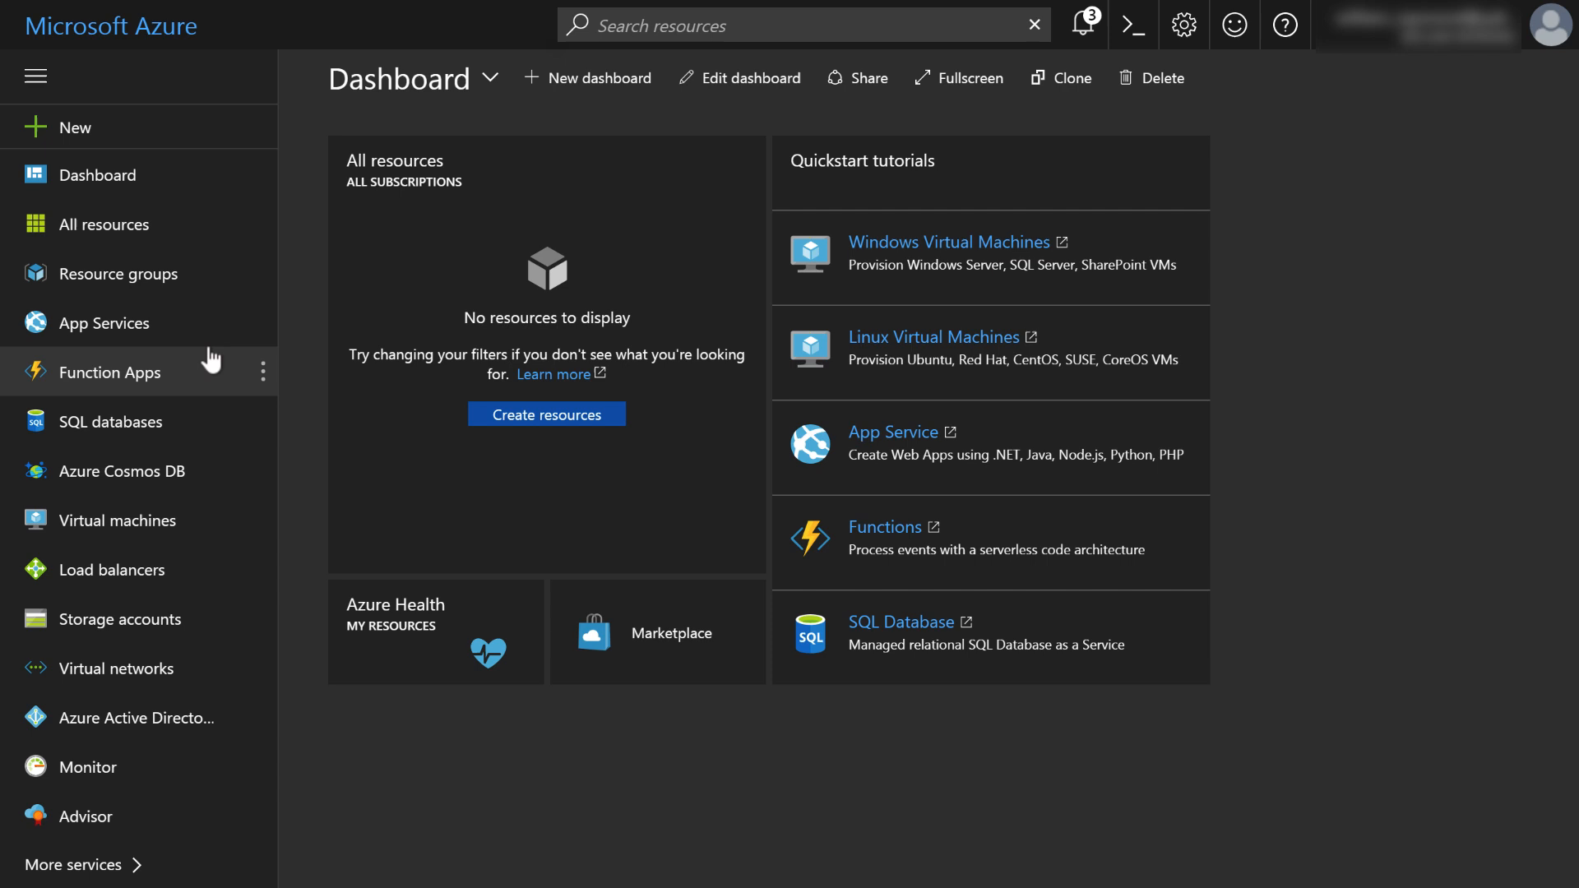
mouse_move(165, 283)
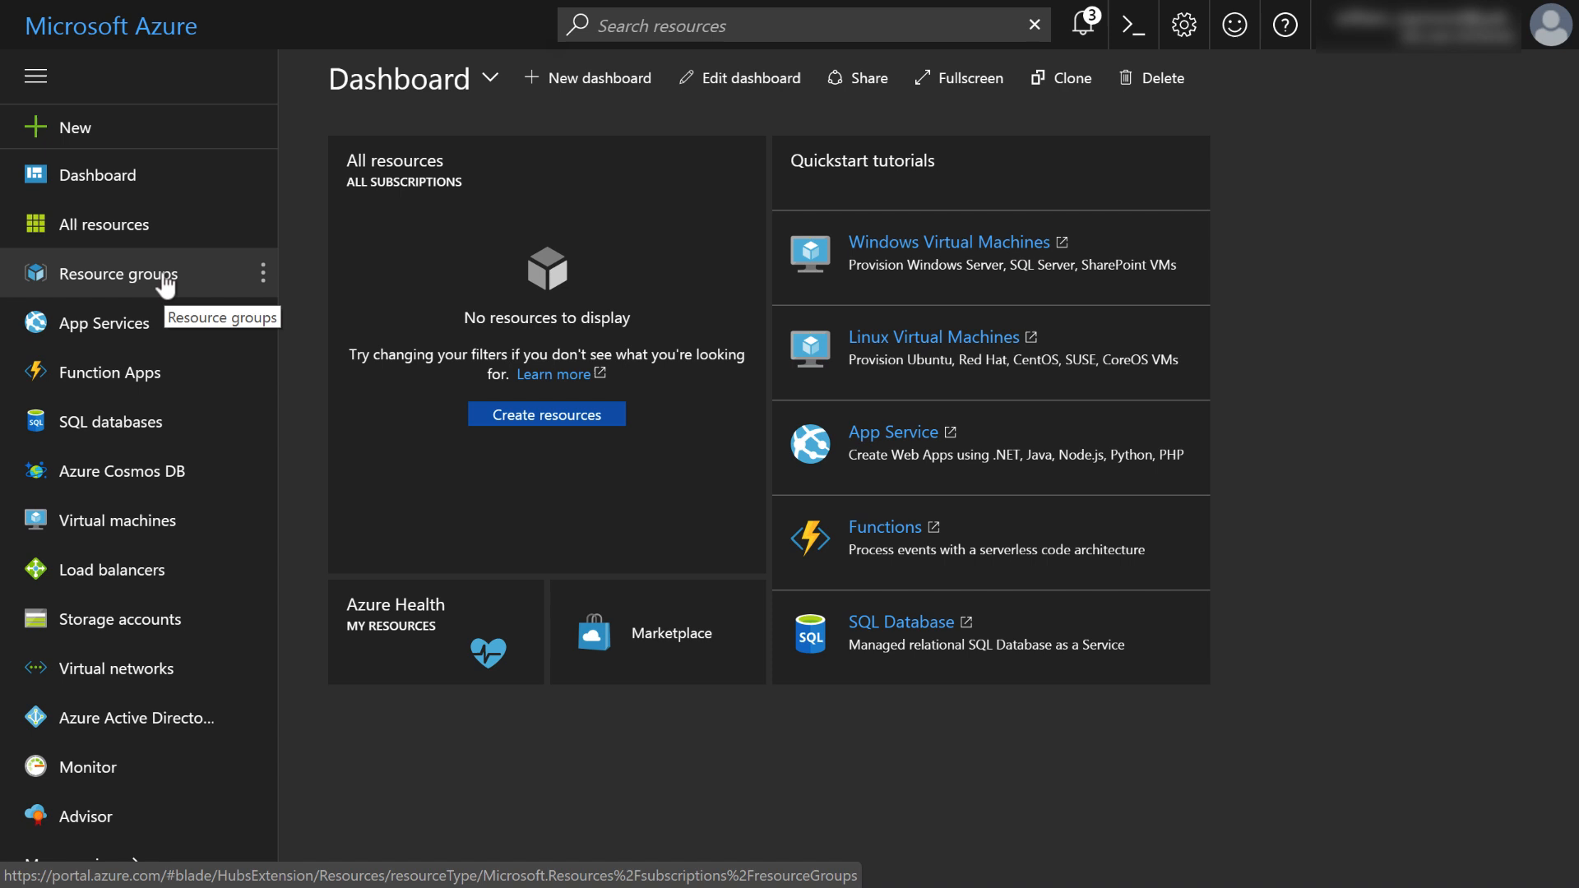
- Show the Resource groups list across all subscriptions
left_click(125, 275)
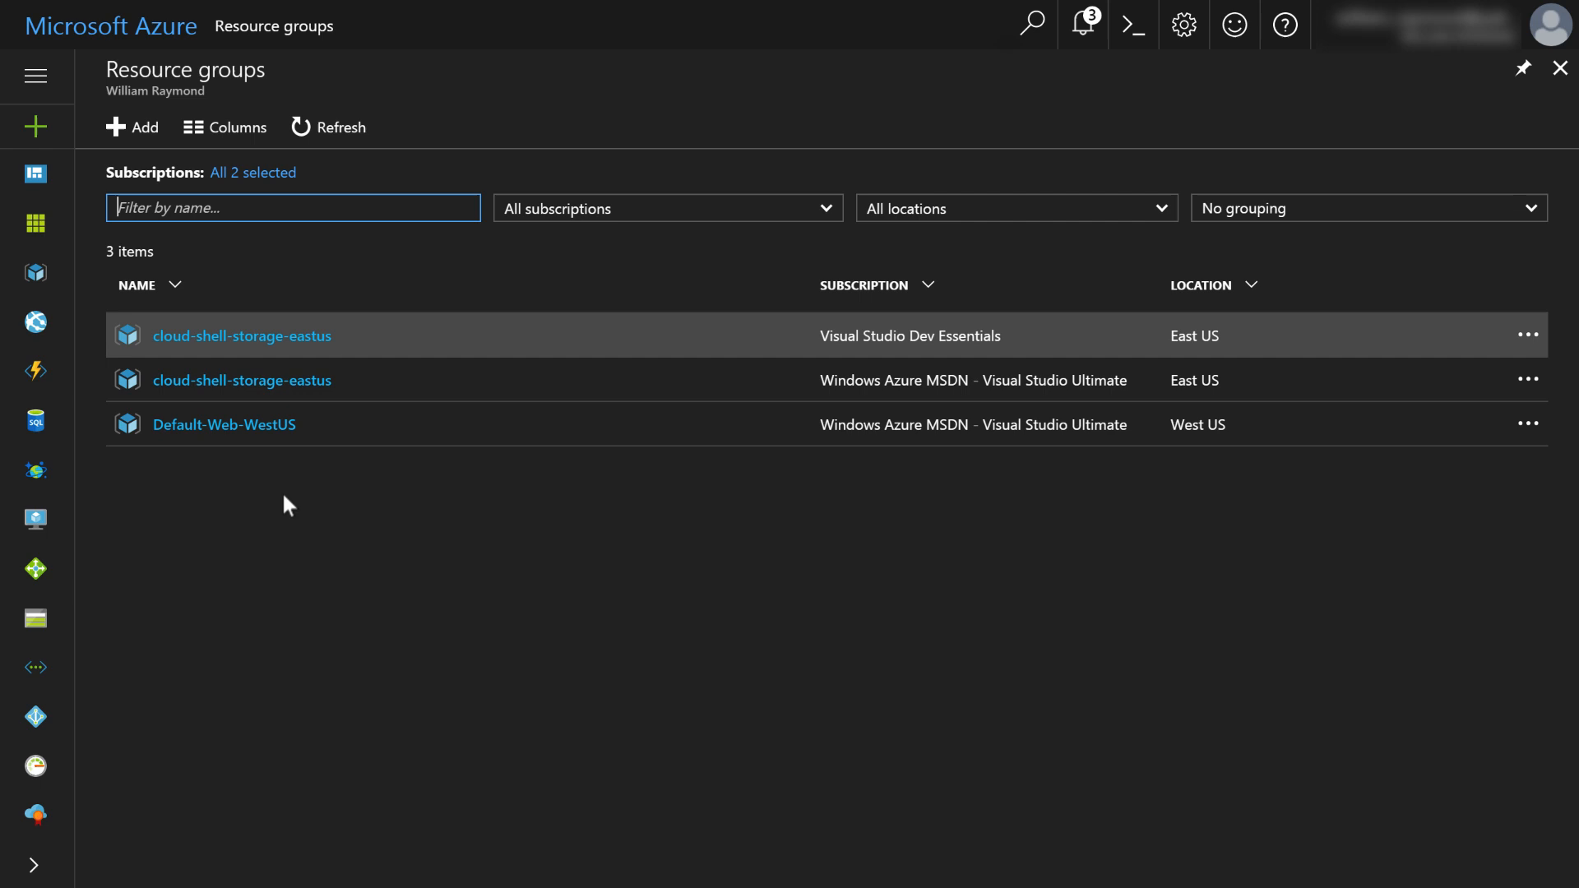
mouse_move(262, 495)
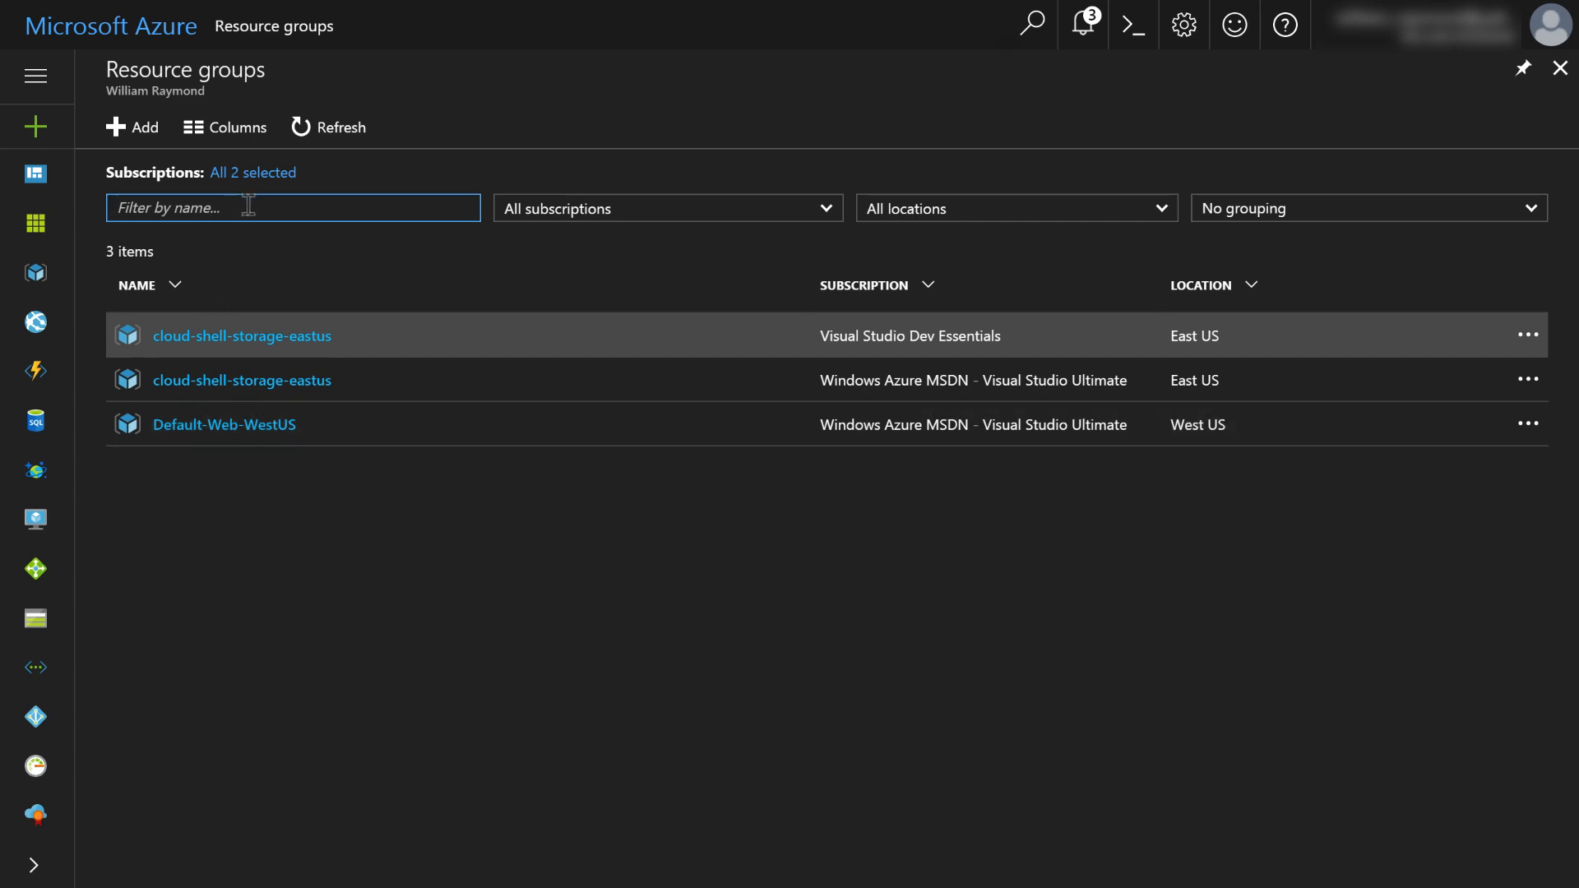
mouse_move(254, 289)
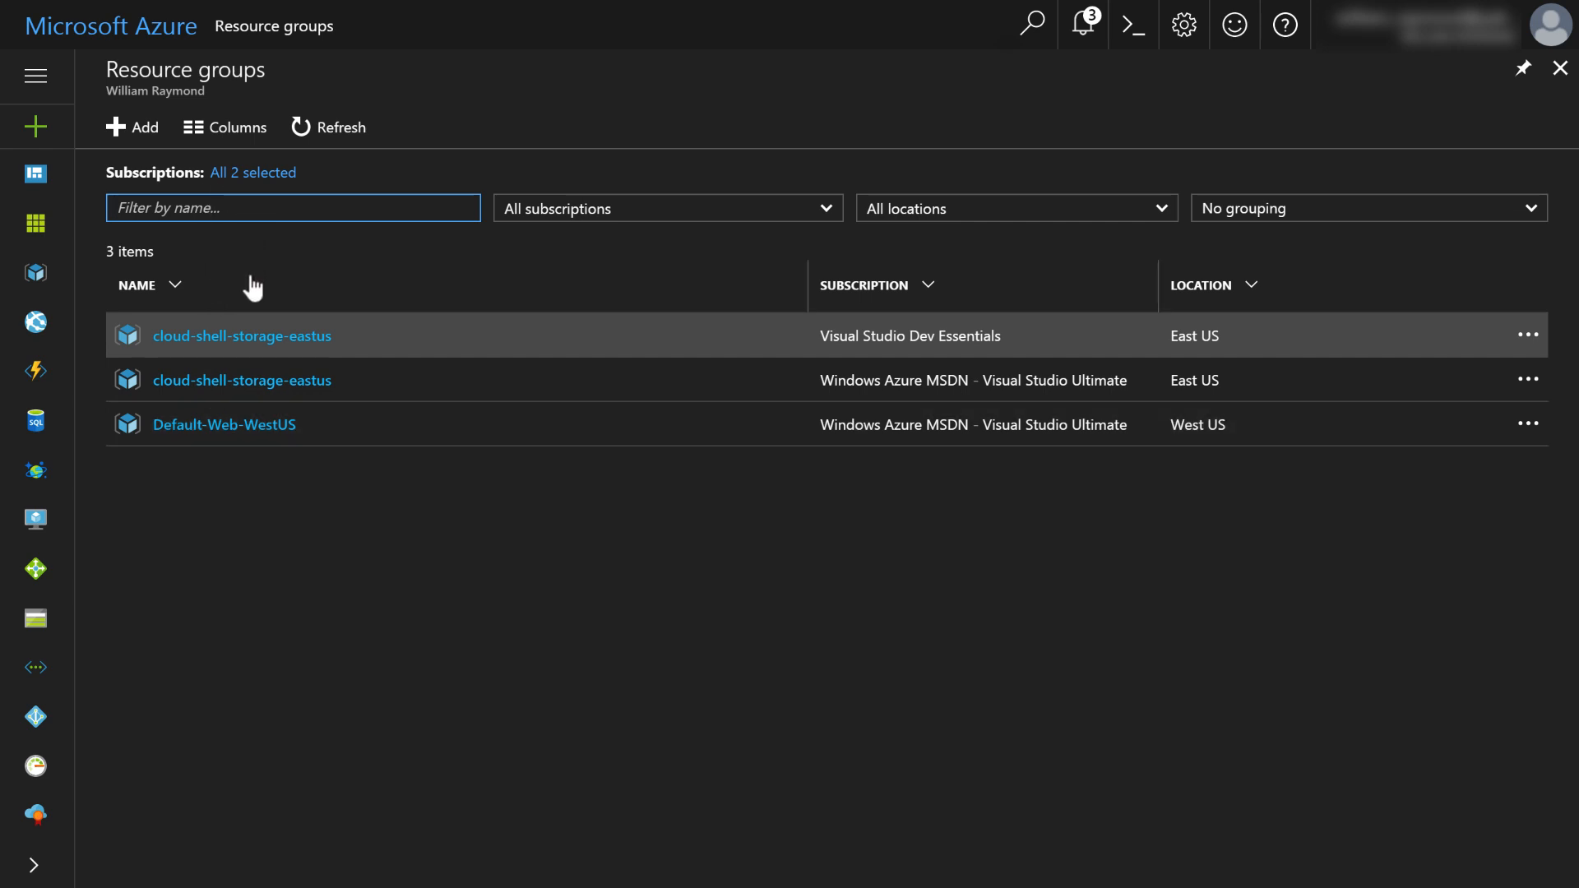
mouse_move(225, 127)
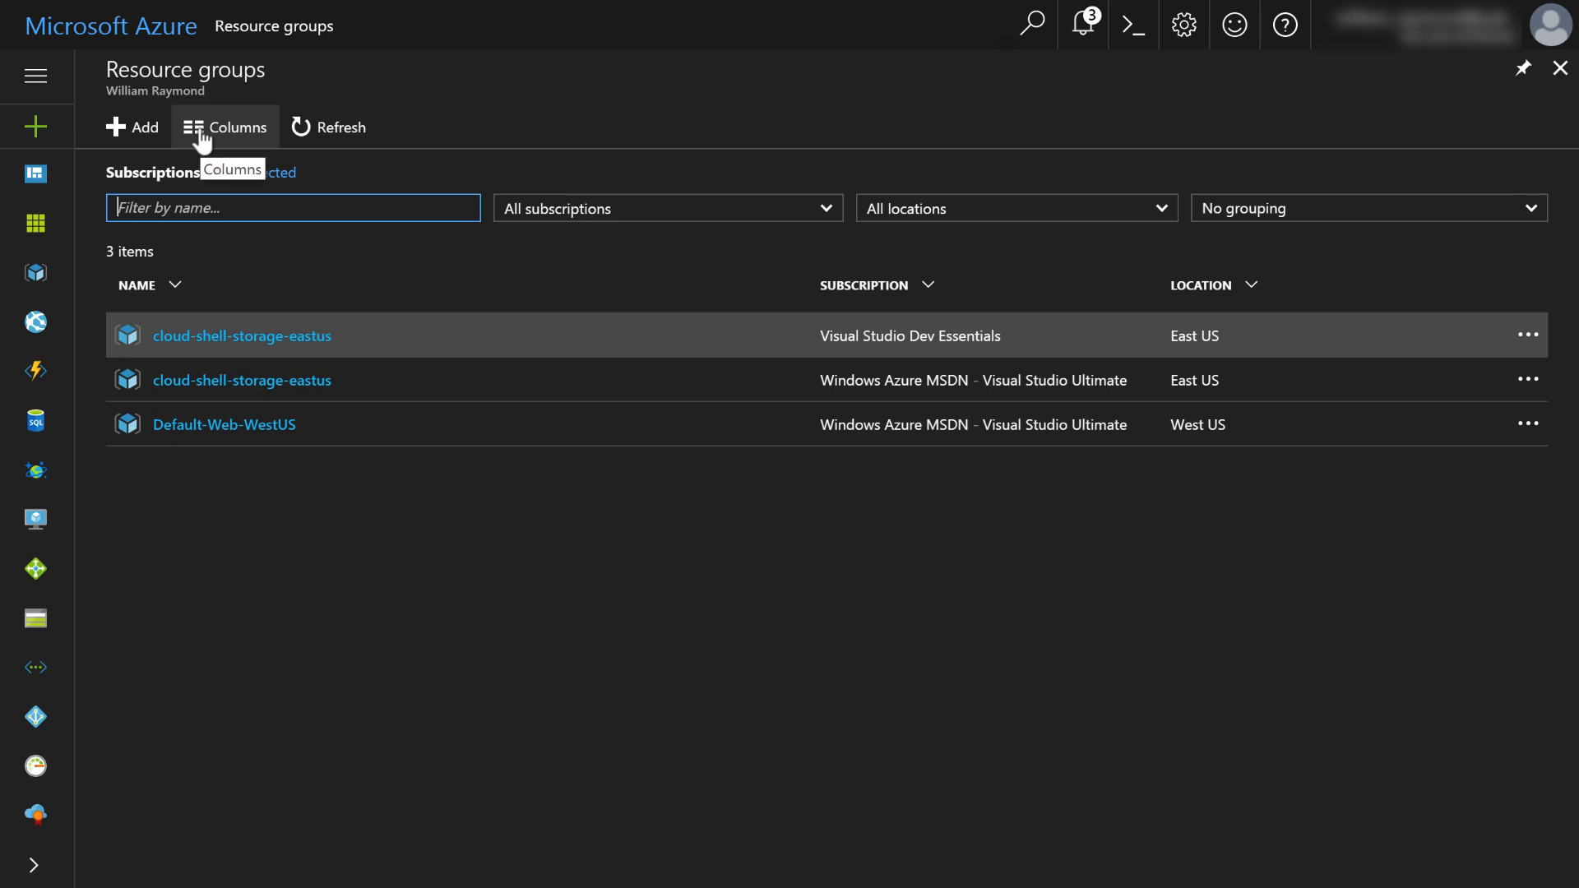
mouse_move(132, 126)
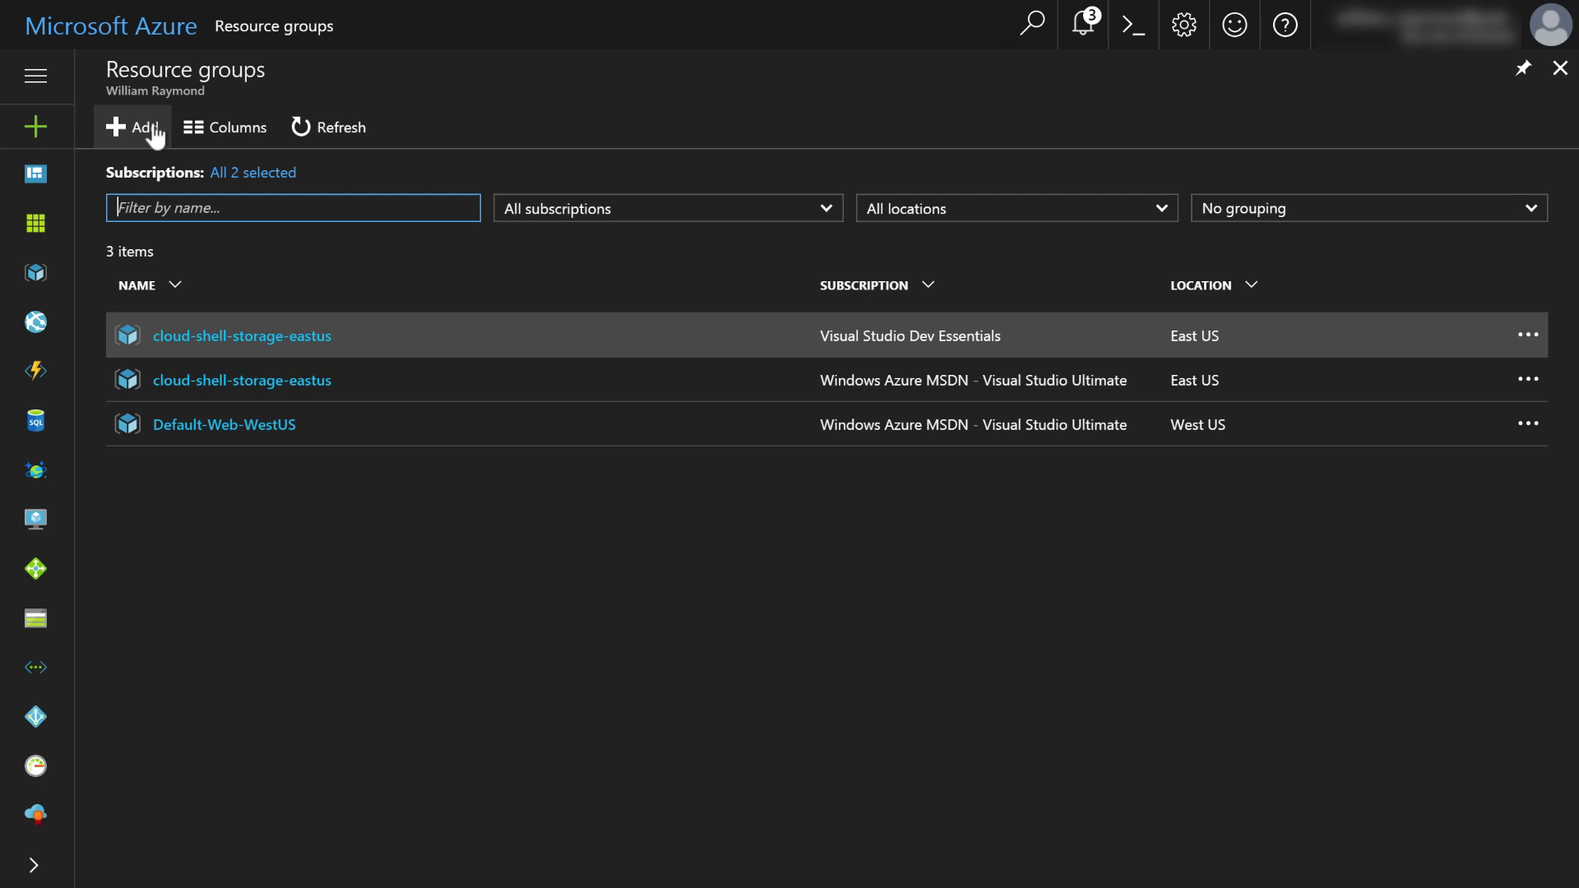
mouse_move(139, 132)
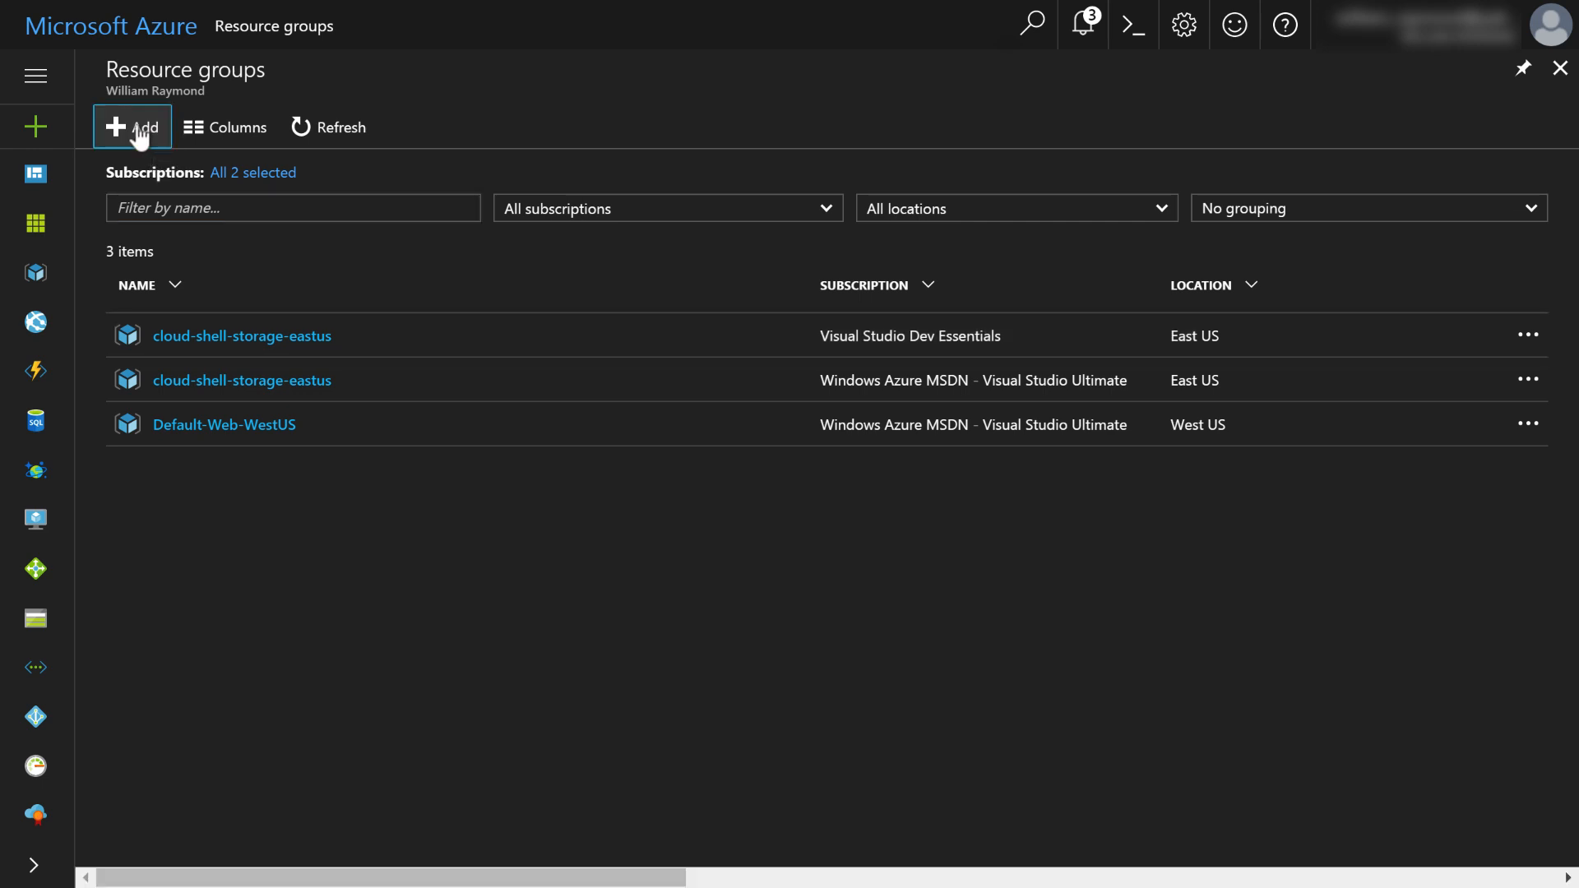
left_click(131, 127)
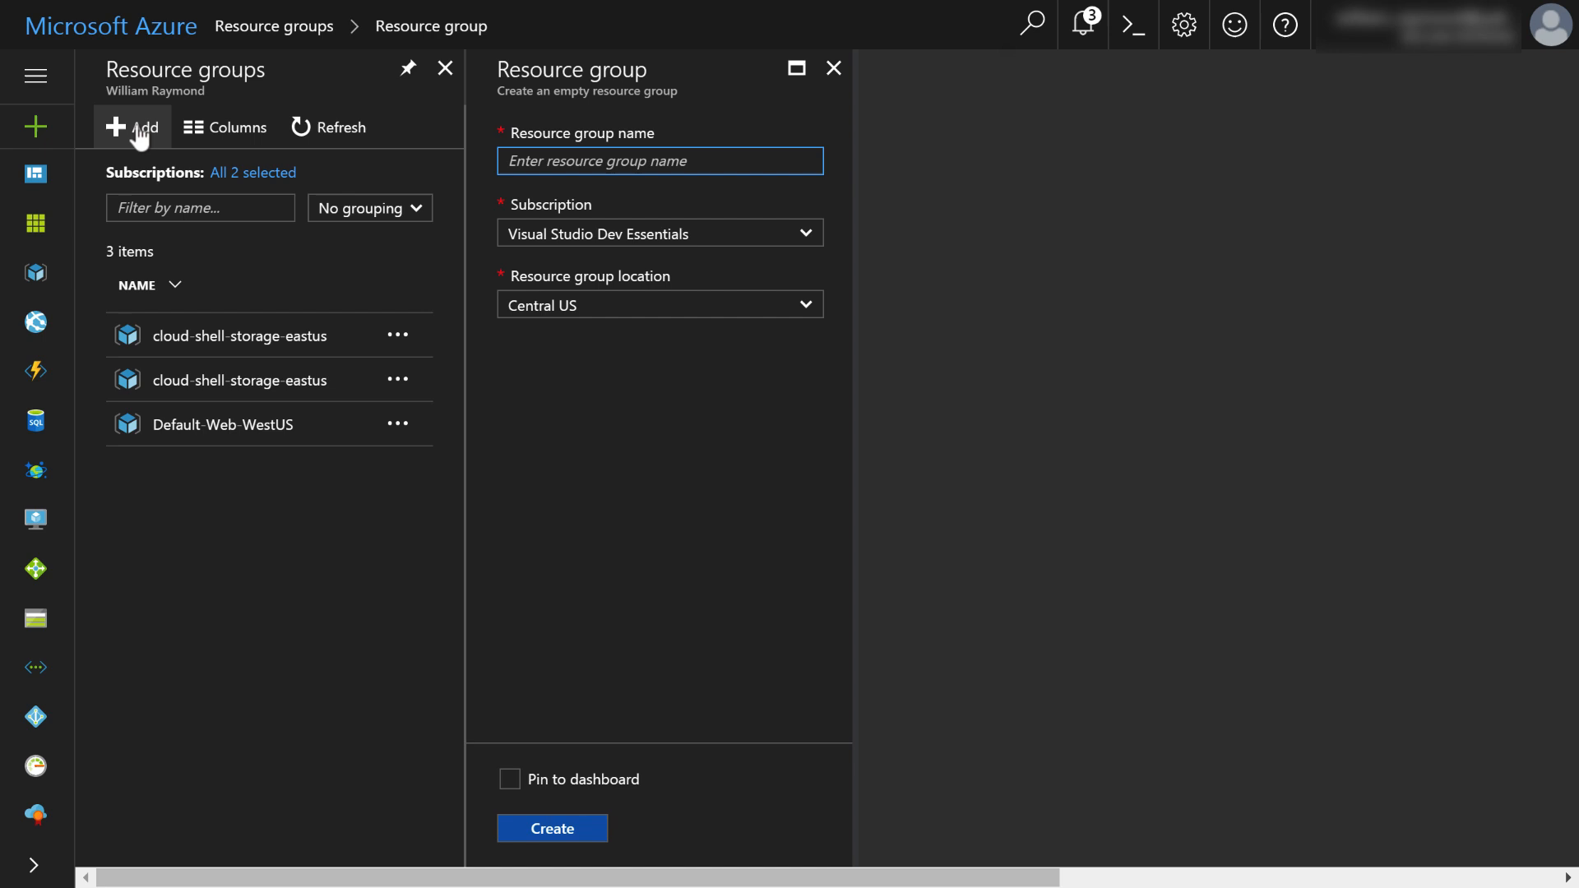
mouse_move(648, 115)
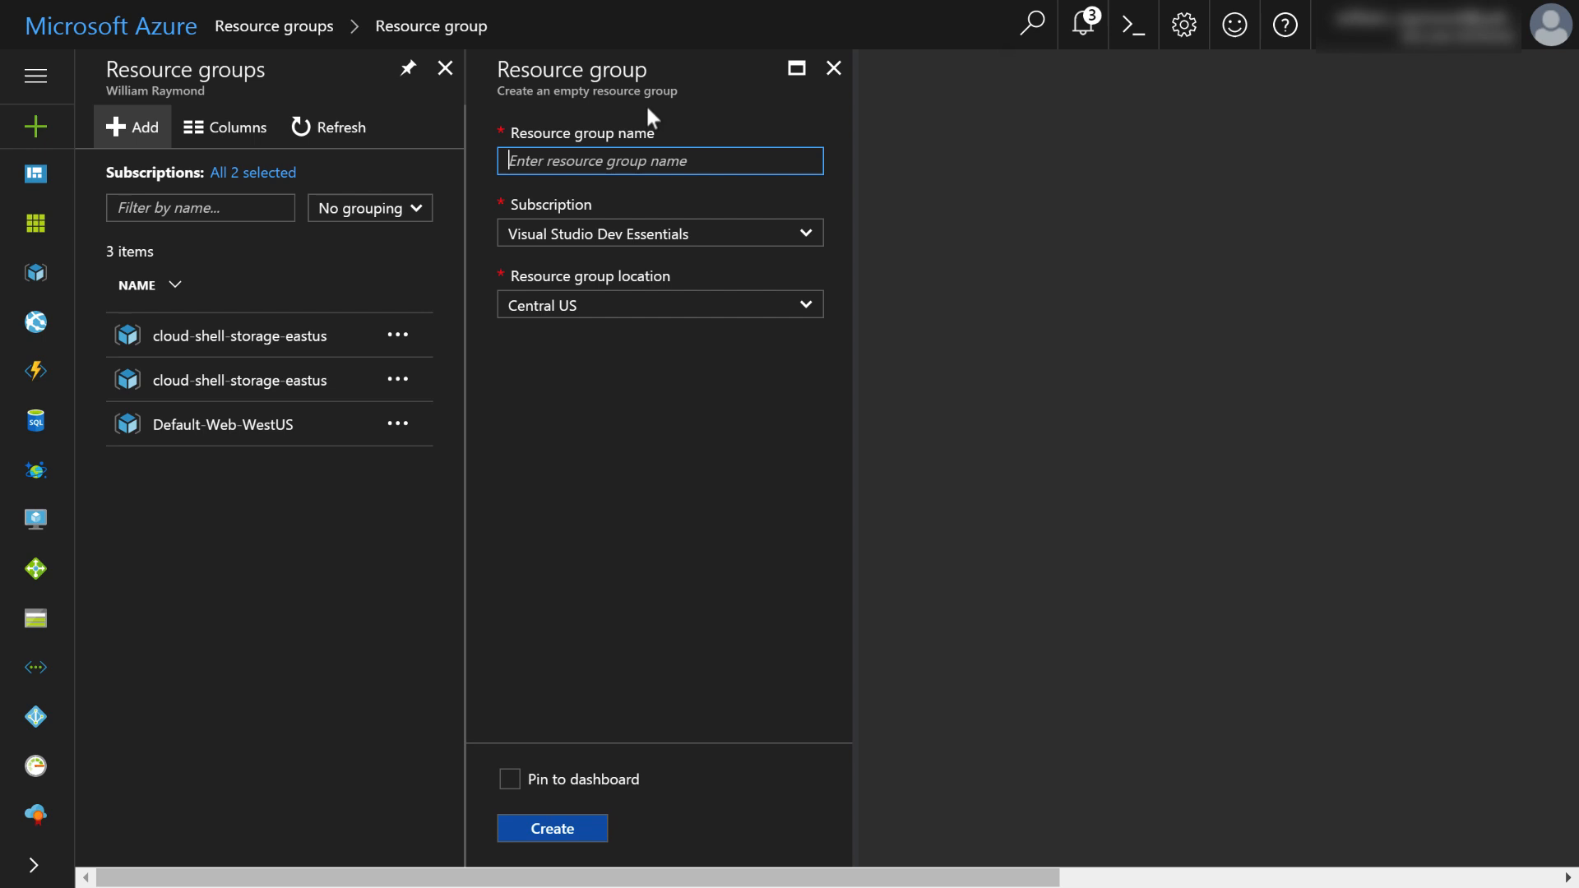
mouse_move(452, 441)
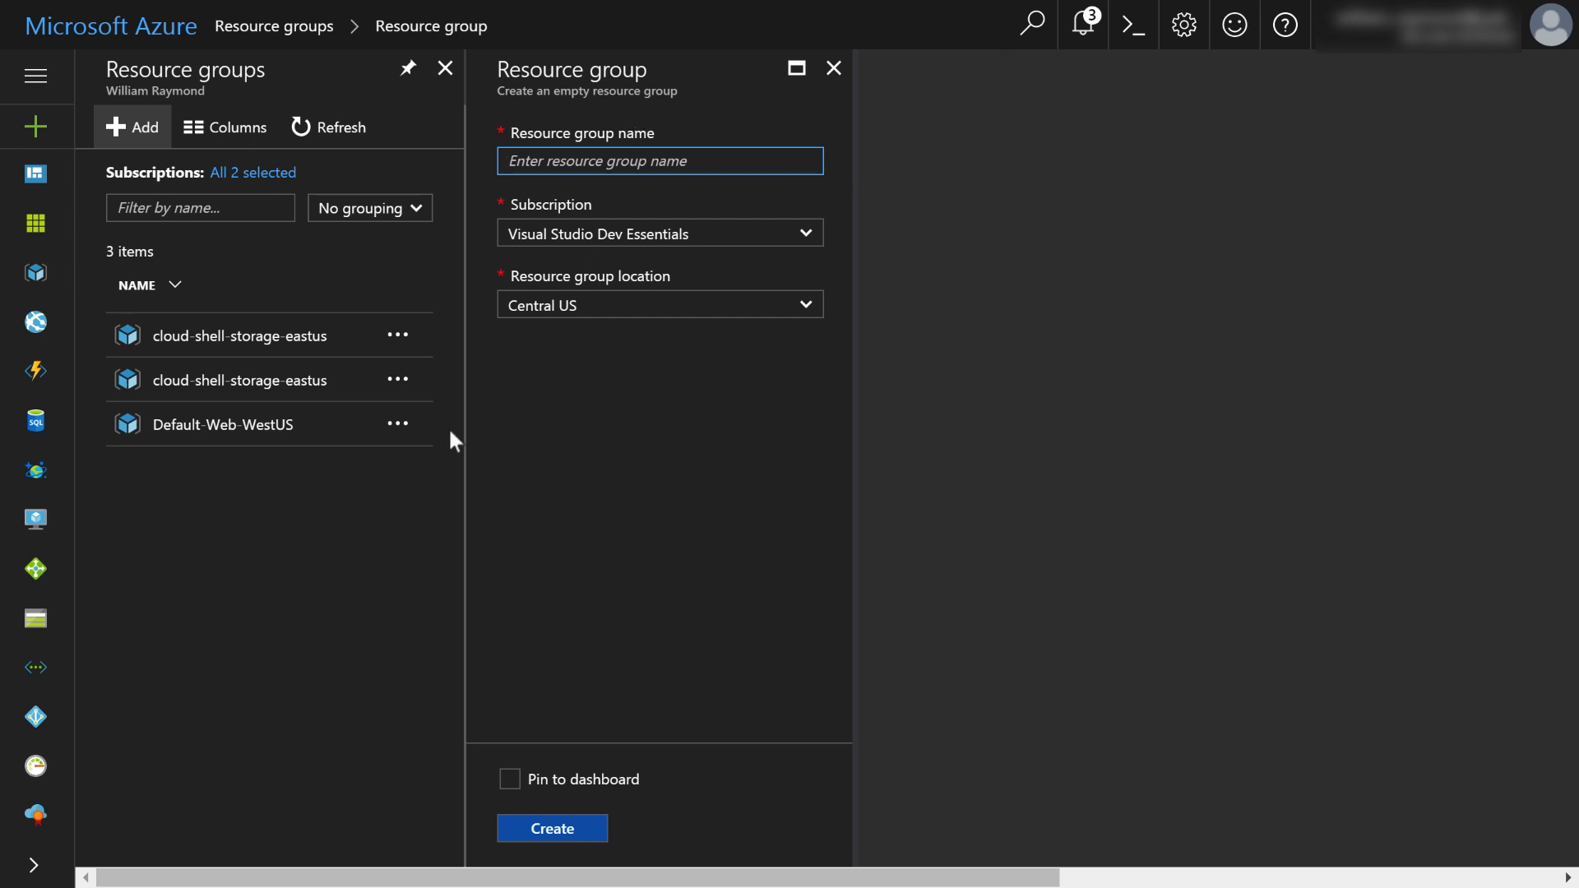
mouse_move(399, 287)
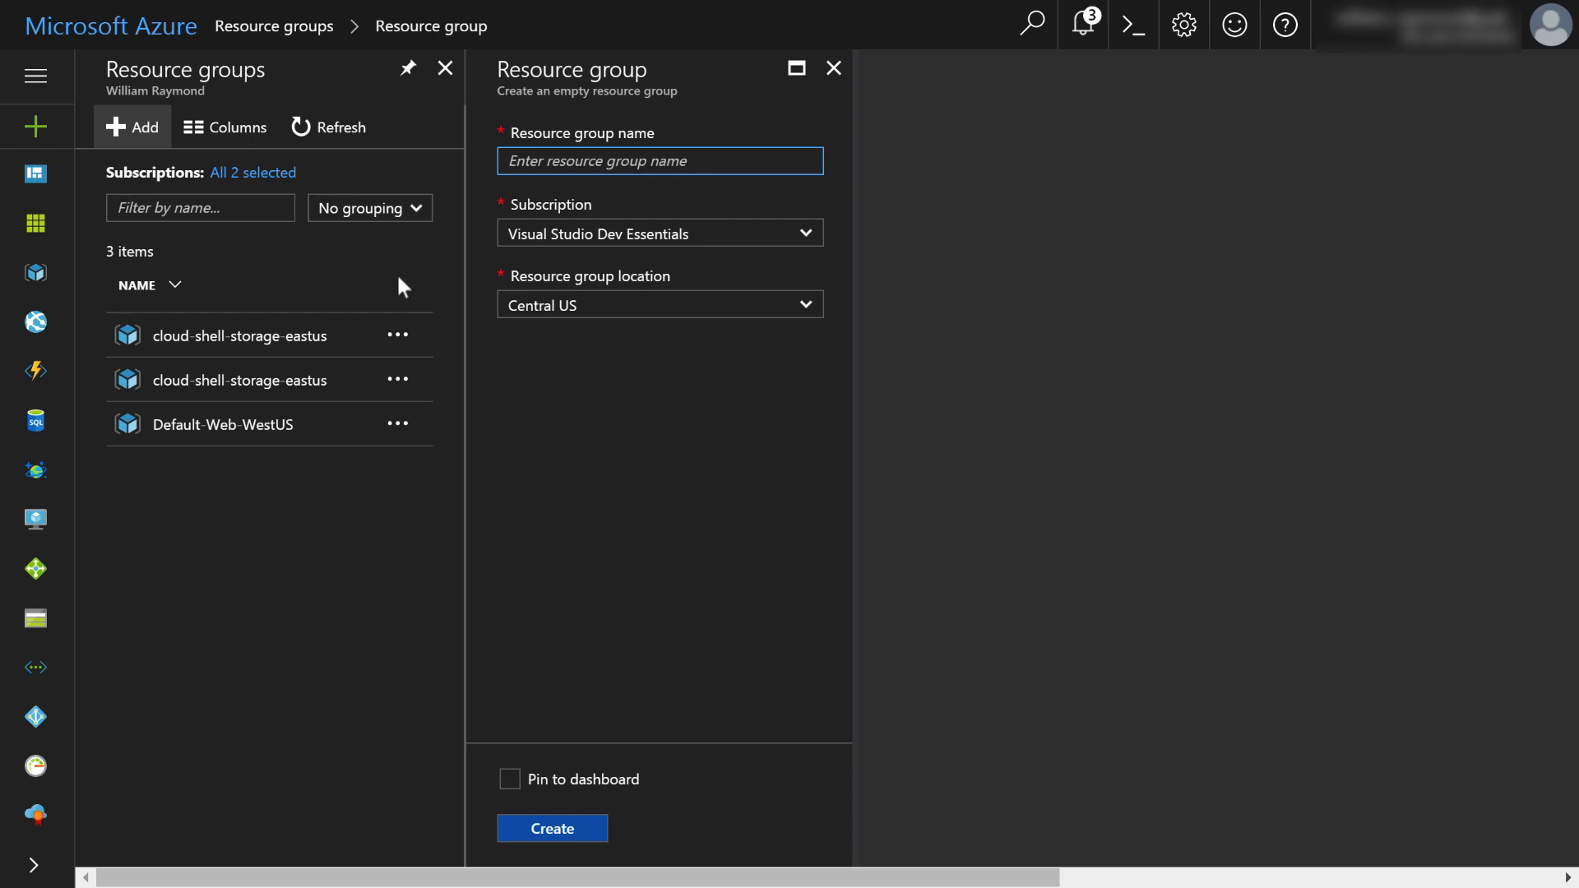
mouse_move(564, 108)
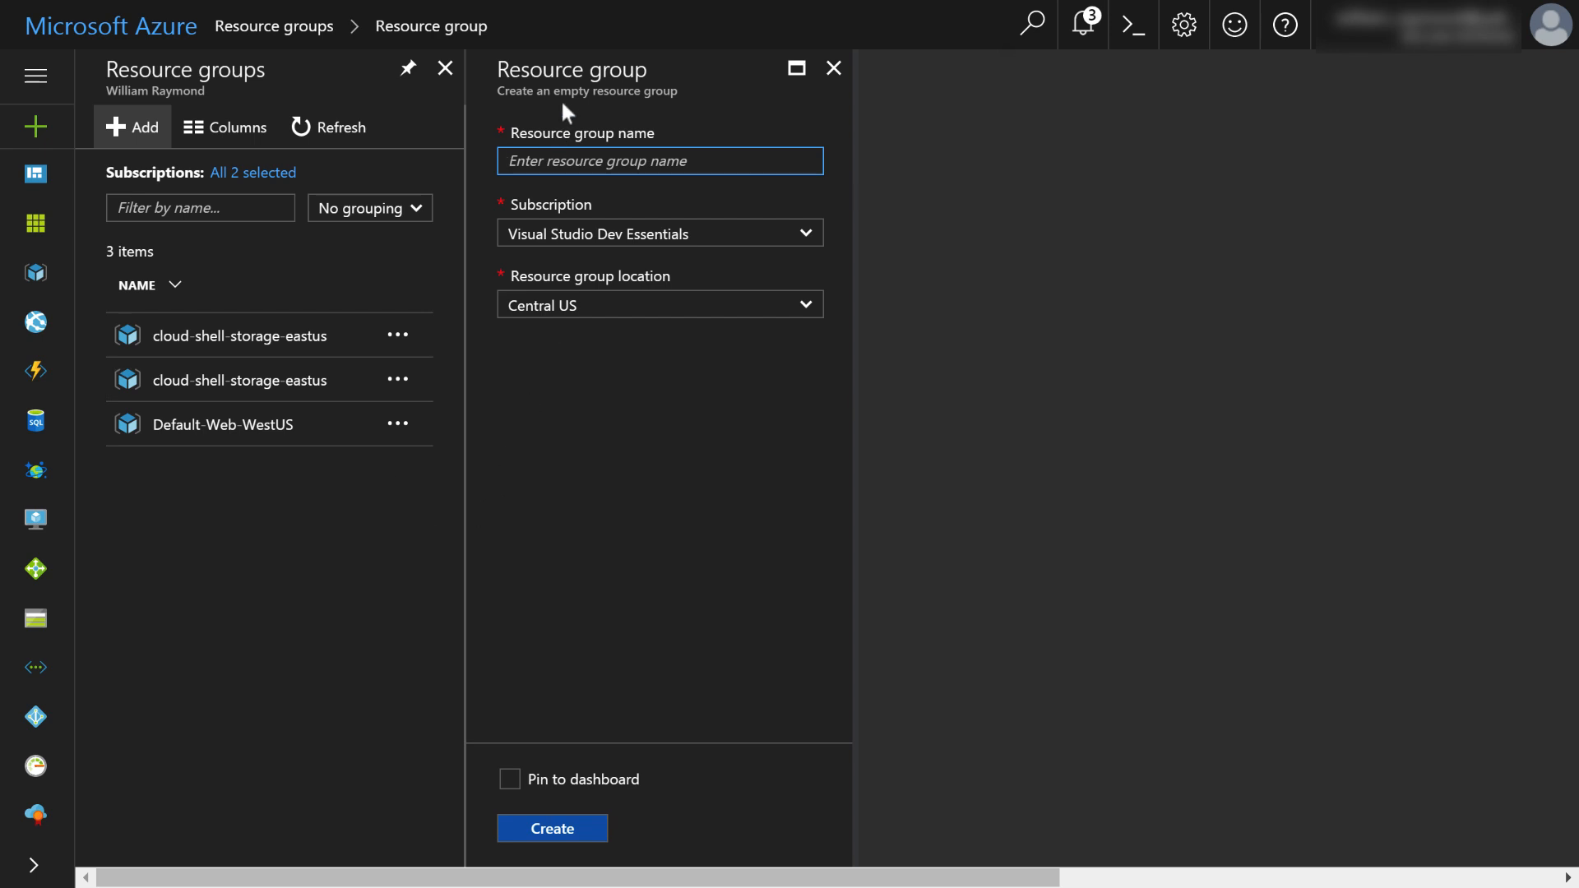
mouse_move(645, 433)
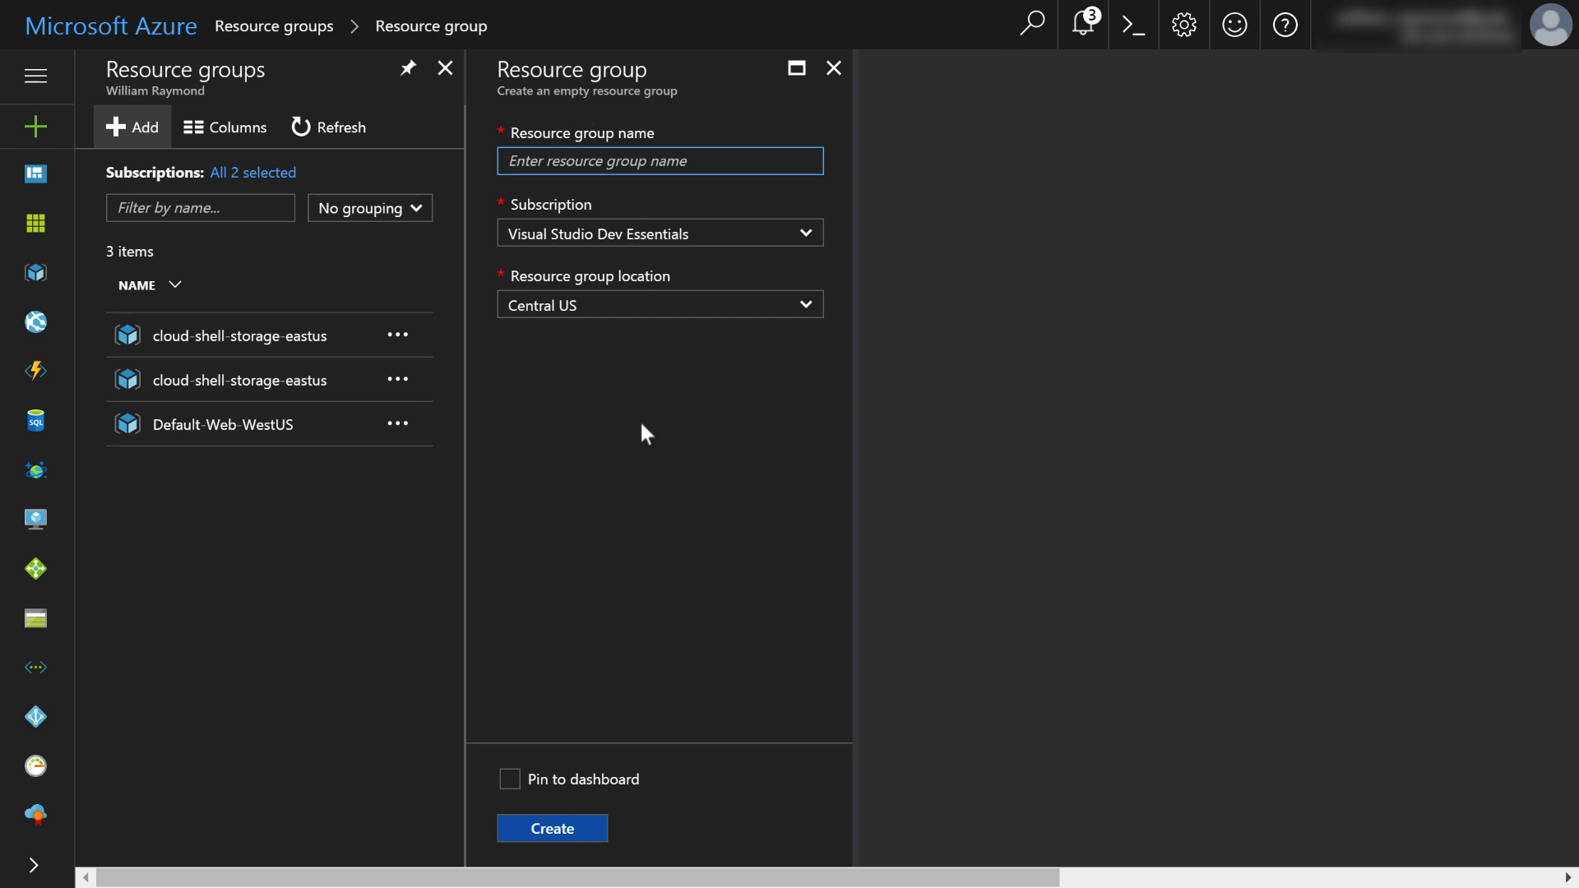
mouse_move(579, 877)
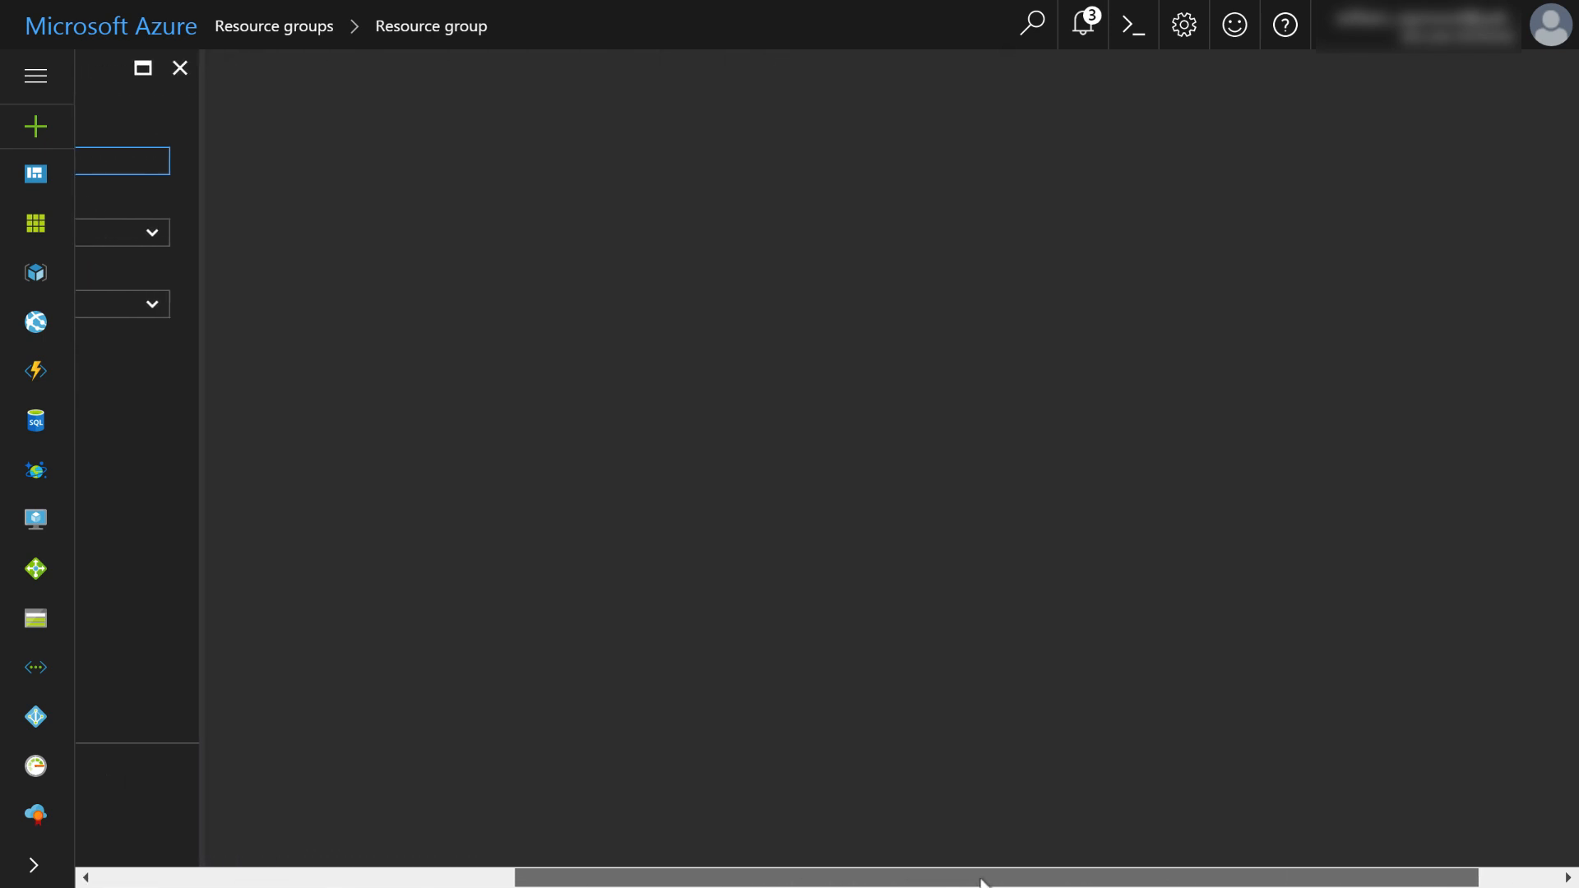
left_click(179, 67)
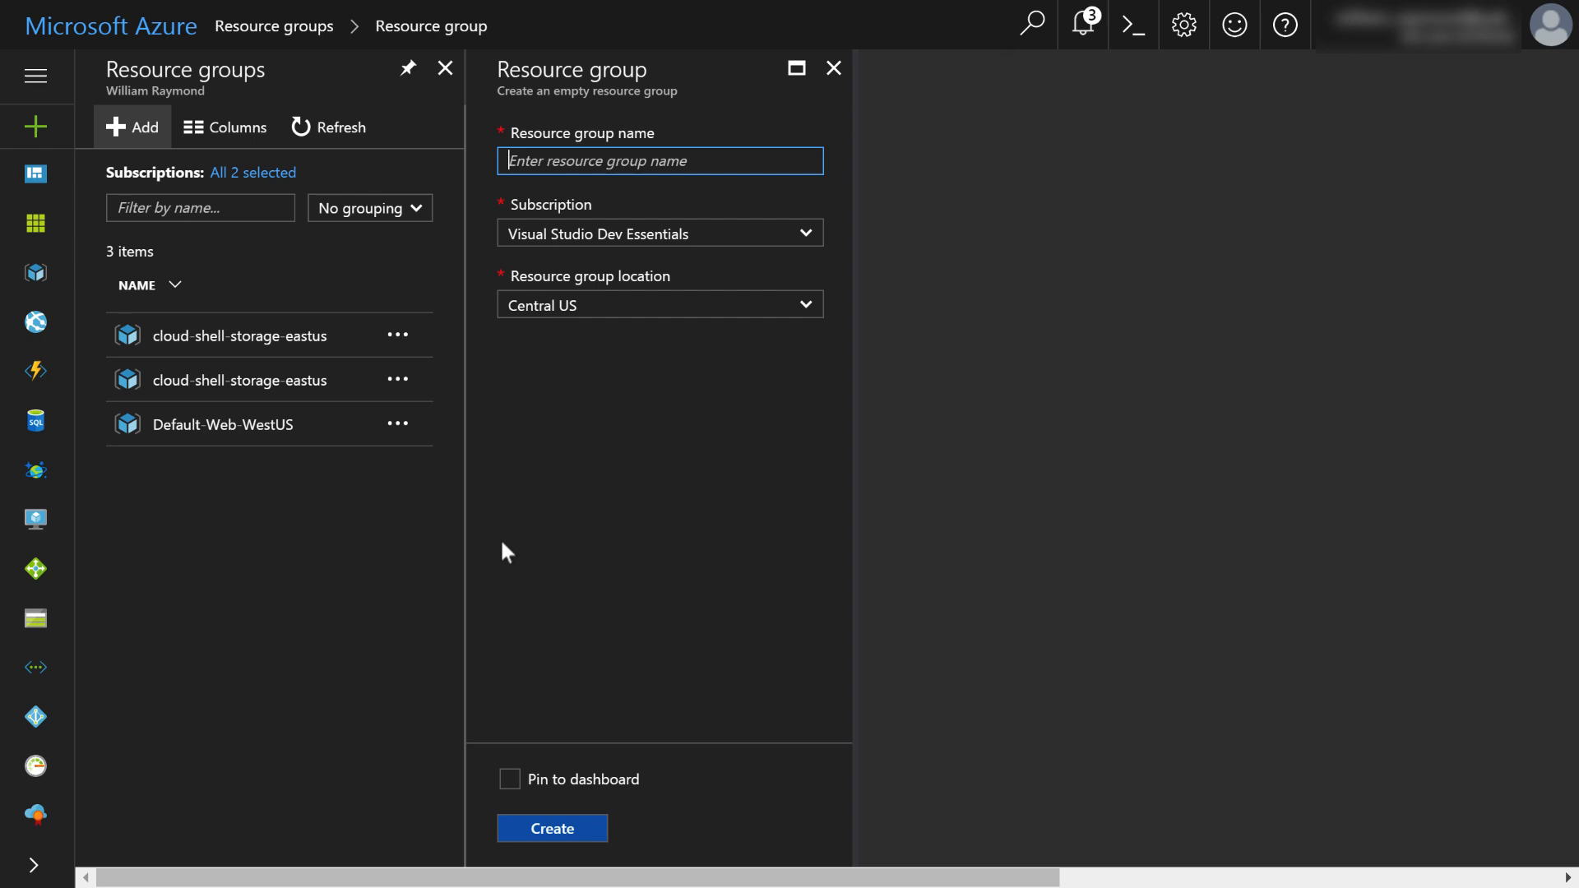
mouse_move(1031, 151)
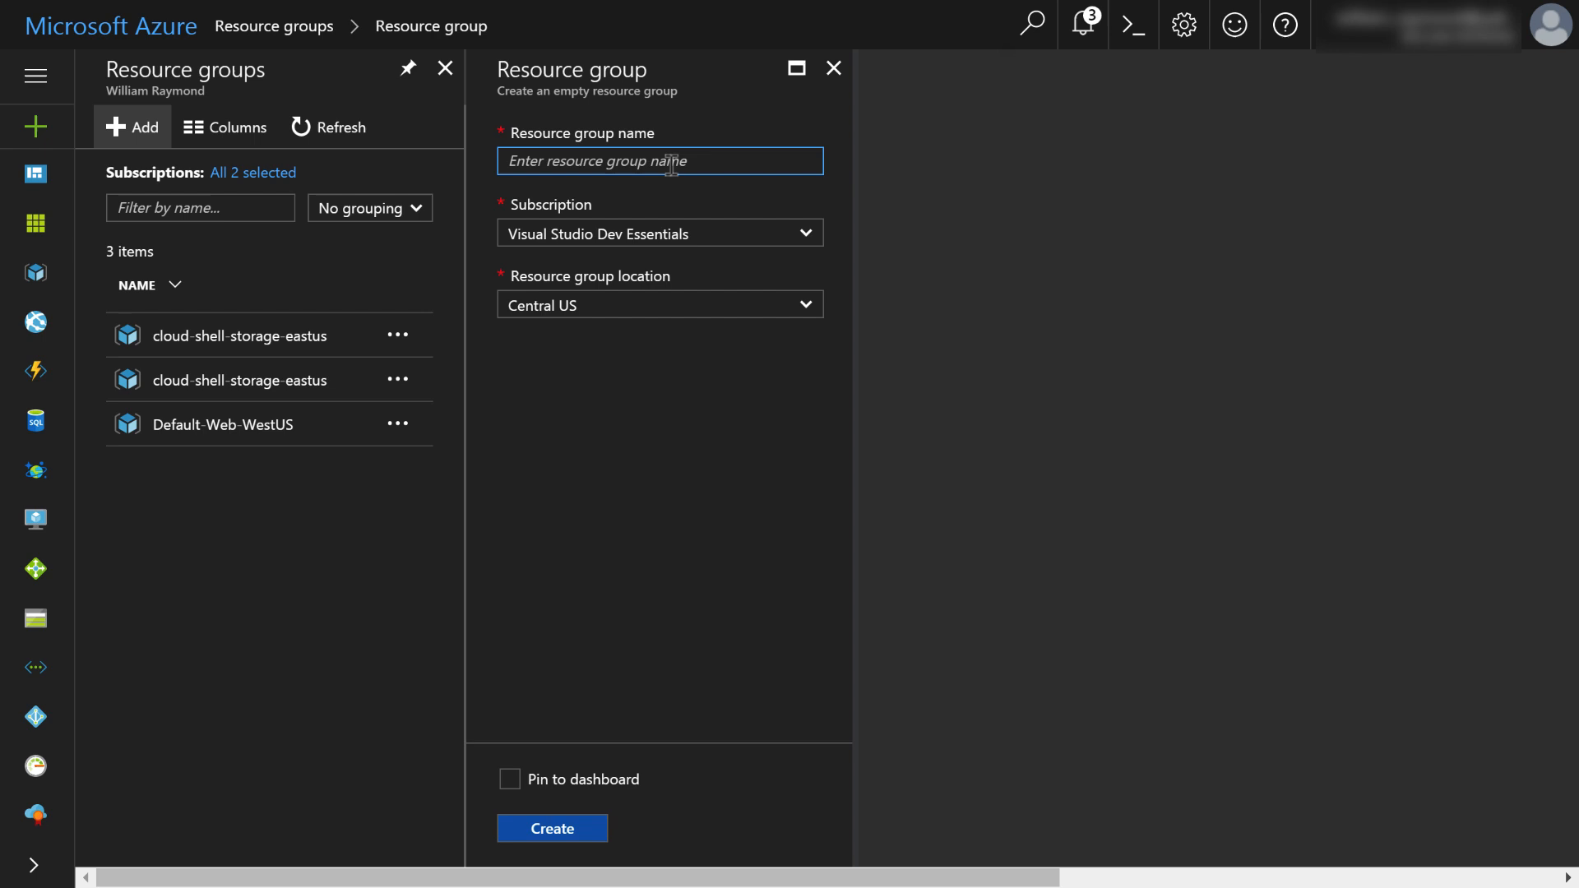
mouse_move(833, 69)
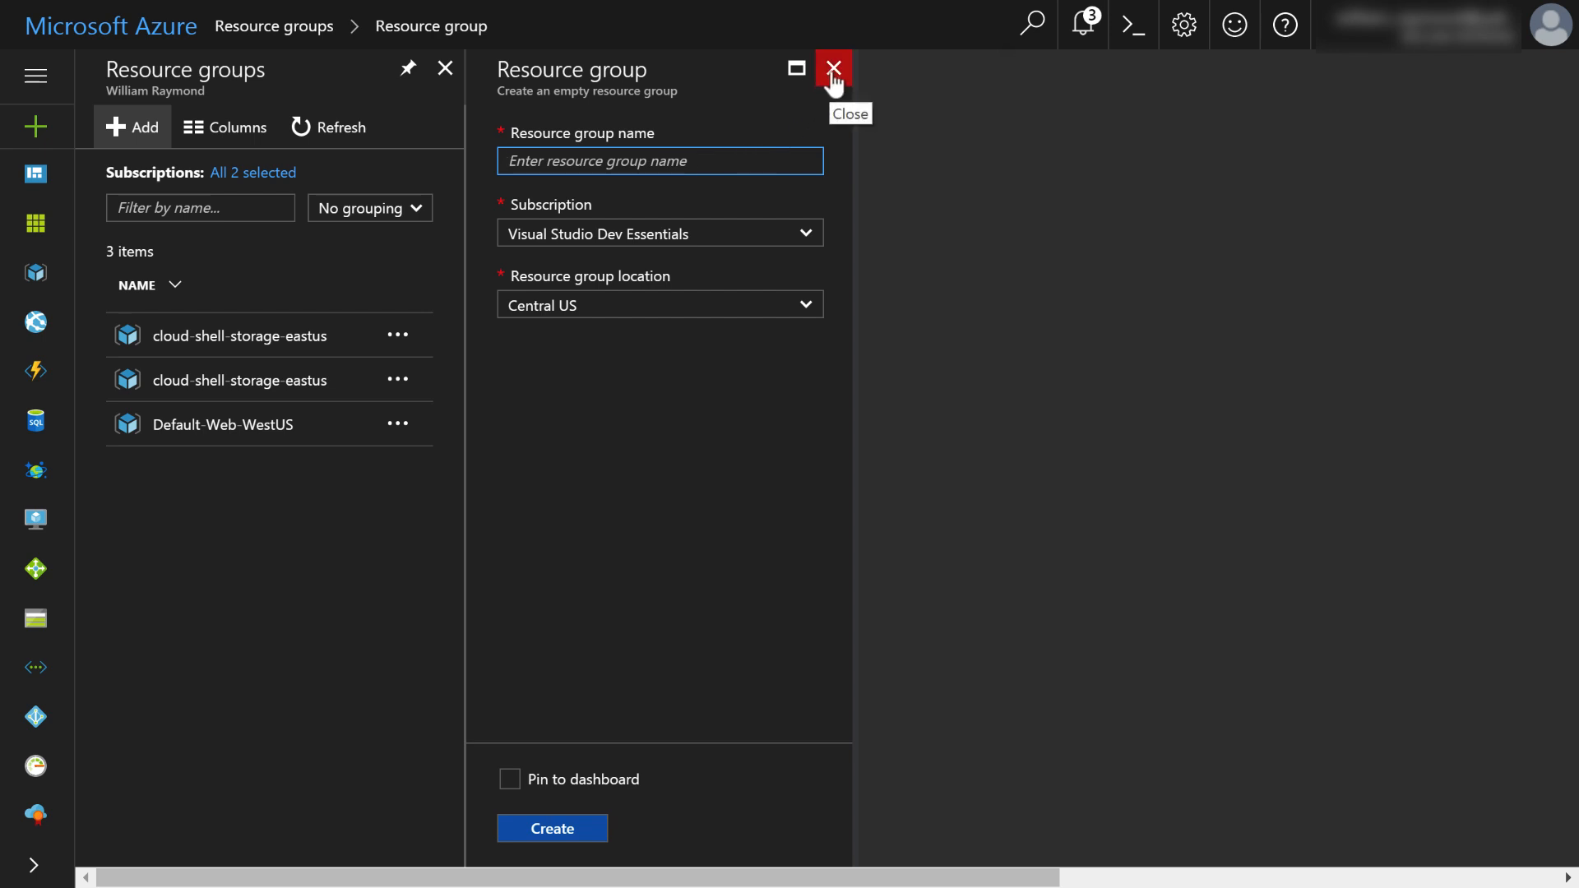
left_click(832, 69)
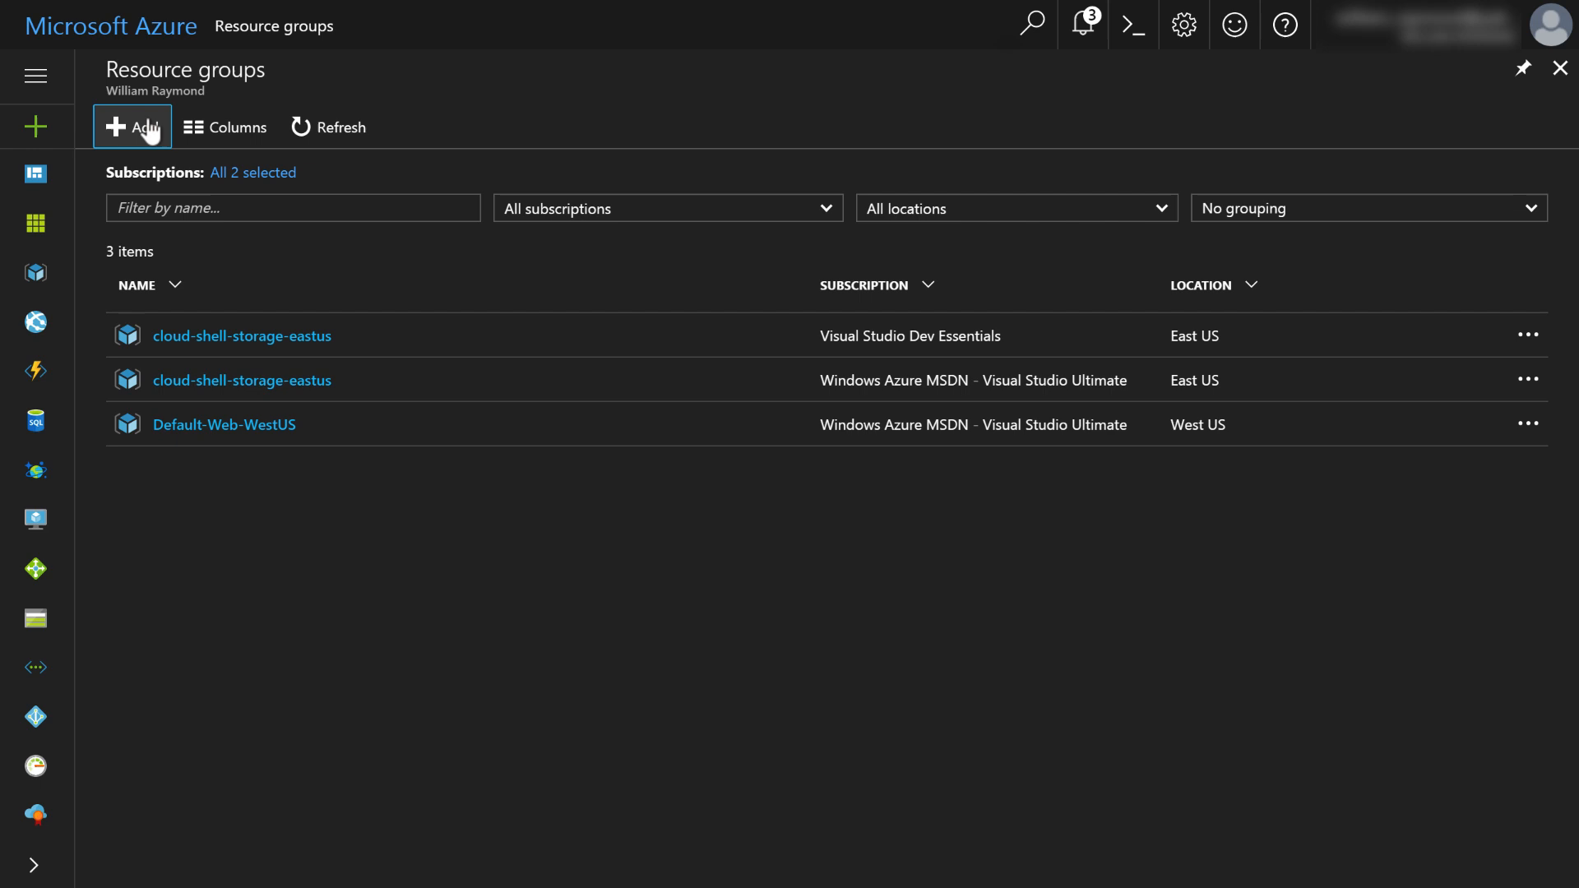
- Name the new resource group brexpenseappRG in Central US and enable Pin to dashboard
left_click(132, 127)
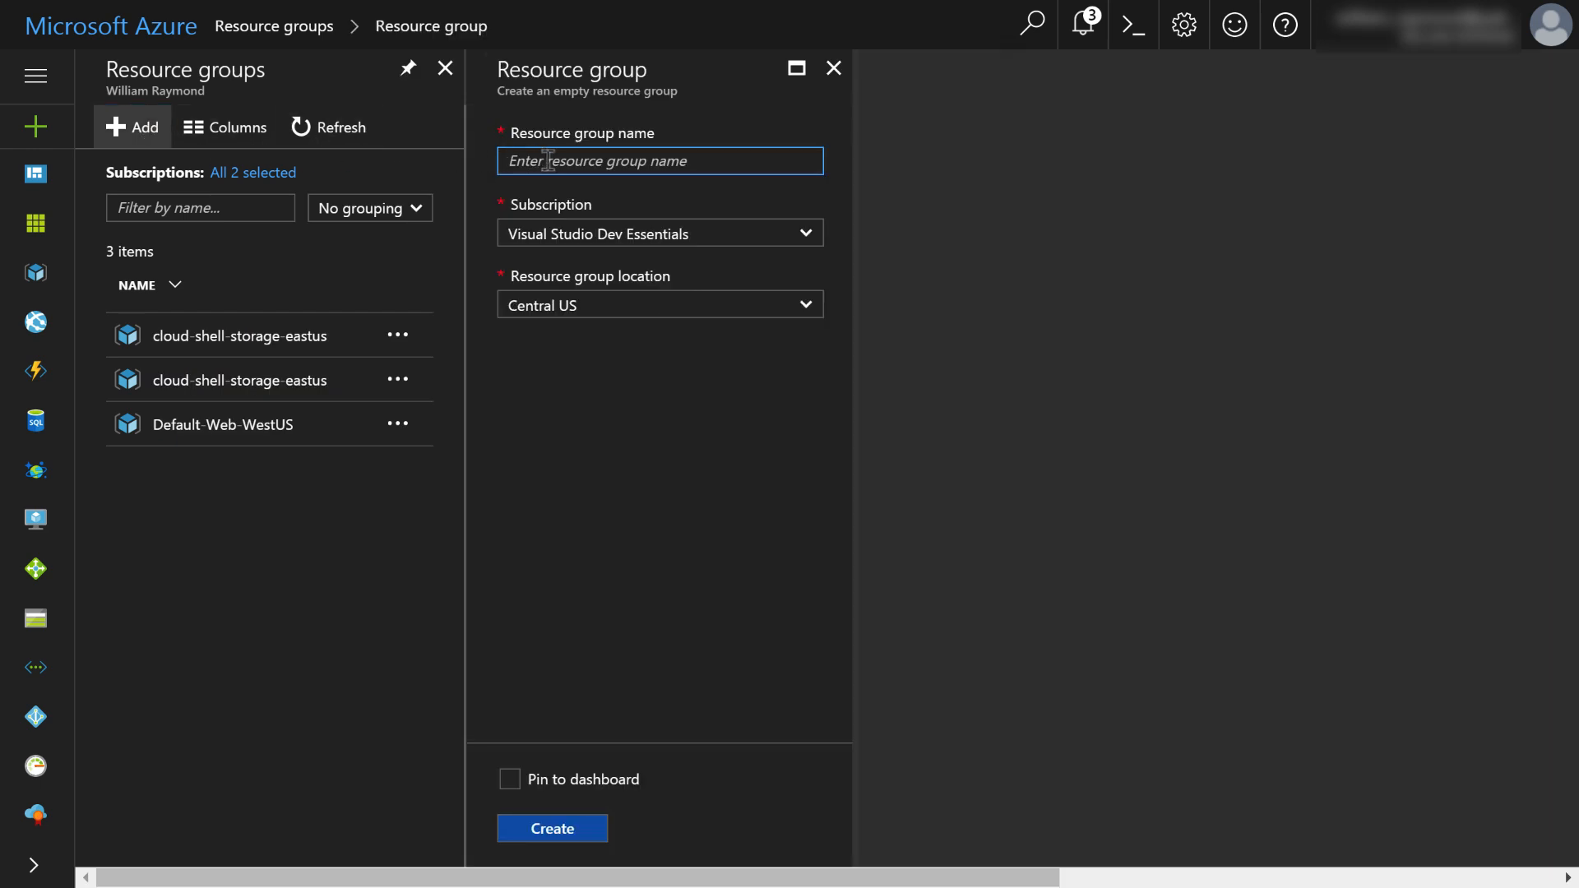
mouse_move(745, 270)
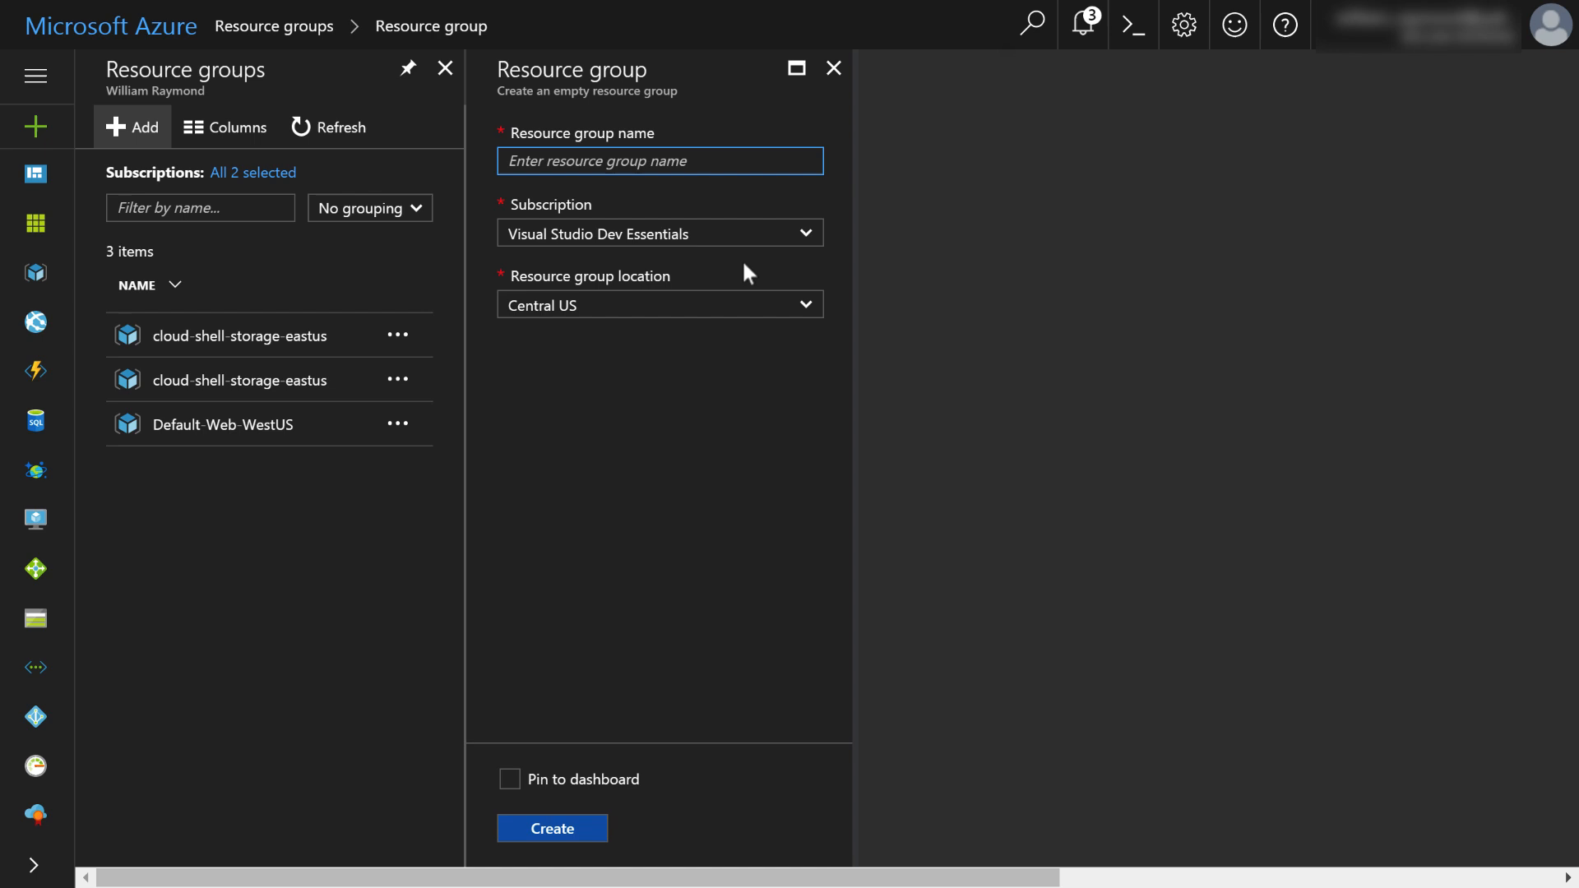
mouse_move(684, 357)
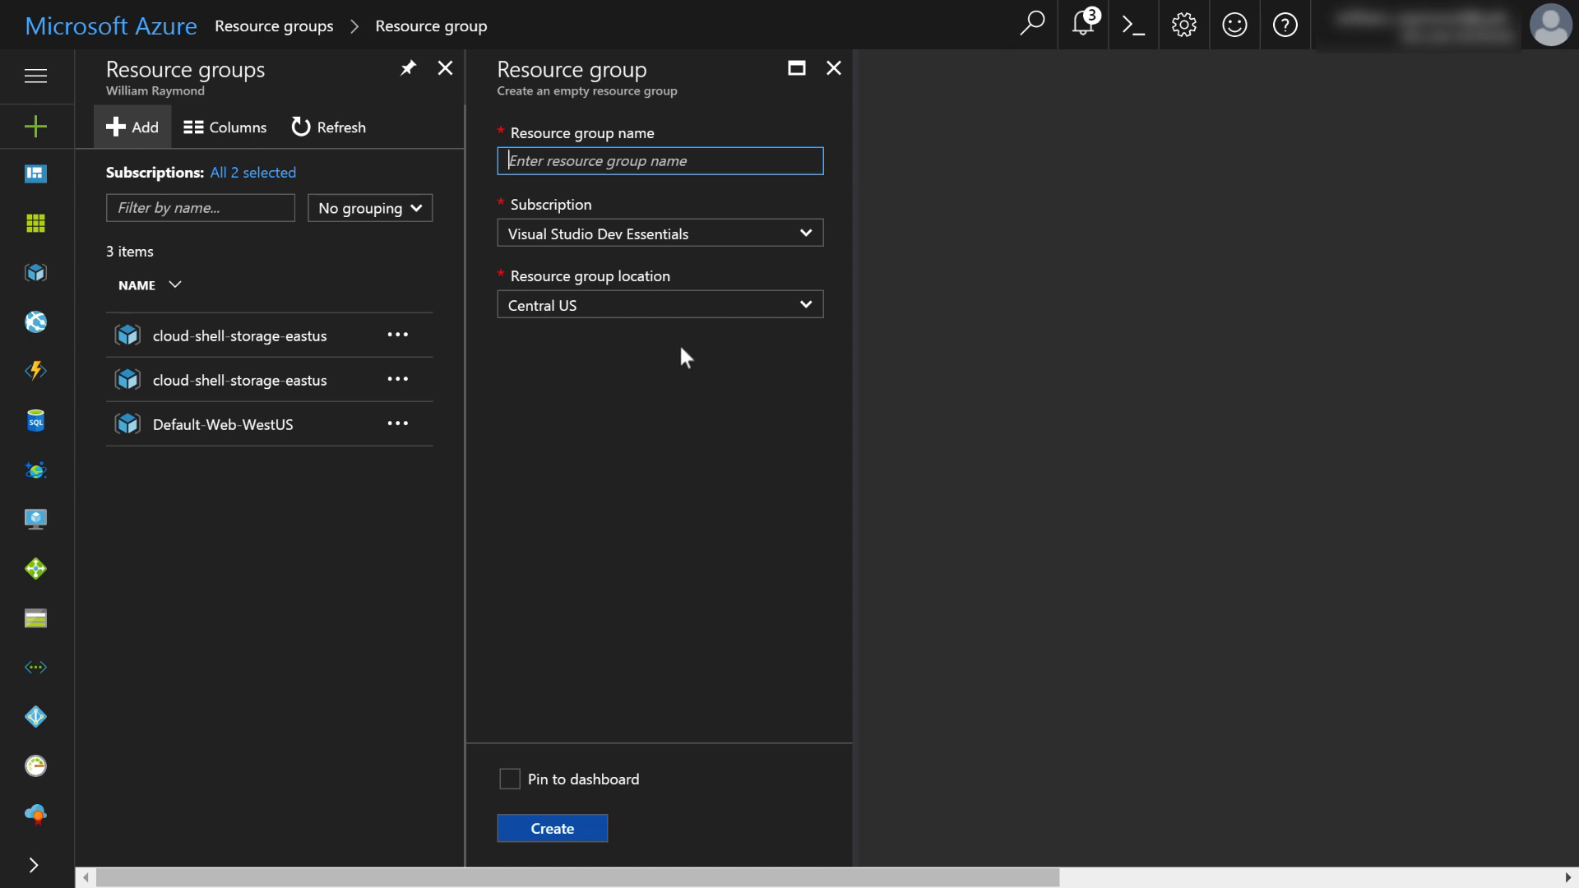
type("brexpens")
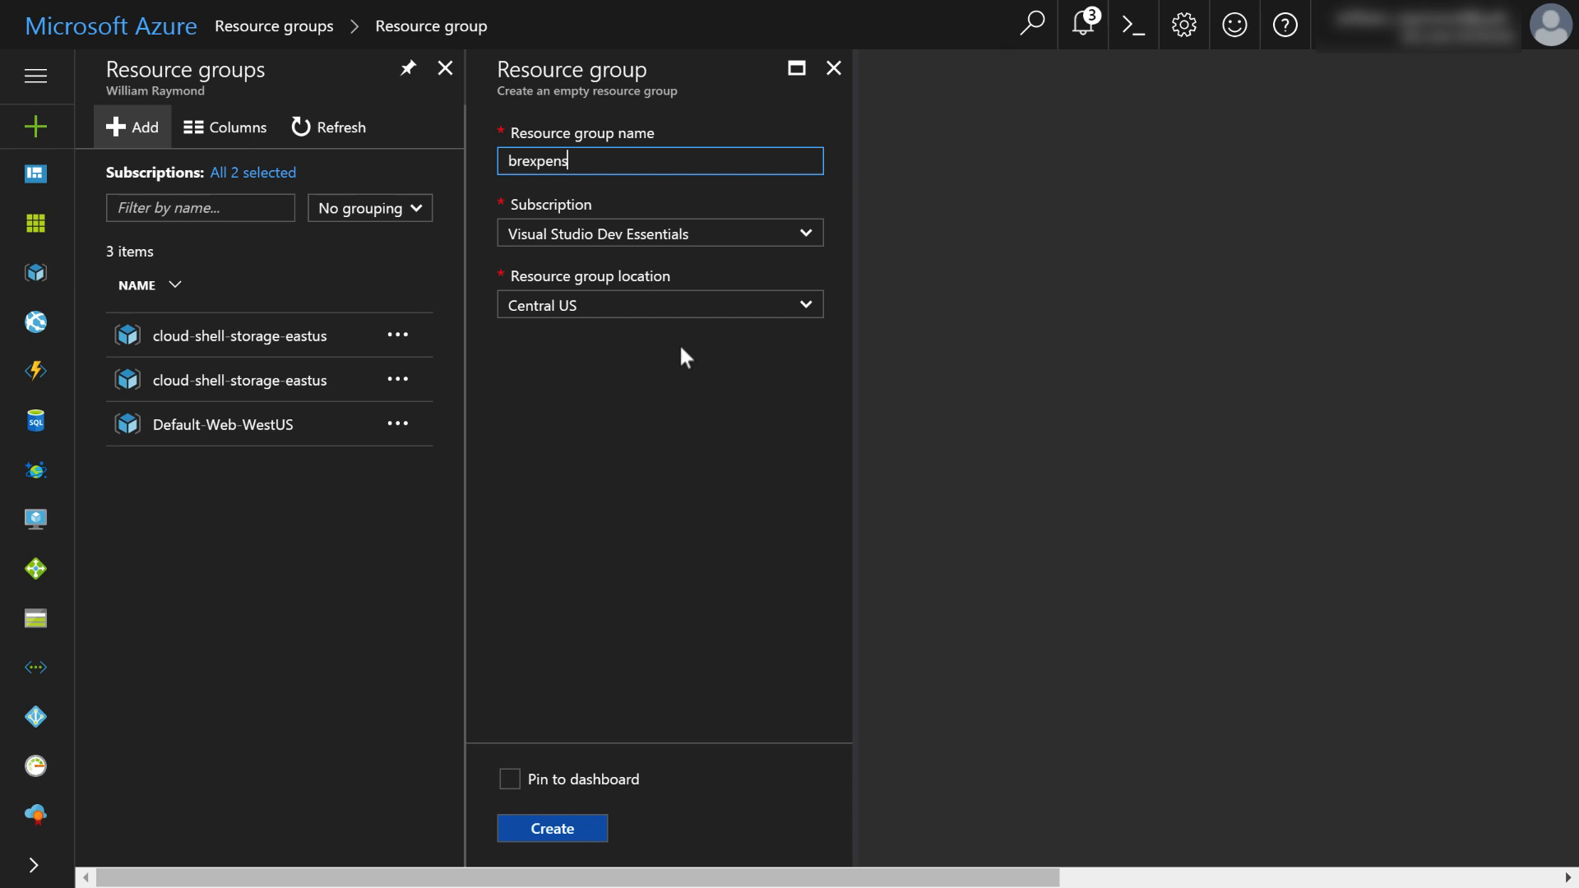
type("eapp")
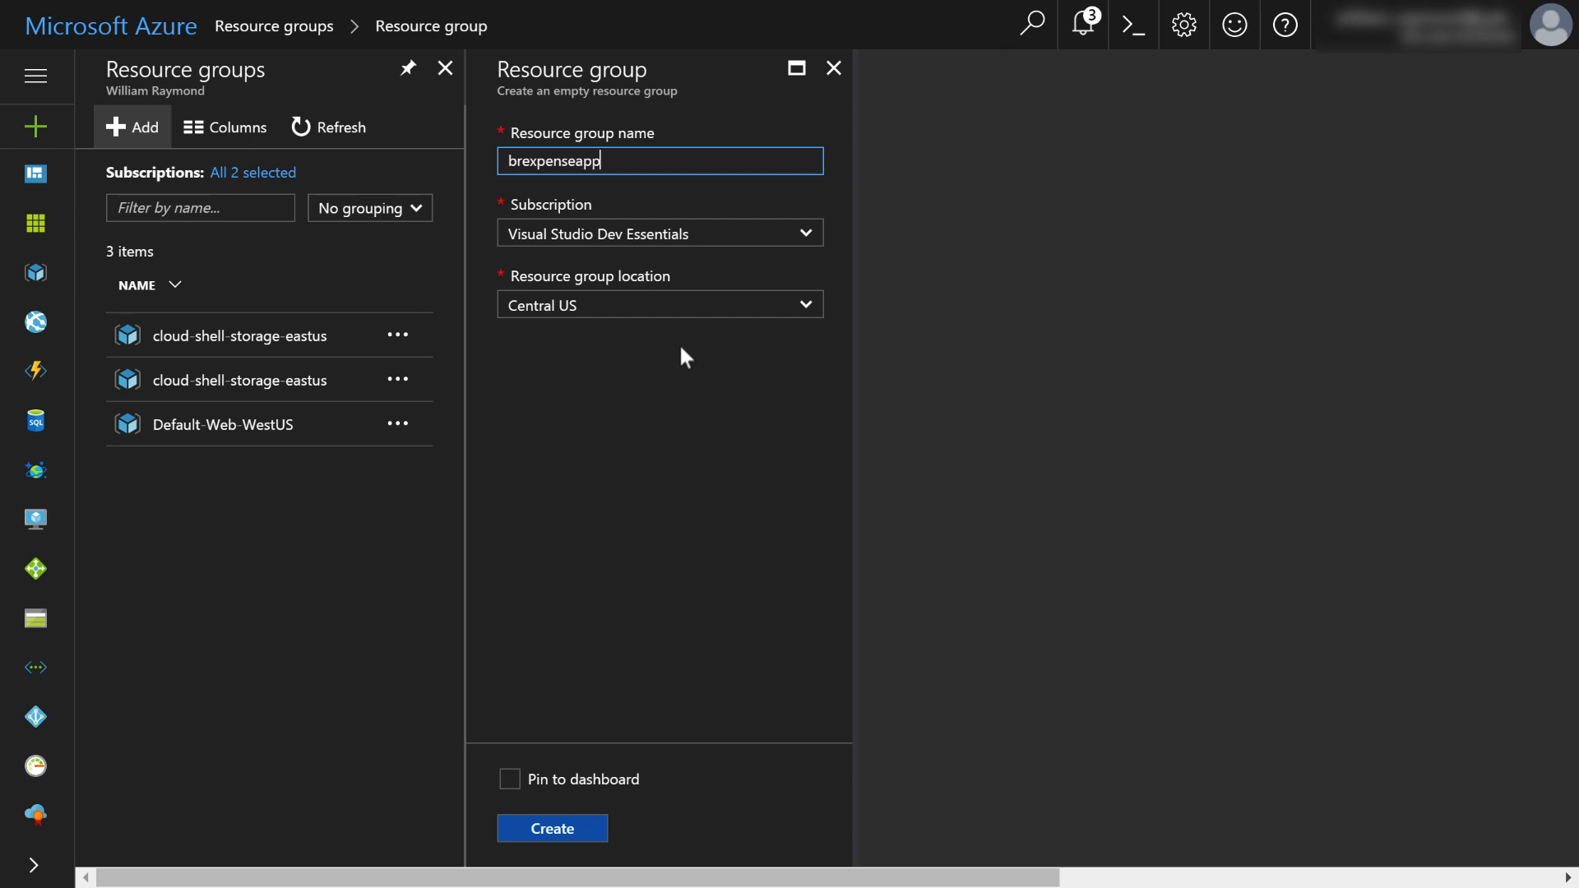
type("RG")
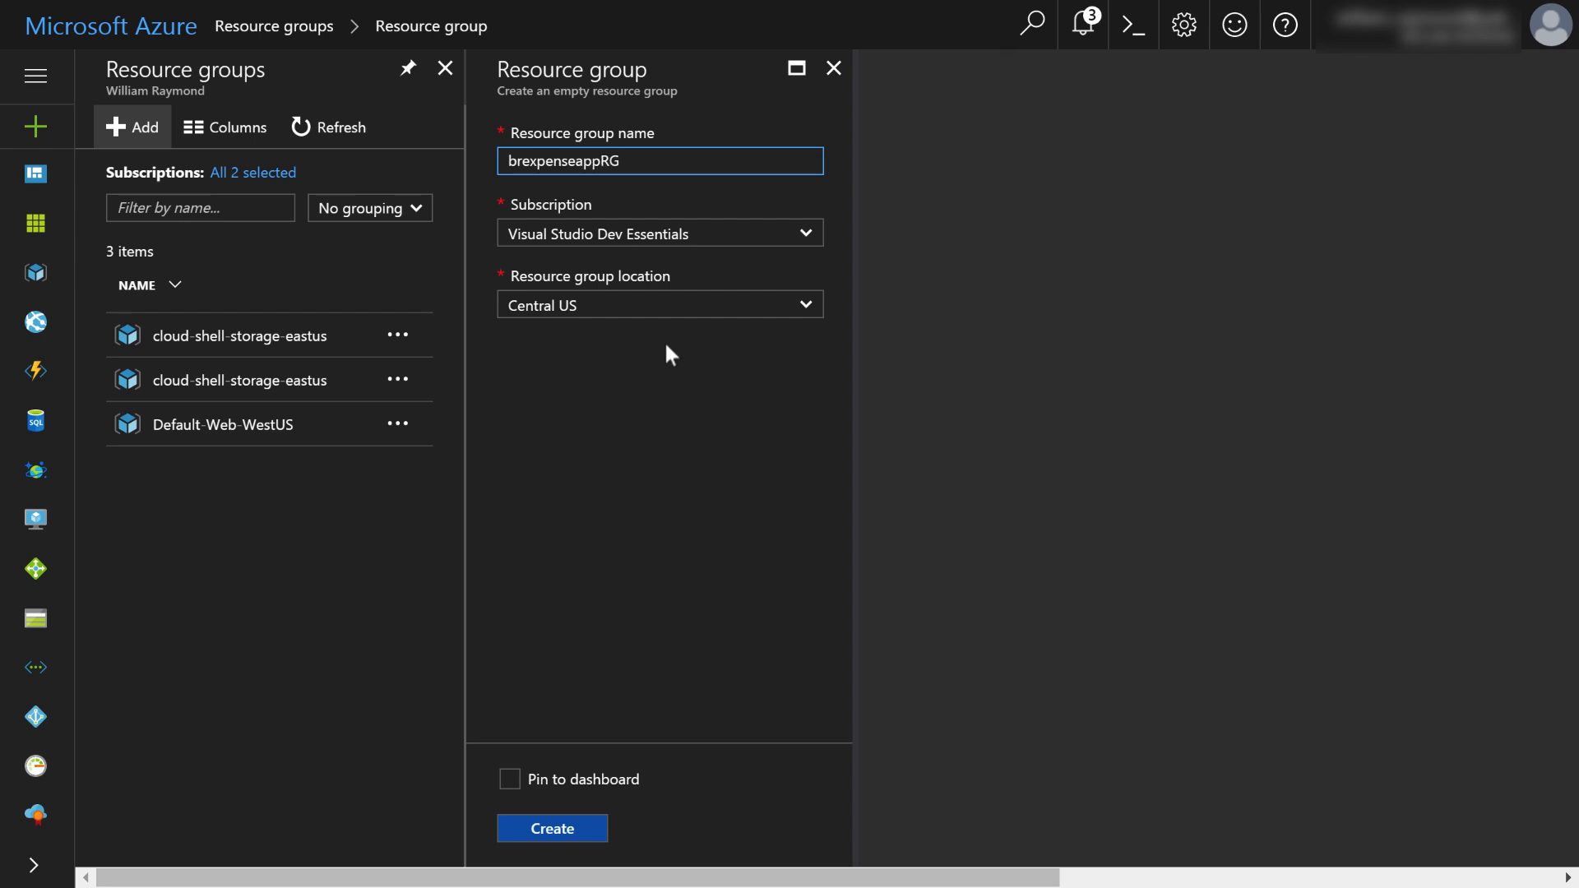
mouse_move(608, 308)
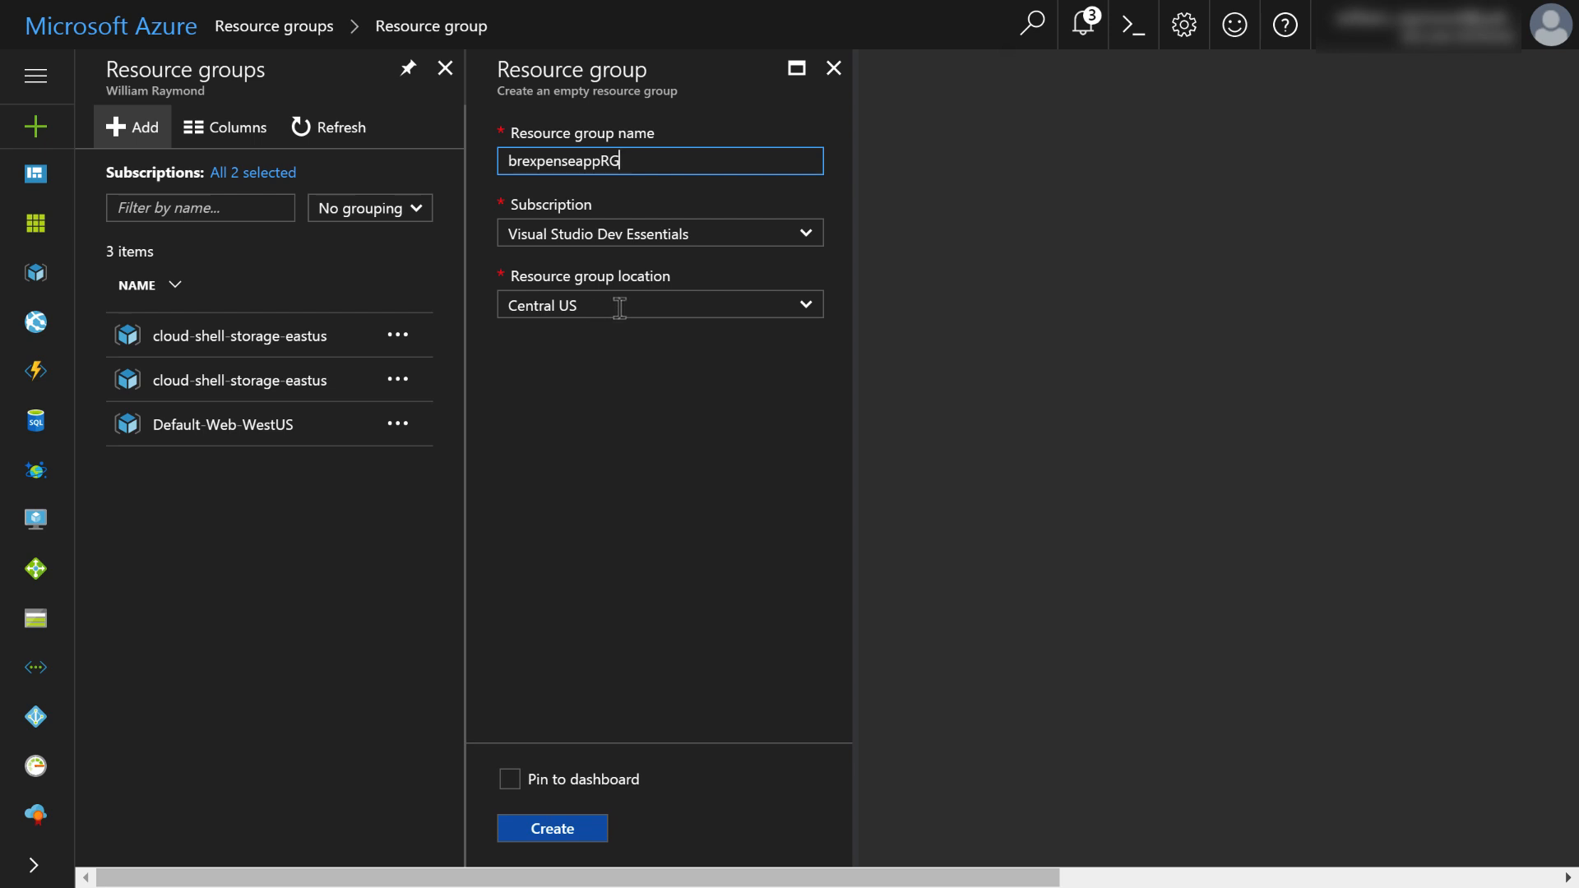
mouse_move(607, 329)
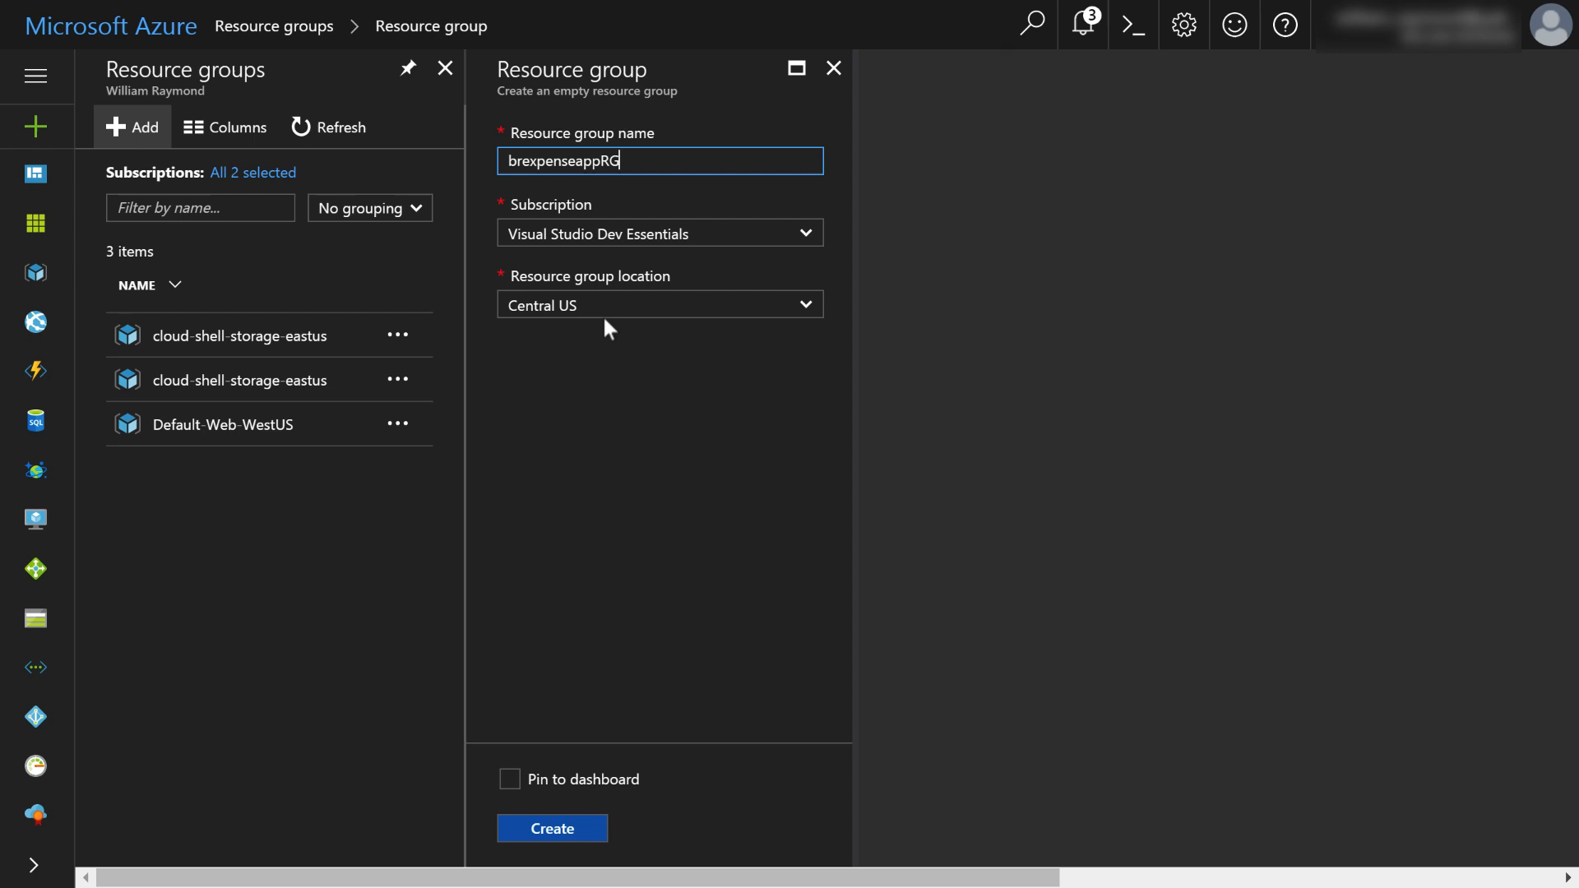
mouse_move(567, 539)
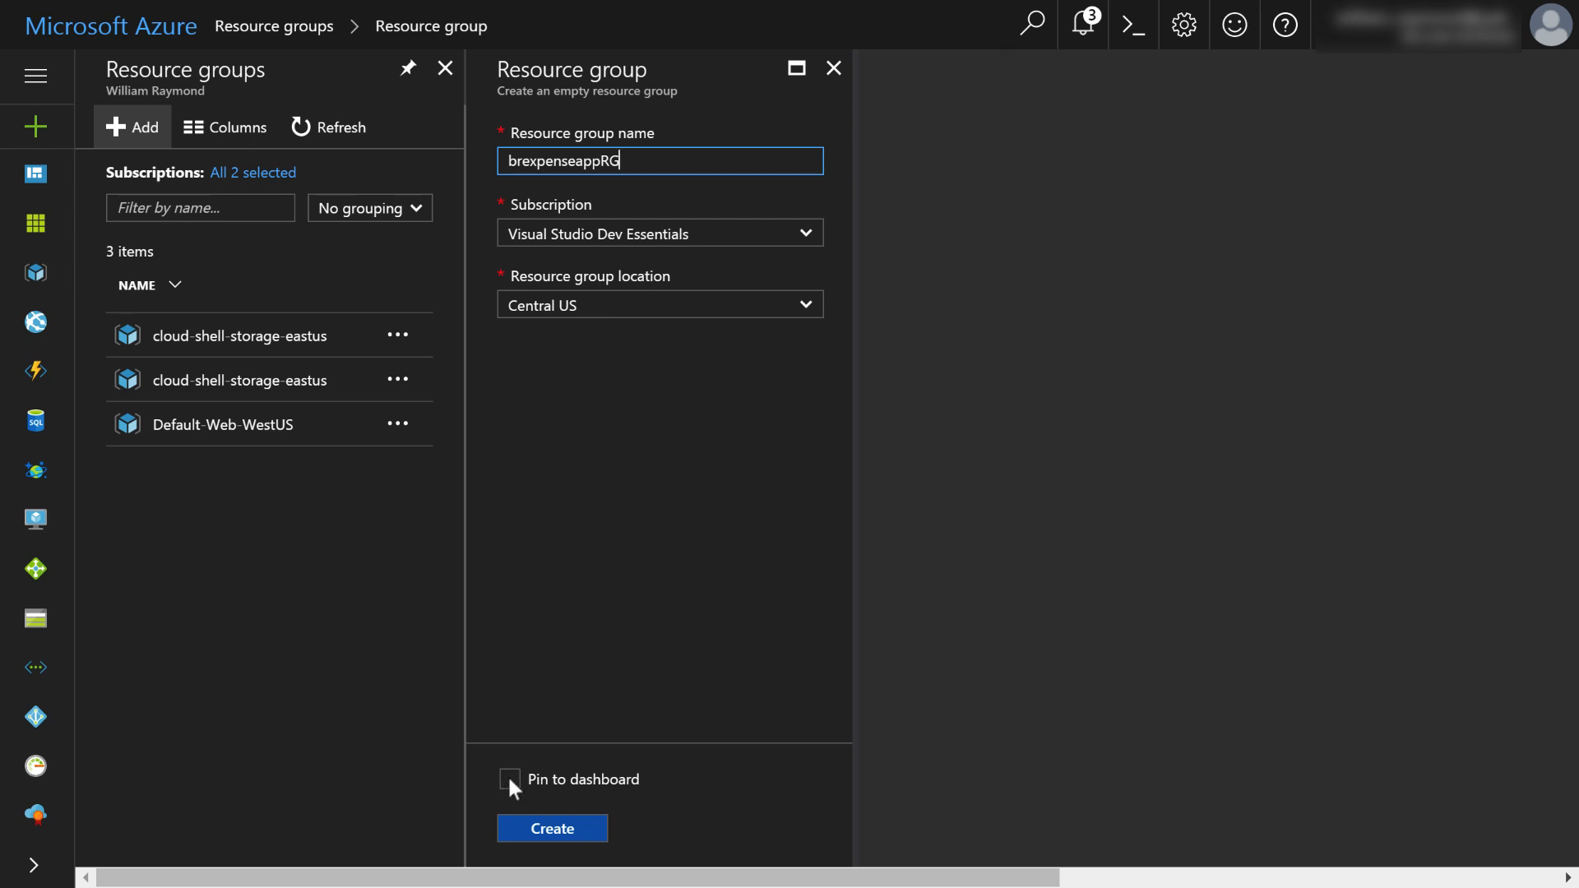
left_click(510, 778)
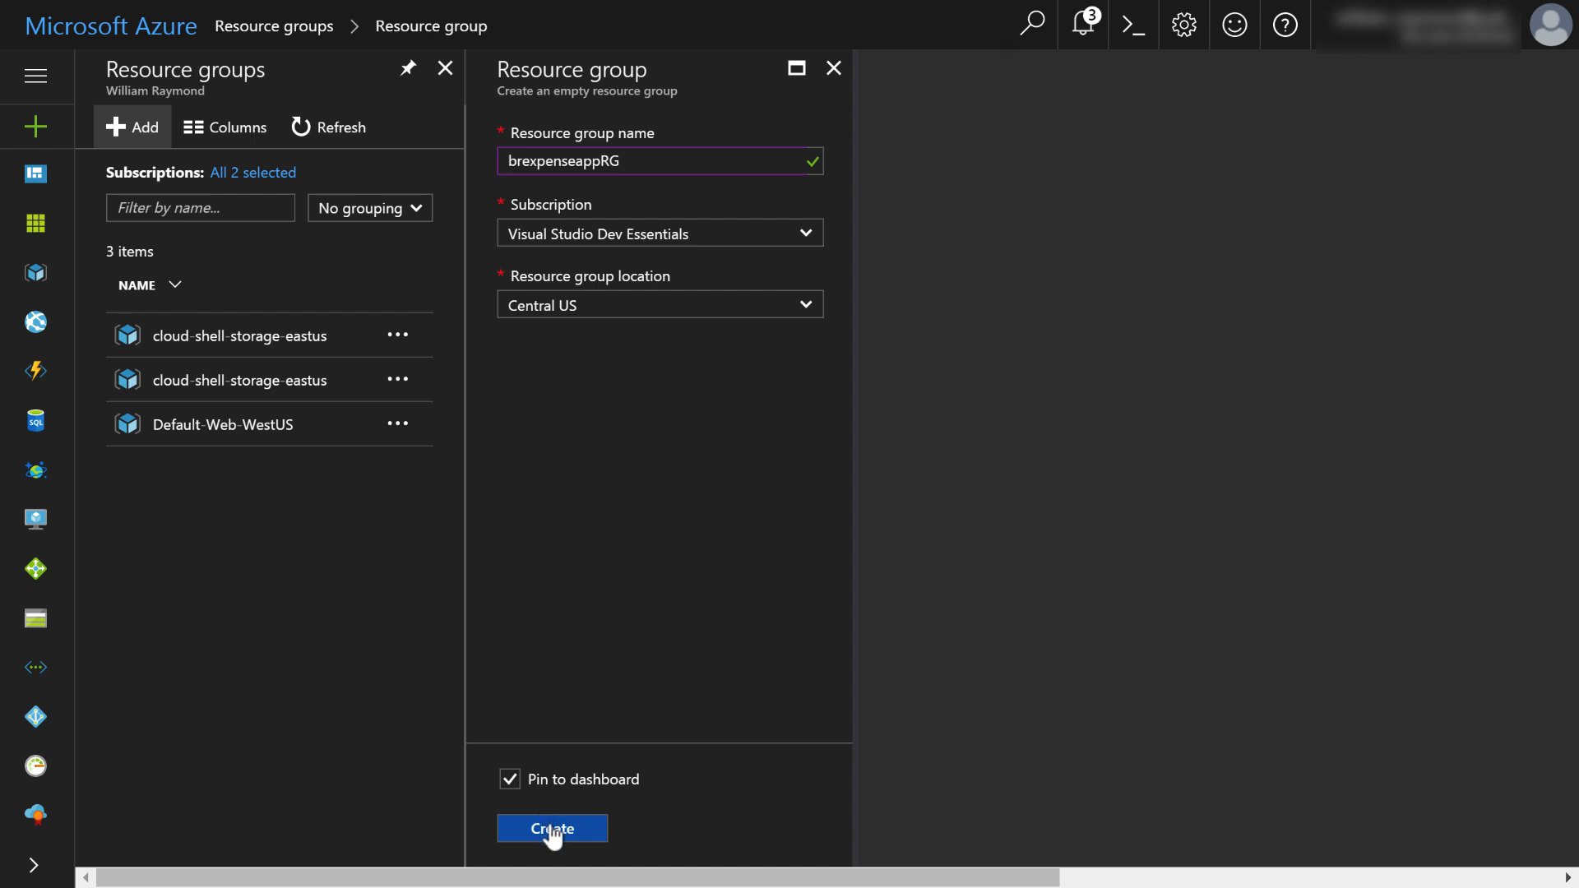
mouse_move(1074, 267)
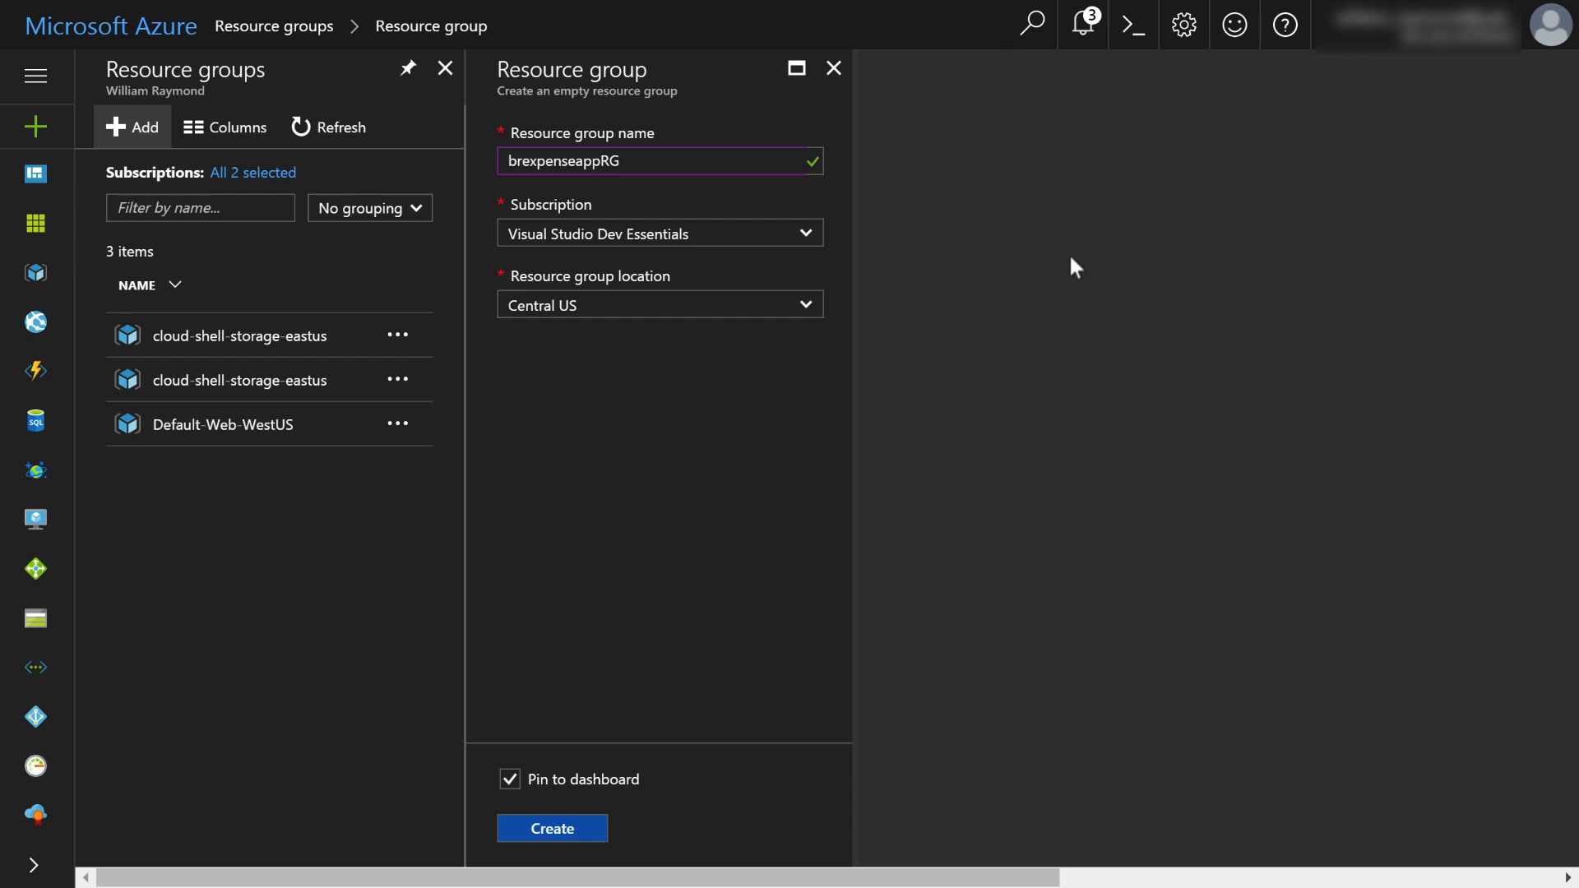
mouse_move(1084, 23)
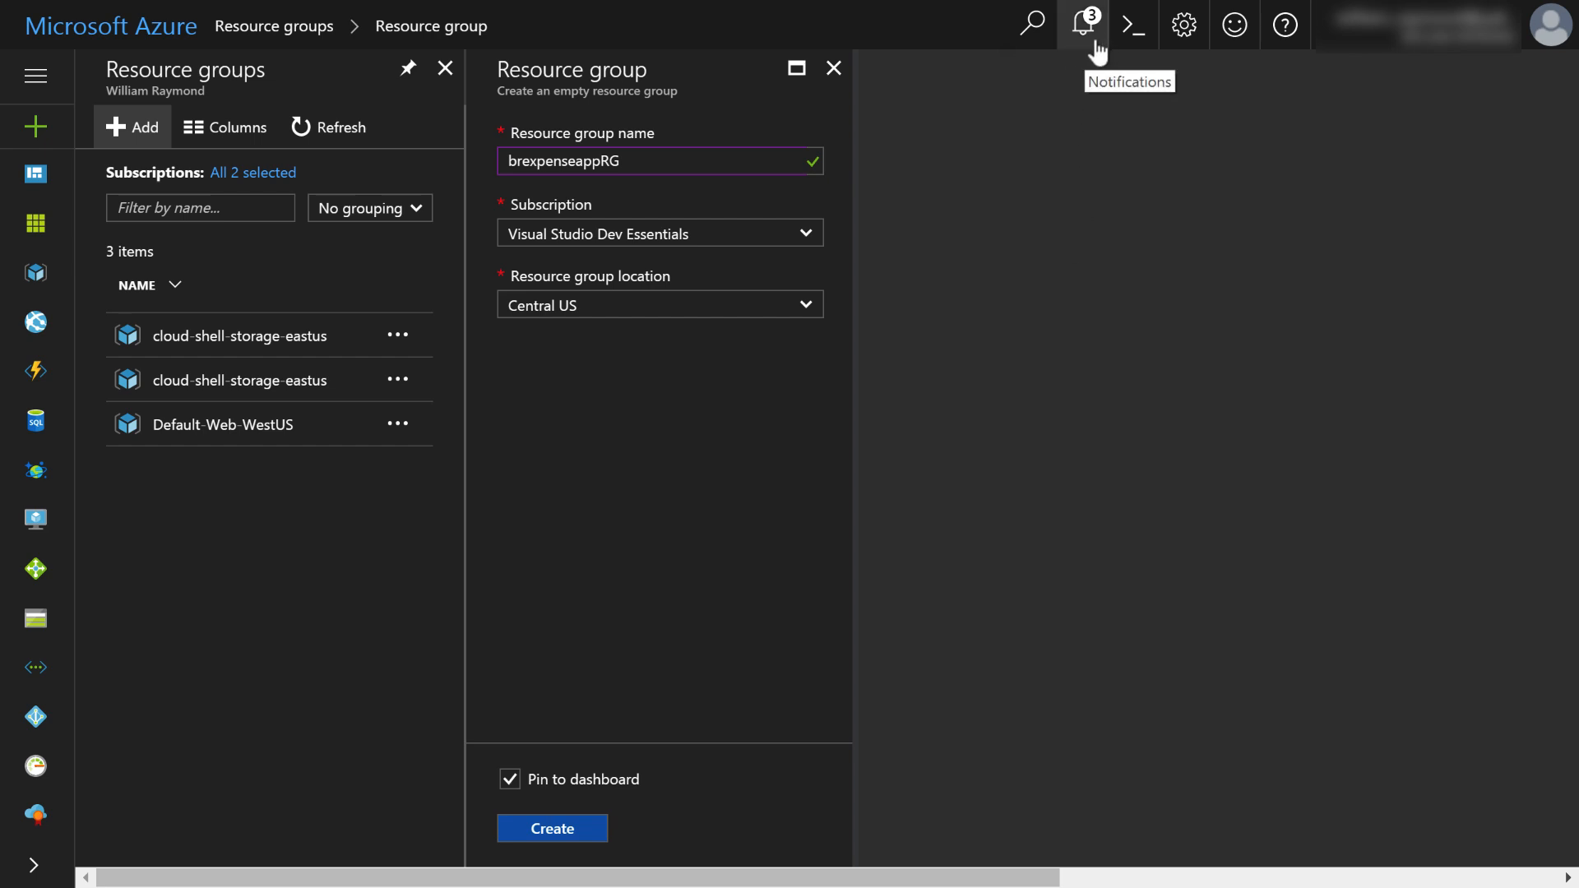
mouse_move(758, 527)
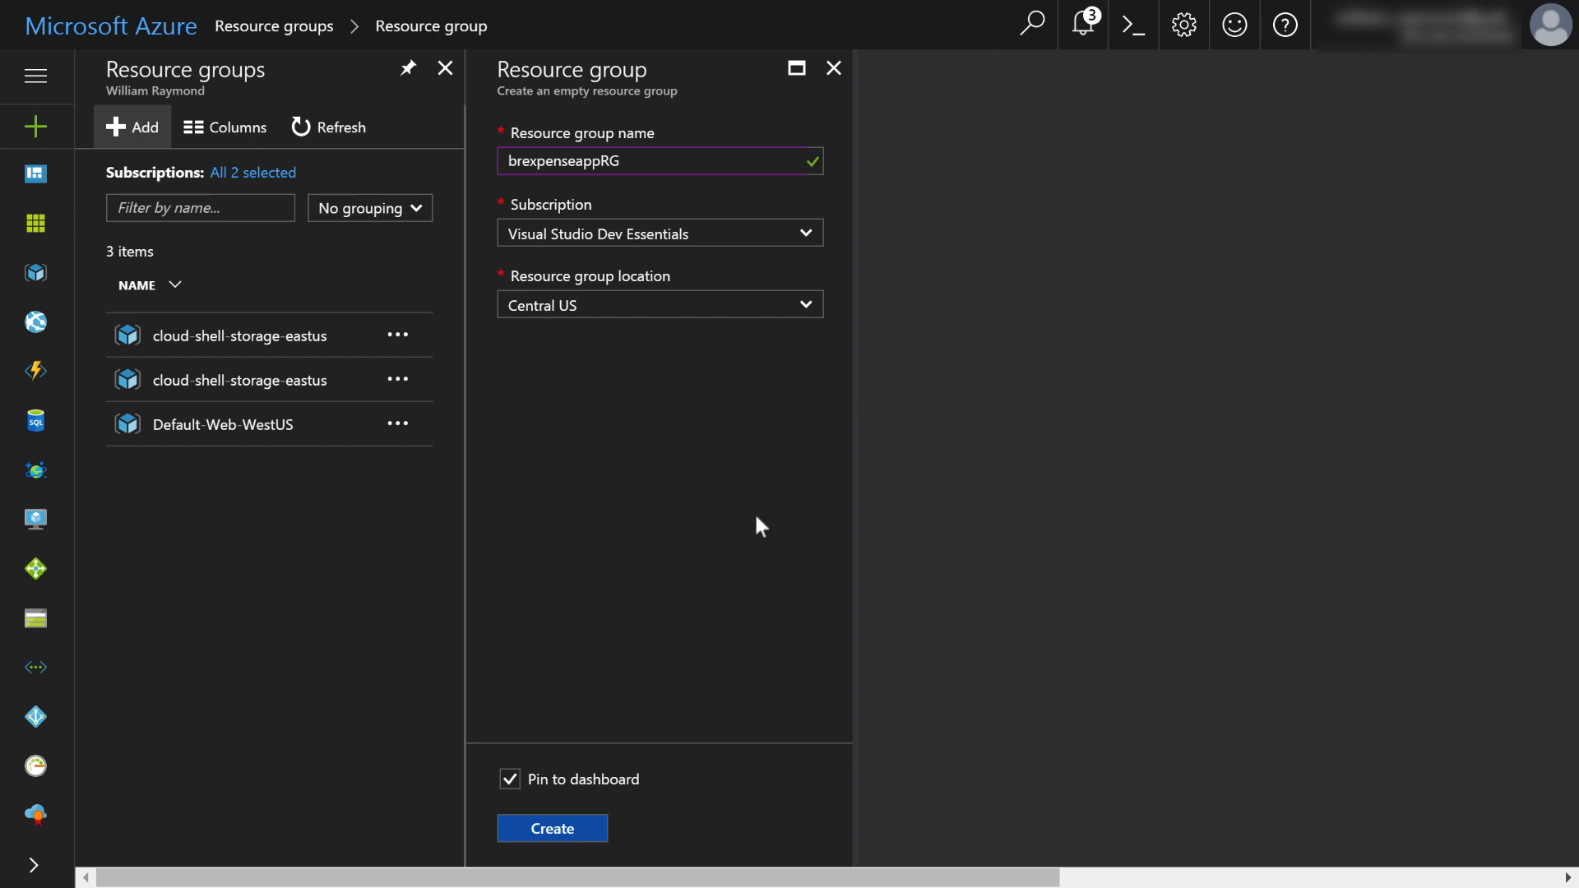
mouse_move(552, 828)
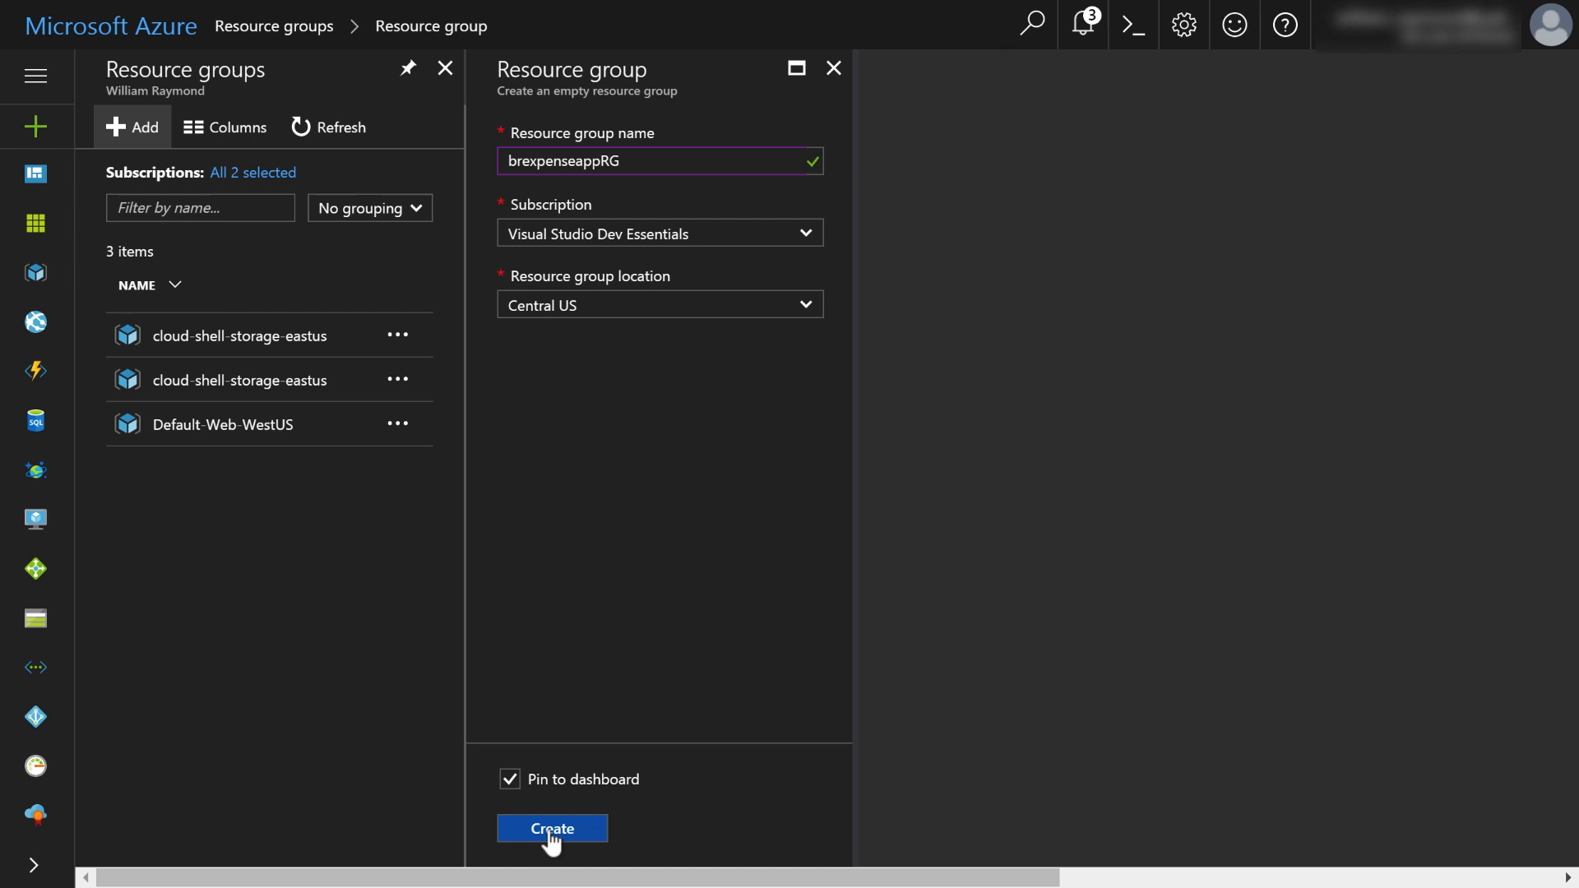
- Create brexpenseappRG, review its empty Overview, and return to the dashboard
left_click(553, 827)
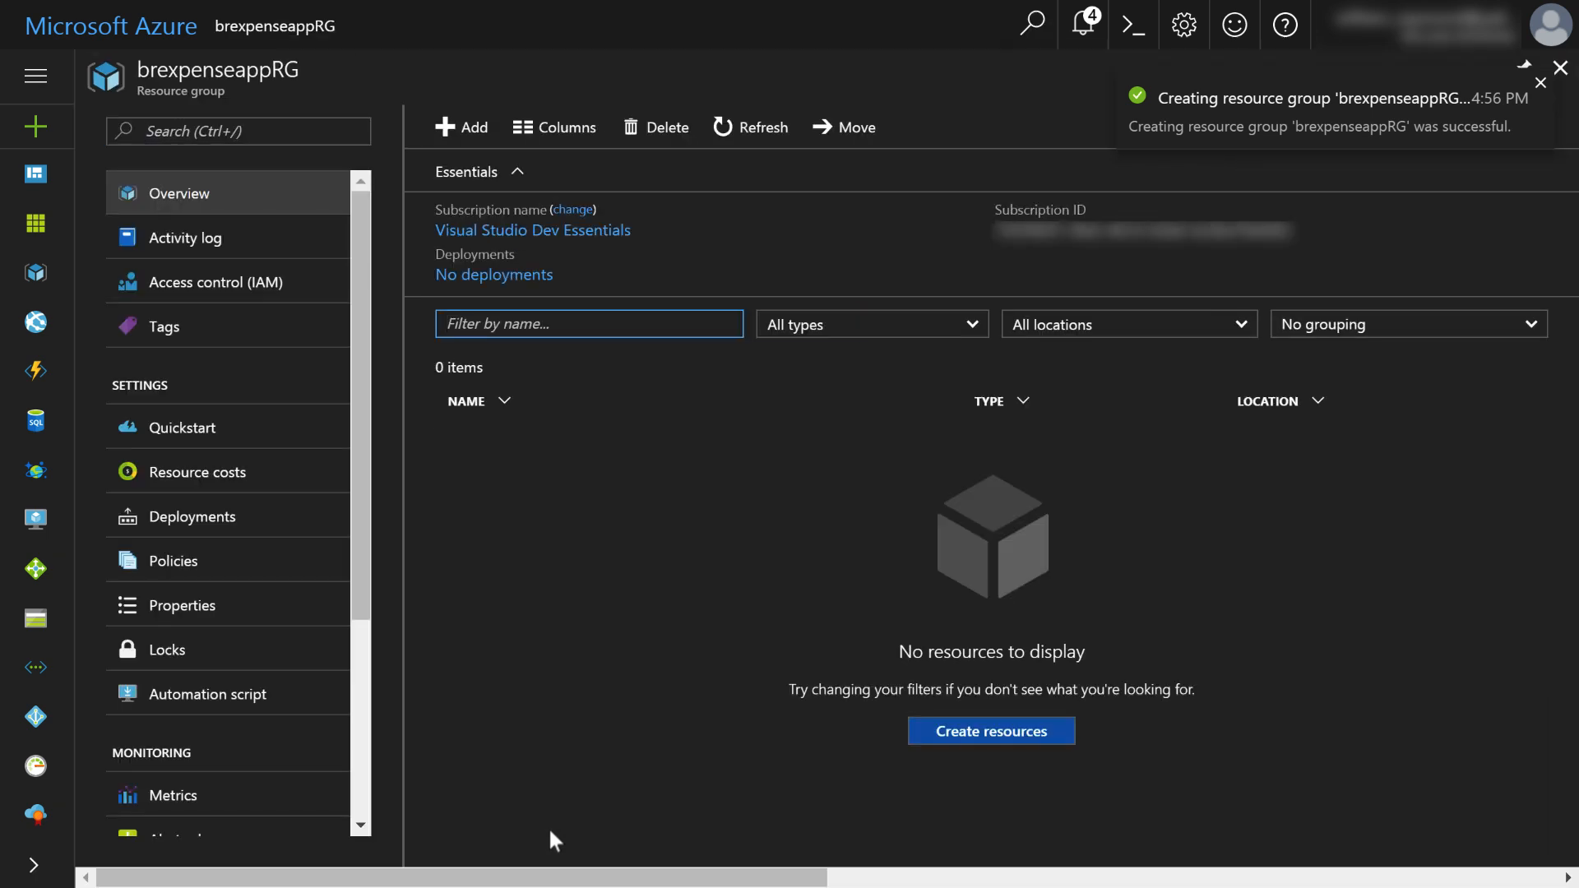
left_click(1539, 82)
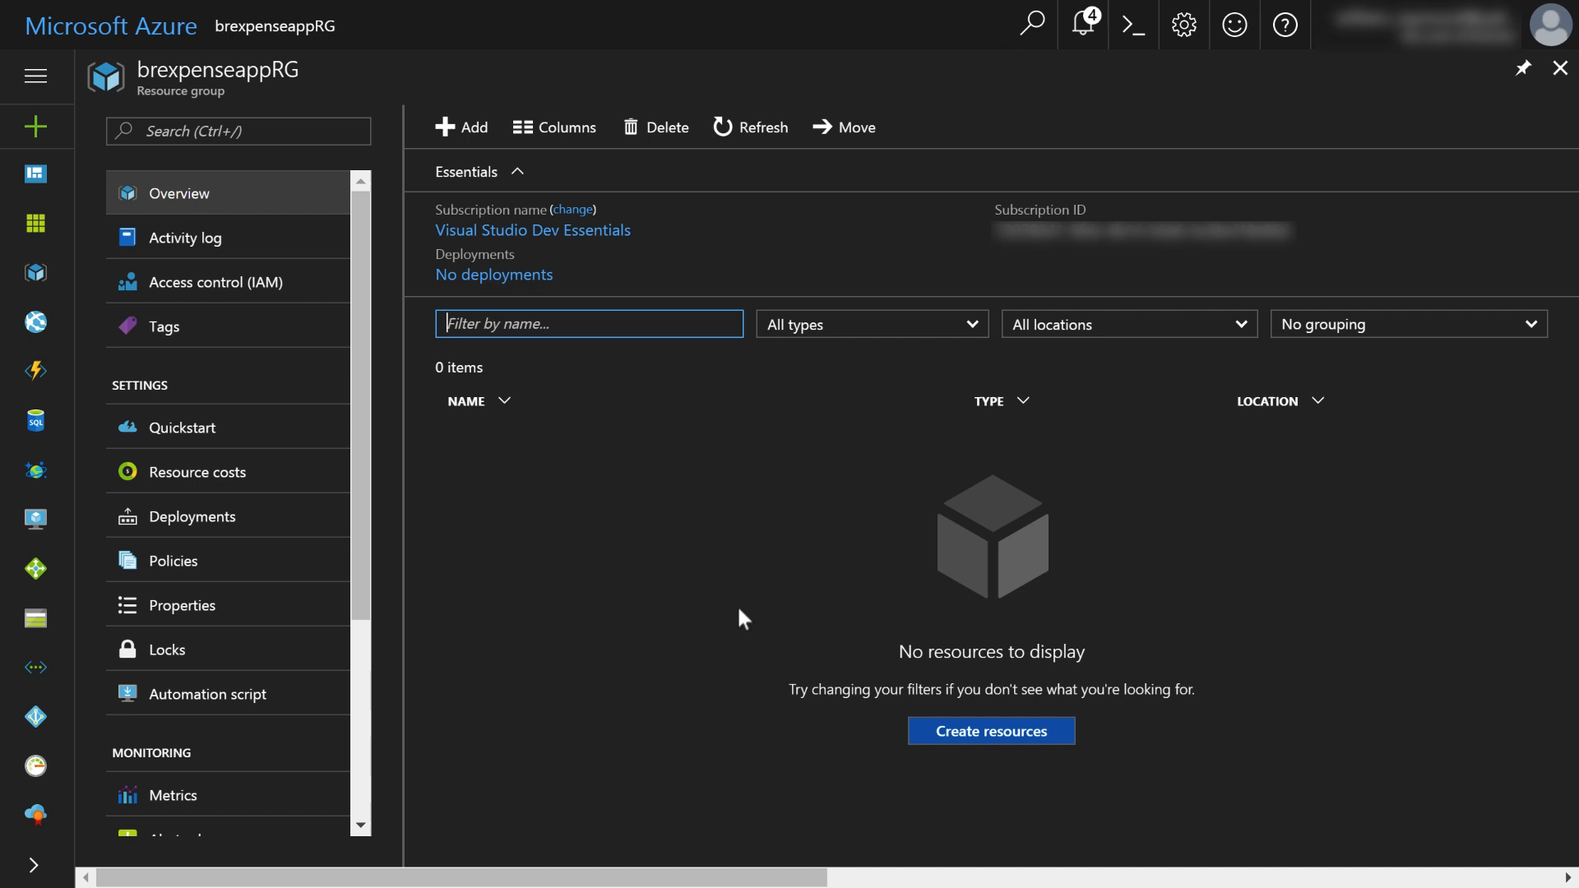
mouse_move(1081, 61)
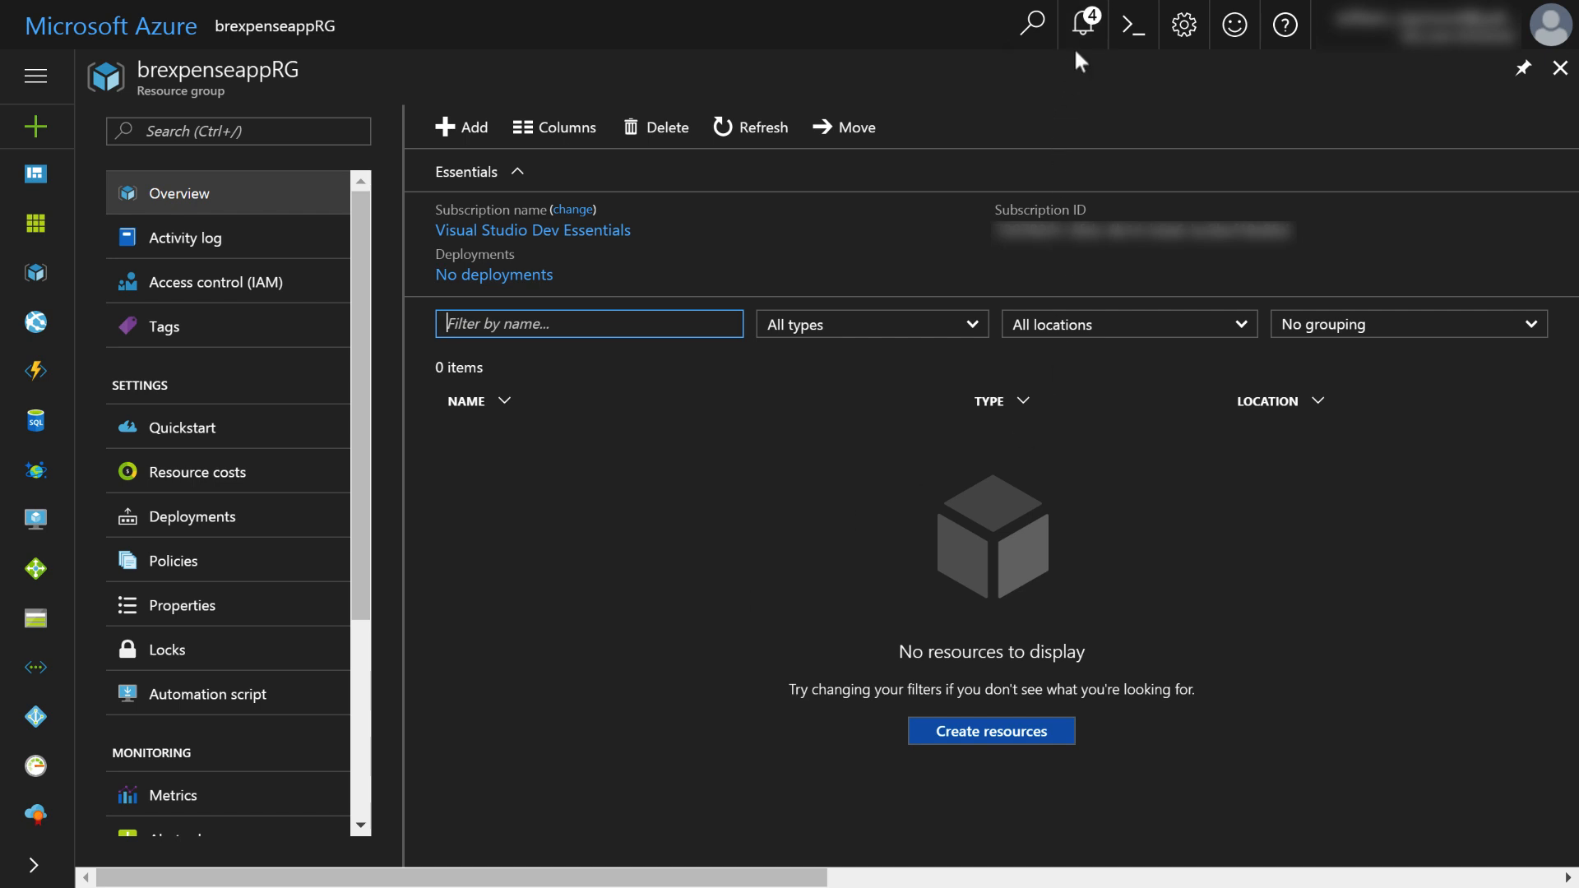
mouse_move(1027, 119)
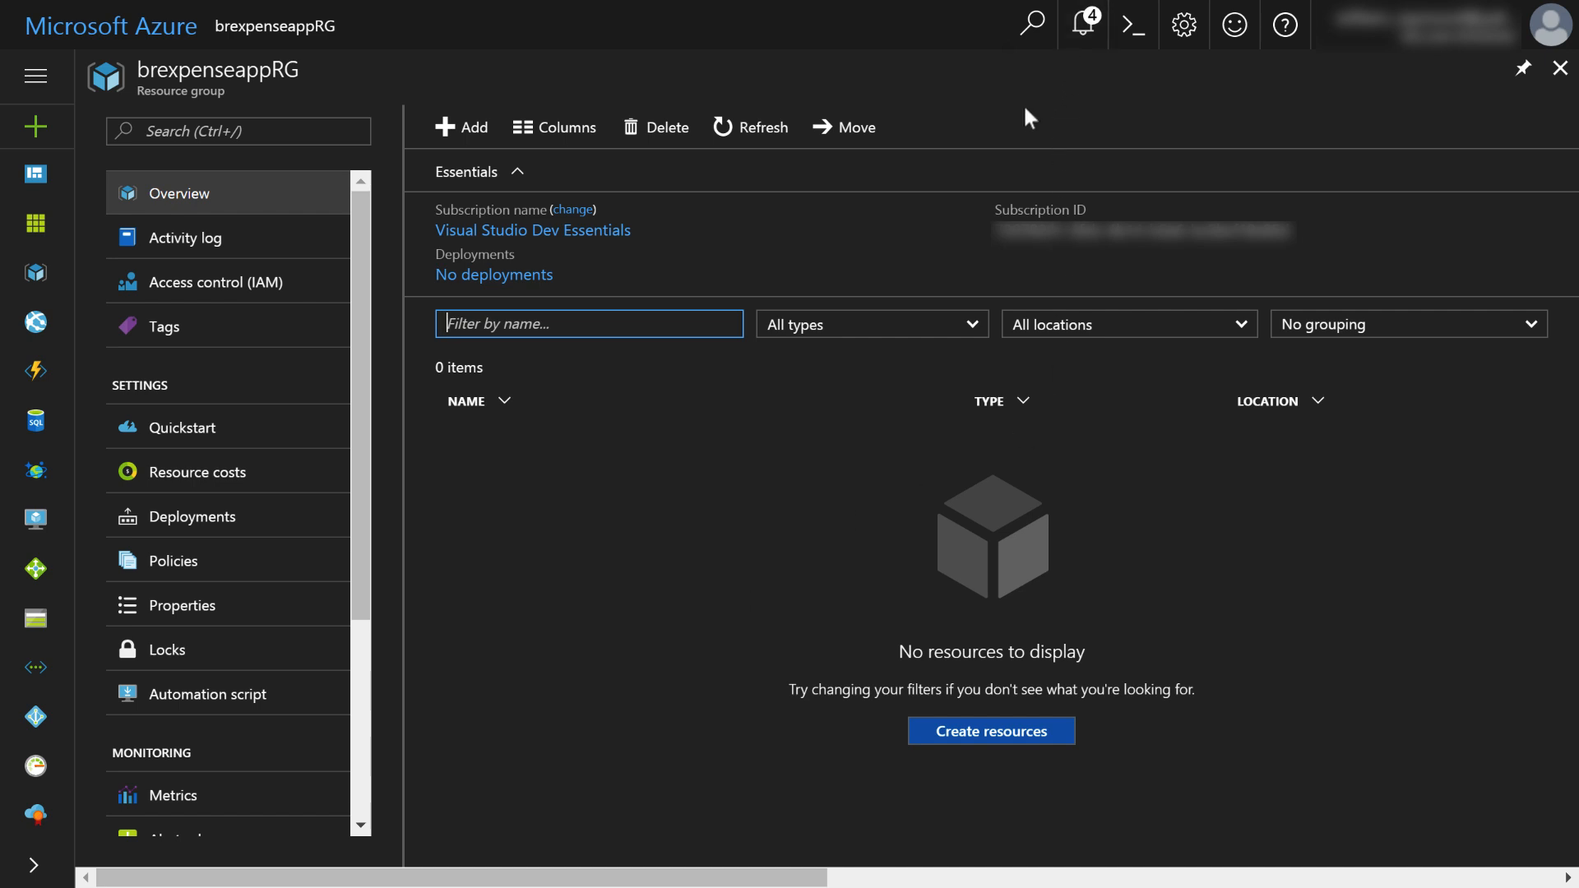
mouse_move(650, 109)
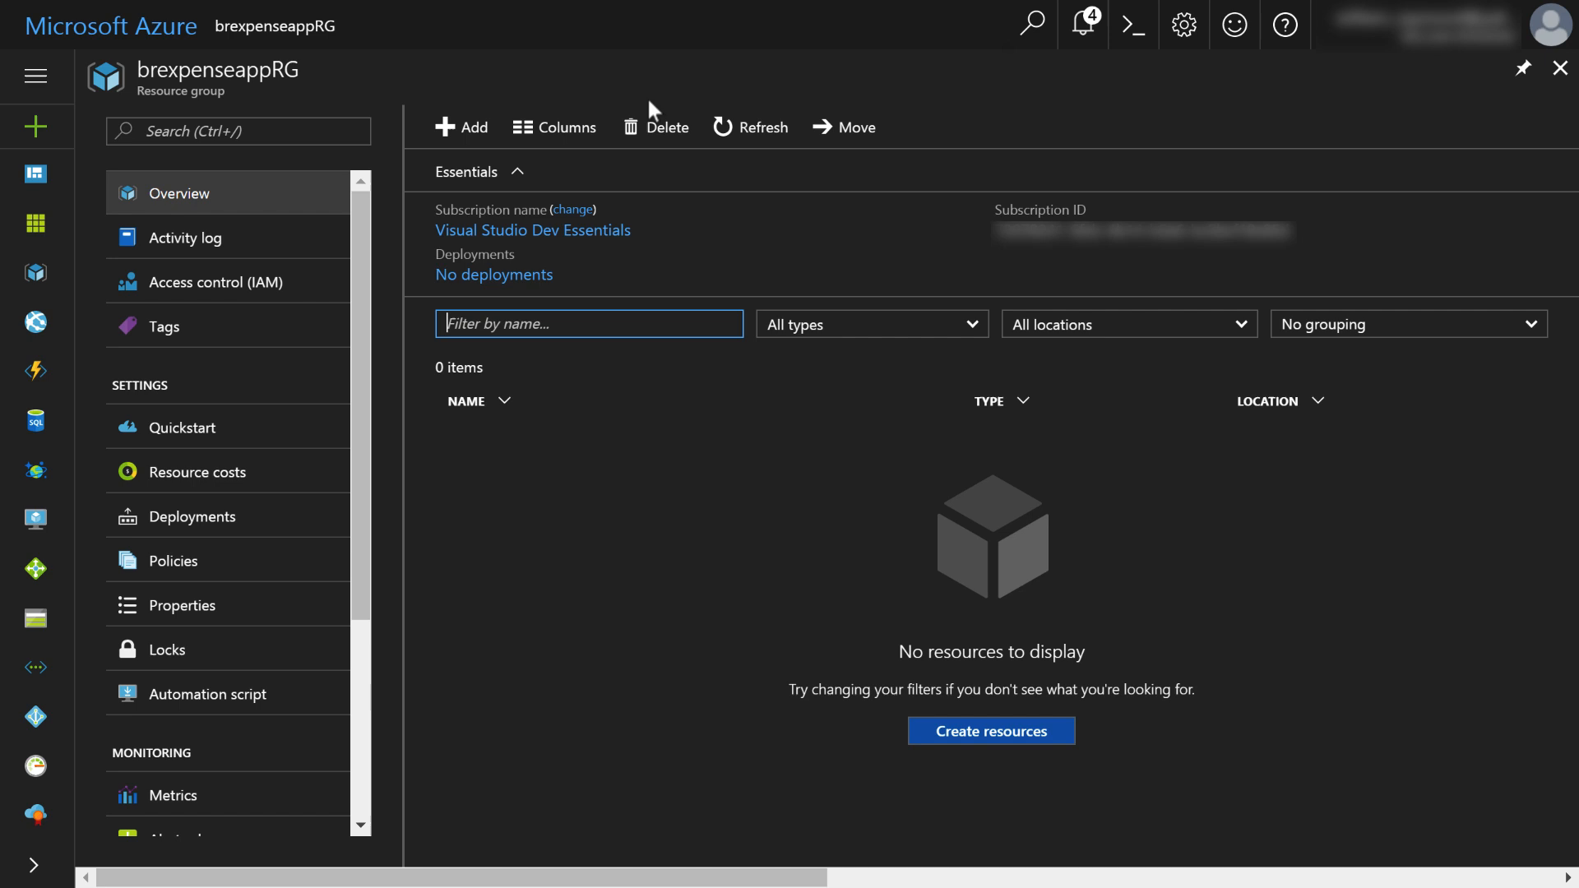
mouse_move(316, 92)
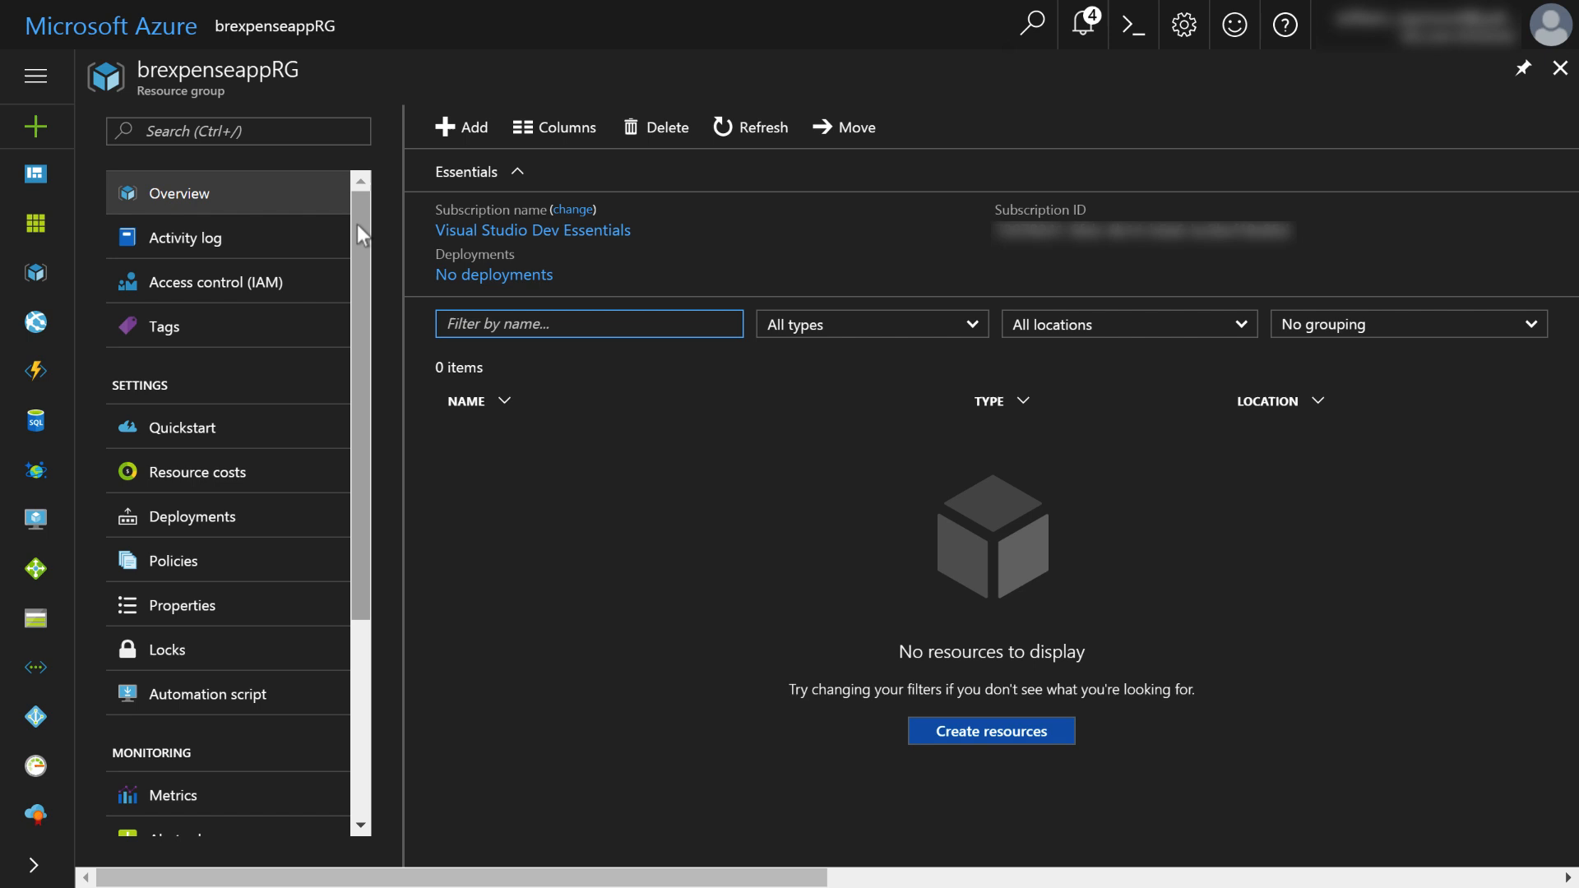
scroll("down", 3)
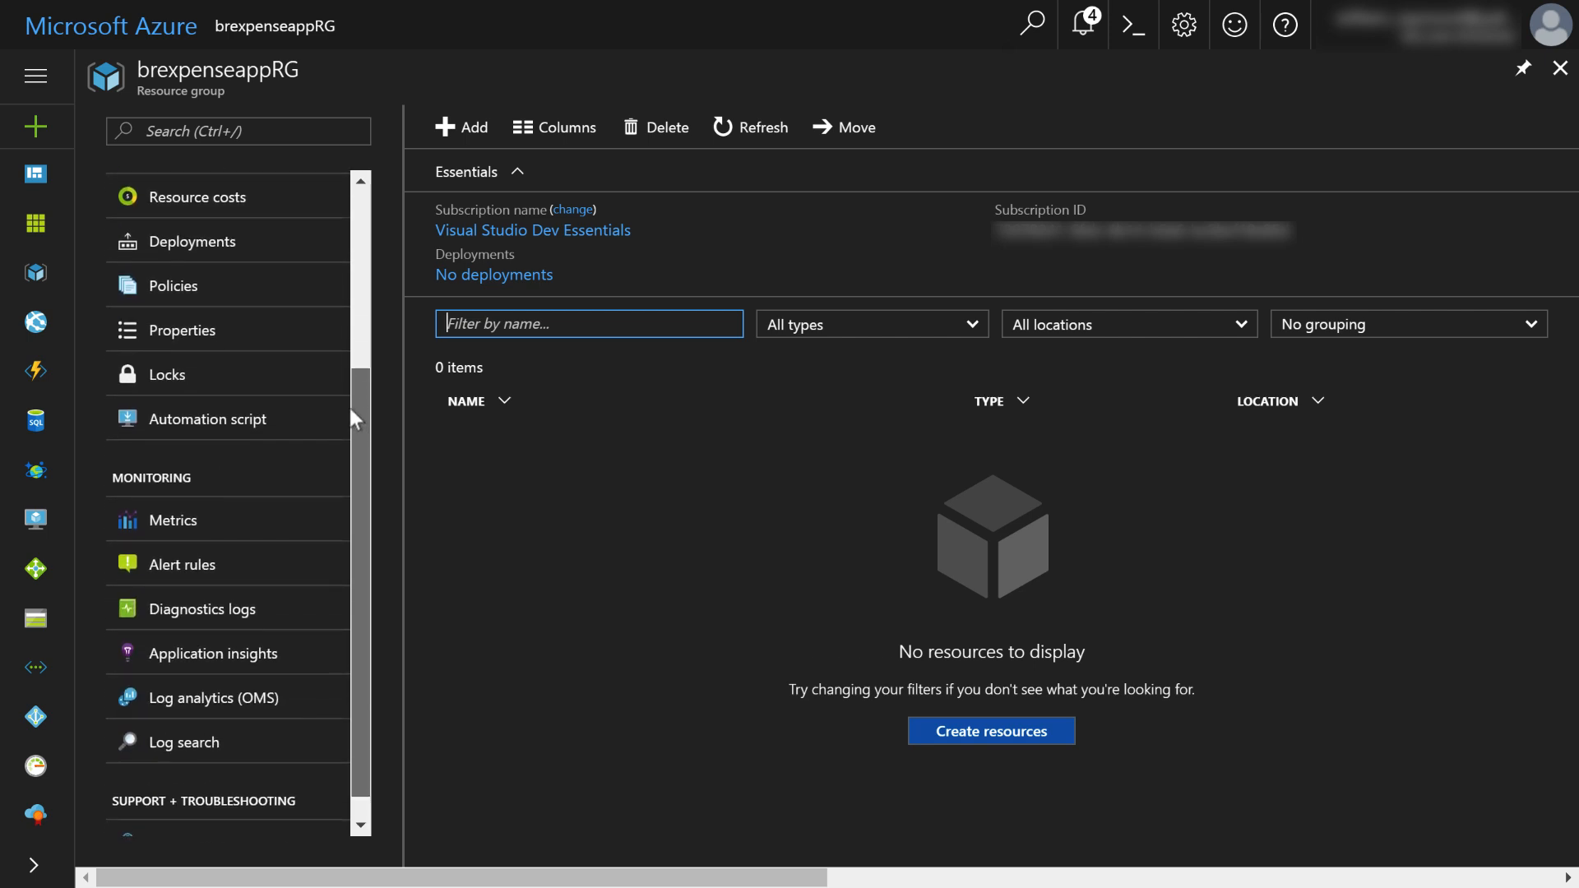
scroll("up", 3)
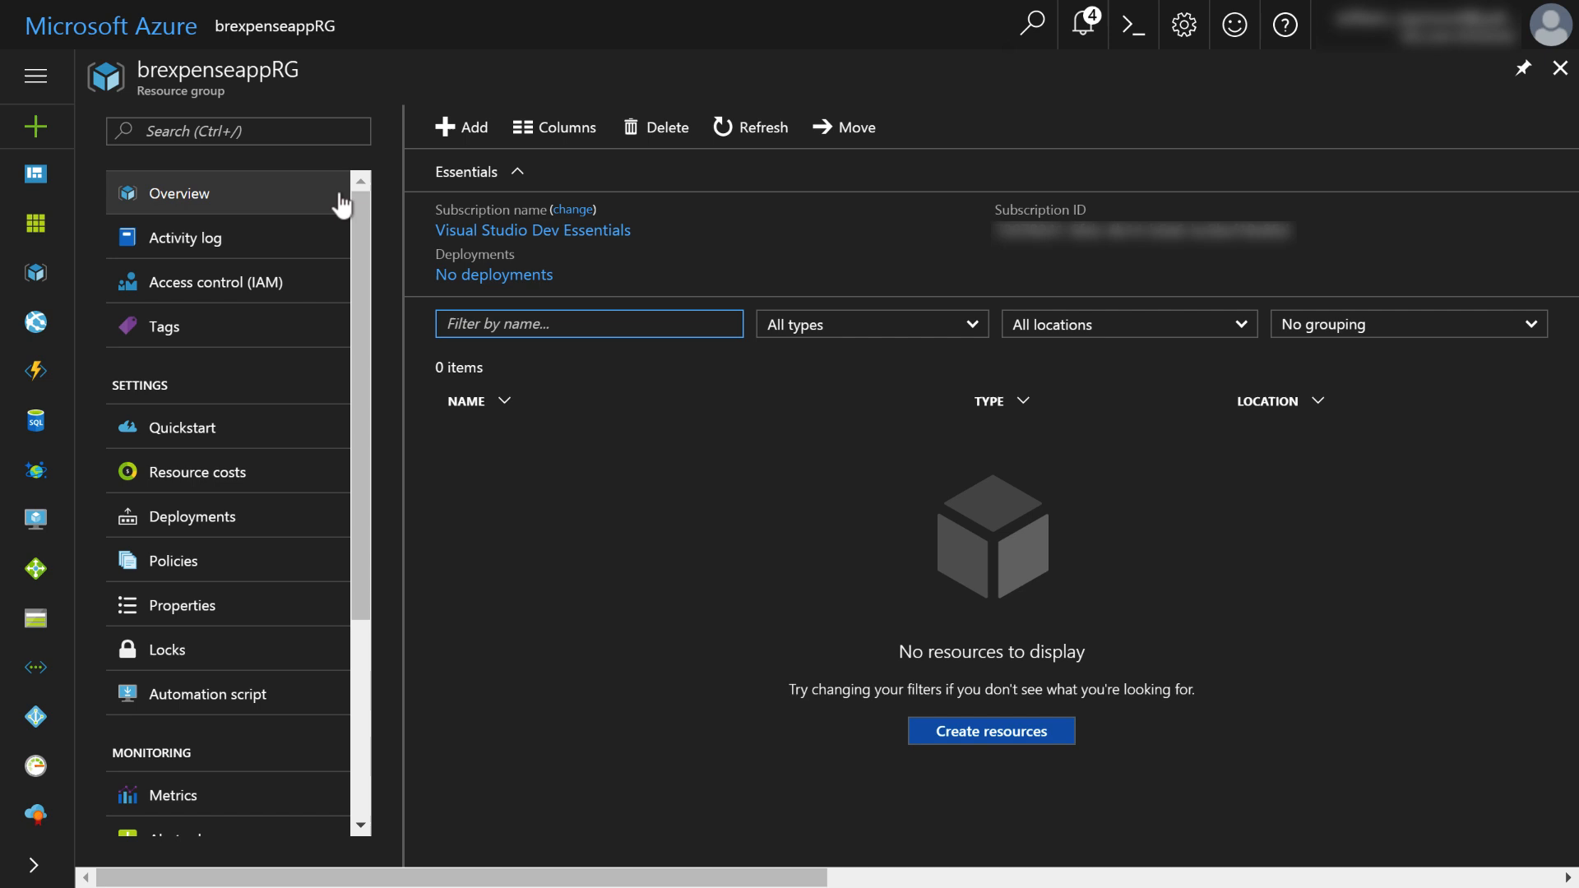
mouse_move(185, 237)
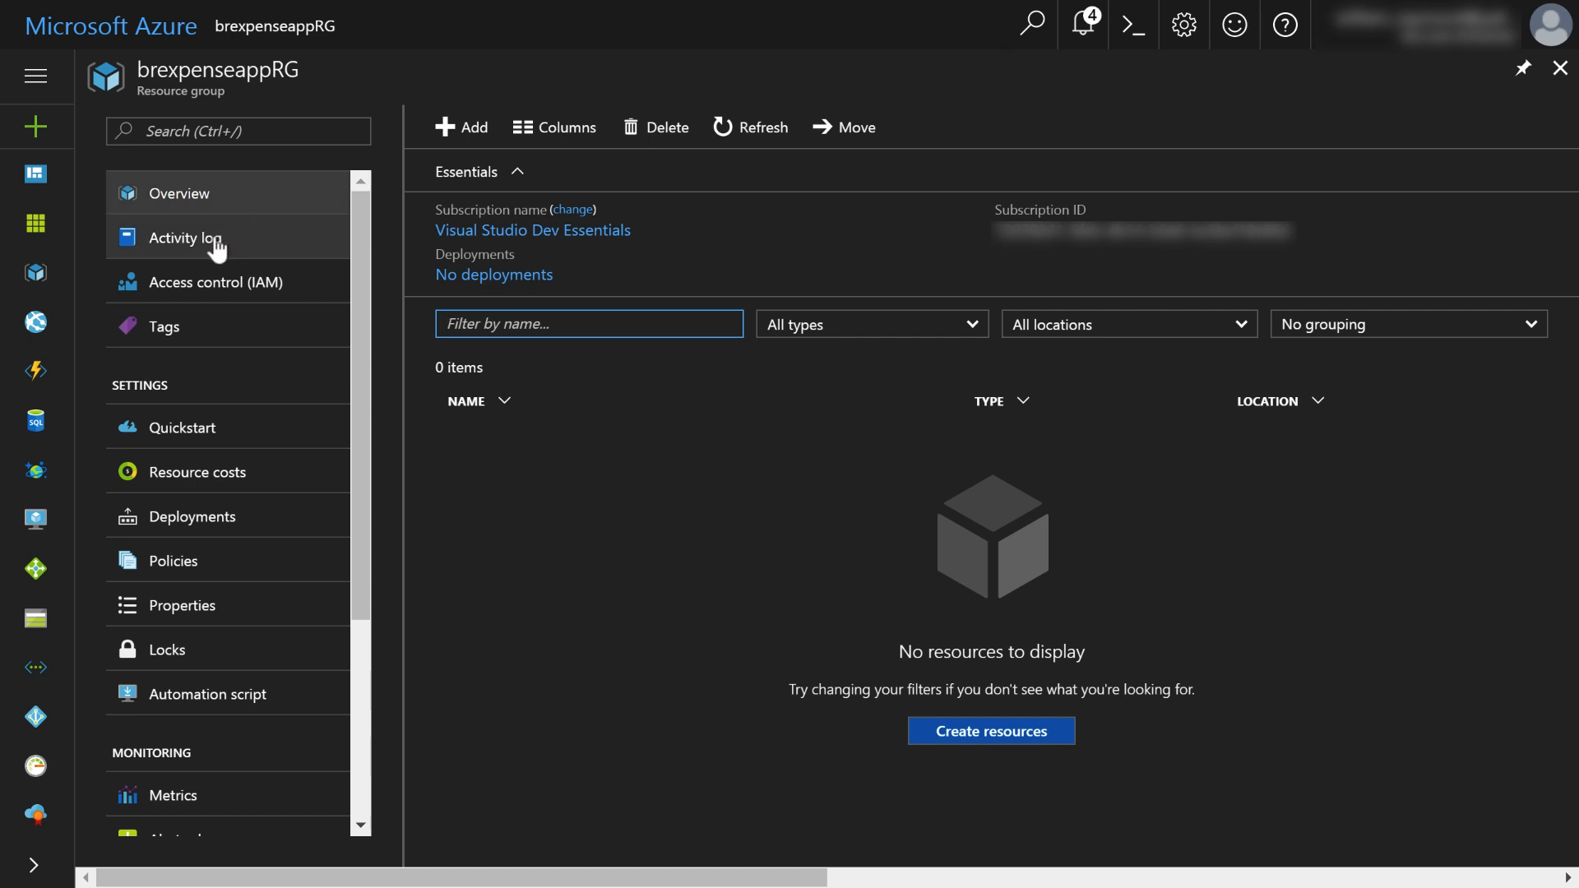
mouse_move(208, 331)
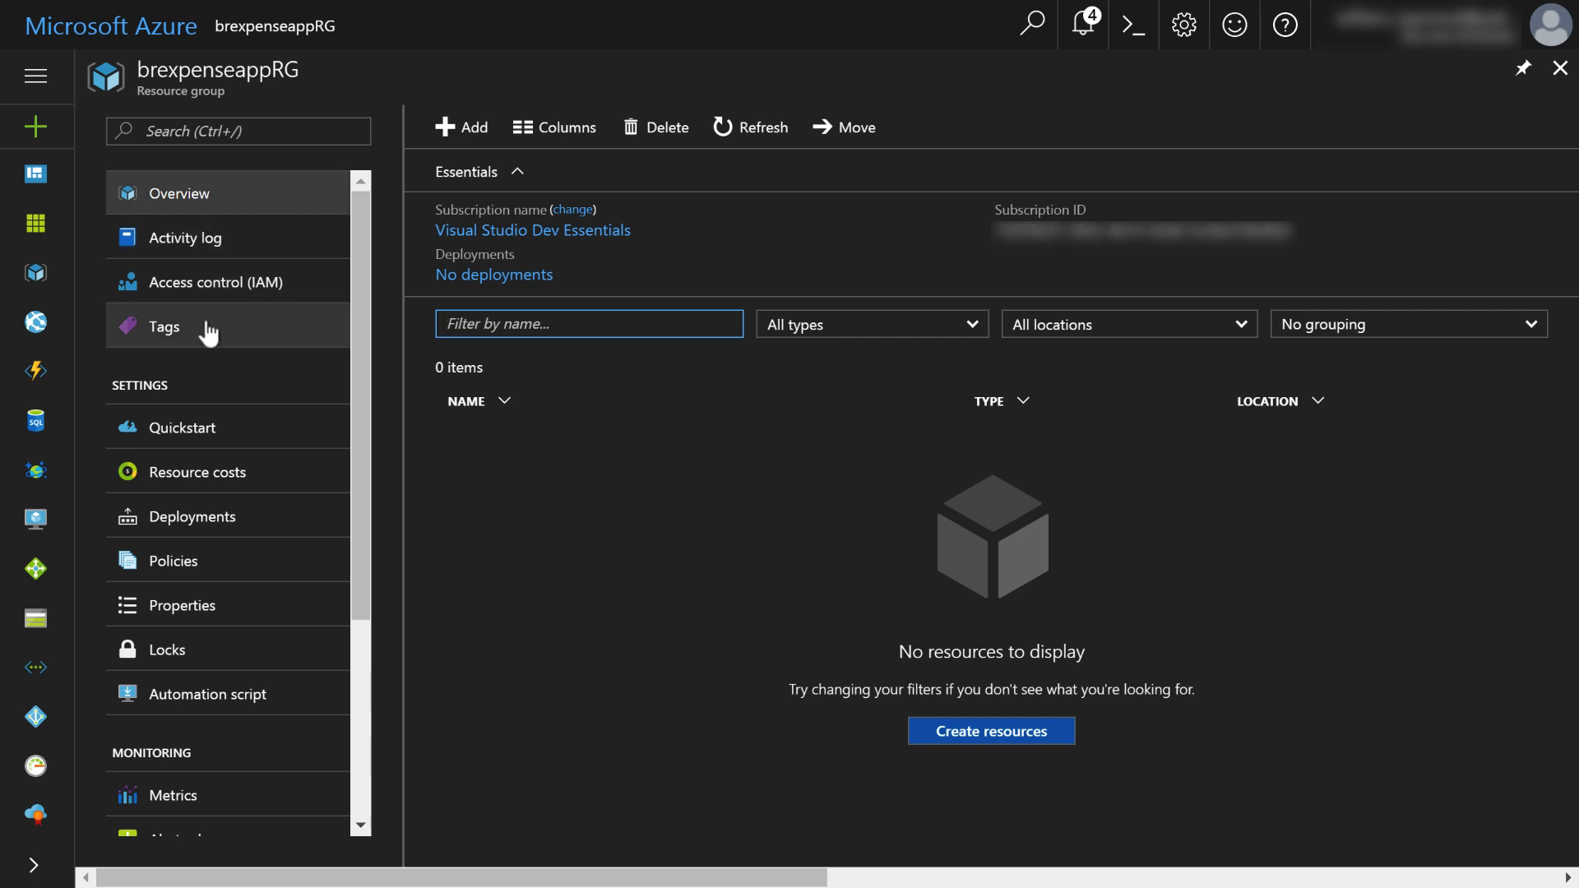
mouse_move(250, 493)
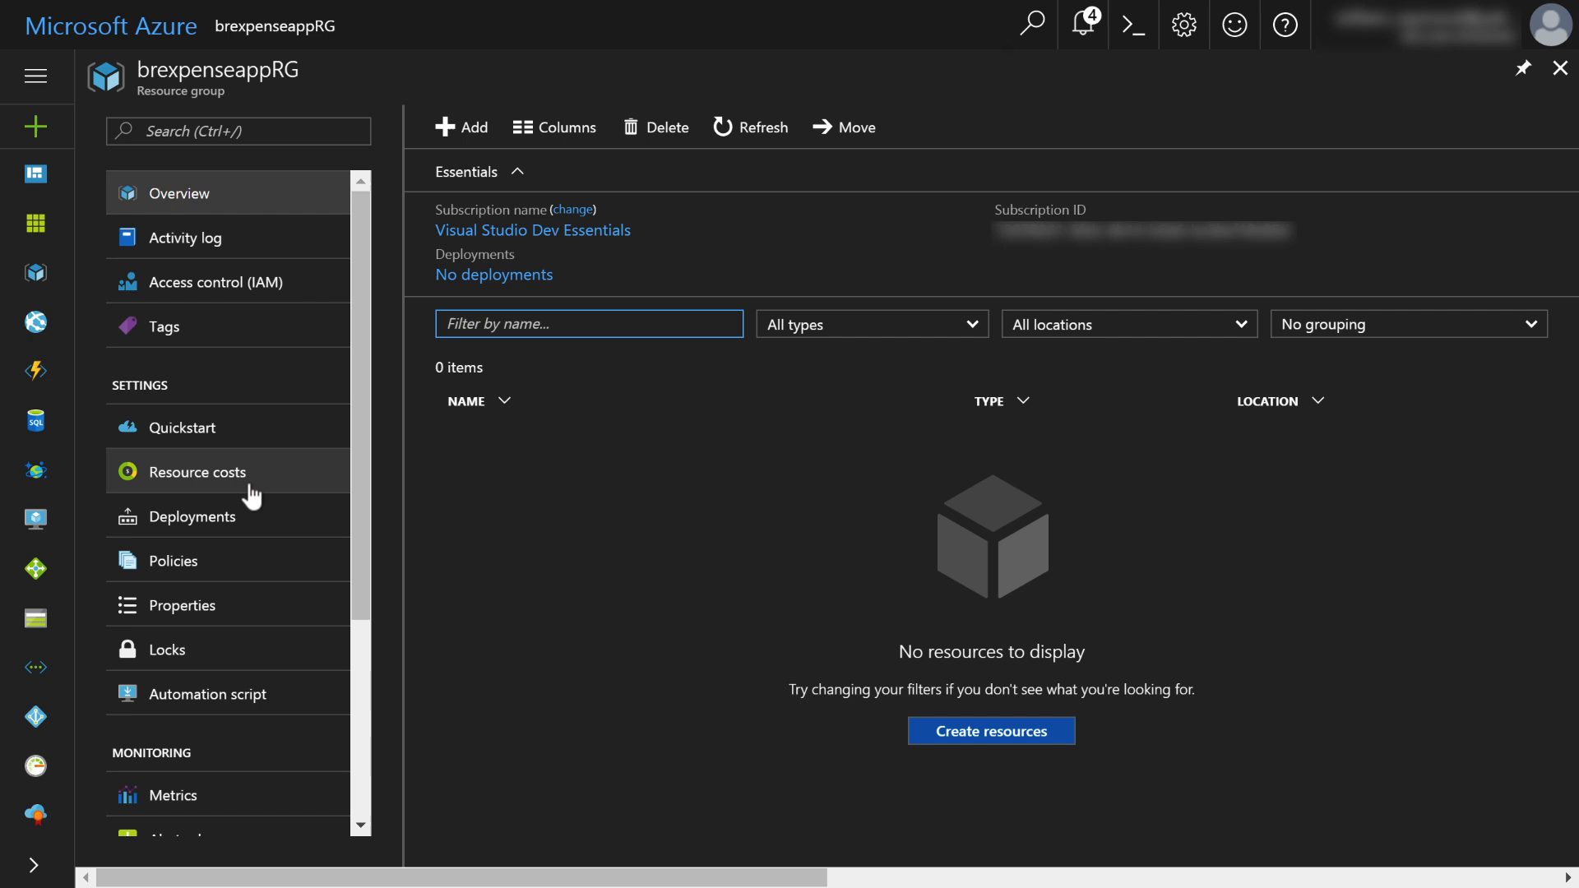
mouse_move(361, 584)
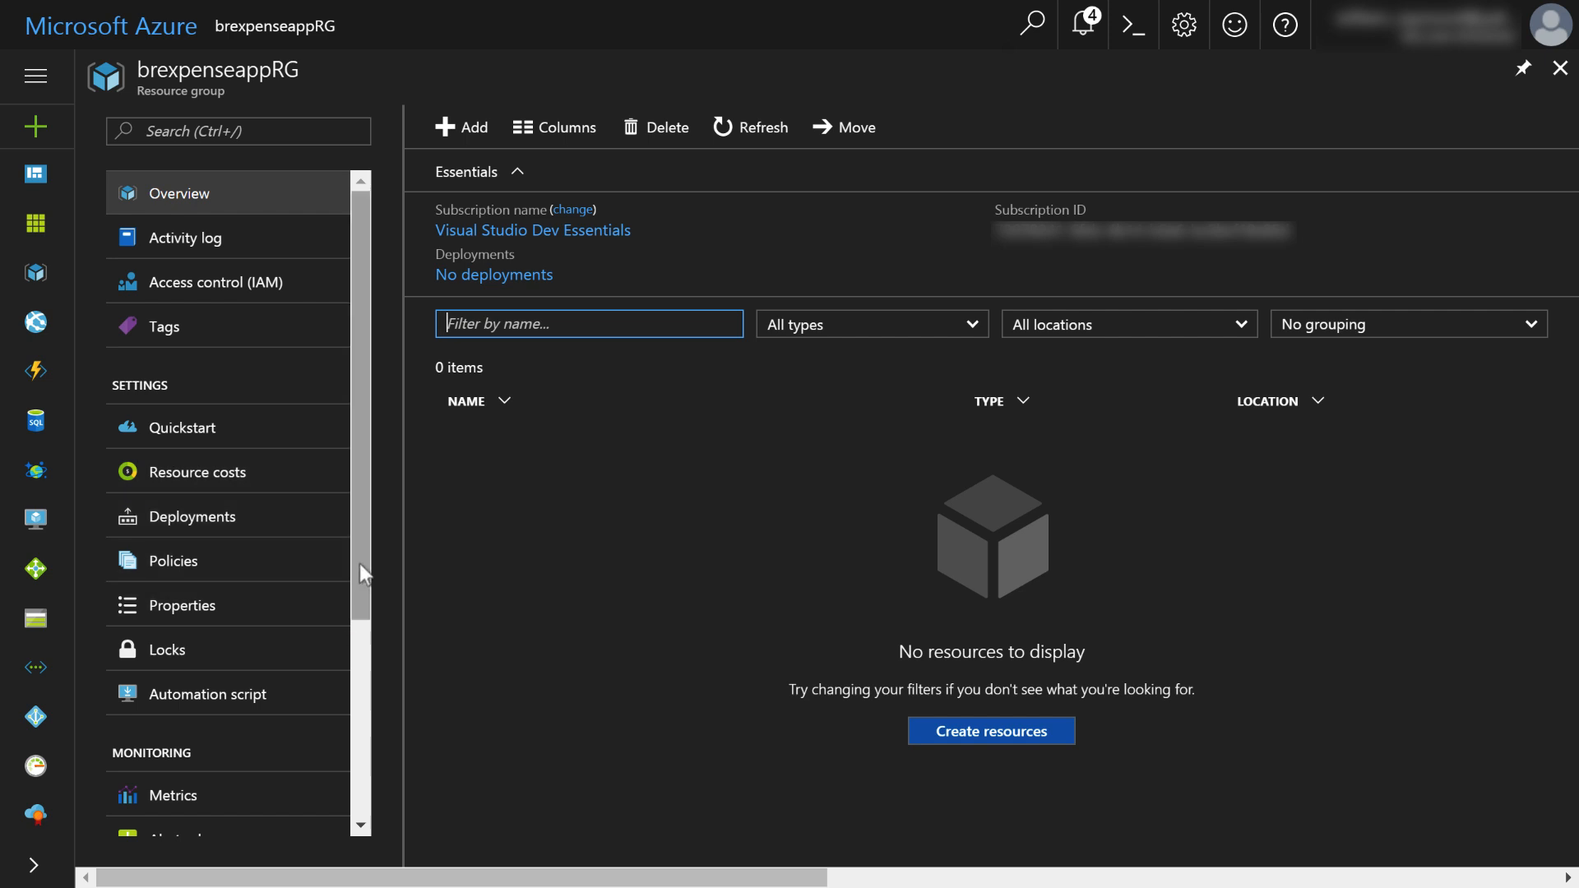
left_click(35, 77)
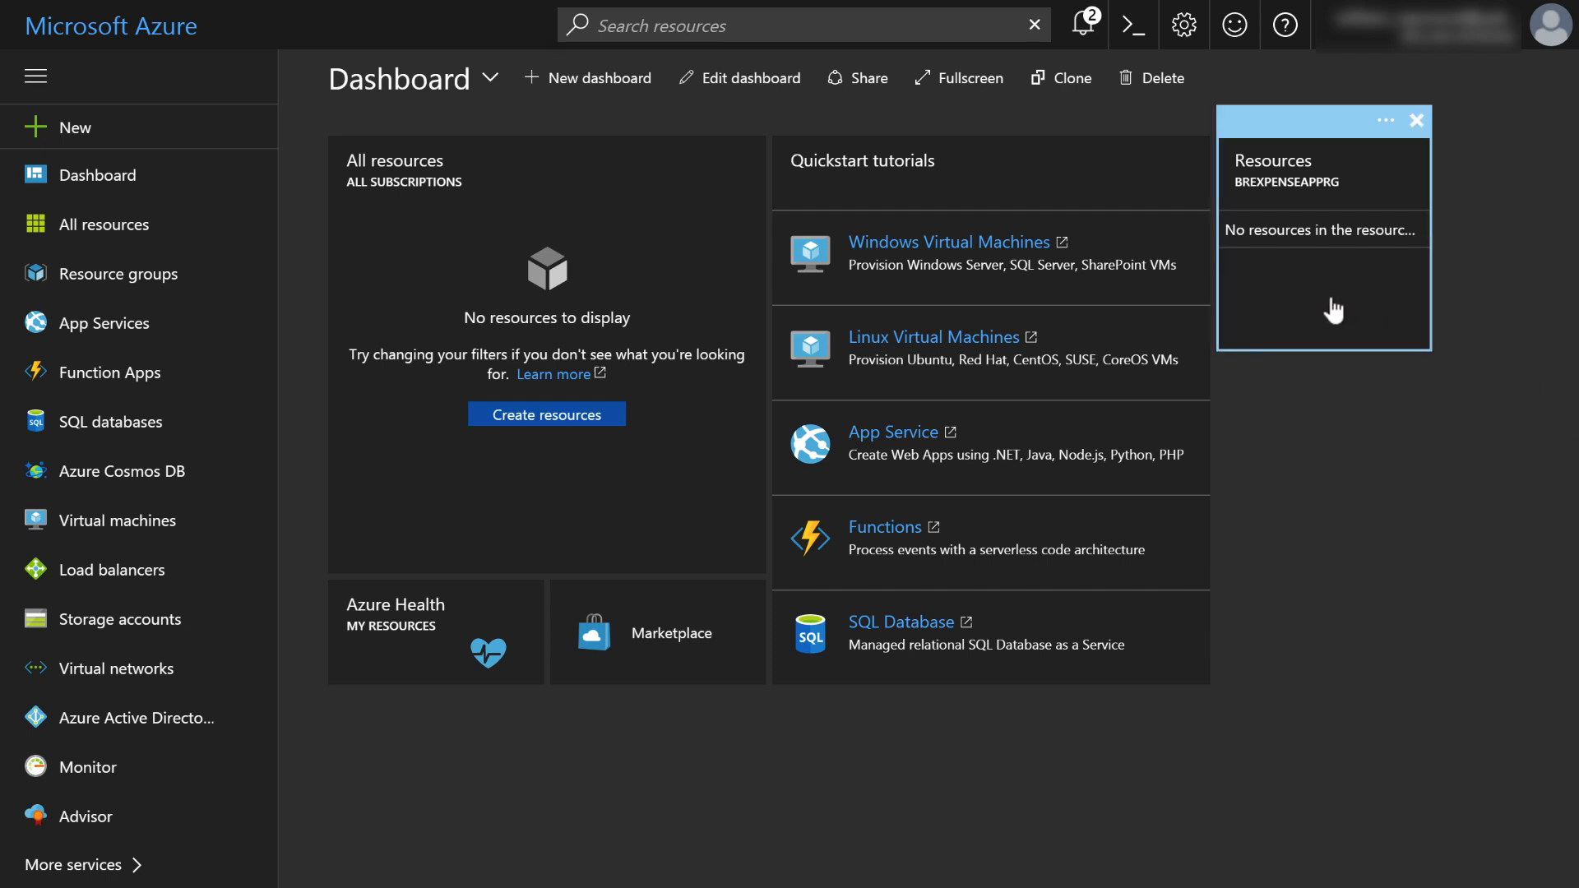
mouse_move(1245, 172)
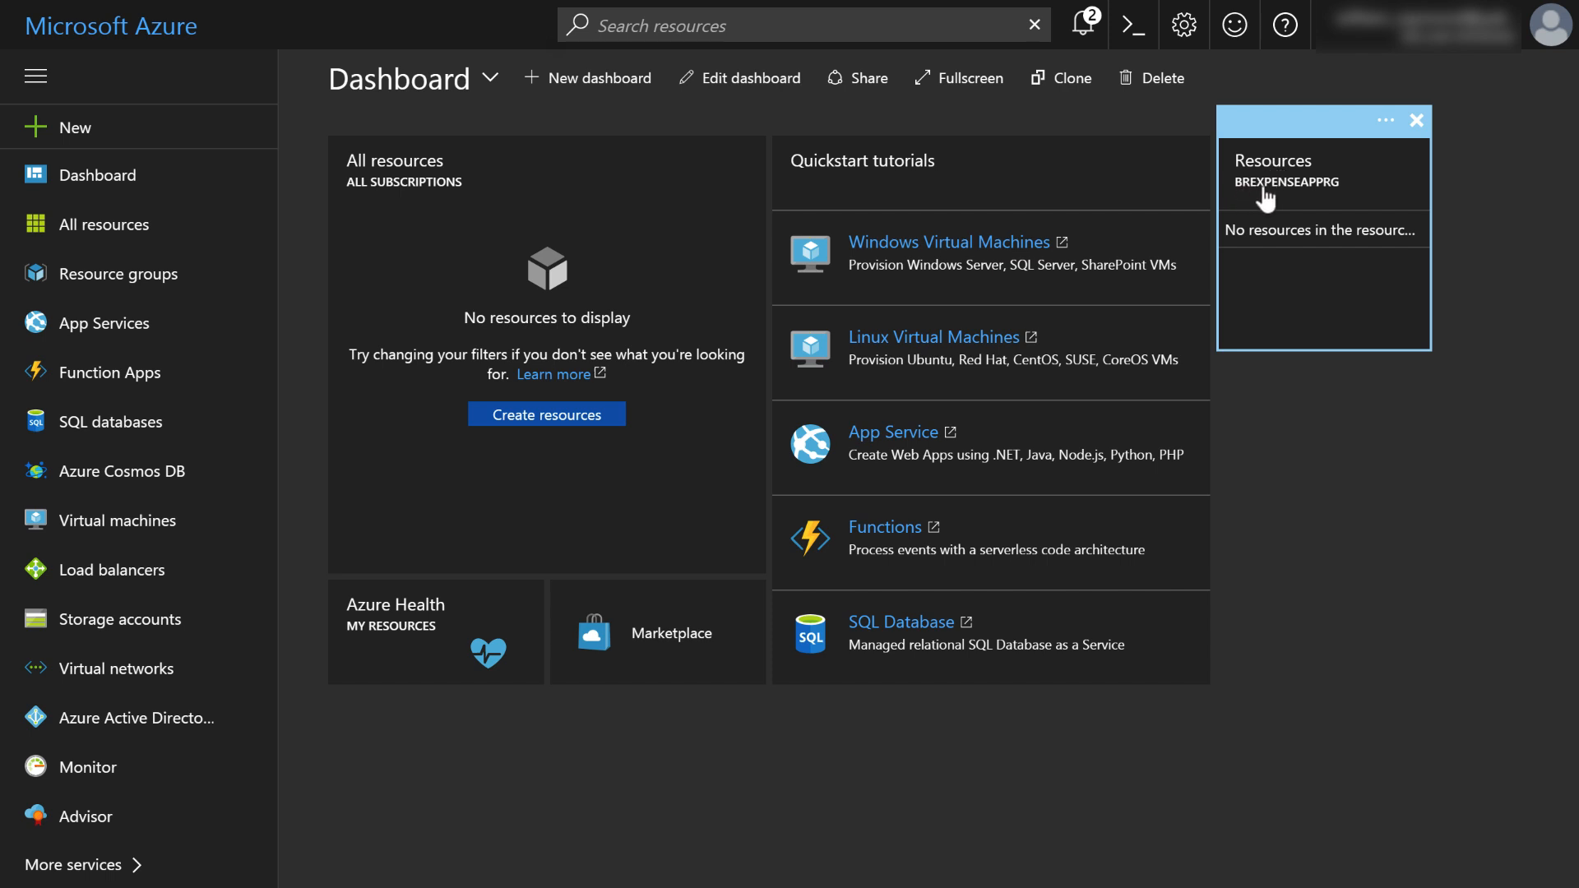
mouse_move(1322, 195)
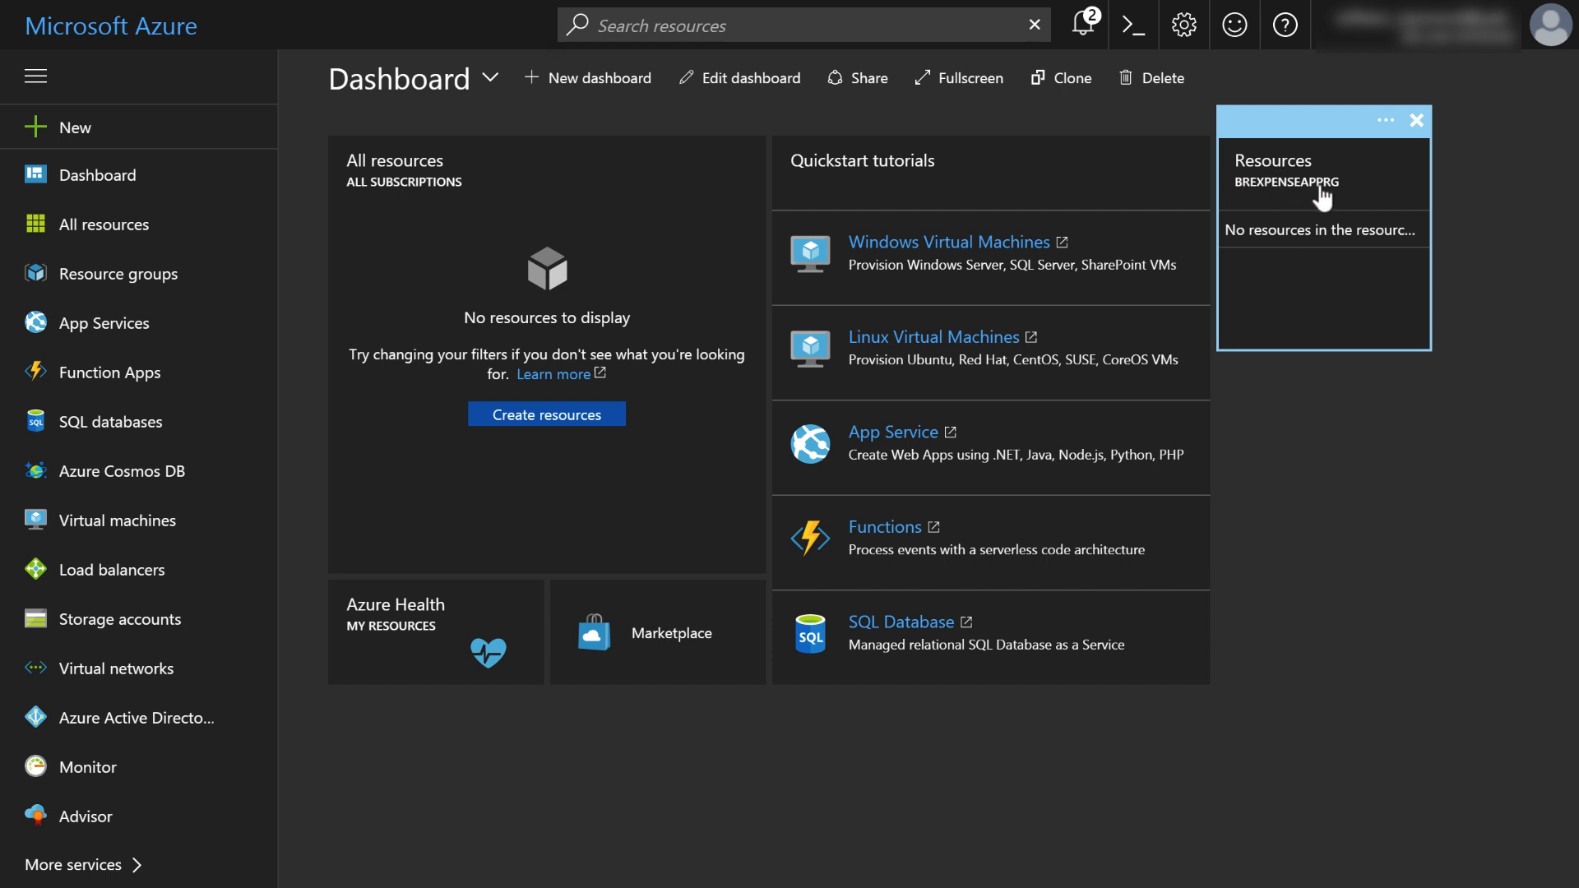
mouse_move(1272, 238)
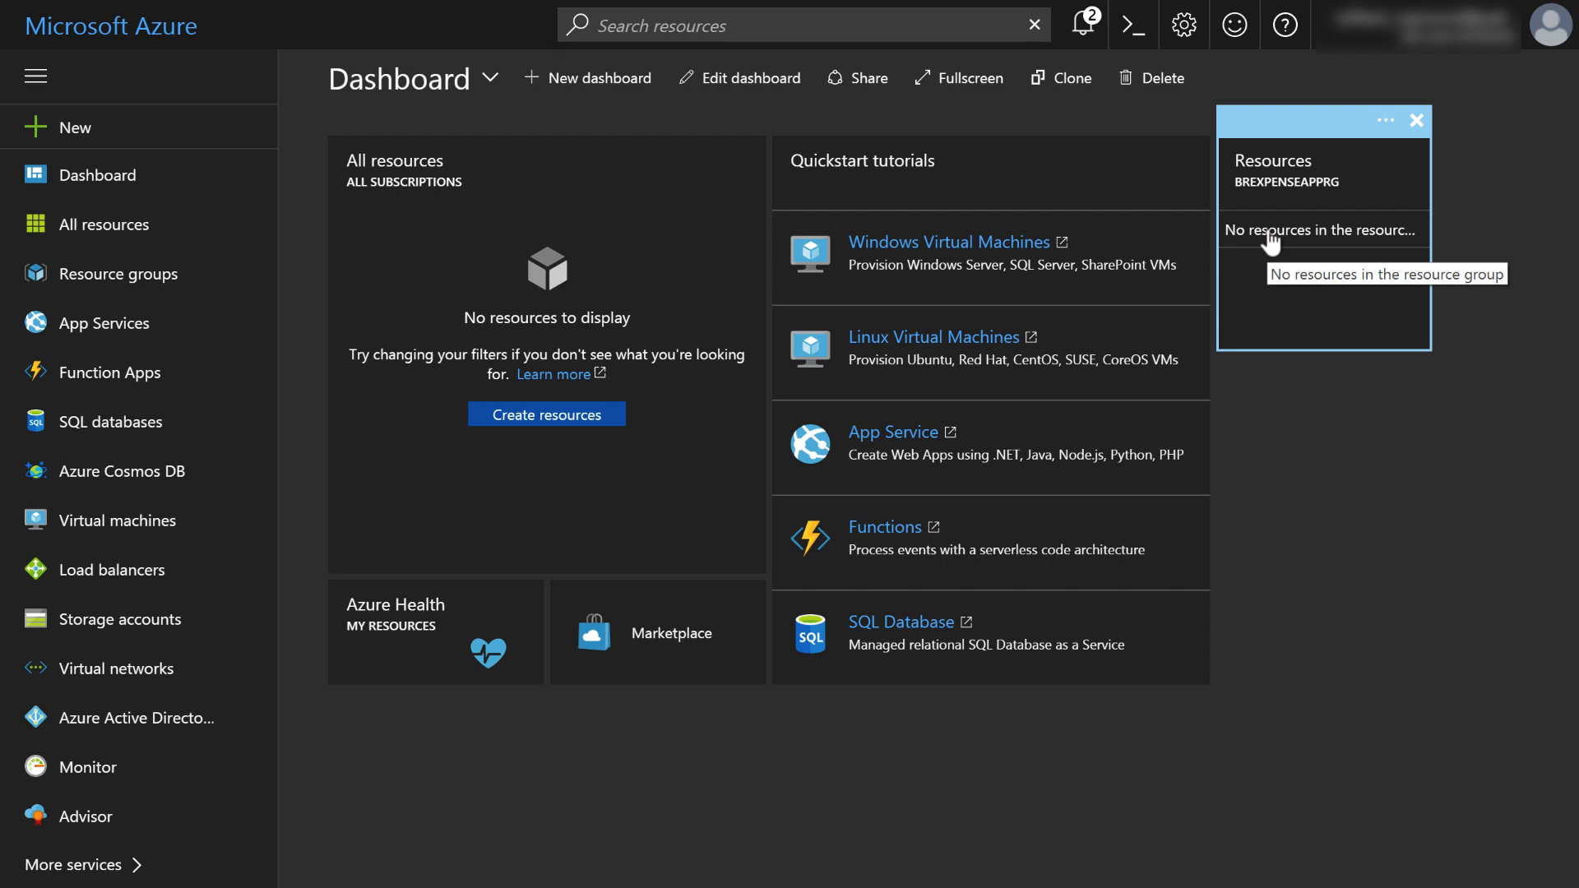
mouse_move(1272, 204)
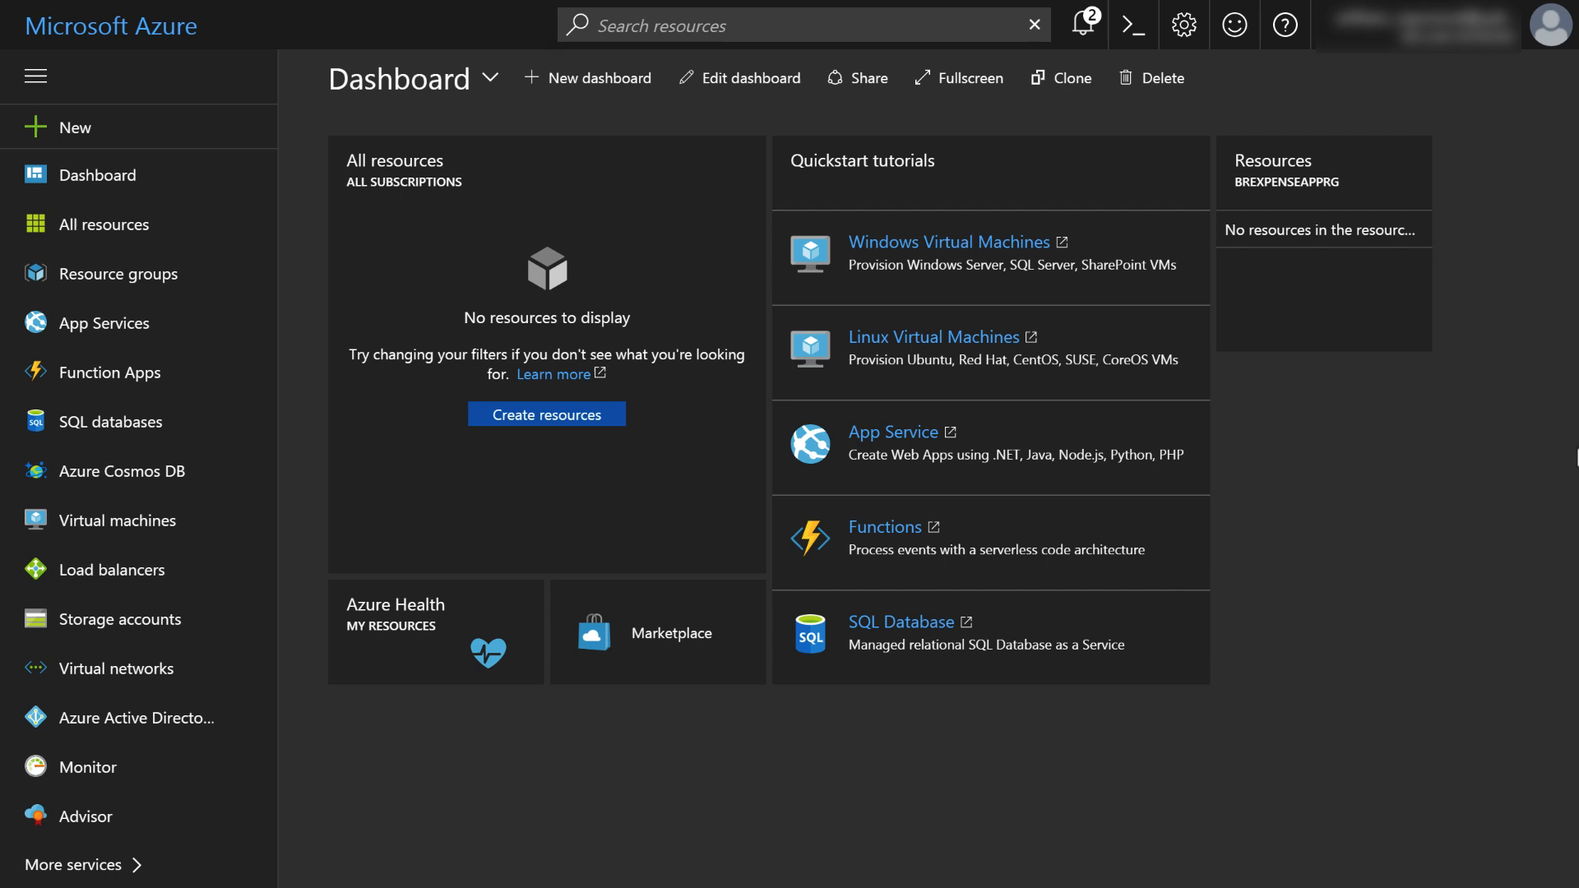
mouse_move(1491, 517)
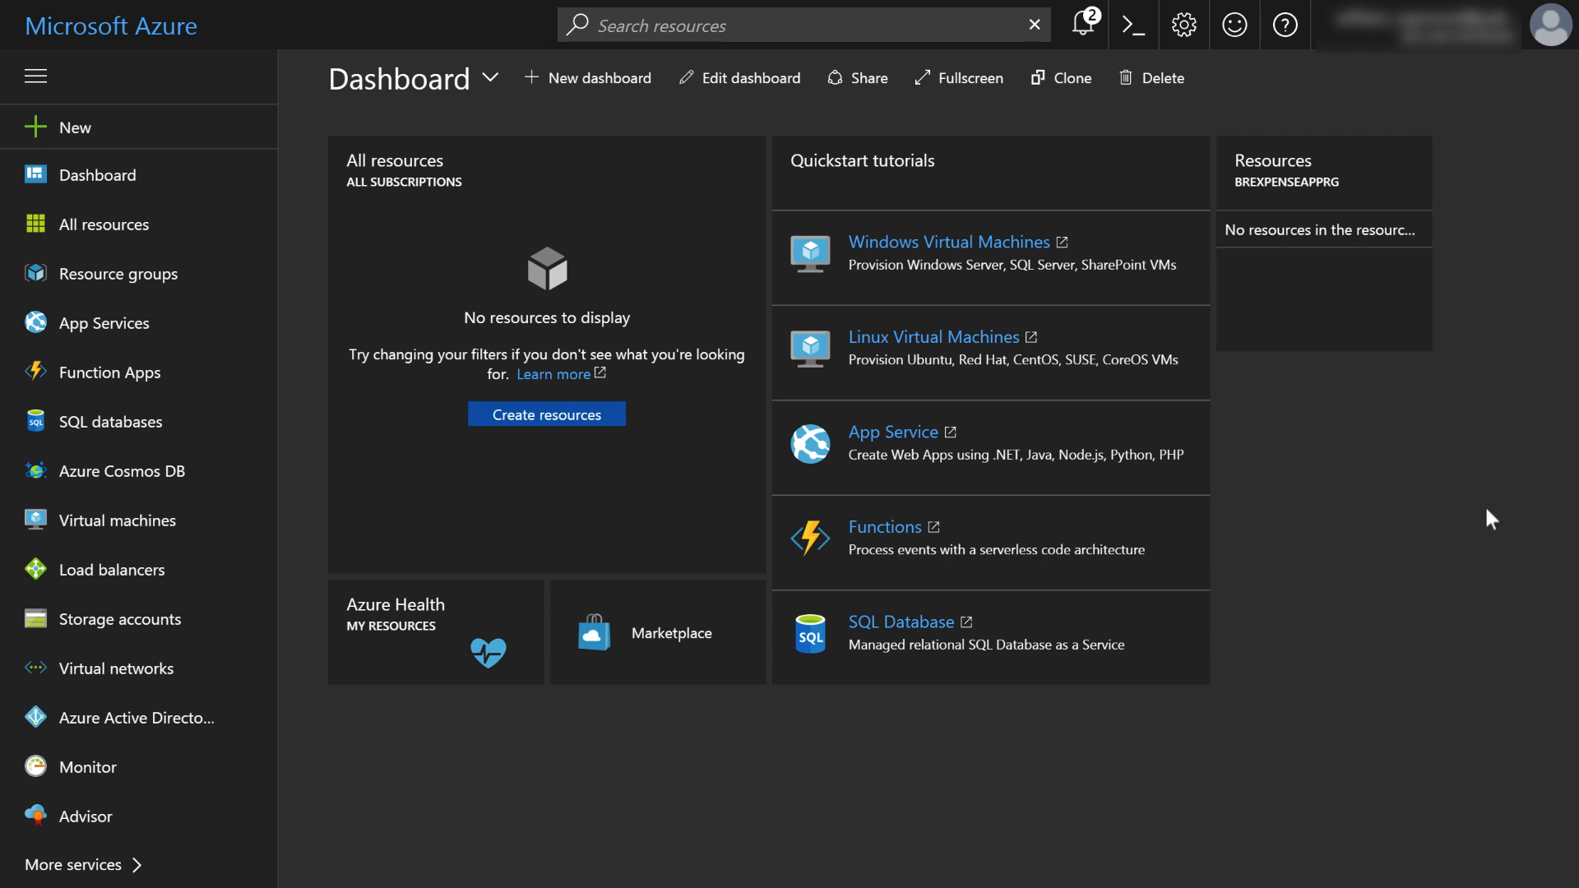
mouse_move(120, 324)
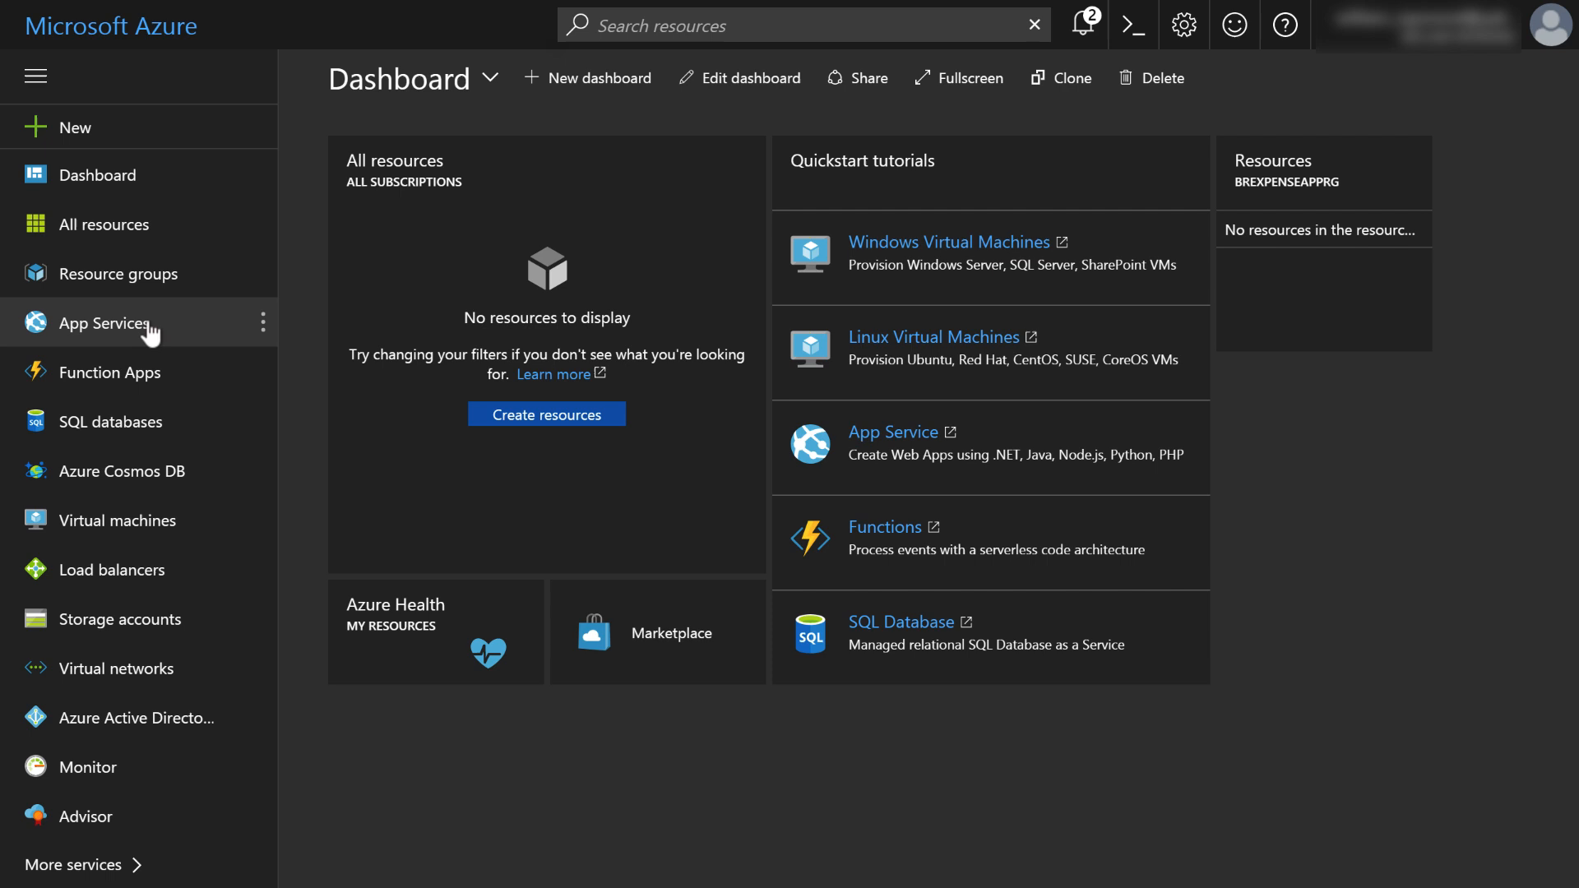
mouse_move(30, 330)
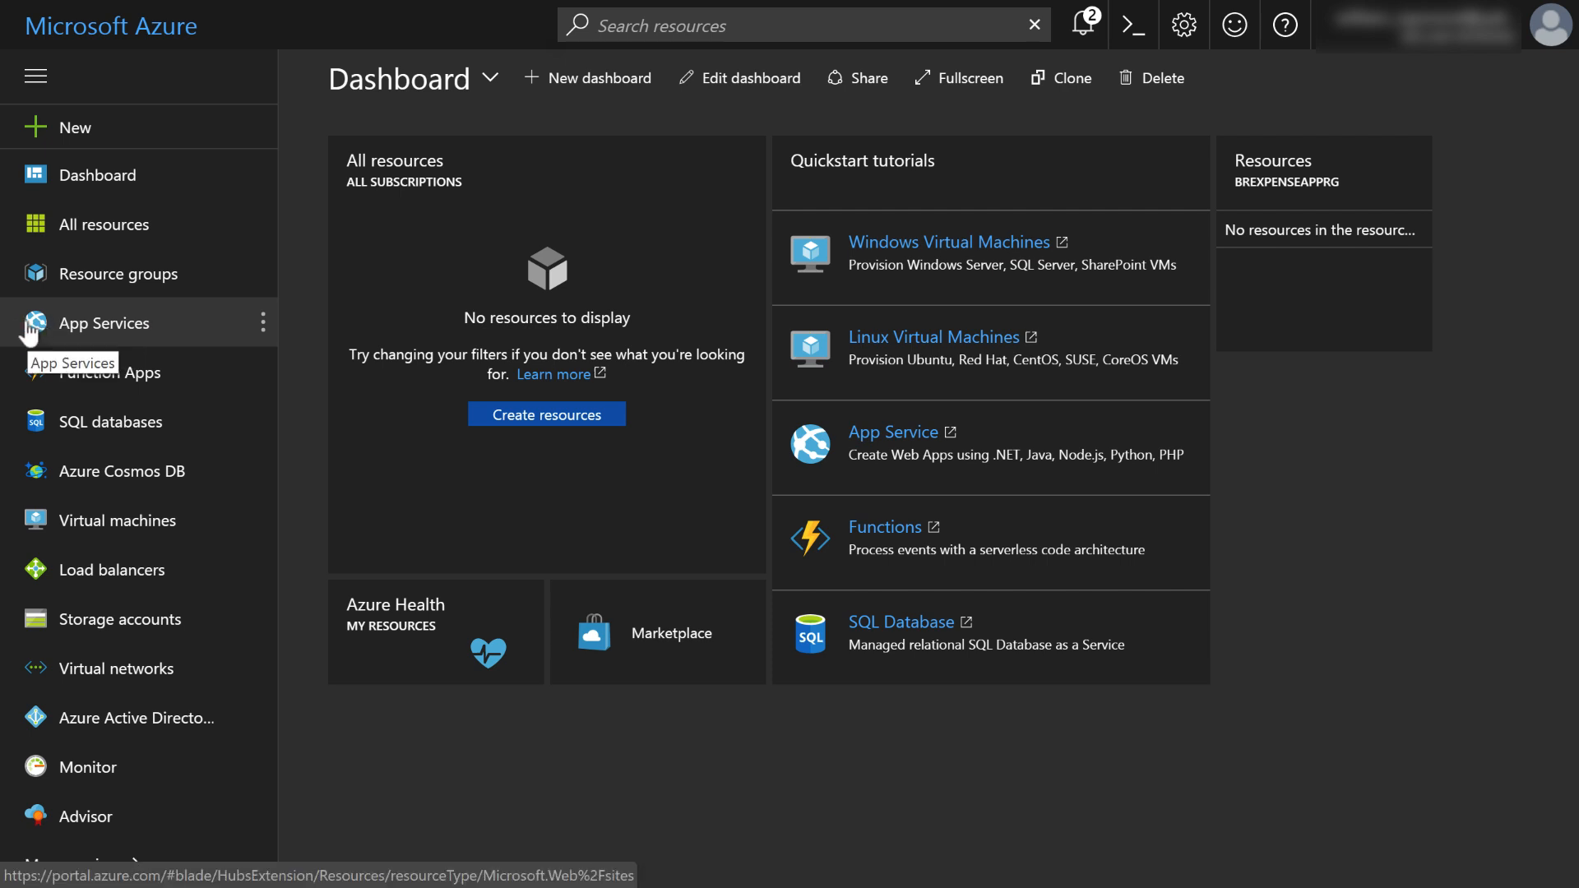
- Start adding a new App Service, bringing up the Web + Mobile marketplace
left_click(103, 322)
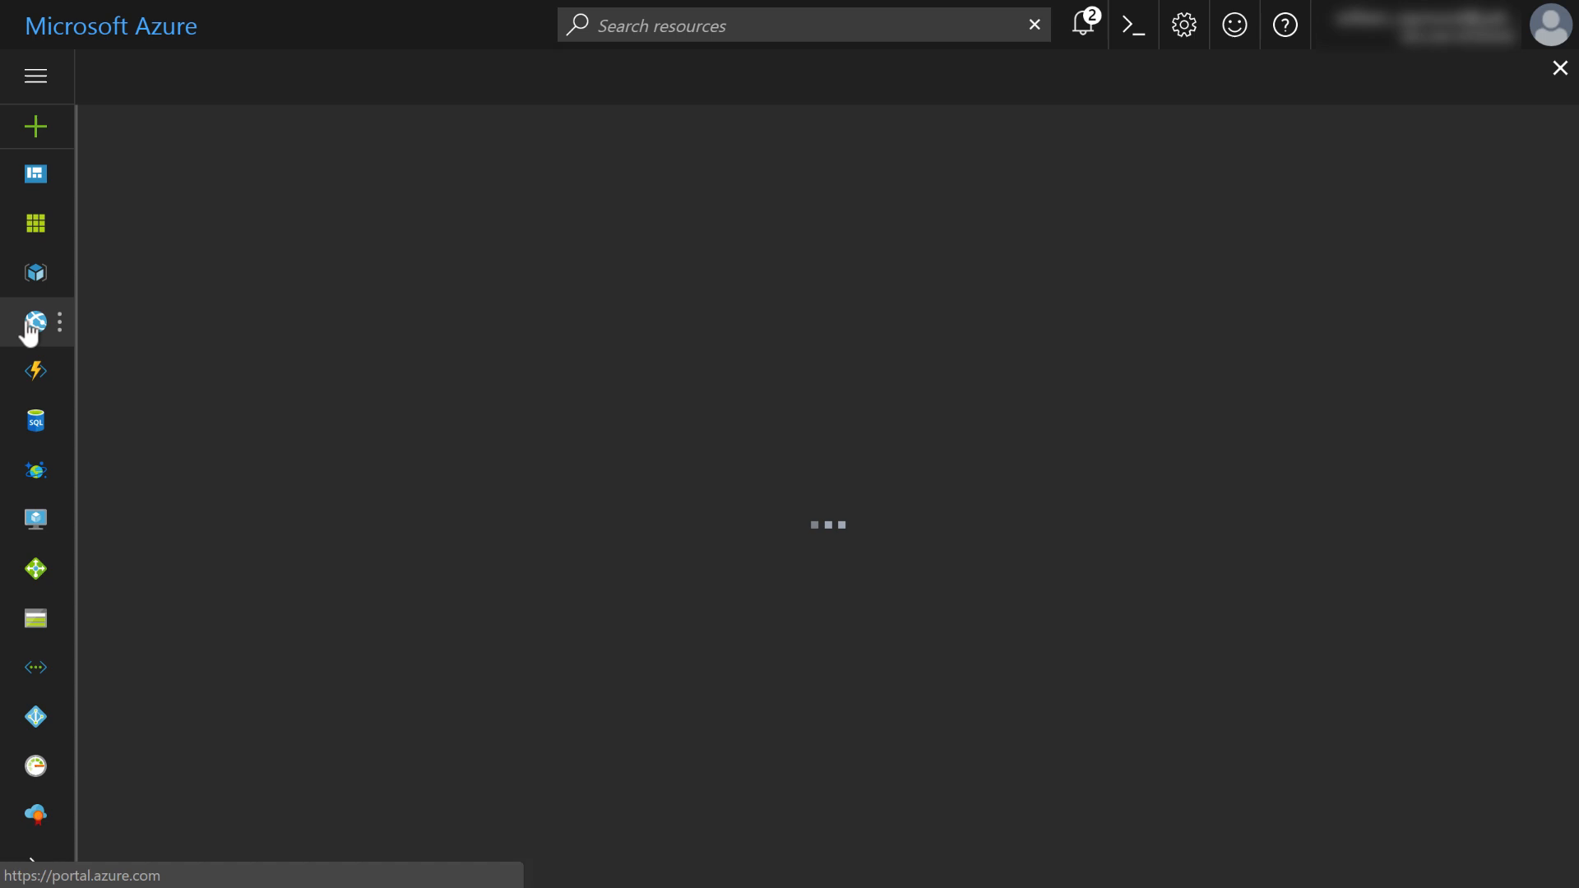
left_click(34, 322)
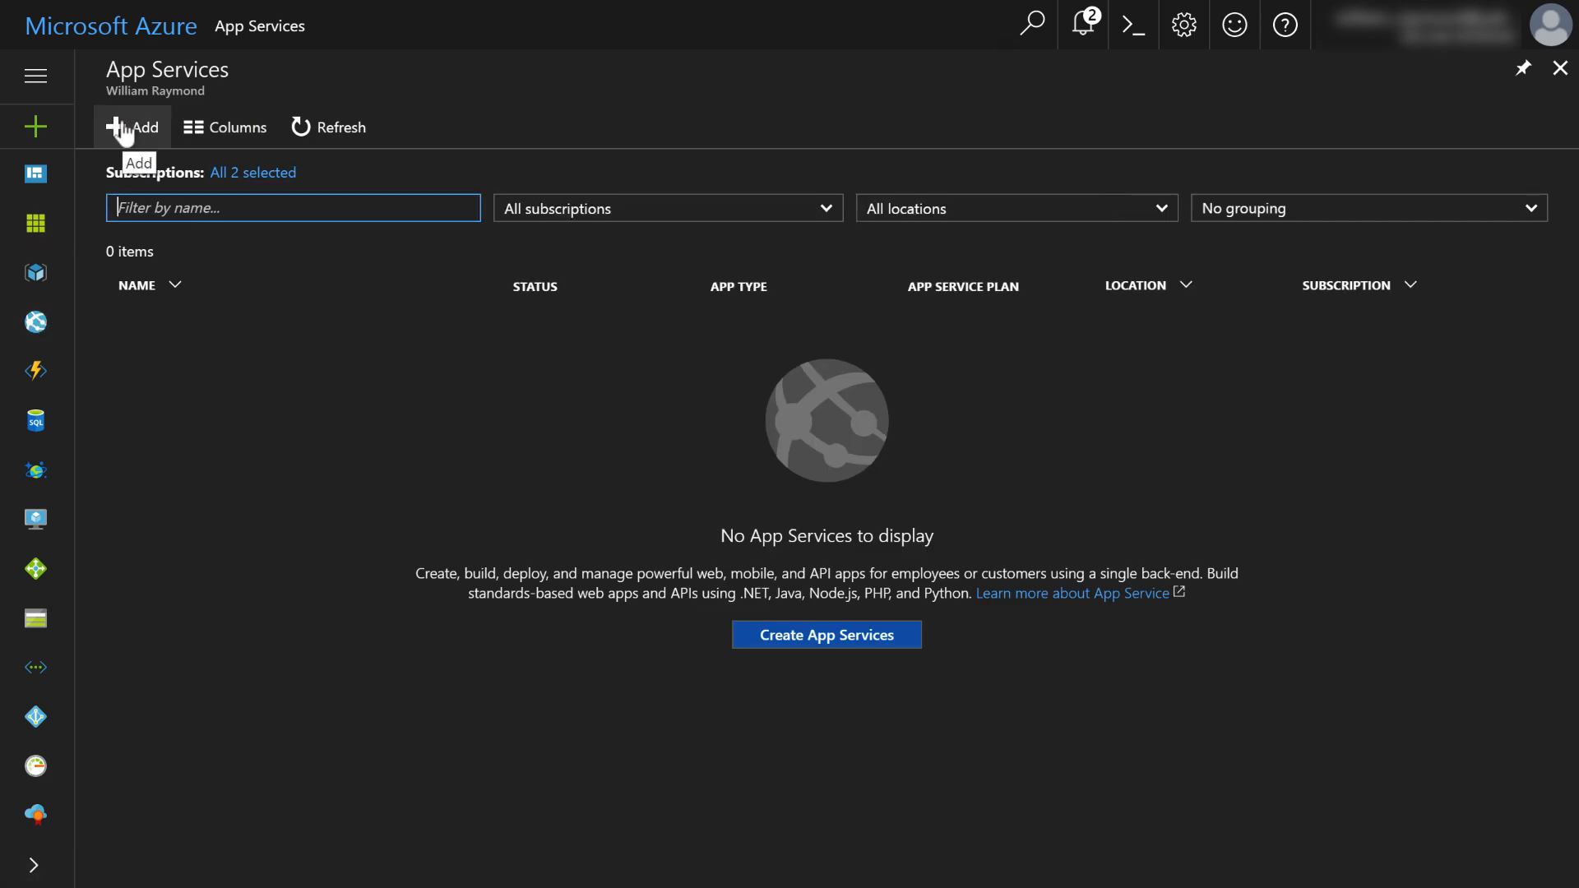
left_click(145, 127)
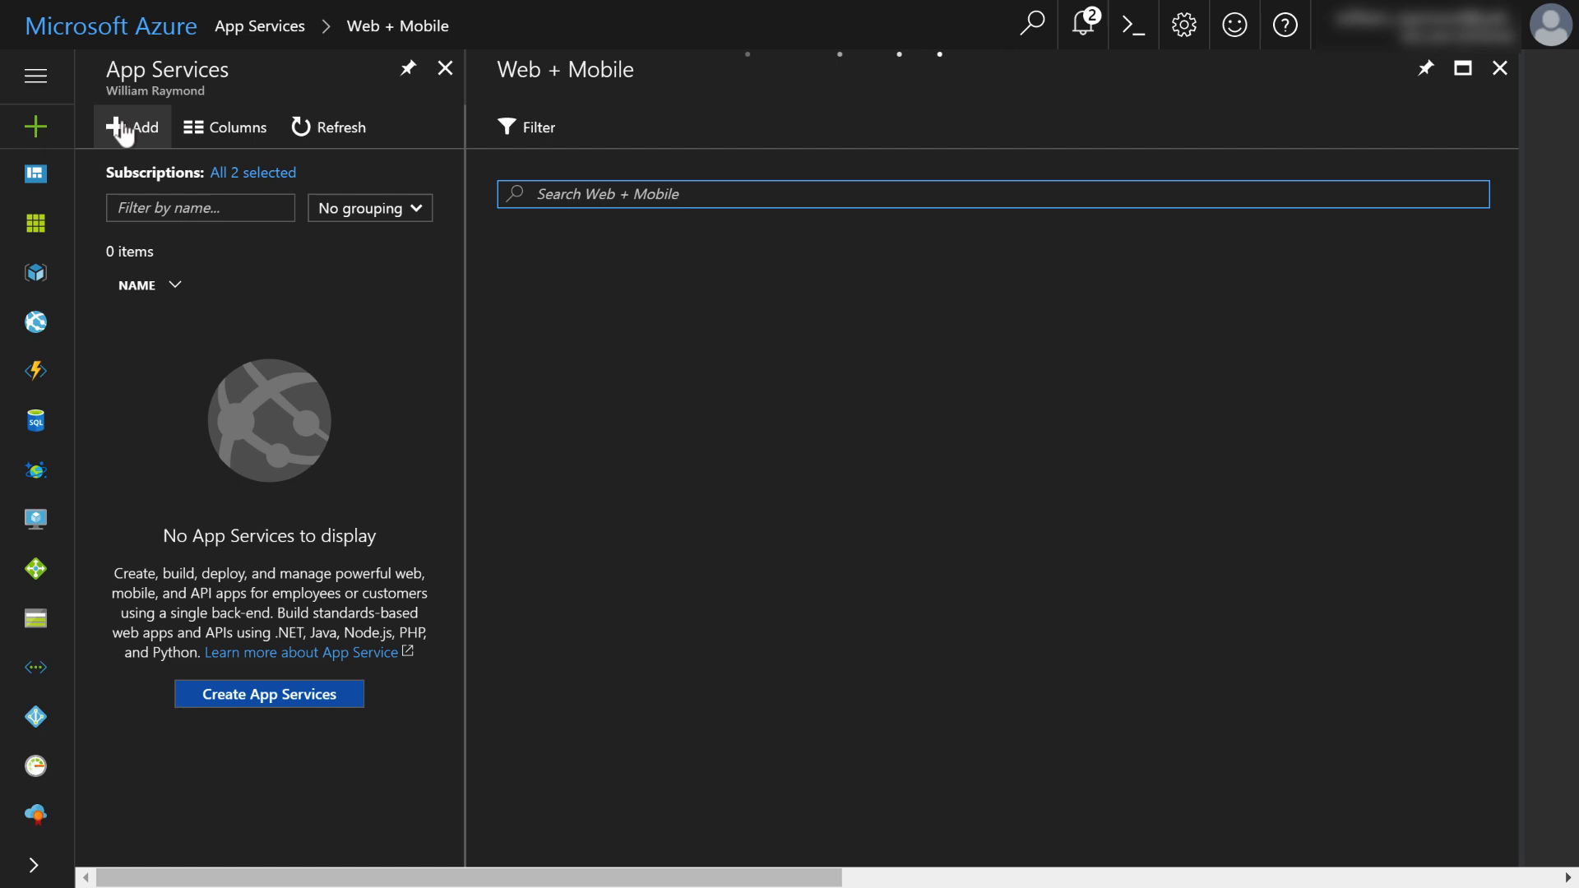
left_click(132, 126)
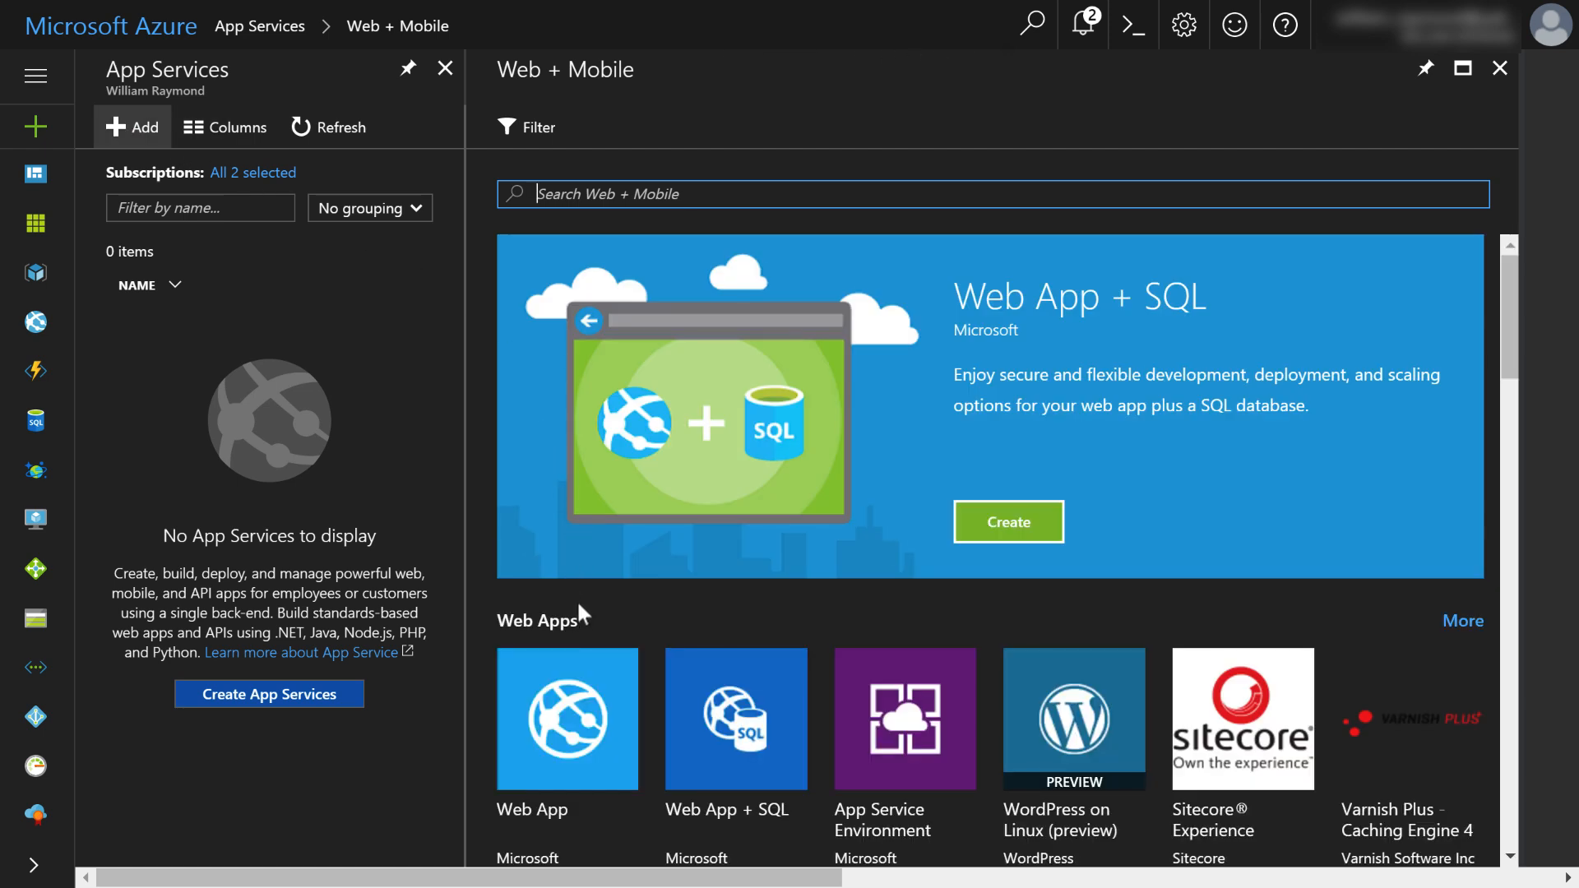
- Browse down through the Web Apps and Mobile Apps offerings
scroll("down", 3)
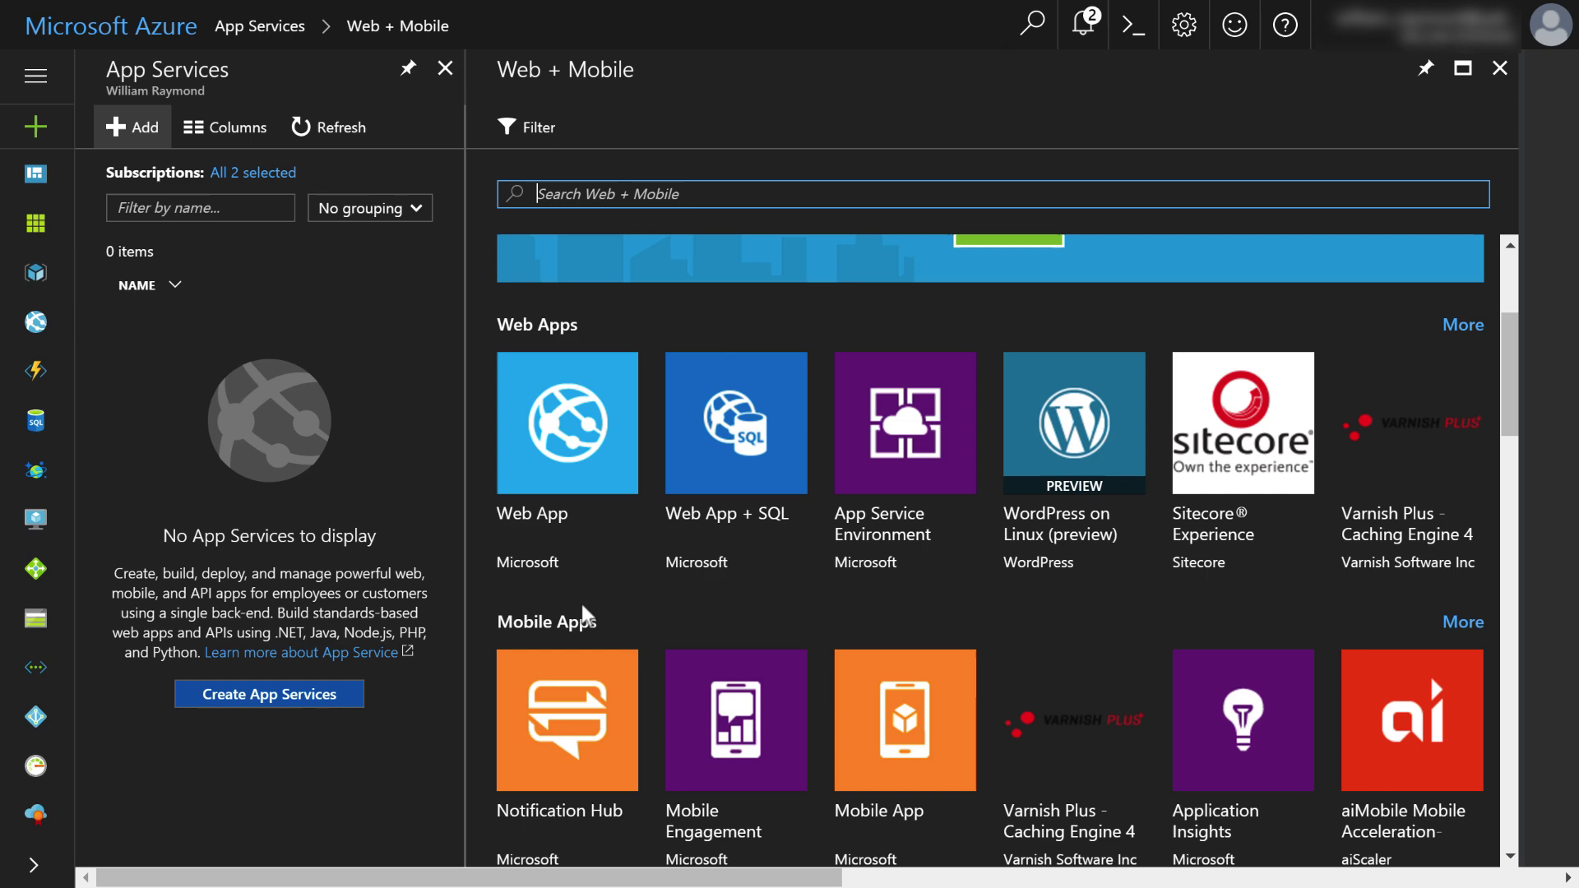
scroll("down", 3)
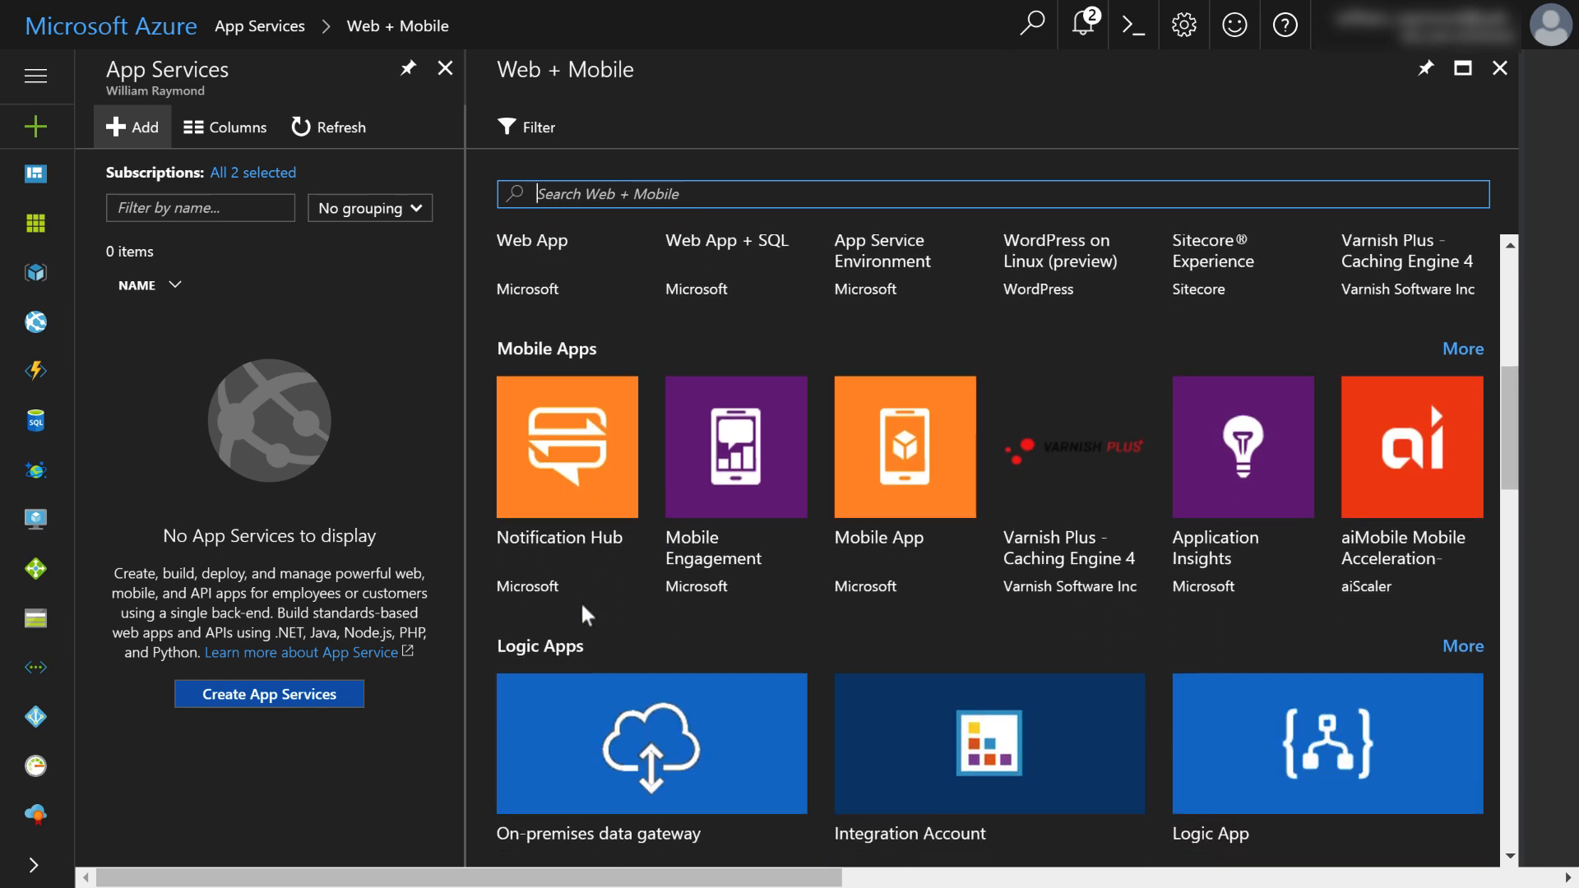
scroll("down", 3)
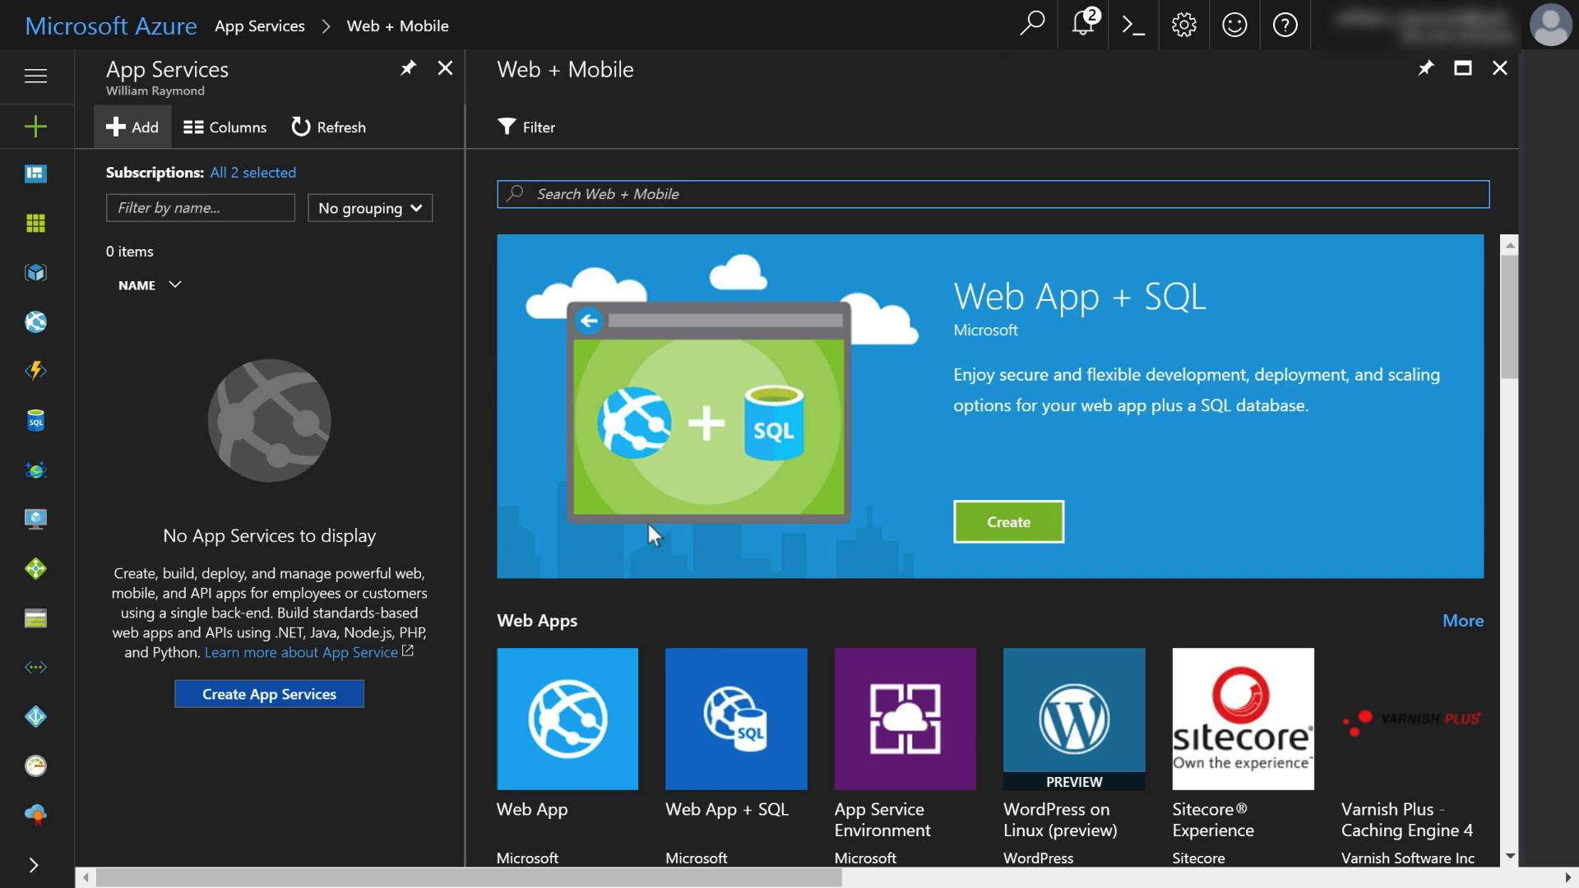
mouse_move(706, 594)
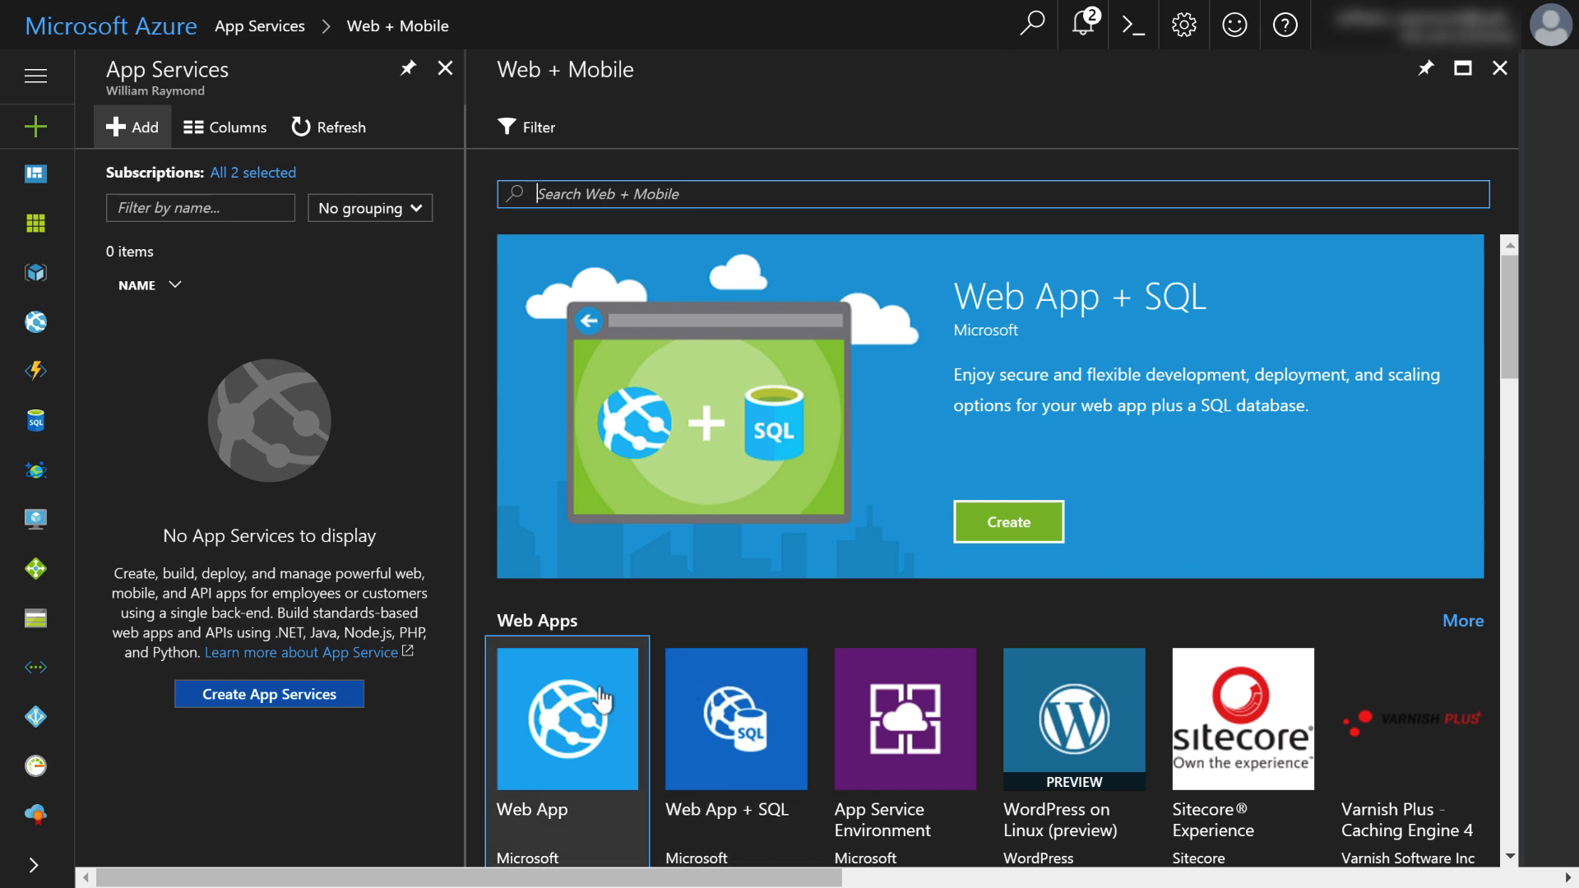
scroll("down", 3)
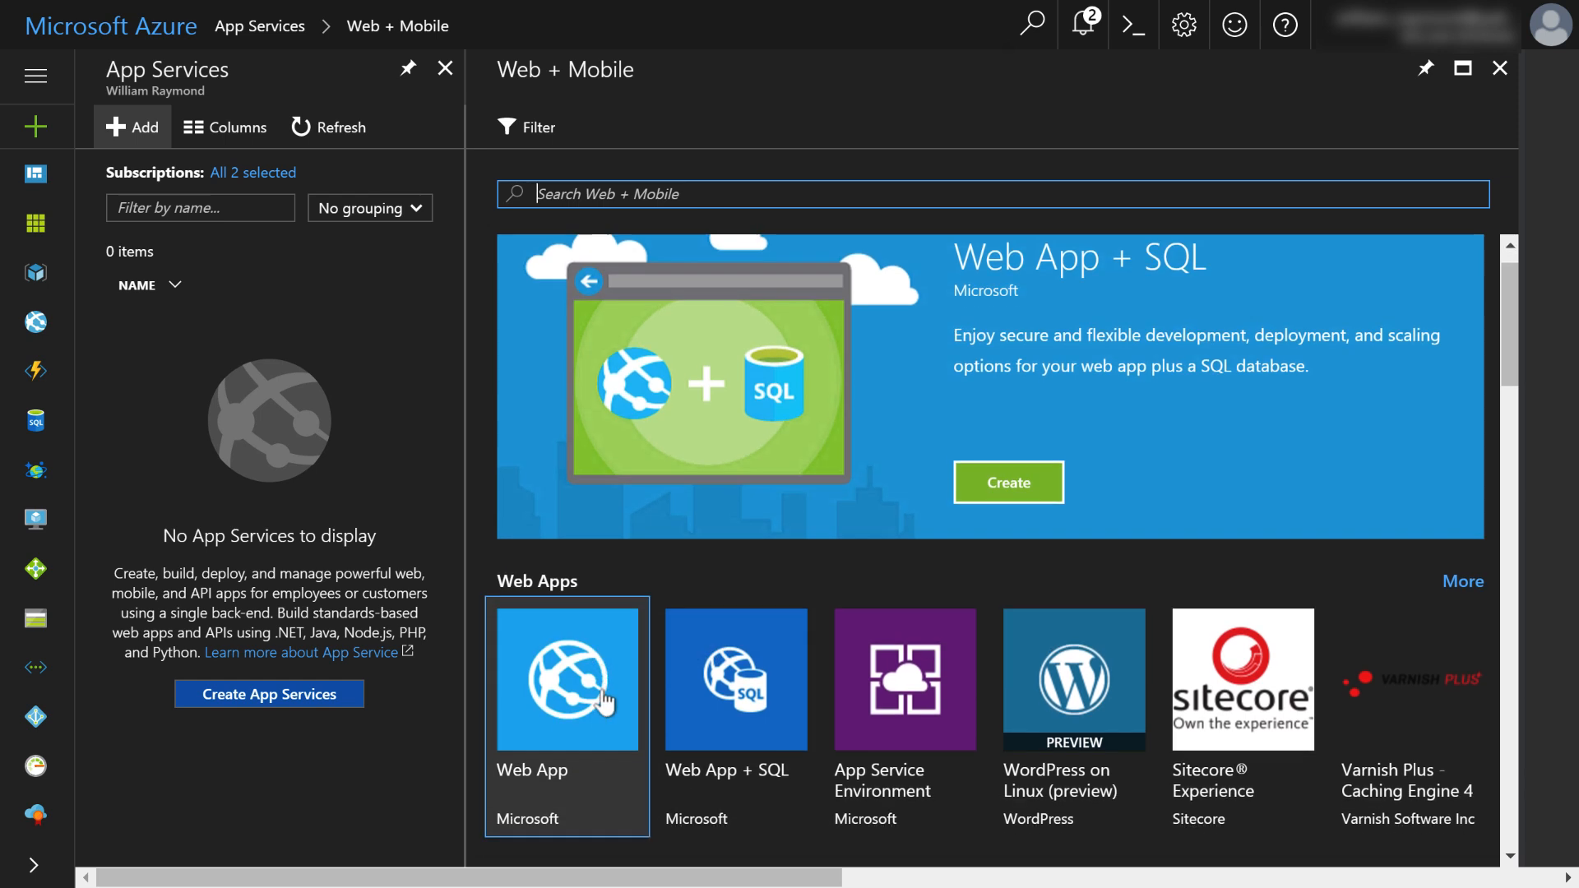
scroll("down", 3)
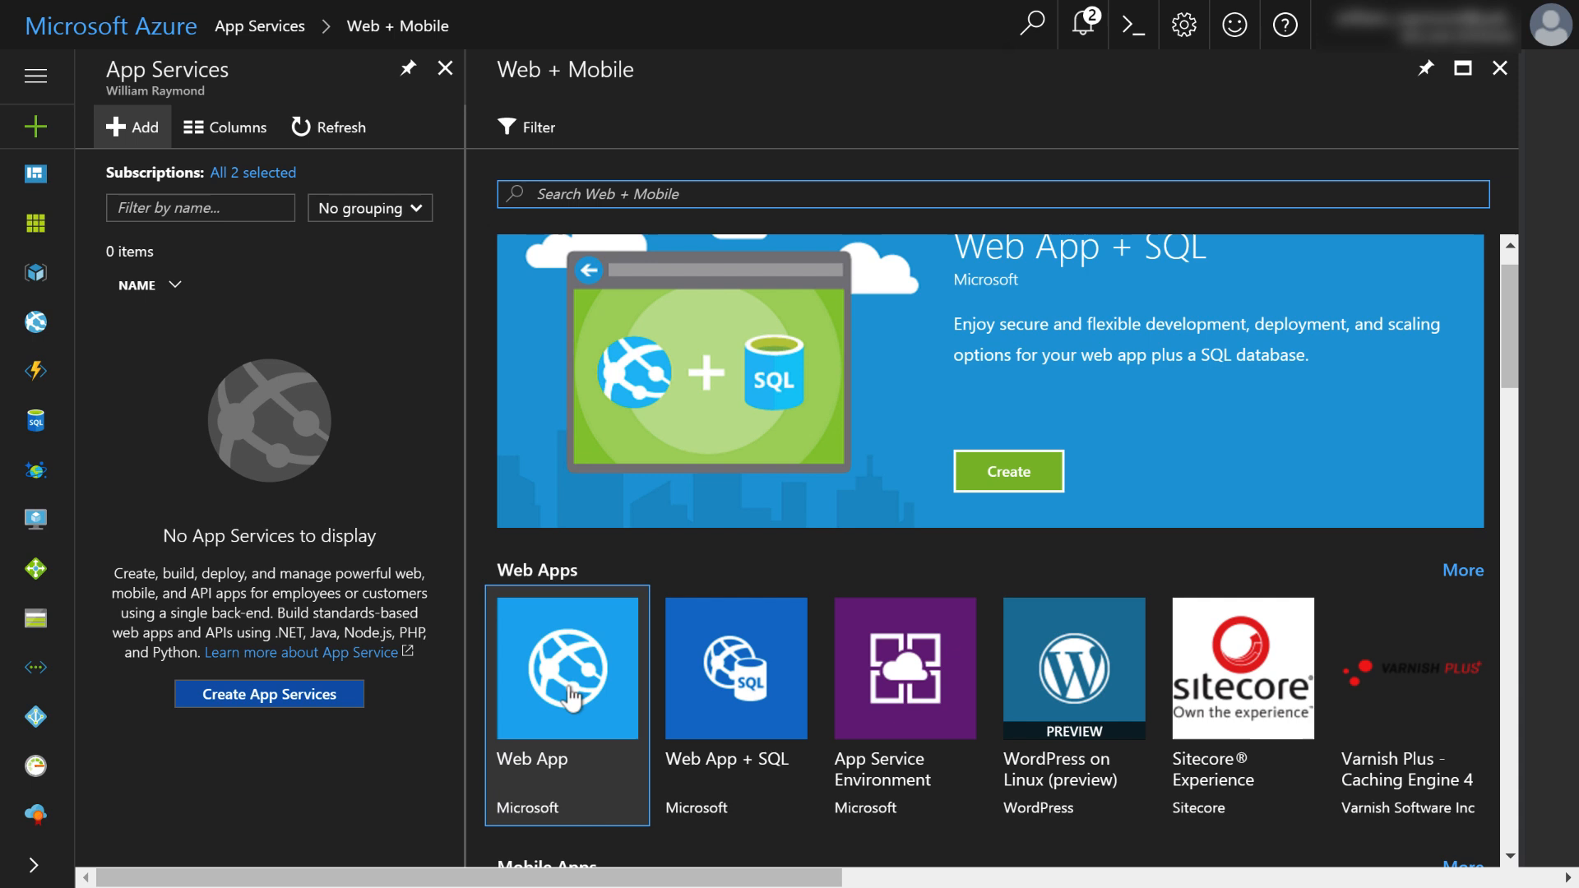
mouse_move(701, 700)
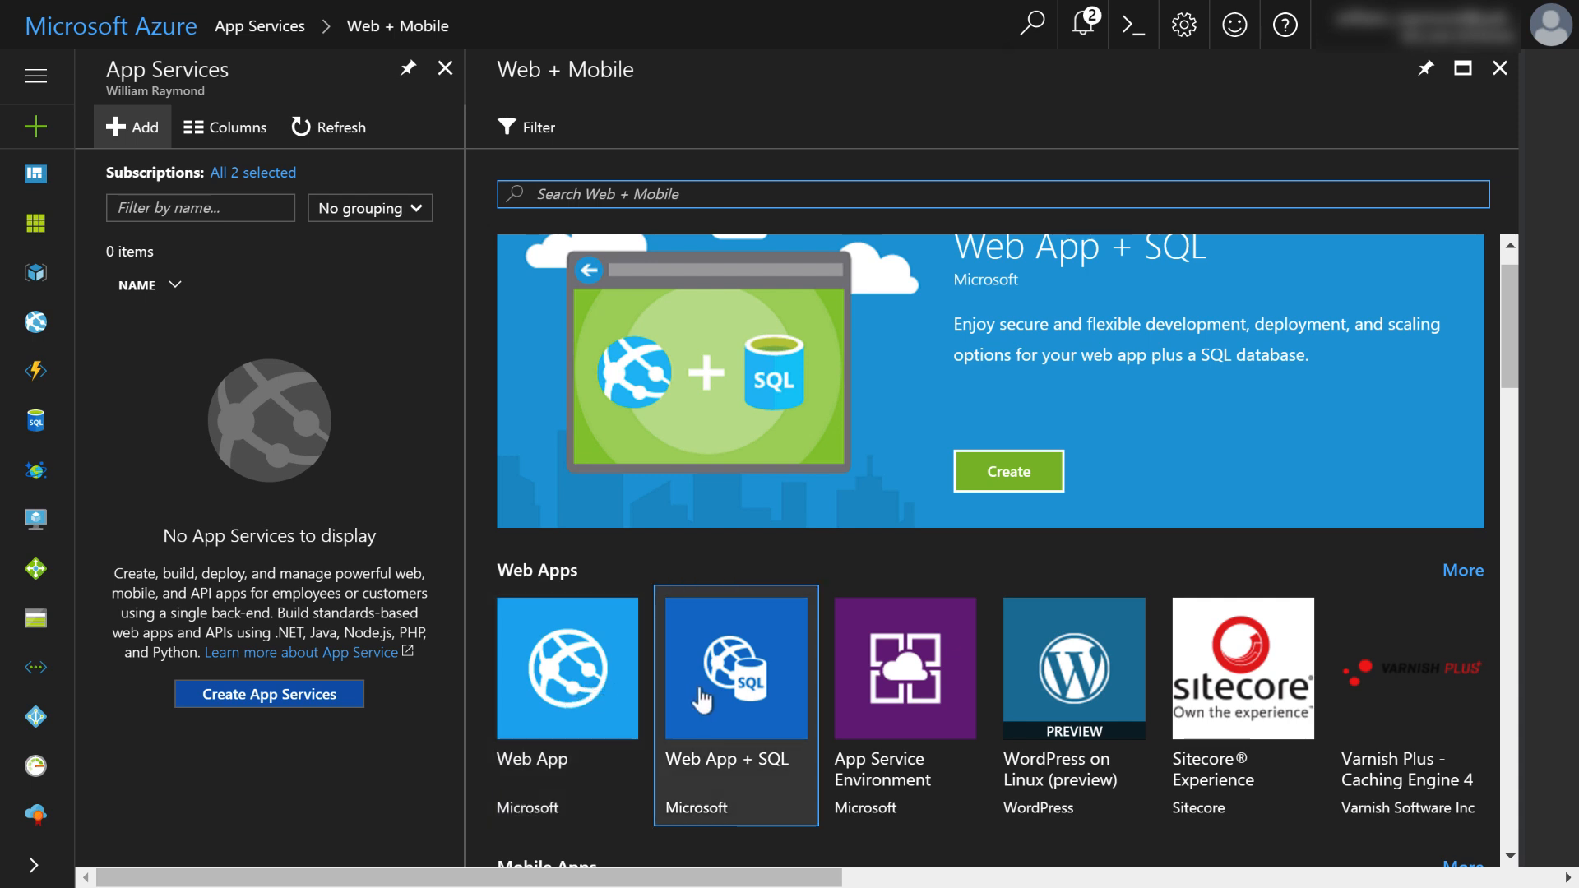
mouse_move(729, 703)
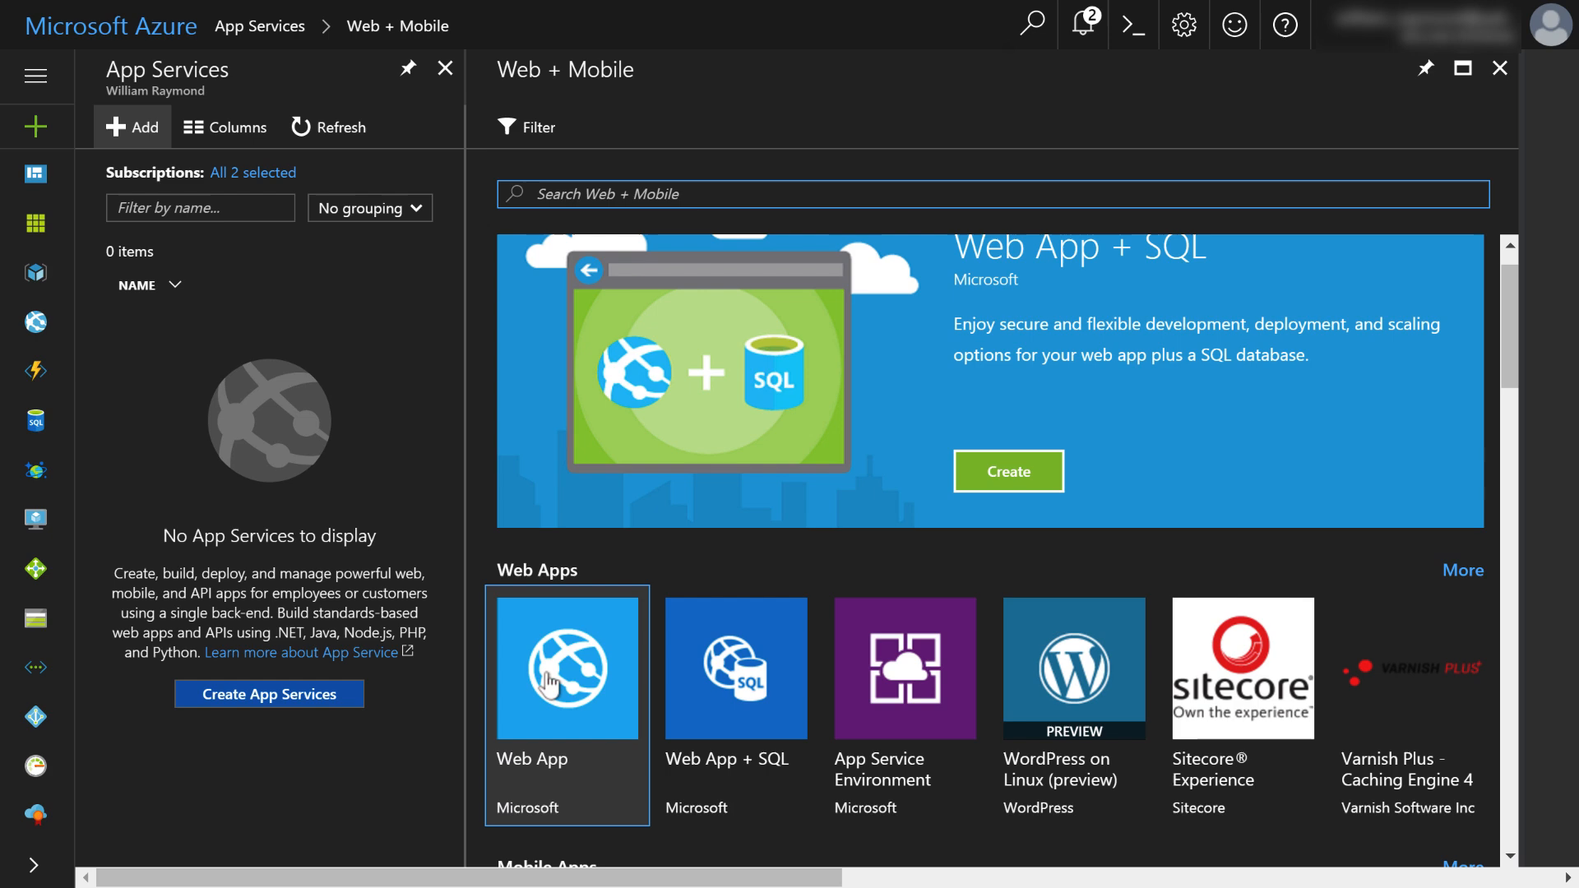
- Review the Web App offering's details and begin creating one
left_click(565, 668)
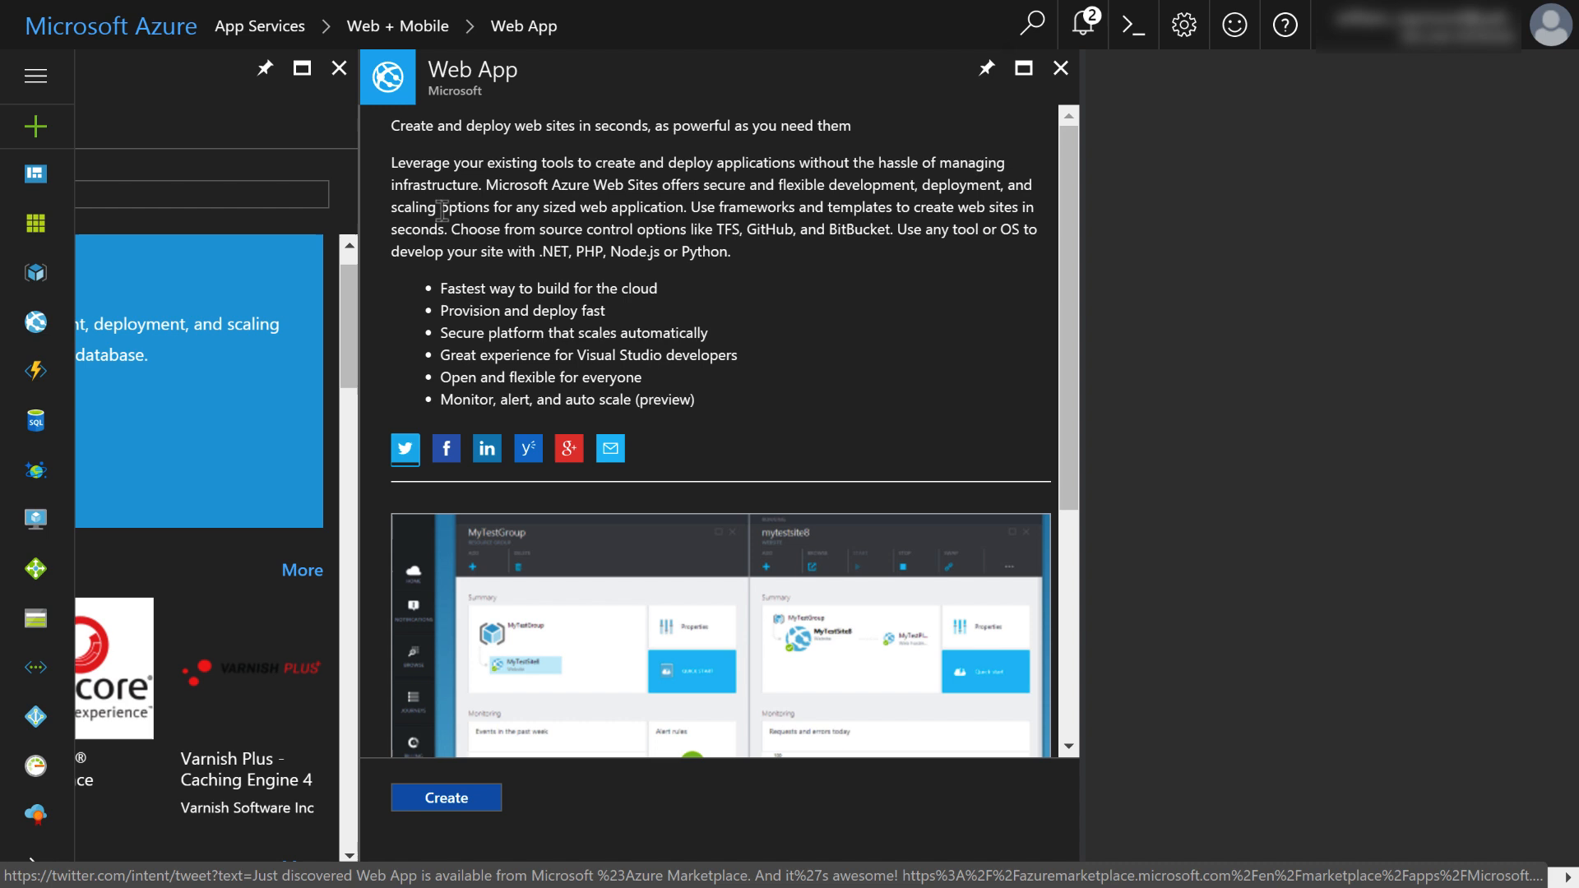
mouse_move(394, 161)
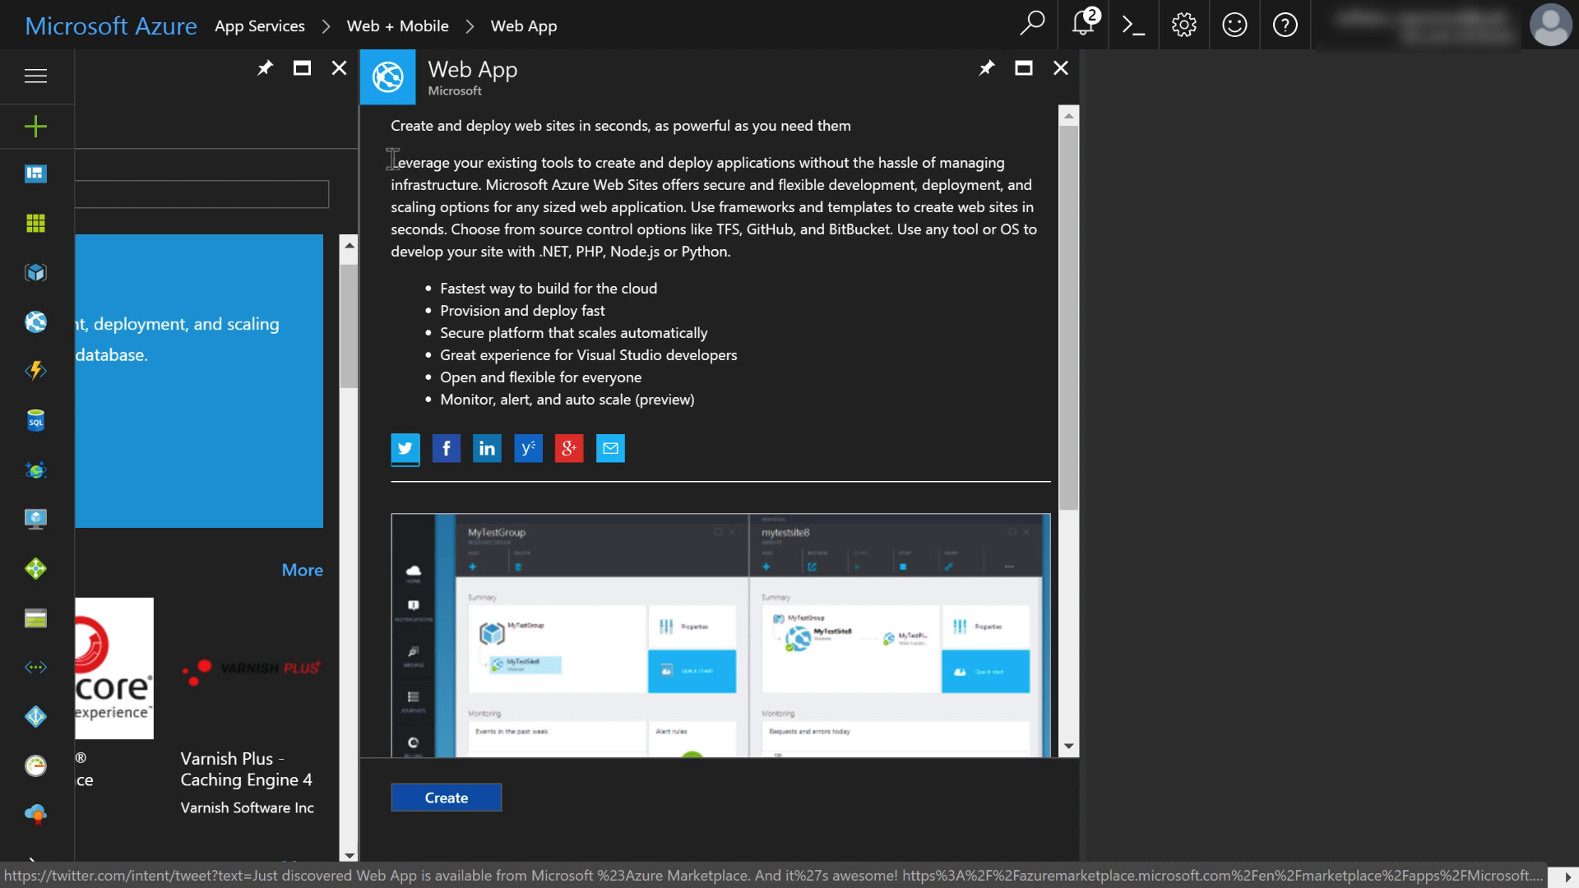
mouse_move(579, 275)
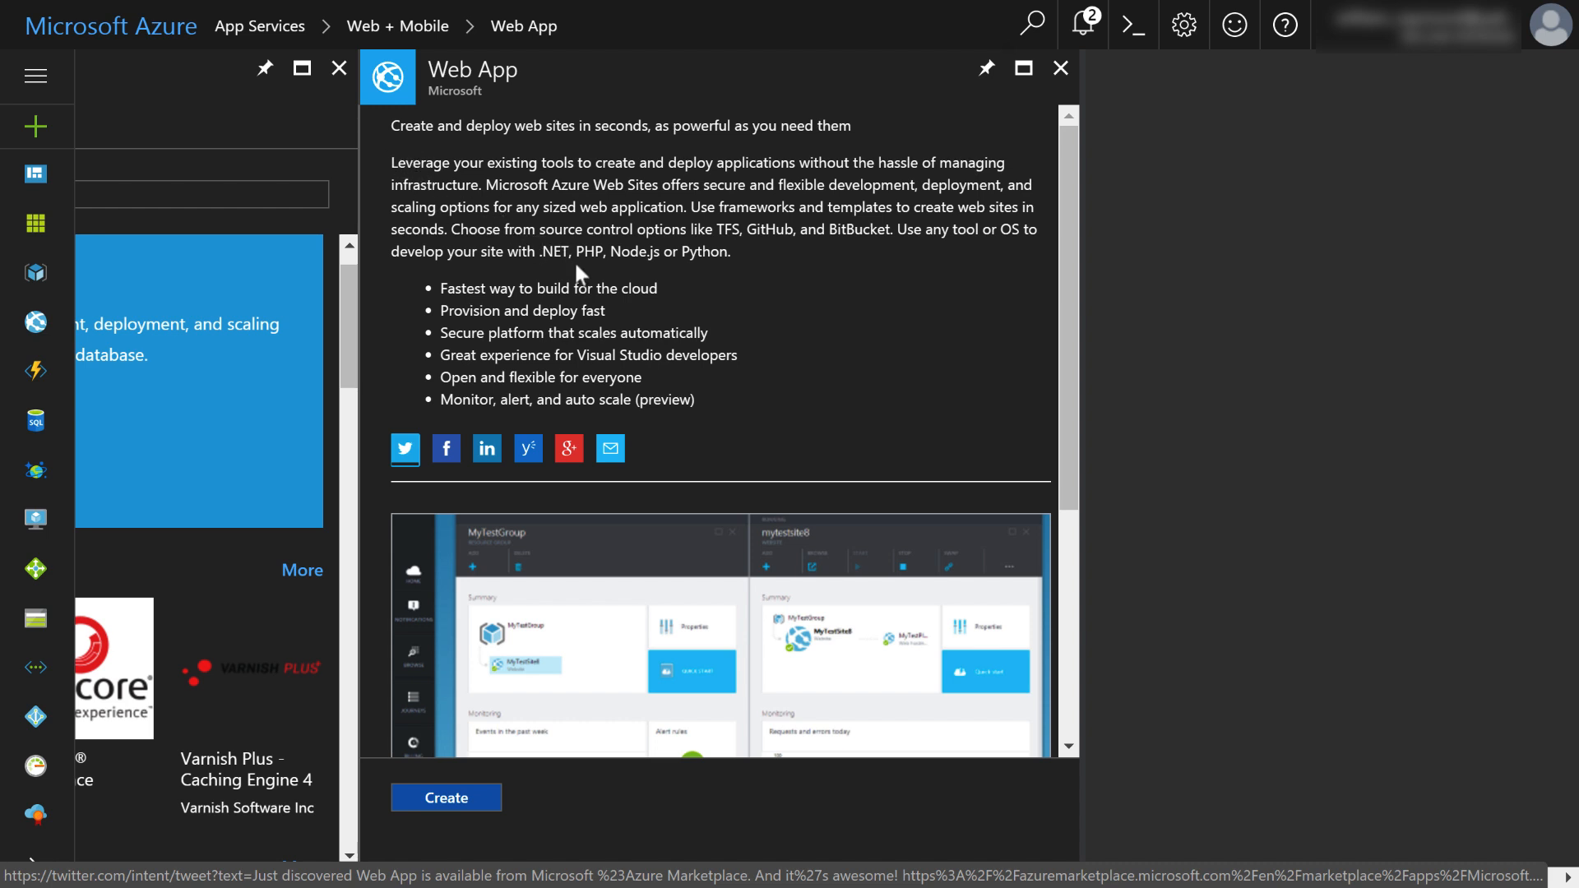
mouse_move(490, 181)
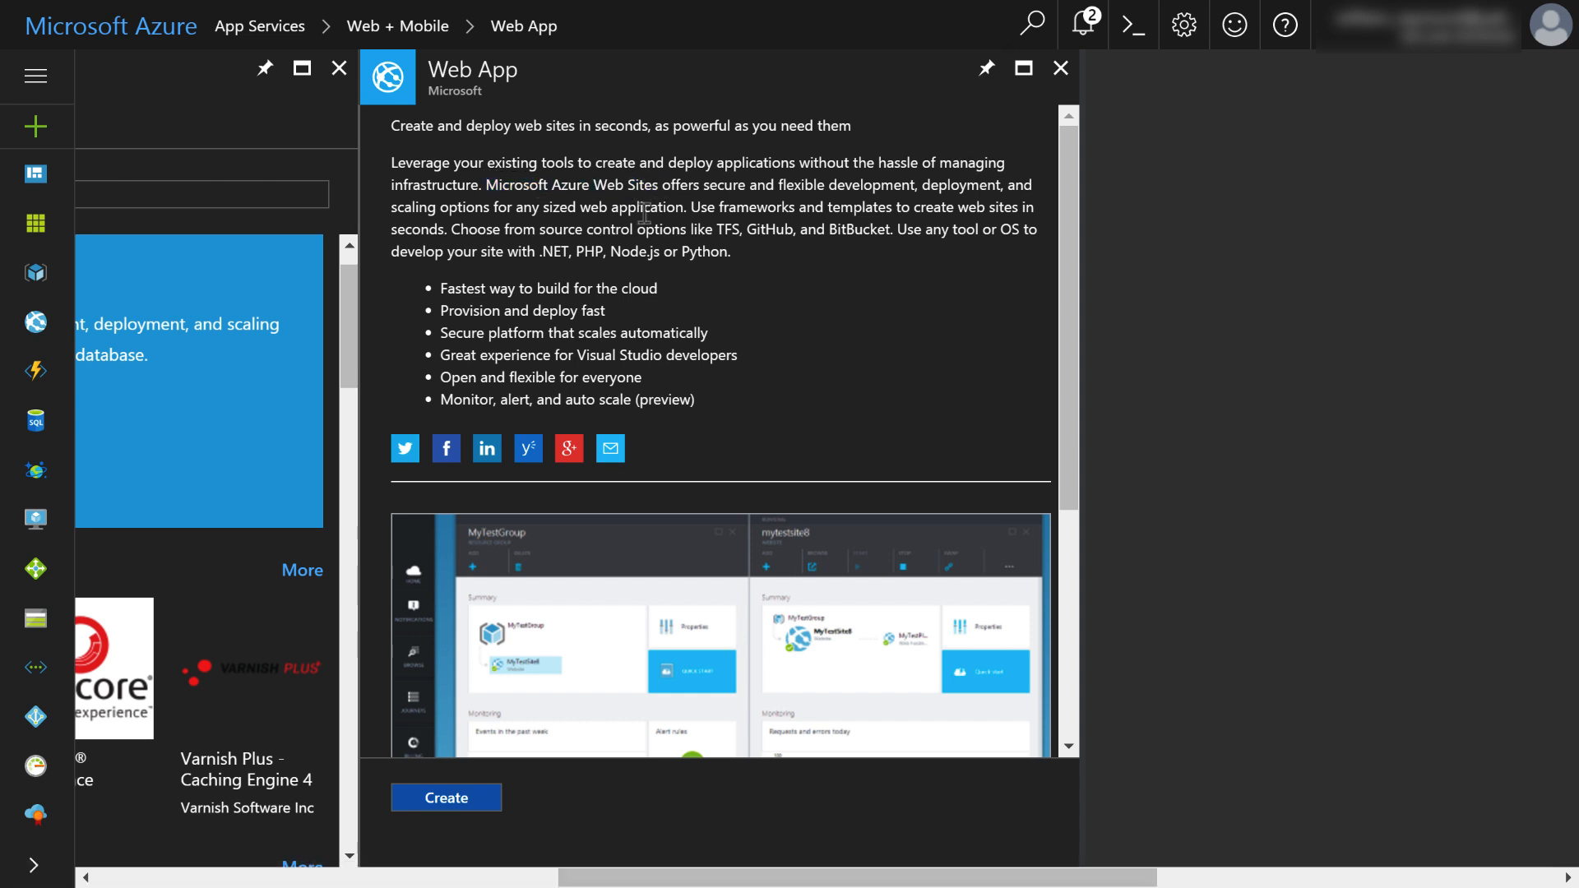
left_click(446, 798)
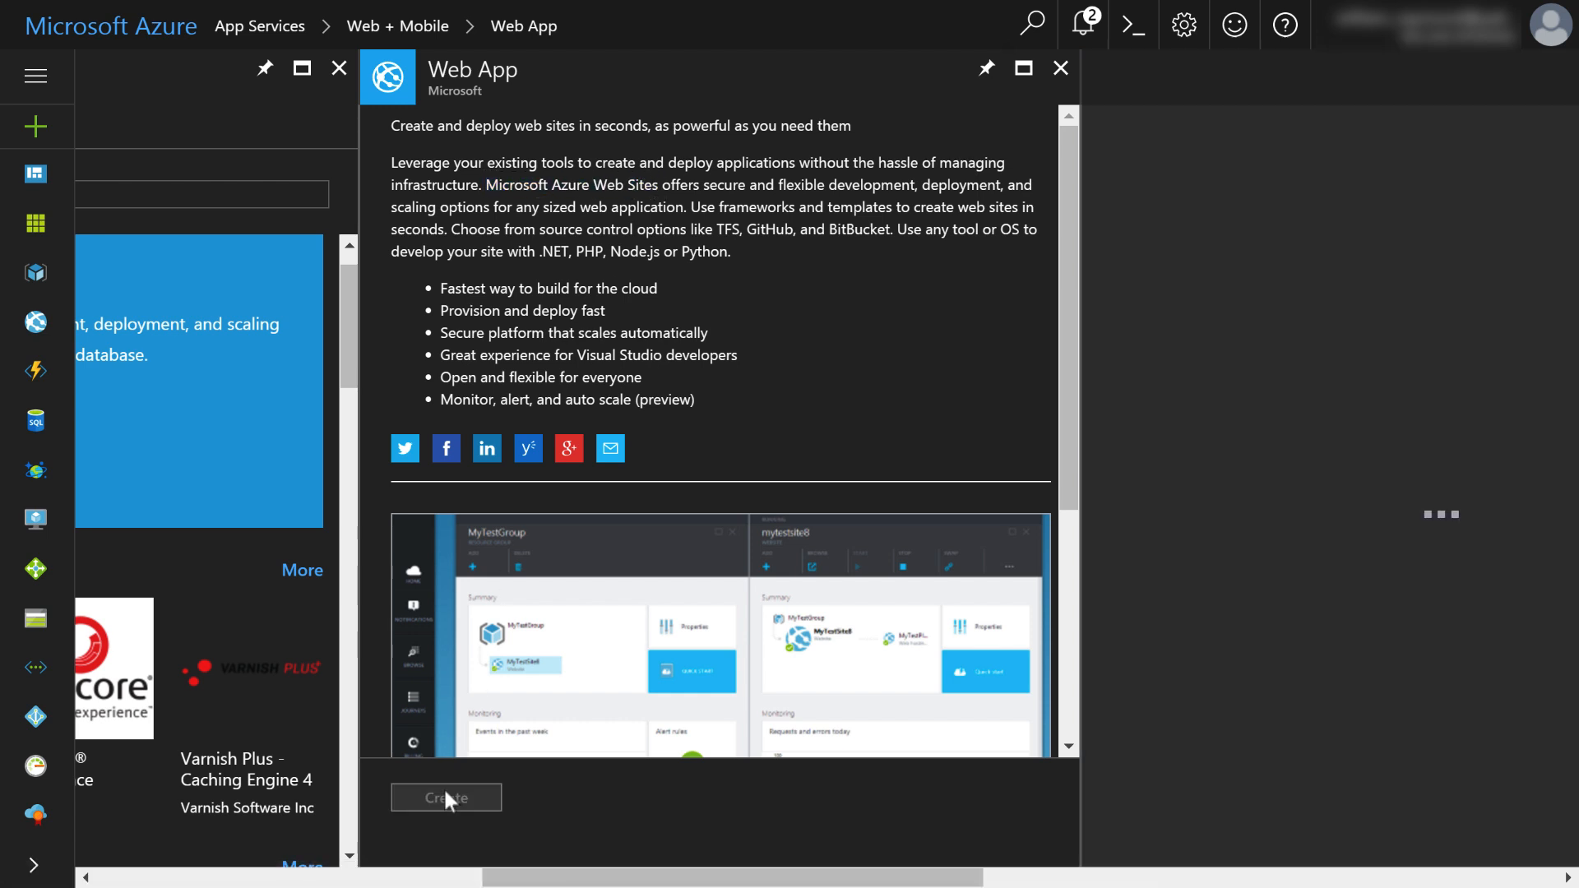
- Name the new web app brexpenseapp
left_click(446, 796)
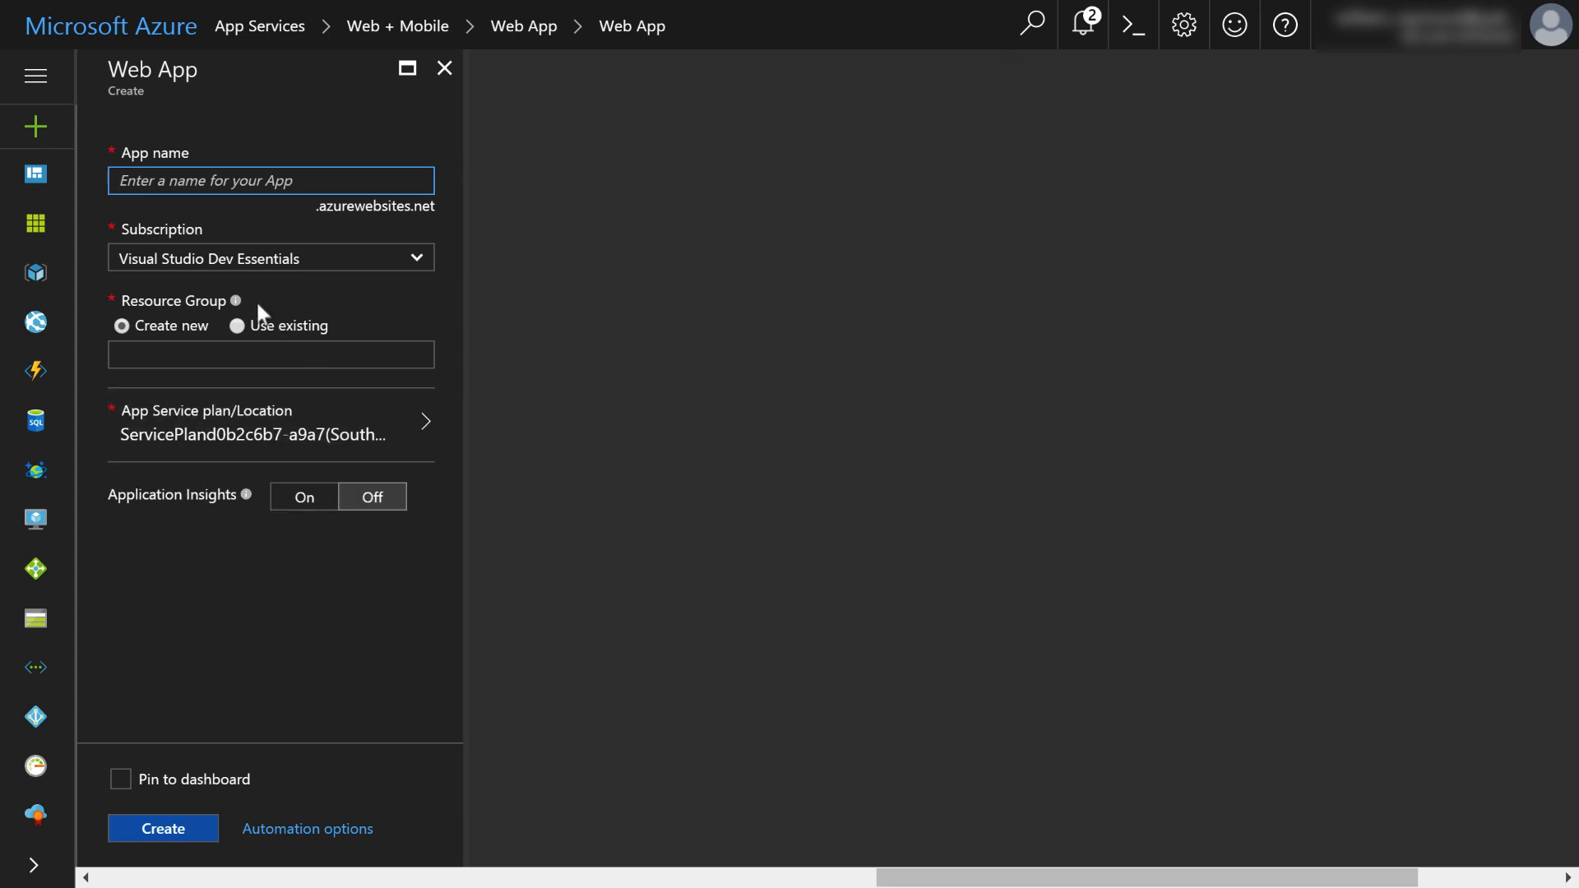
mouse_move(184, 214)
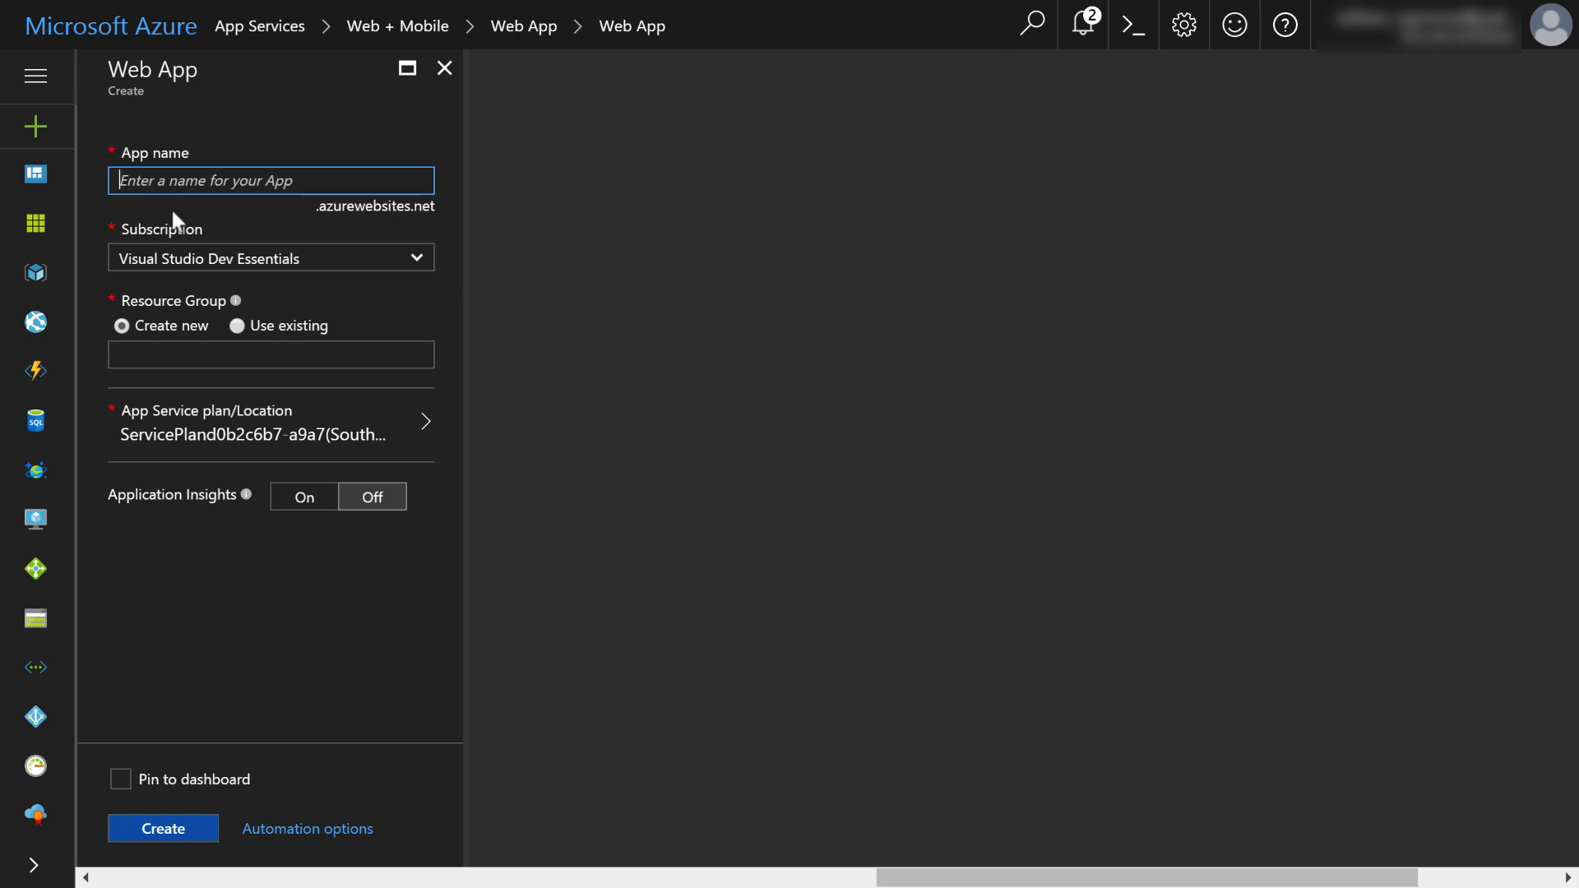
mouse_move(183, 217)
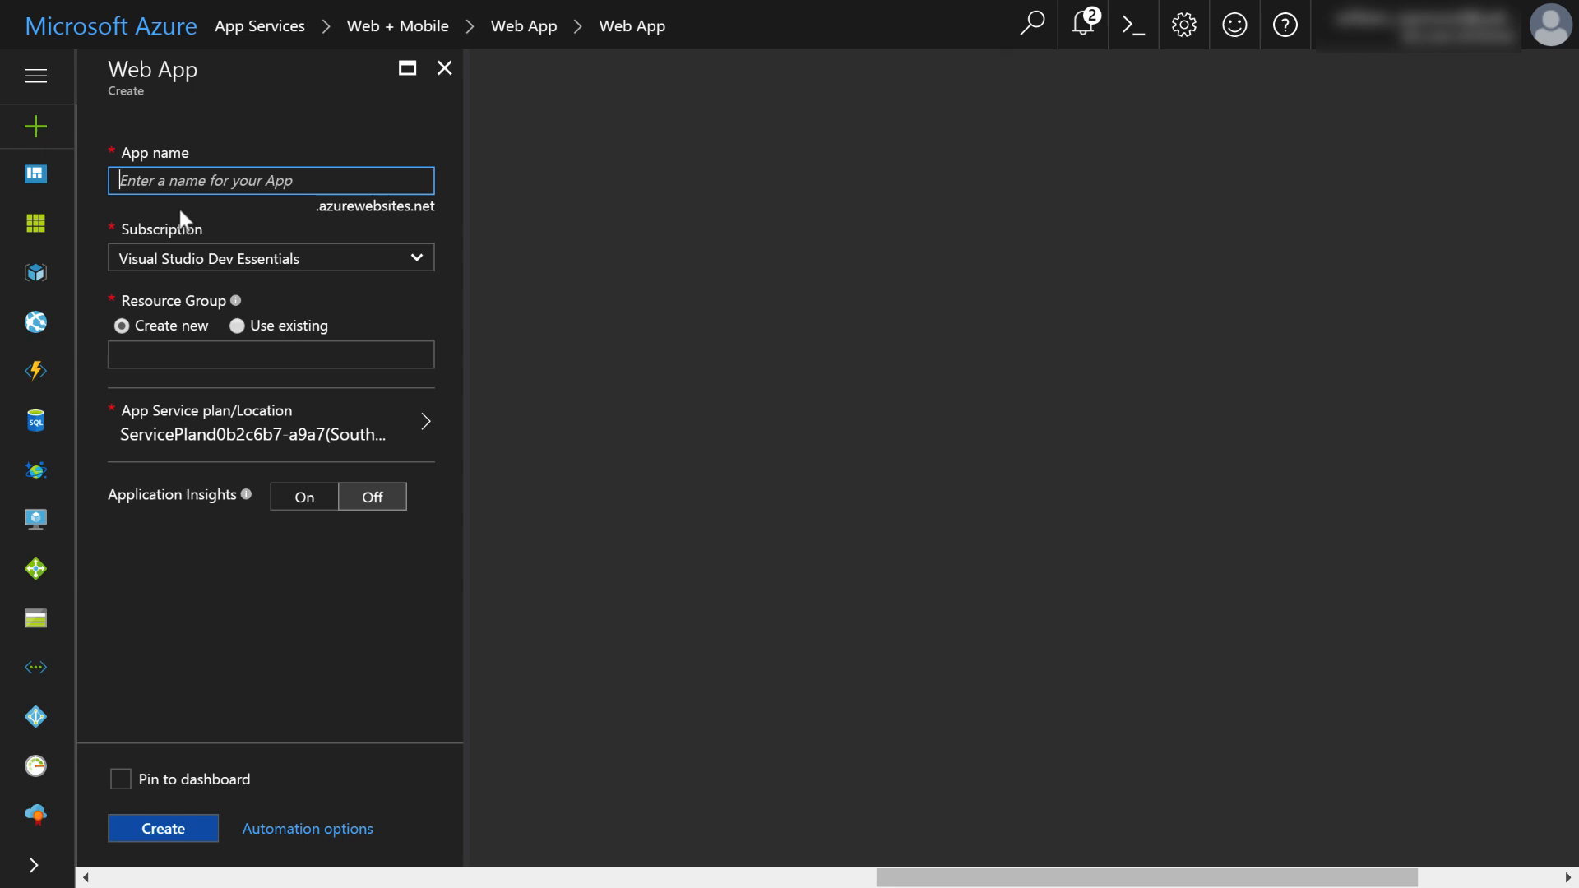
mouse_move(315, 217)
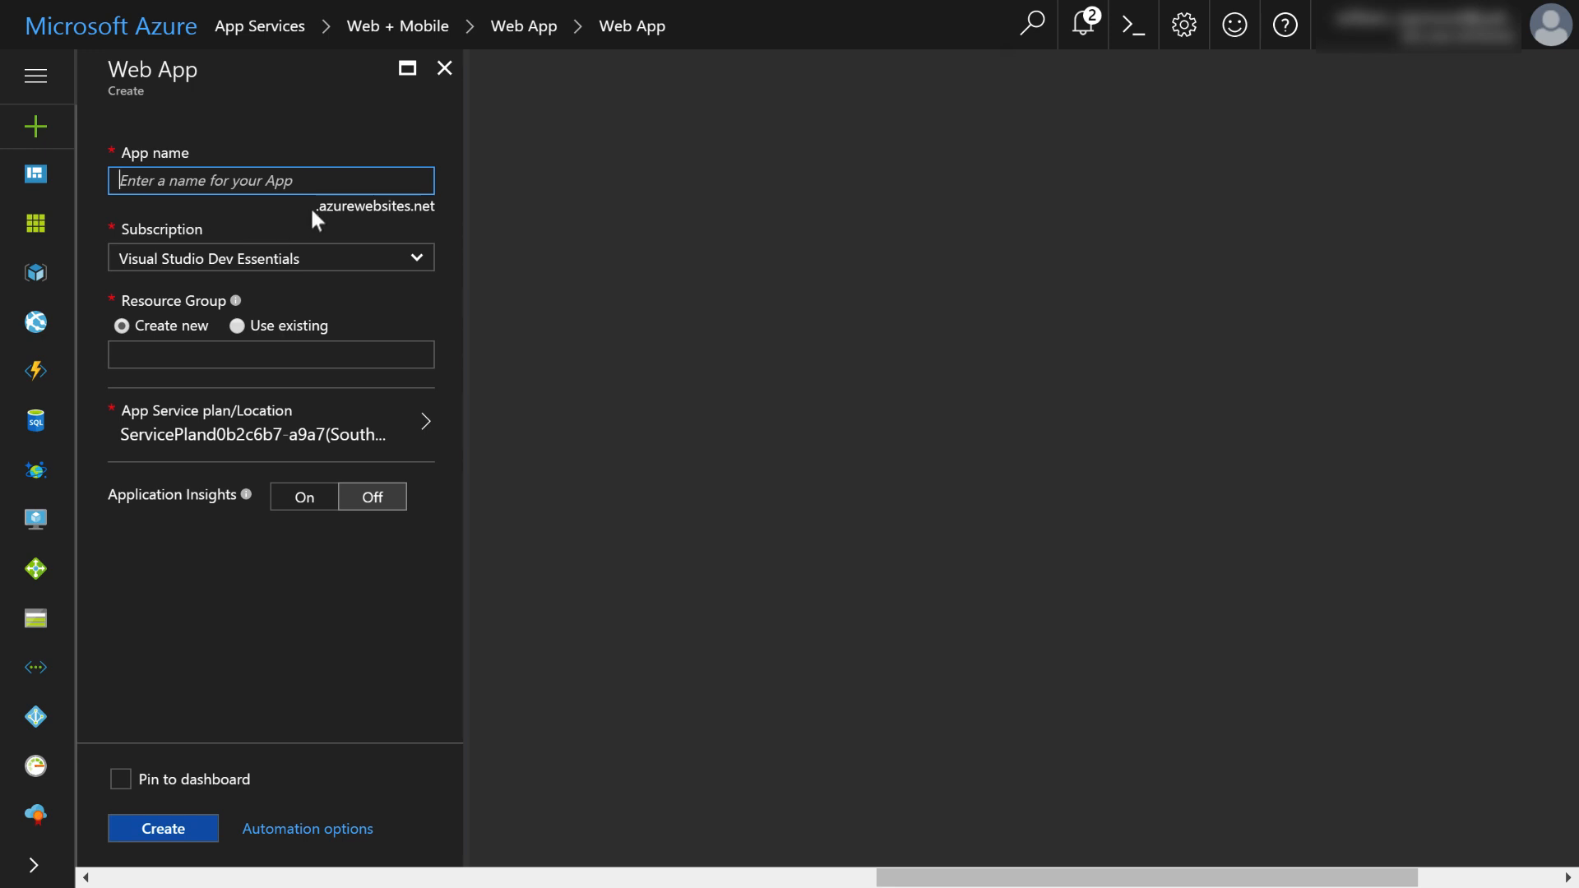
mouse_move(368, 211)
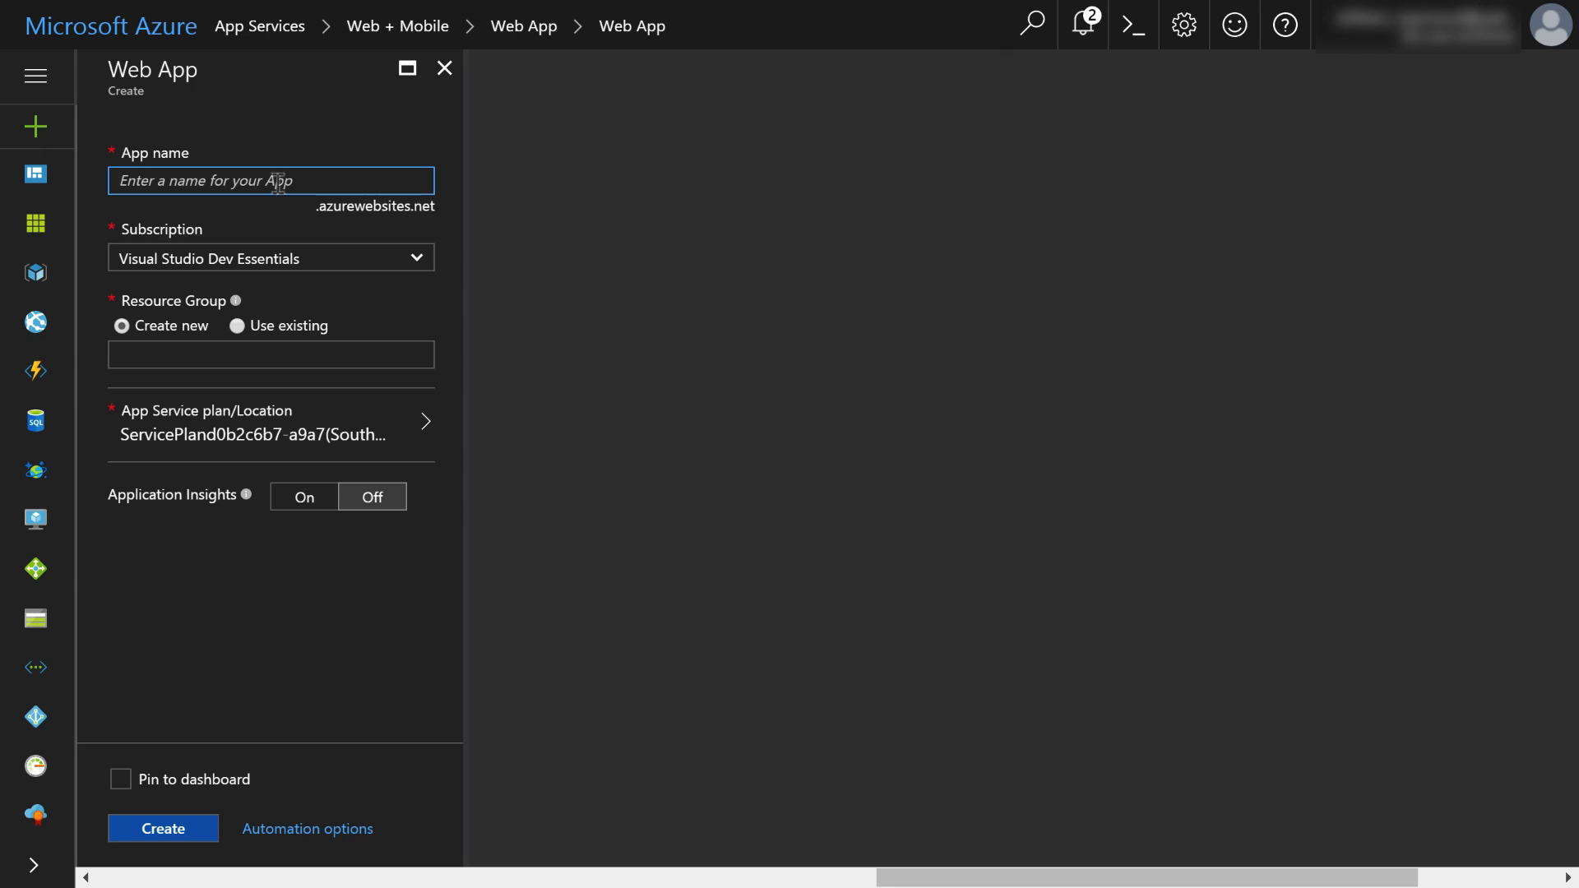
mouse_move(295, 150)
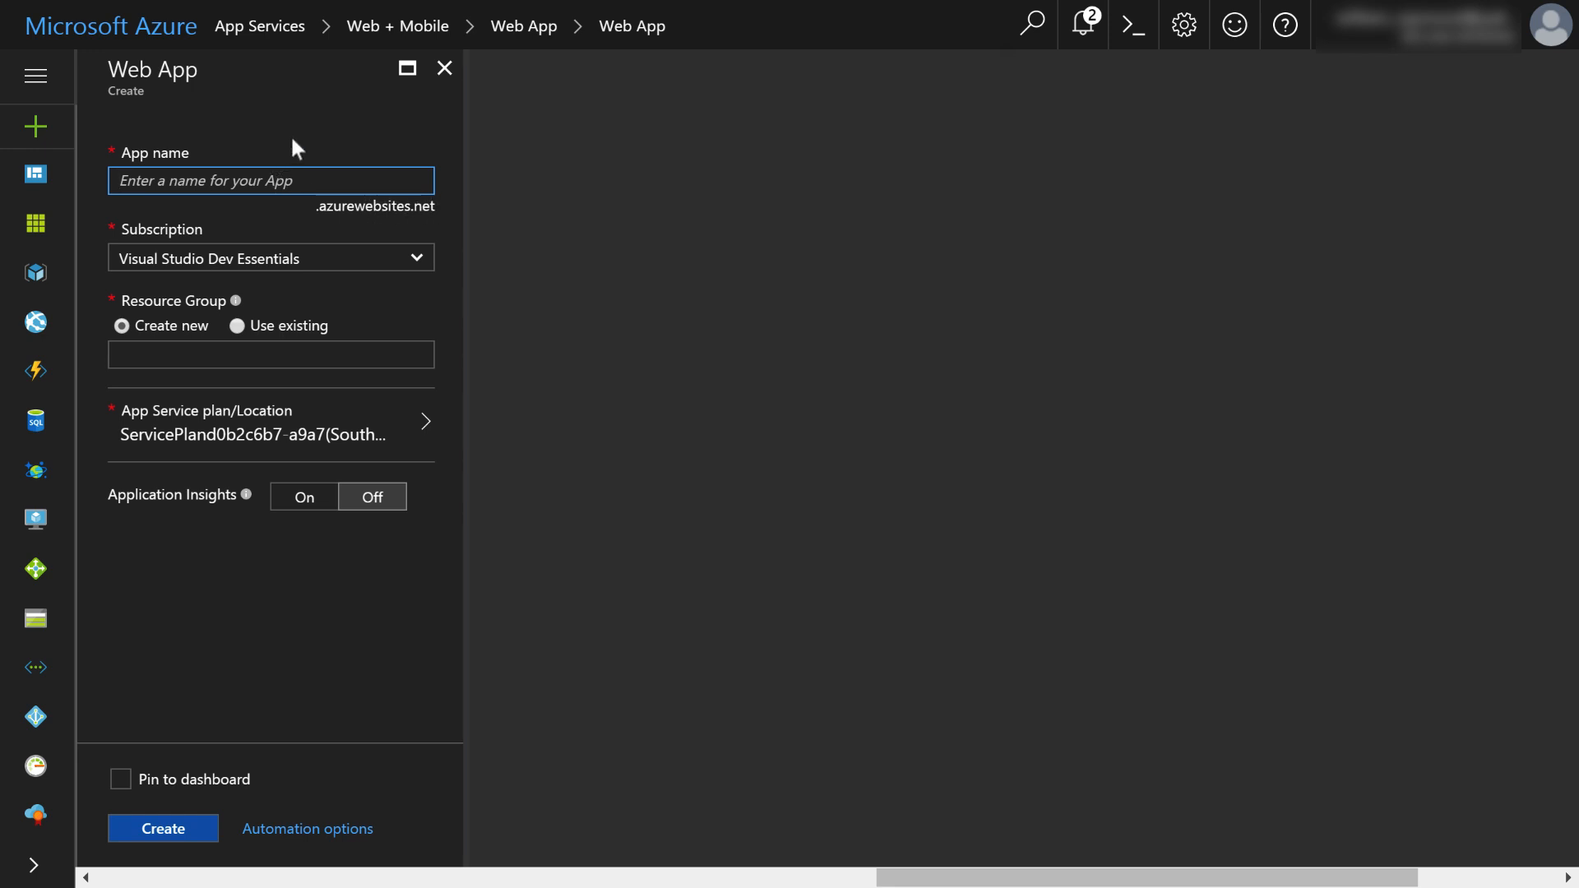
type("b")
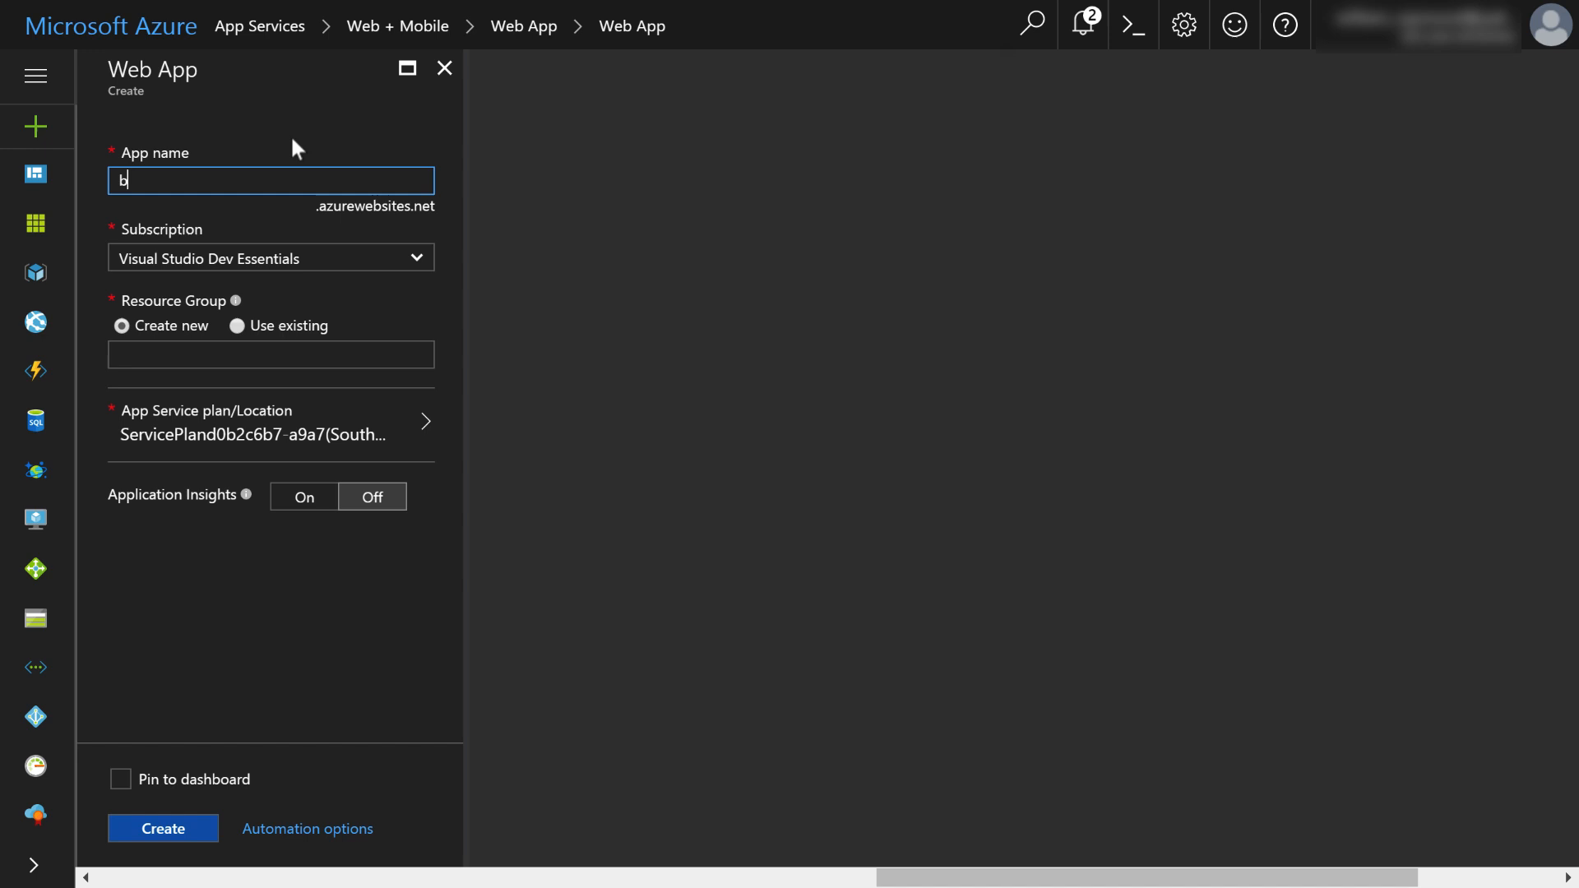
type("rexpense")
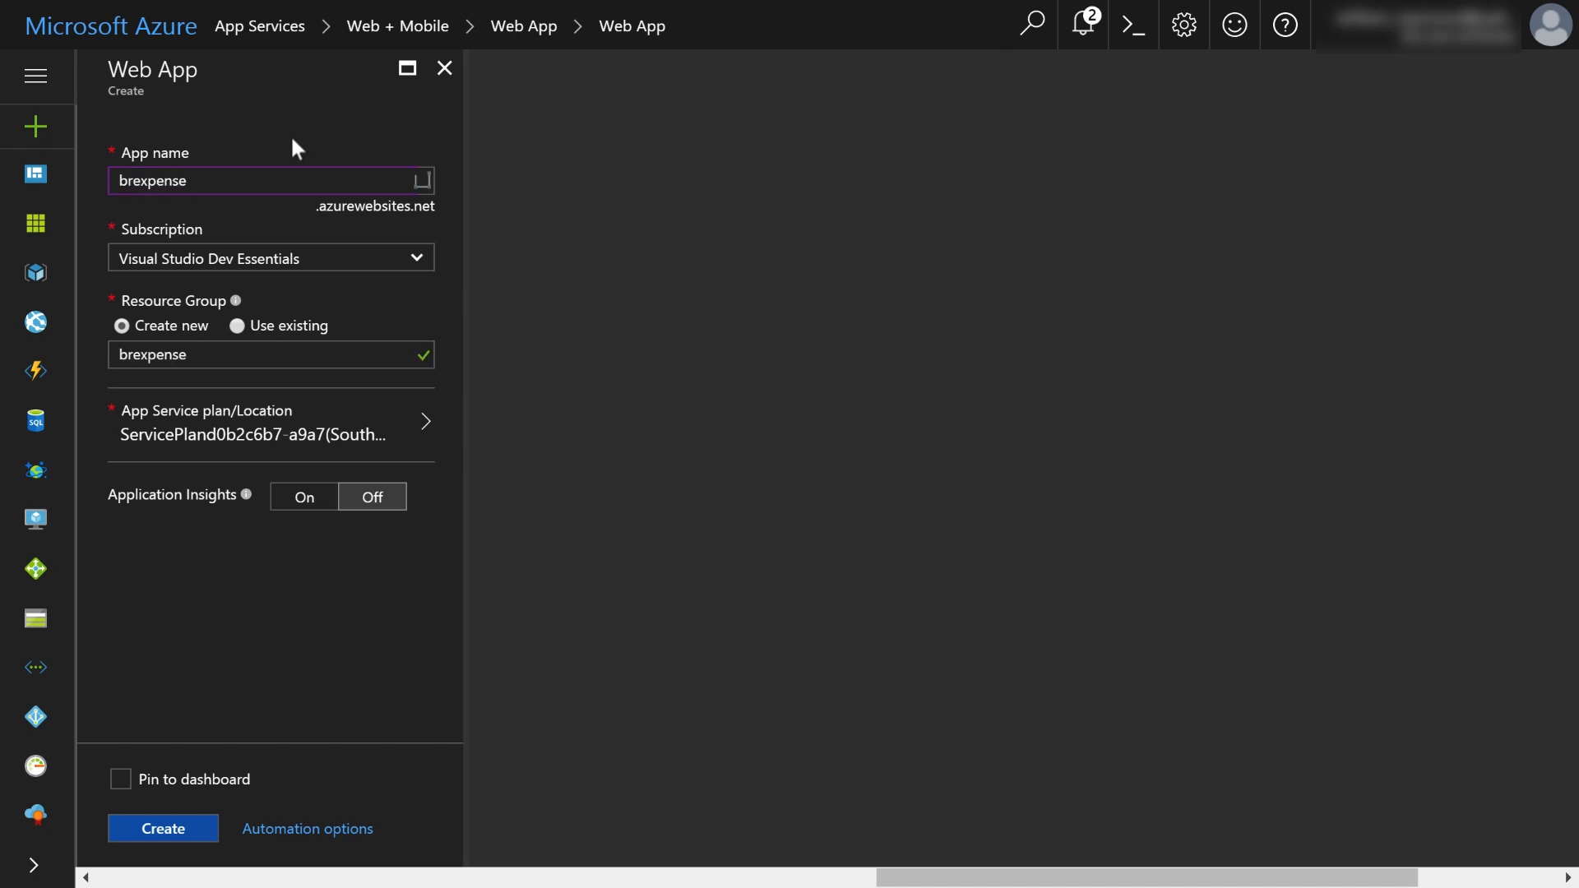
type("app")
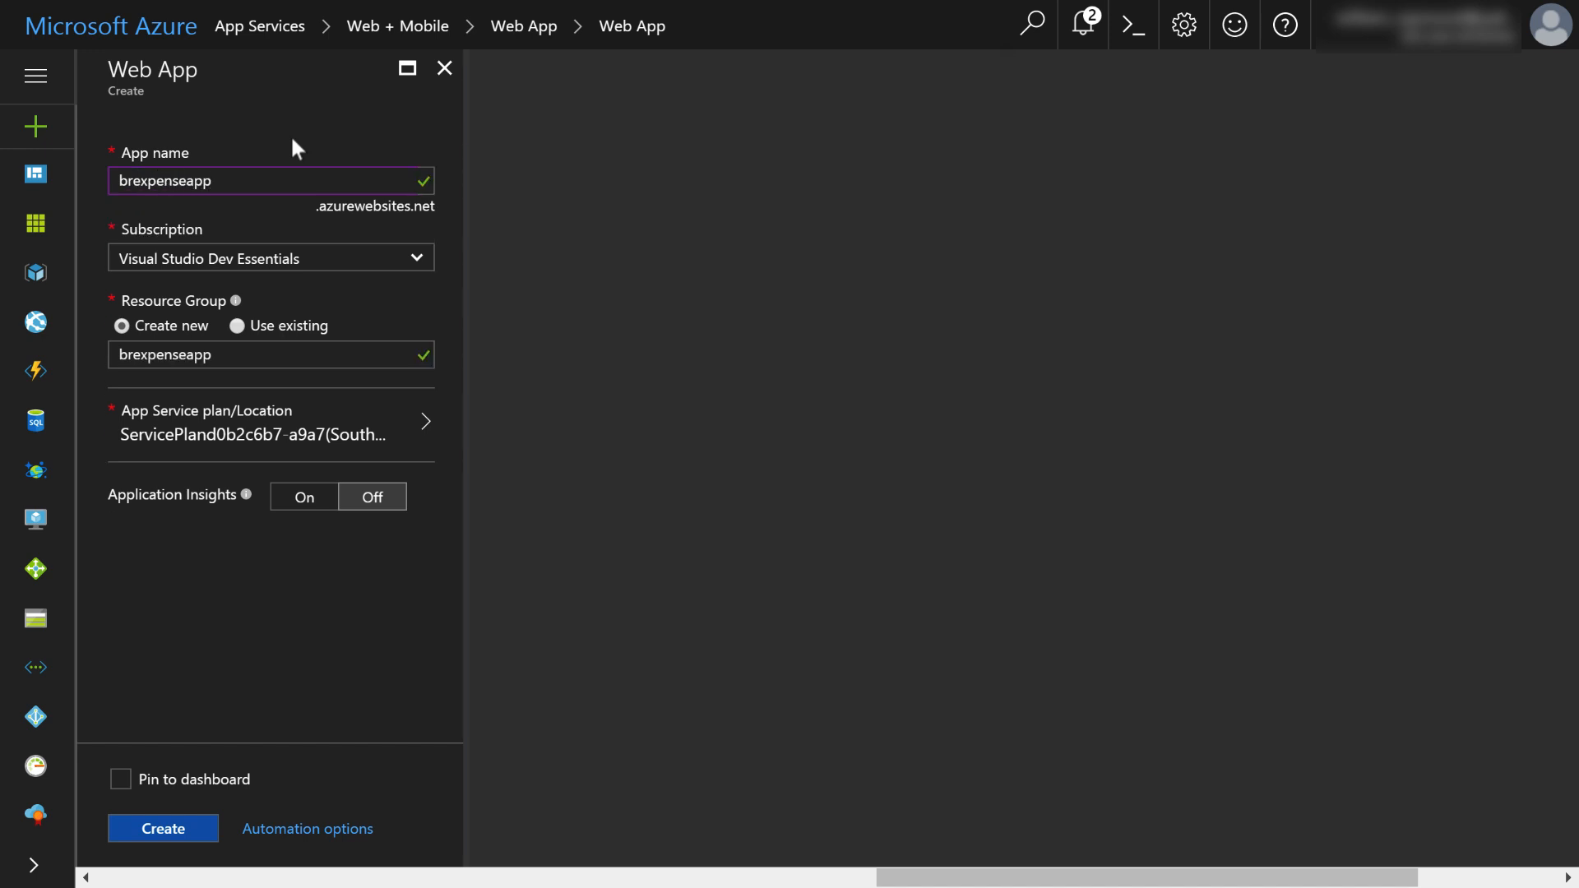
mouse_move(378, 161)
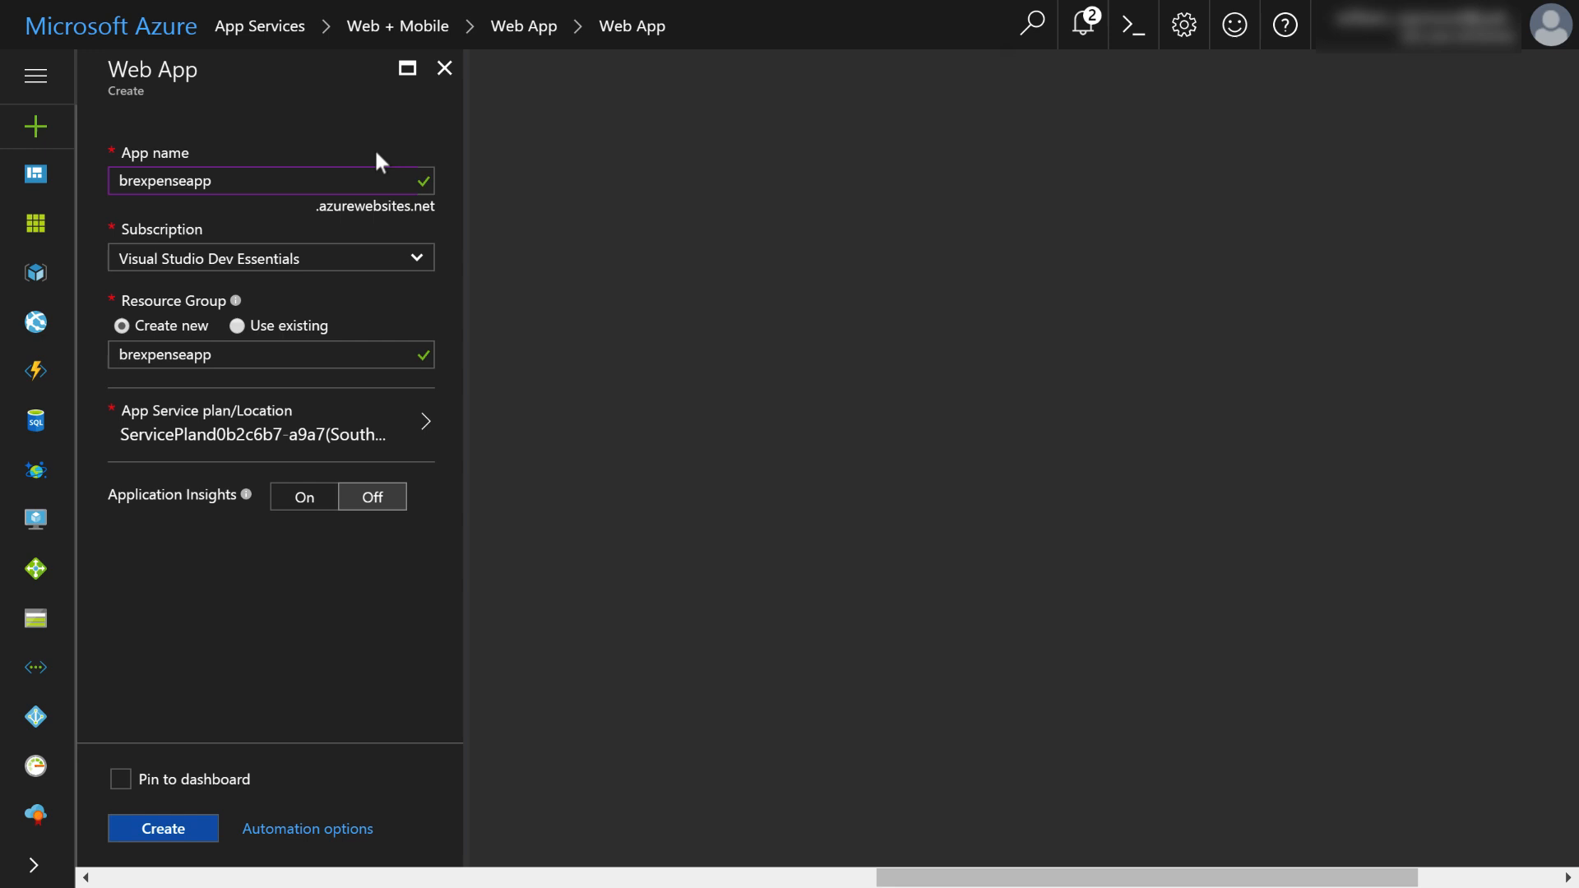
mouse_move(437, 188)
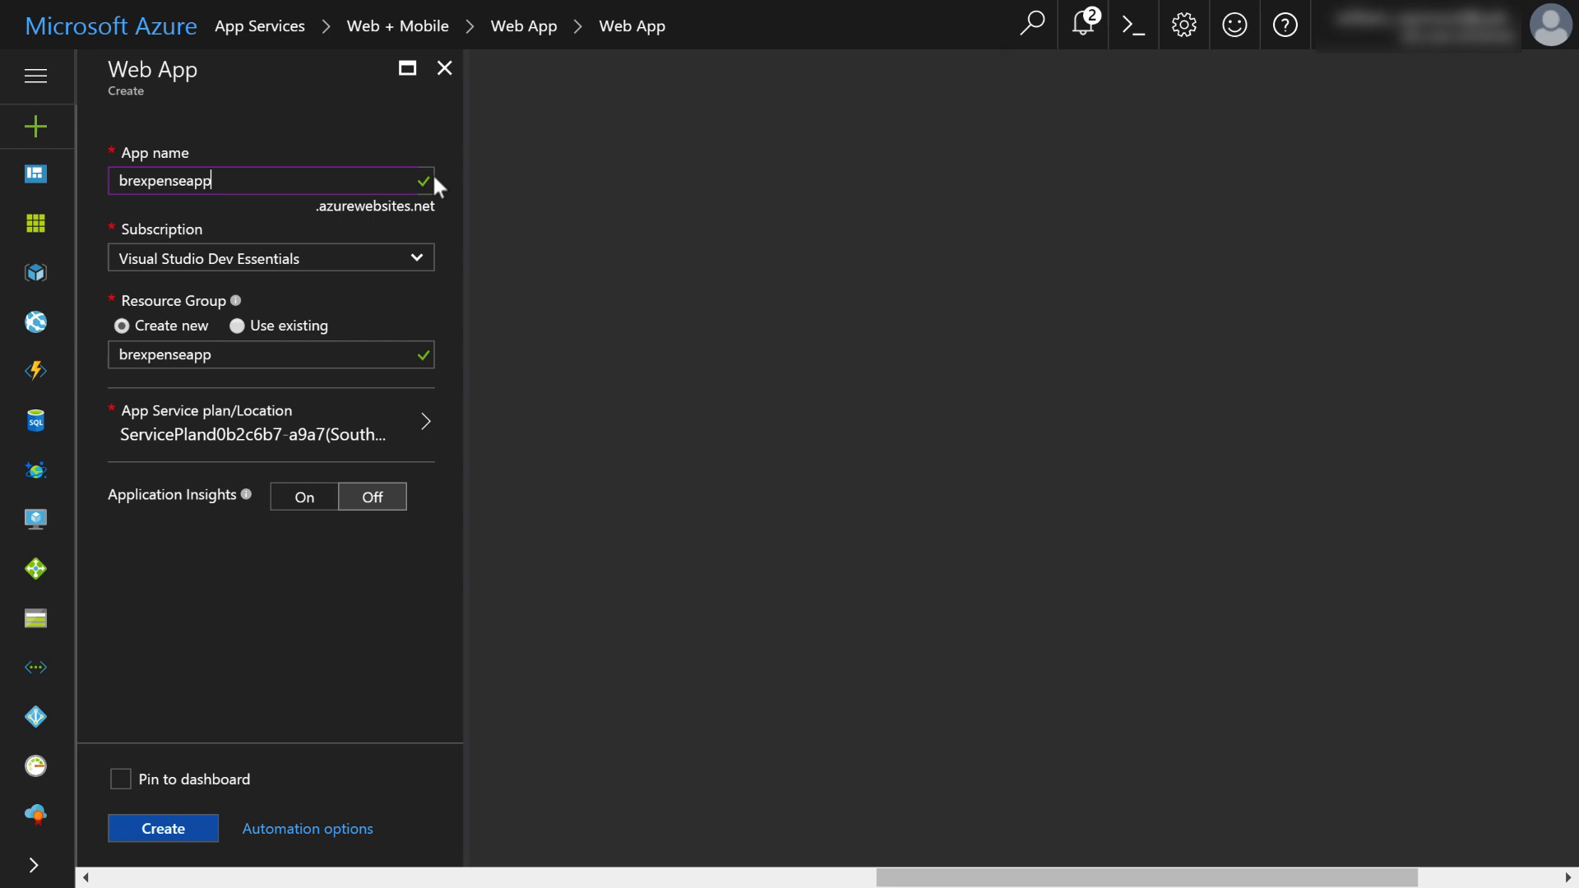
mouse_move(424, 189)
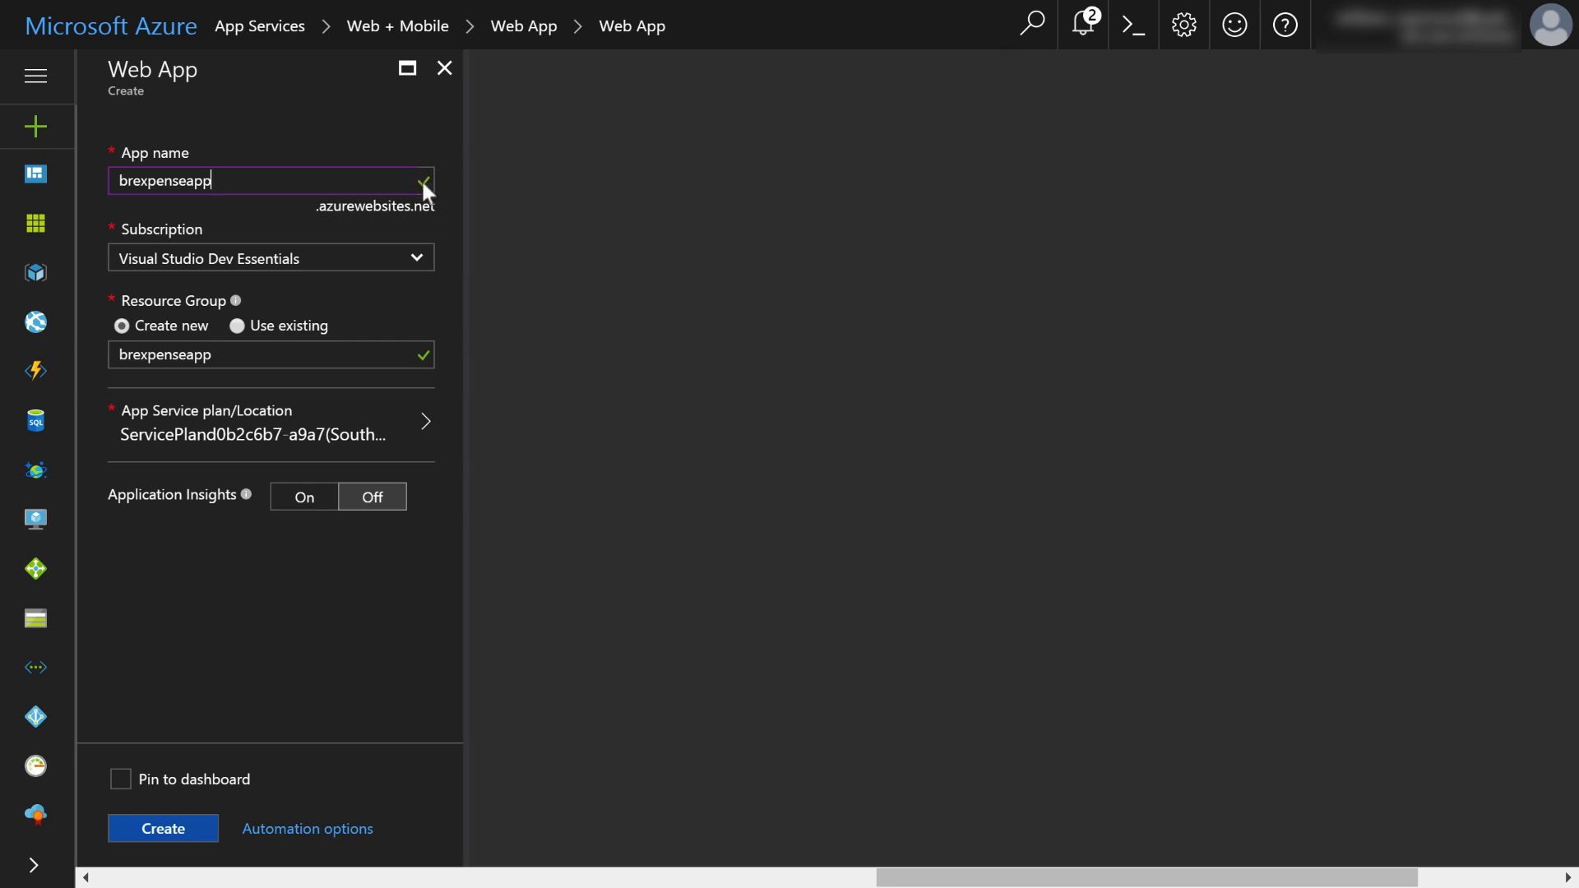
mouse_move(396, 345)
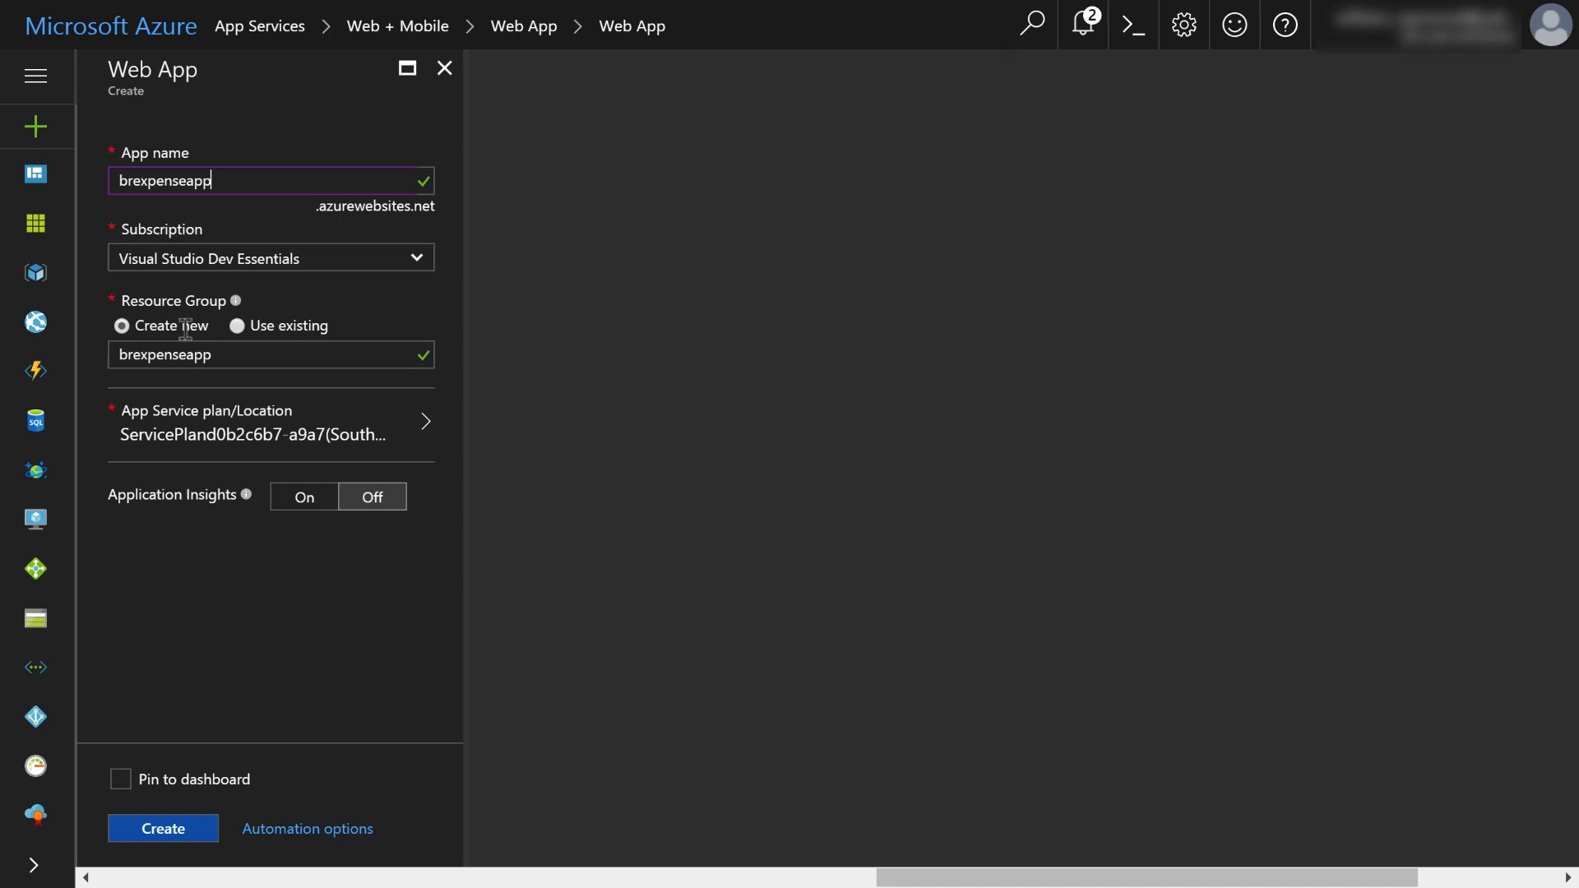
mouse_move(227, 316)
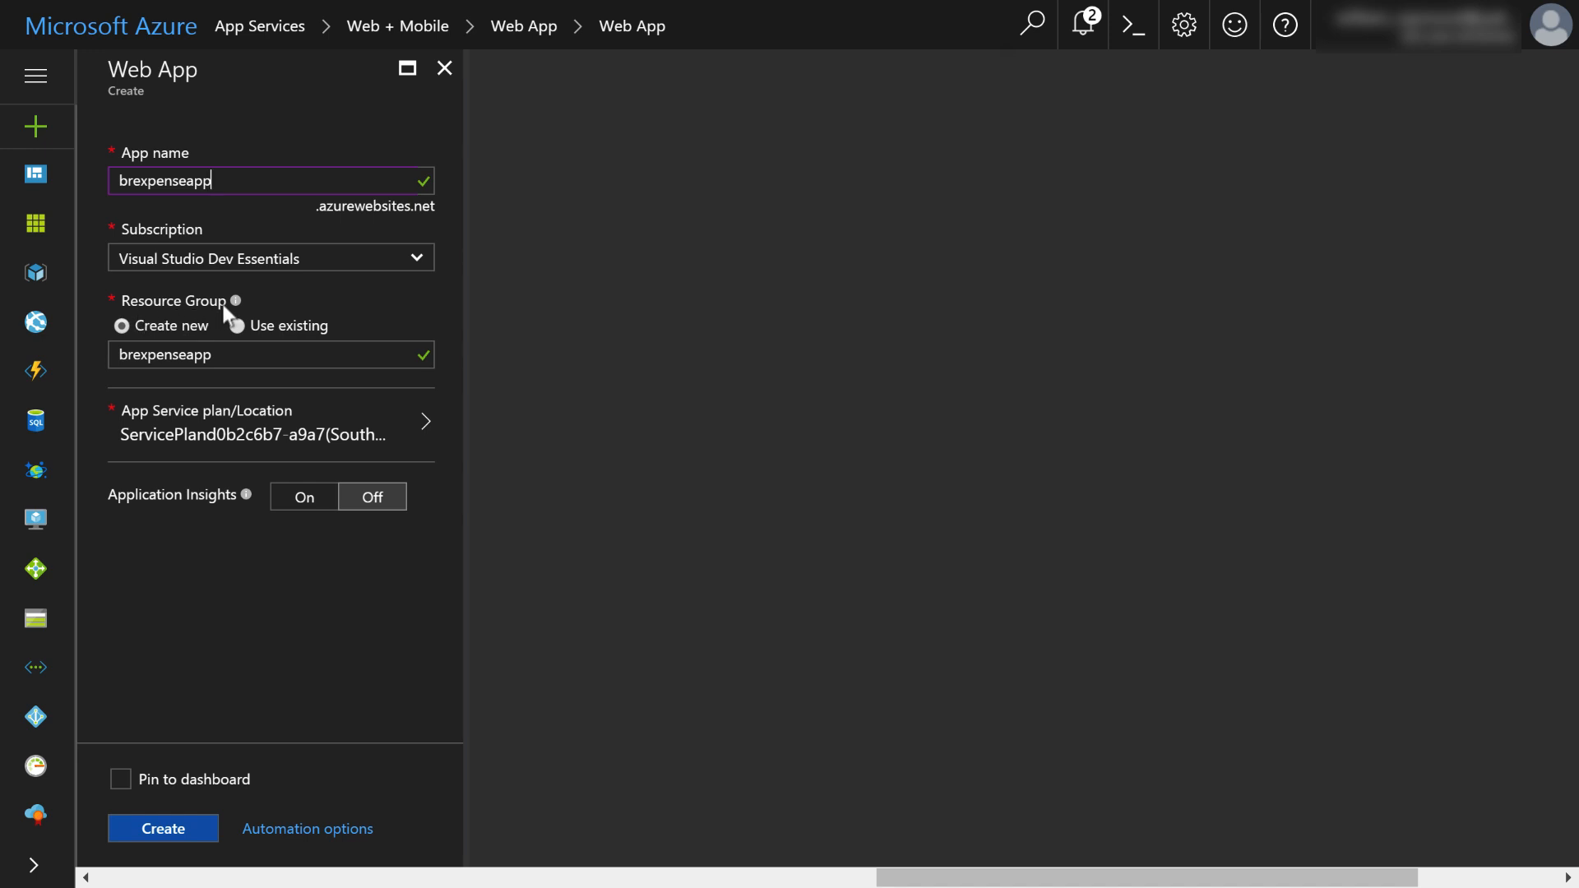
mouse_move(233, 299)
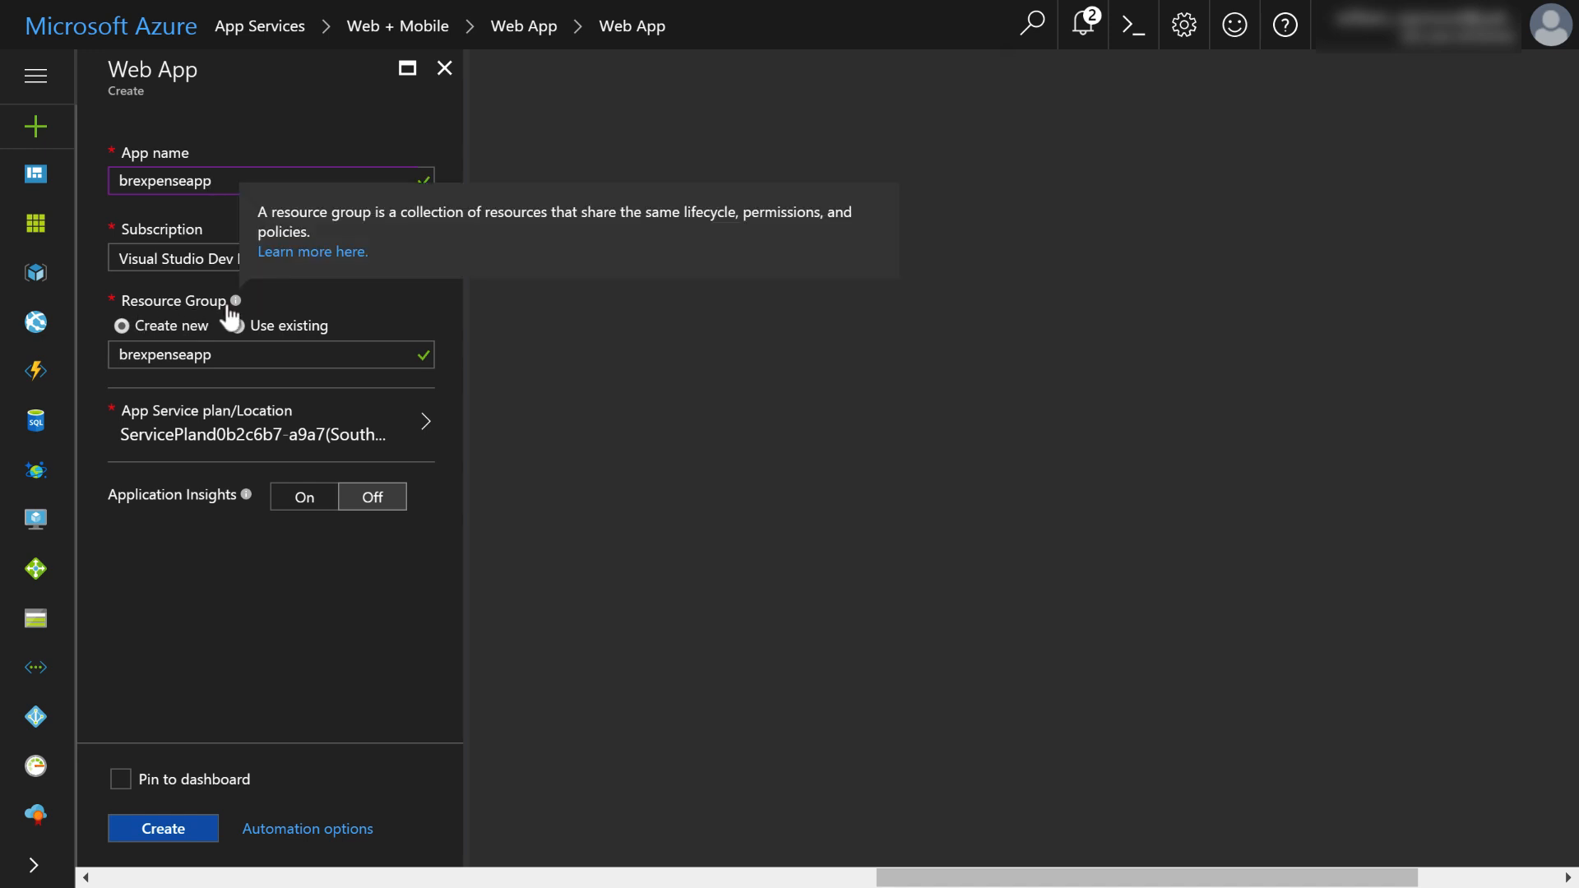
mouse_move(365, 324)
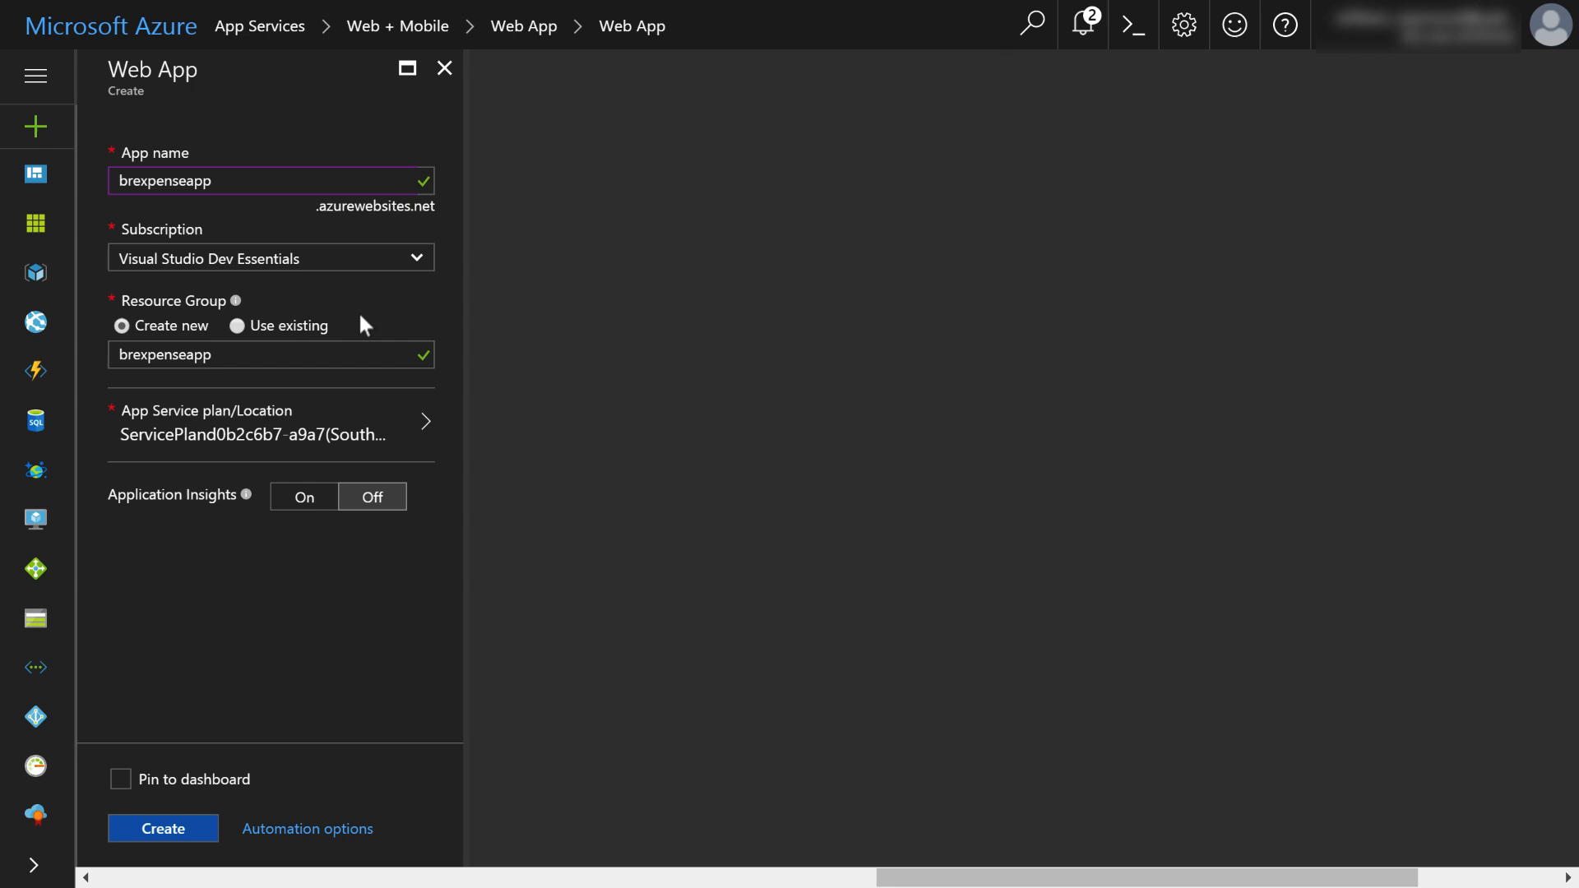
mouse_move(318, 329)
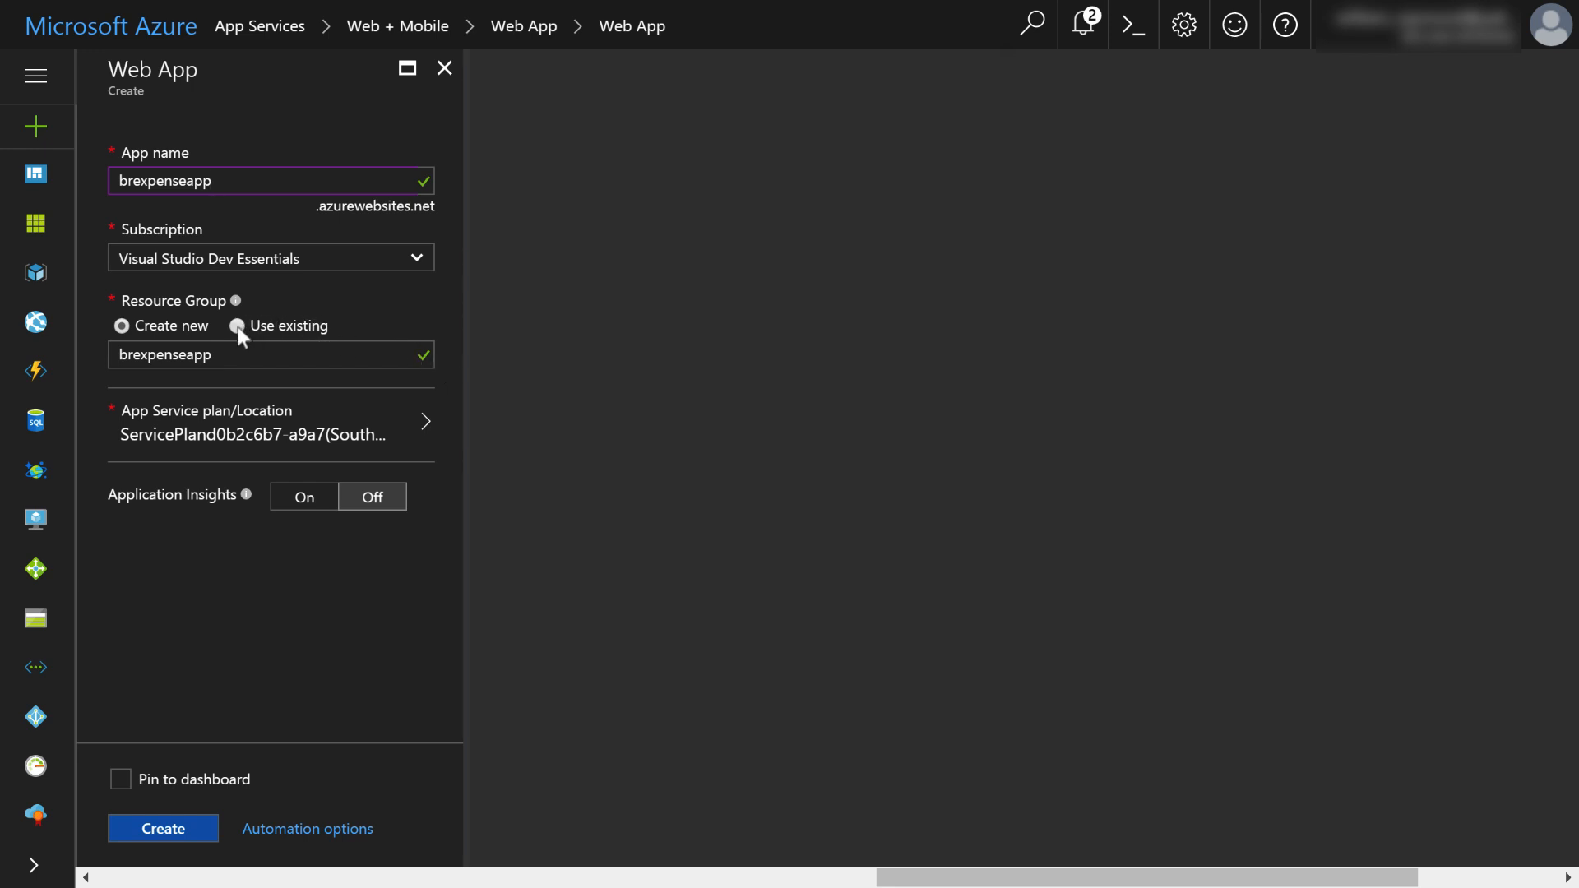
- Place the web app in the existing brexpenseappRG resource group
left_click(235, 325)
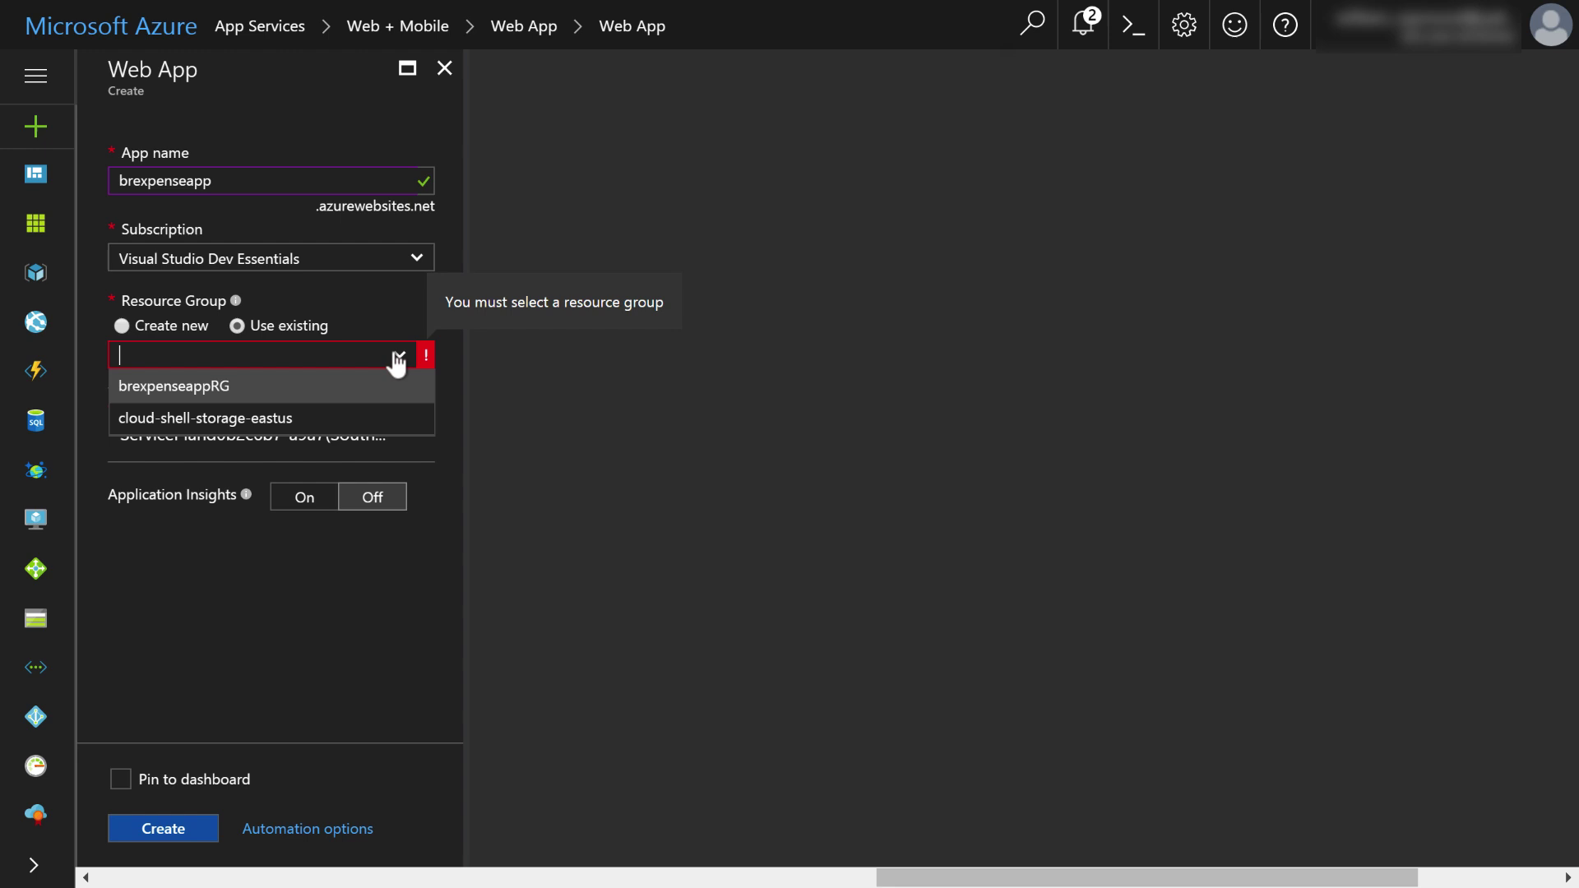
mouse_move(171, 392)
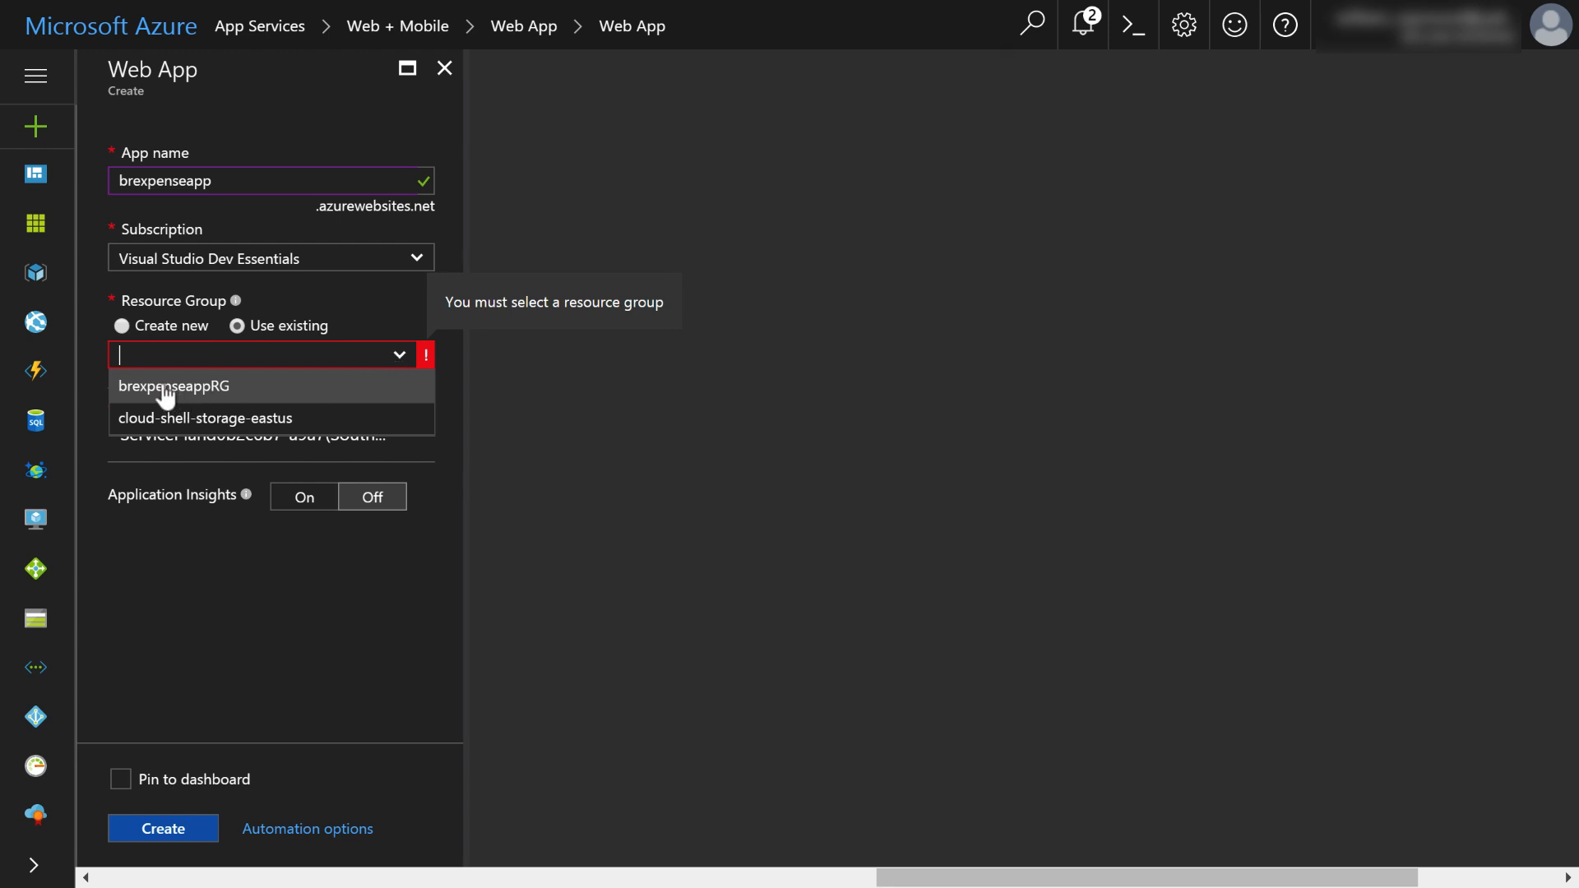
left_click(176, 388)
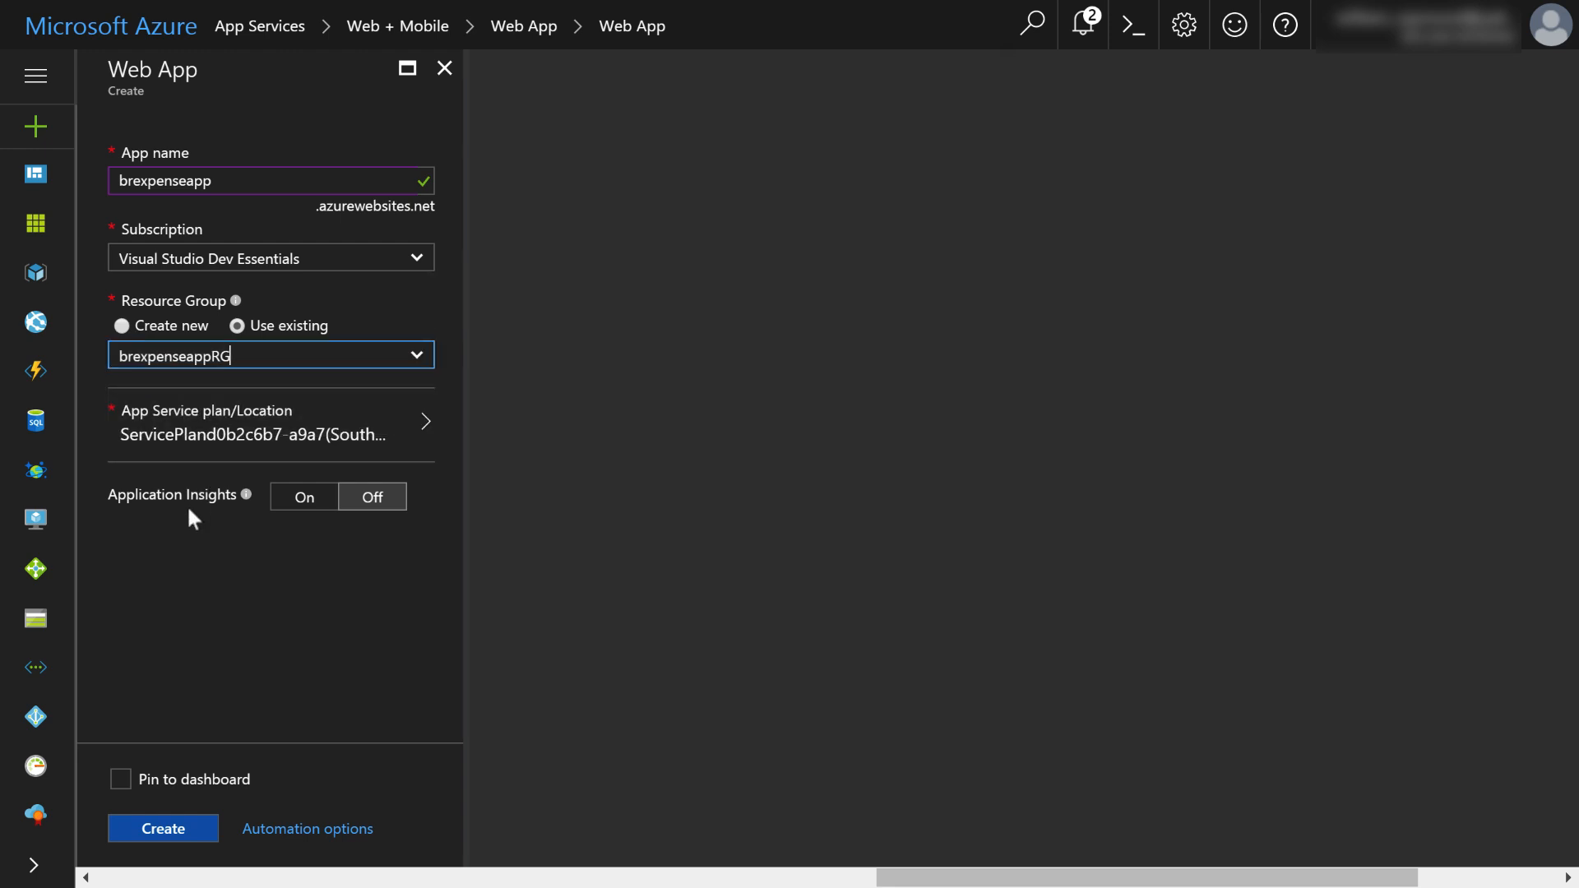
mouse_move(298, 432)
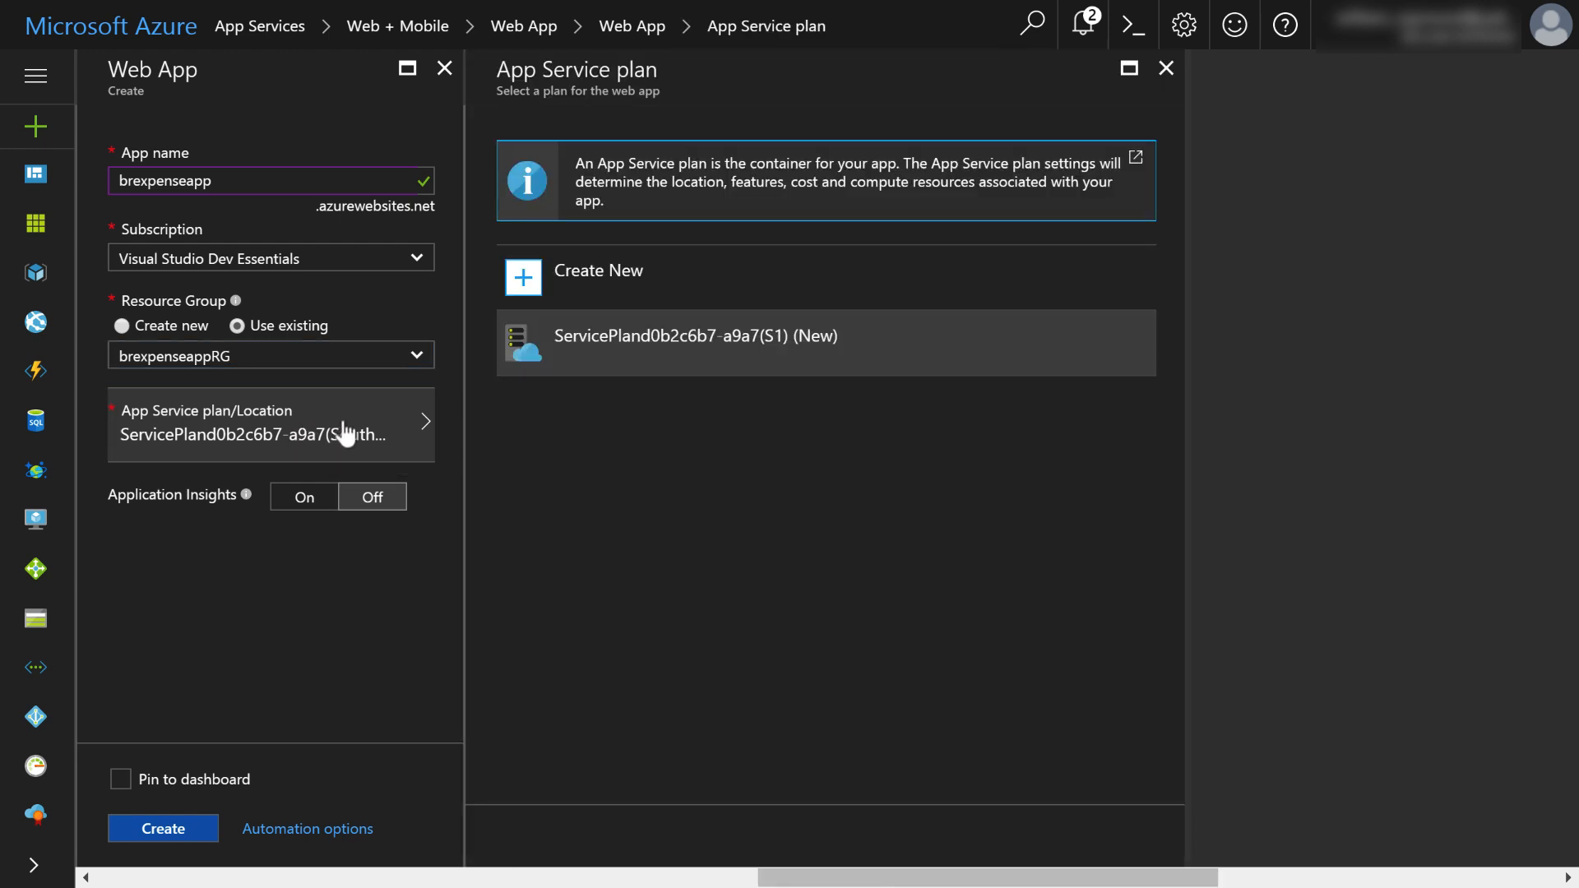
- Start a new App Service plan named brexpenseappSP in South Central US
left_click(694, 335)
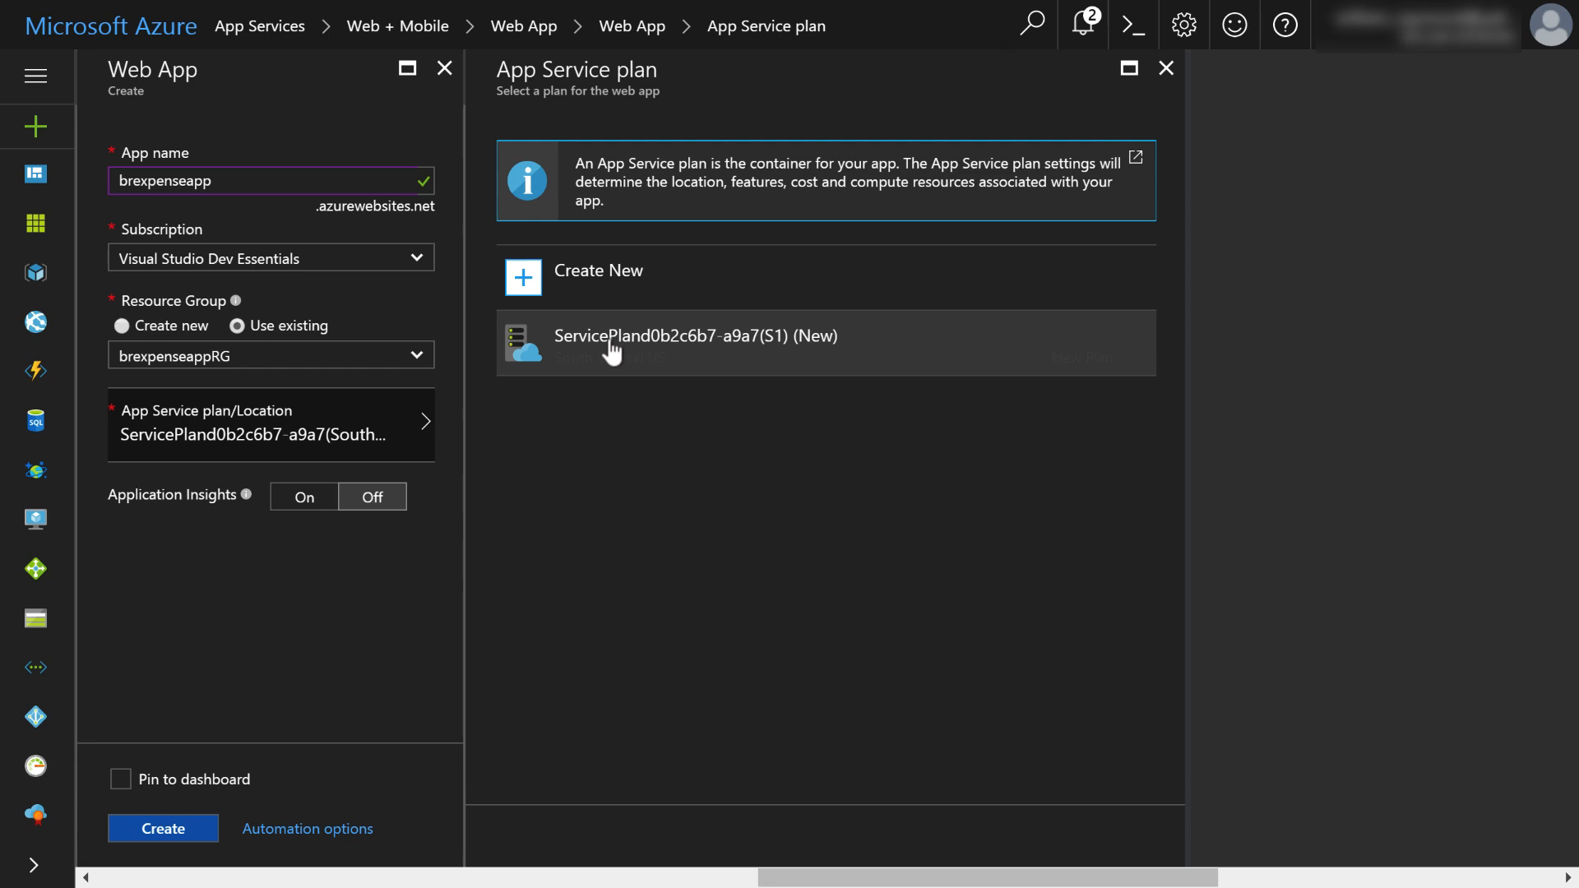
mouse_move(795, 356)
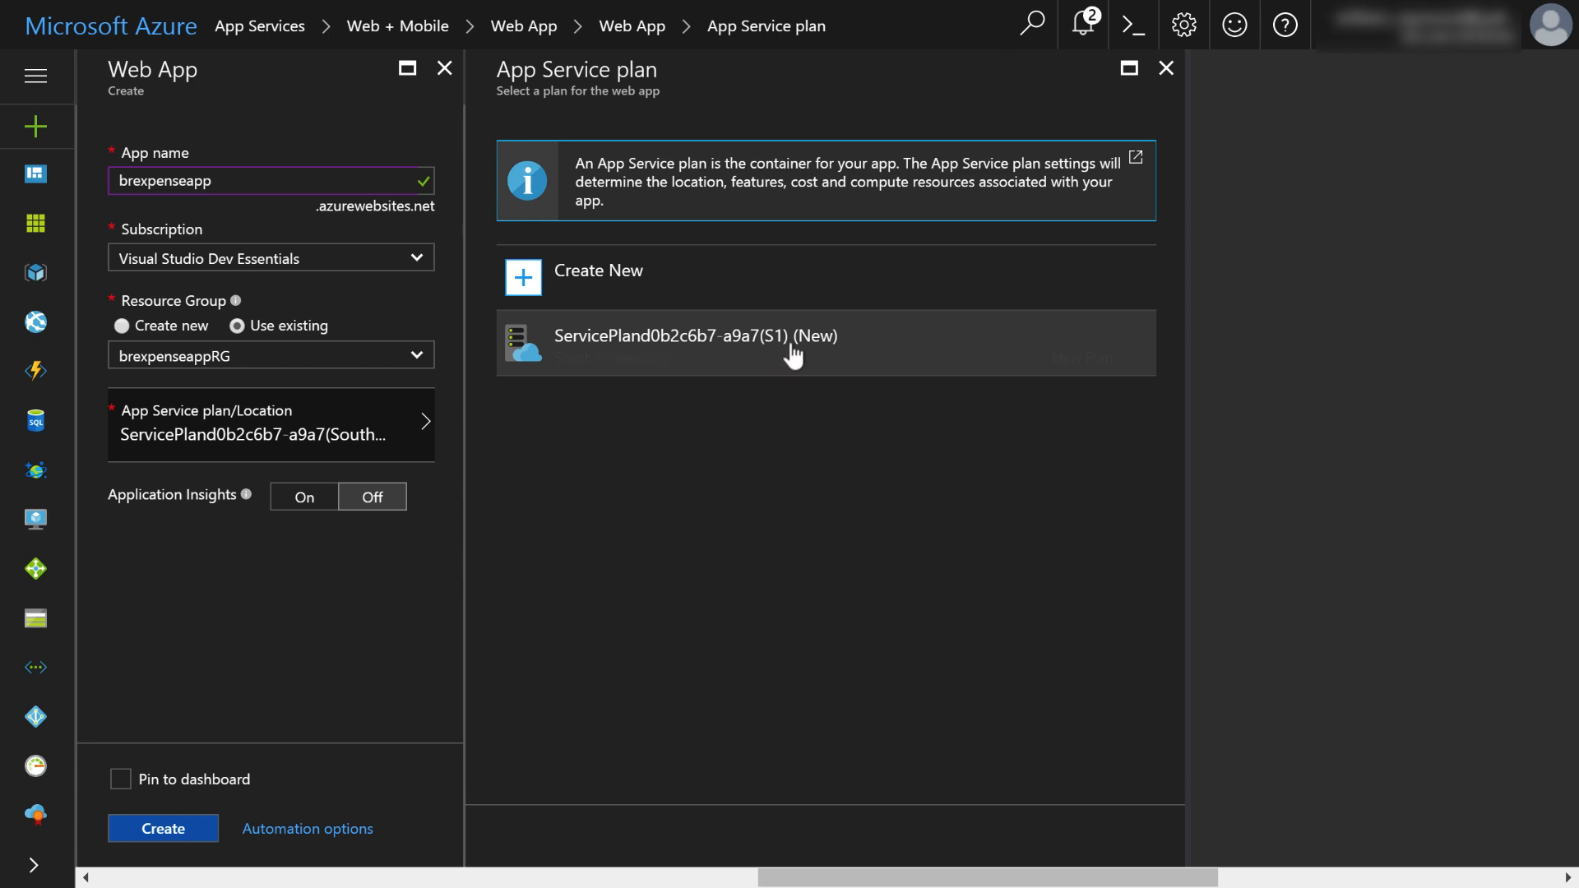
mouse_move(770, 357)
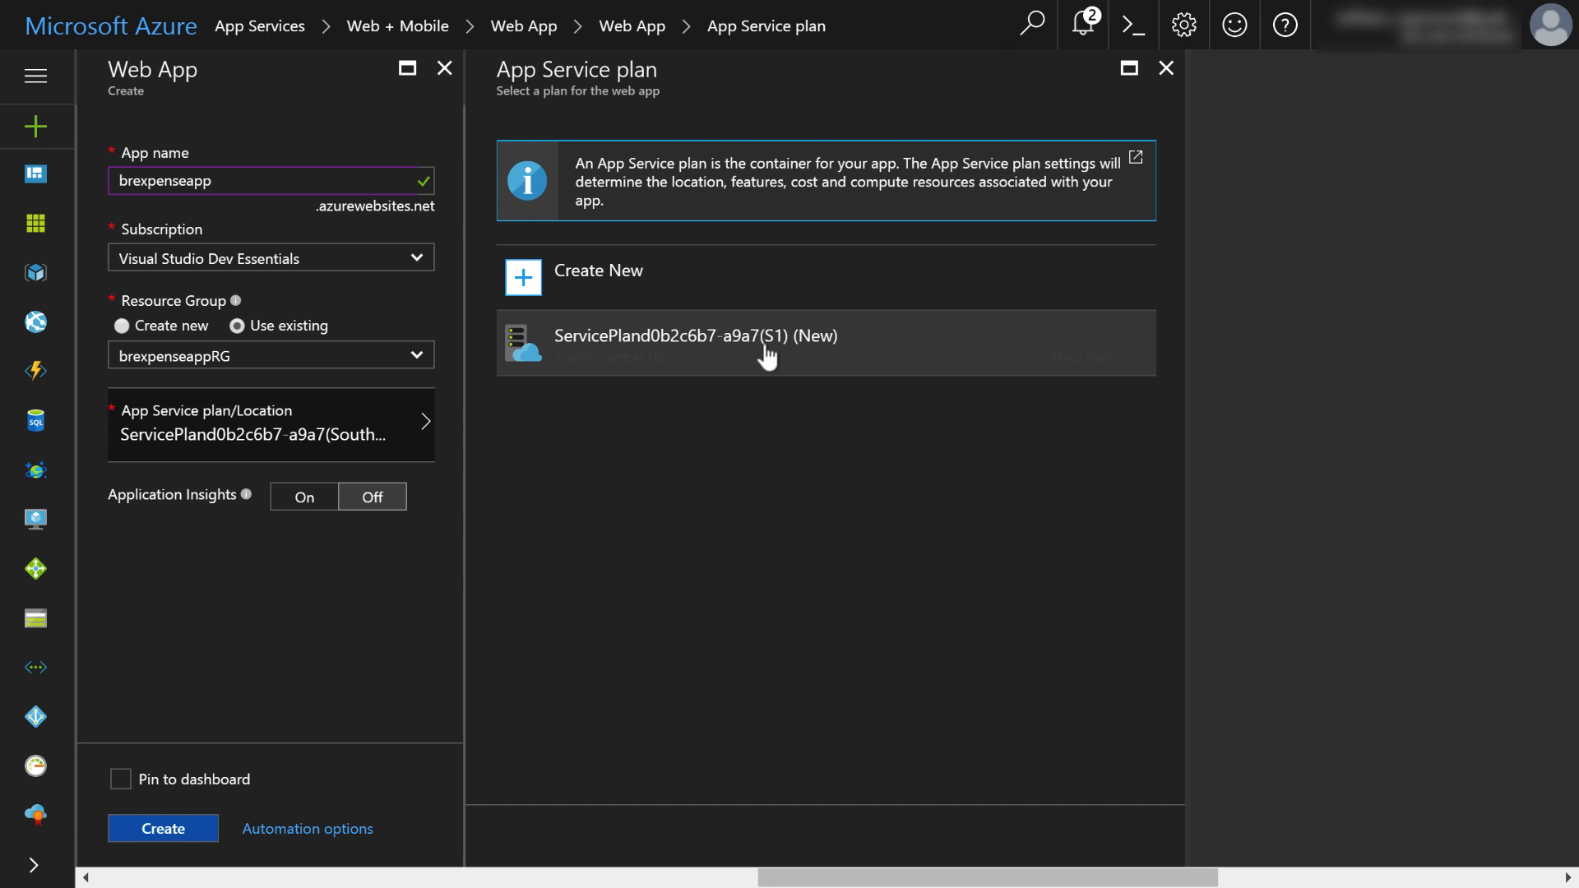
mouse_move(804, 355)
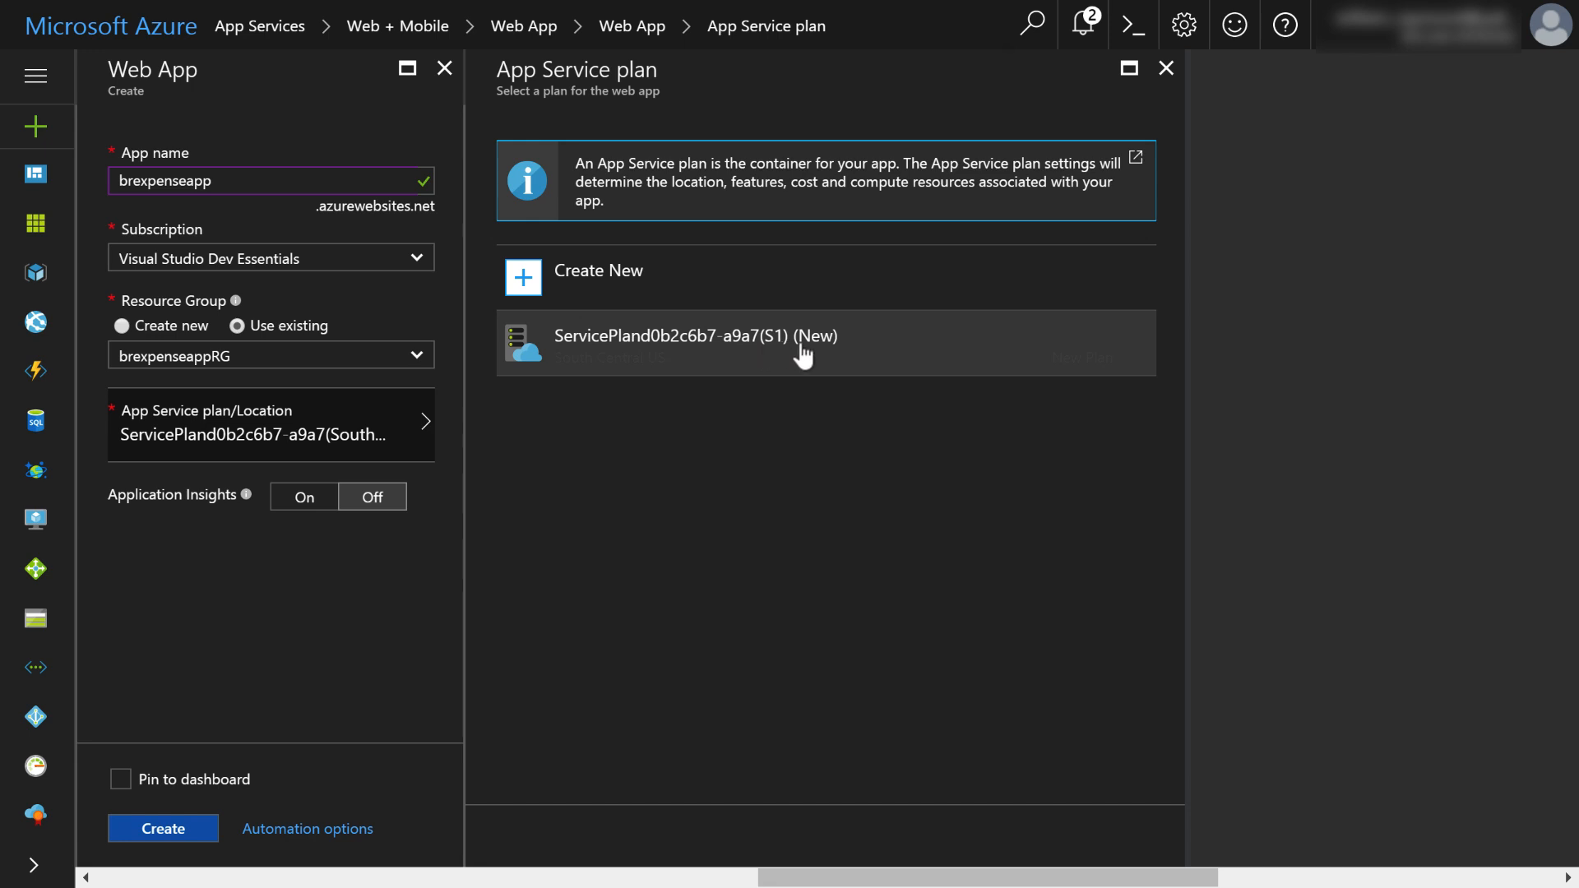
mouse_move(783, 352)
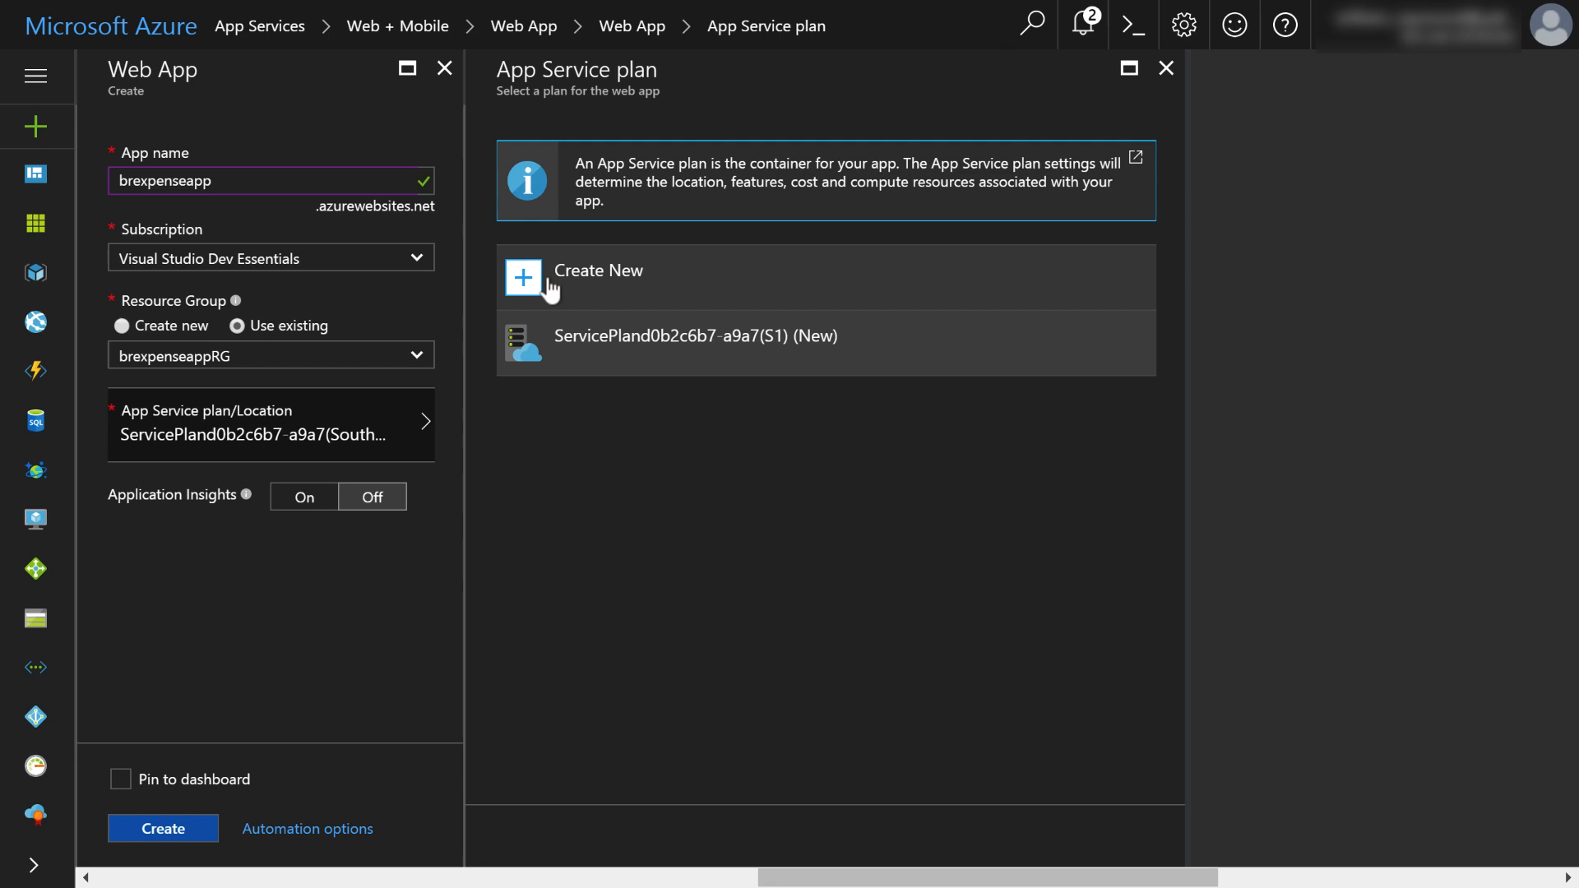
mouse_move(528, 287)
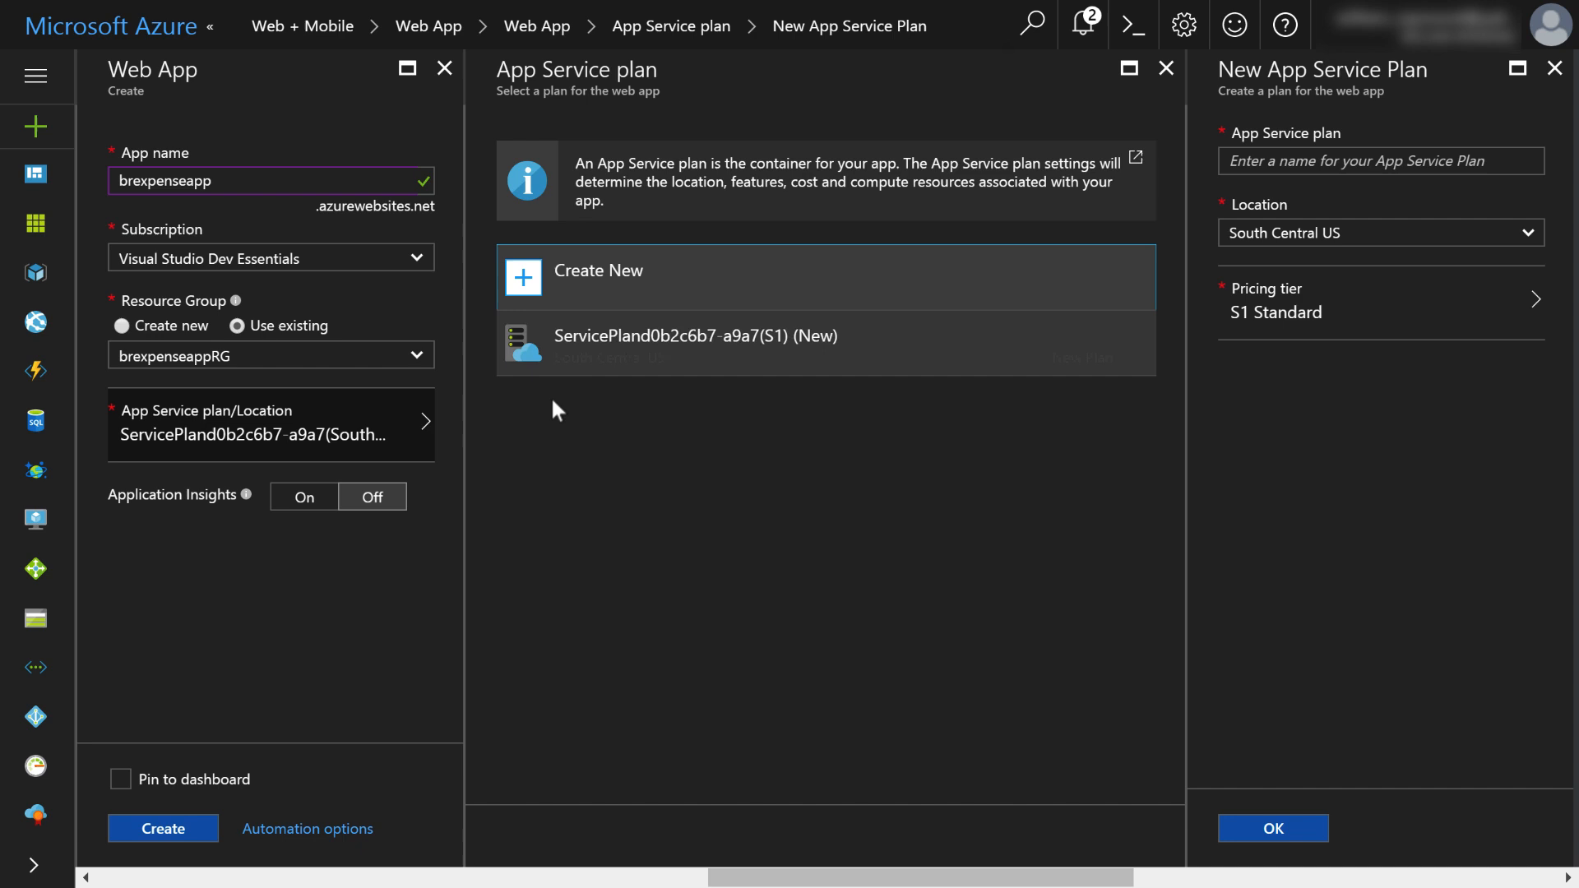
scroll("right", 3)
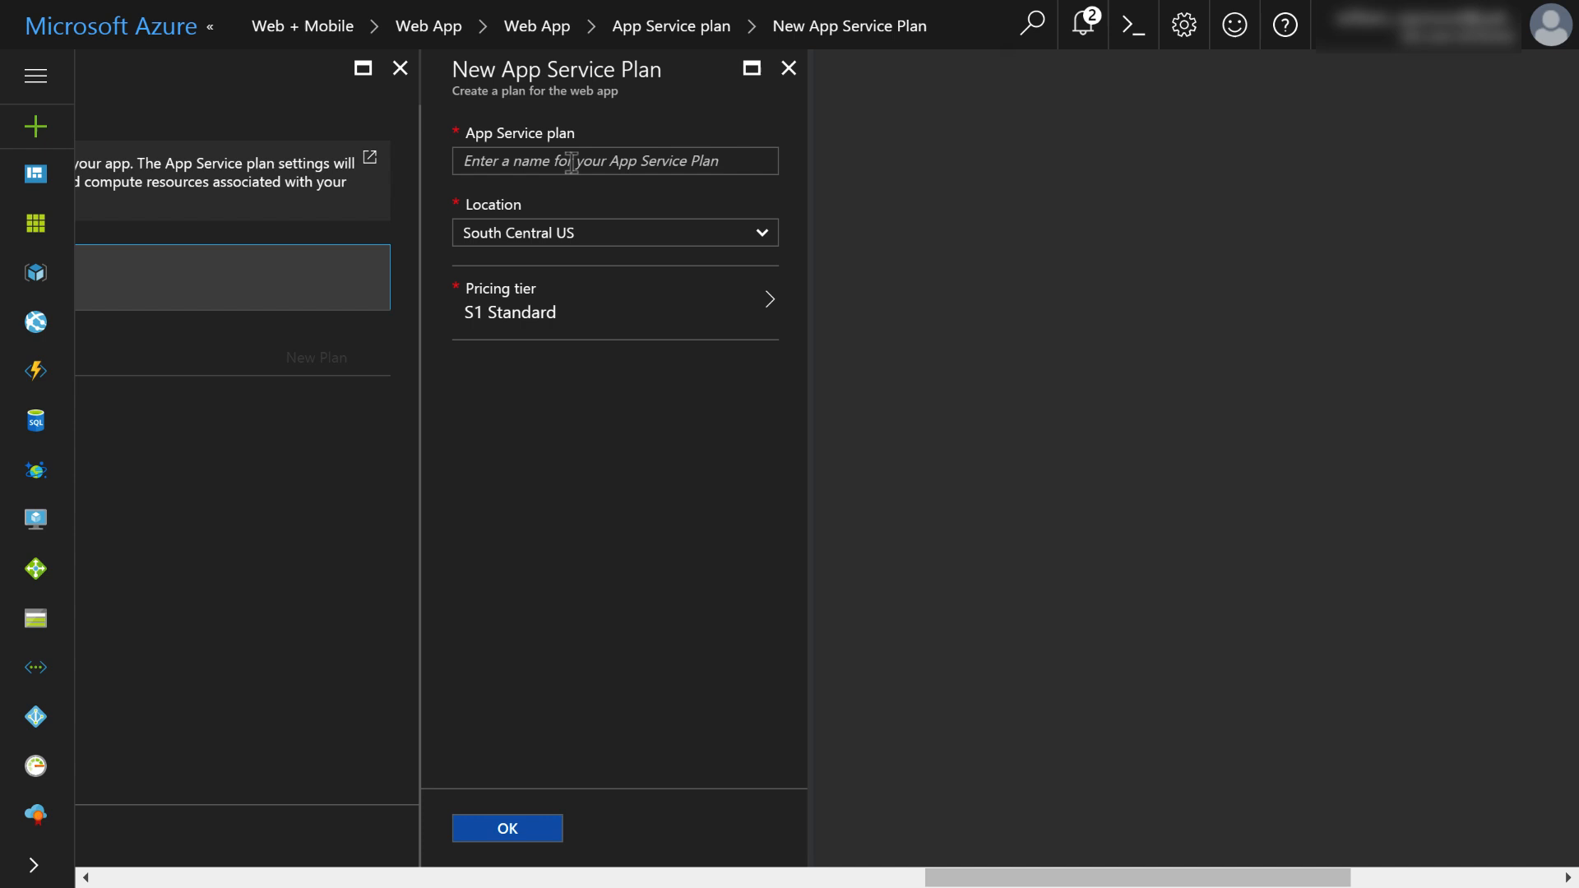
left_click(613, 159)
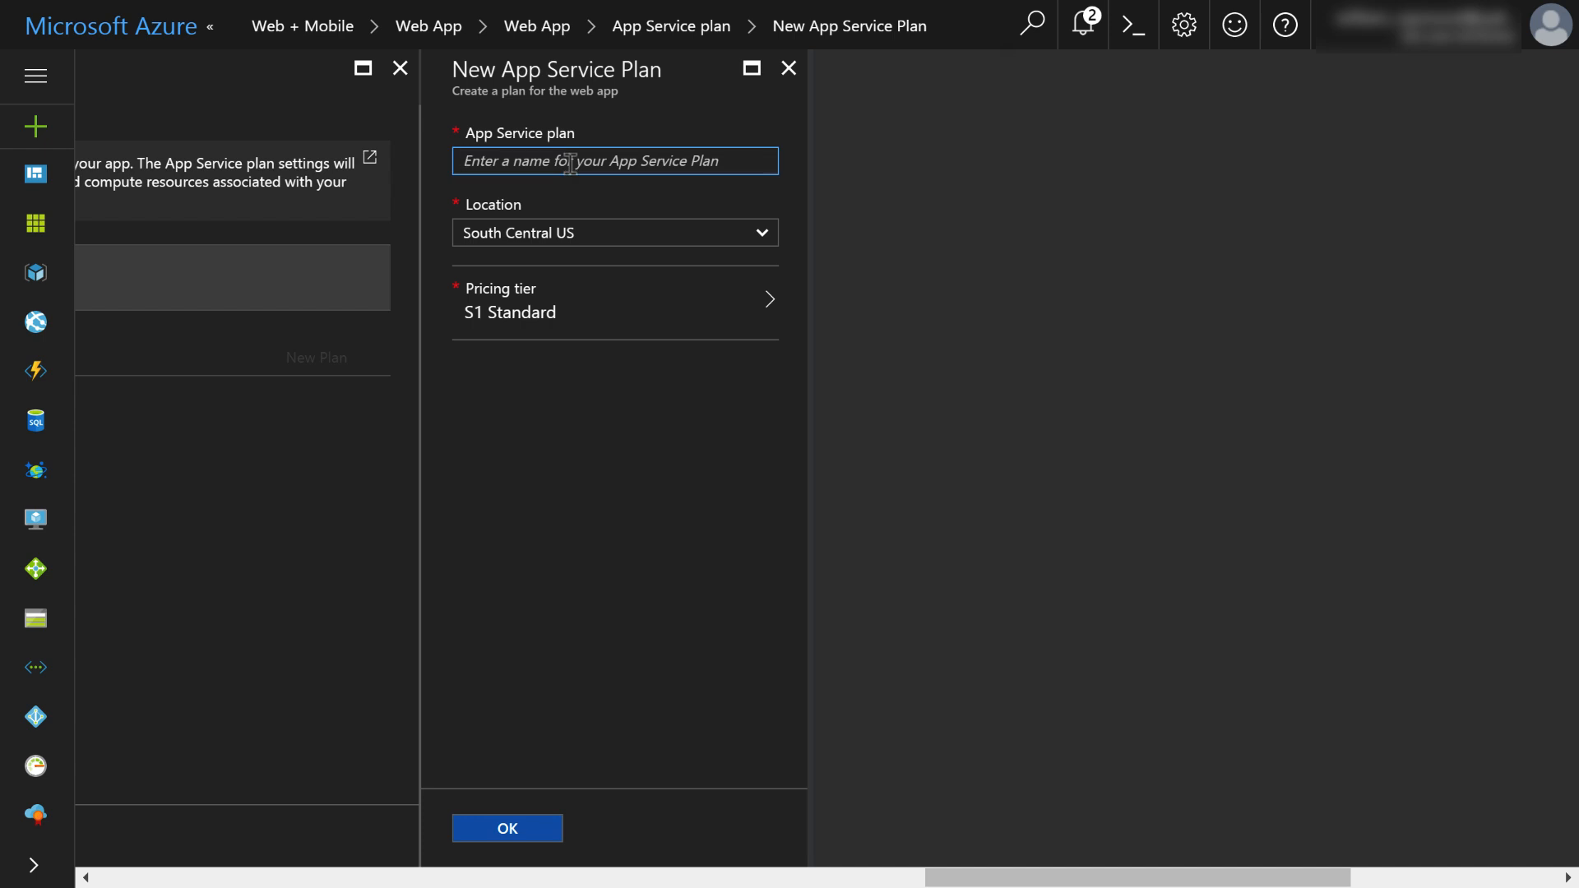
mouse_move(517, 222)
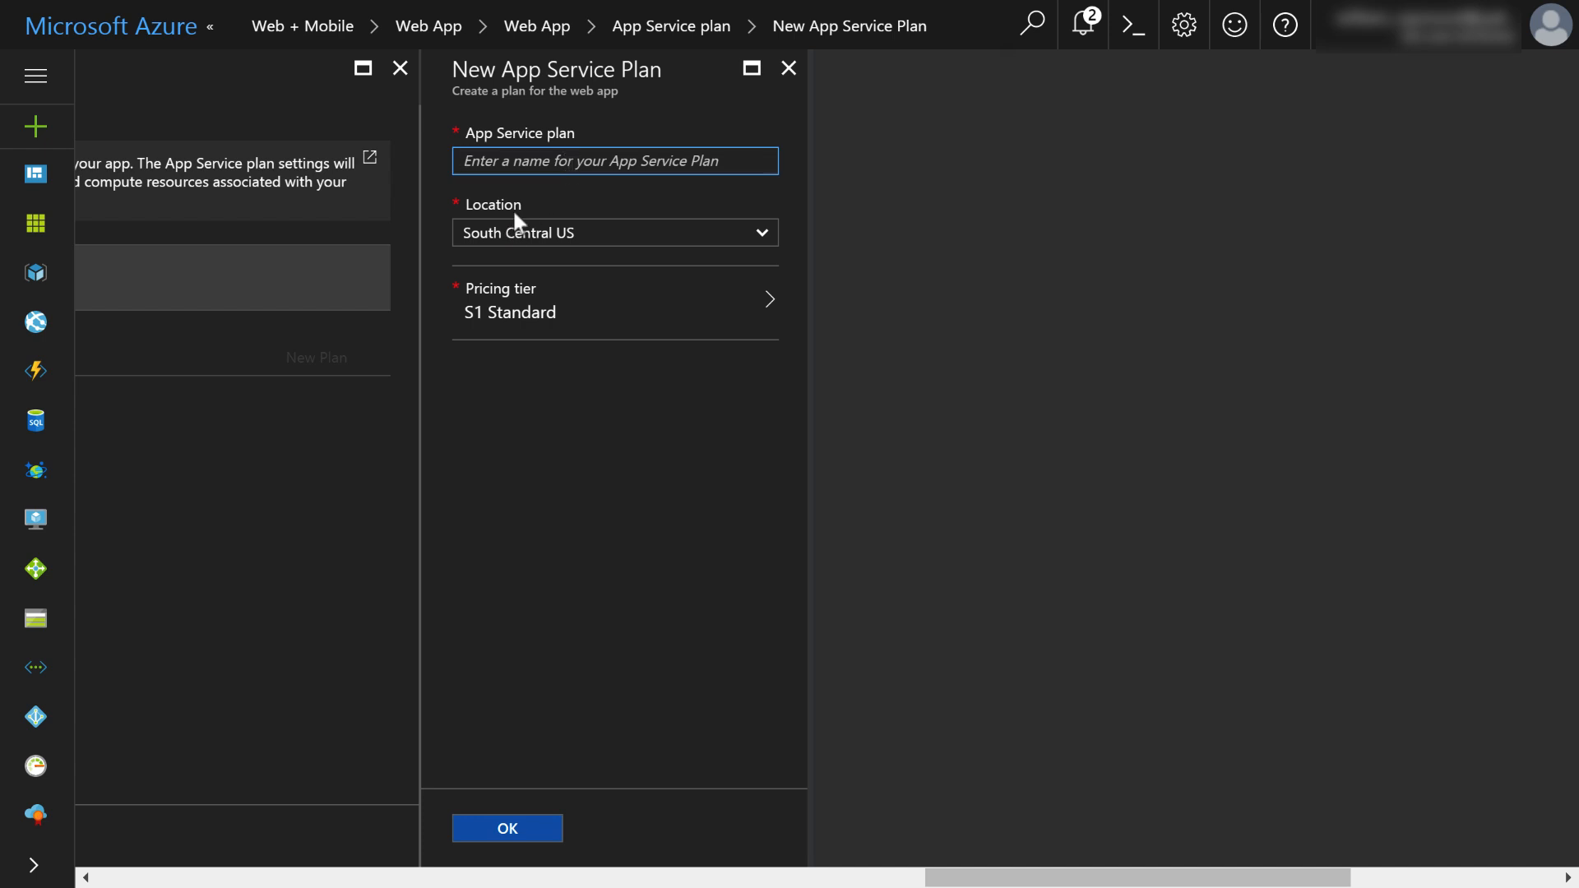
type("brexpe")
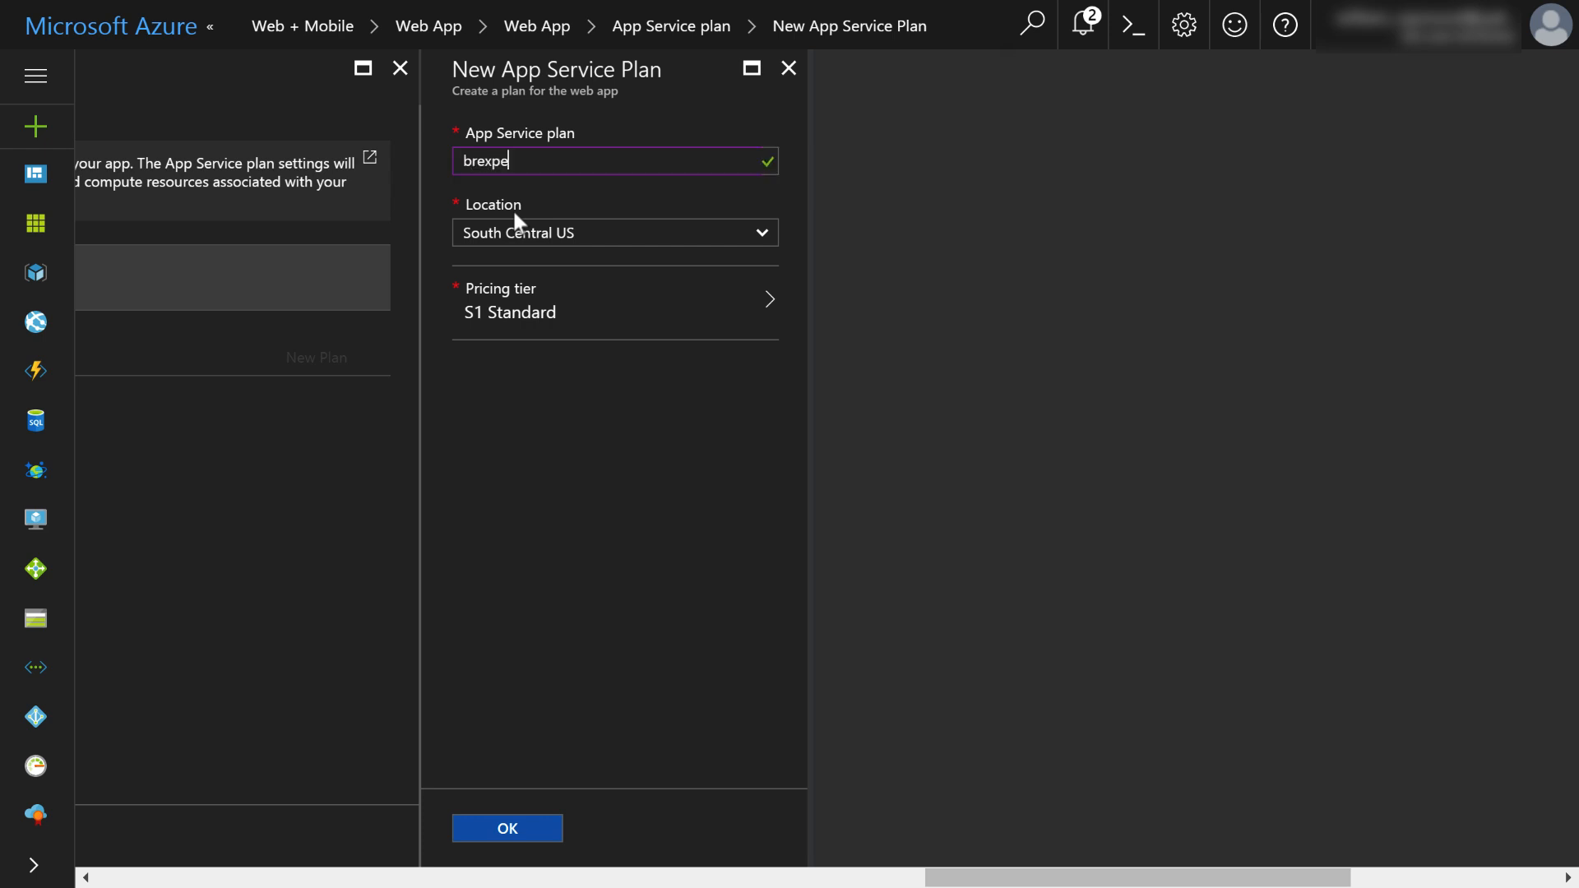
type("nseappSP")
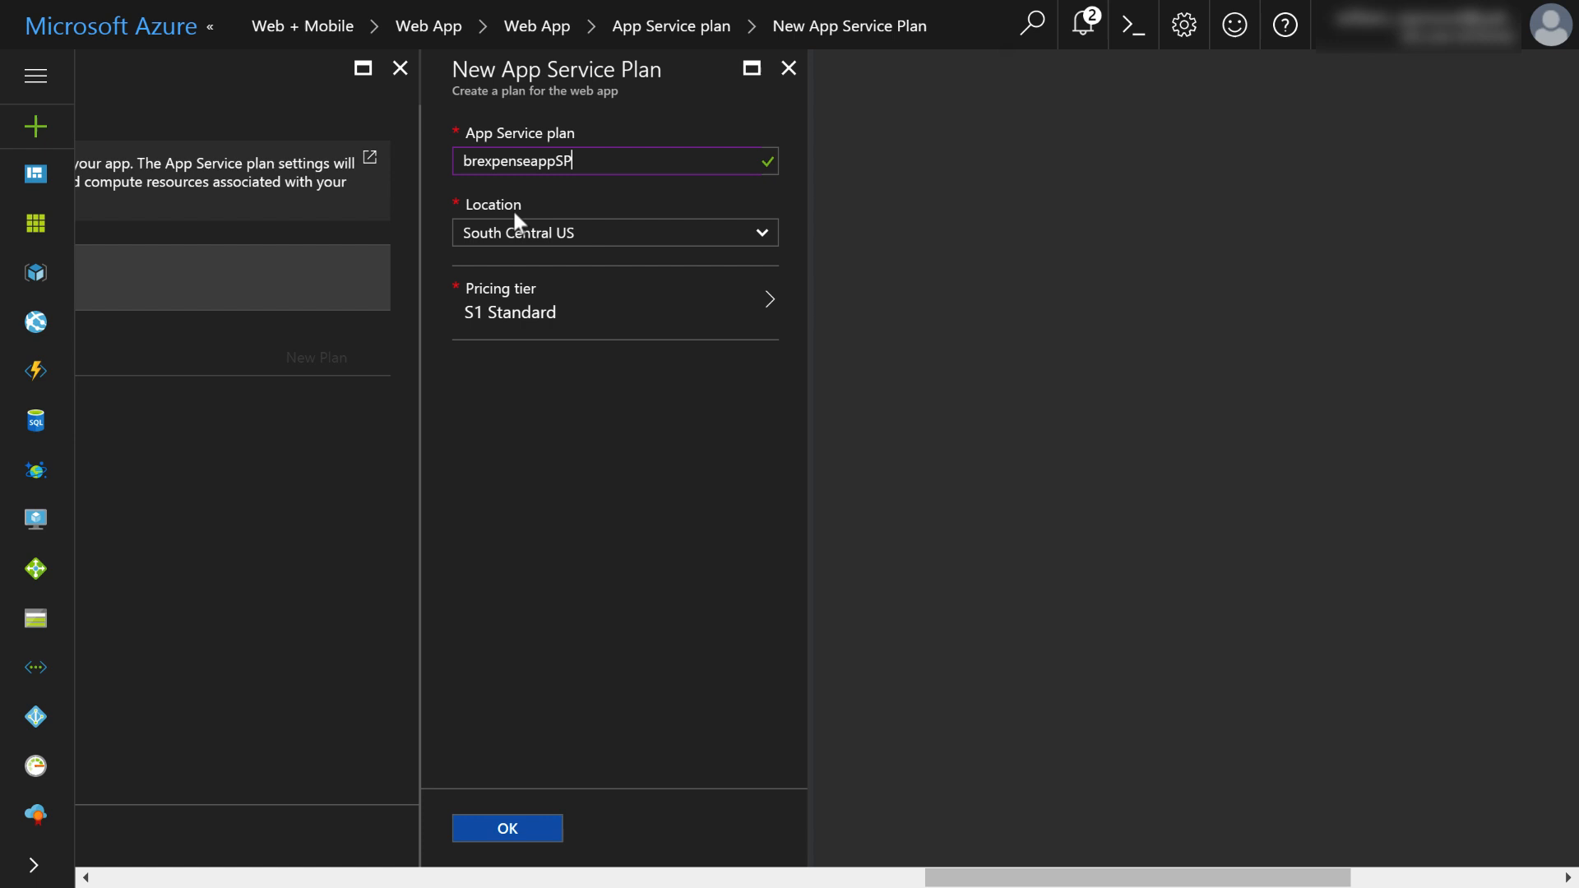
mouse_move(553, 300)
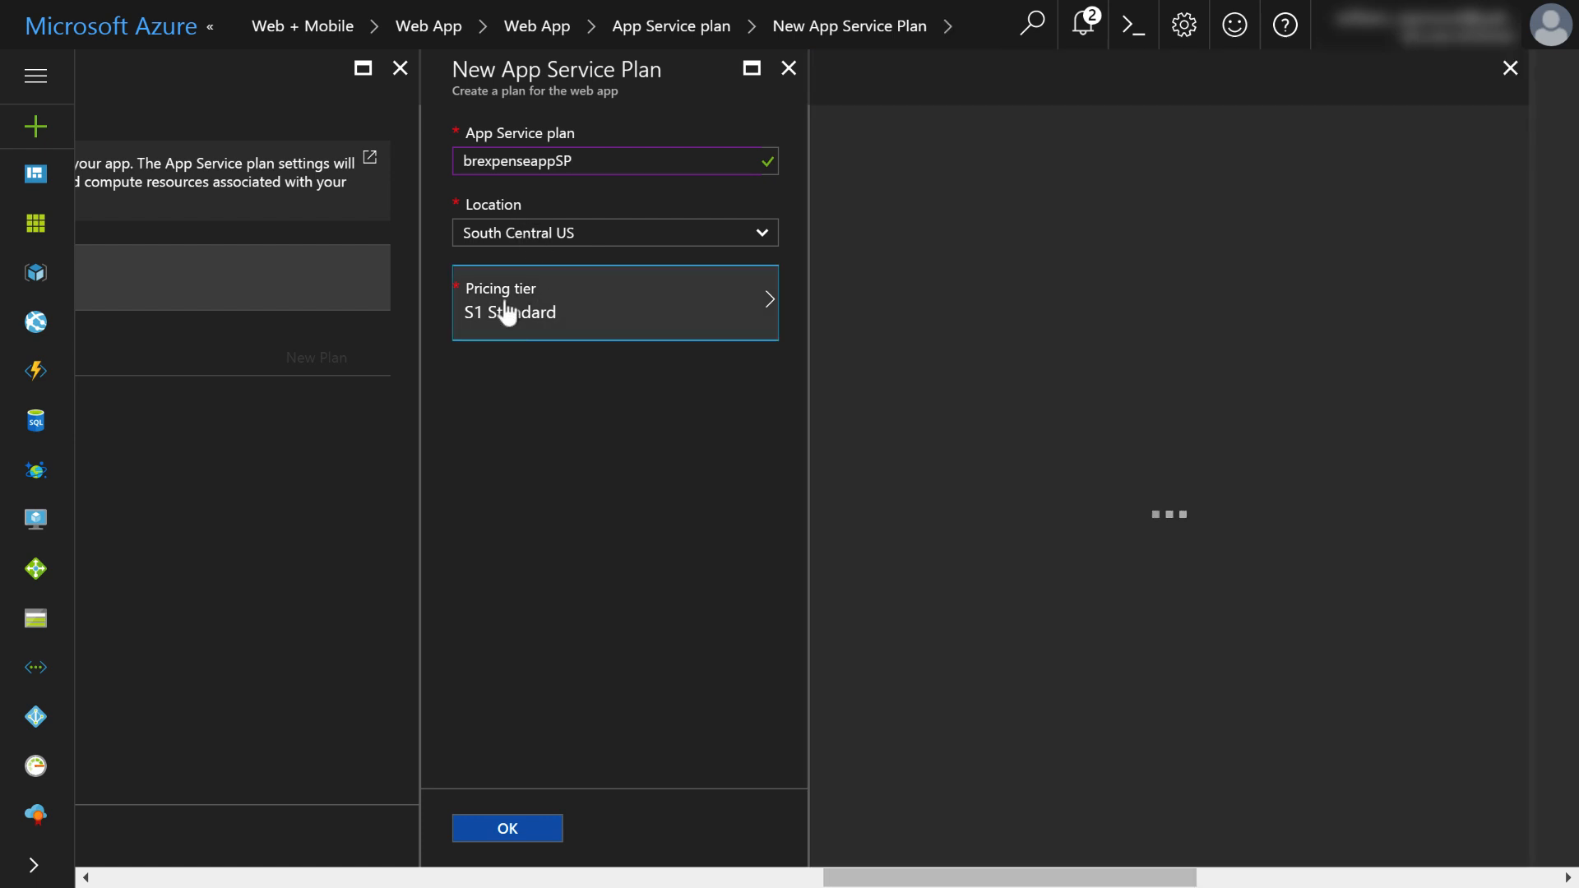
- Switch the brexpenseappSP plan from S1 Standard to the F1 Free pricing tier
left_click(613, 303)
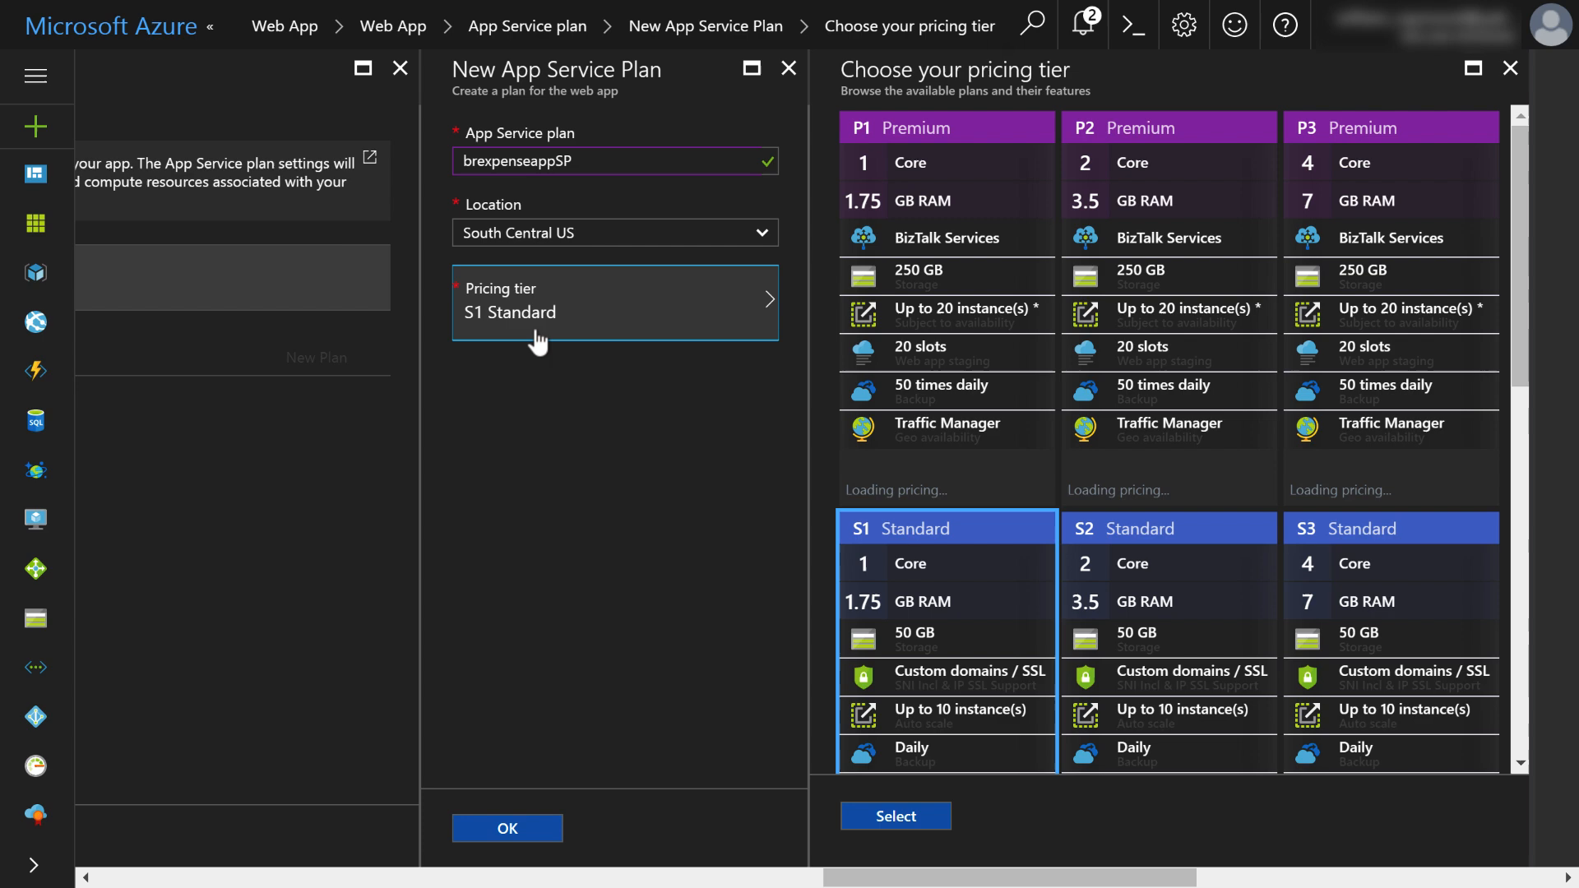
scroll("down", 3)
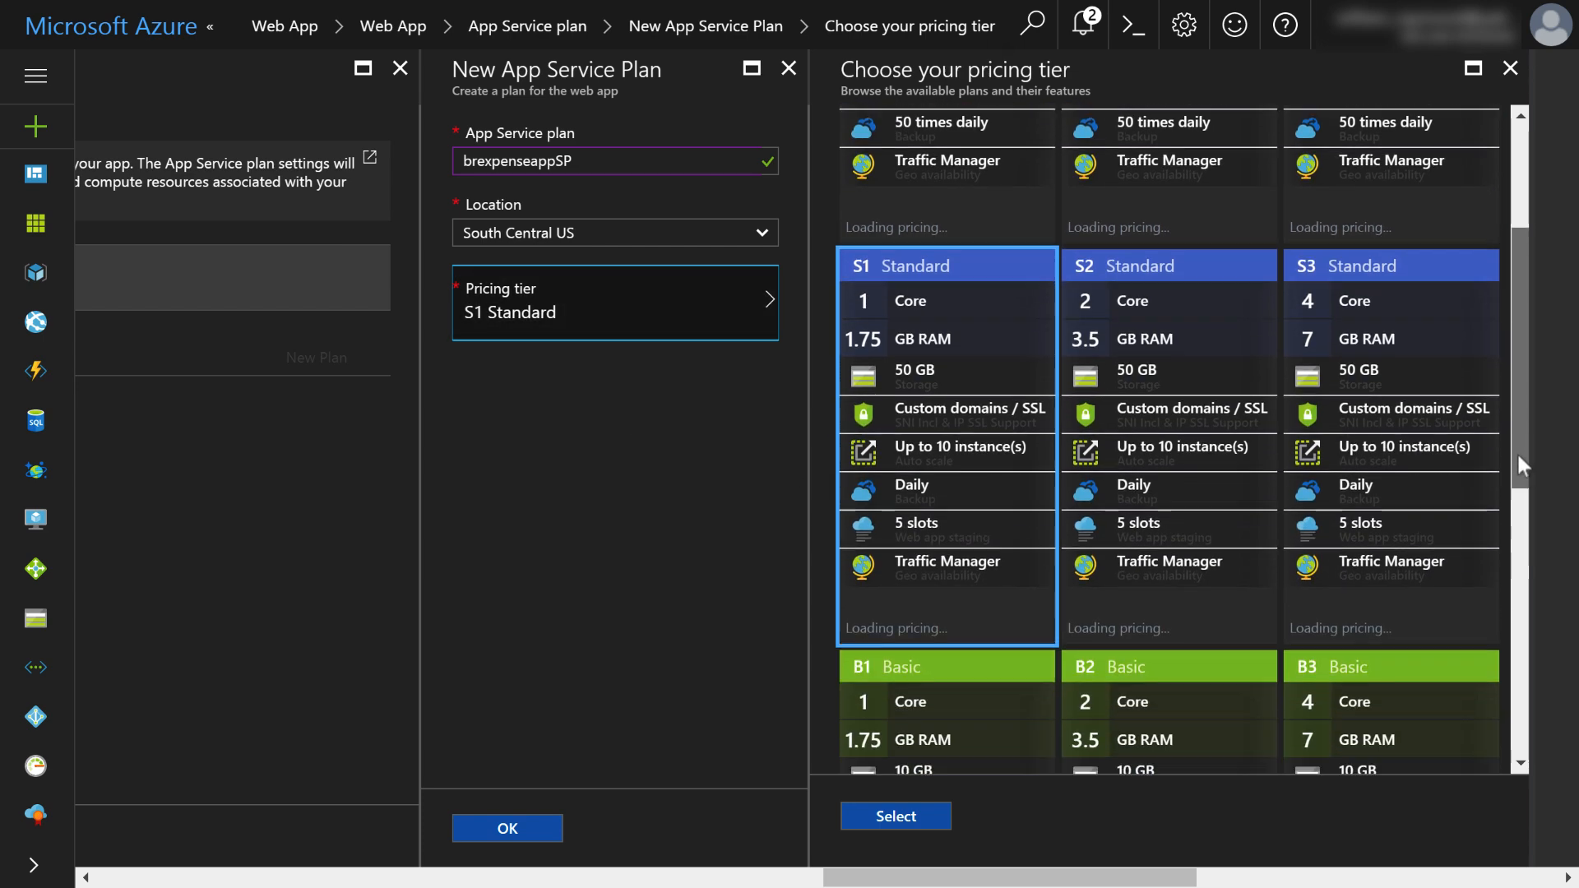
scroll("down", 3)
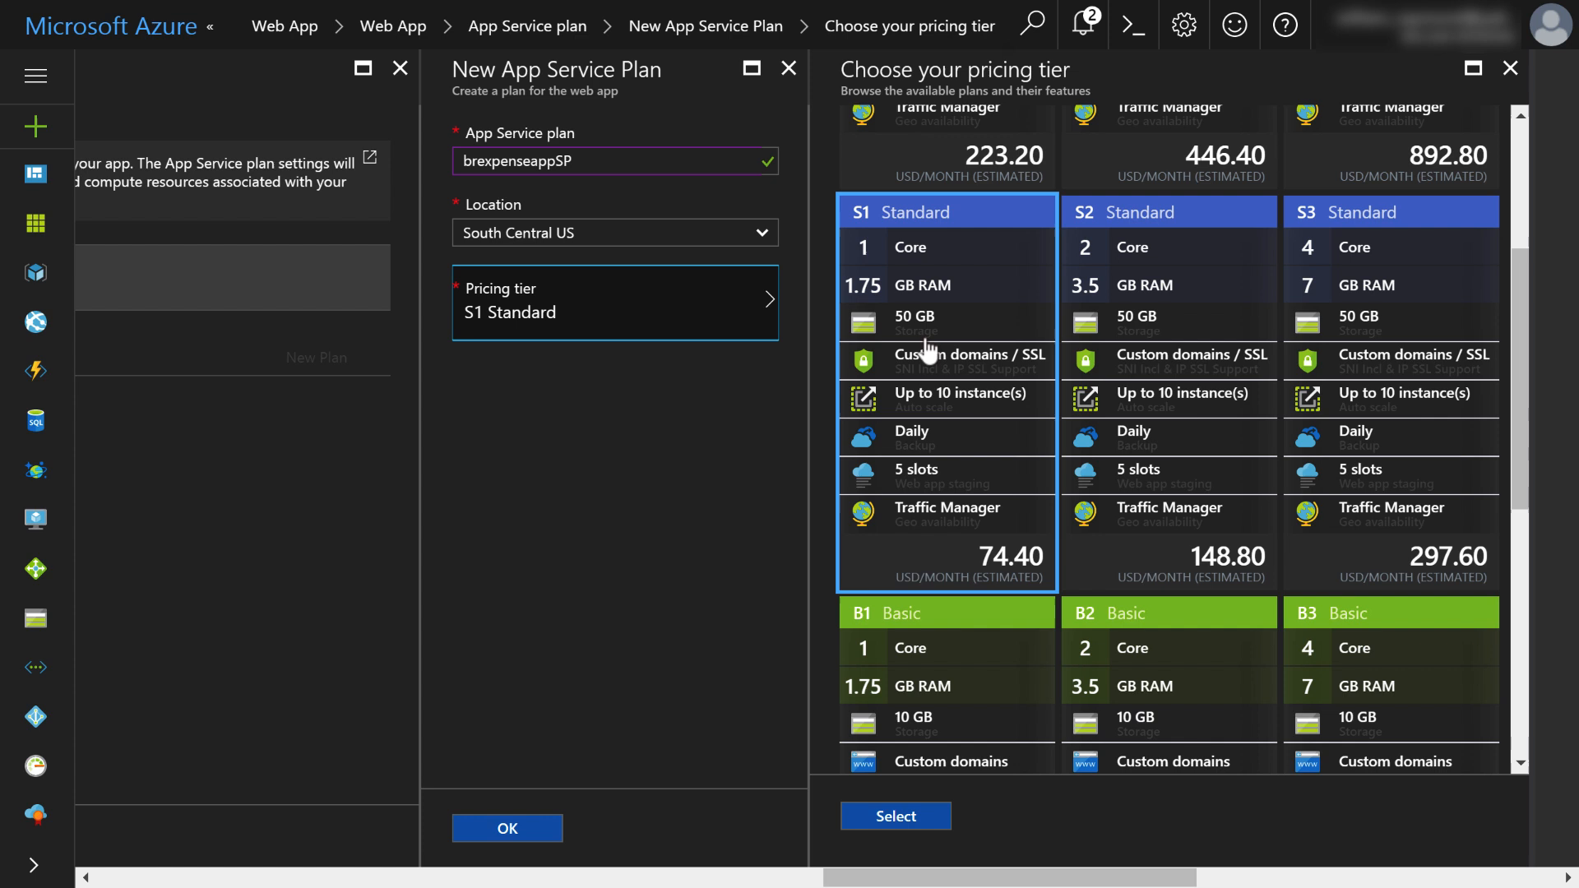
mouse_move(924, 299)
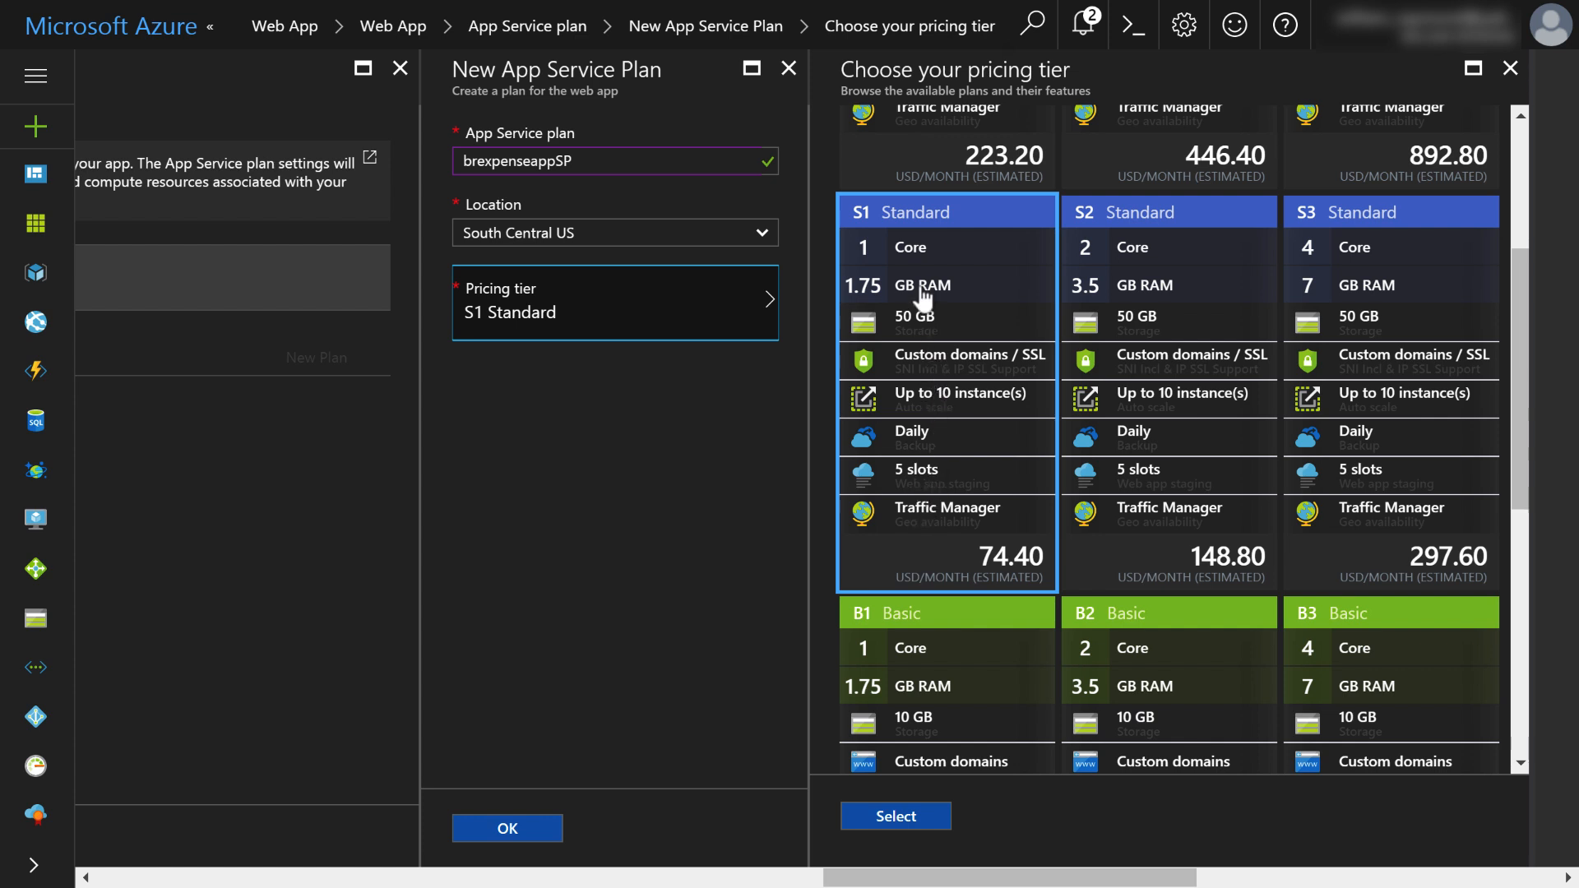
mouse_move(931, 479)
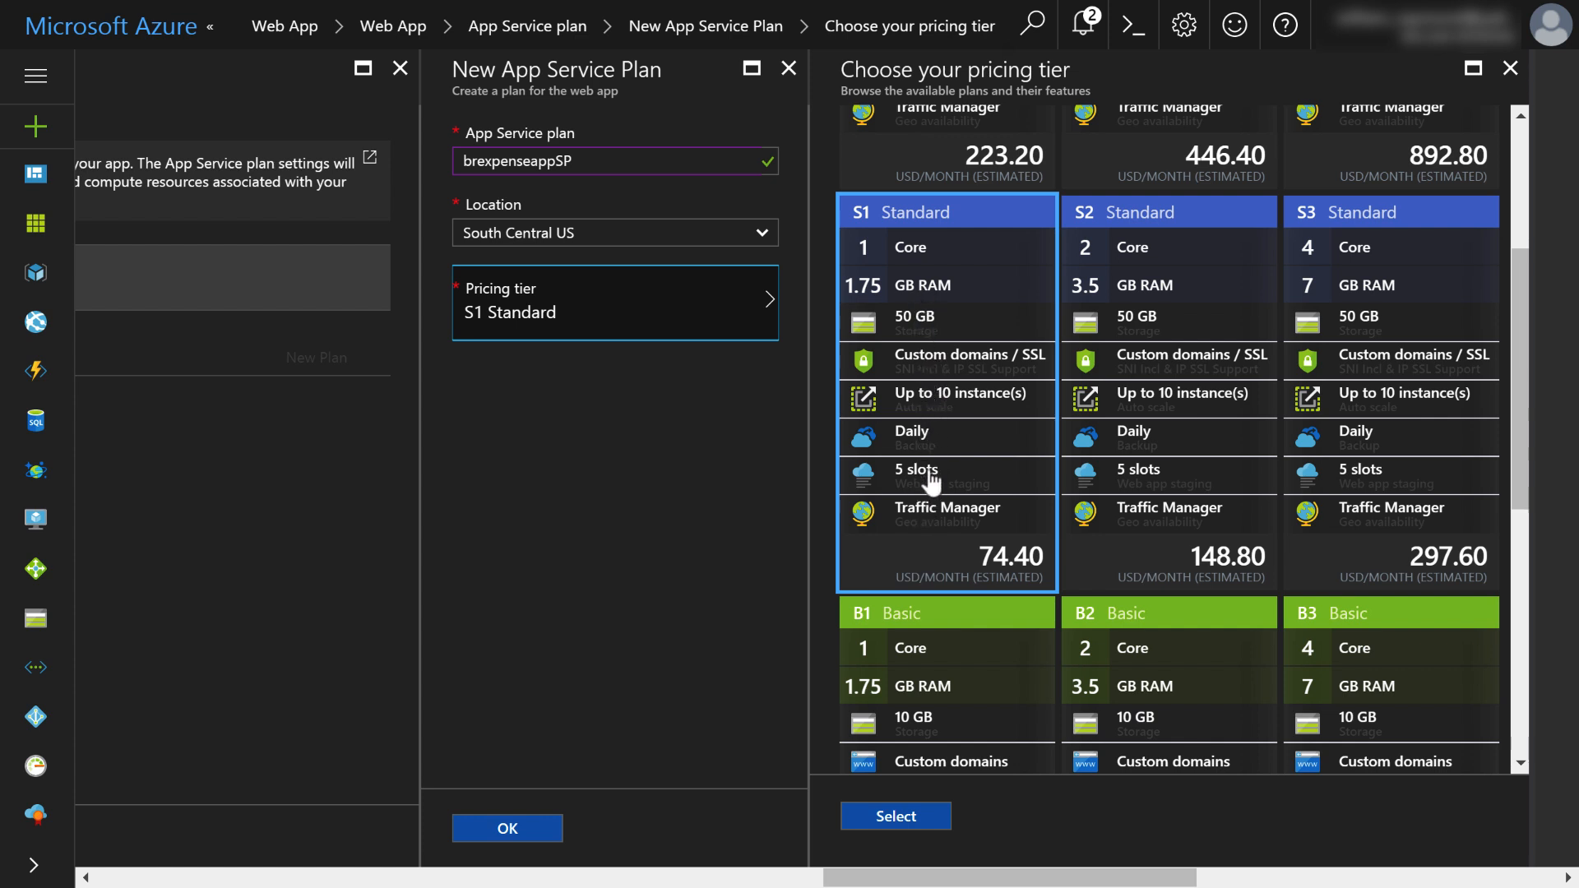
mouse_move(939, 411)
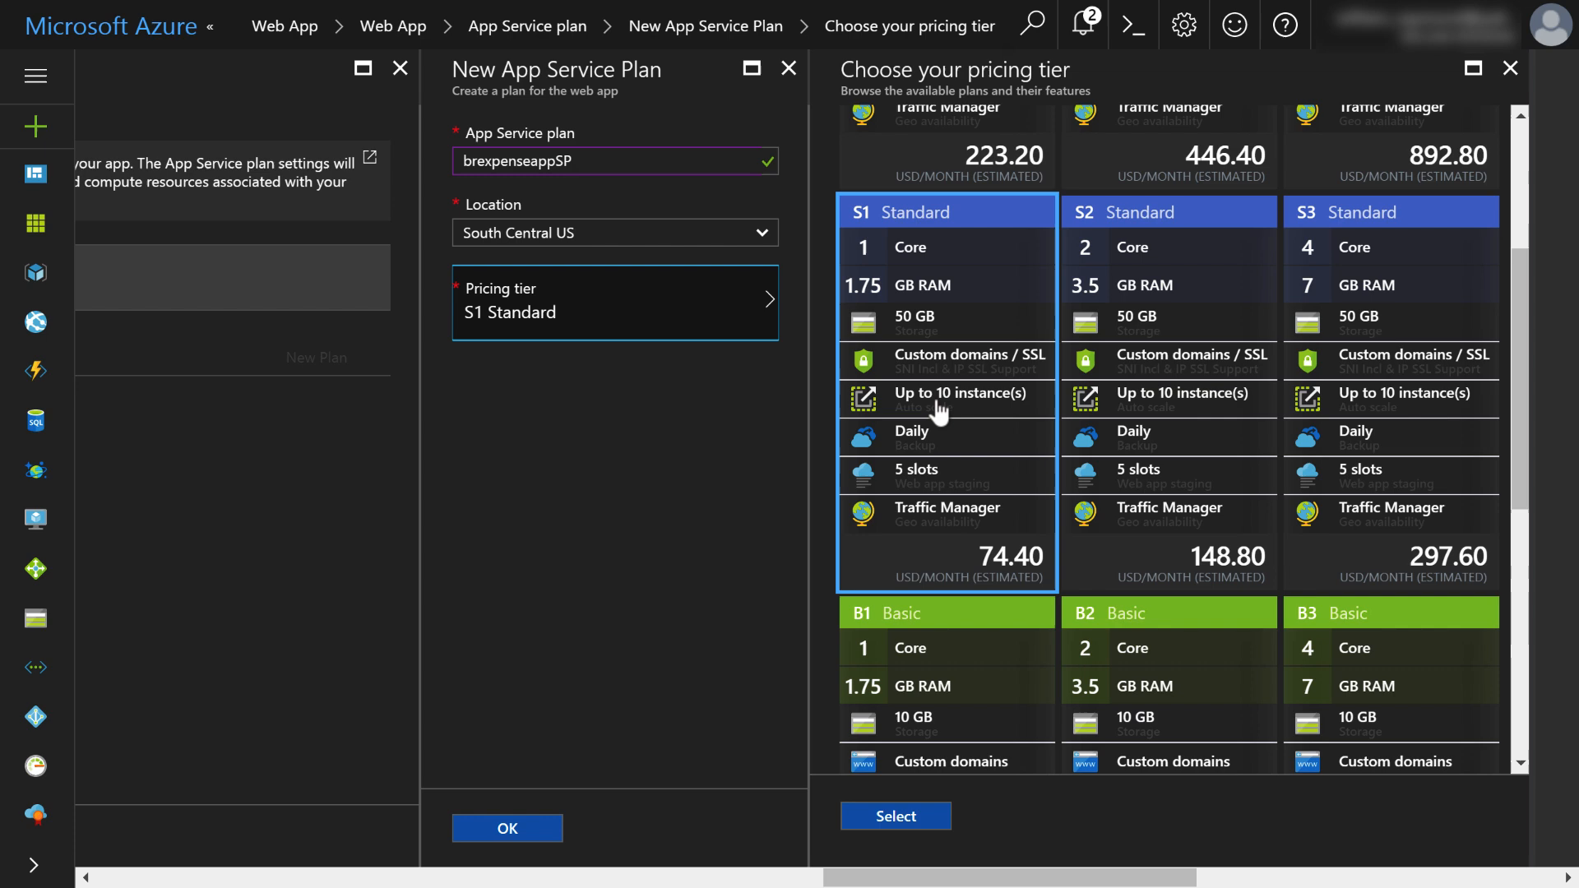
scroll("up", 3)
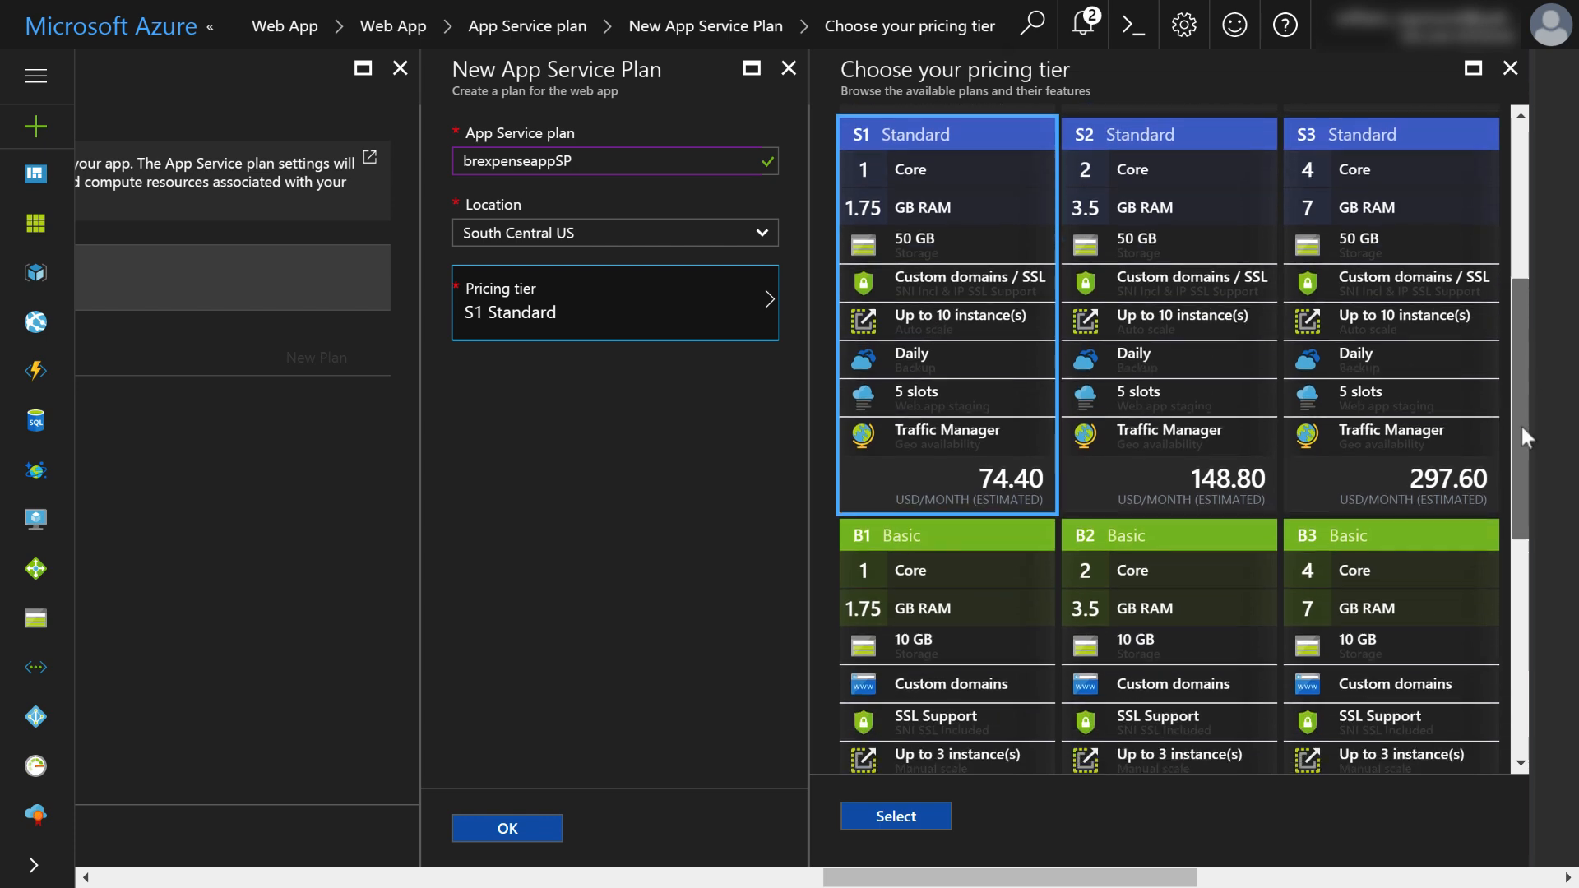
scroll("down", 3)
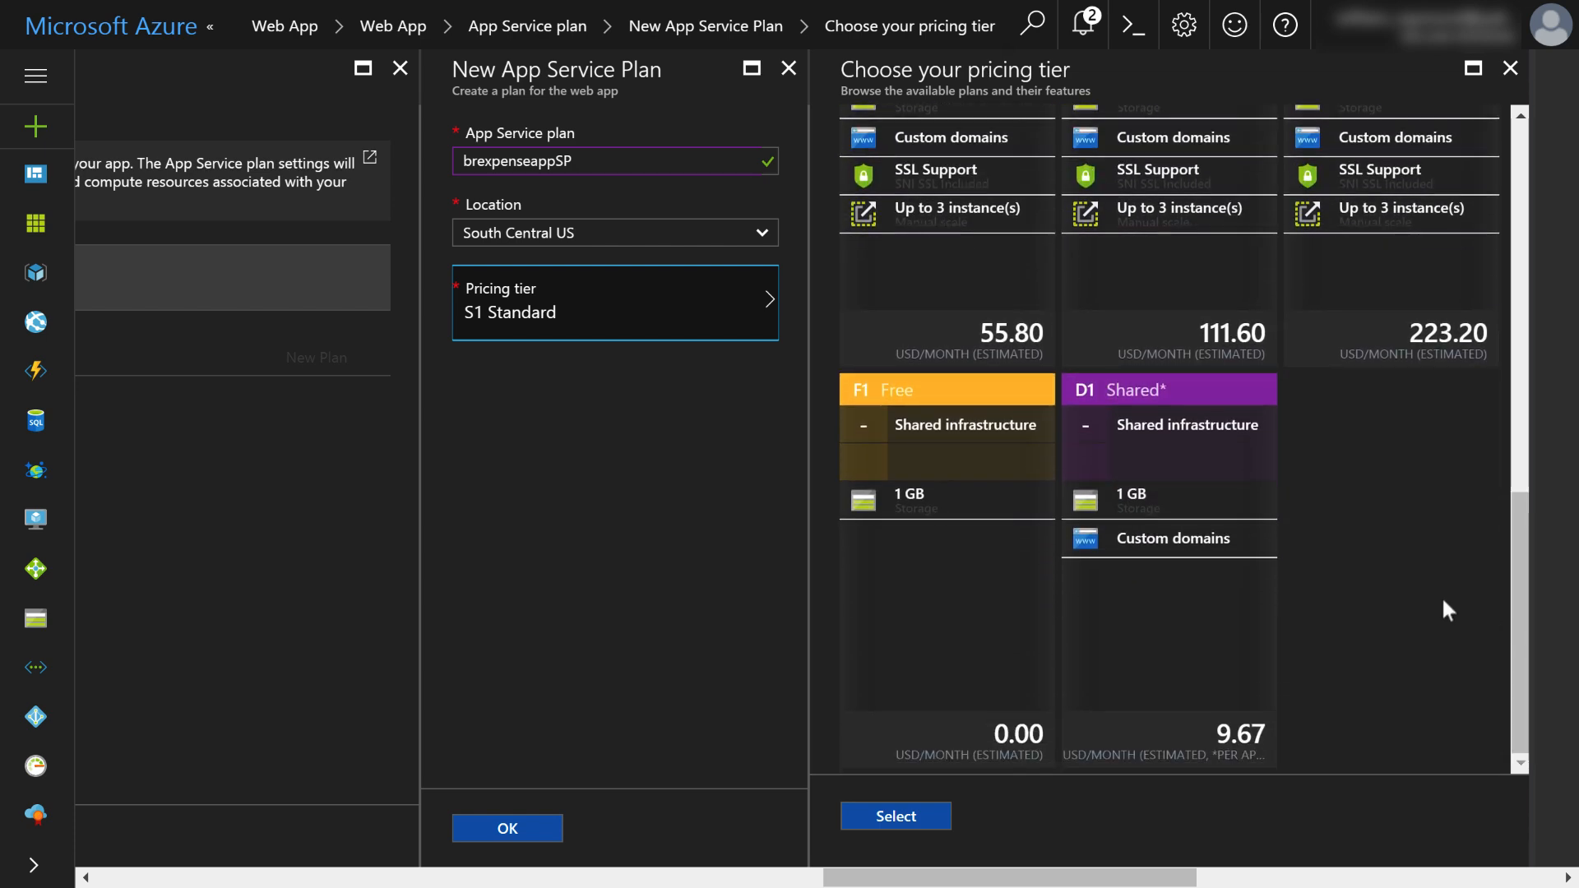
left_click(944, 390)
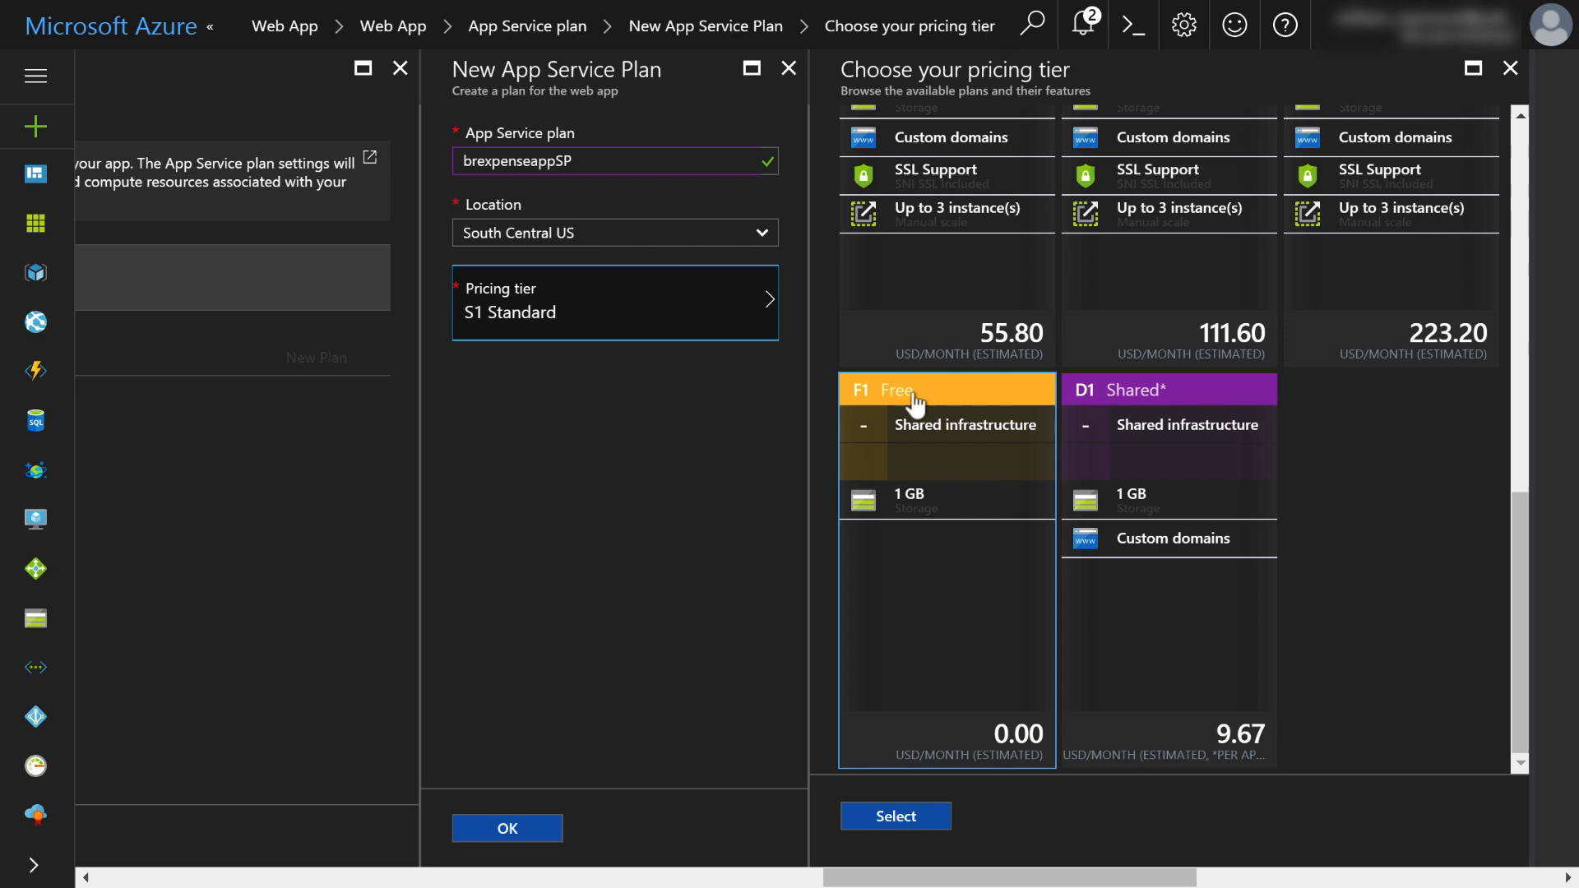
mouse_move(981, 582)
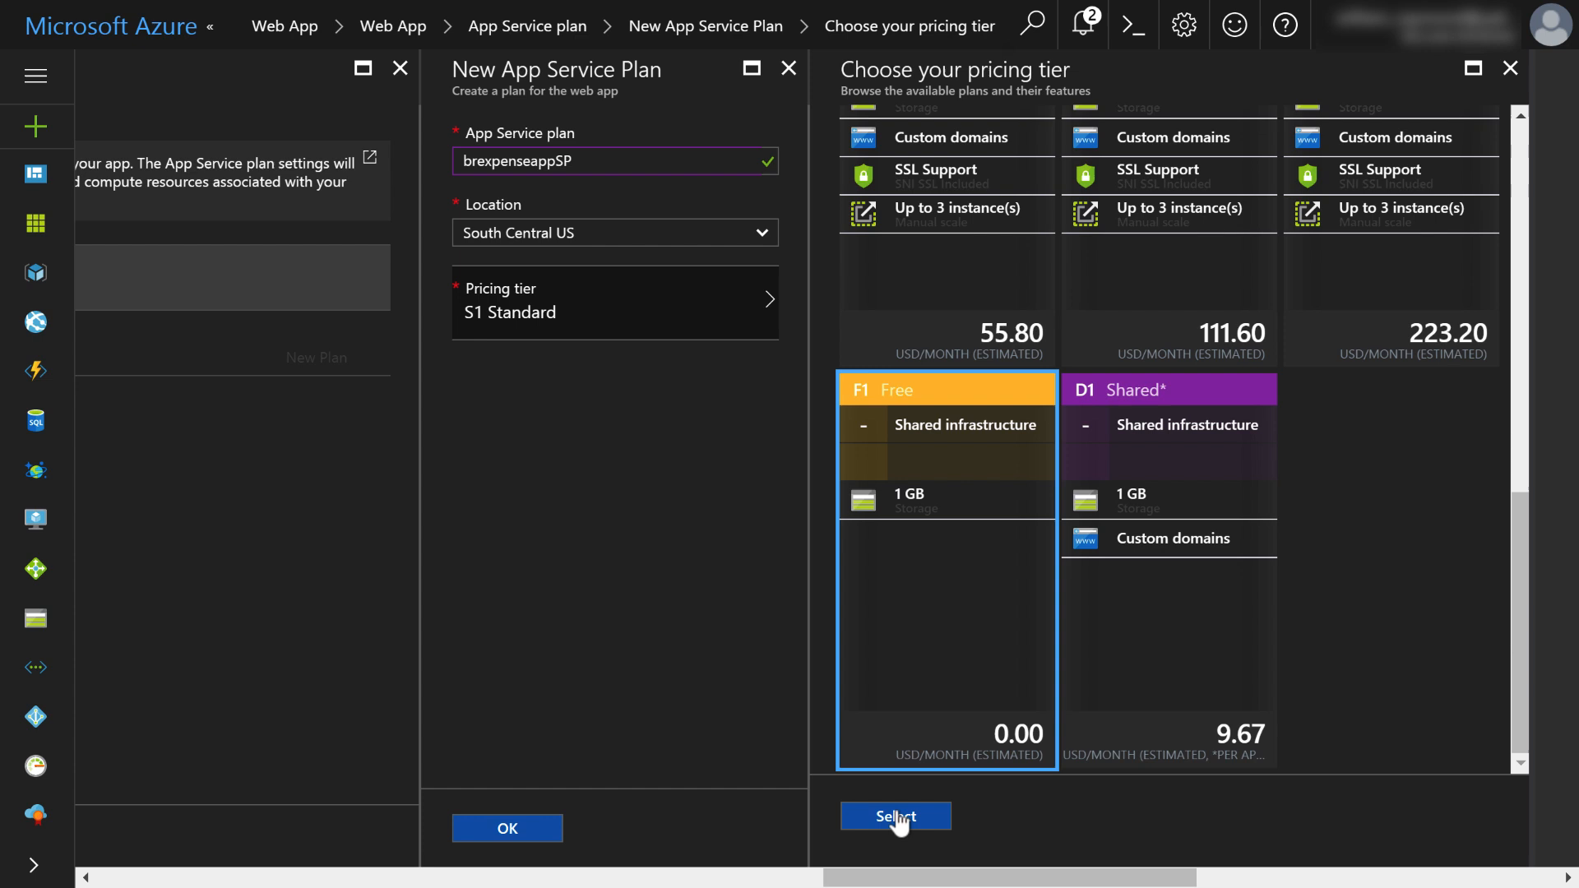
mouse_move(926, 727)
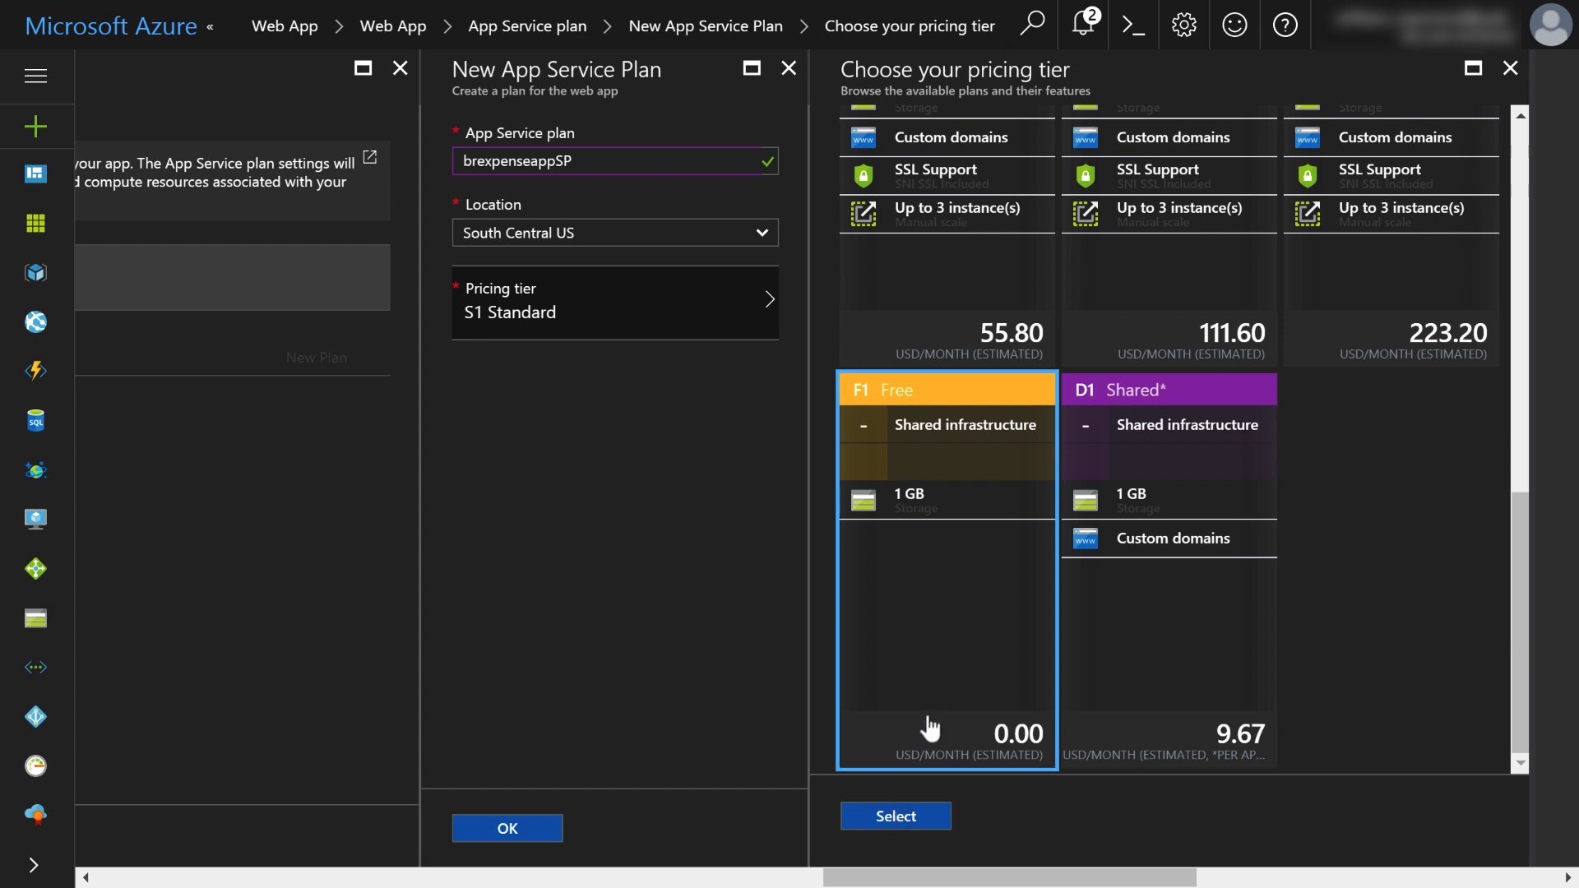
mouse_move(917, 827)
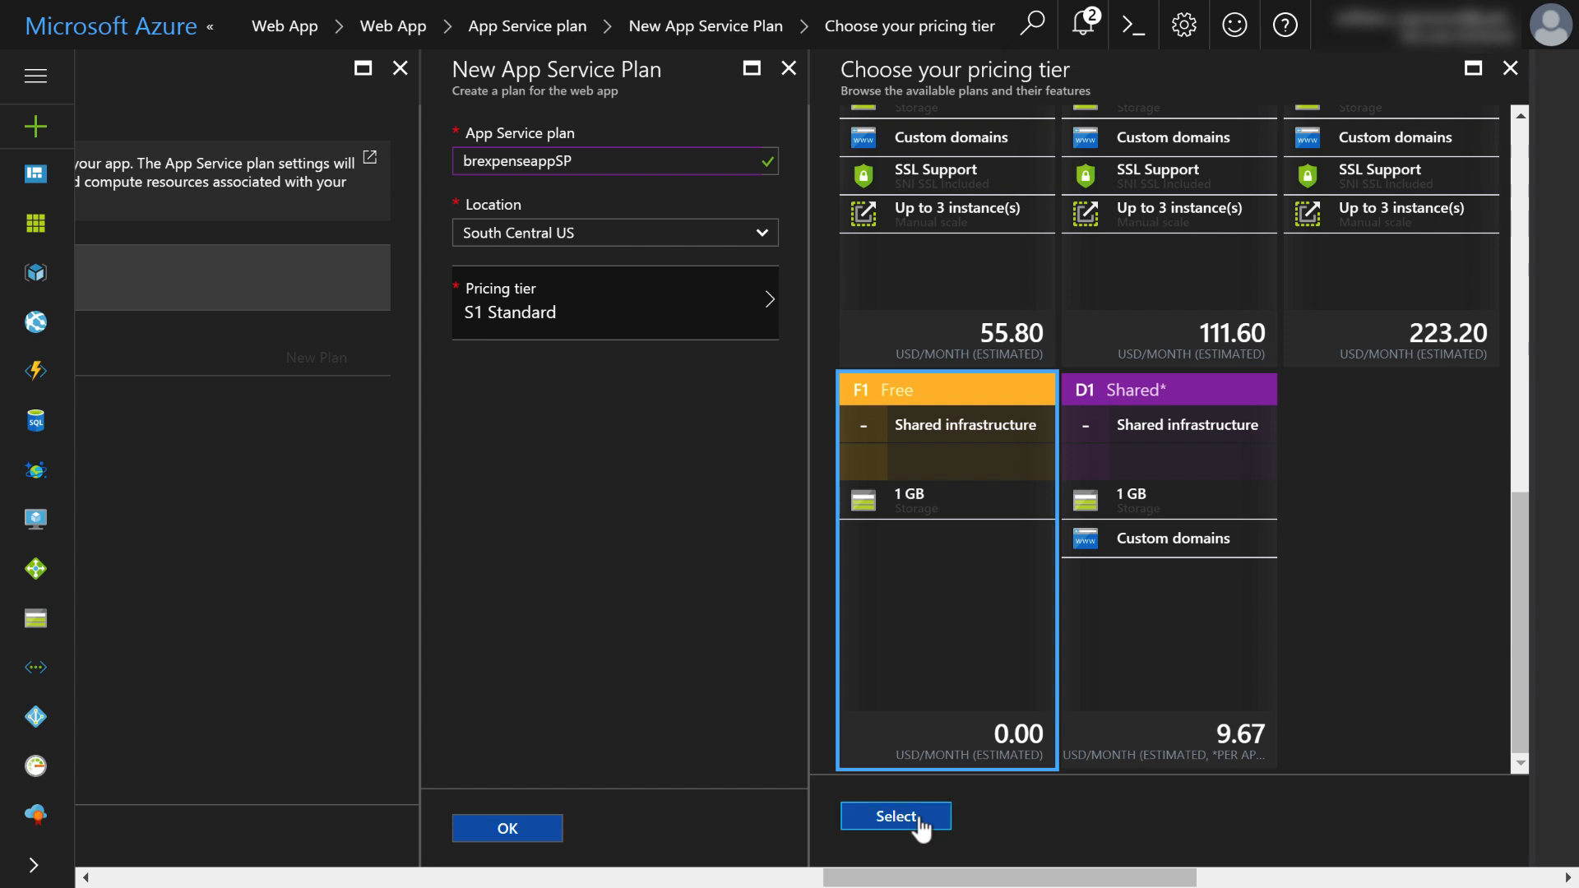
left_click(894, 815)
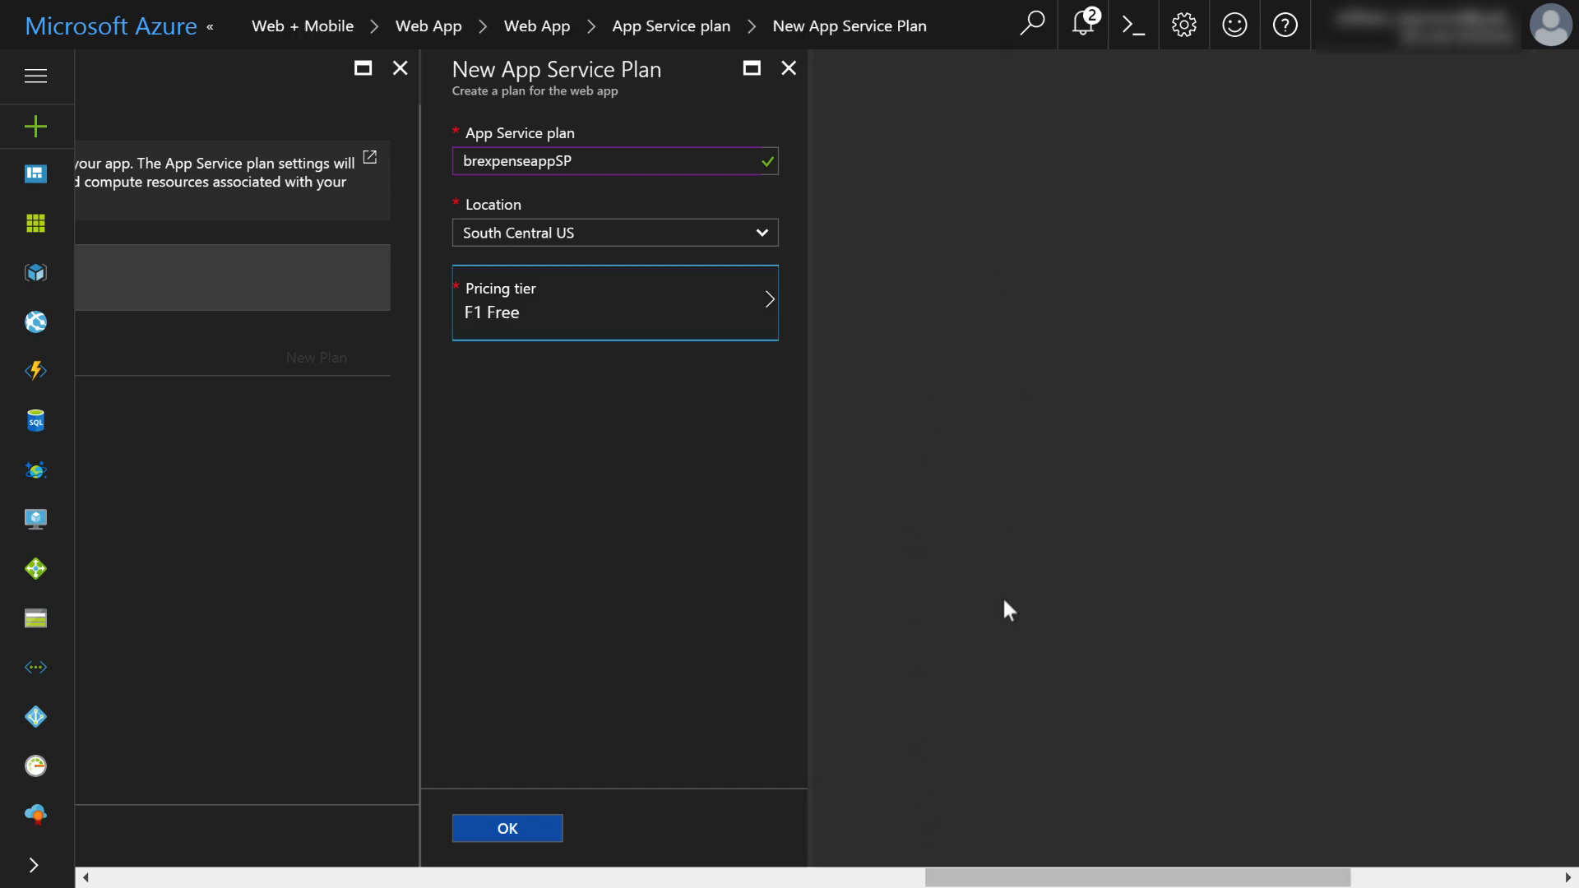
- Confirm the brexpenseappSP plan and create the brexpenseapp web app
left_click(507, 828)
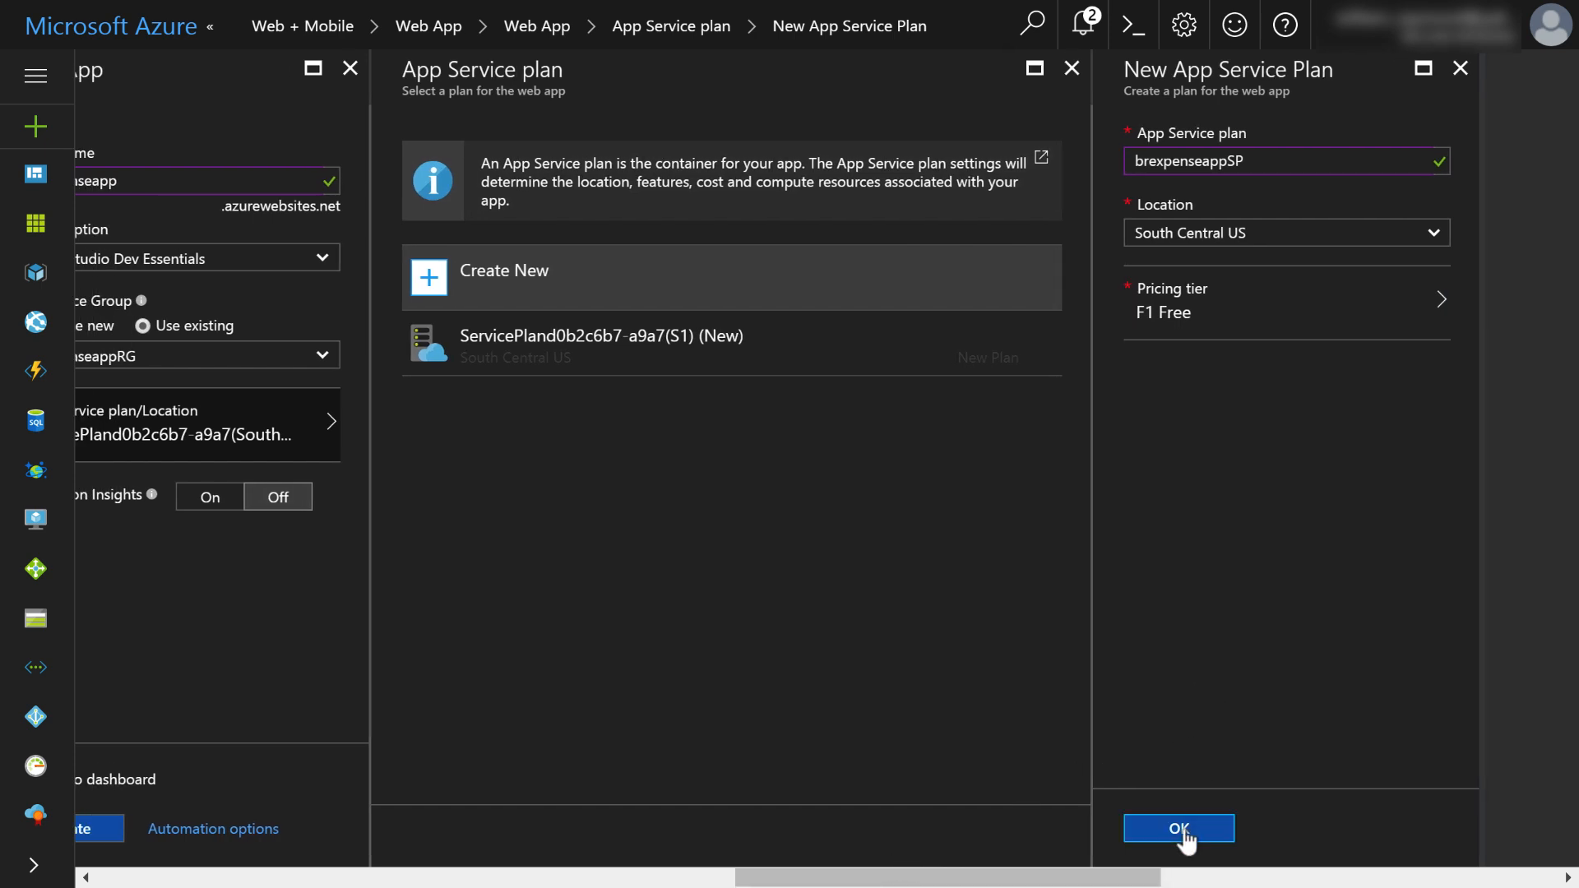
left_click(1177, 827)
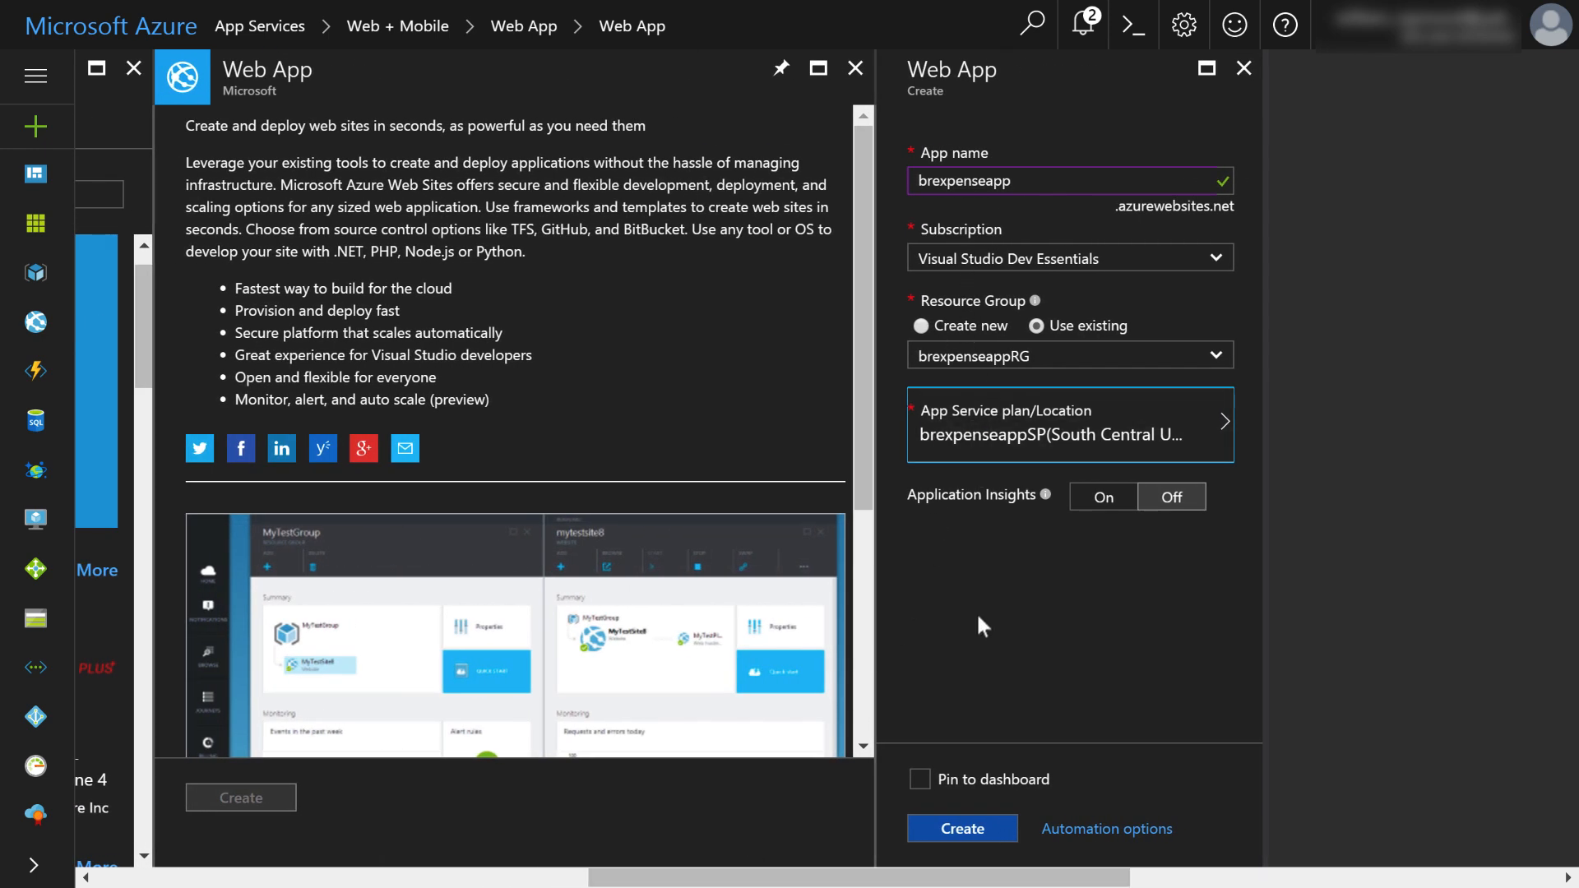
mouse_move(962, 827)
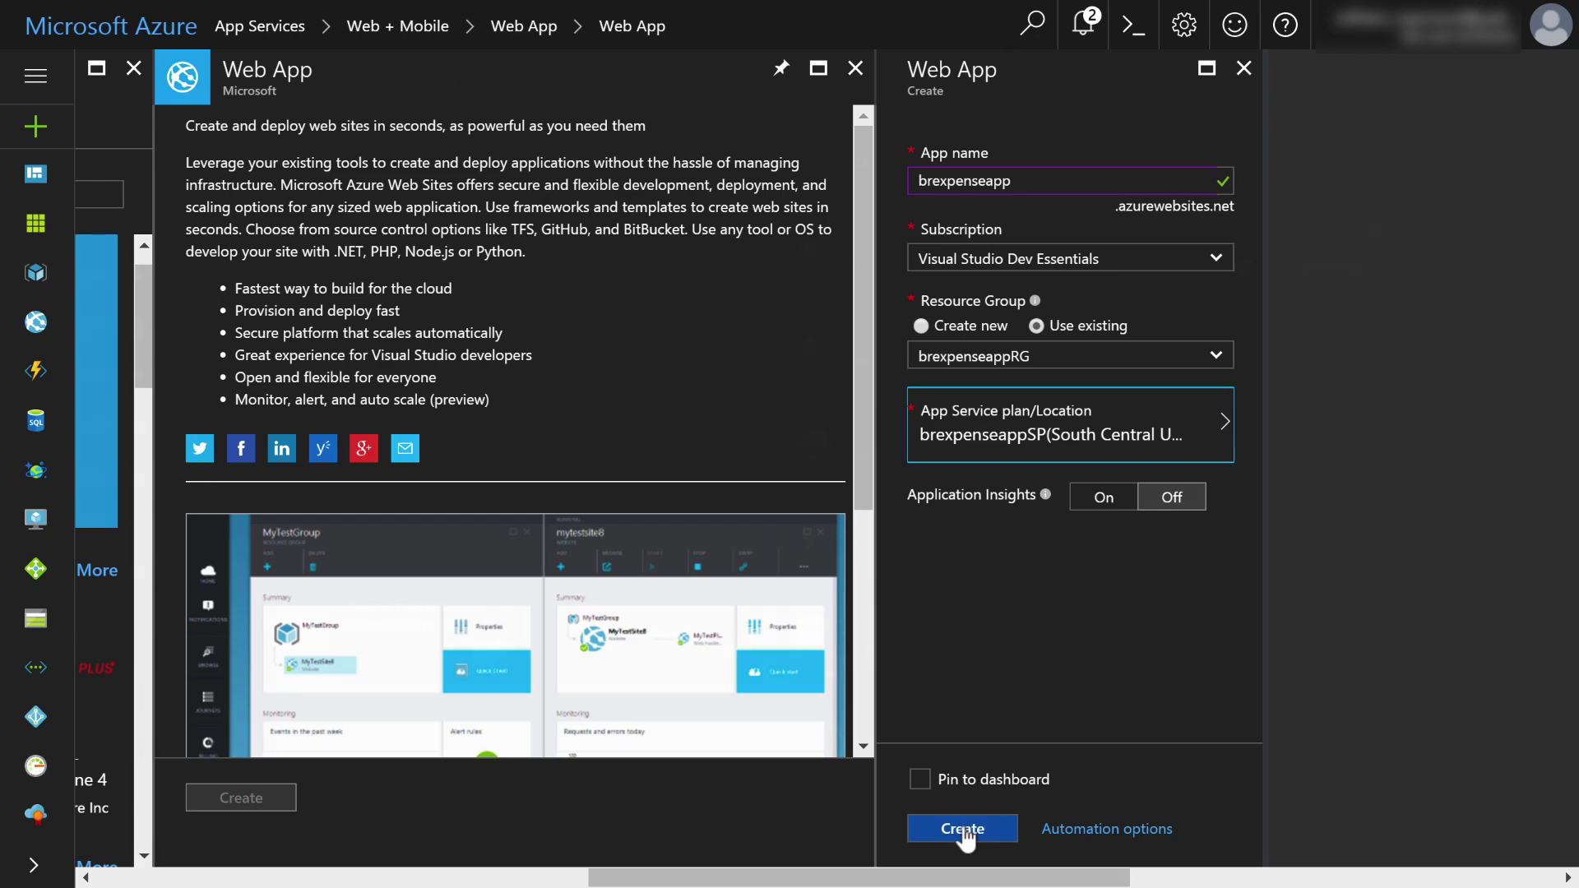
left_click(959, 828)
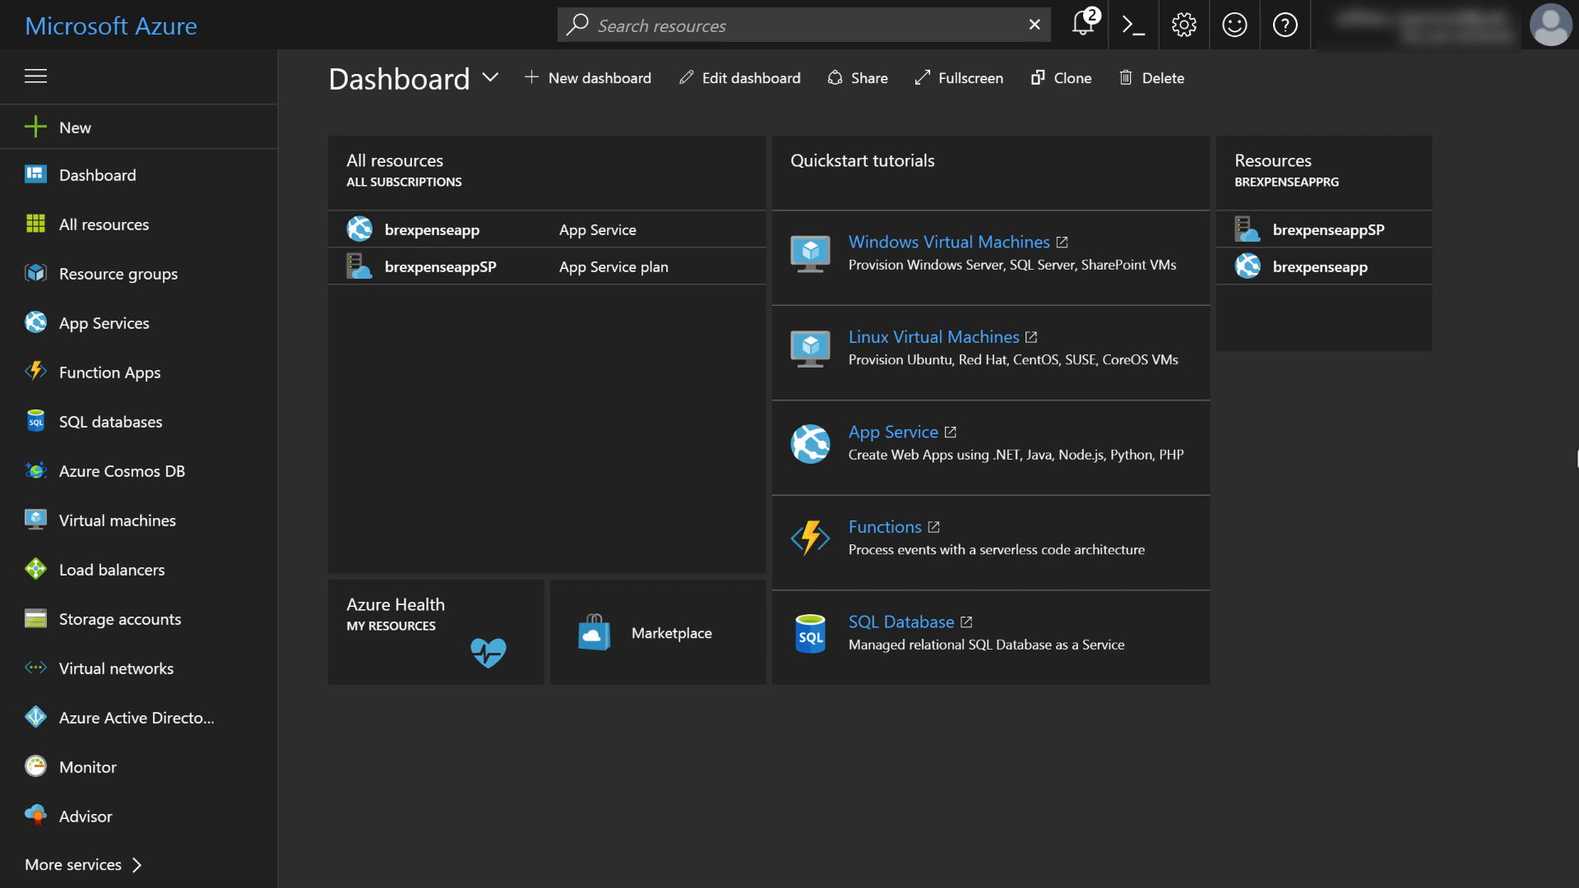
mouse_move(860, 456)
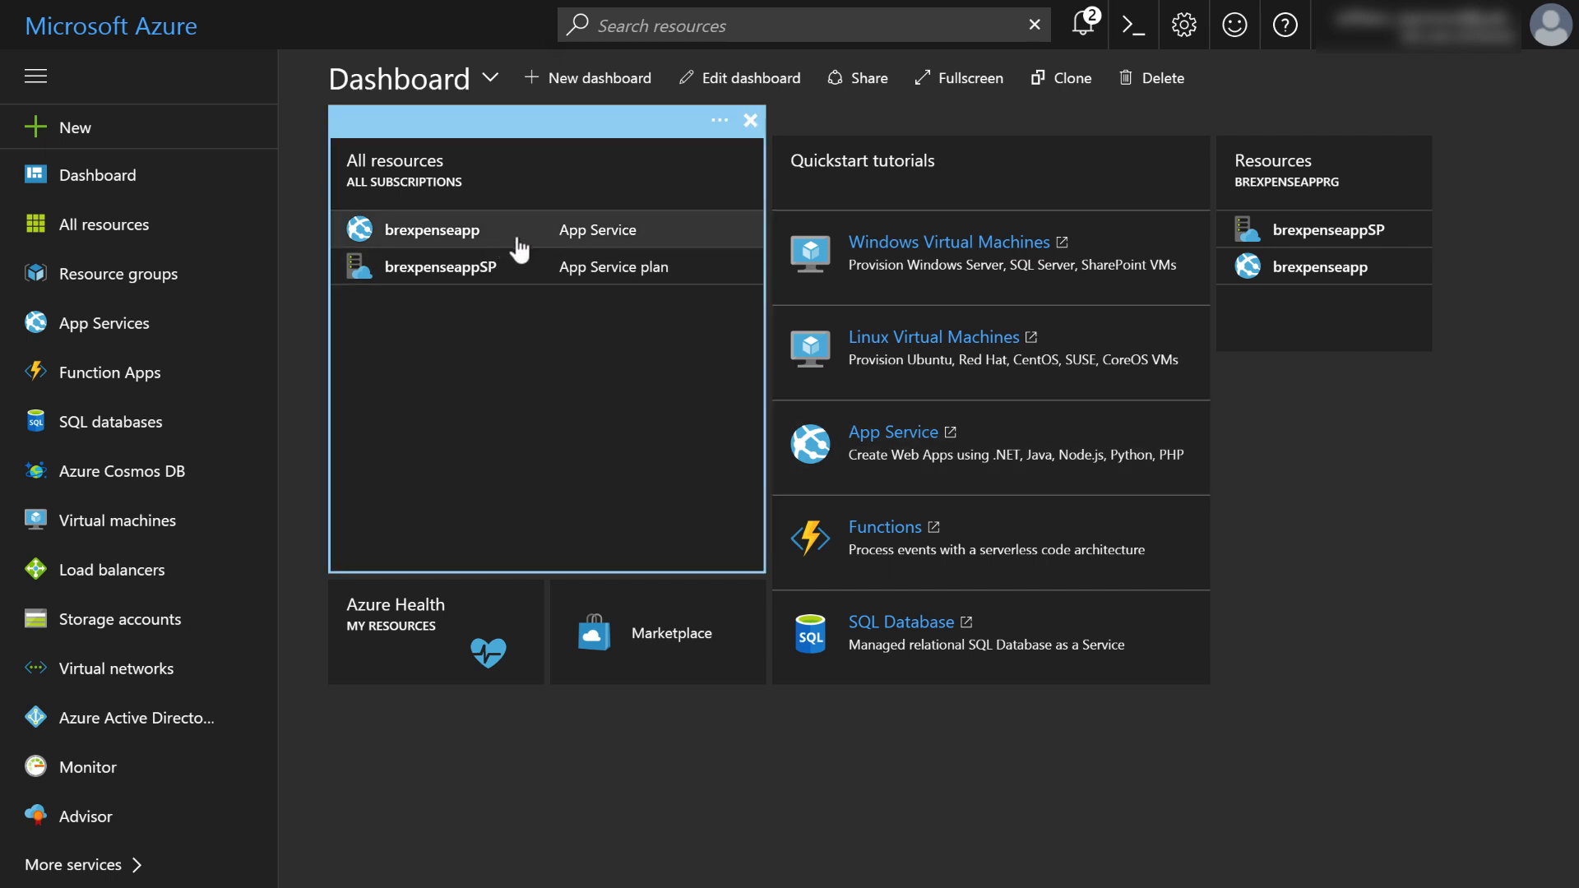
mouse_move(525, 274)
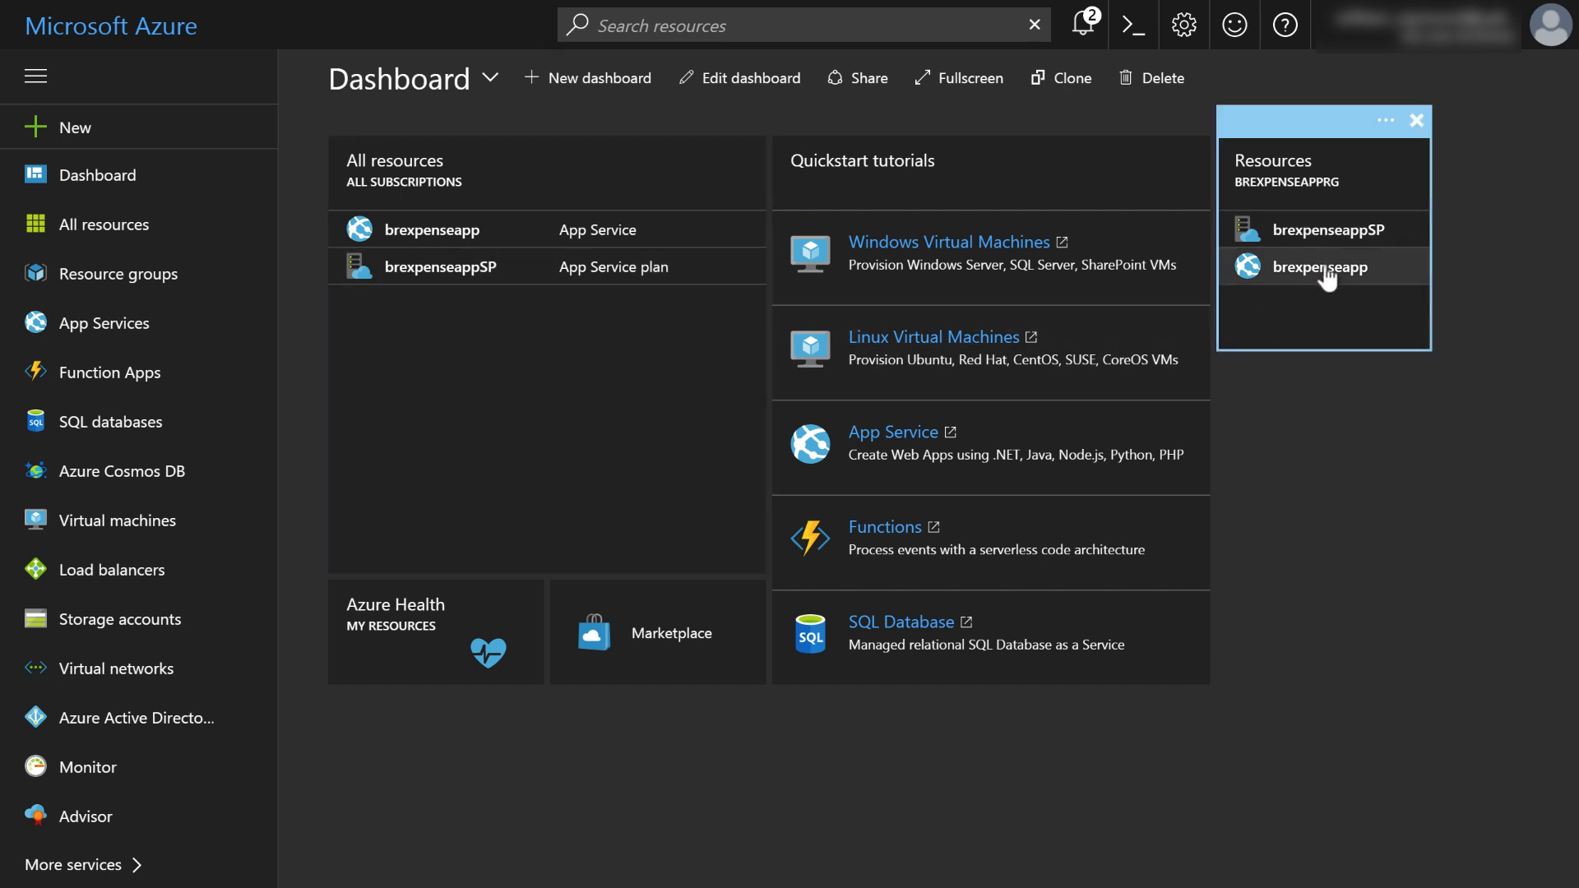
mouse_move(1249, 214)
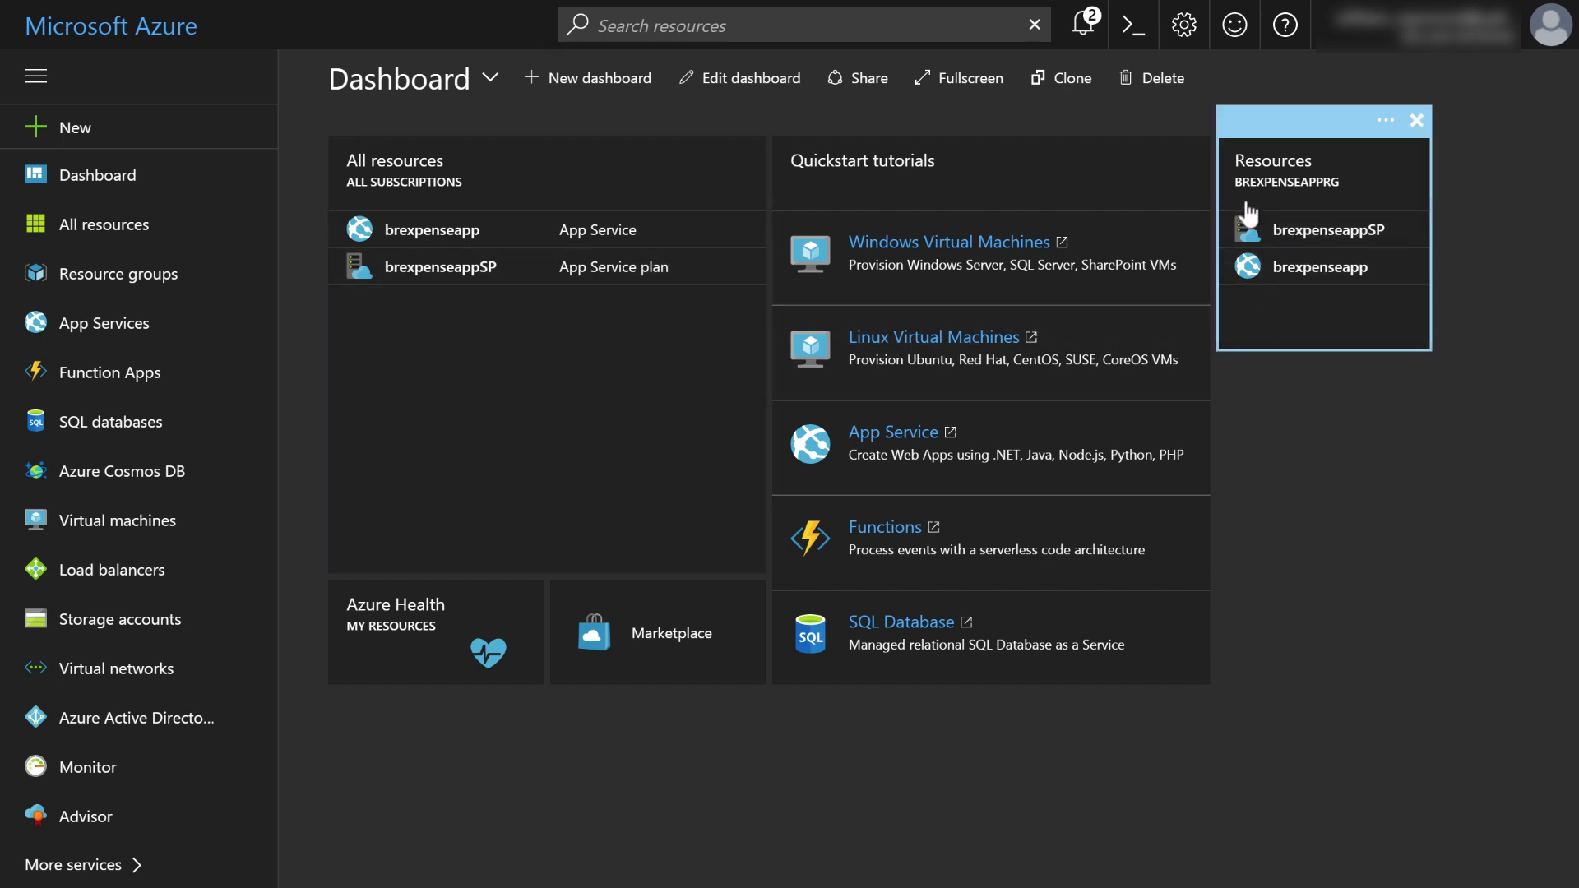
mouse_move(1245, 199)
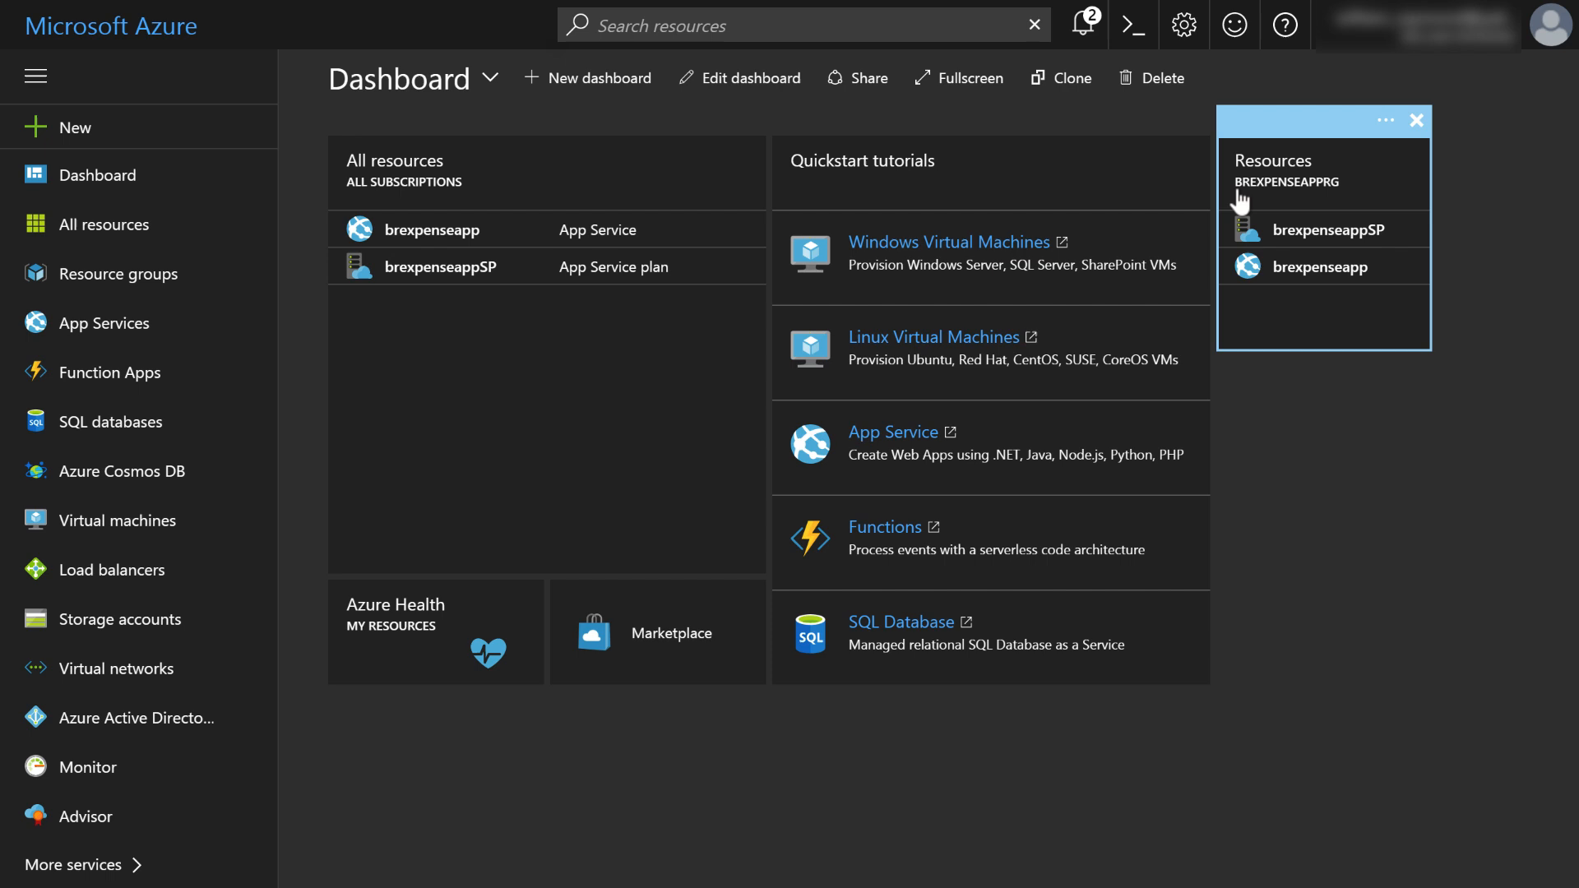
mouse_move(1329, 201)
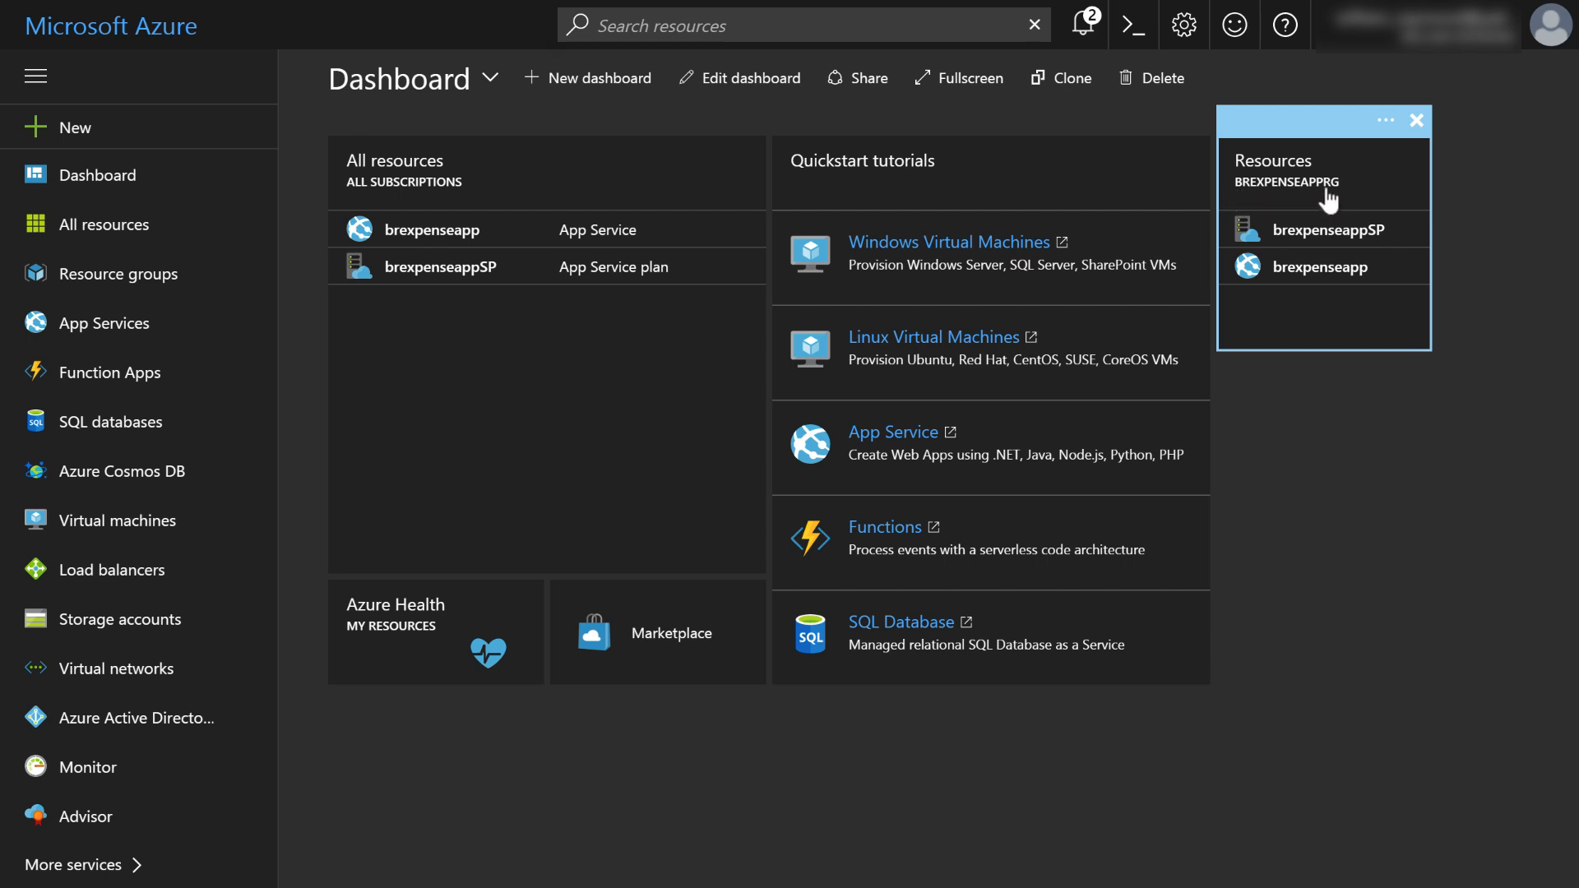
left_click(1416, 120)
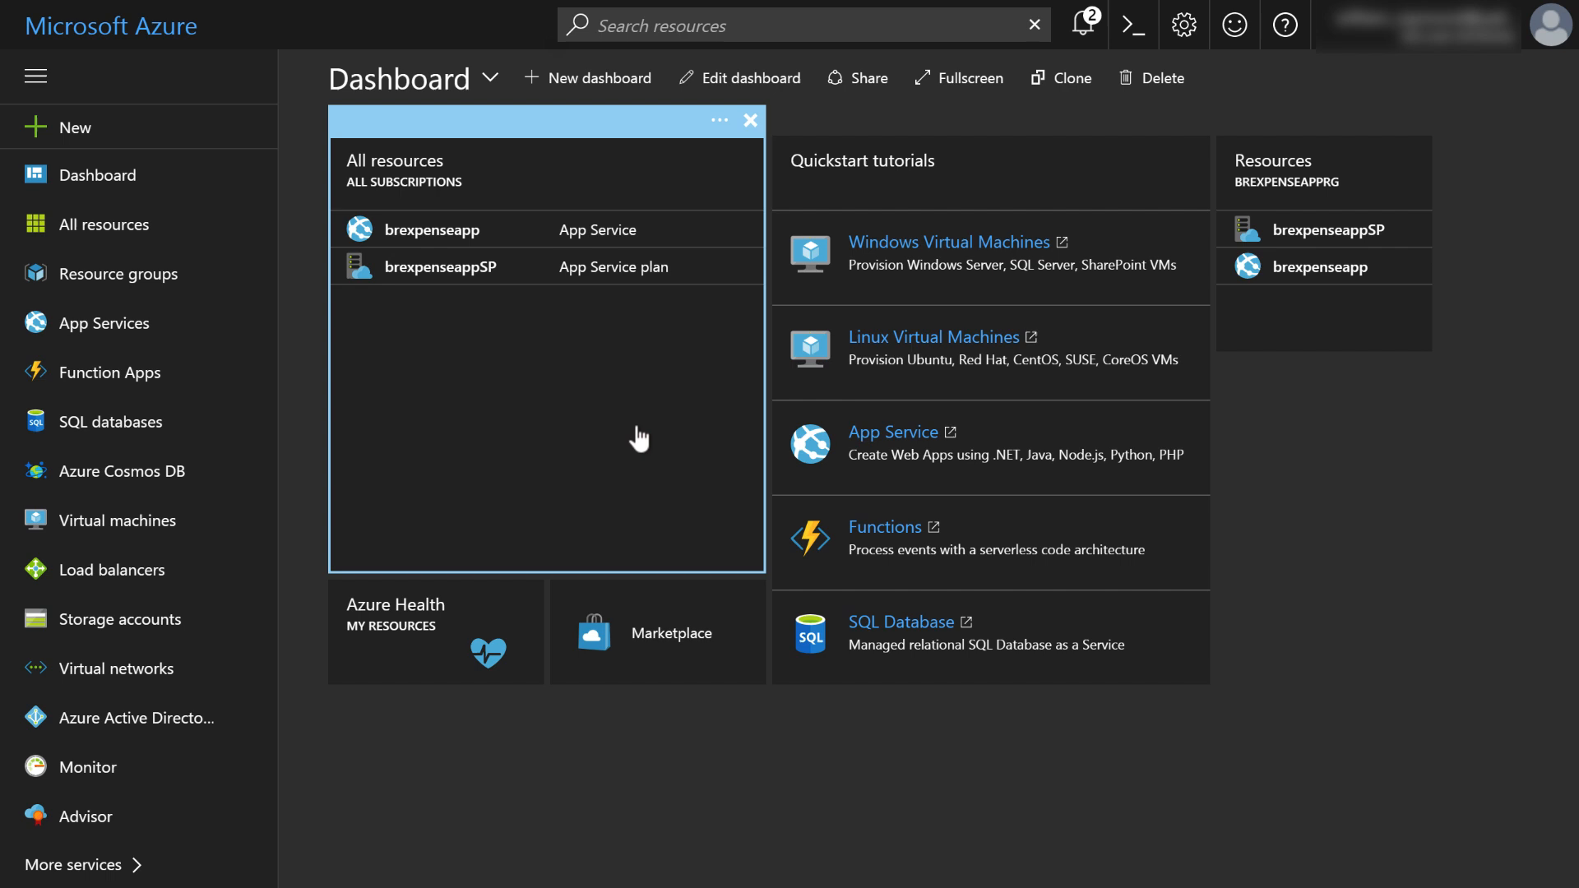
mouse_move(637, 464)
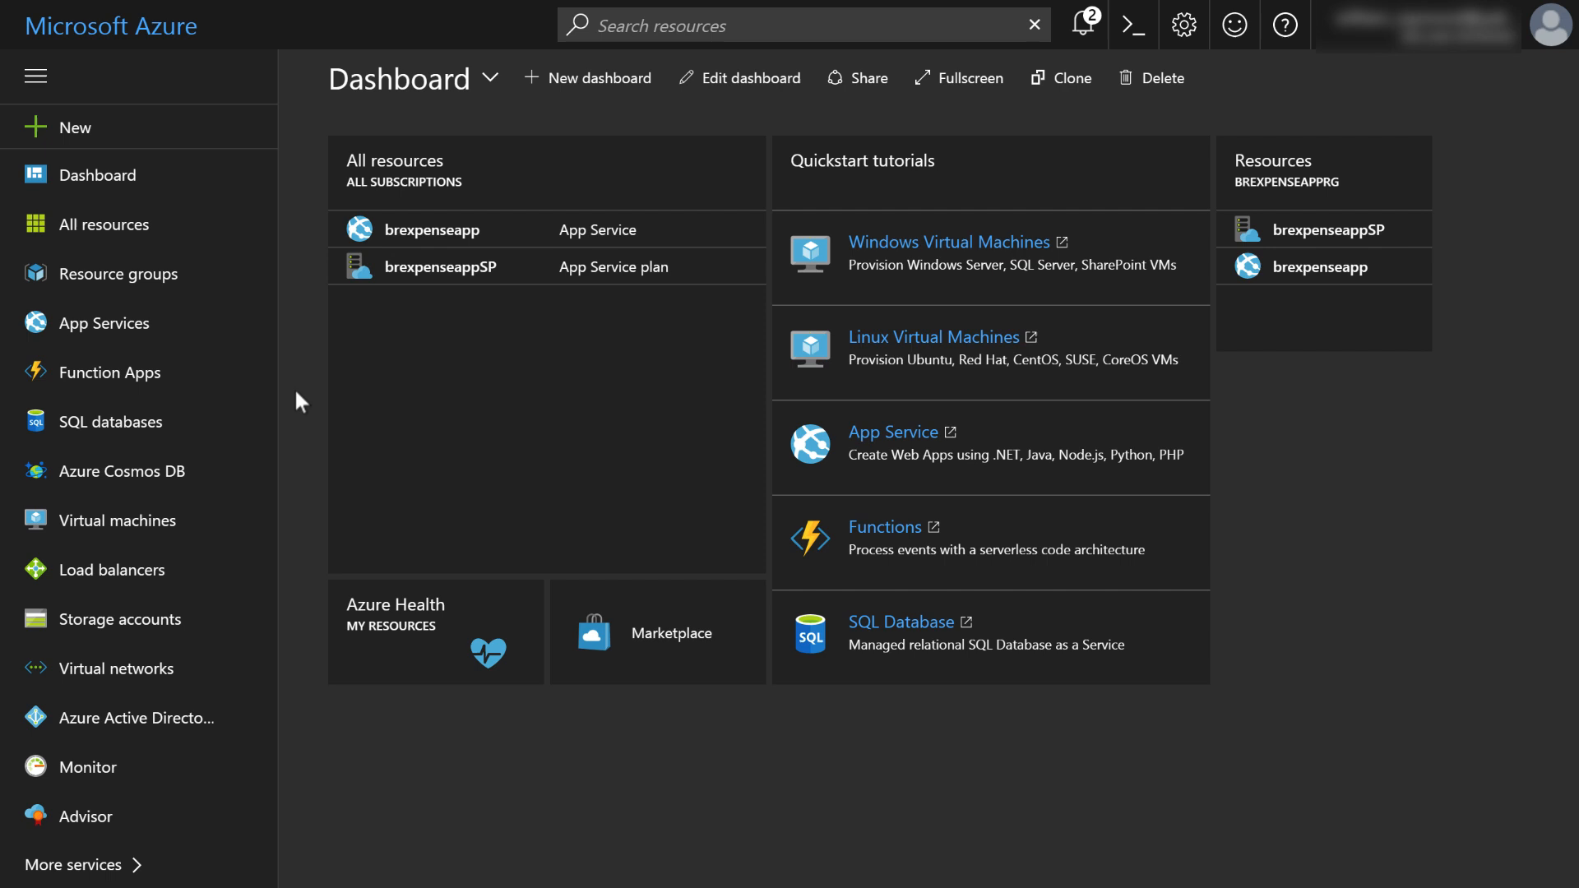
mouse_move(119, 423)
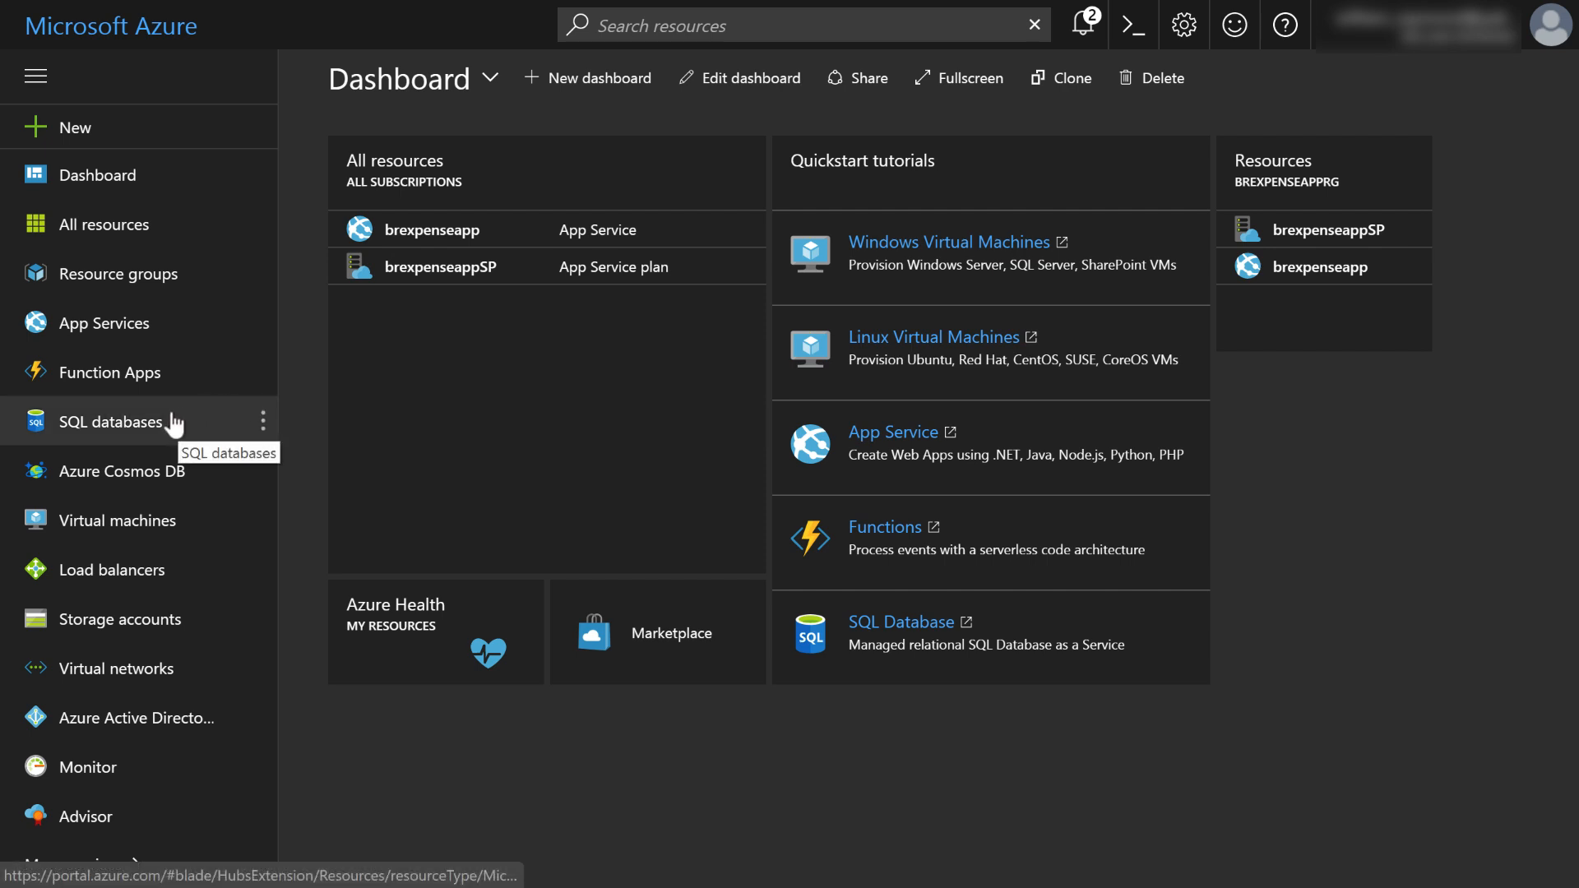
mouse_move(118, 423)
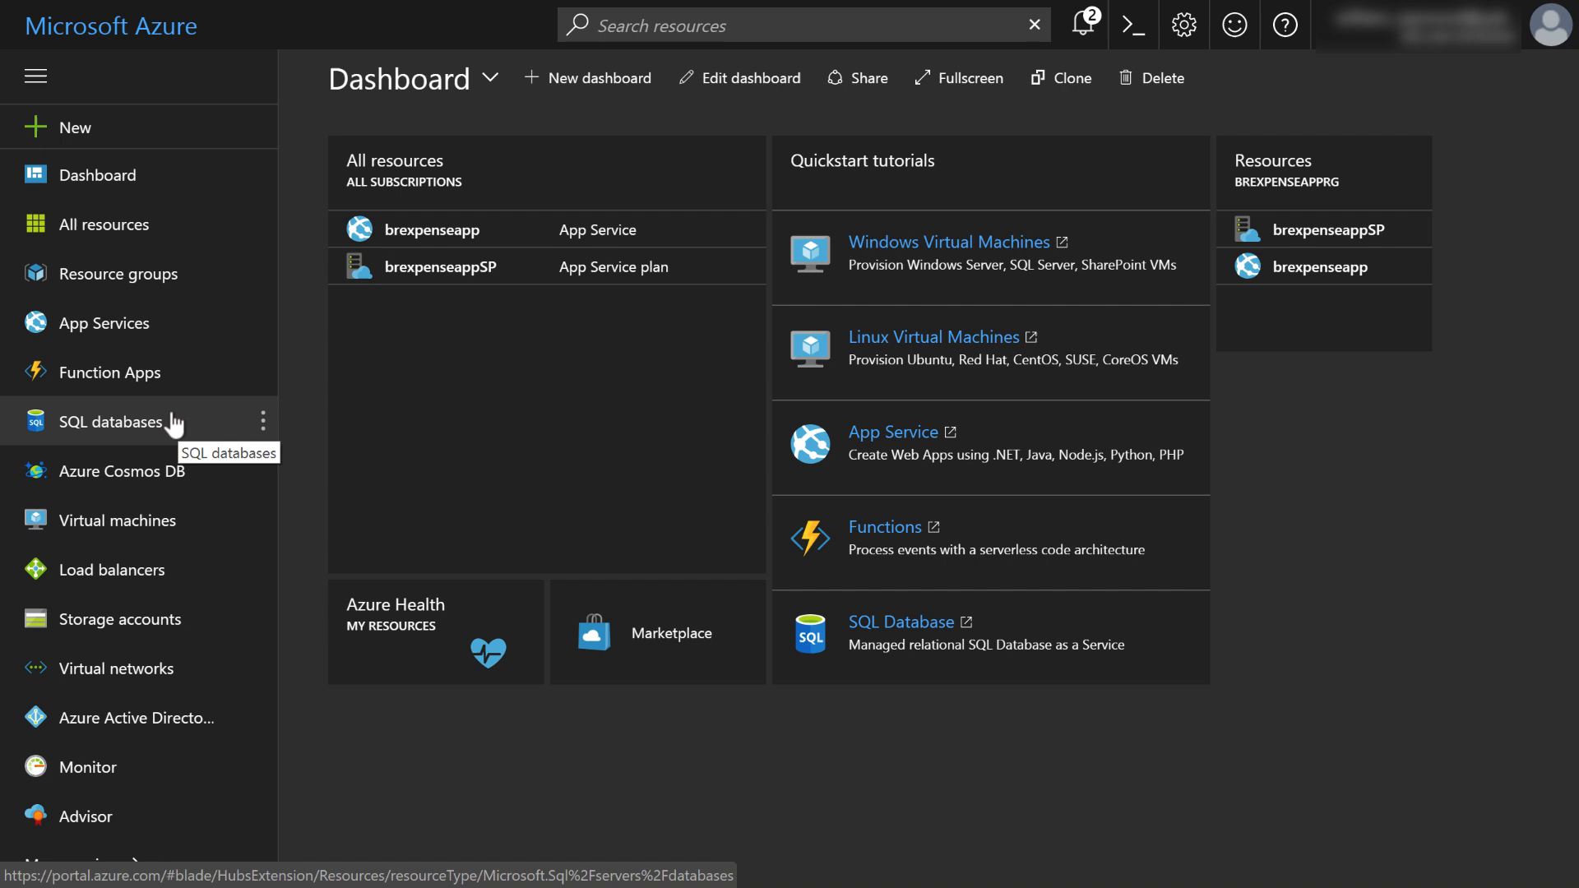
mouse_move(168, 472)
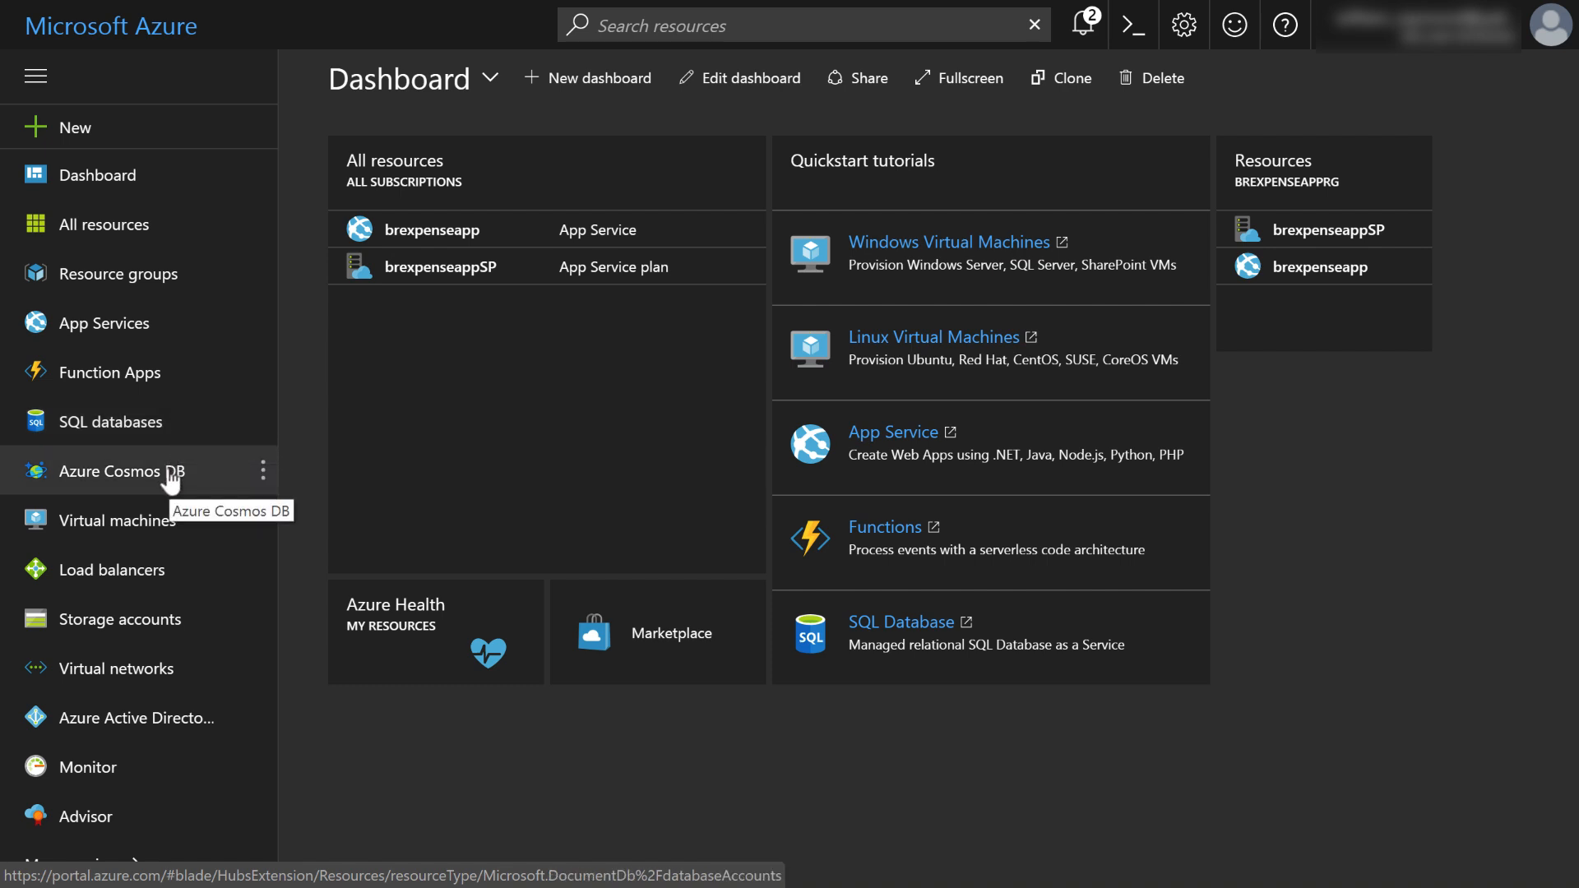
mouse_move(299, 492)
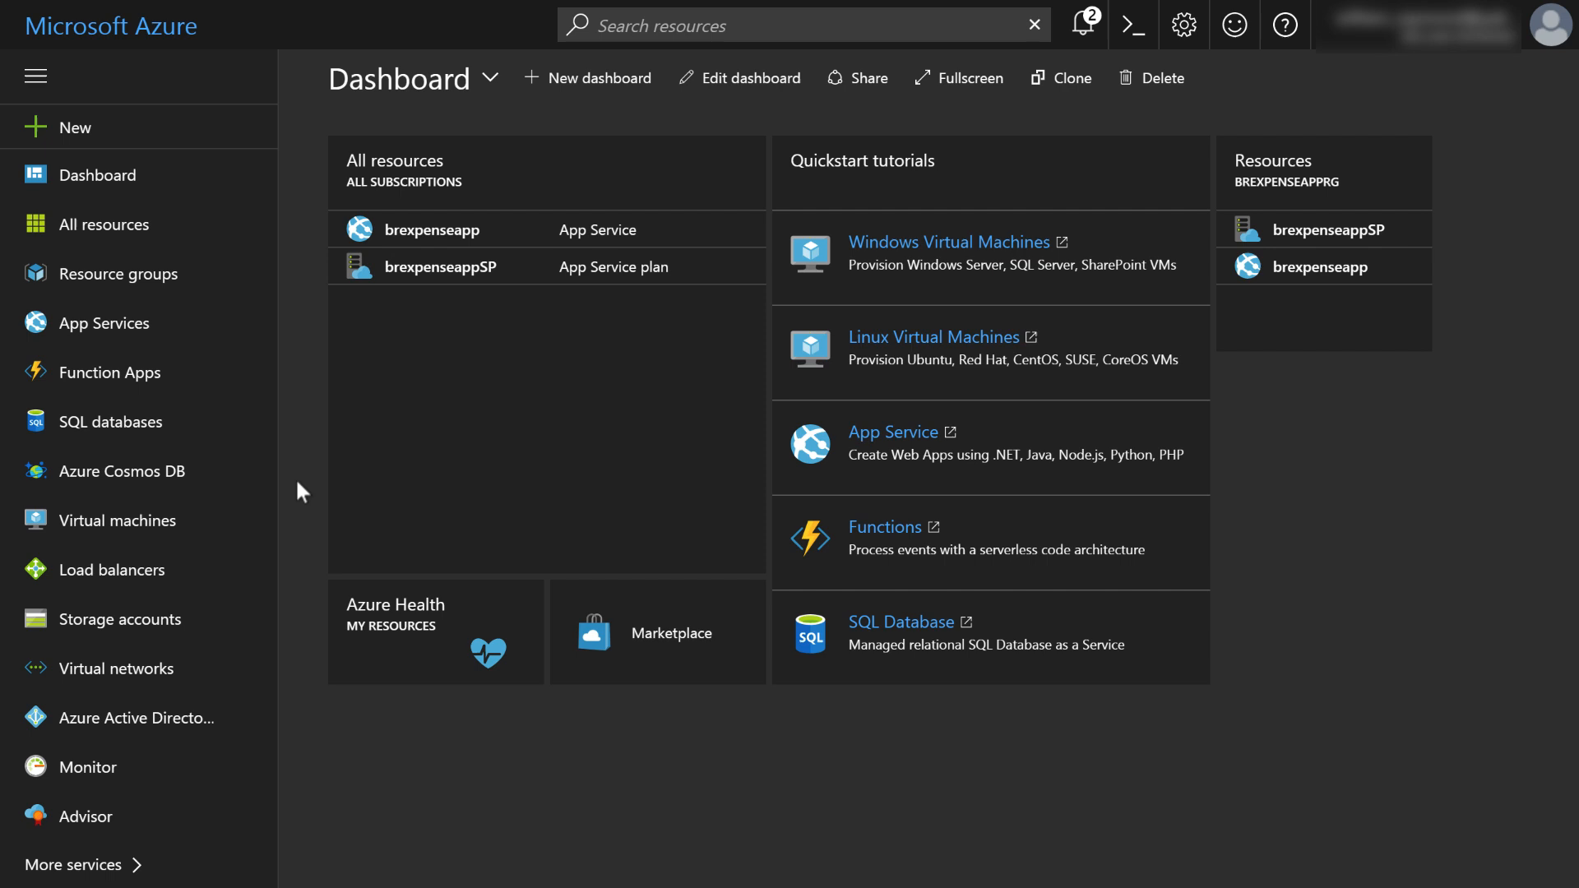
mouse_move(268, 318)
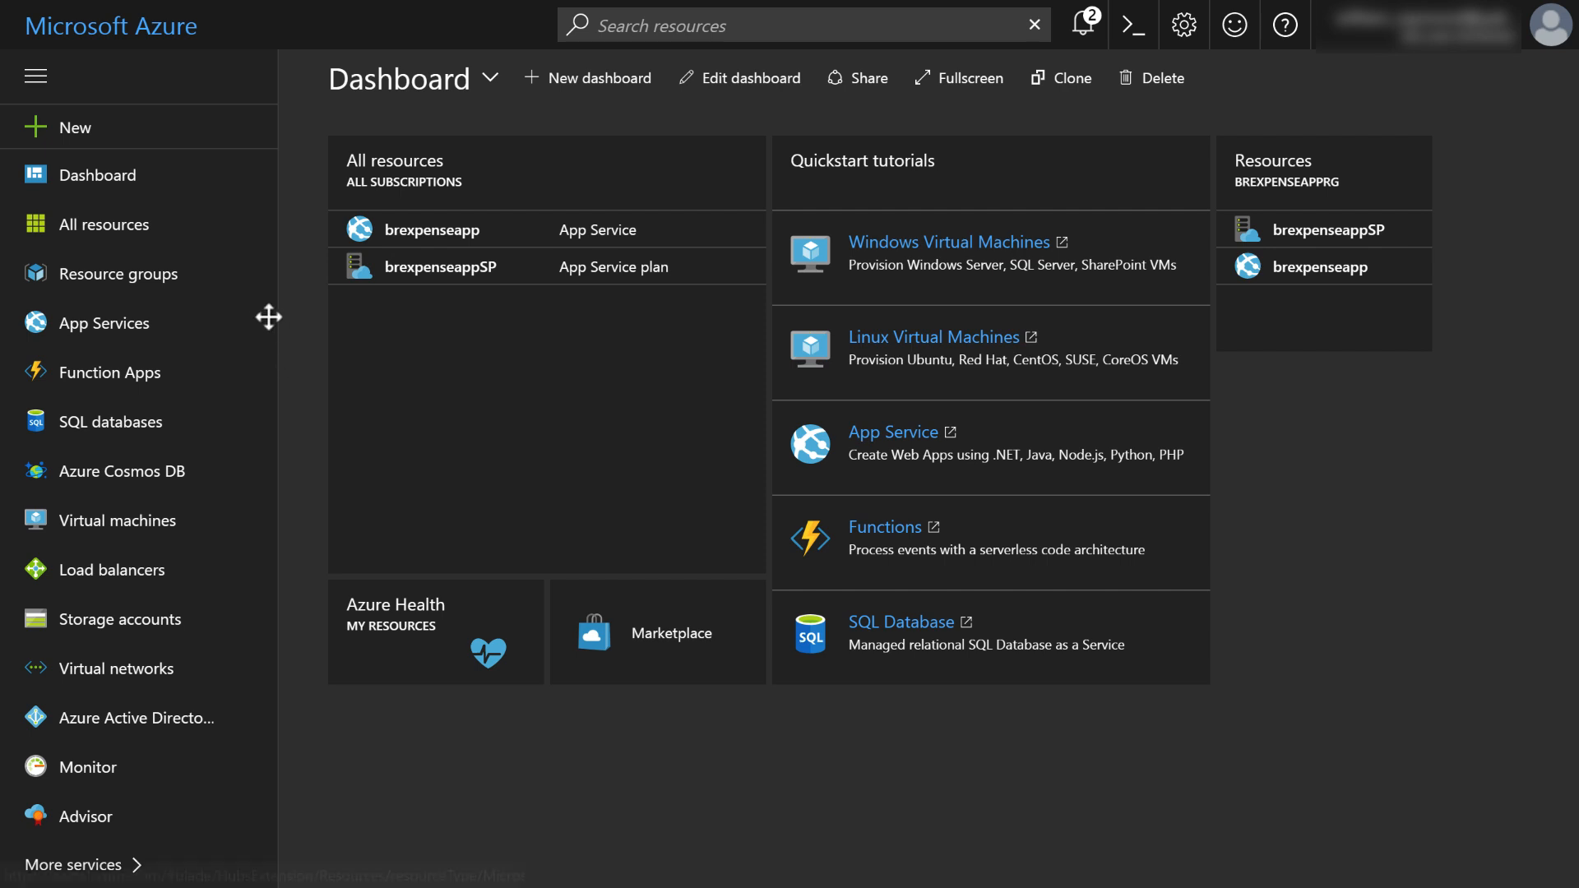
mouse_move(299, 536)
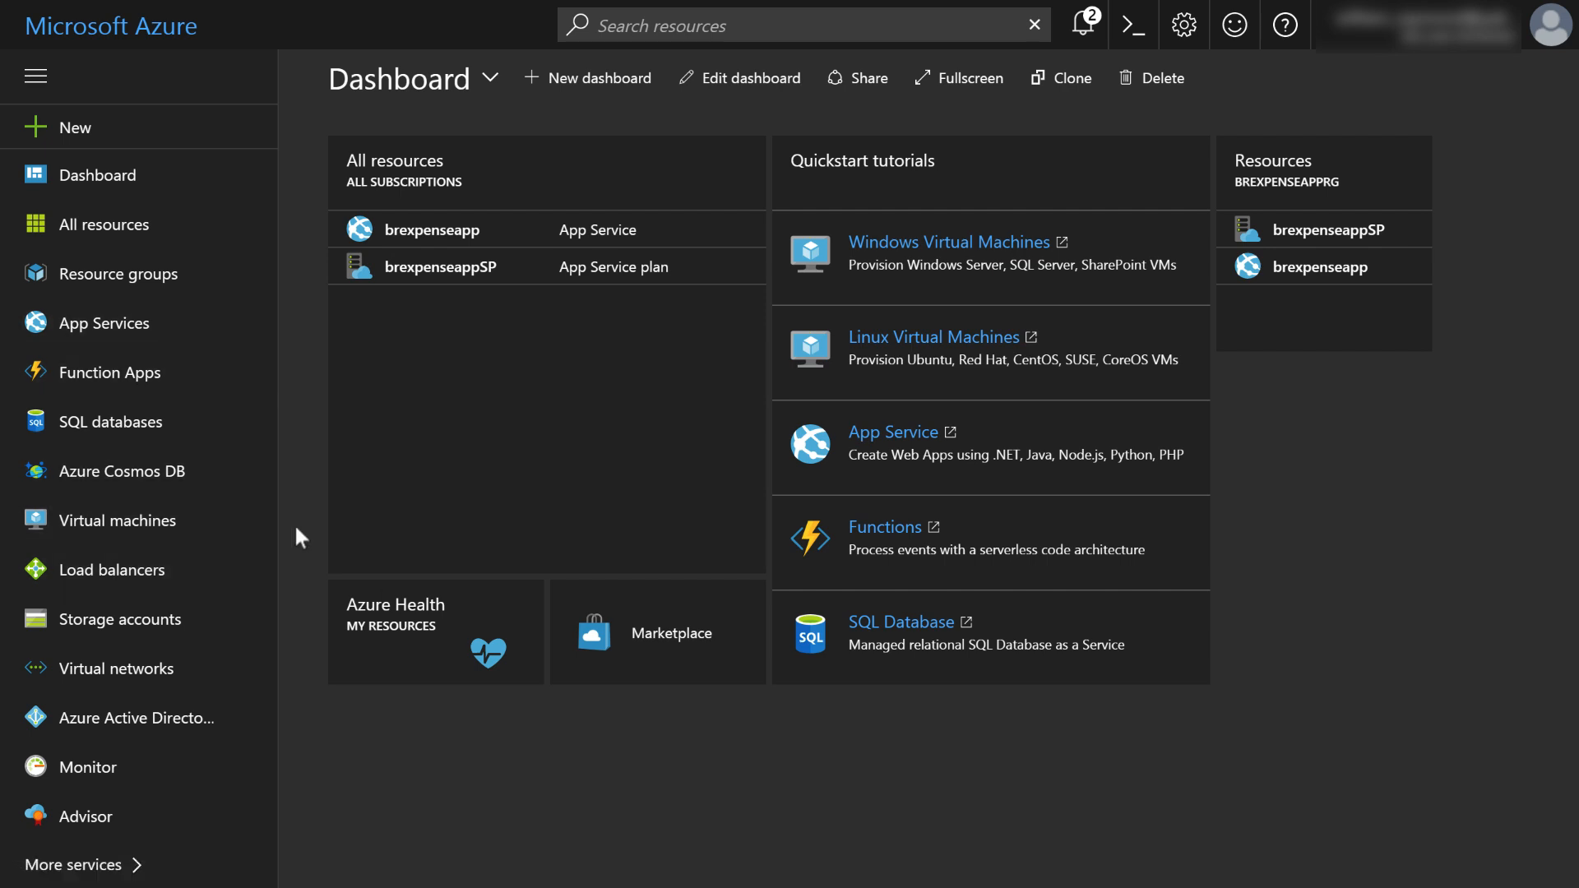
mouse_move(216, 766)
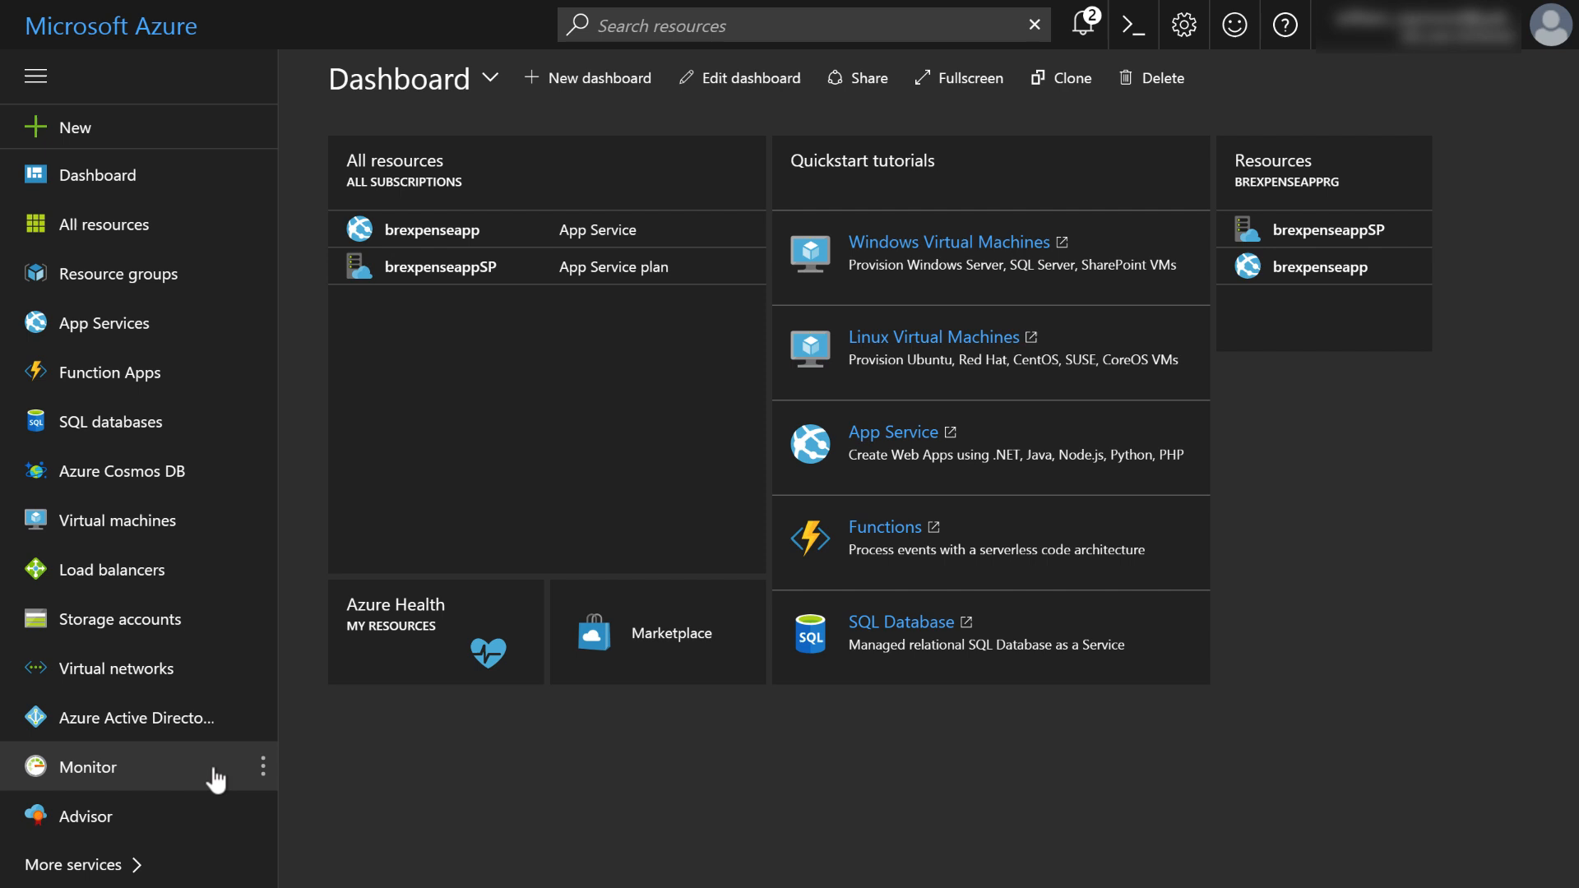
mouse_move(137, 864)
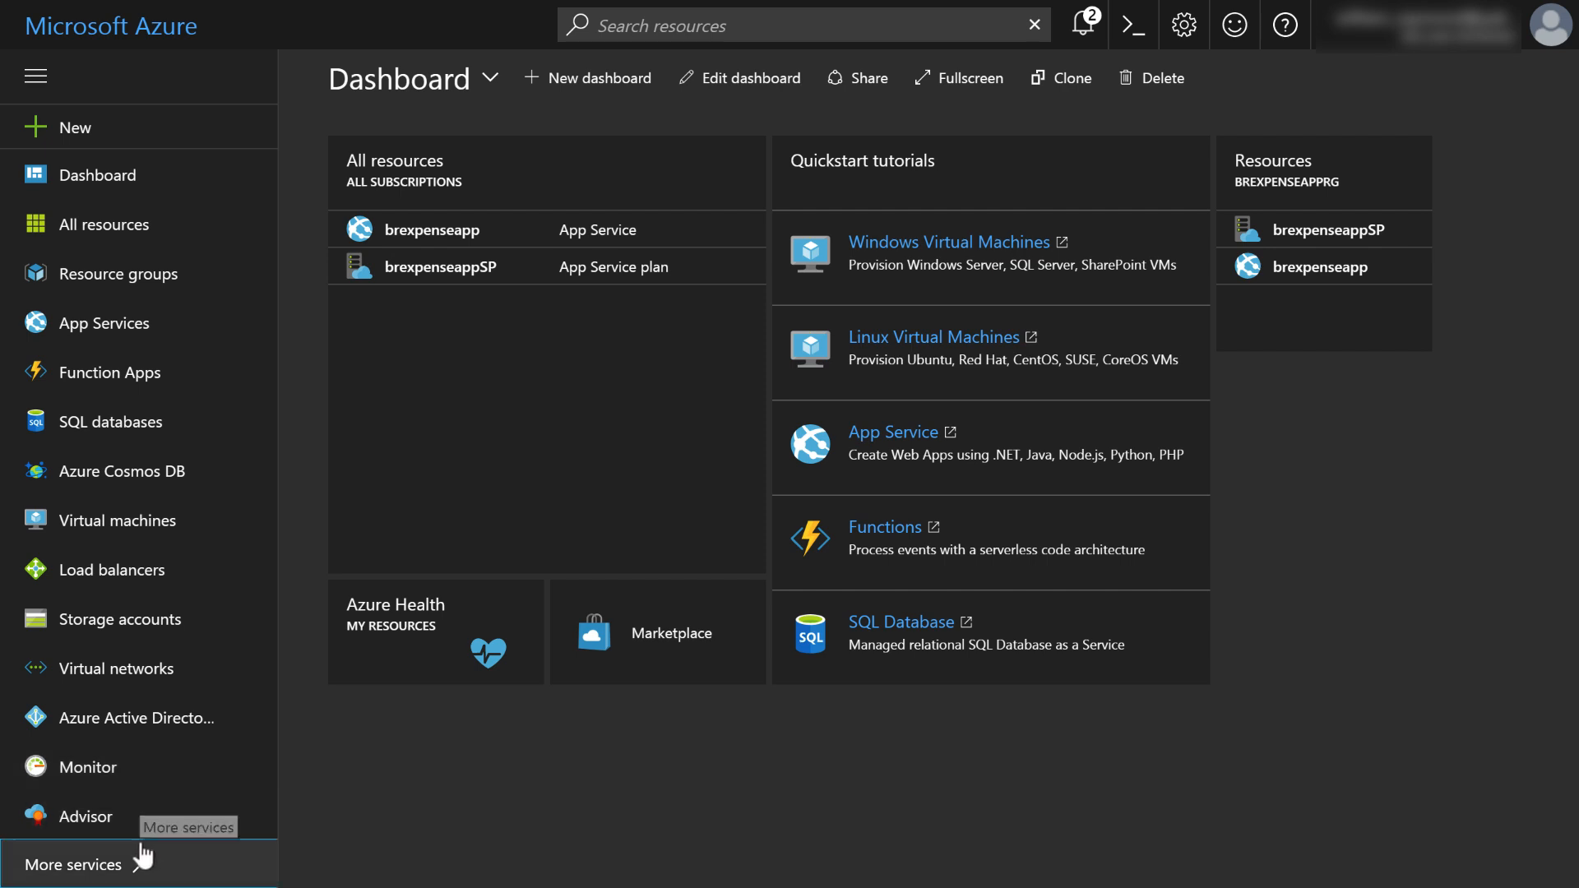
- Browse the More services catalogue down to Other and back to General
left_click(73, 863)
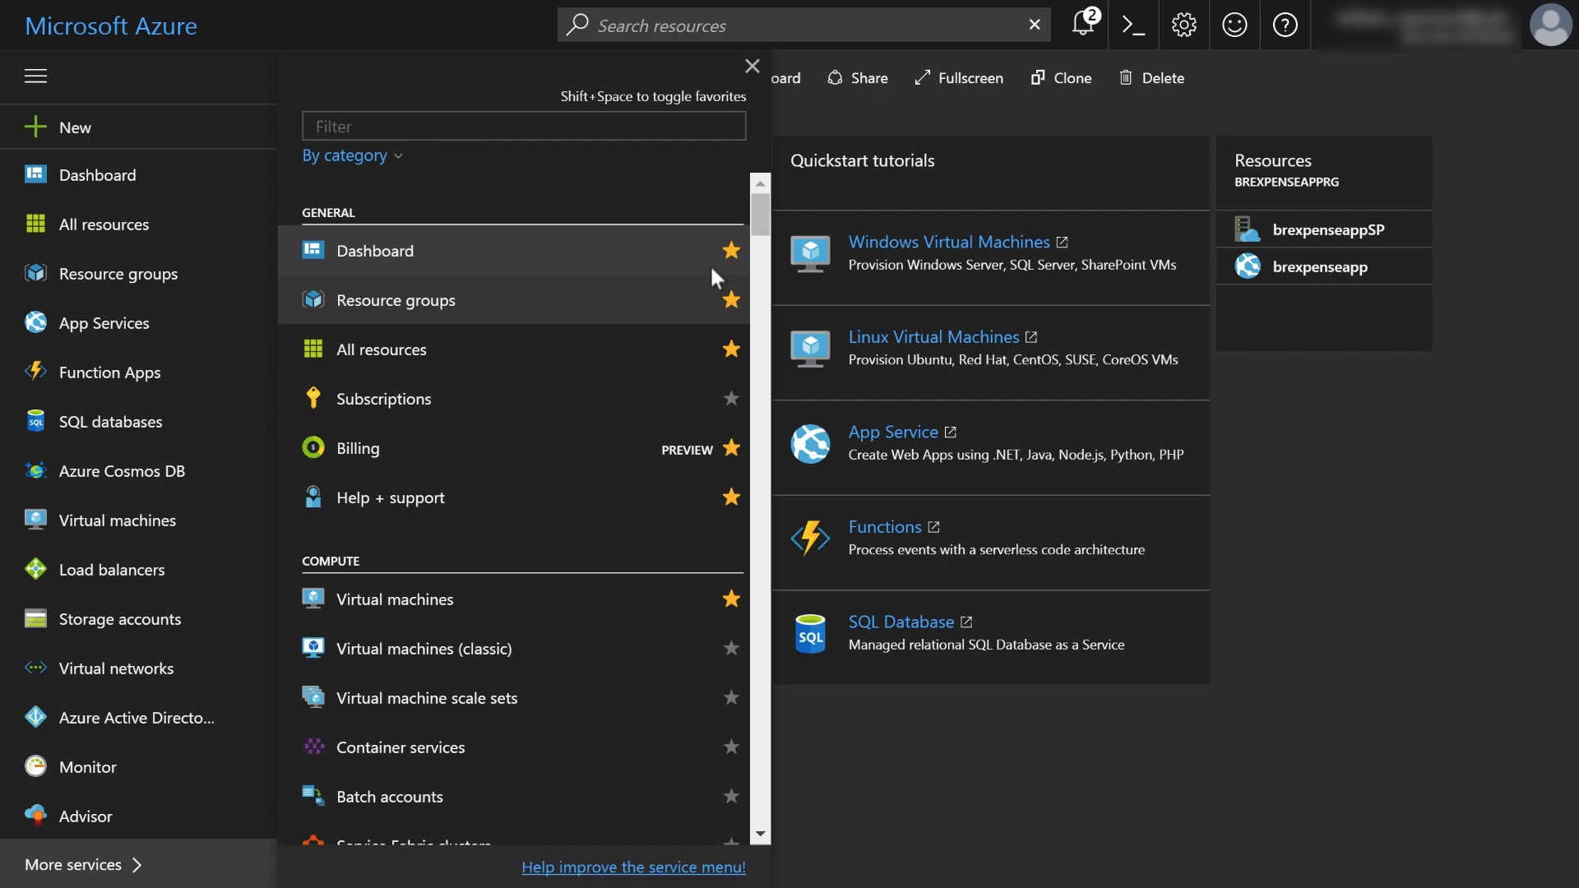
scroll("down", 3)
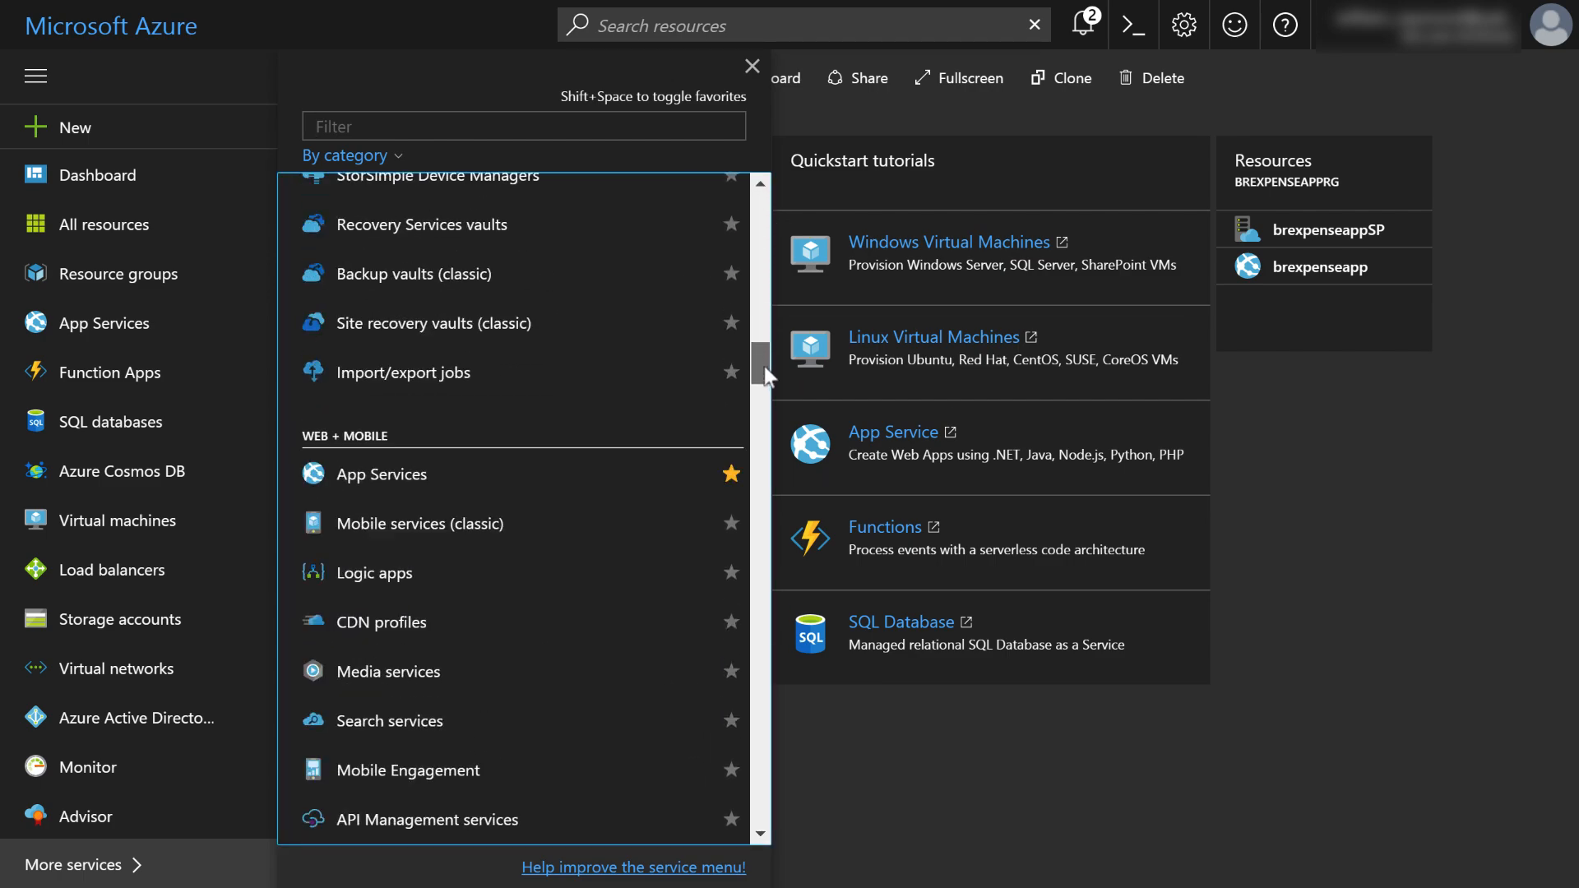
scroll("down", 3)
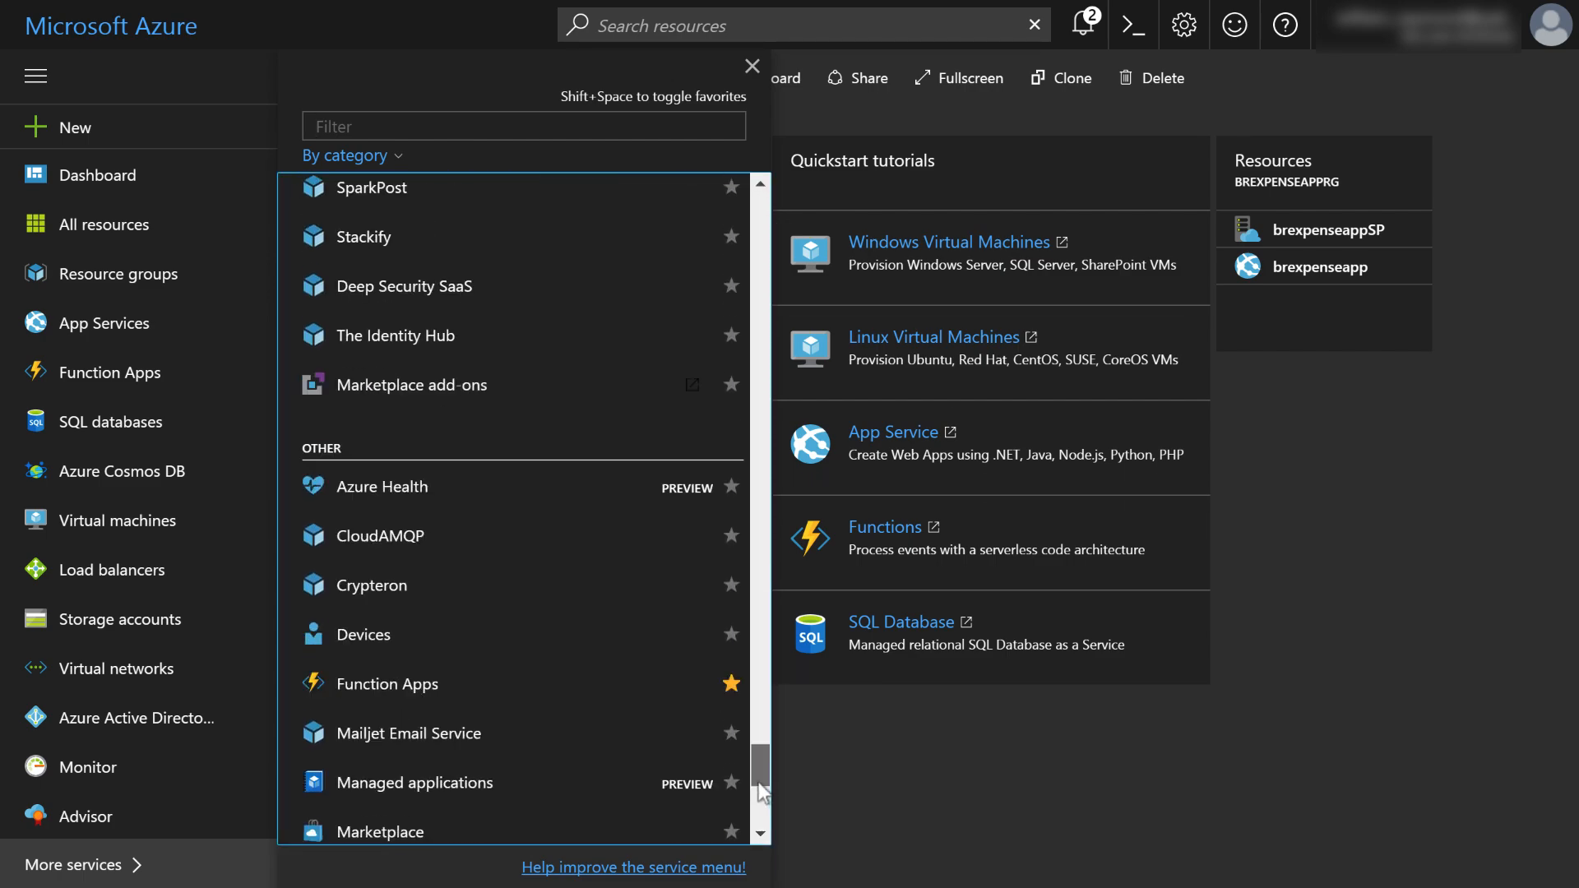
scroll("up", 3)
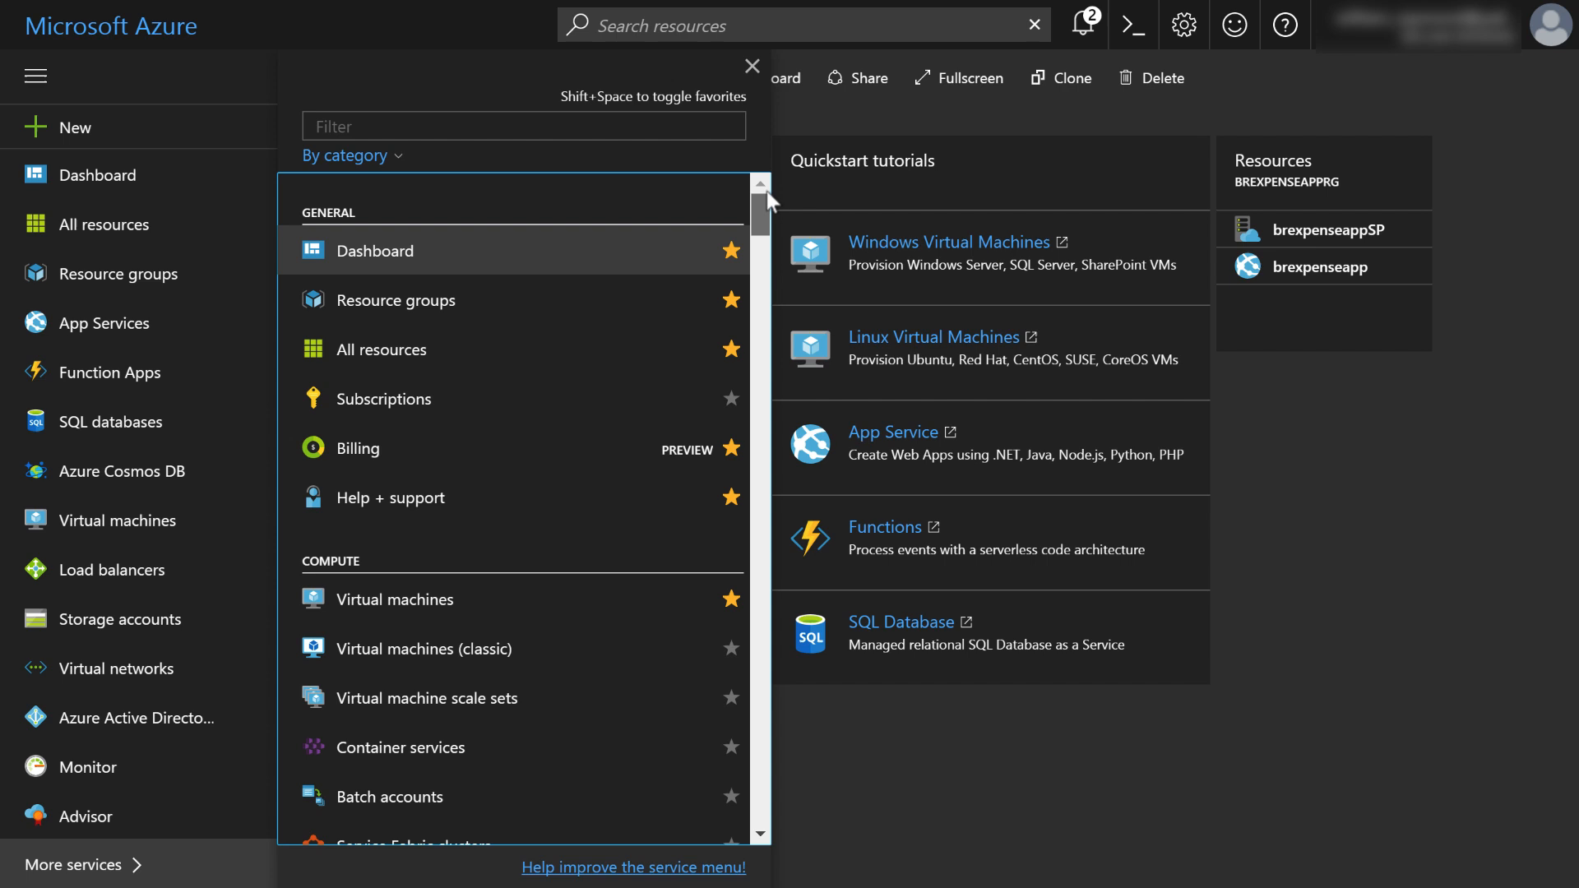
mouse_move(136, 864)
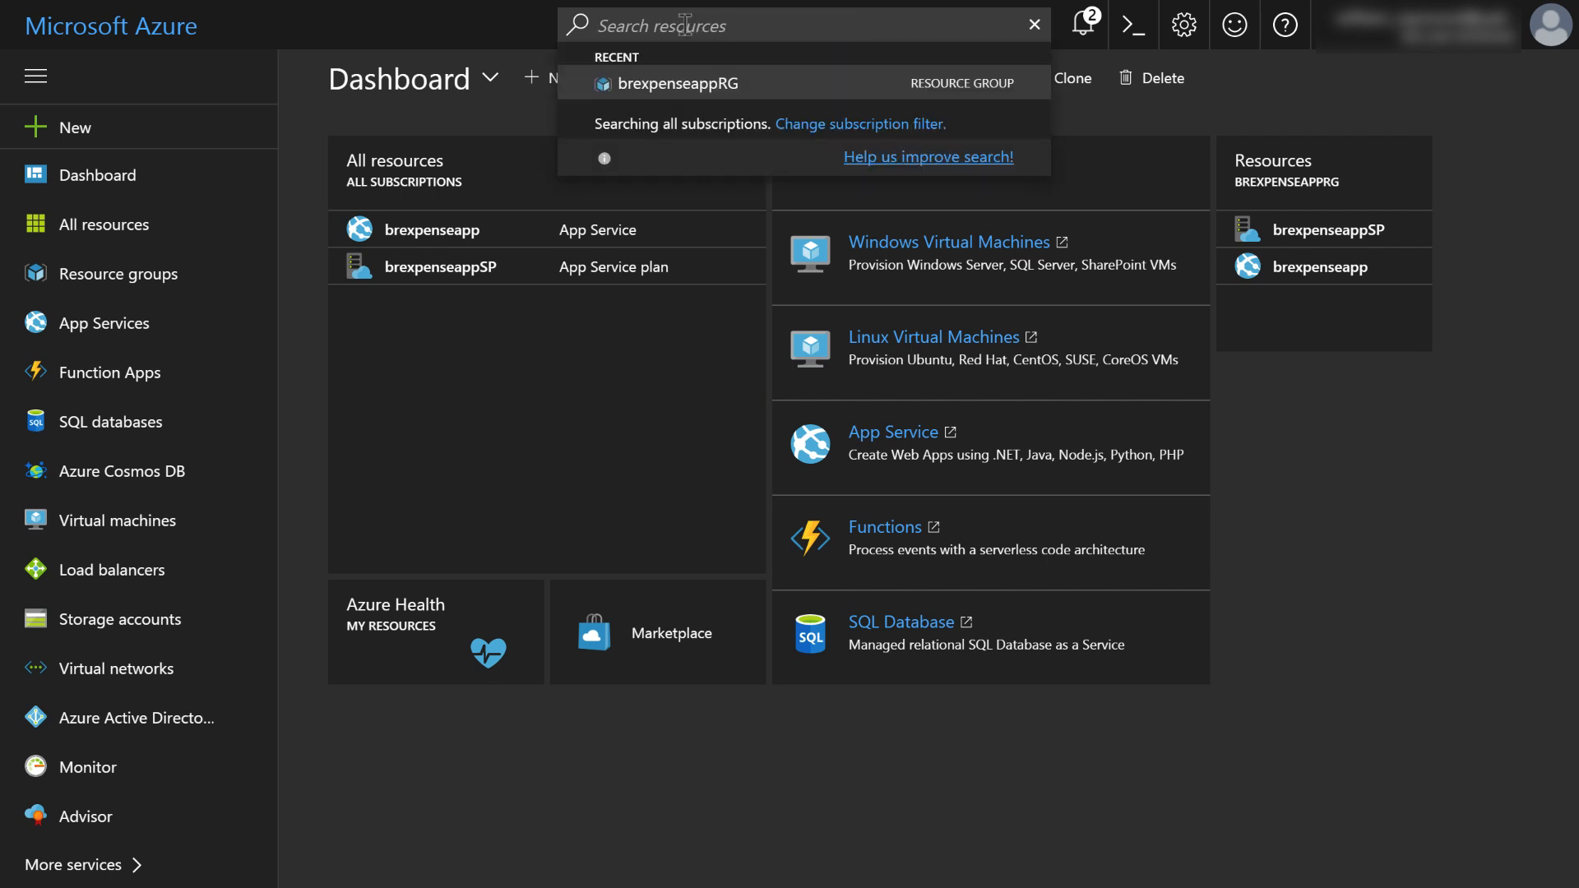
mouse_move(537, 28)
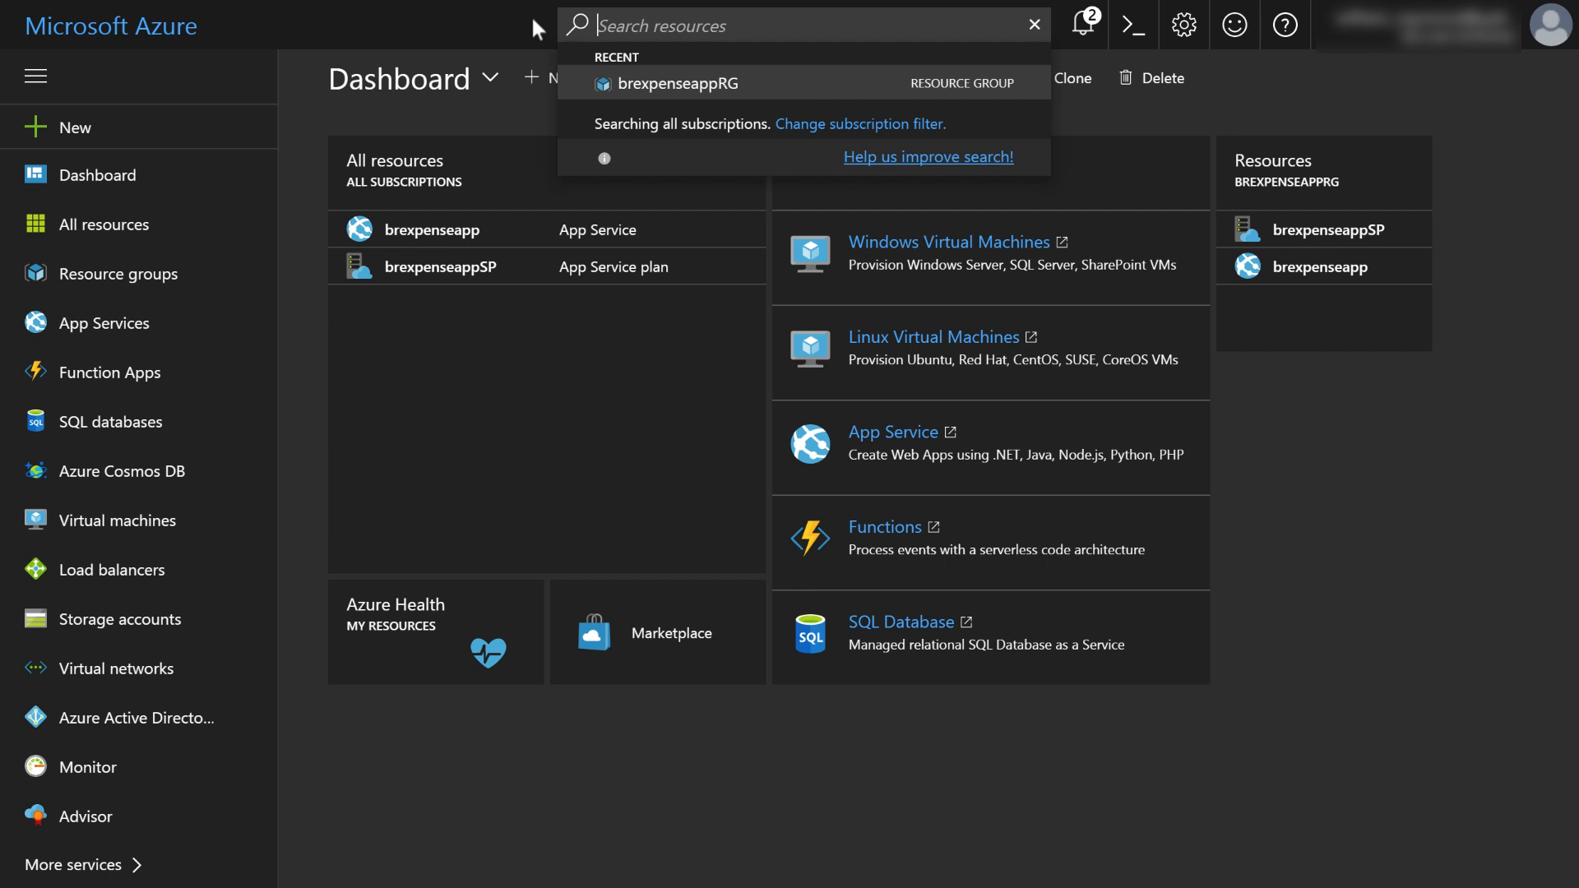
- Search 'database' and go to the Azure Cosmos DB accounts list, currently empty
type("database")
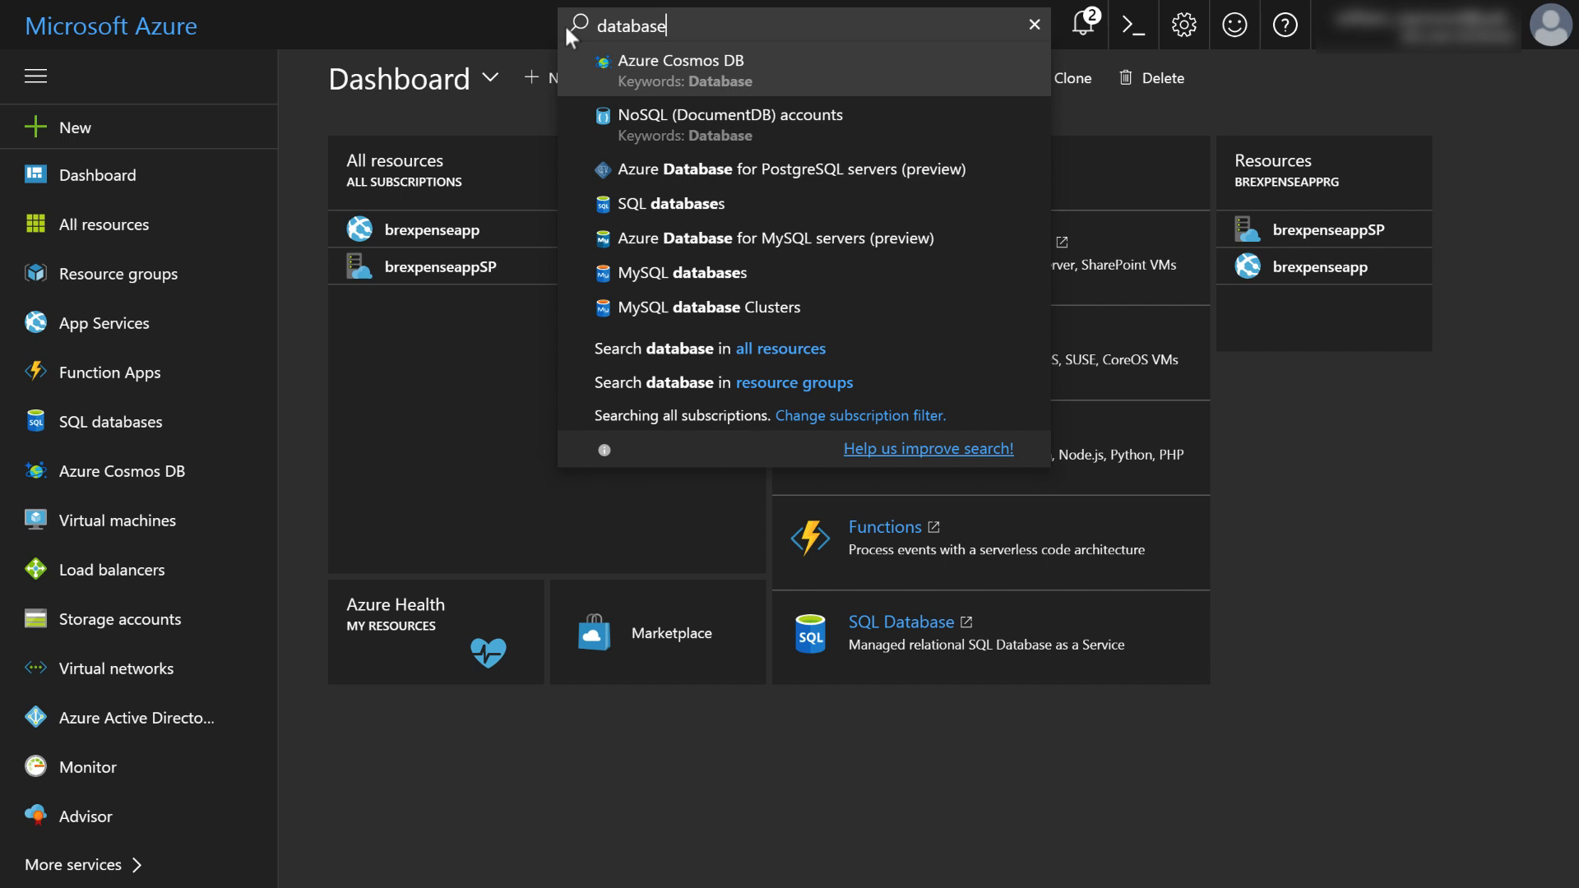
mouse_move(787, 169)
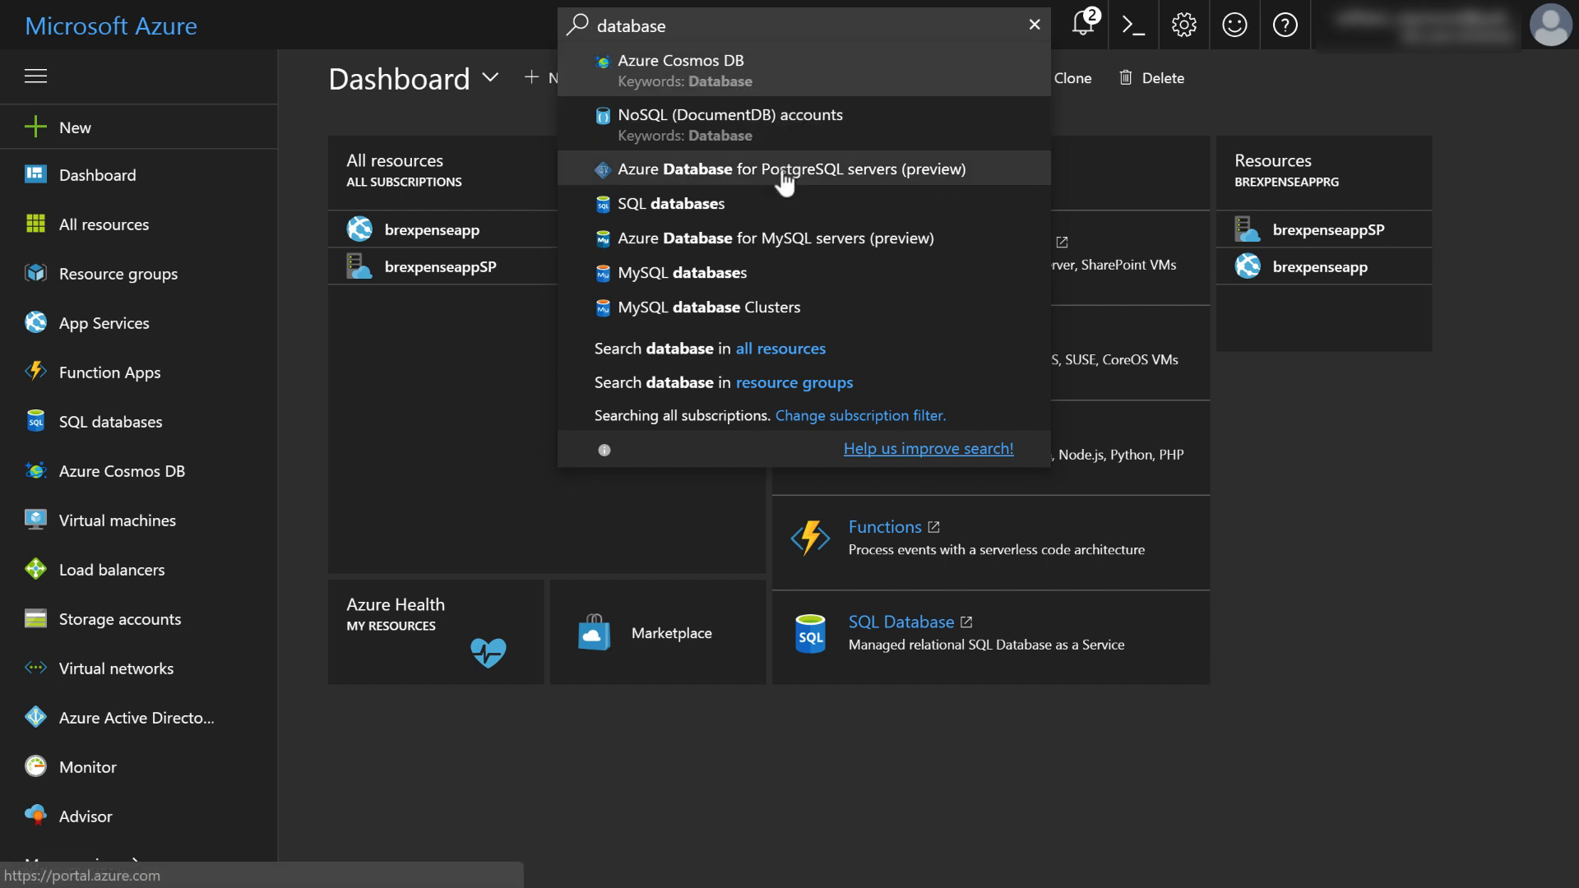
mouse_move(782, 237)
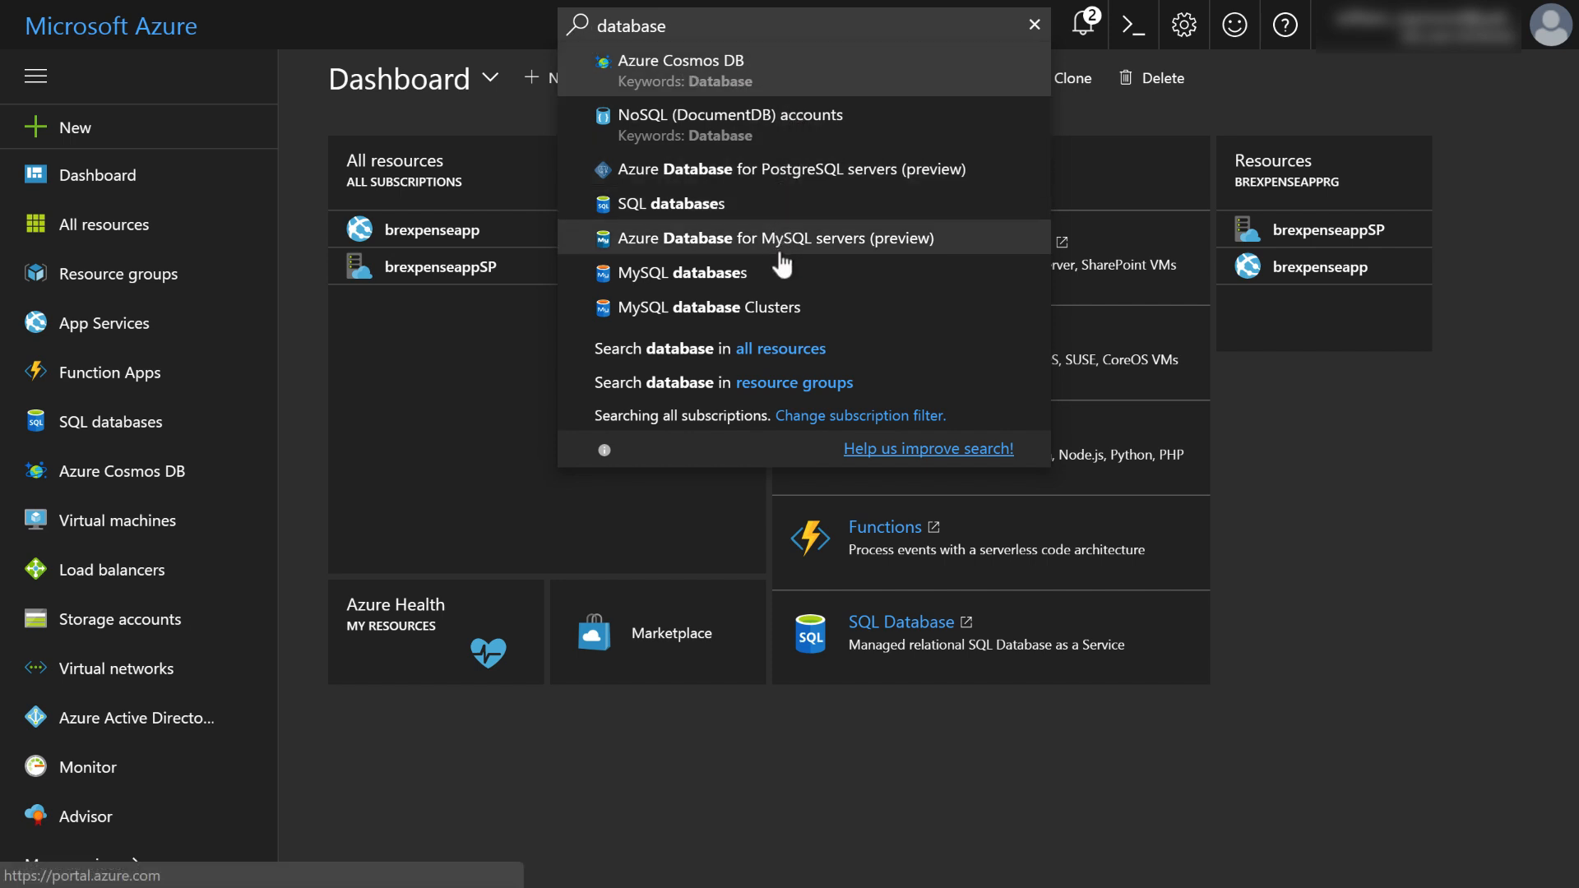
mouse_move(653, 73)
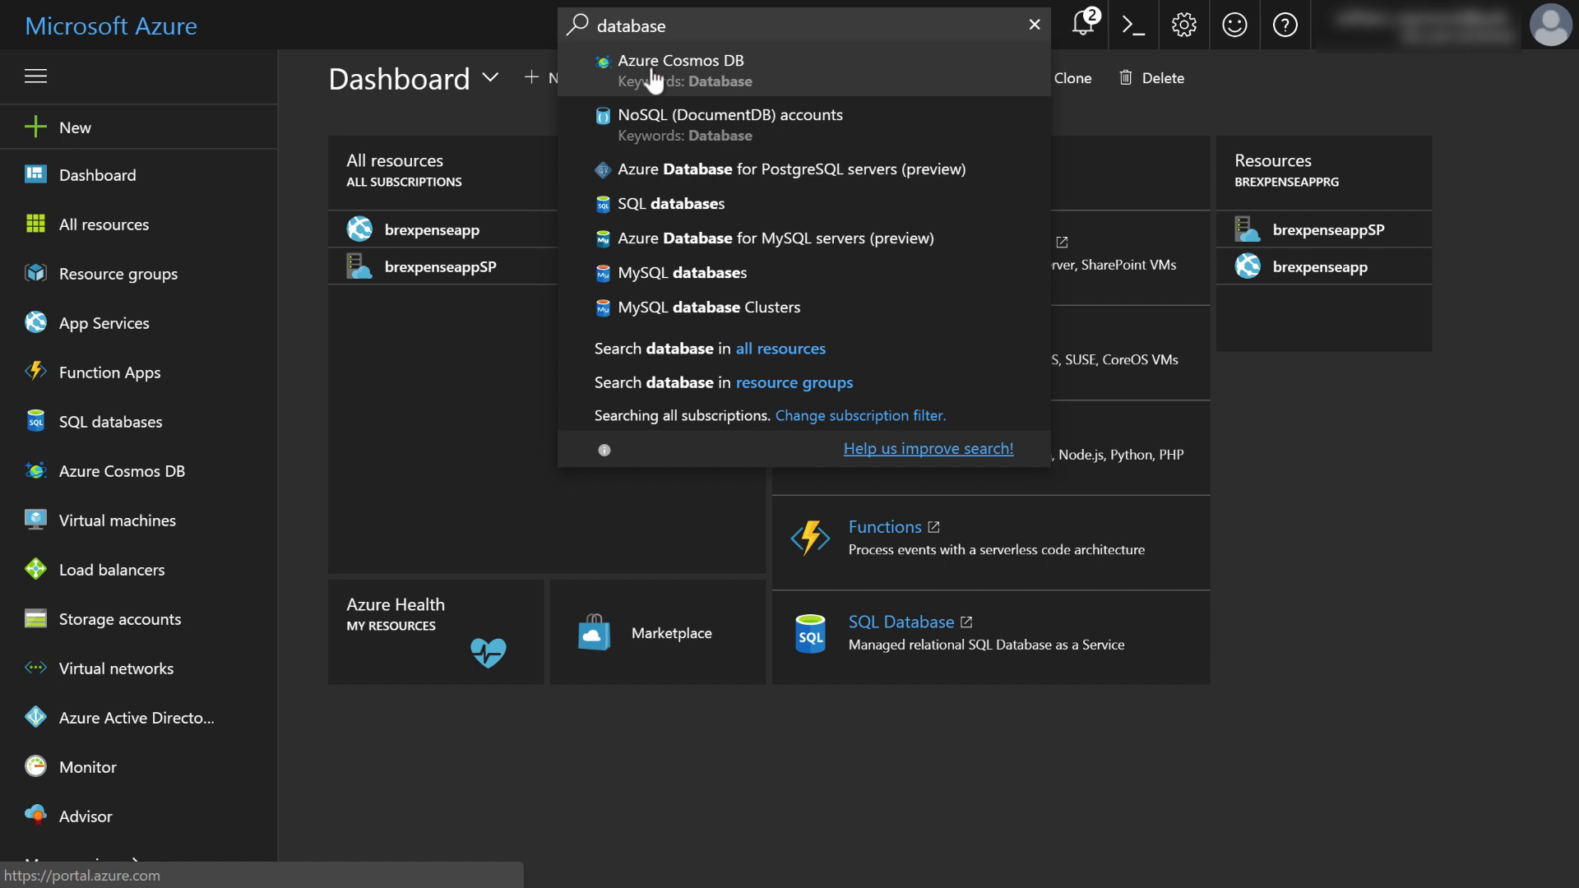
mouse_move(335, 344)
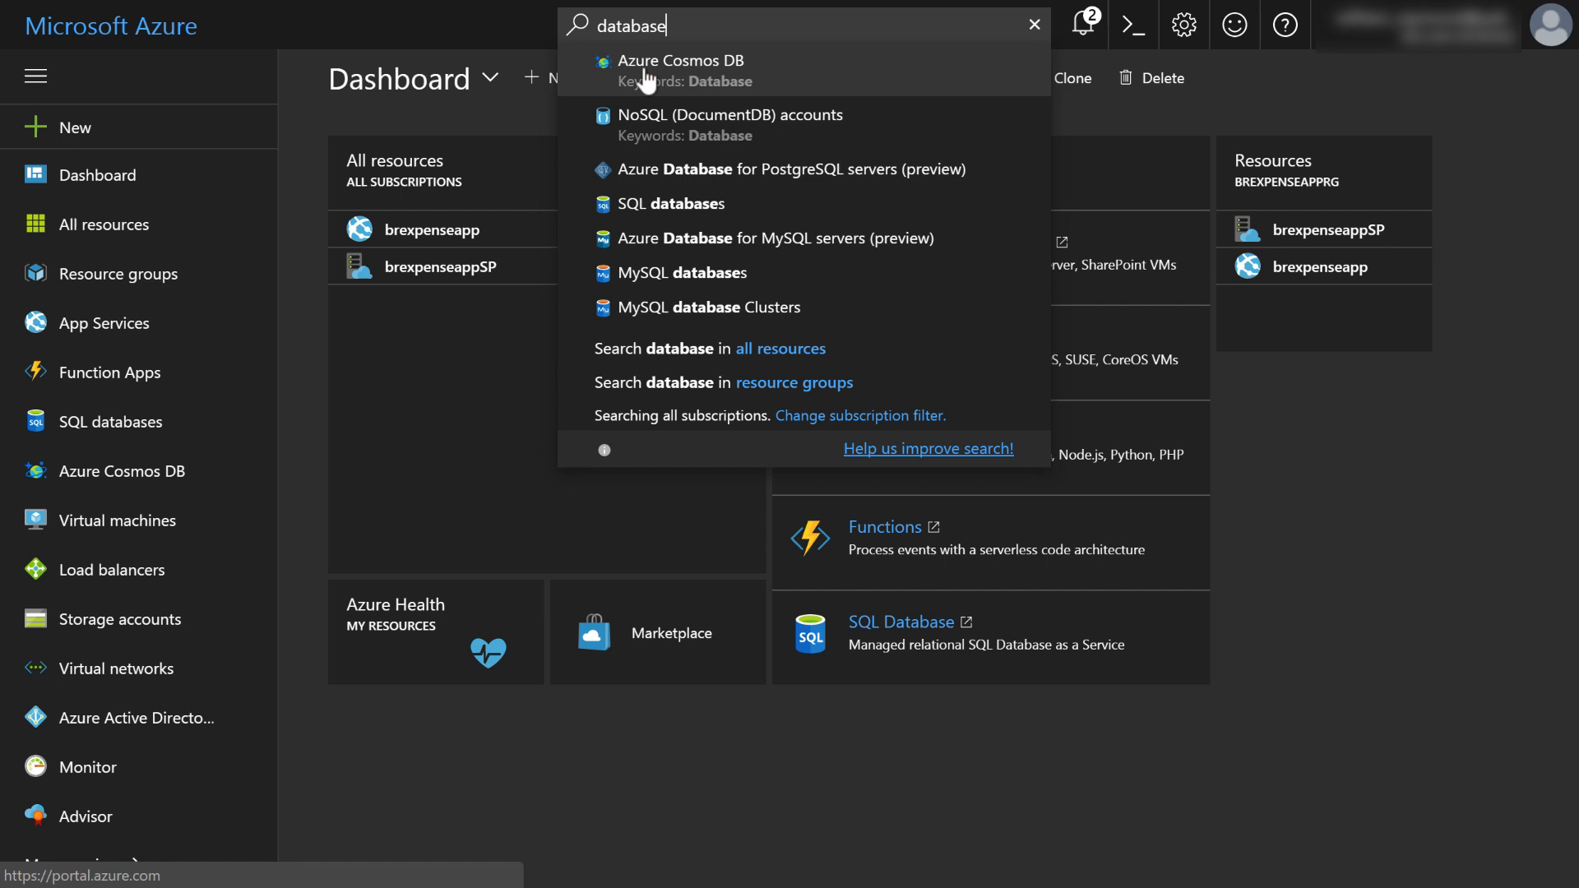
left_click(679, 61)
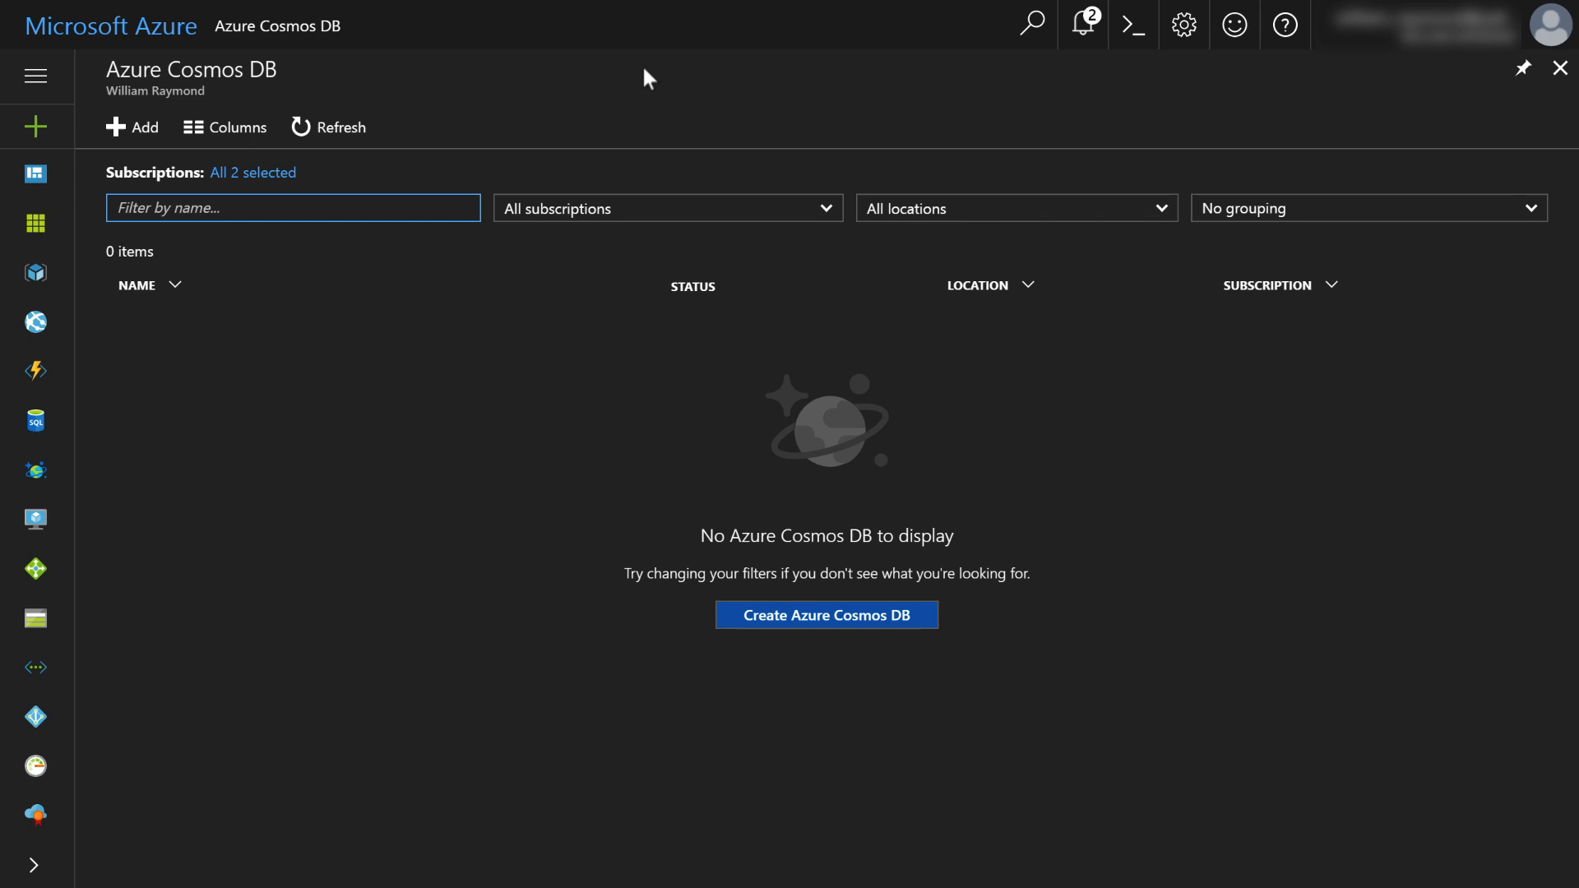
mouse_move(132, 127)
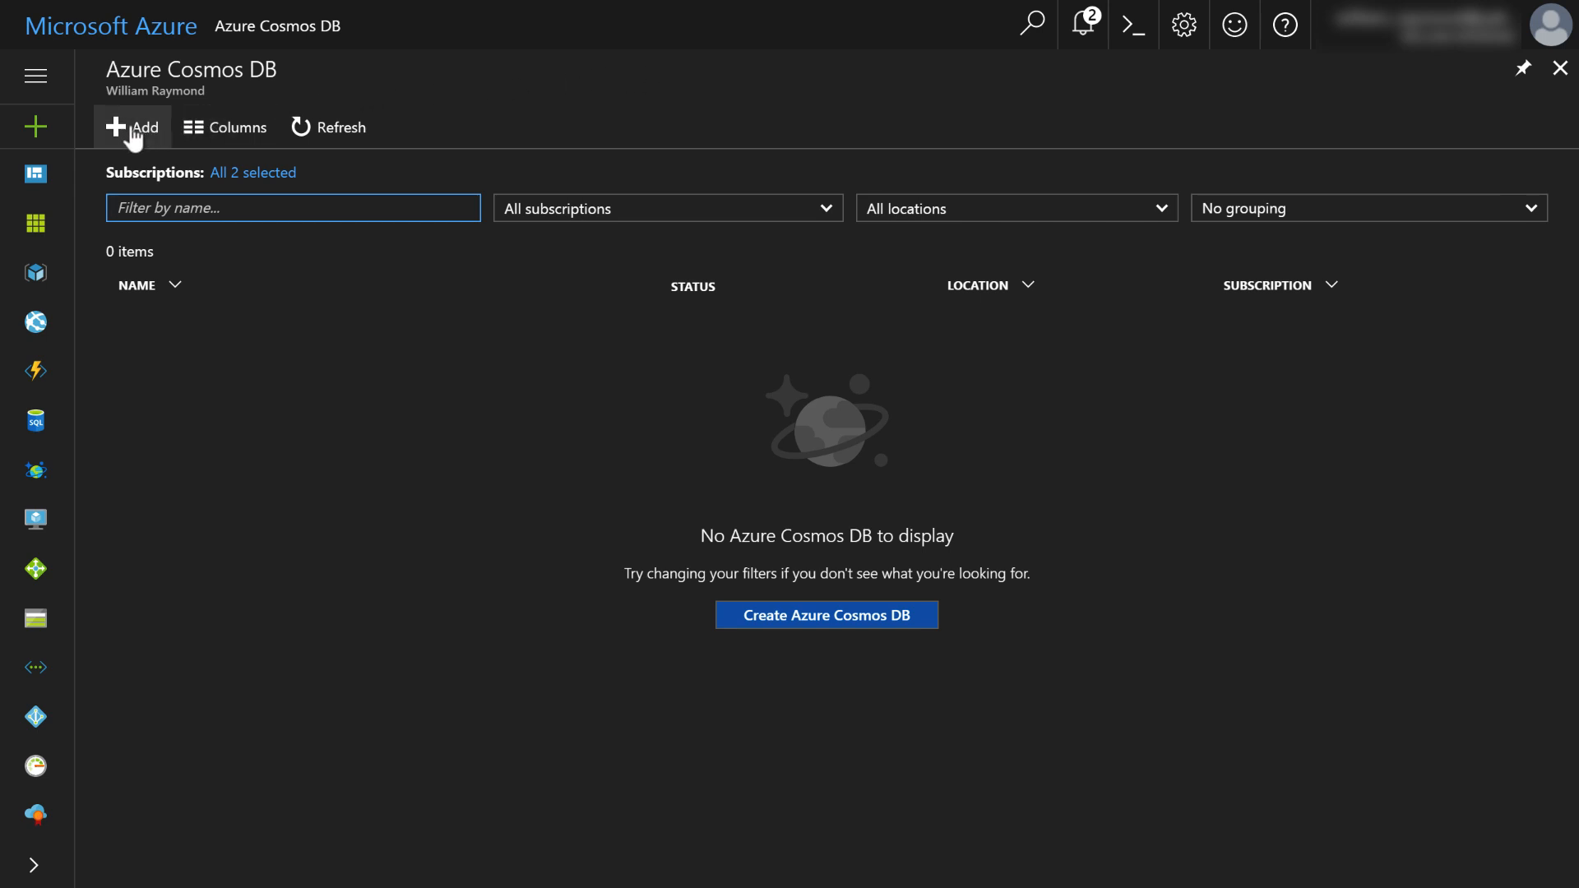
mouse_move(132, 127)
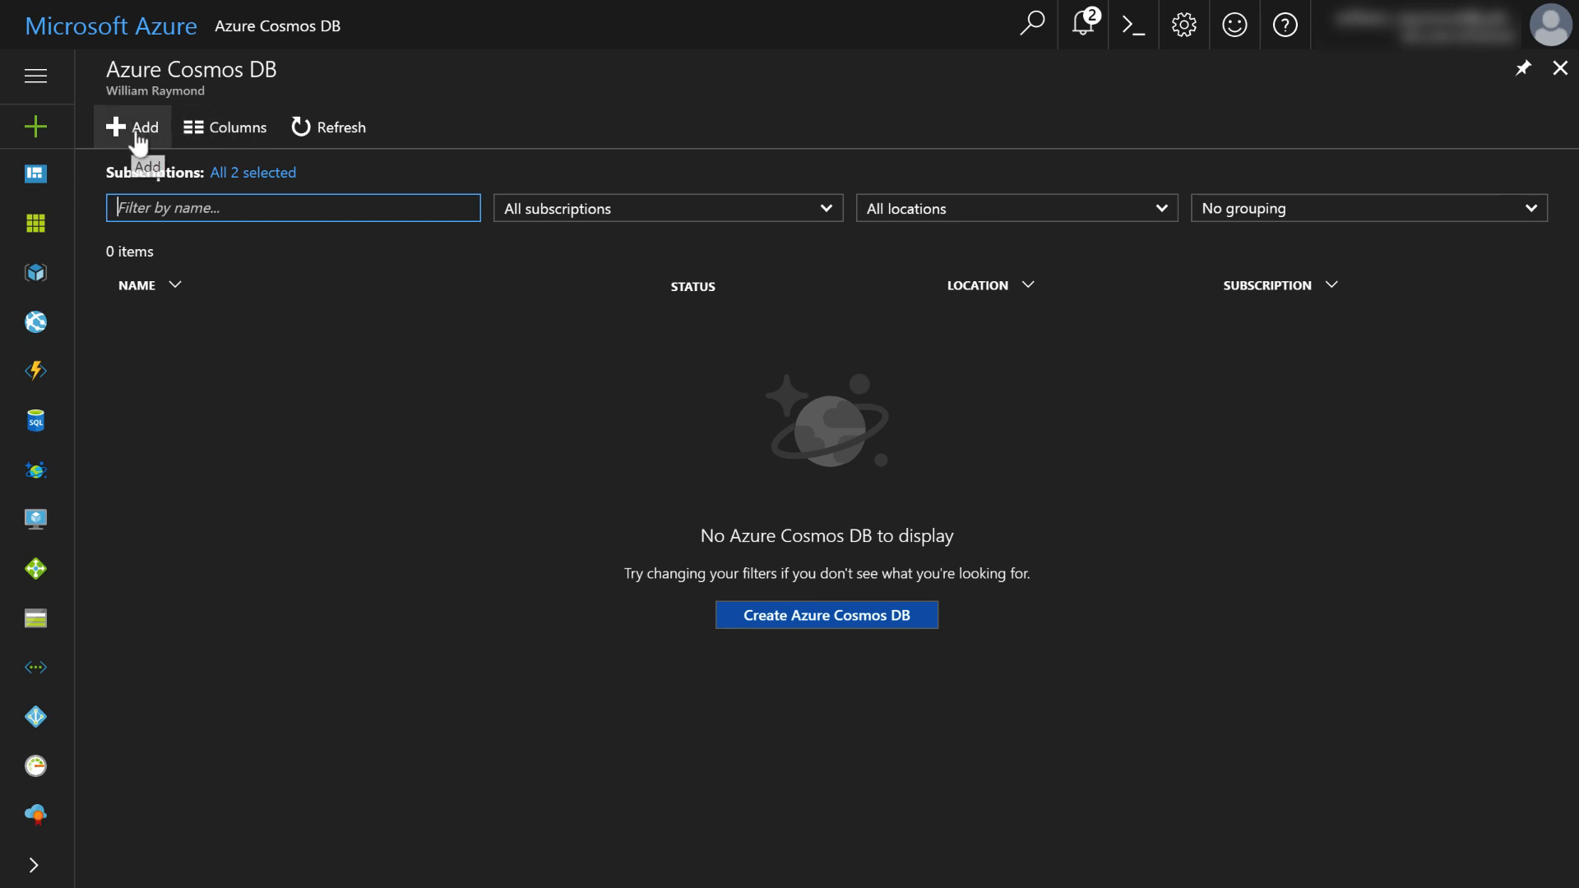
mouse_move(507, 402)
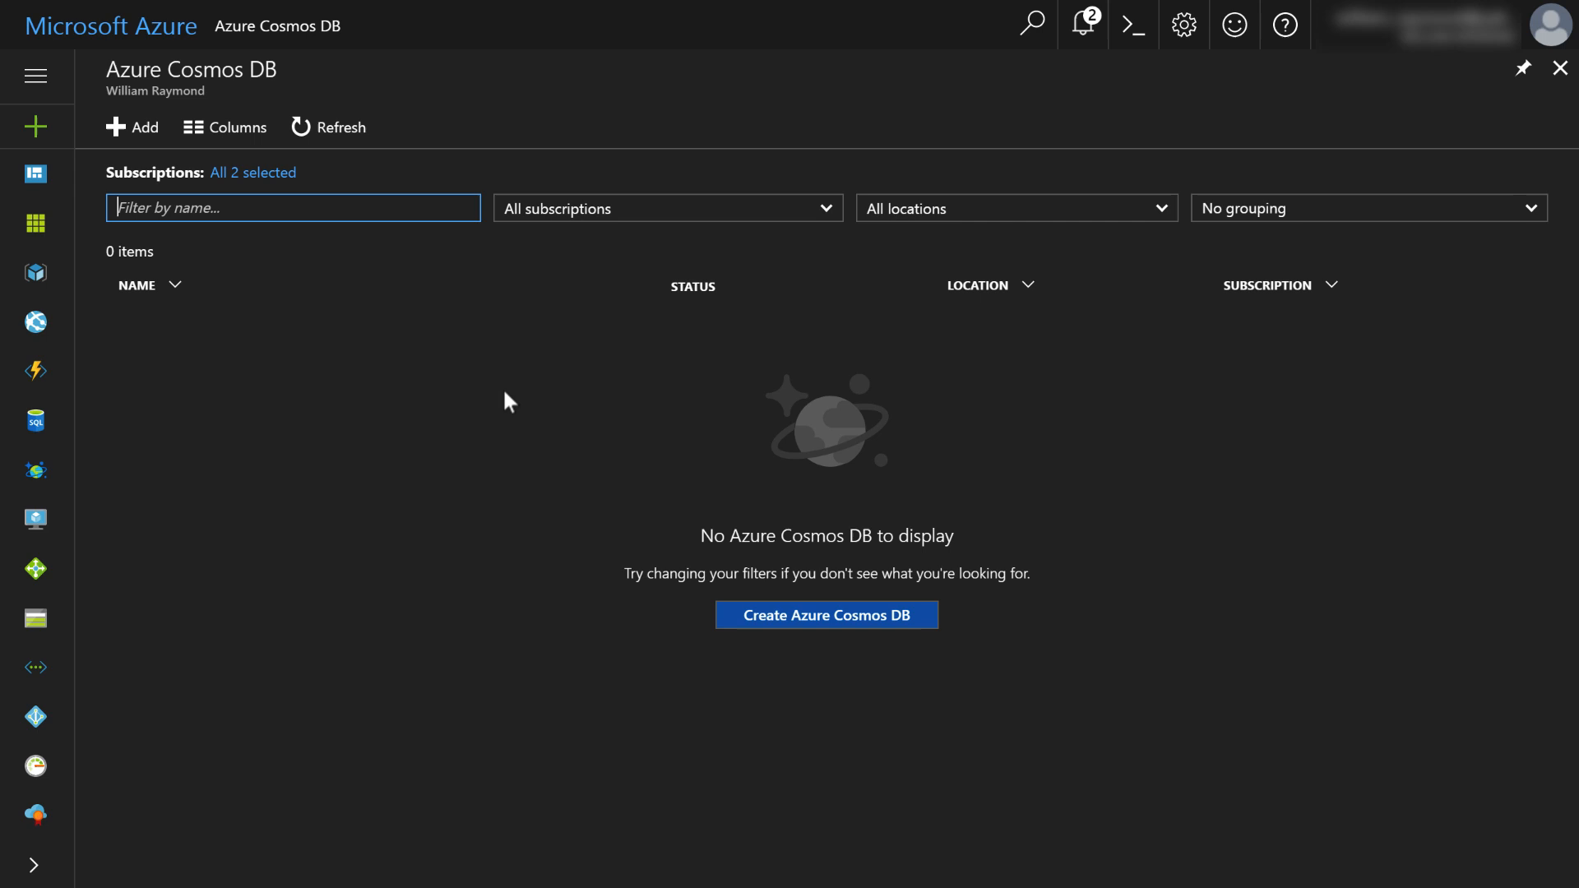
mouse_move(130, 126)
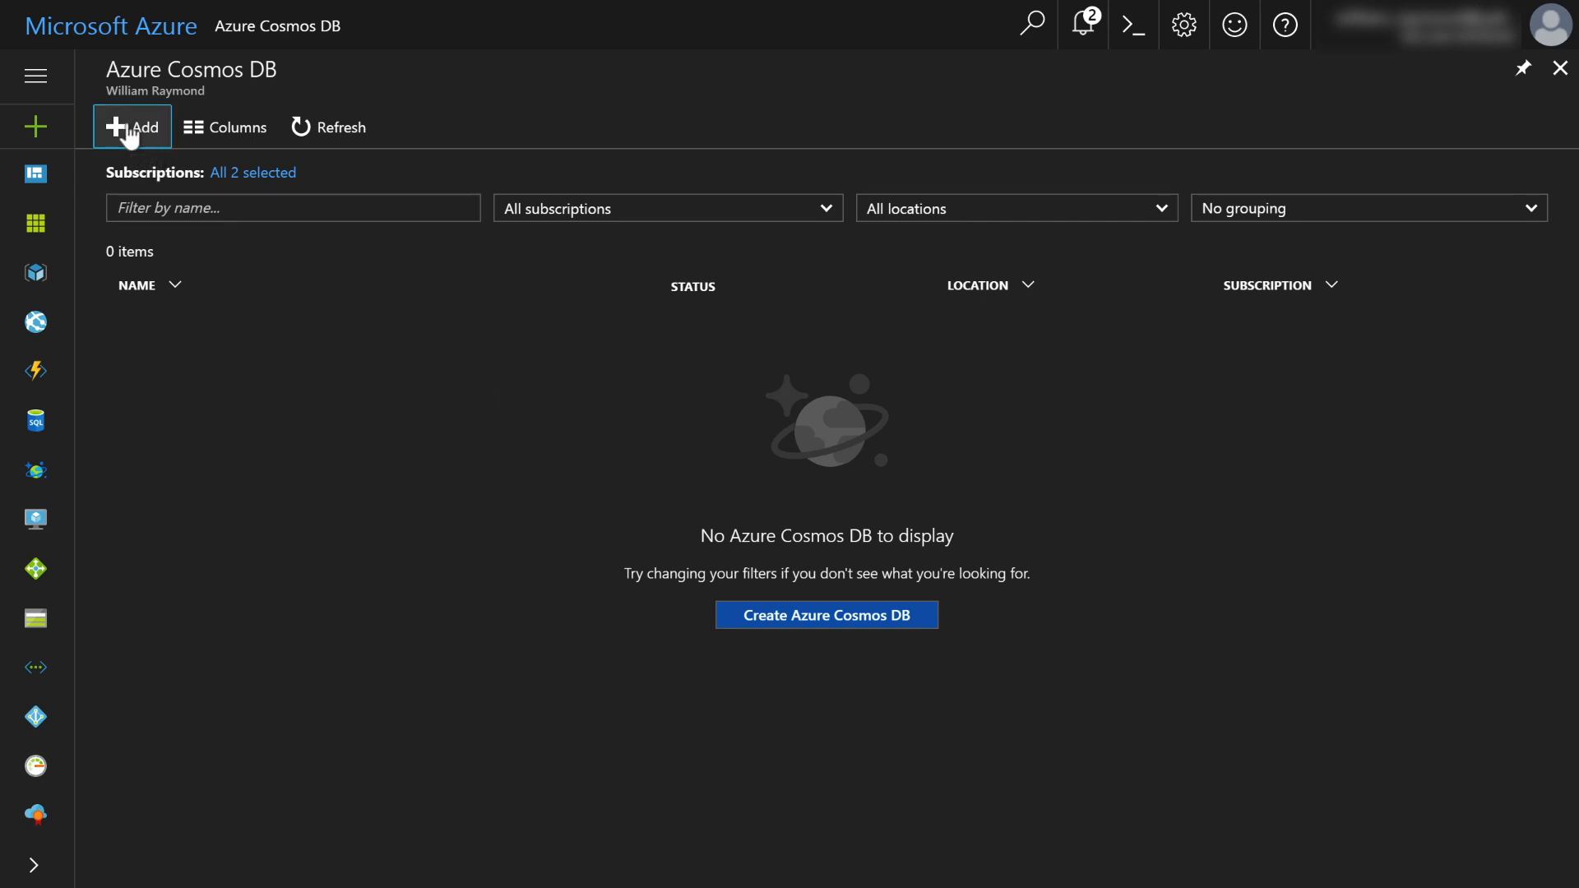
- Start a new Azure Cosmos DB account from the Add command
left_click(132, 126)
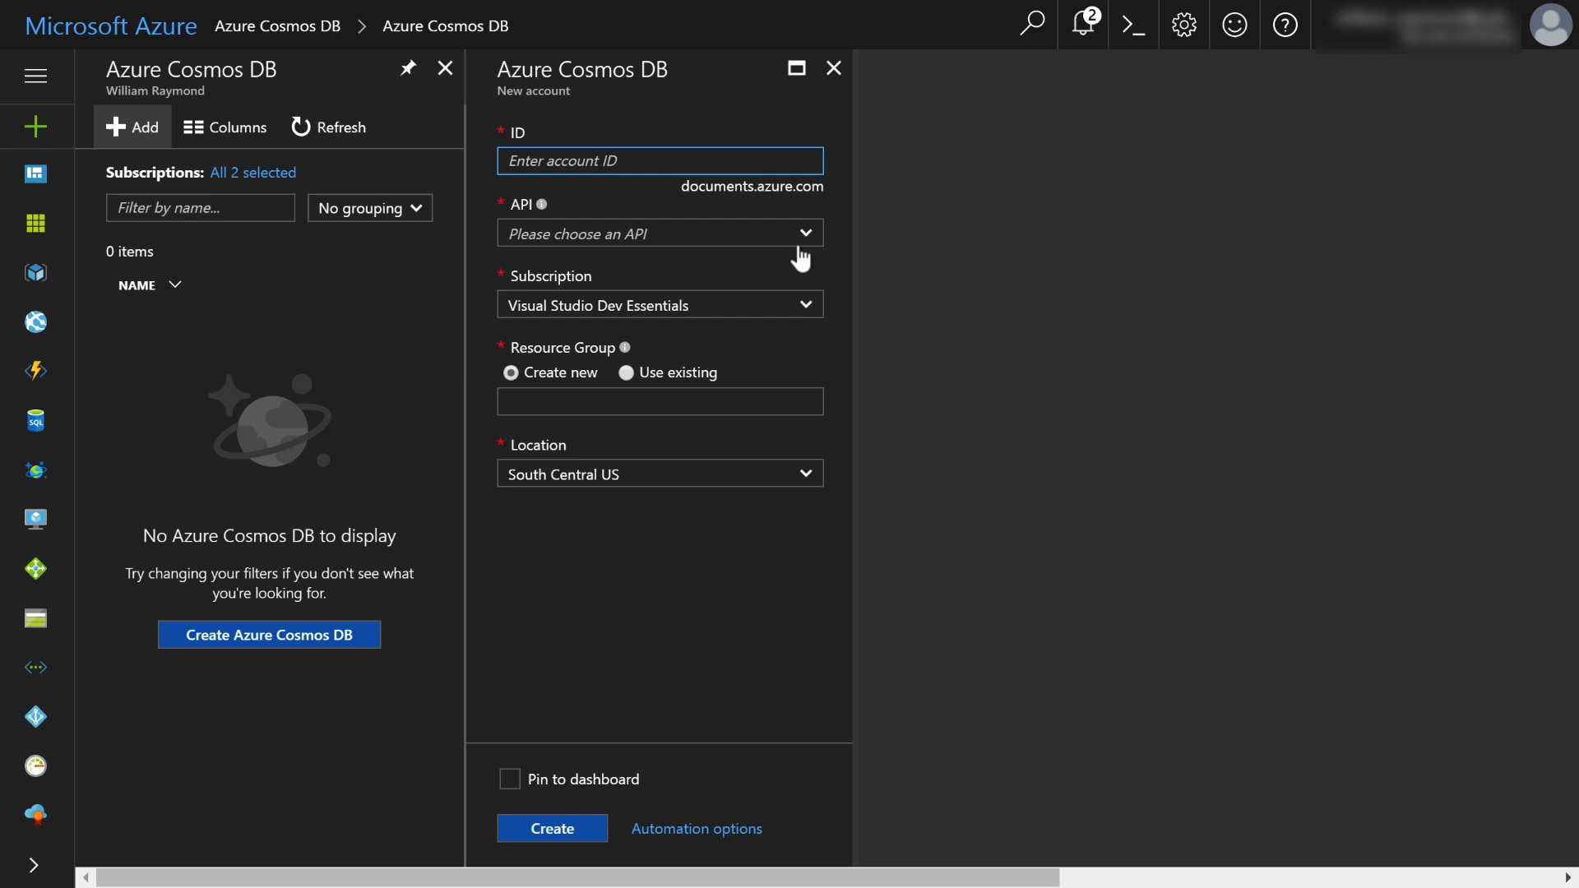
mouse_move(847, 245)
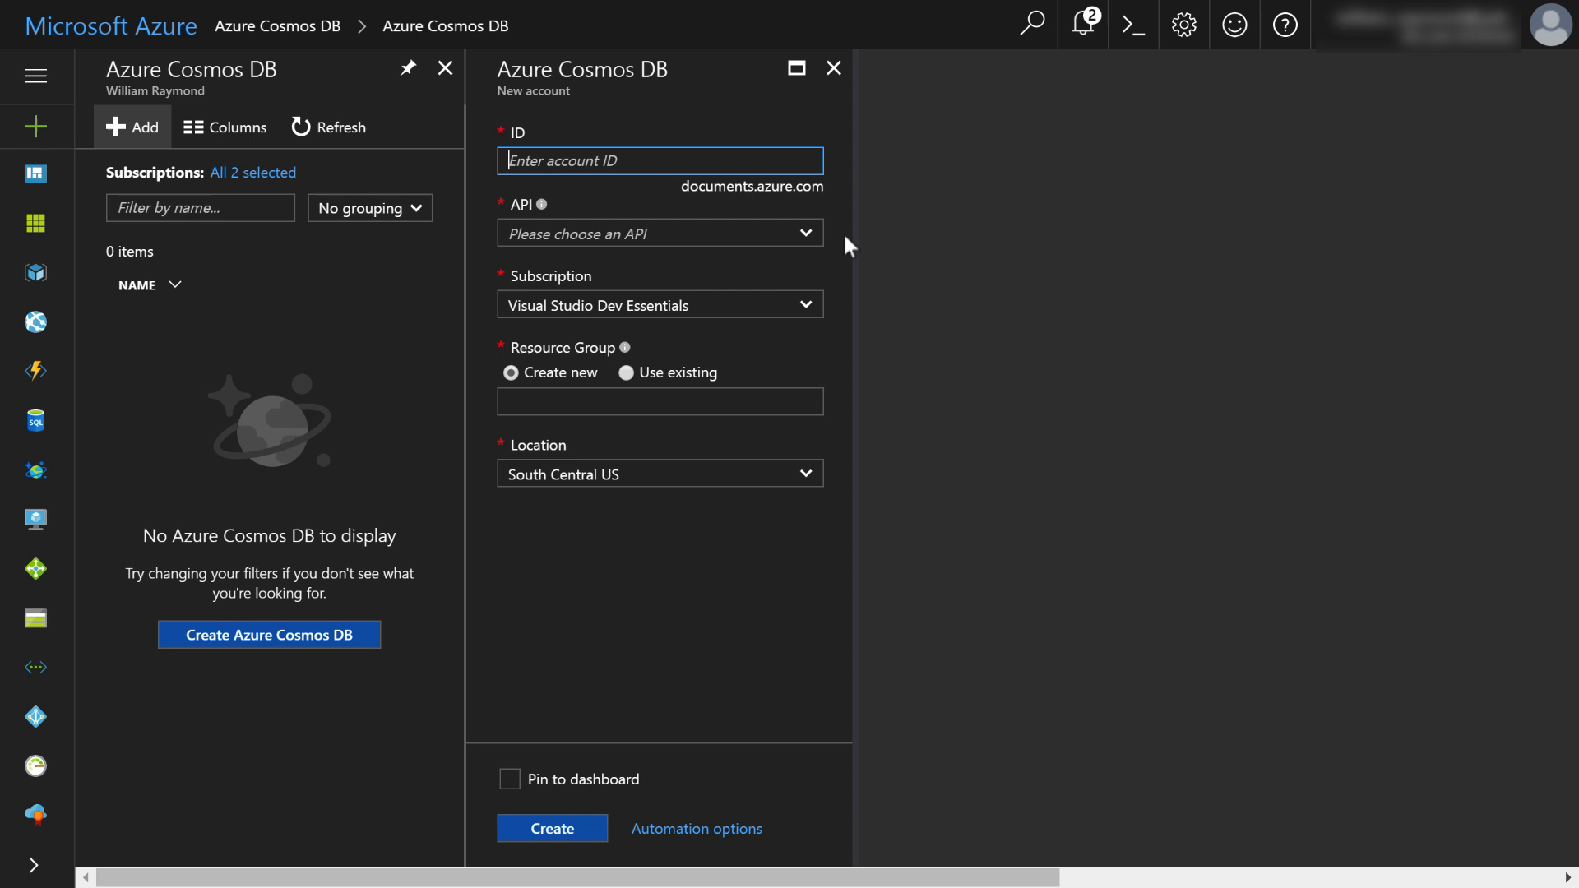
- Enter the account ID, clearing the rejected attempt so br-expense-app validates
type("brexpse")
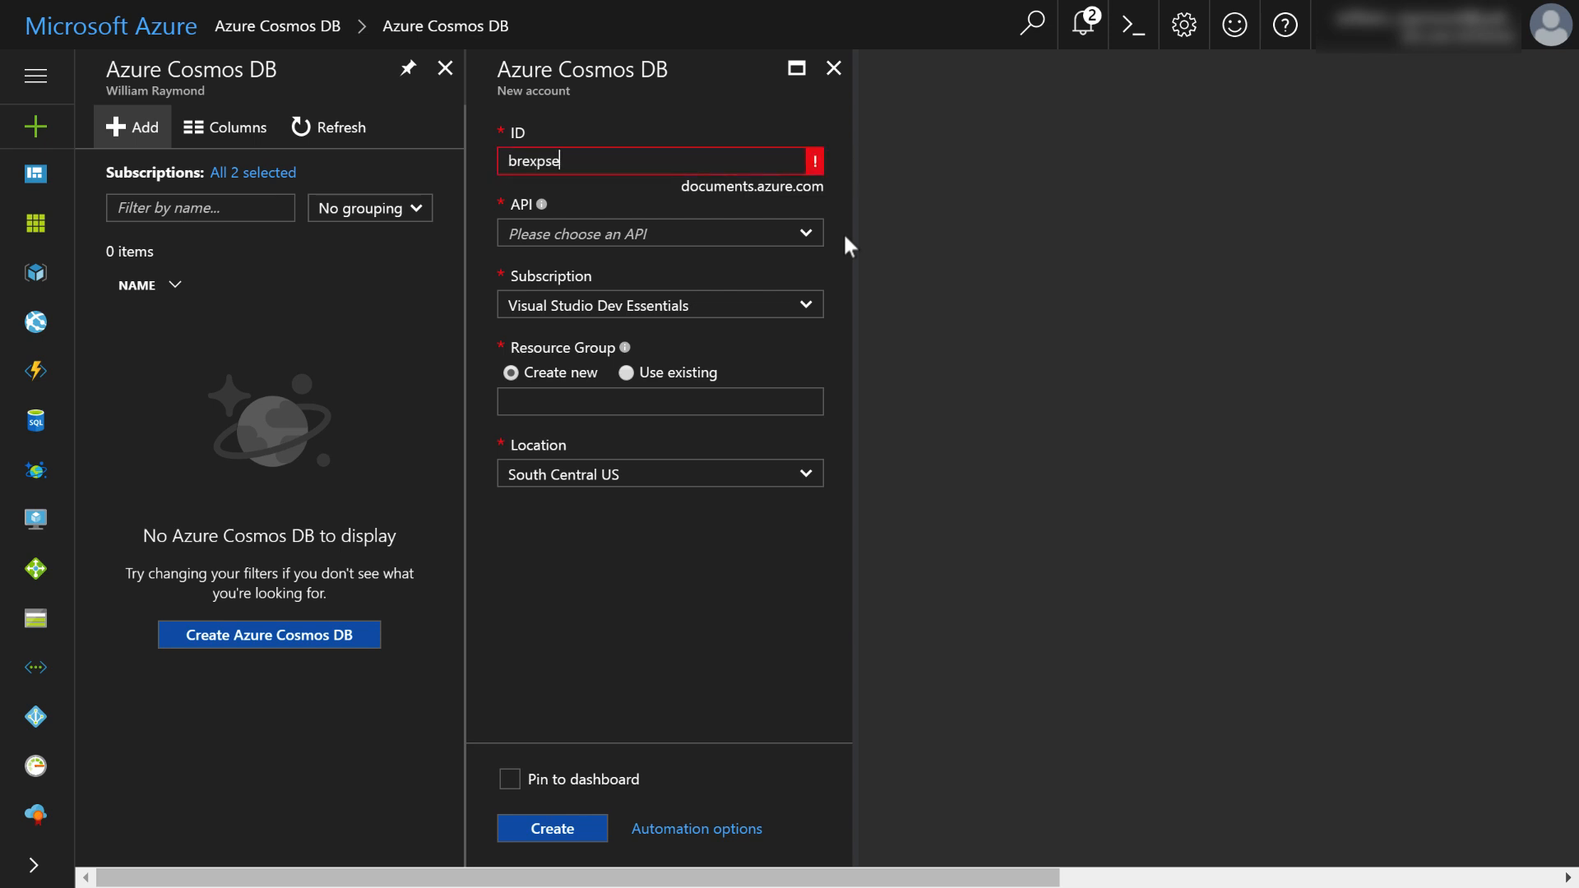
type("nse")
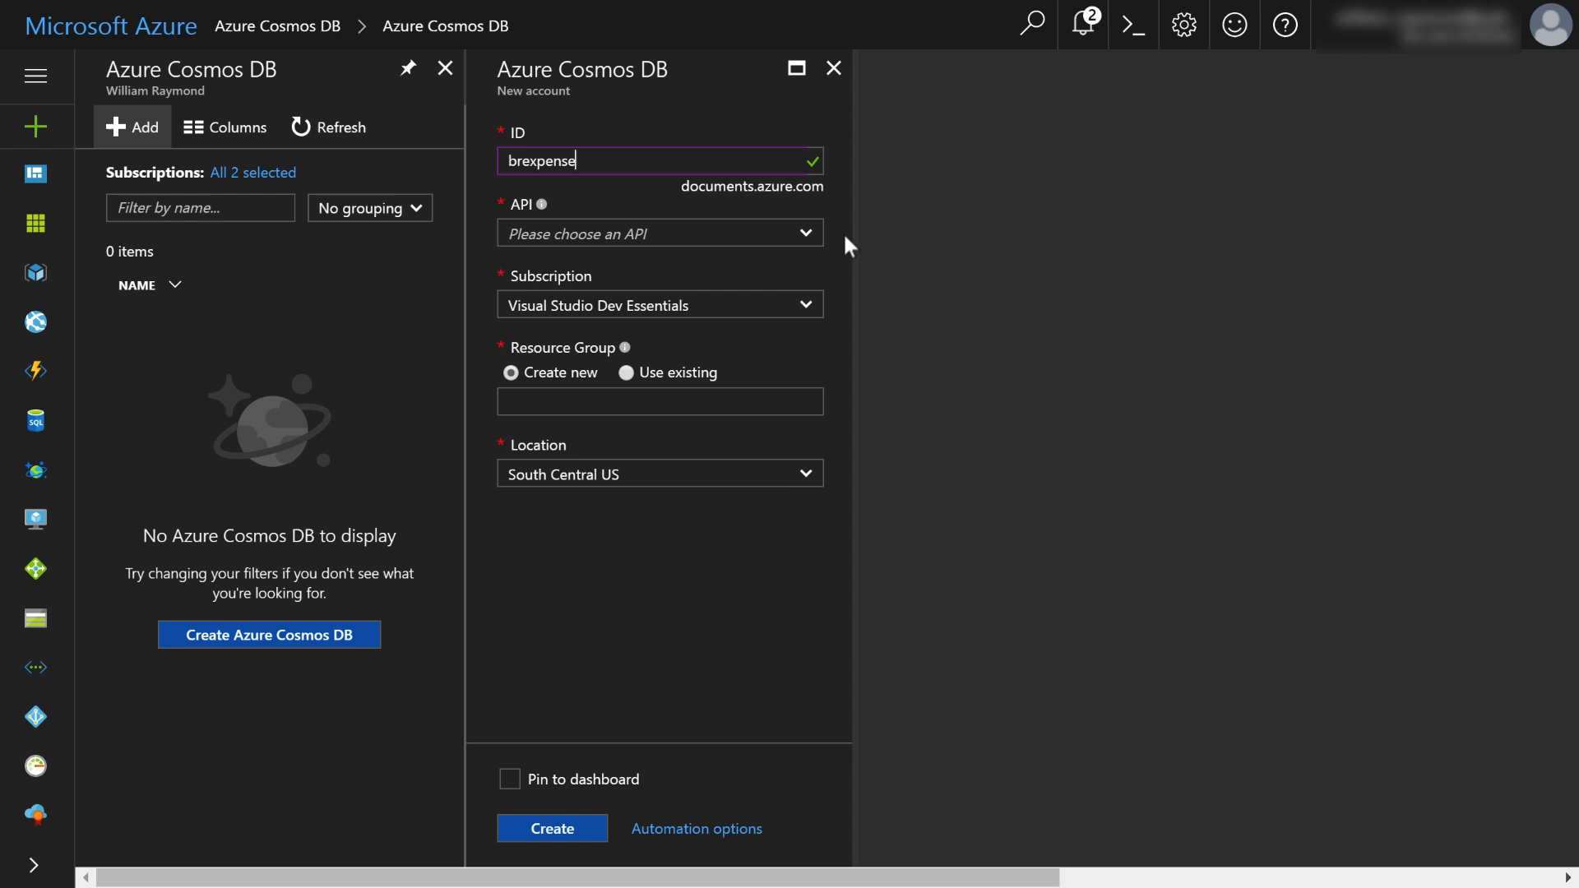
type("app")
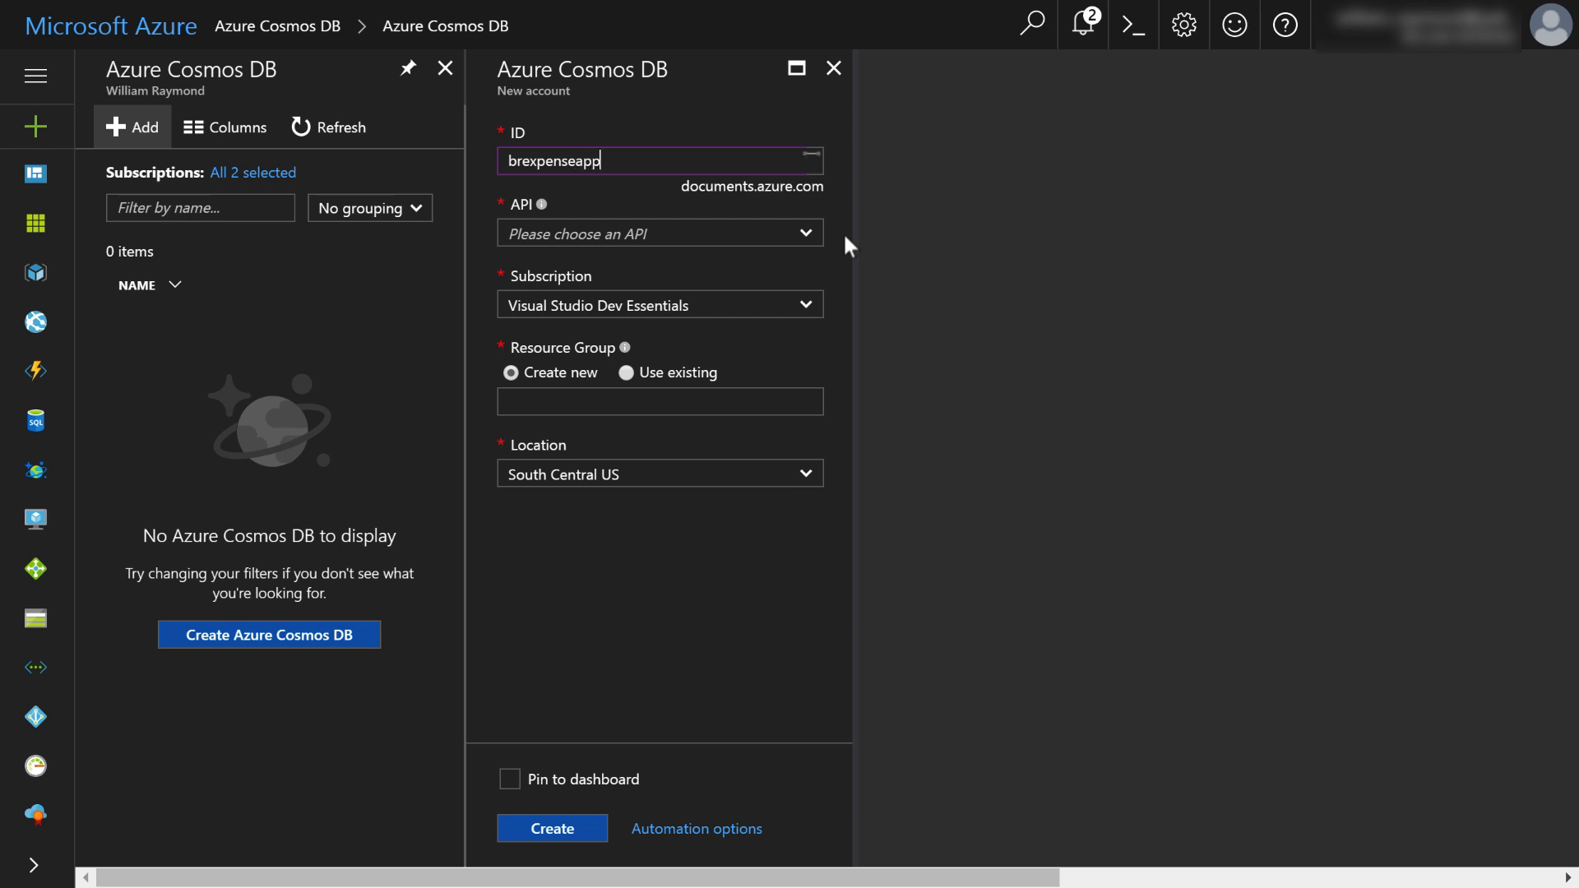
type("DB")
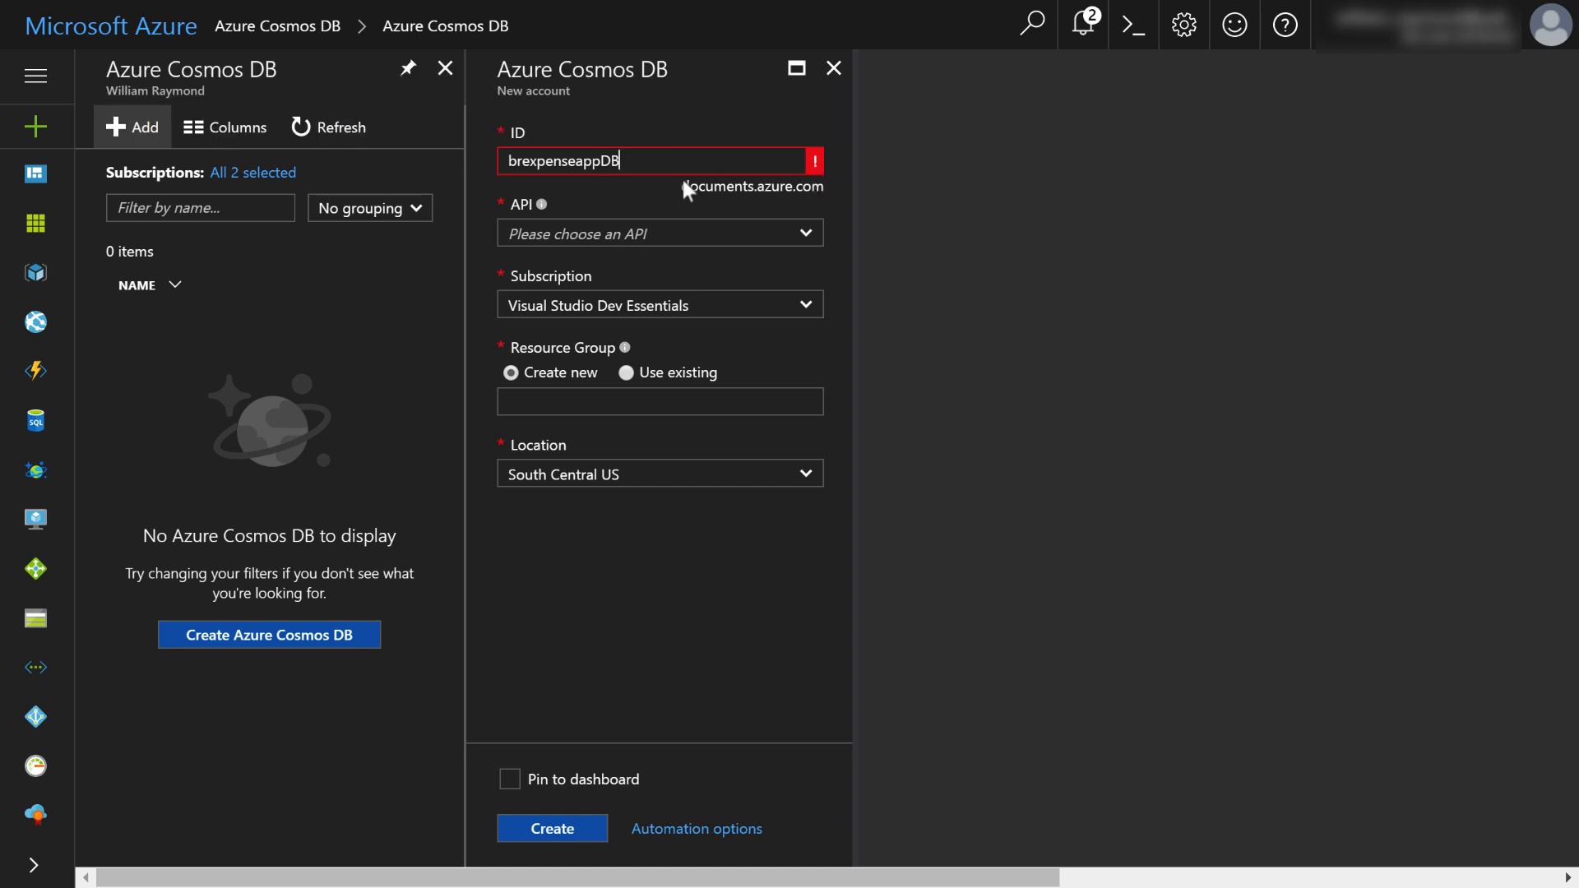
key("Backspace")
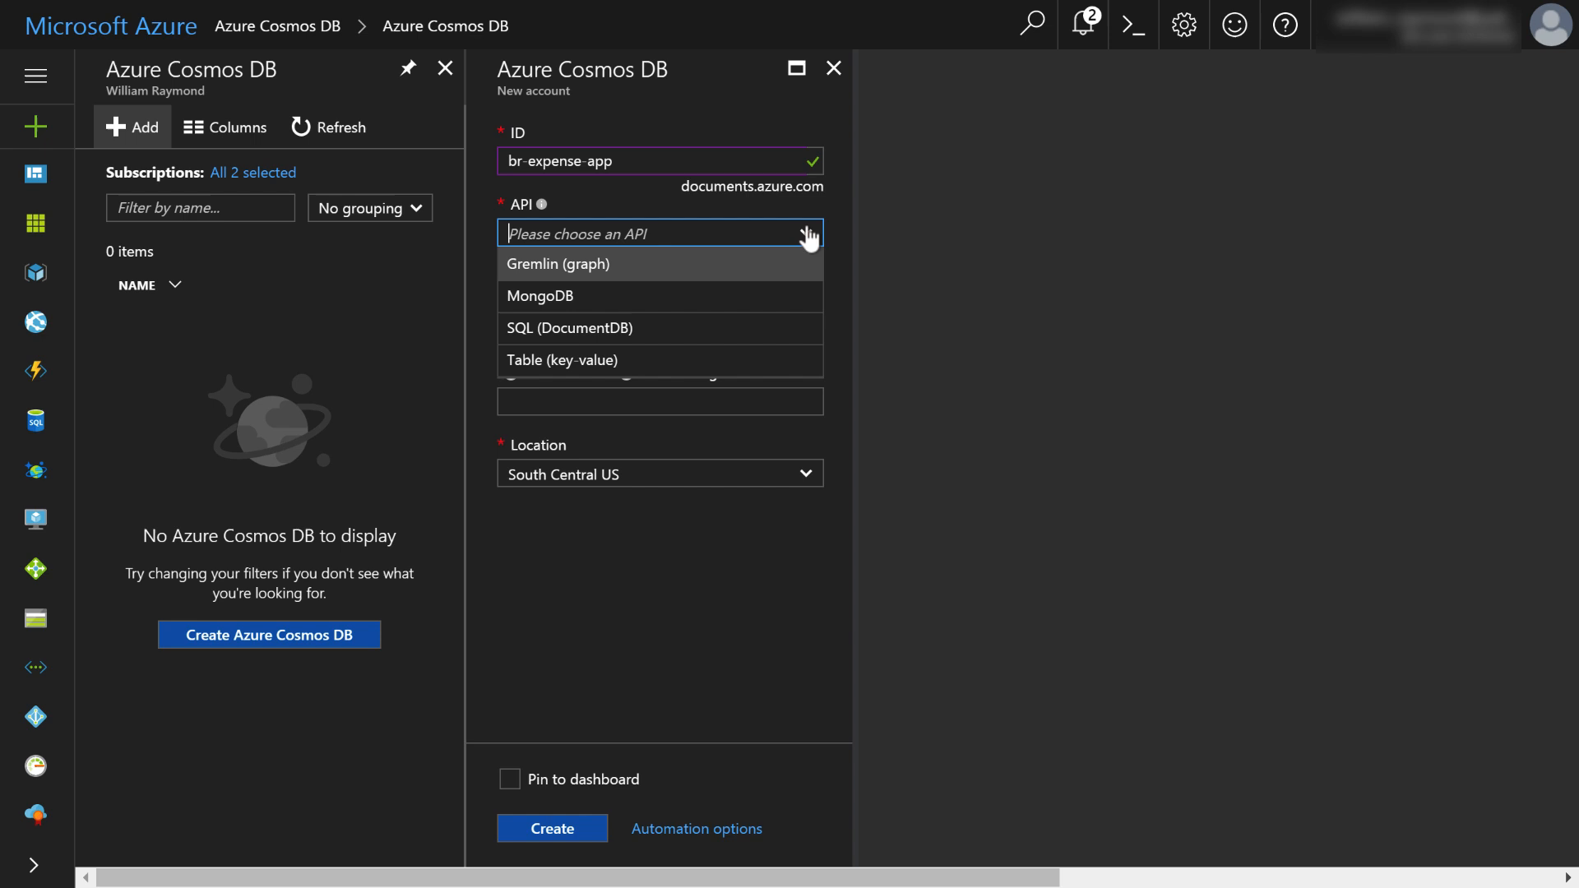
mouse_move(792, 232)
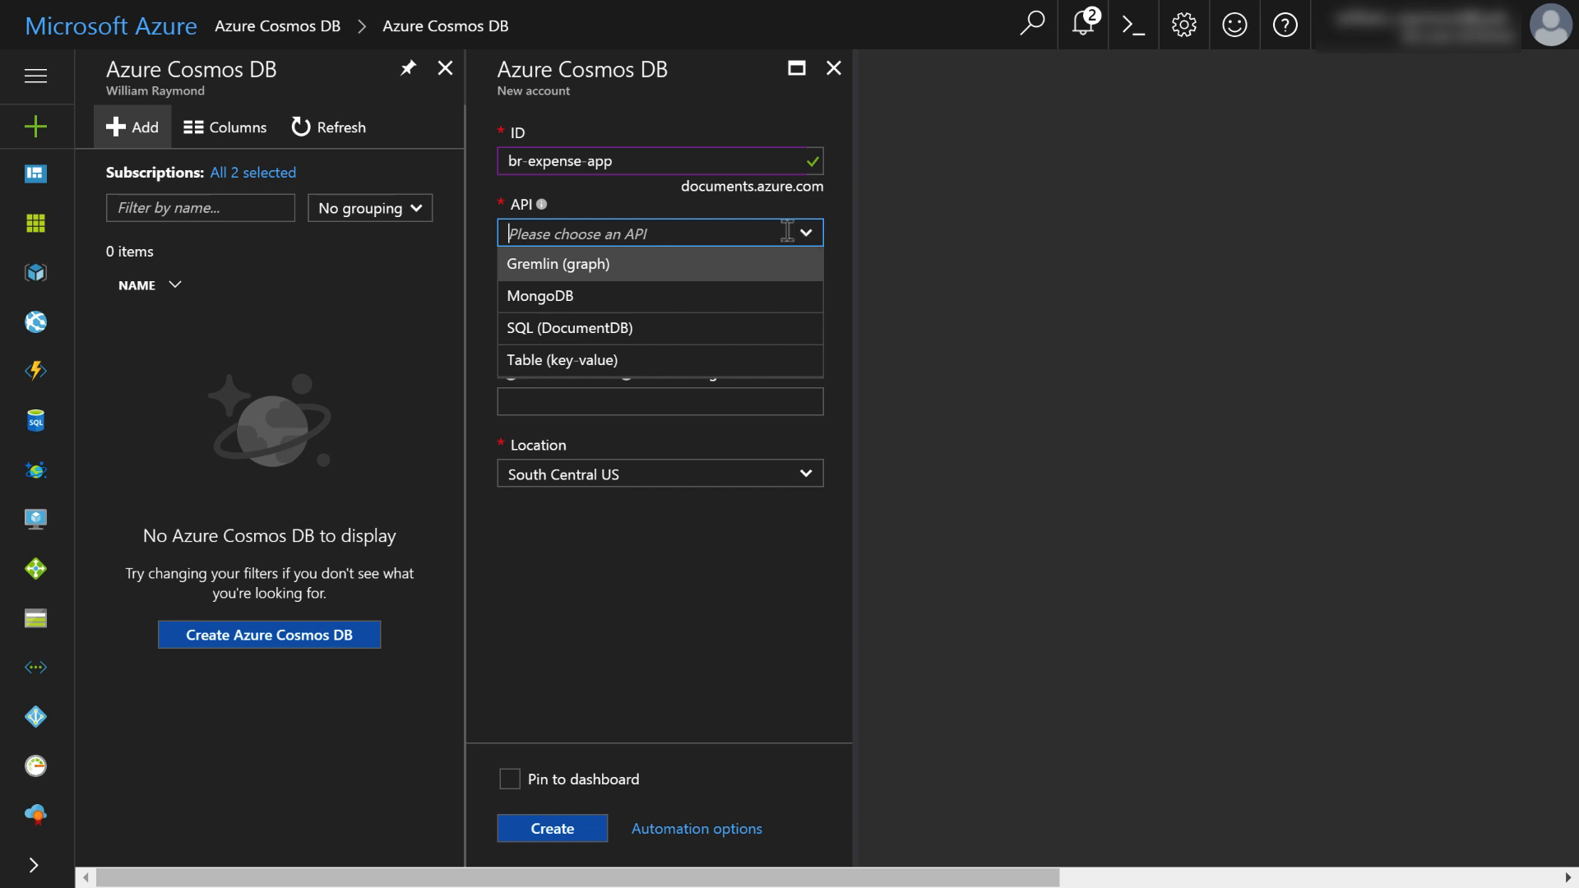
mouse_move(689, 327)
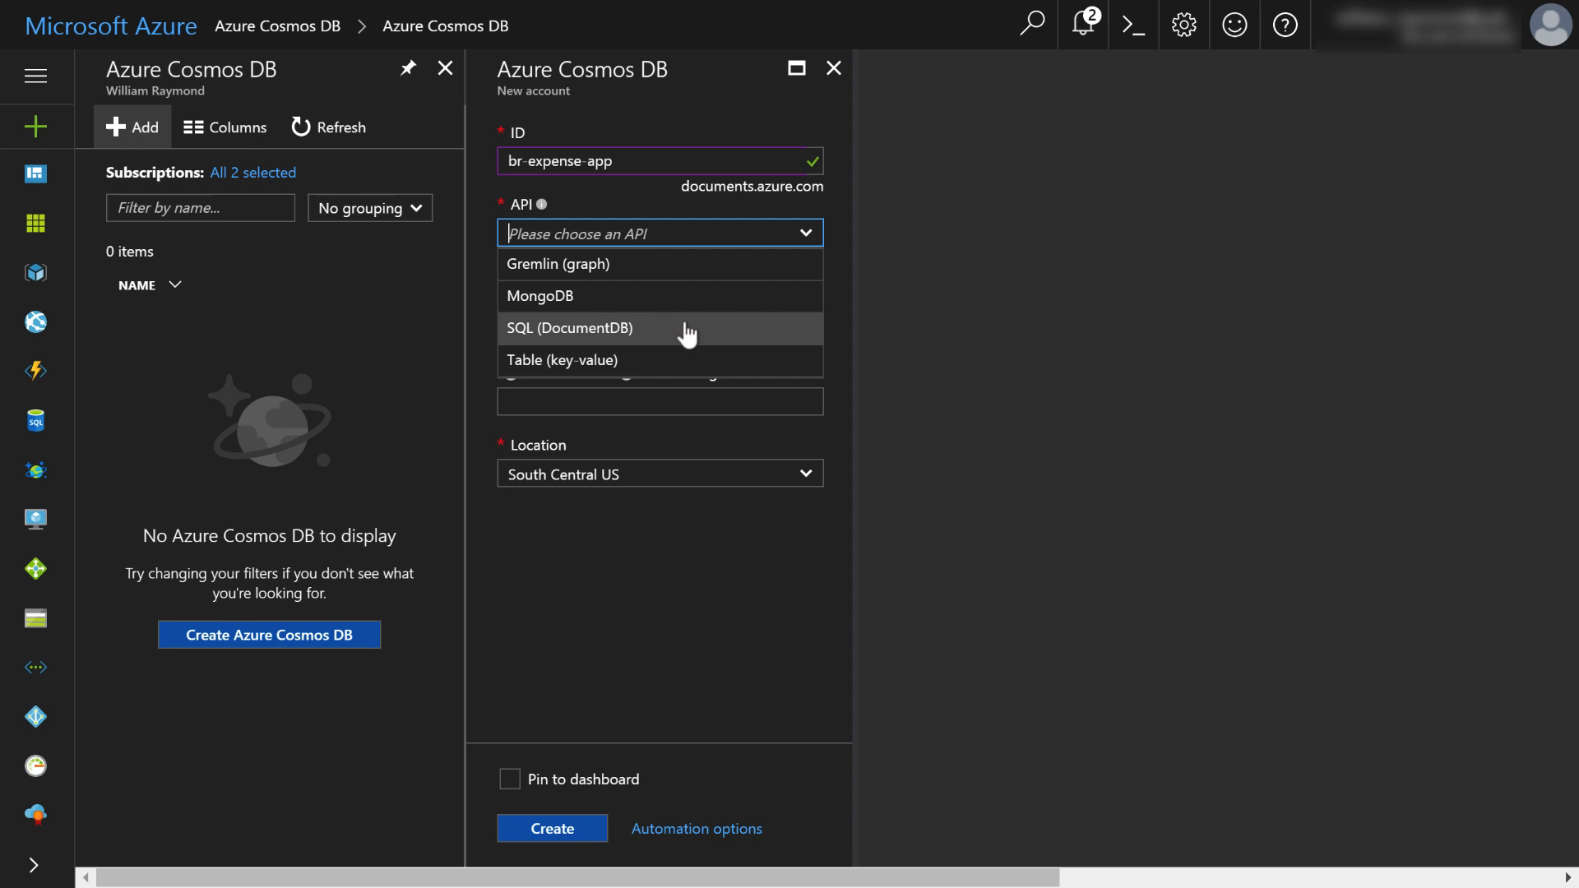
mouse_move(628, 361)
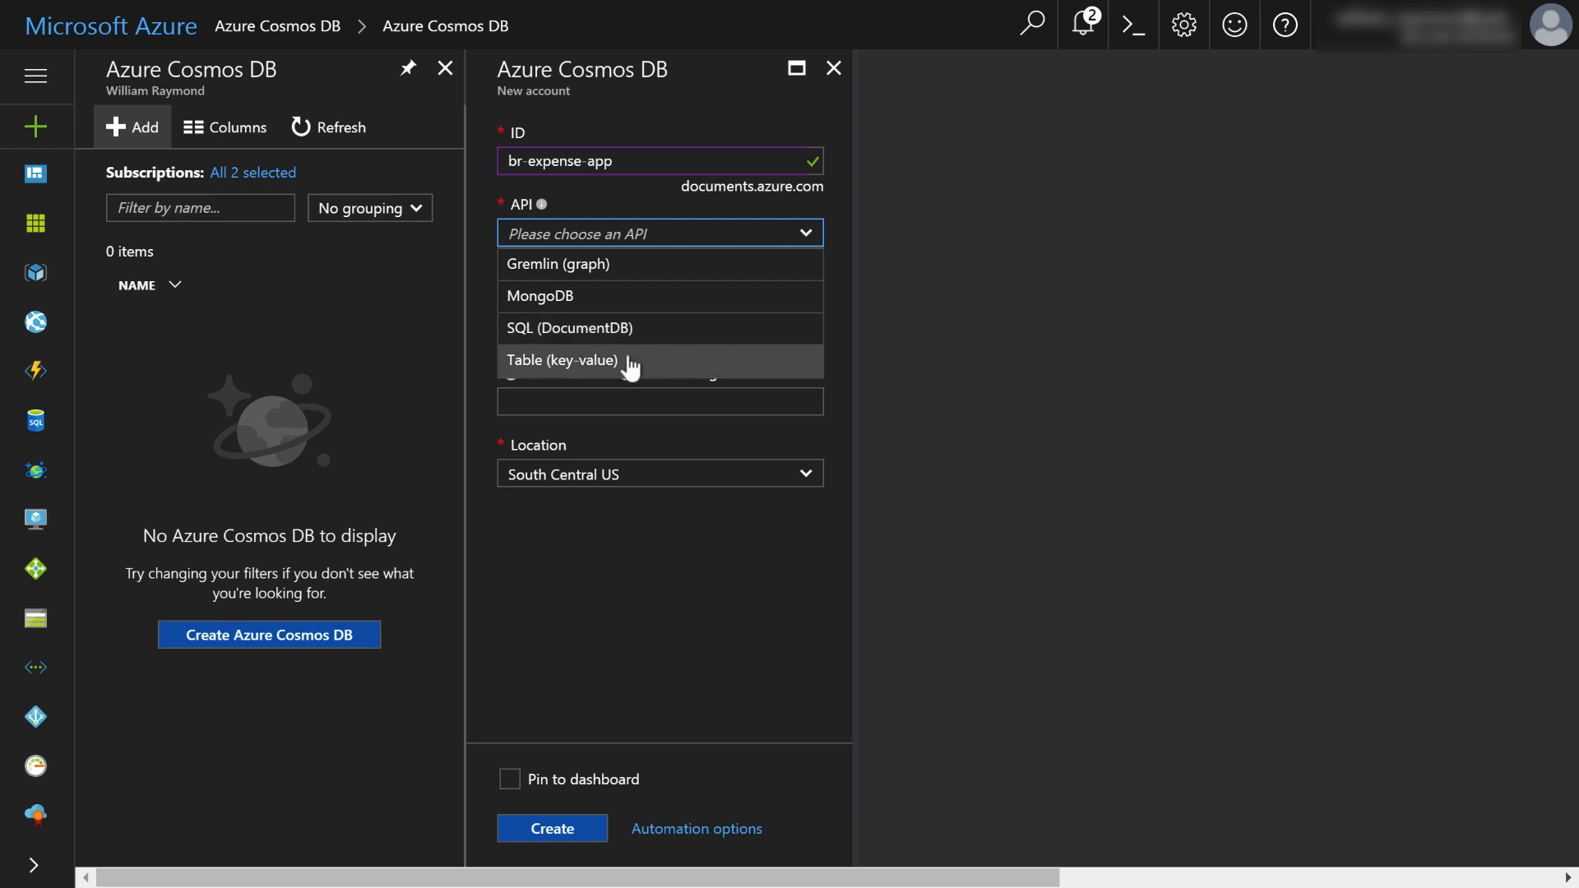
mouse_move(575, 365)
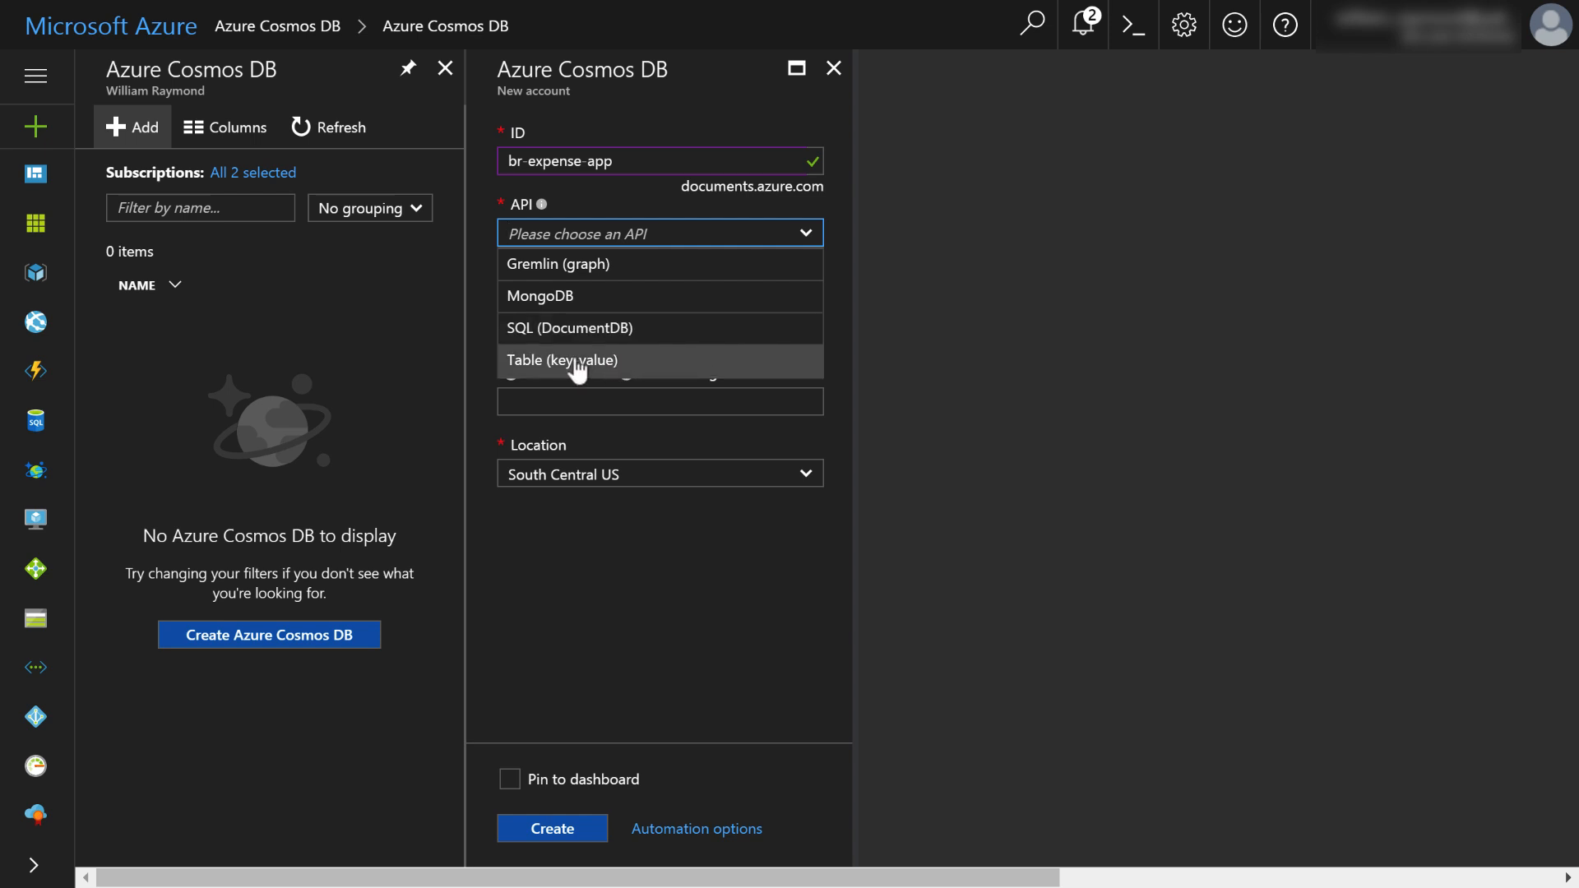
- Create the account with the Table (key-value) API in existing resource group brexpenseappRG
left_click(562, 360)
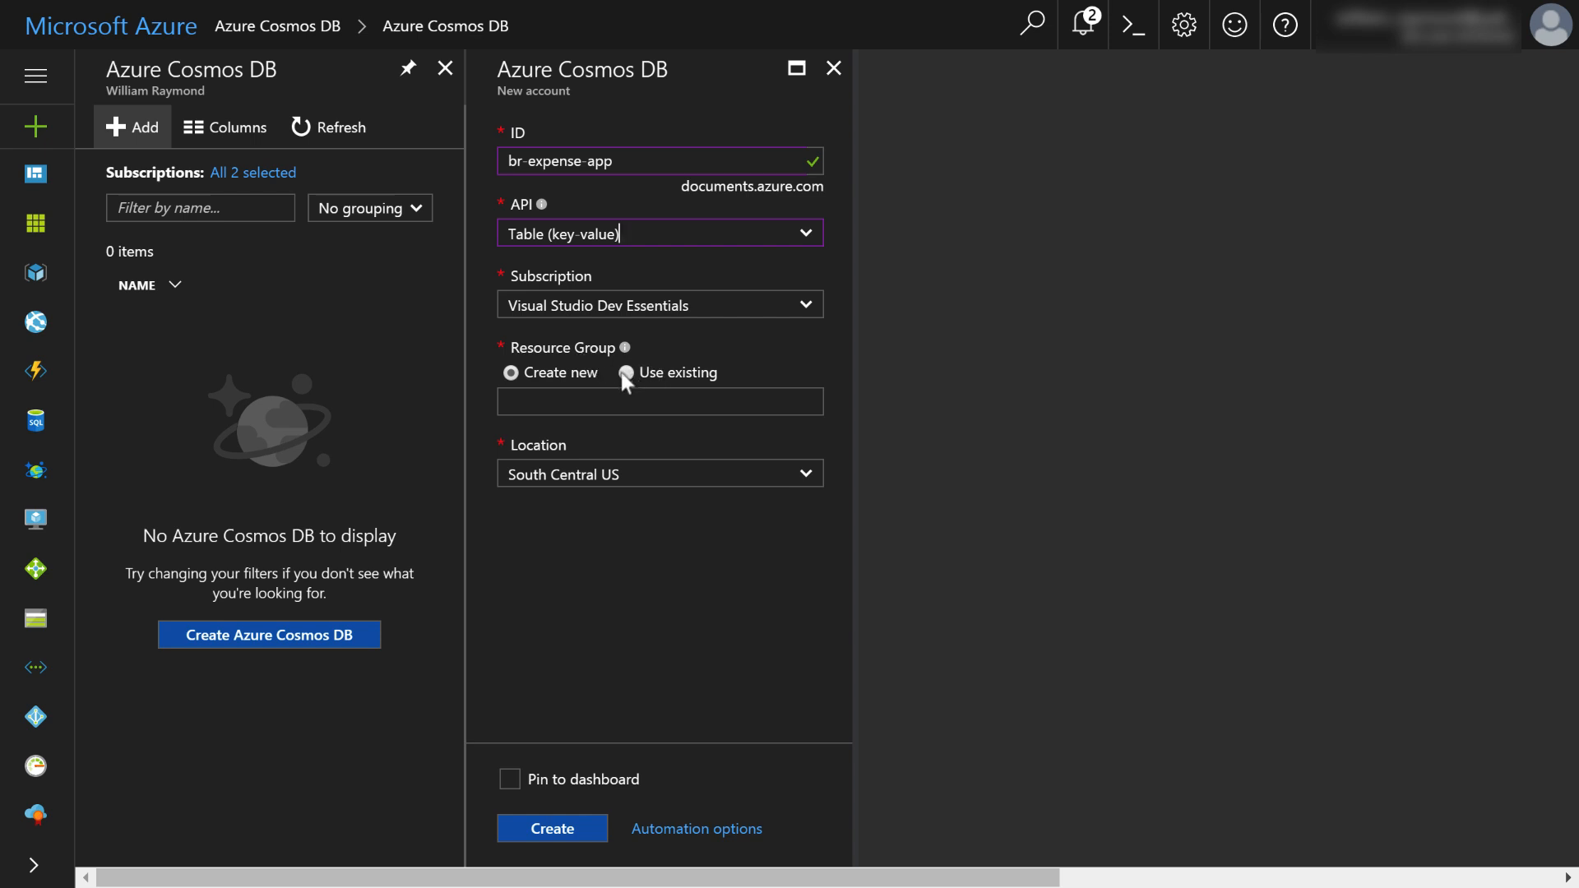
left_click(627, 373)
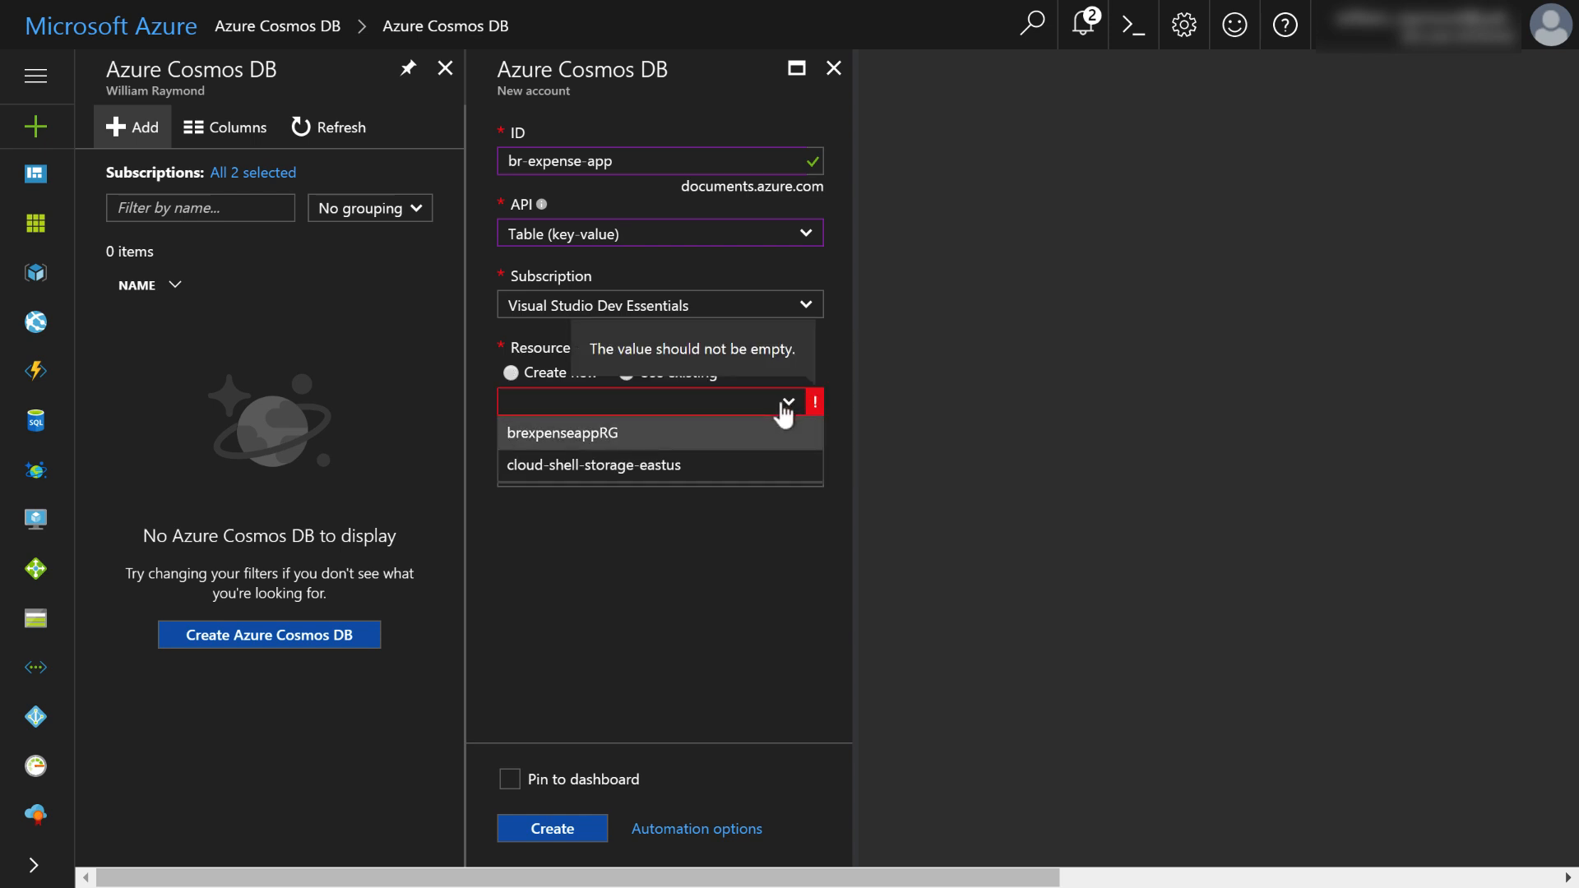
left_click(563, 432)
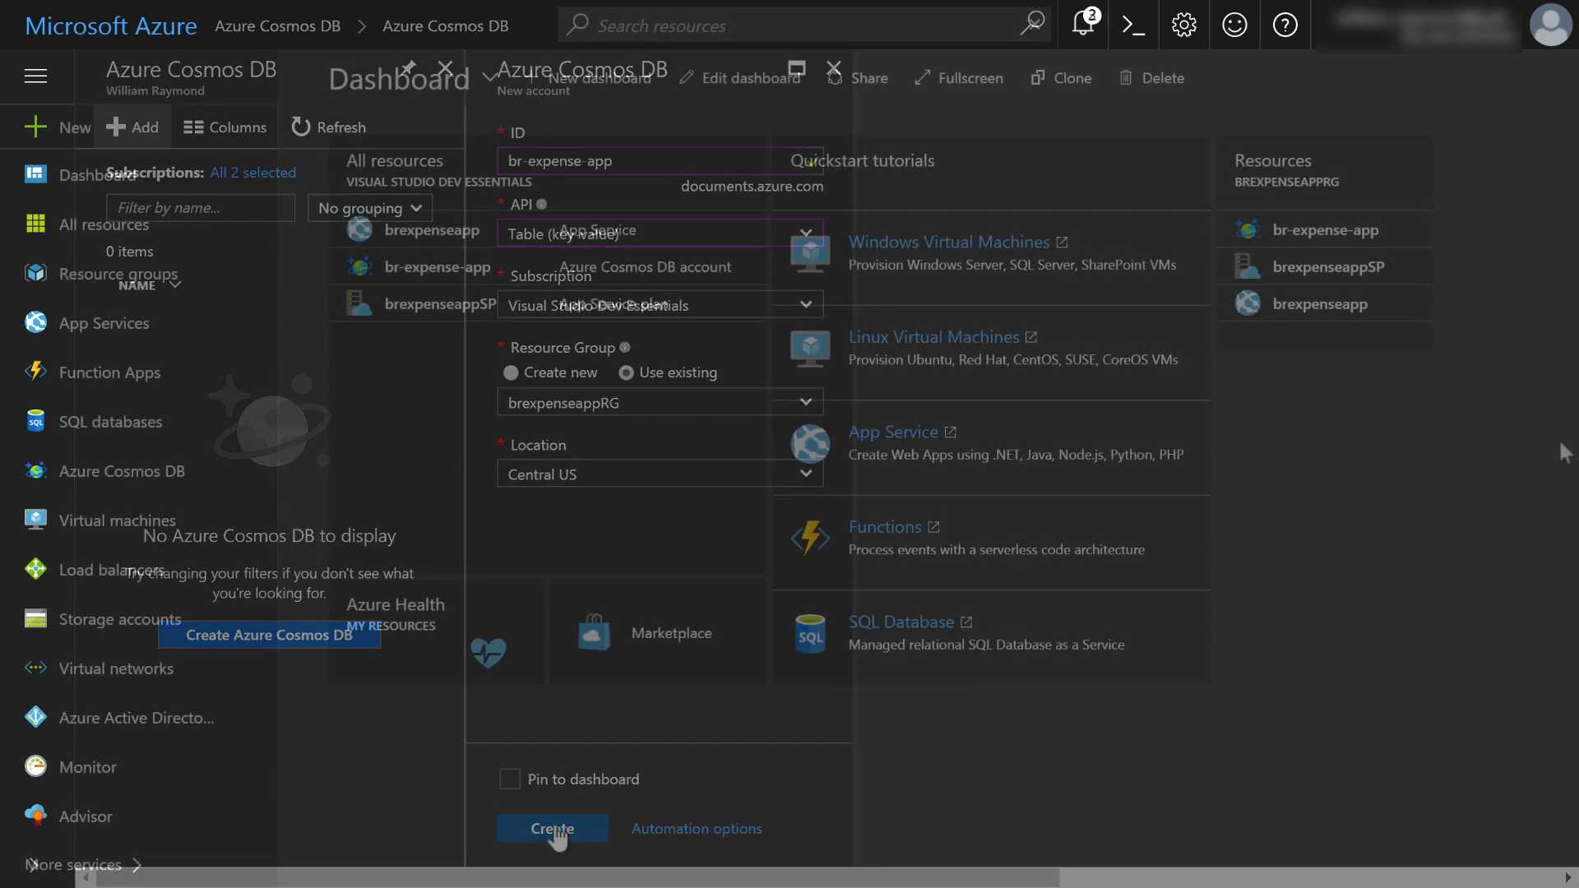
left_click(551, 828)
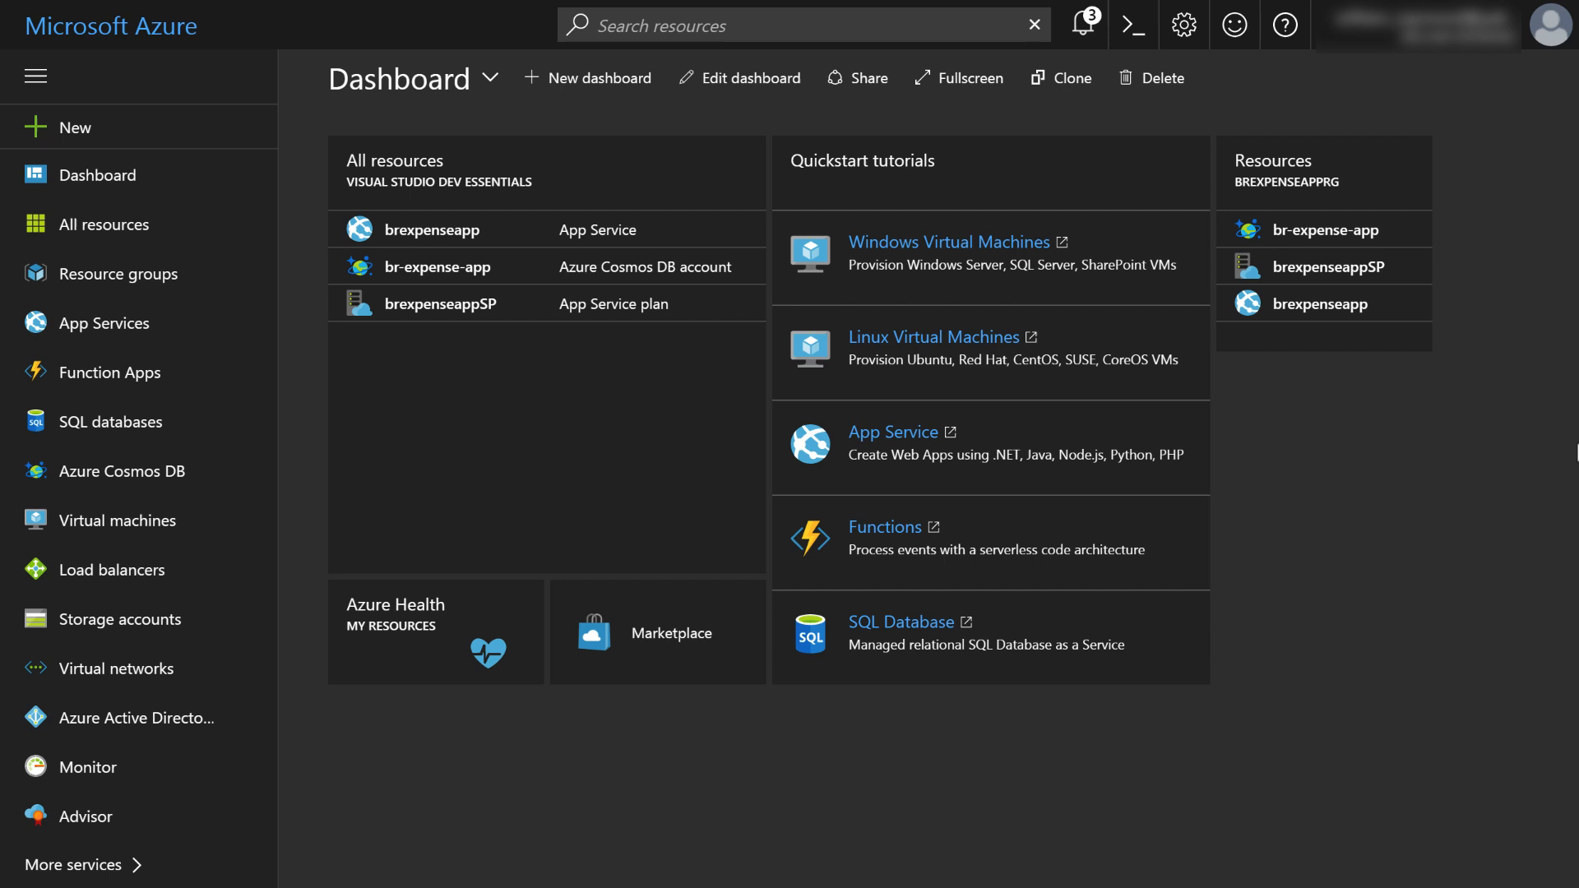
mouse_move(1540, 396)
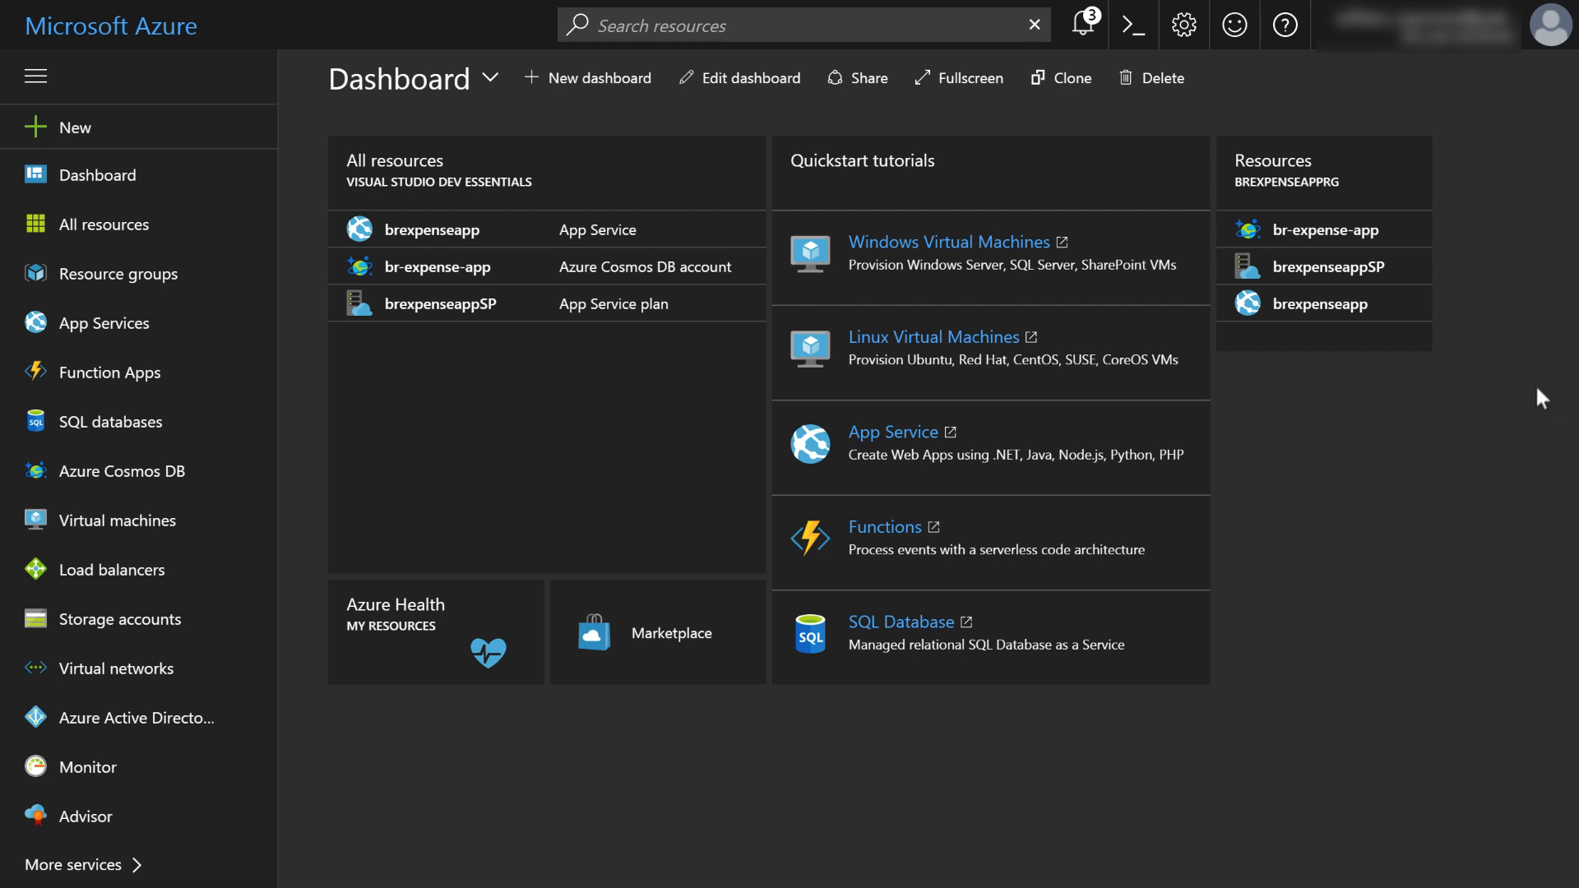
mouse_move(1509, 362)
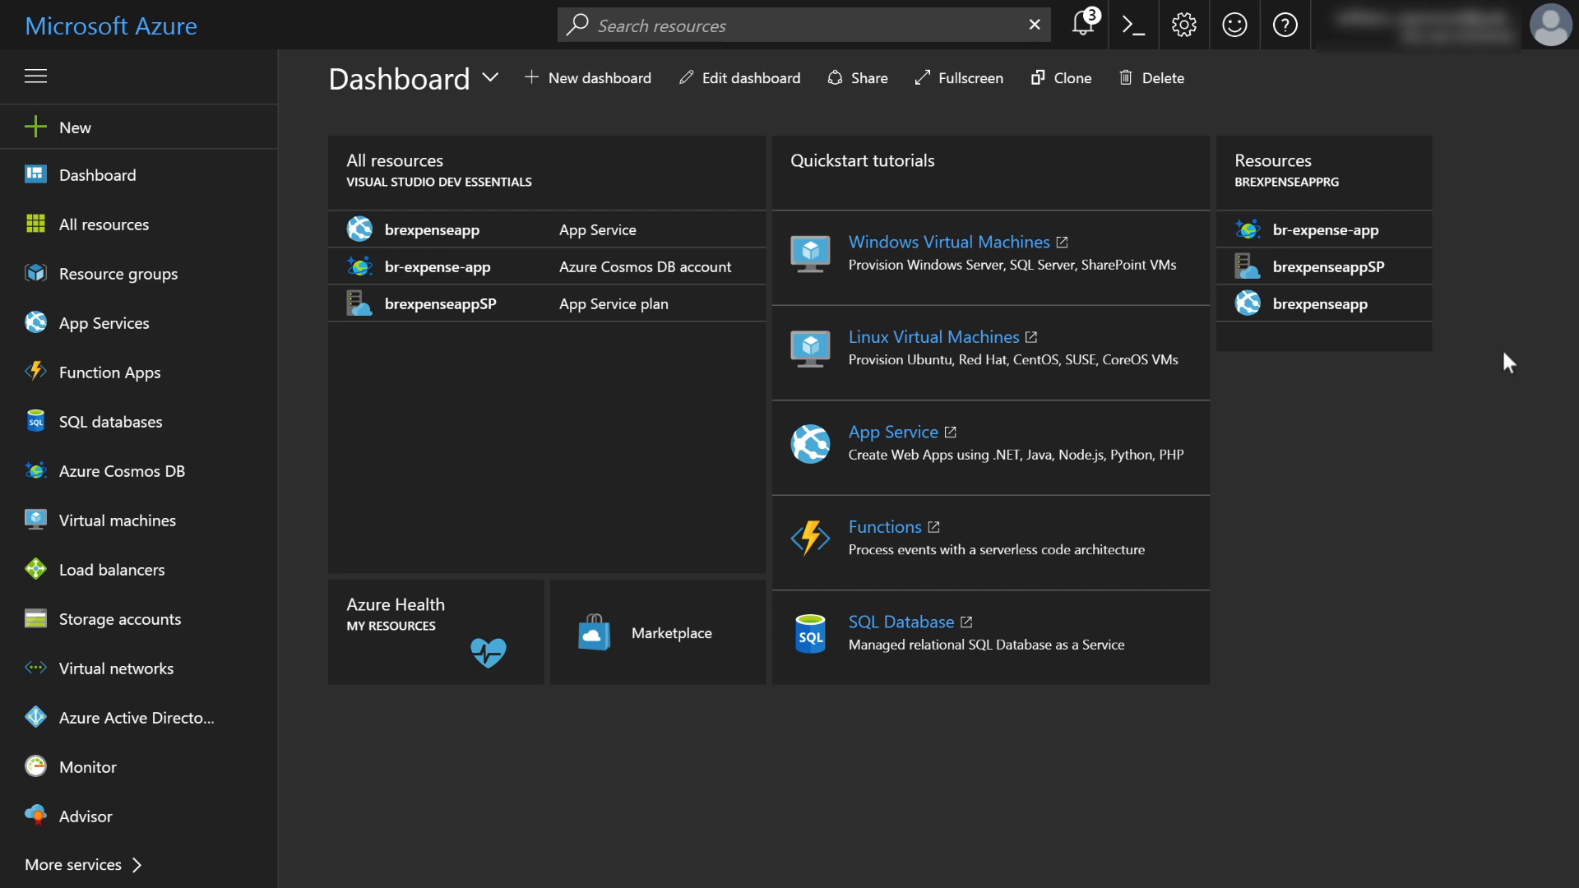
mouse_move(1324, 230)
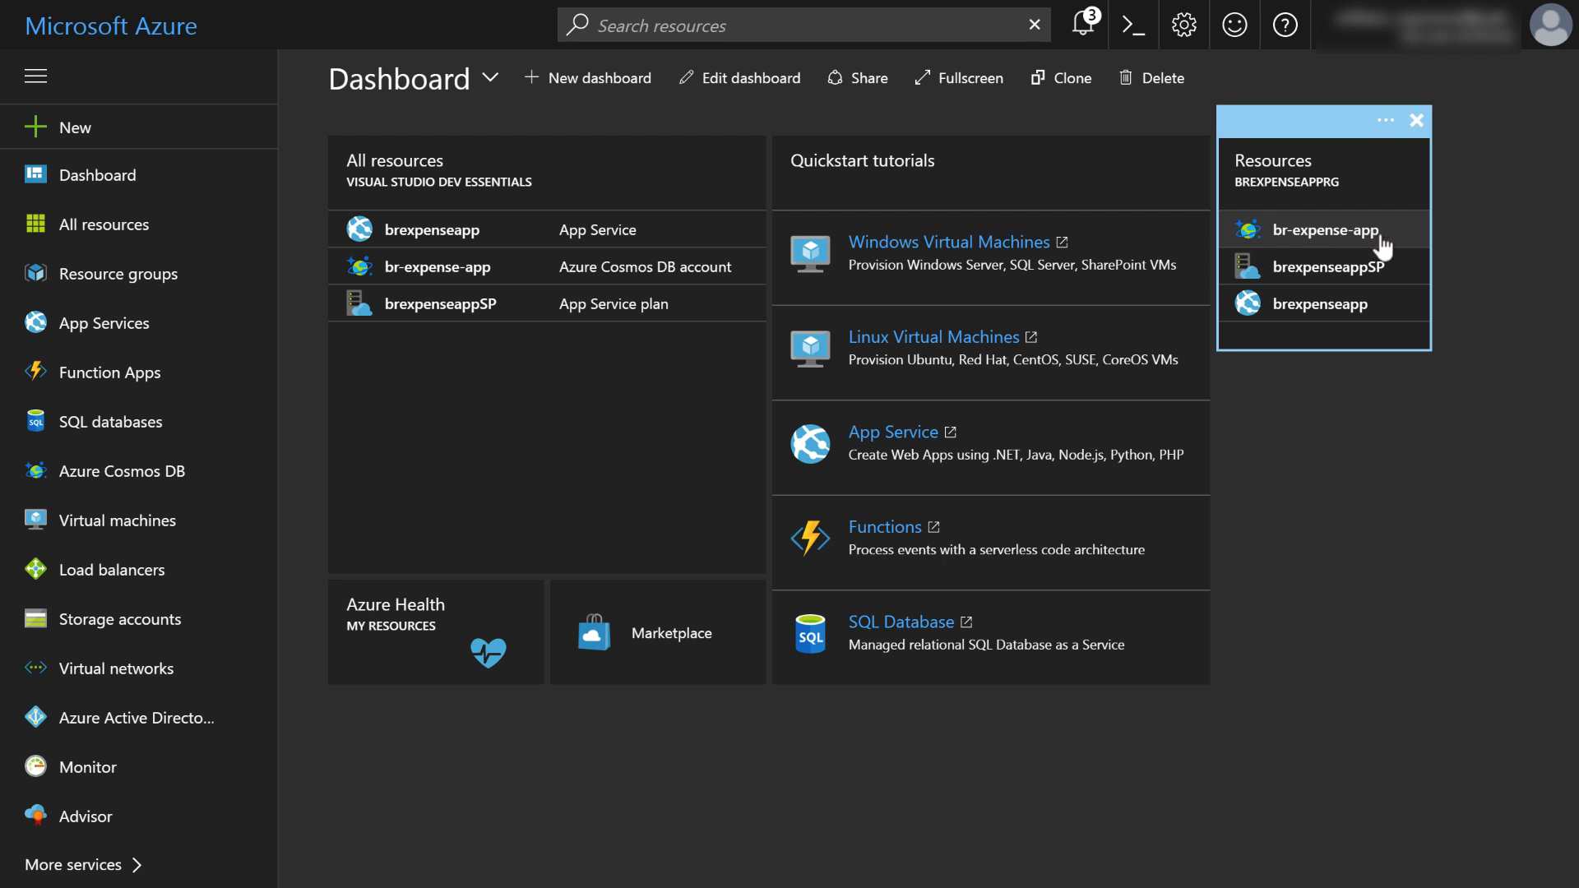
mouse_move(1388, 249)
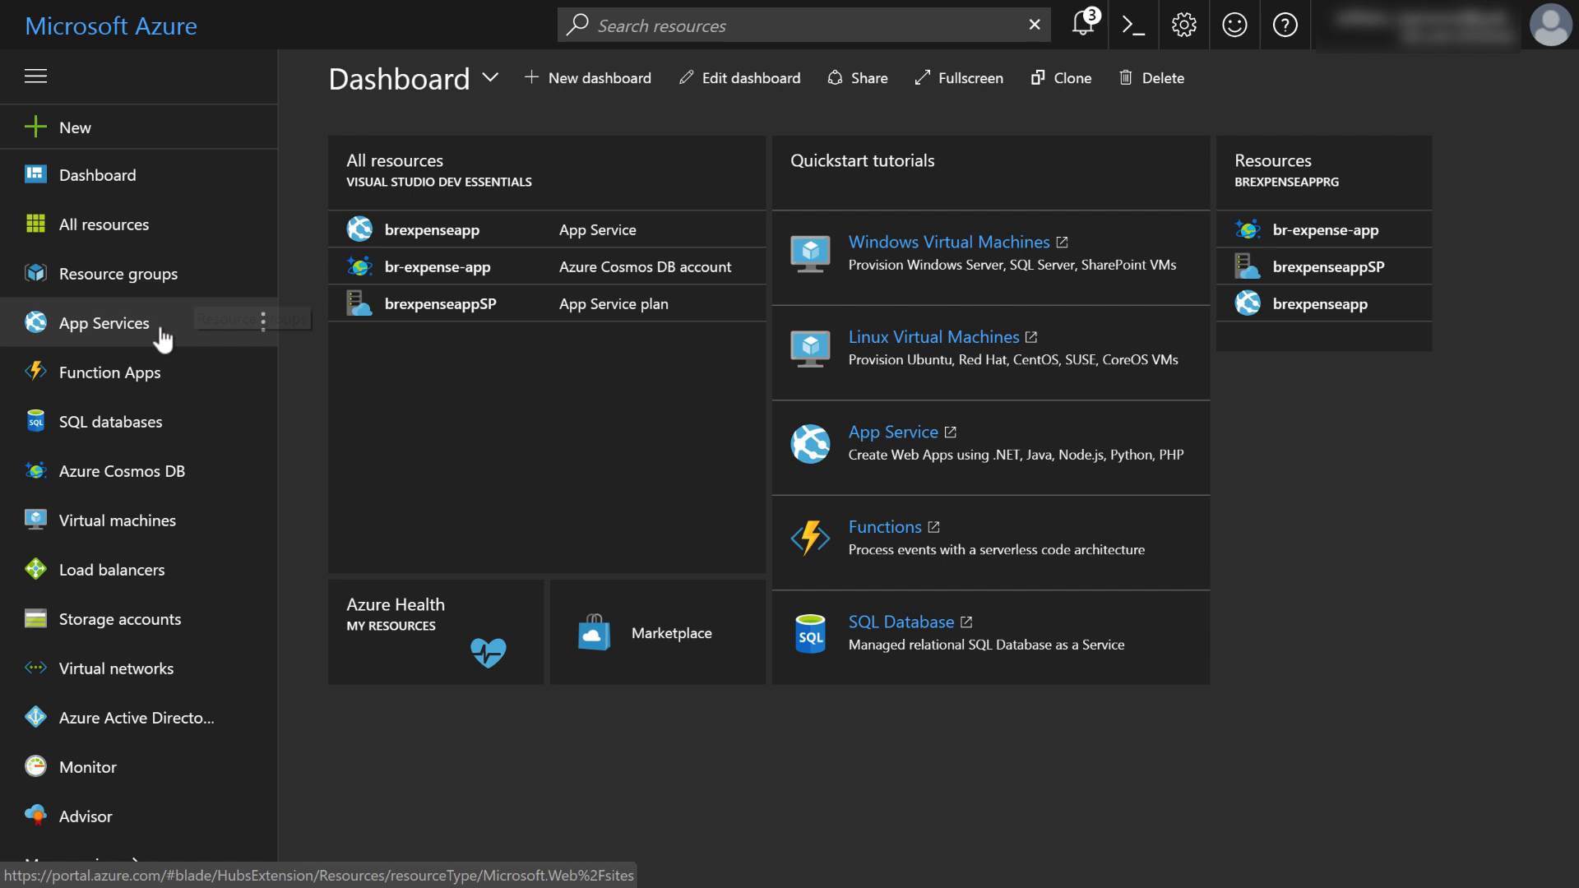
mouse_move(120, 372)
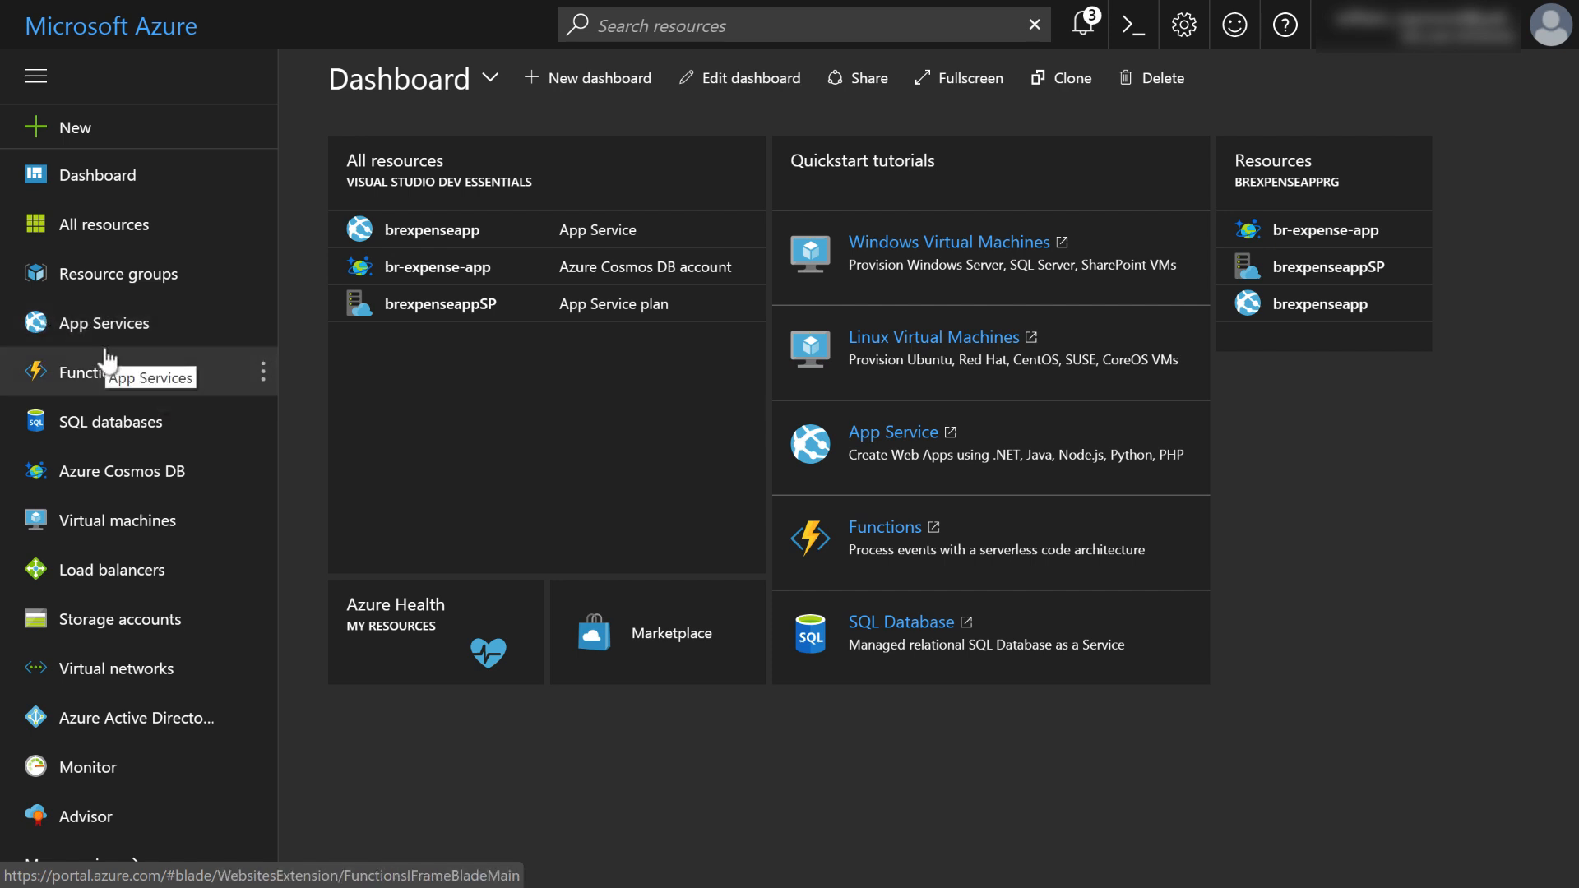
mouse_move(108, 323)
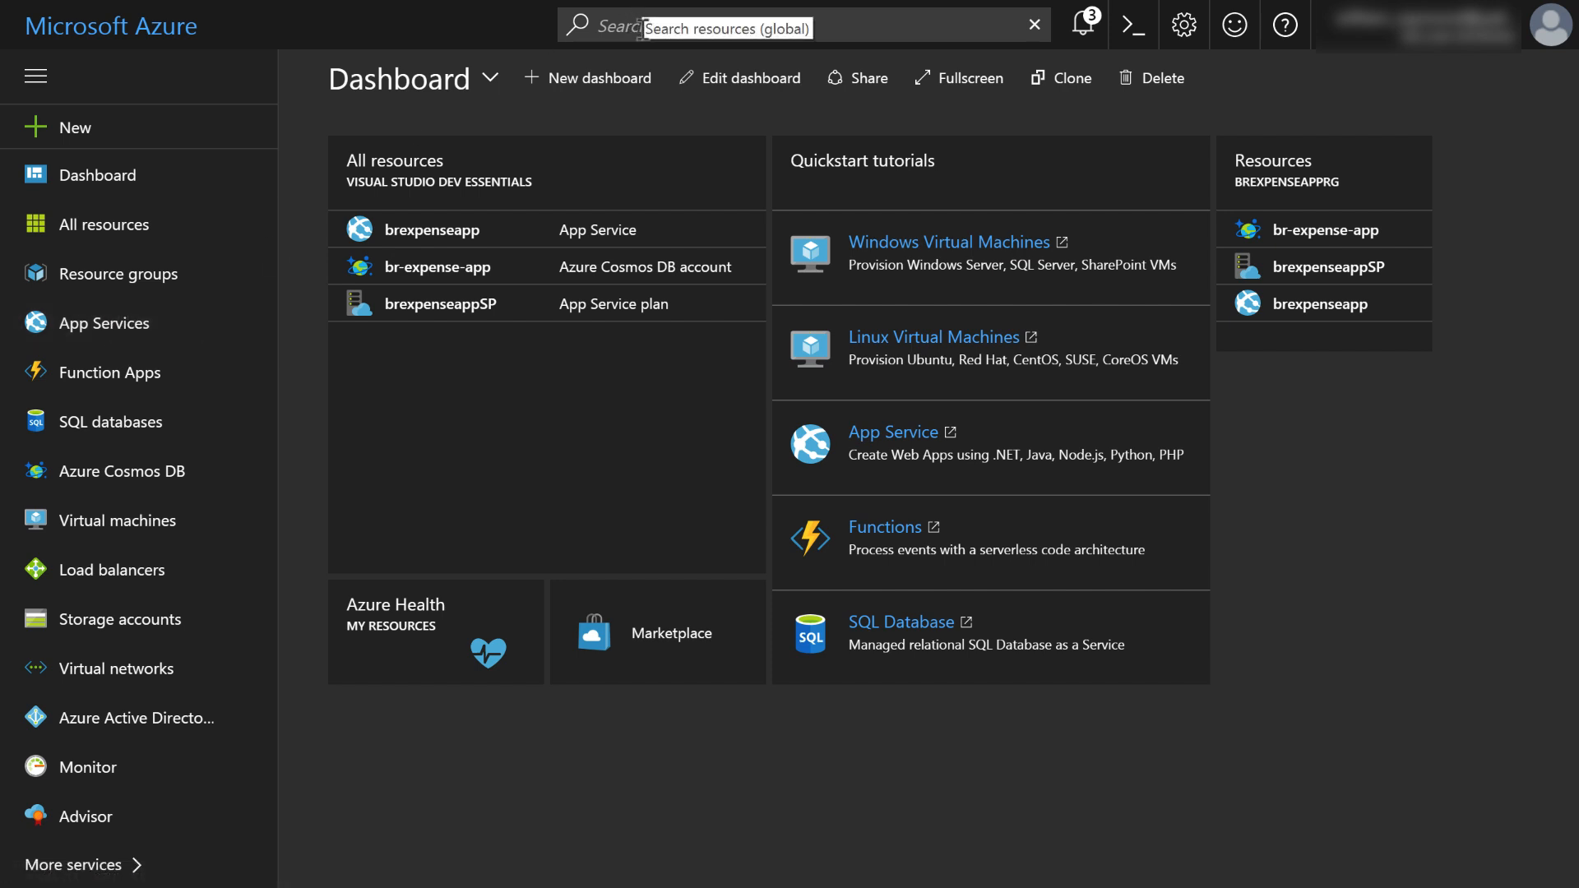
mouse_move(207, 817)
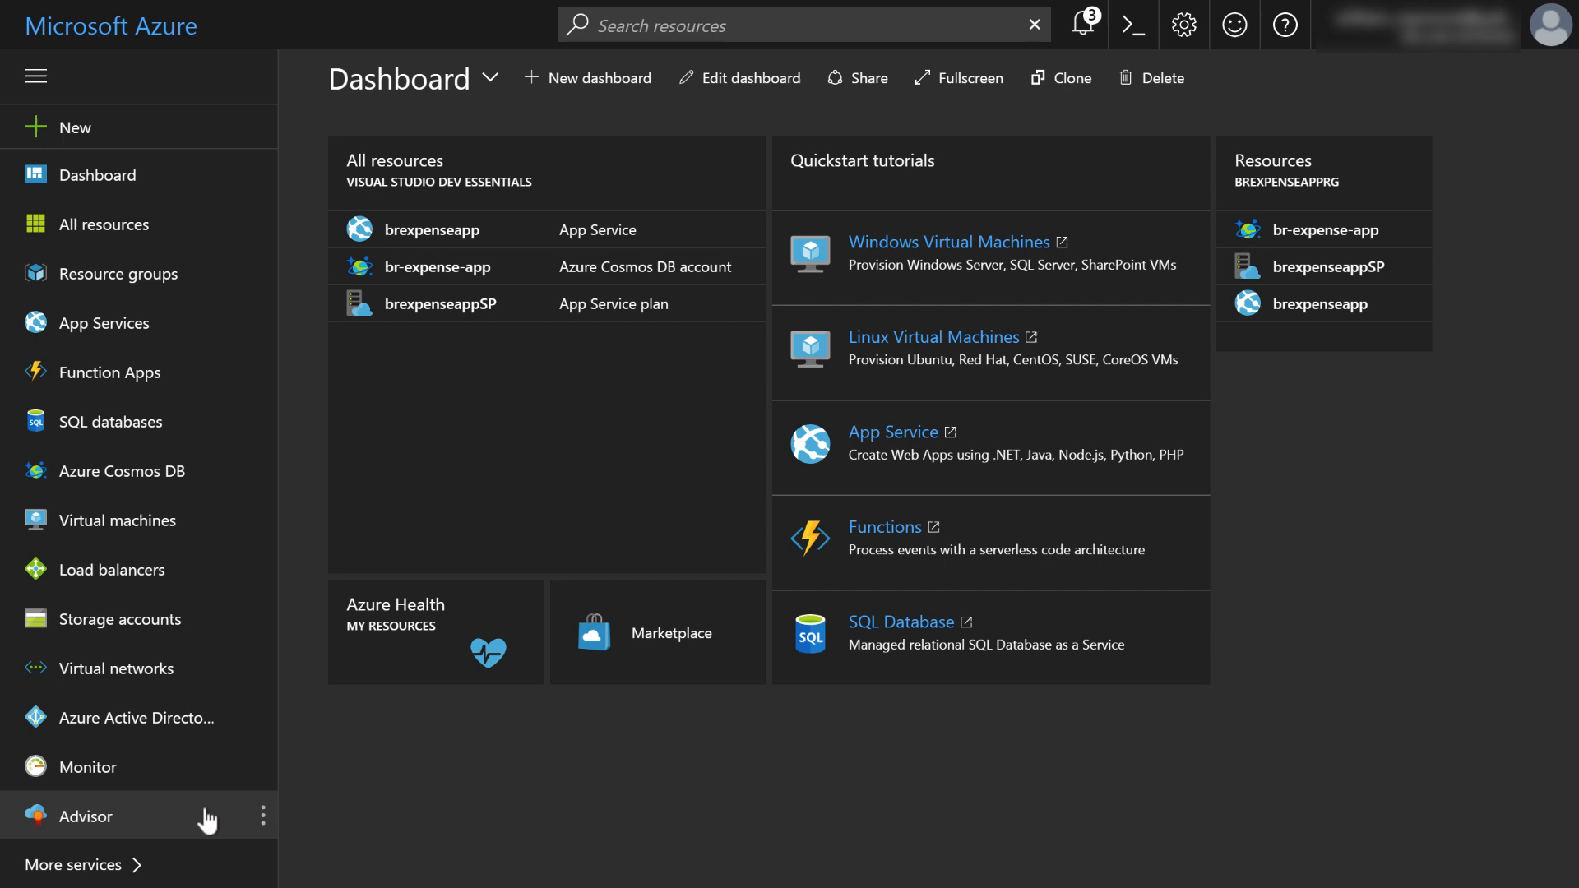
mouse_move(71, 864)
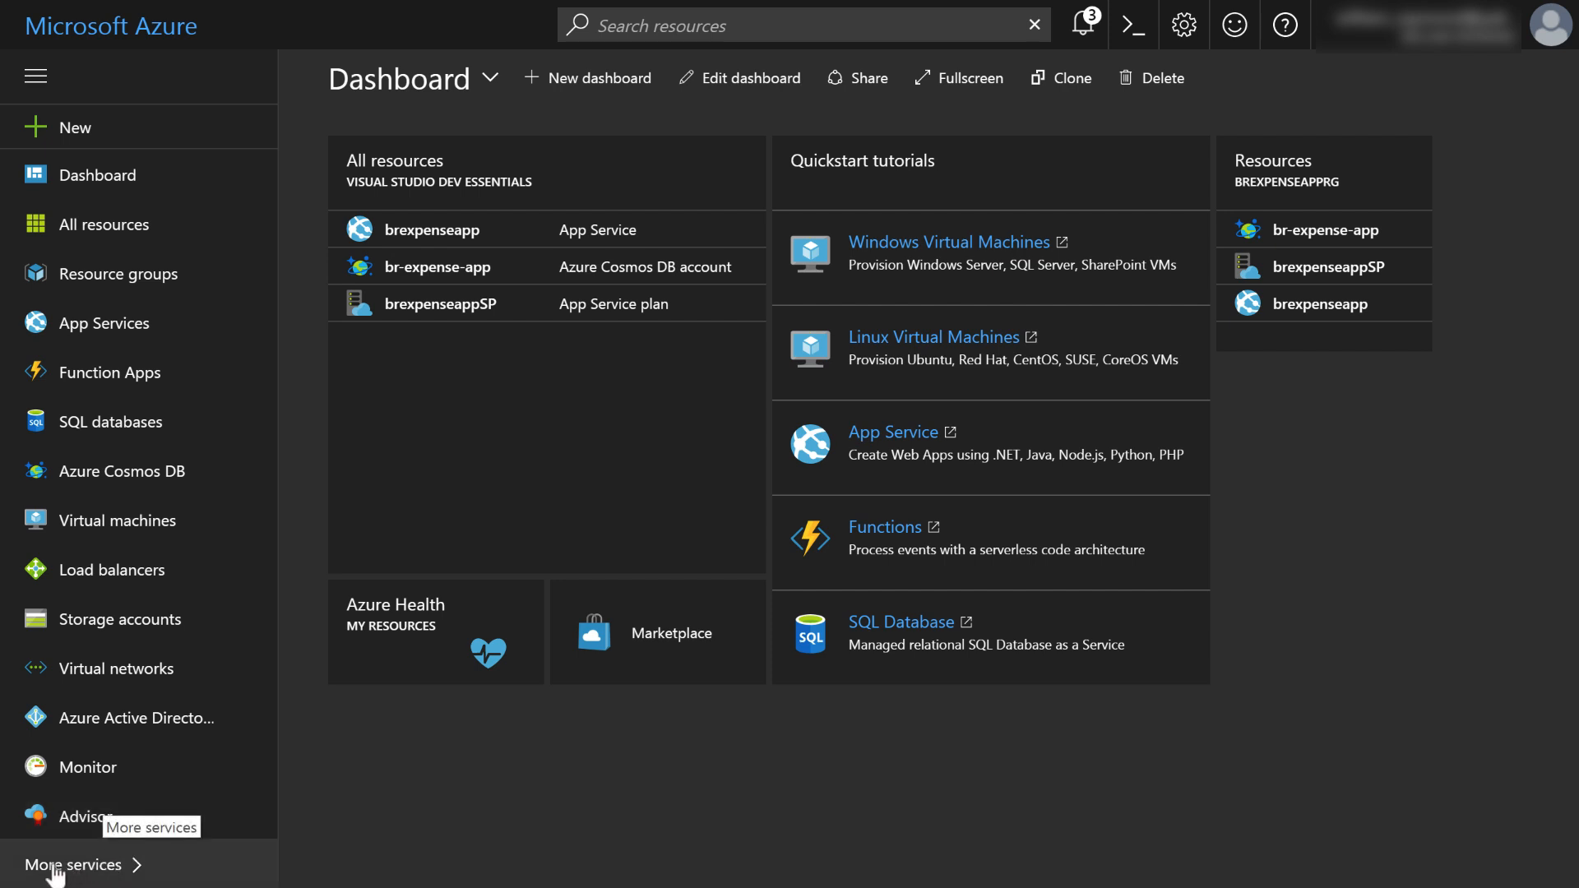
mouse_move(71, 864)
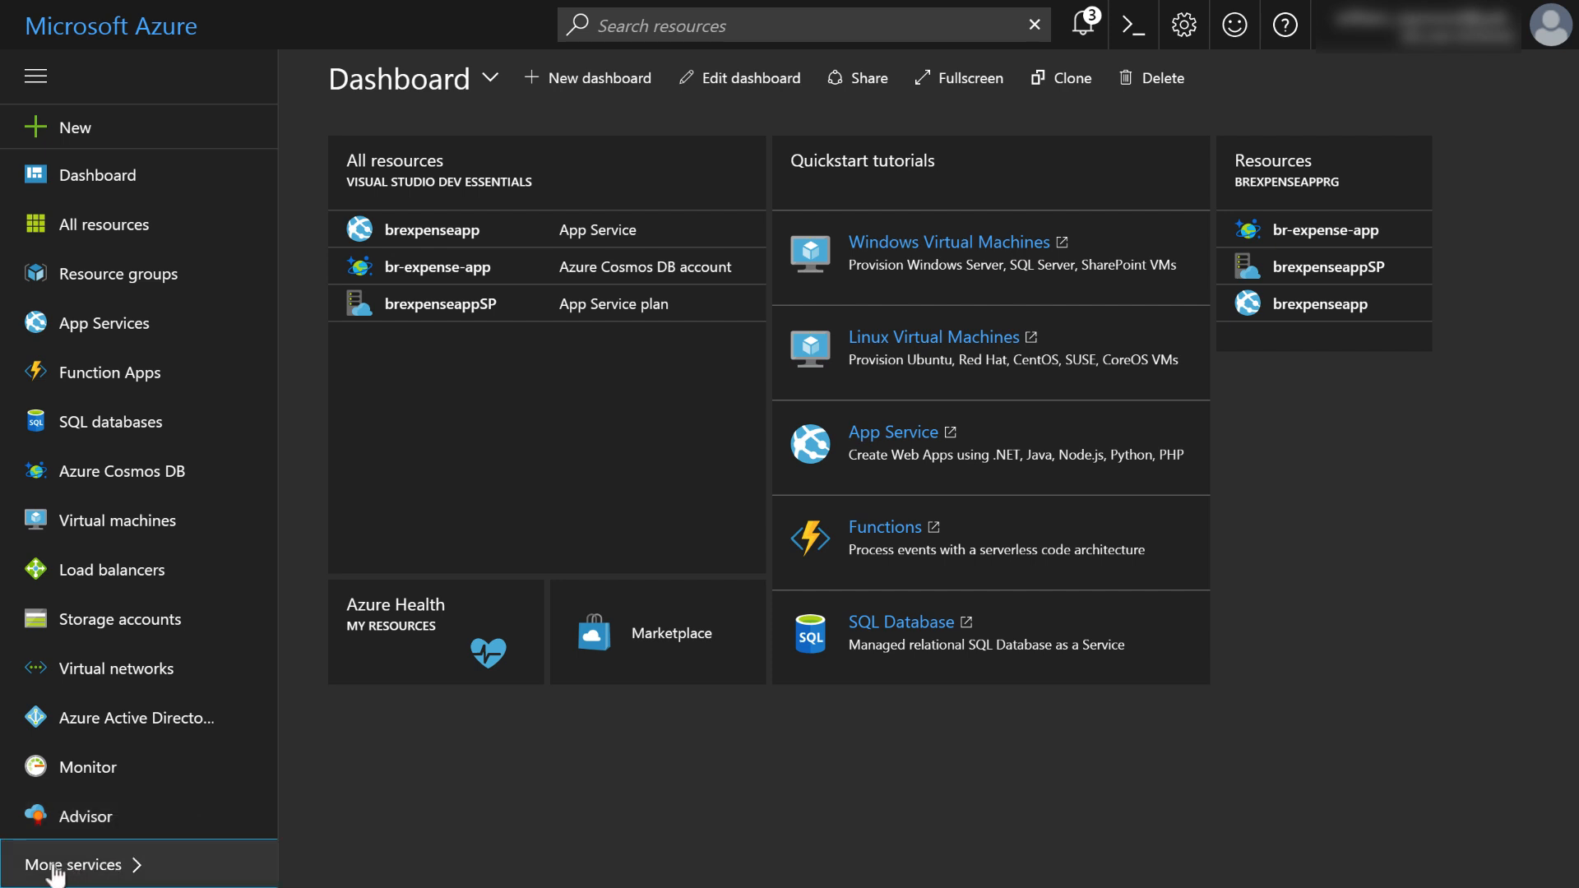
left_click(74, 864)
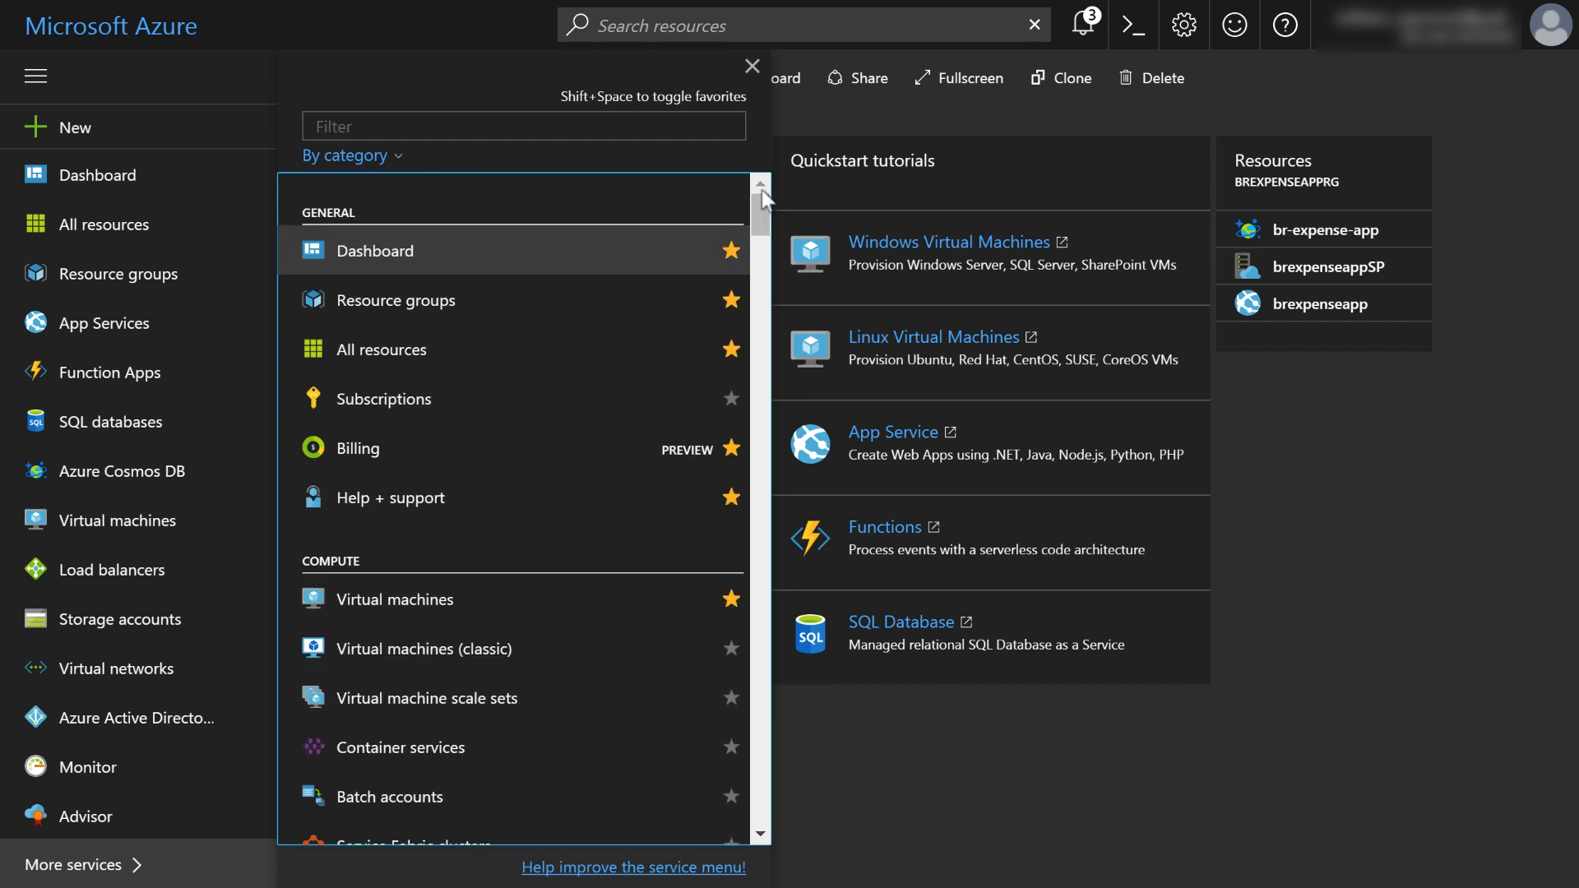
left_click(752, 66)
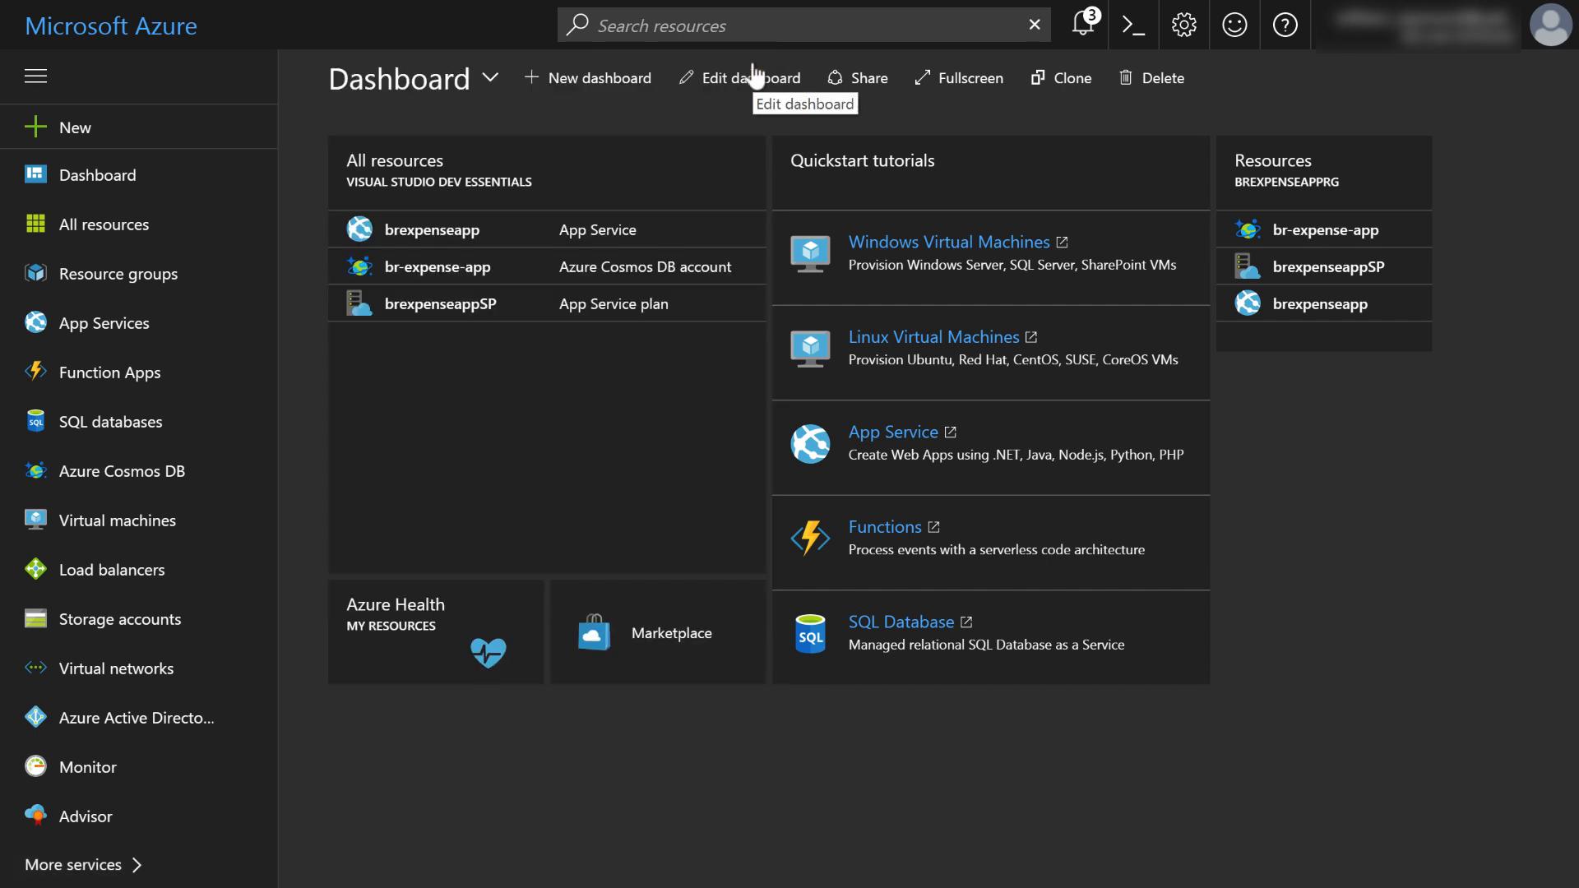
mouse_move(1362, 516)
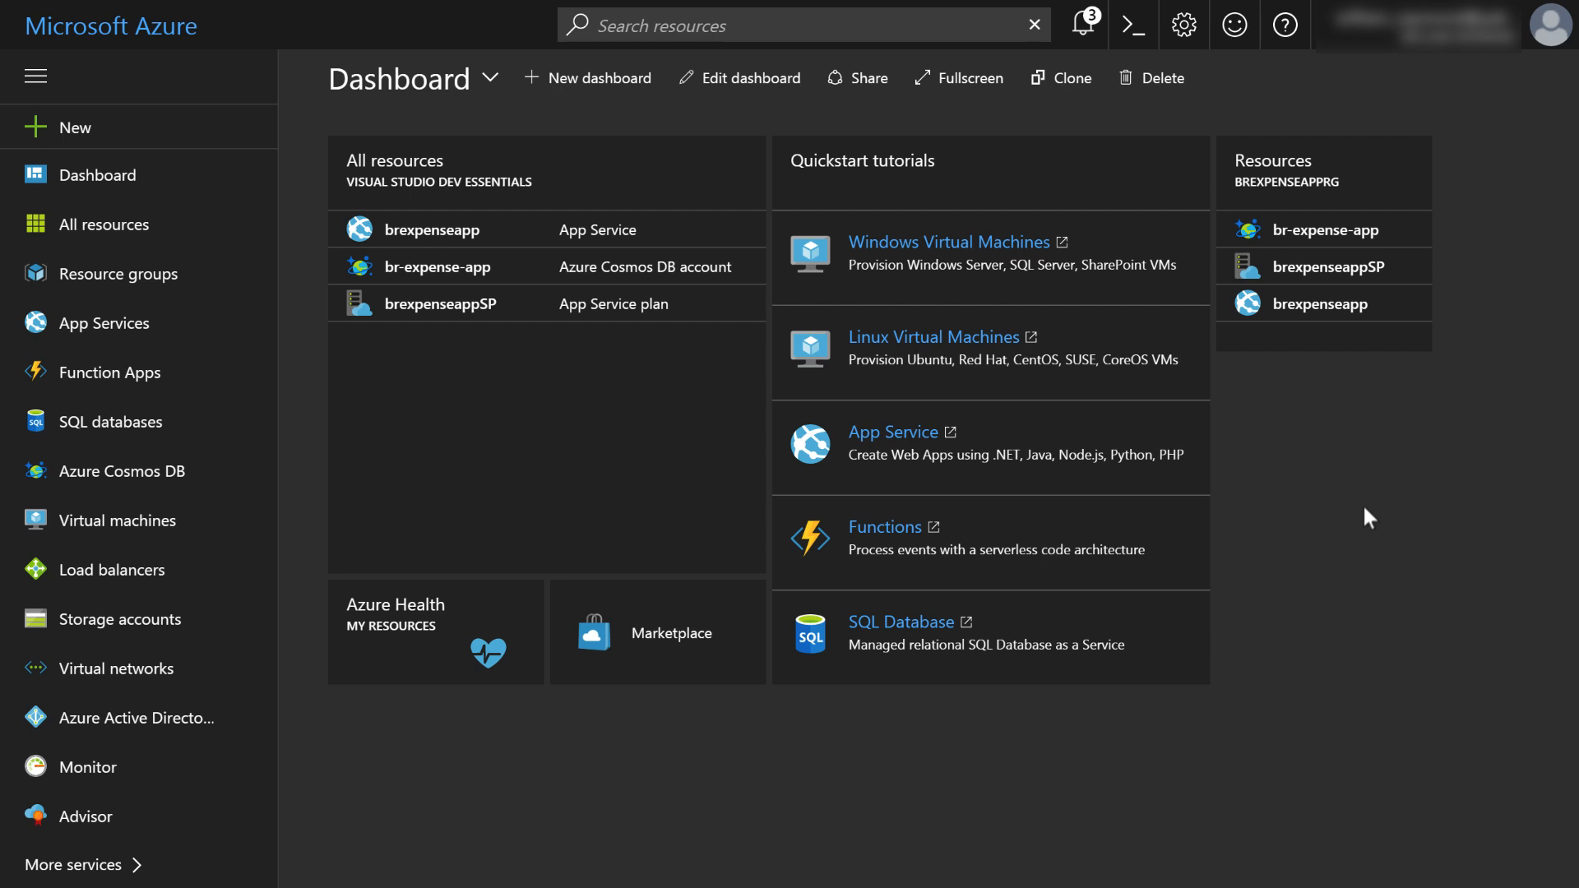
mouse_move(1321, 487)
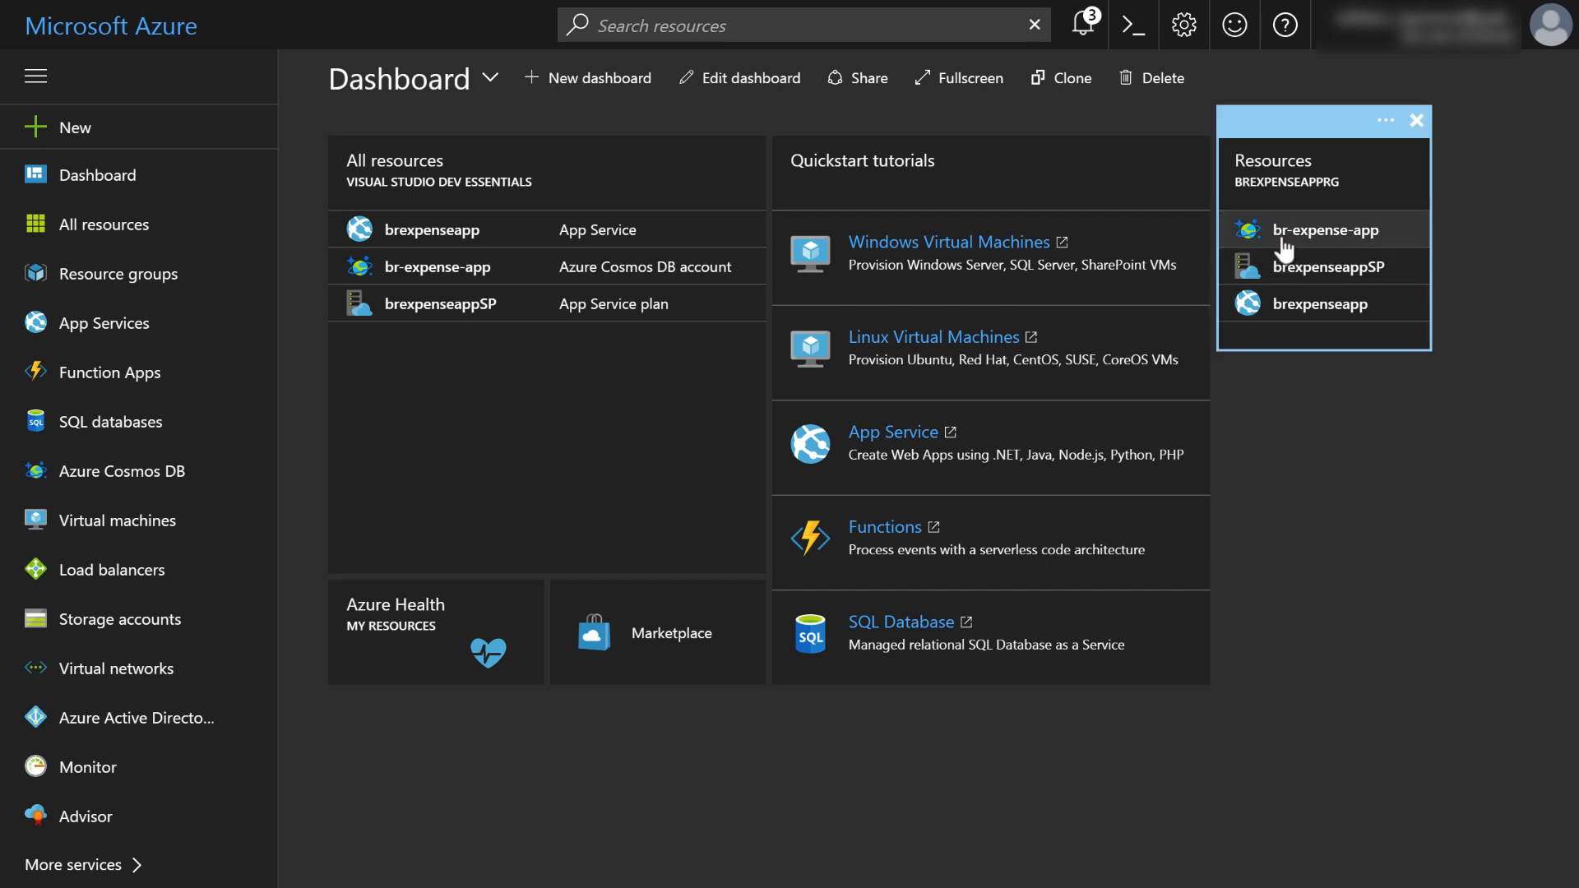
mouse_move(1329, 246)
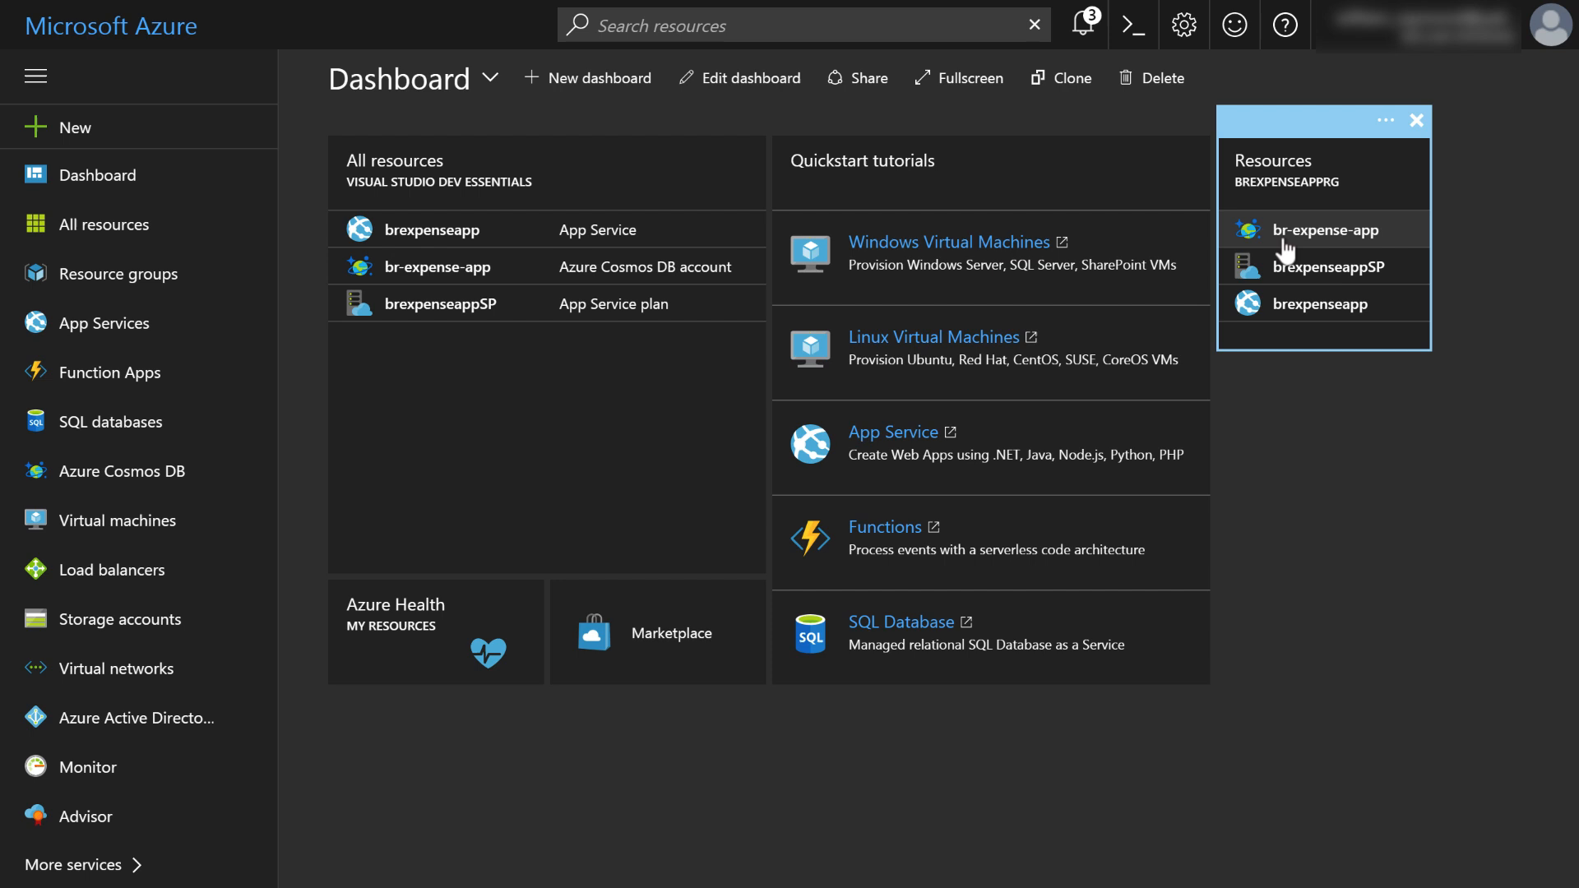
mouse_move(1328, 199)
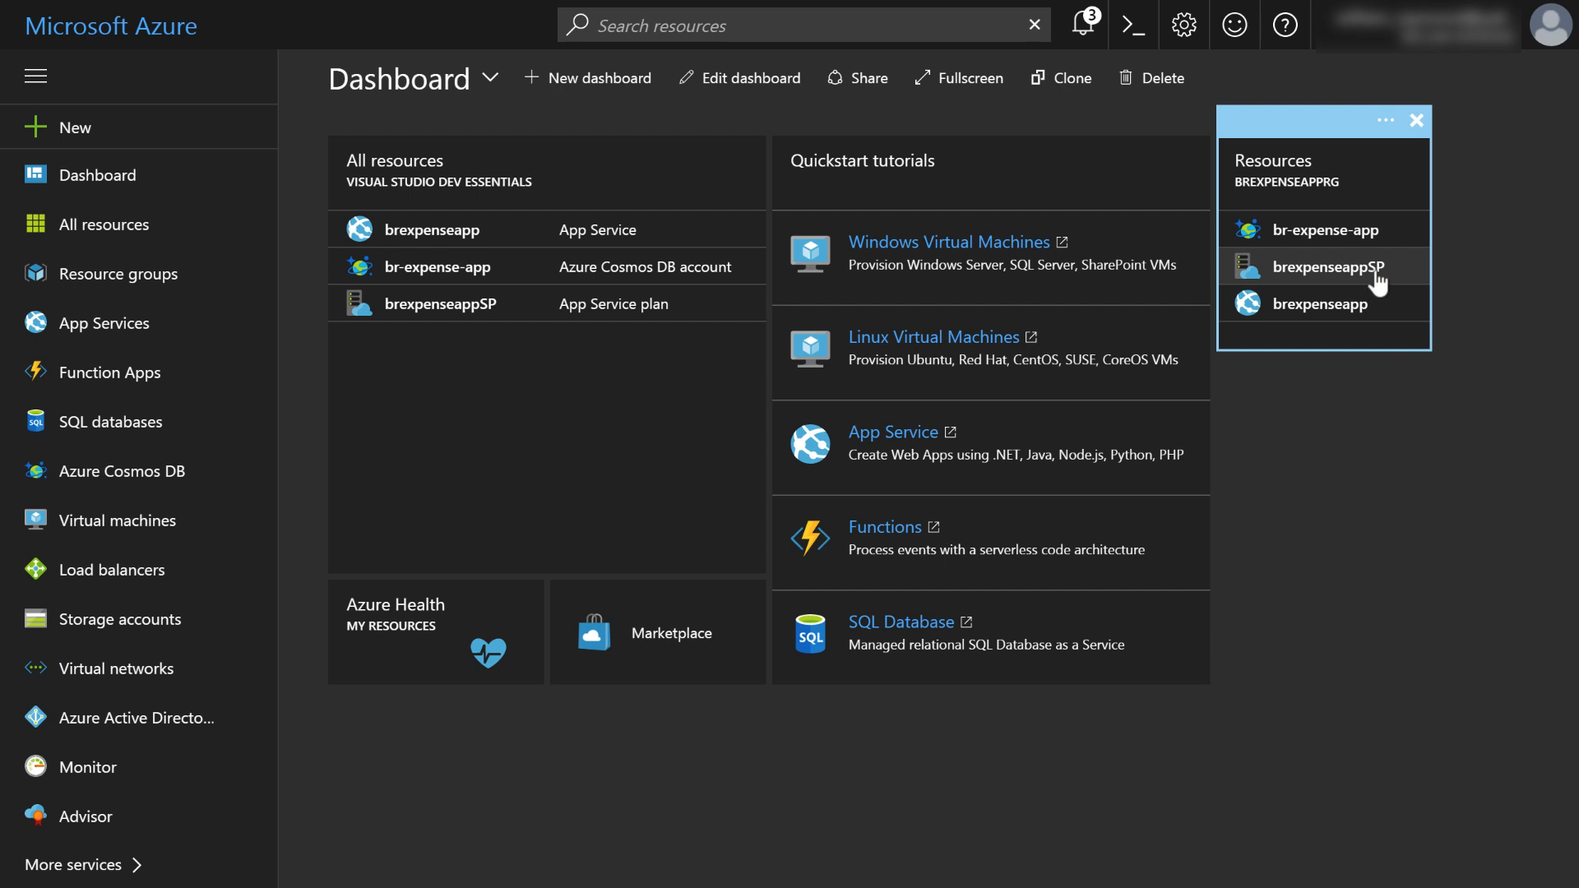
mouse_move(1329, 231)
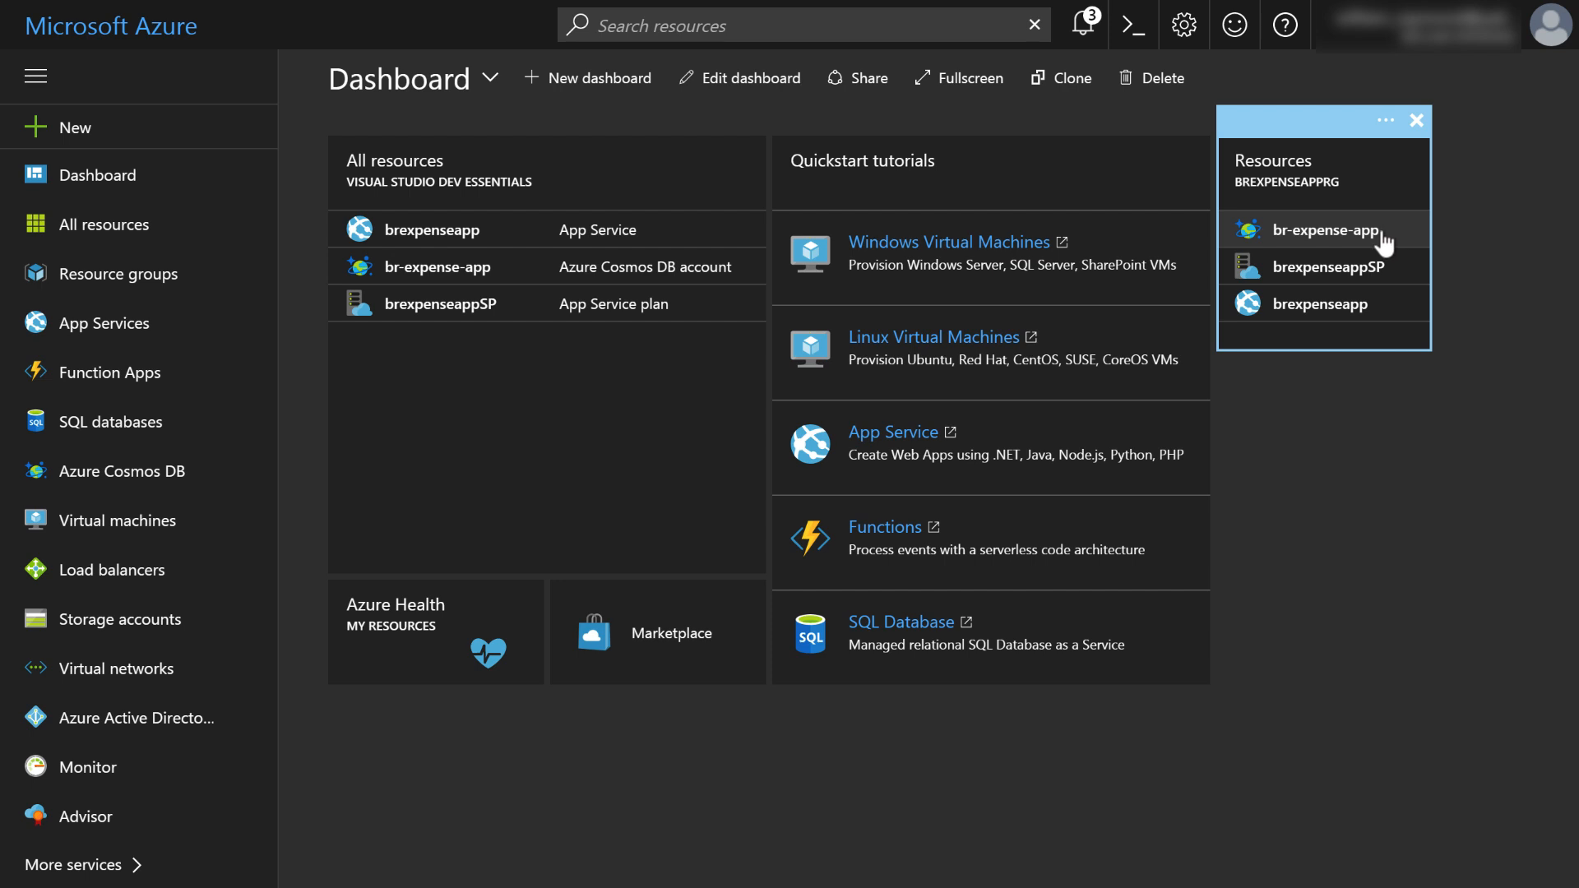
mouse_move(1380, 245)
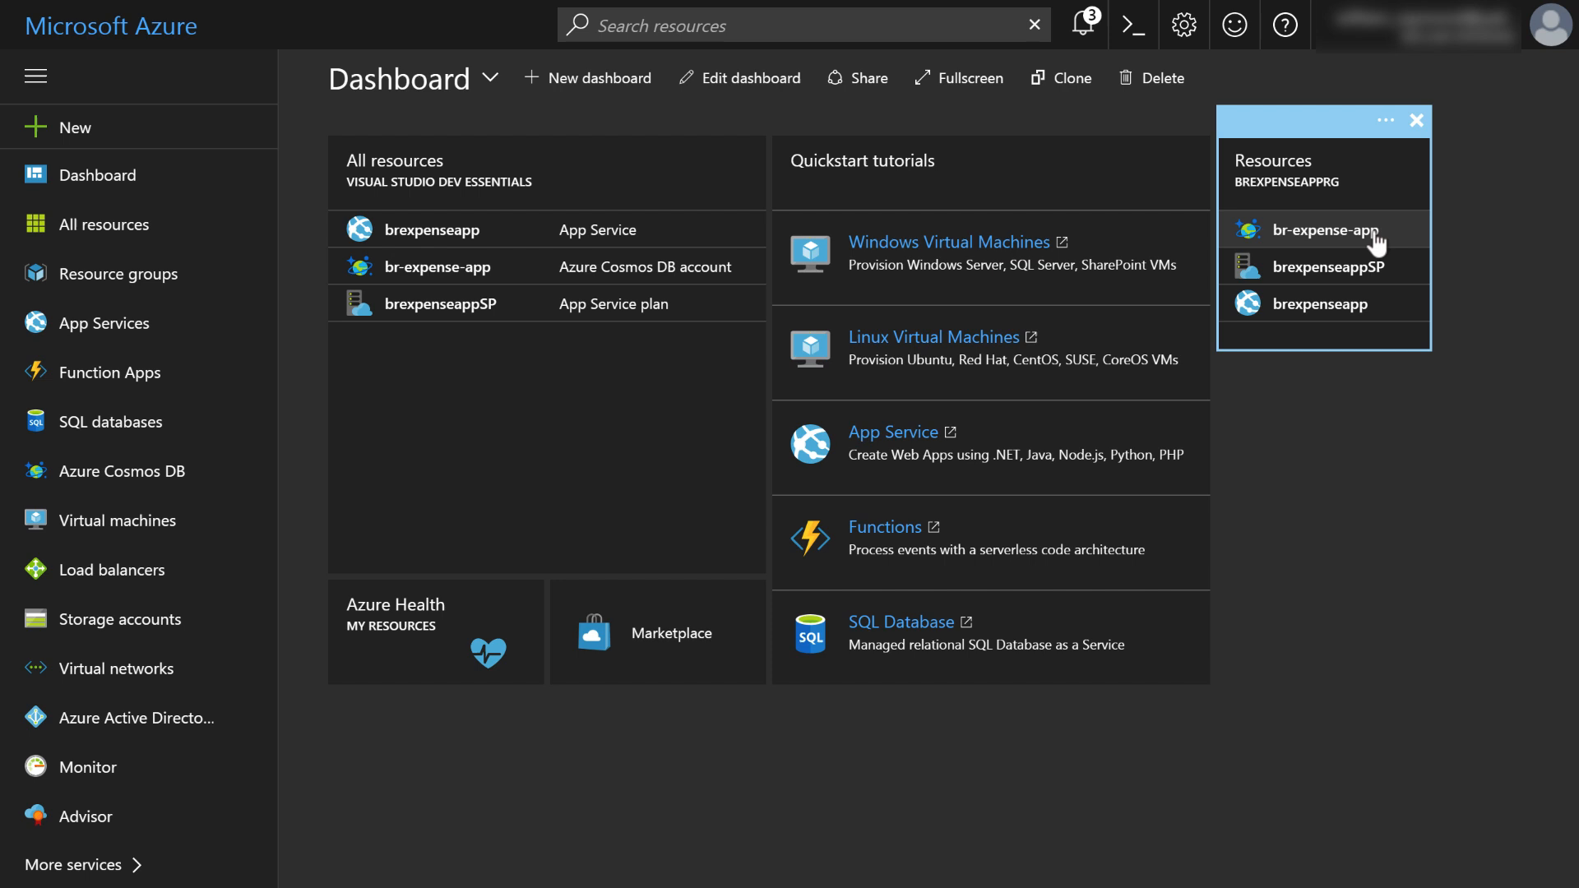
mouse_move(1370, 245)
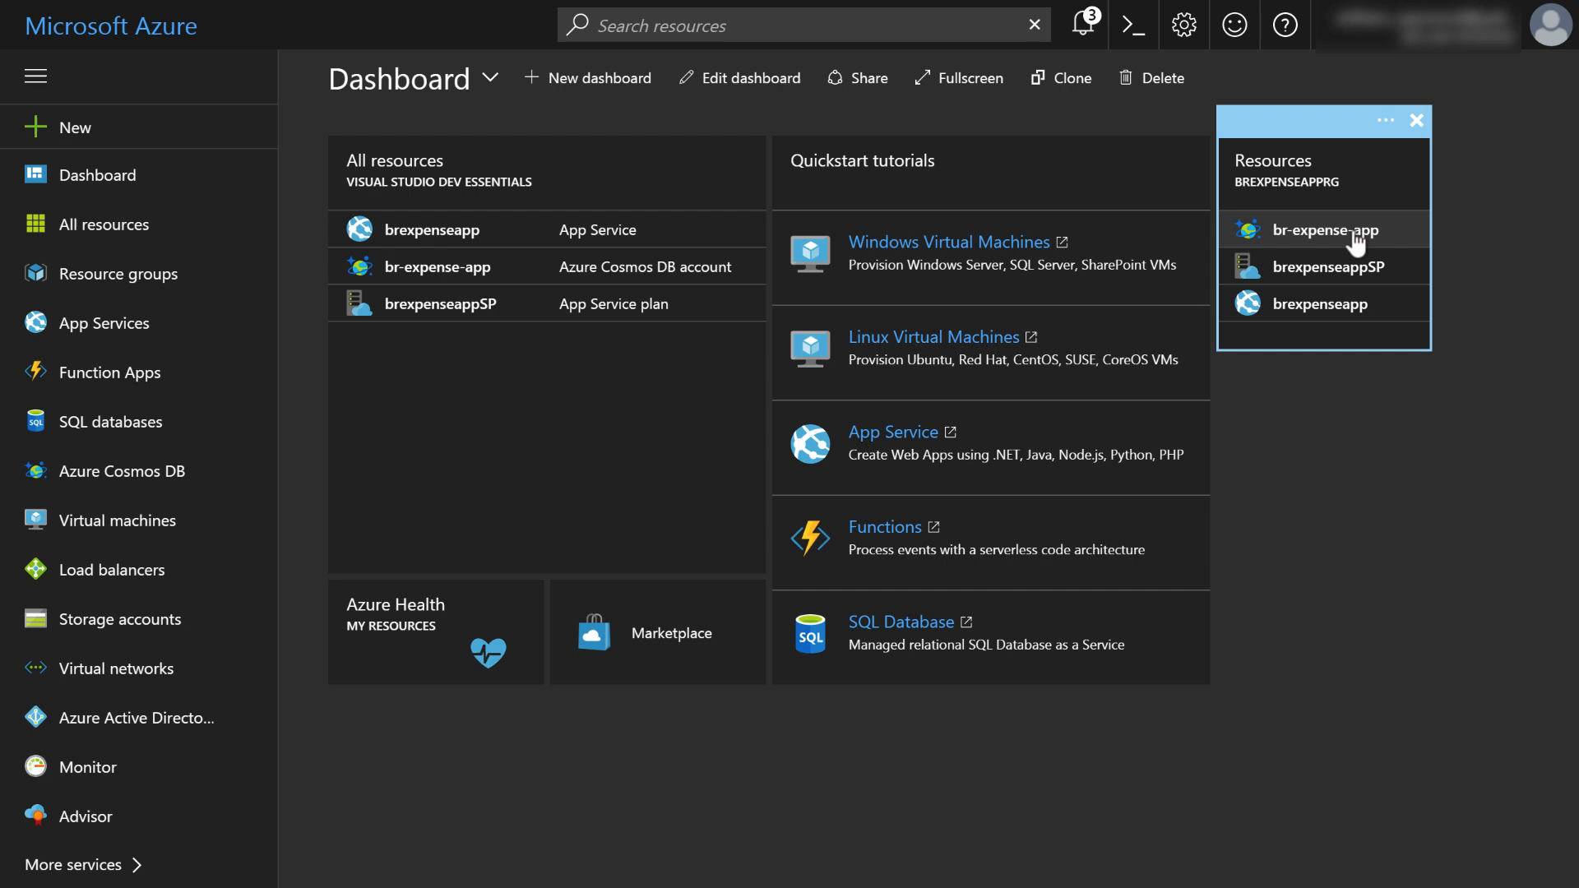
left_click(1324, 230)
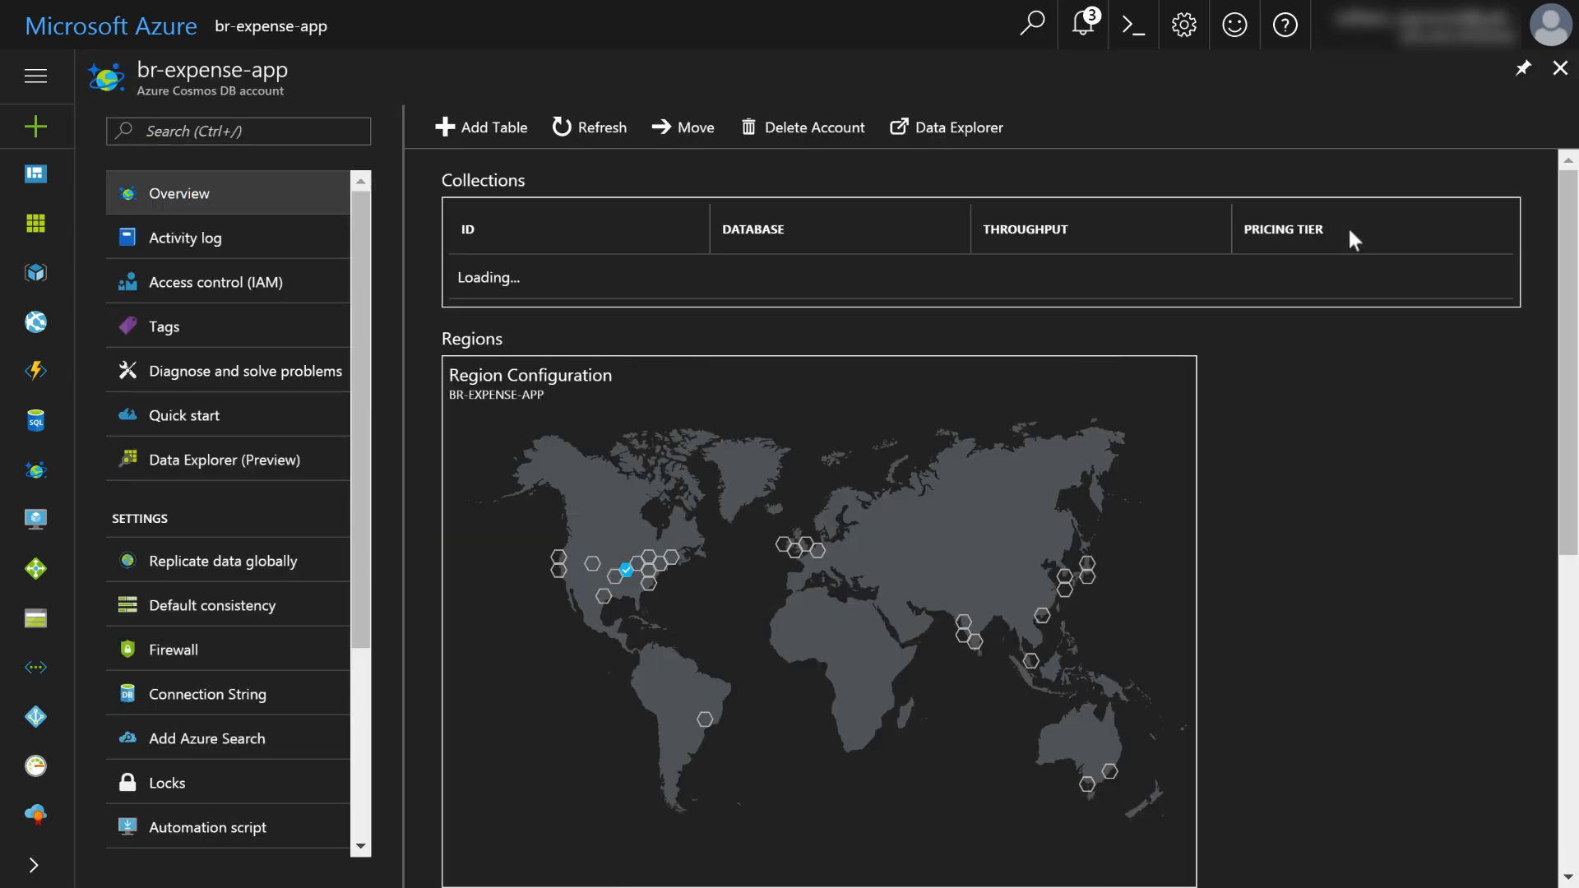
- View Quick start, return to the br-expense-app overview and start Delete Account
left_click(184, 414)
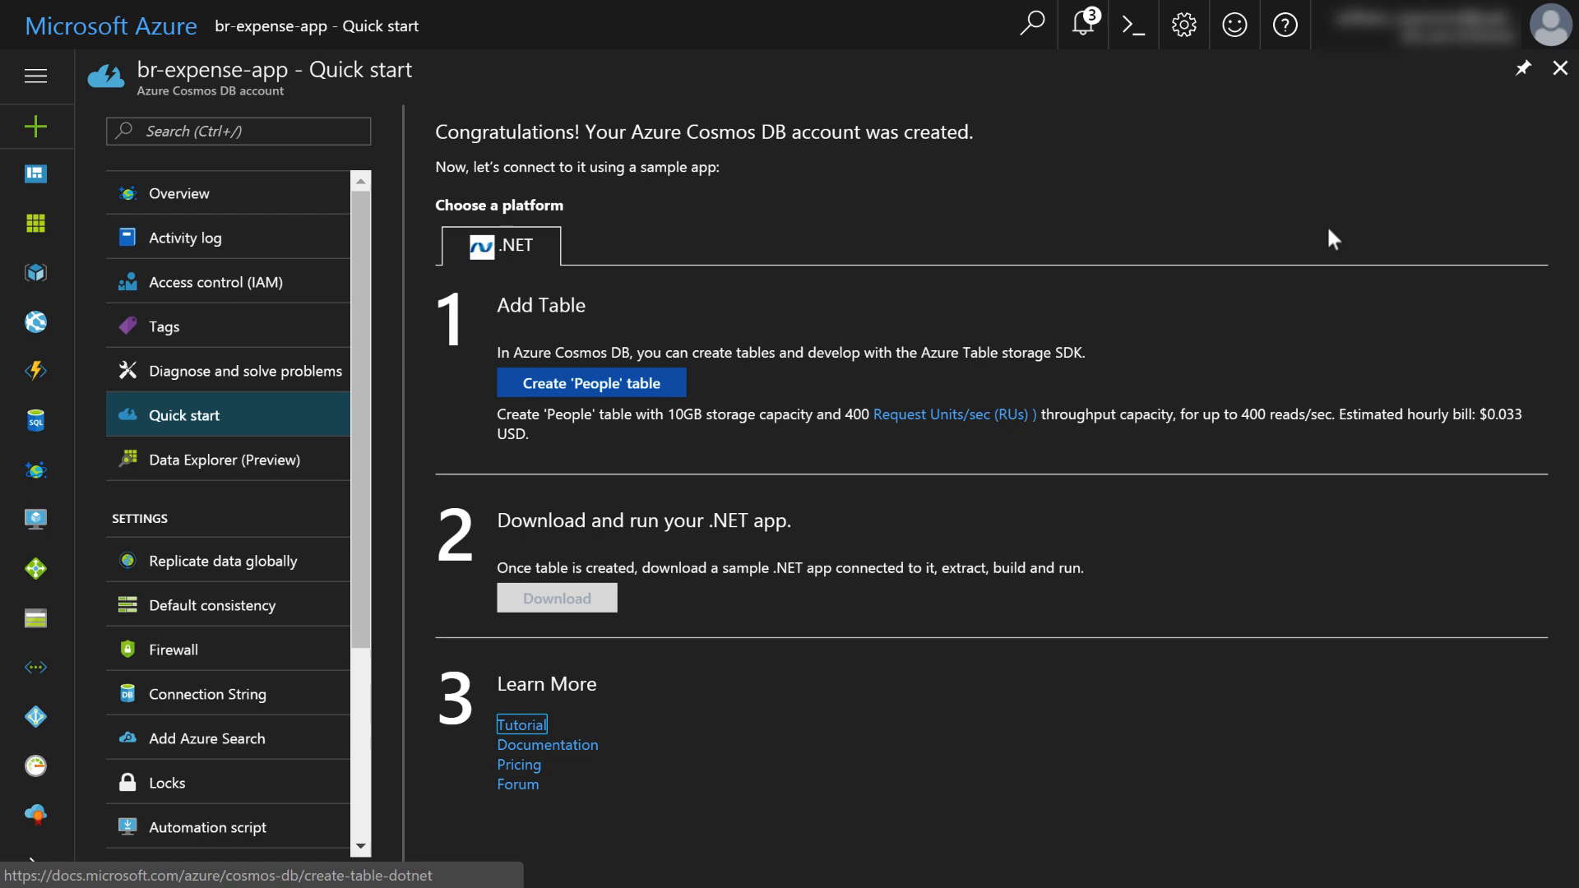
mouse_move(931, 243)
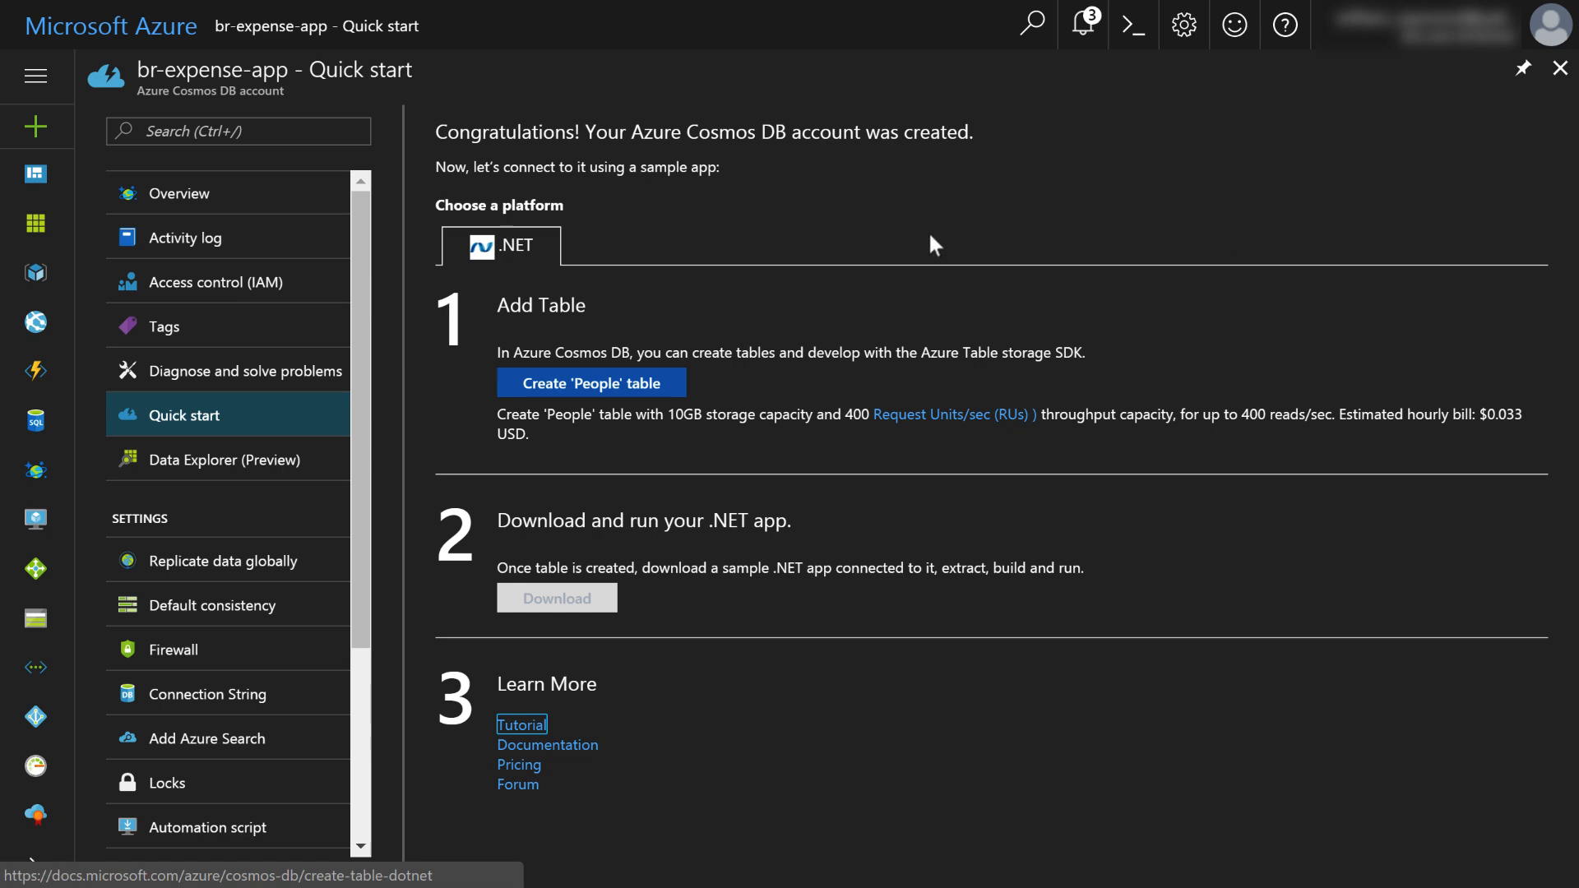
mouse_move(230, 194)
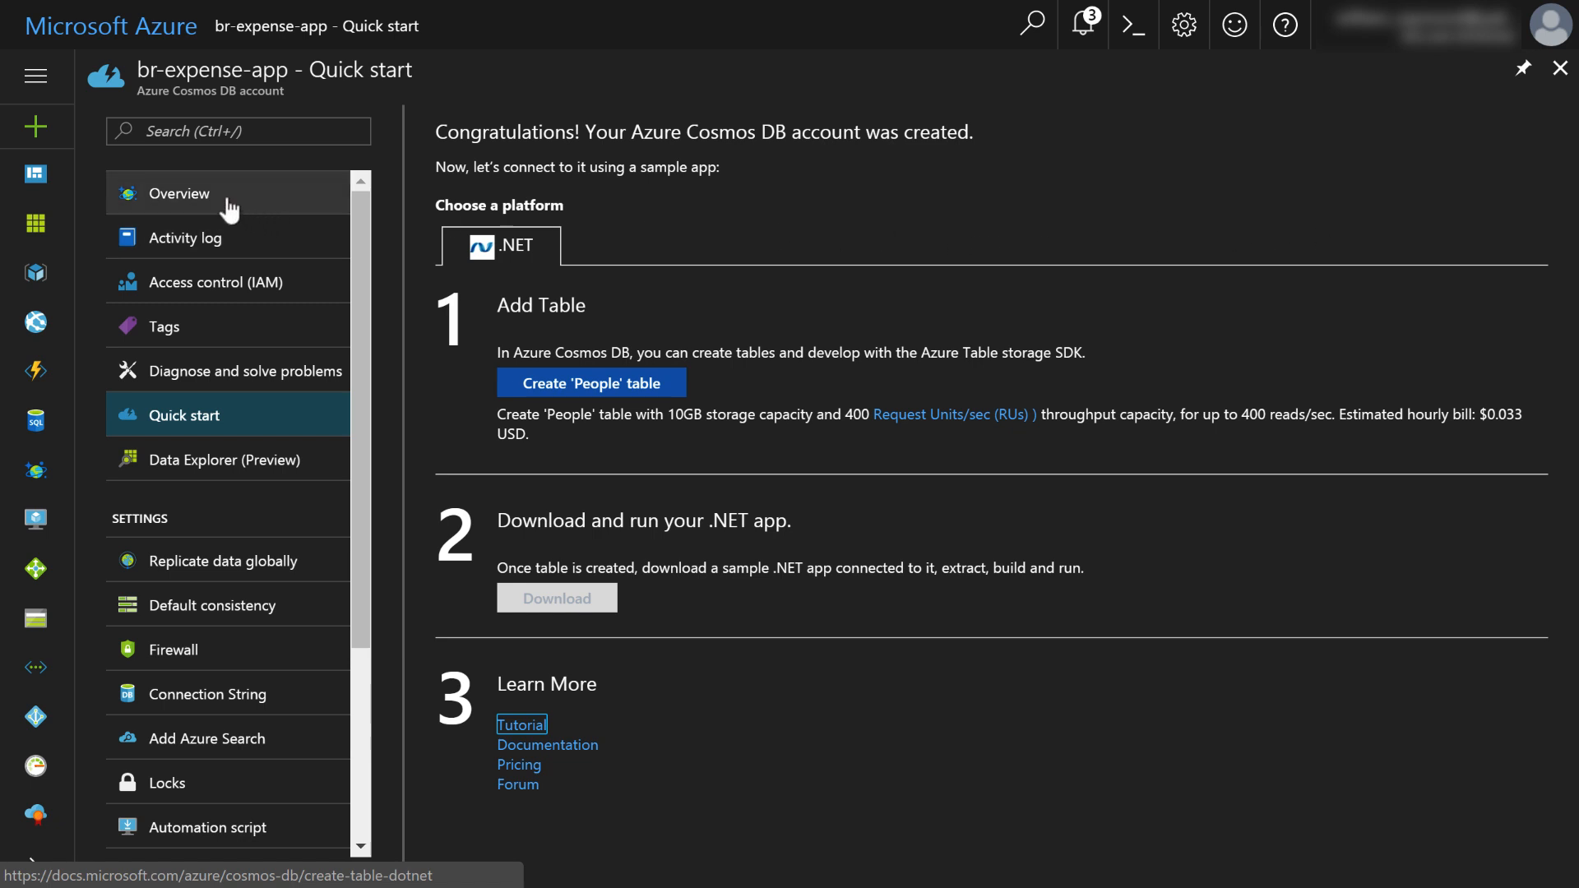
left_click(181, 192)
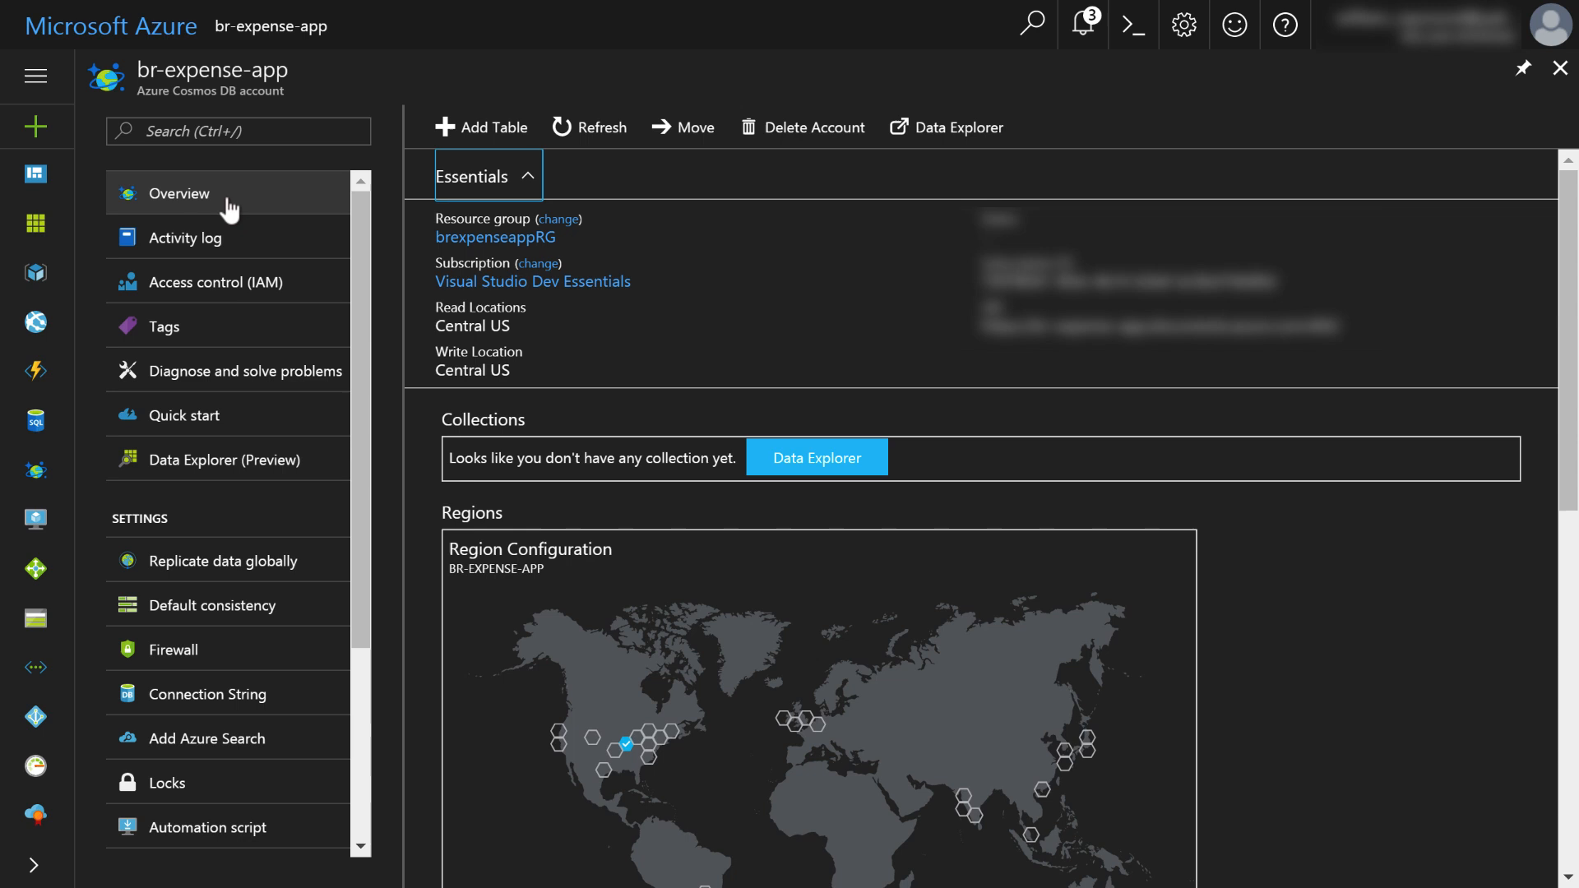
mouse_move(256, 208)
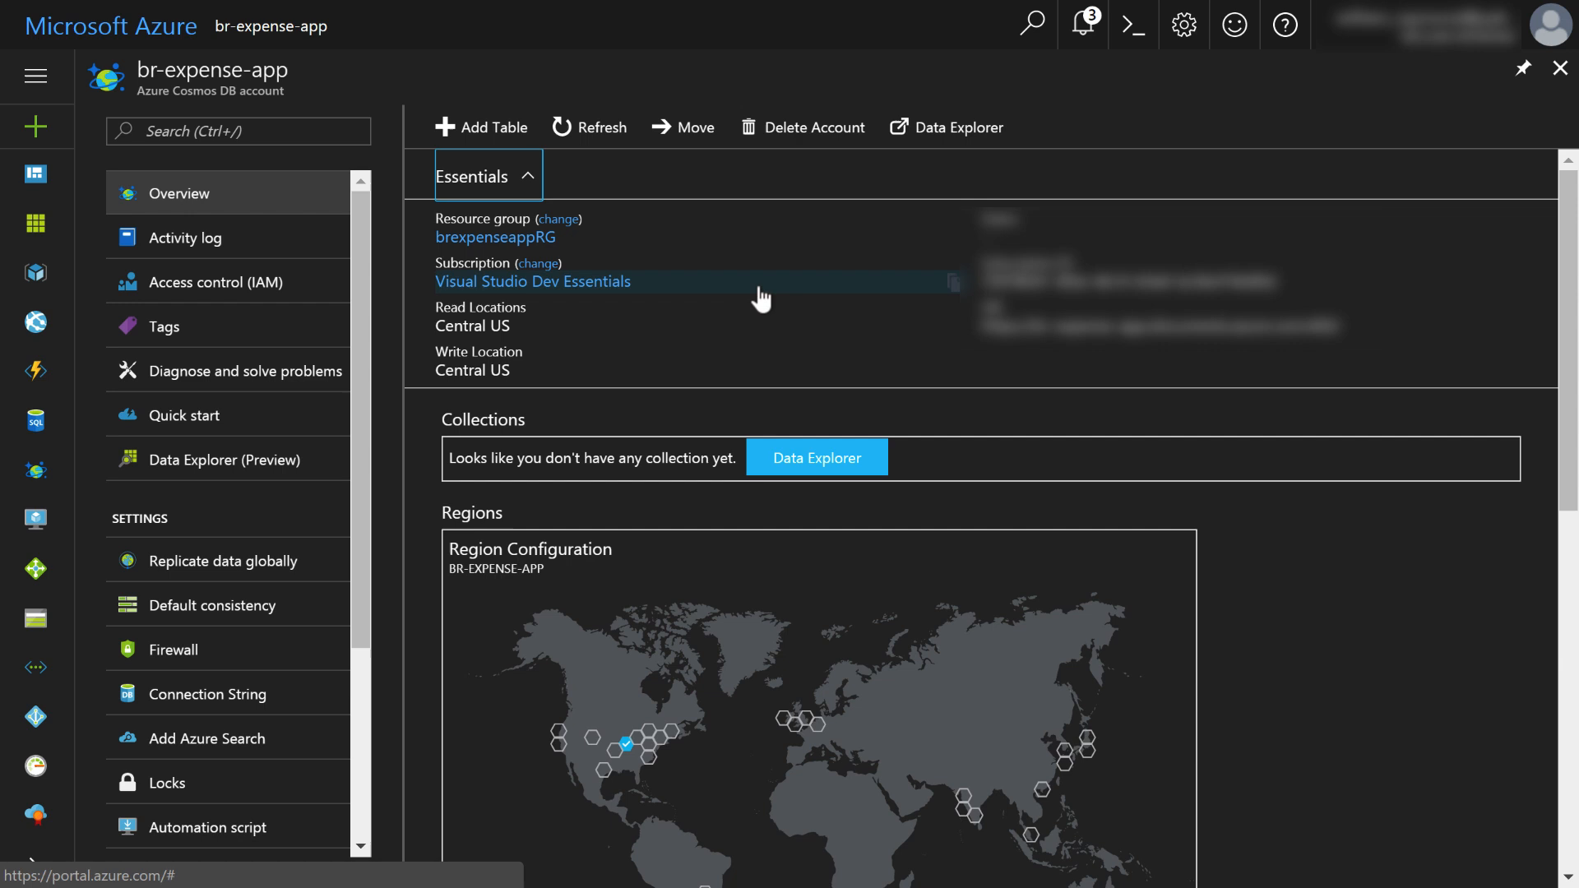
mouse_move(787, 136)
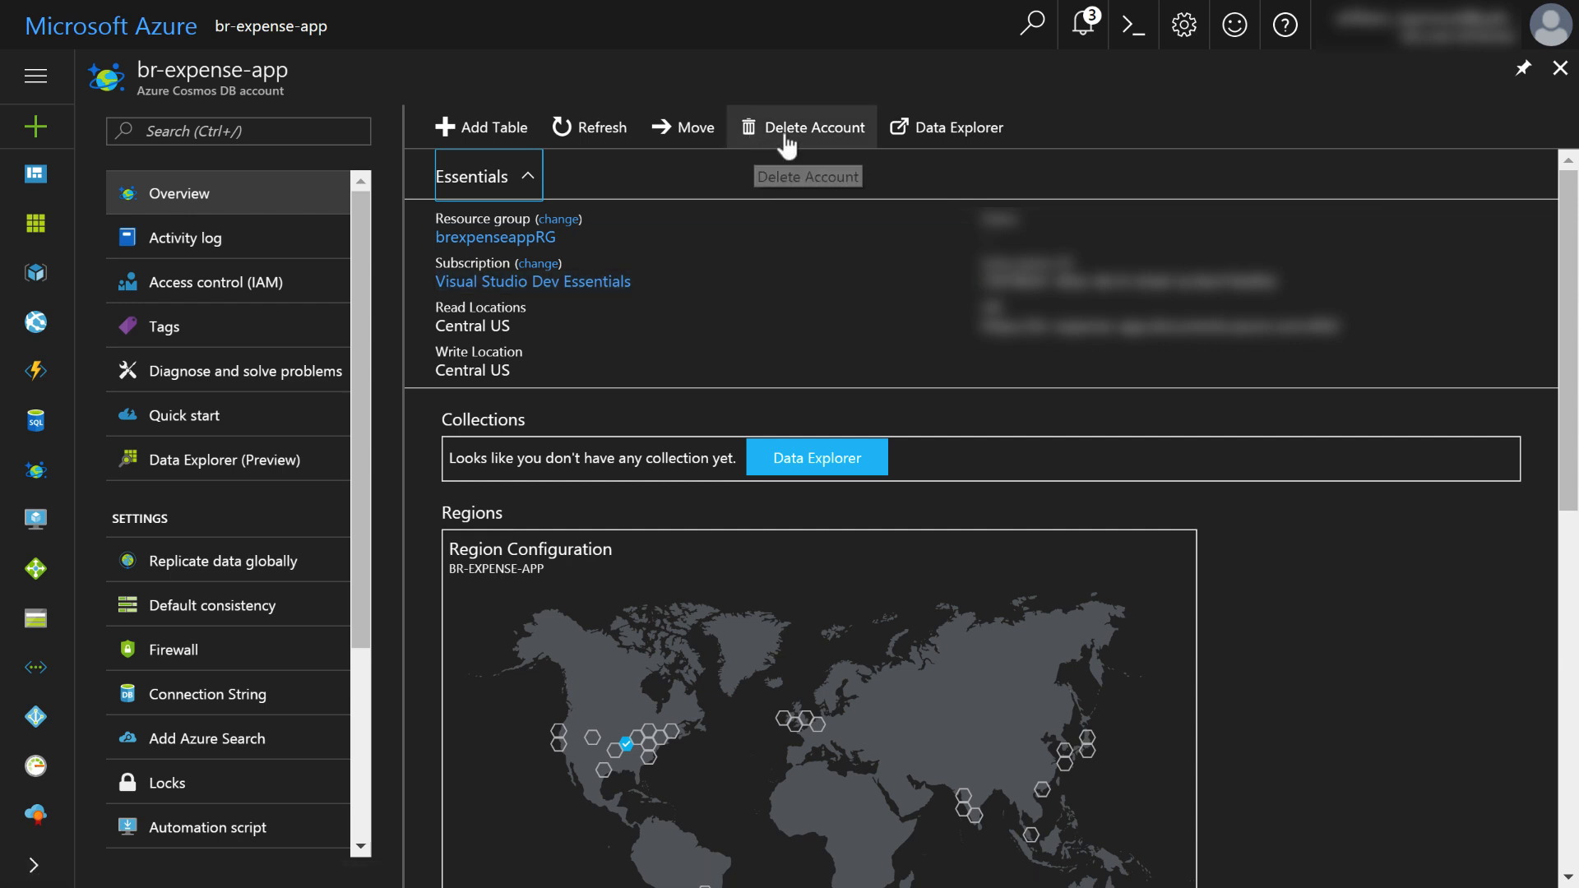
mouse_move(823, 142)
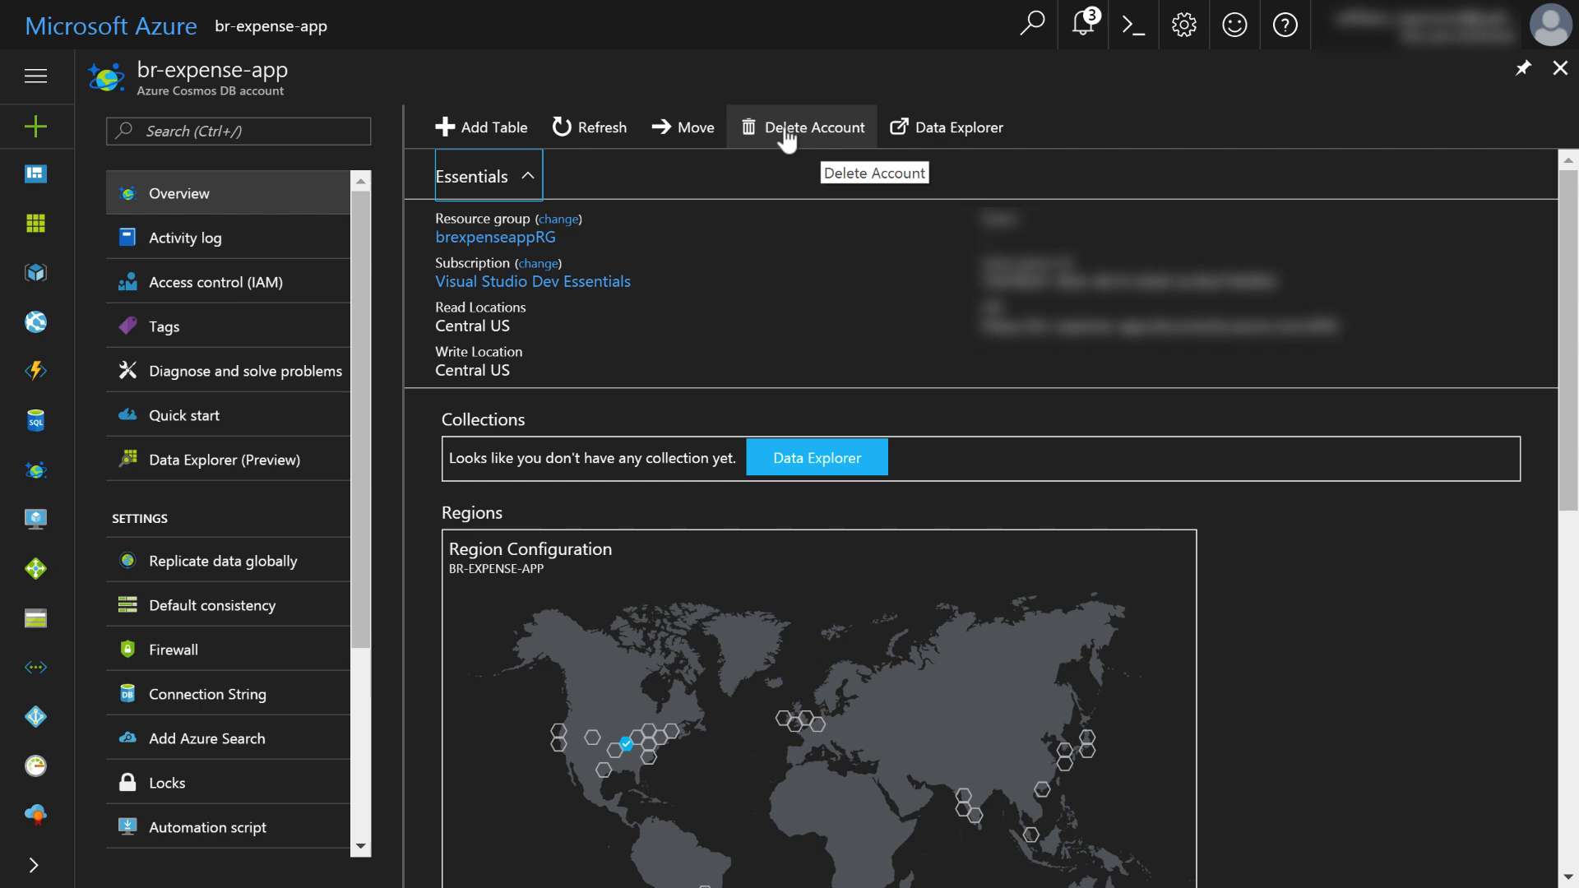
left_click(801, 127)
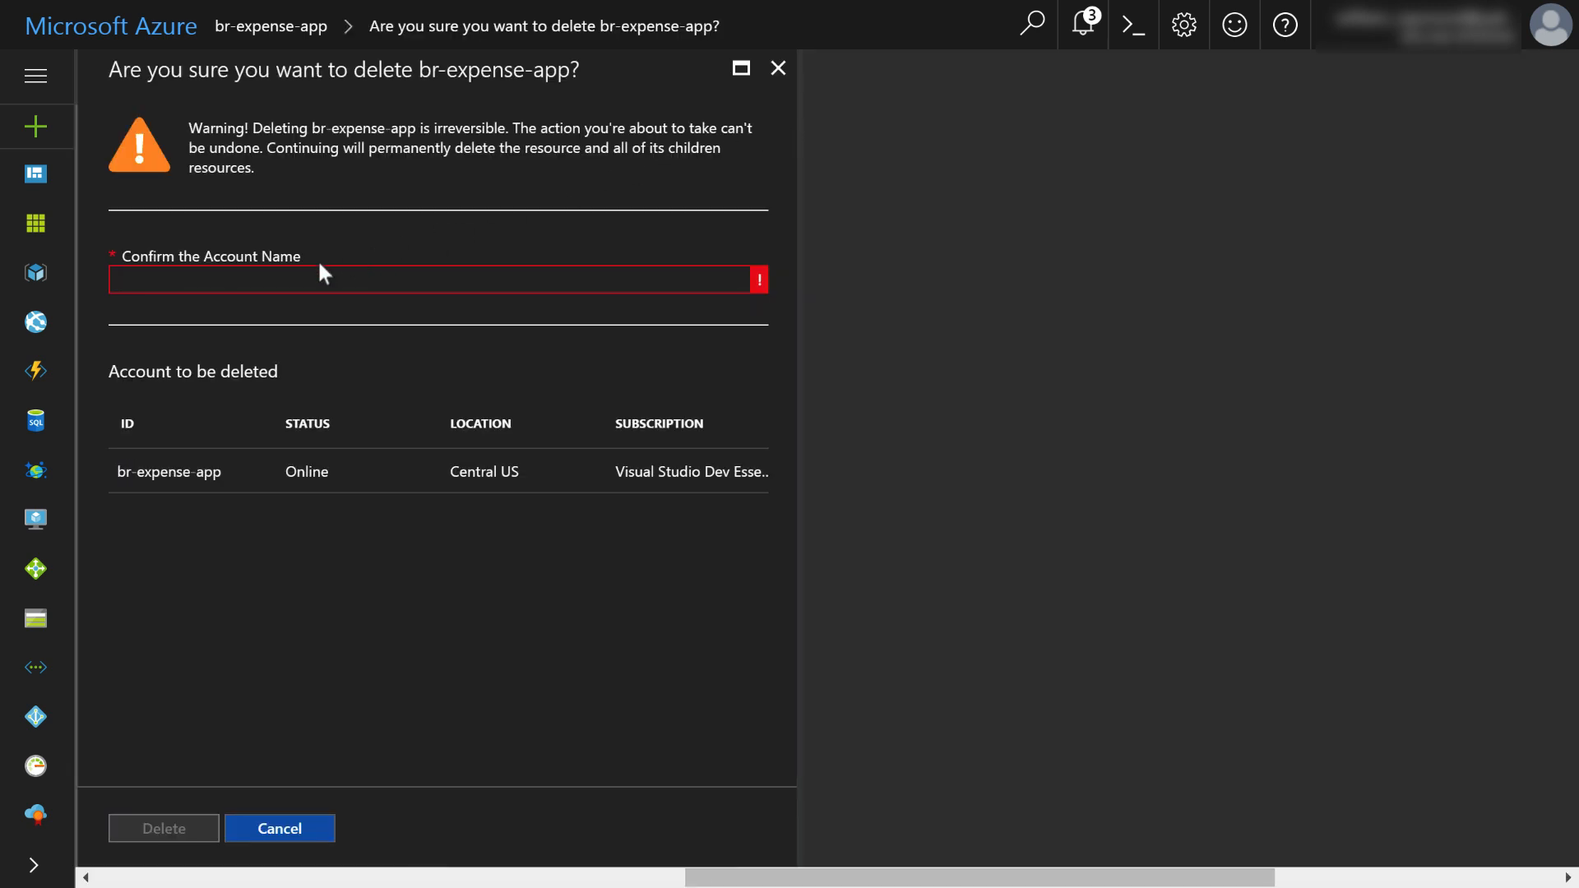
mouse_move(266, 280)
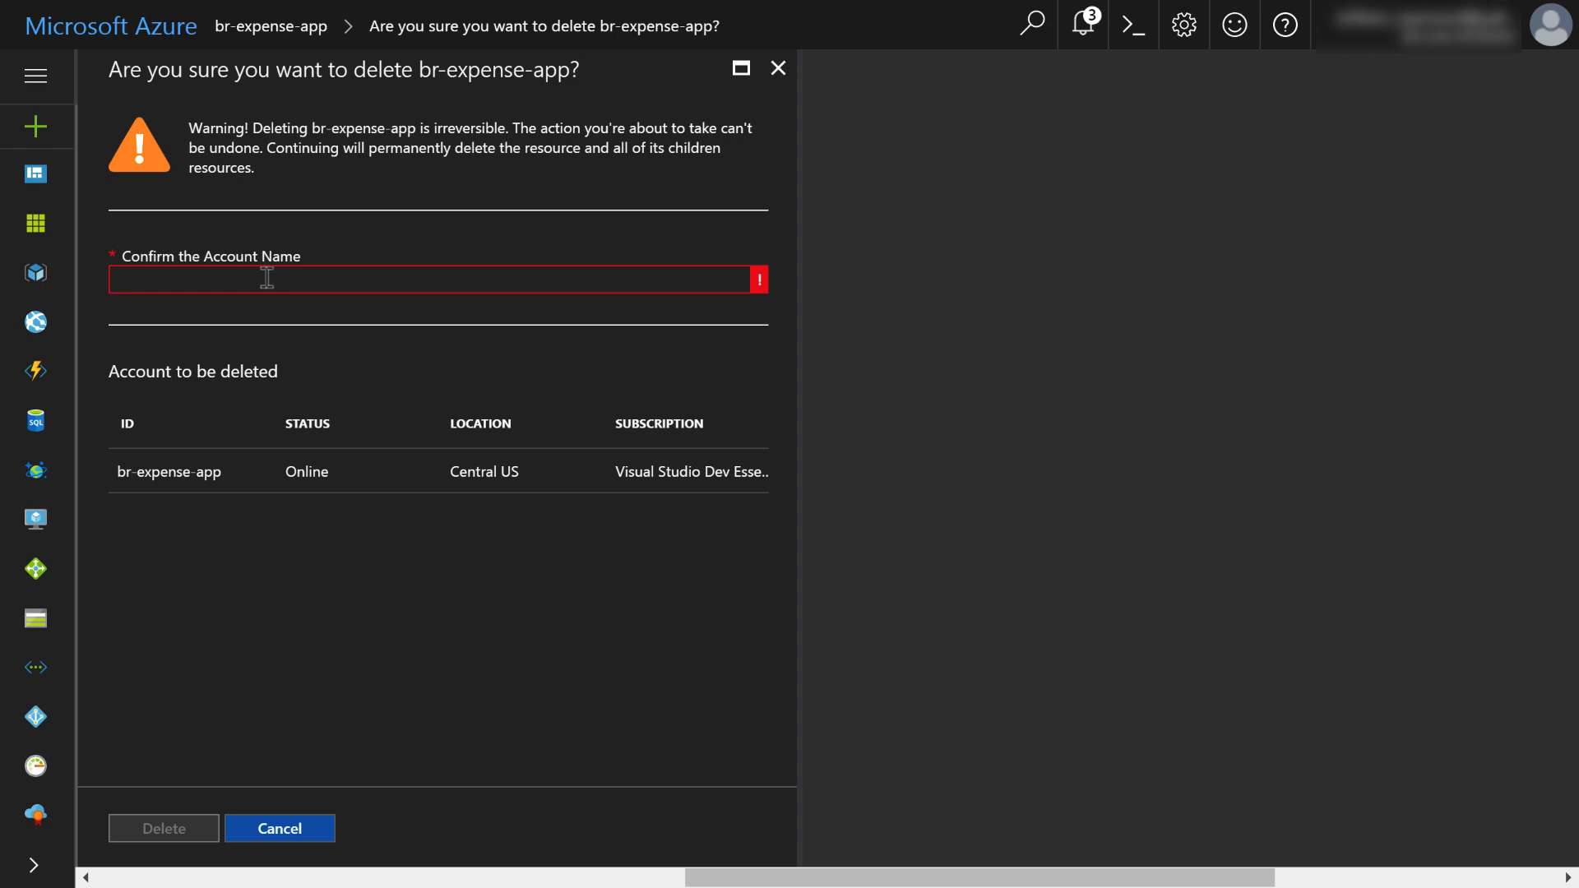
- Confirm the account name by entering br-expense-app in the deletion dialog
type("br-exp")
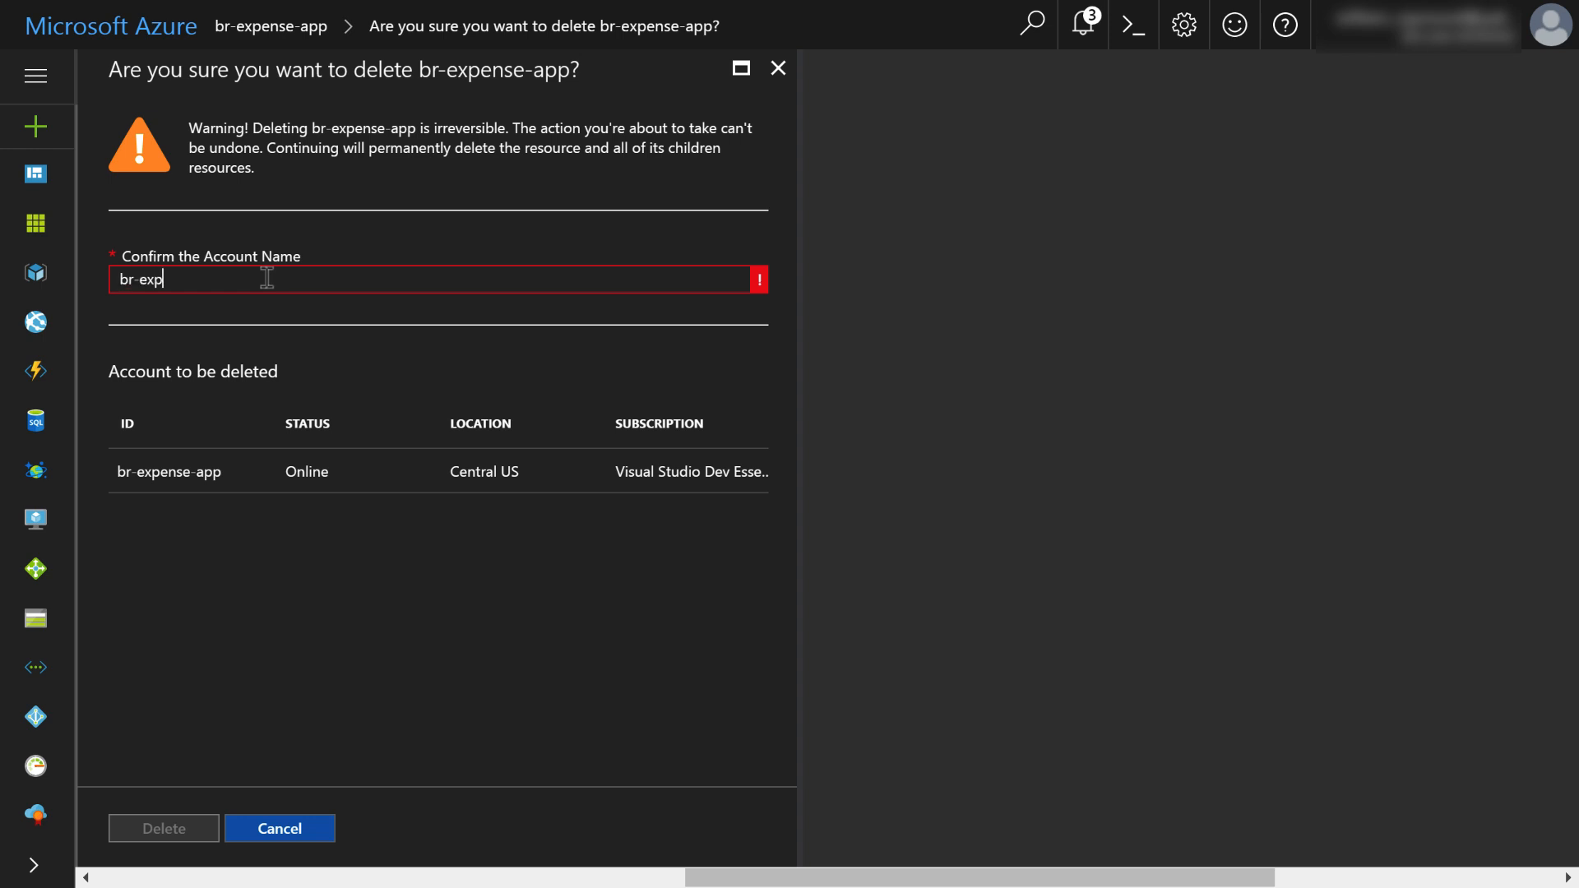
key("Backspace")
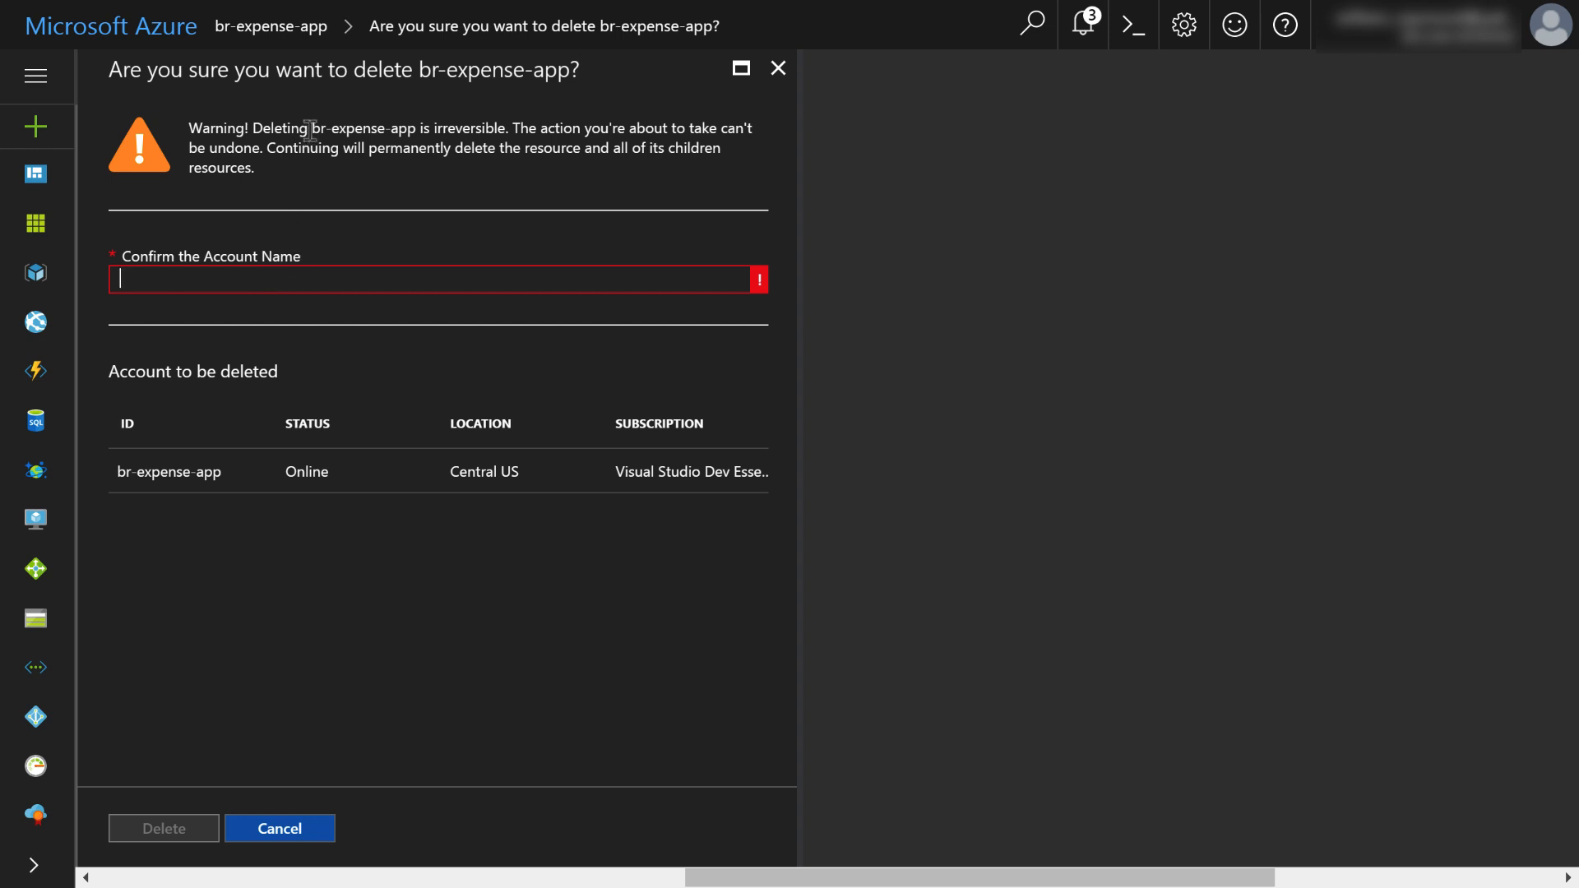
double_click(368, 128)
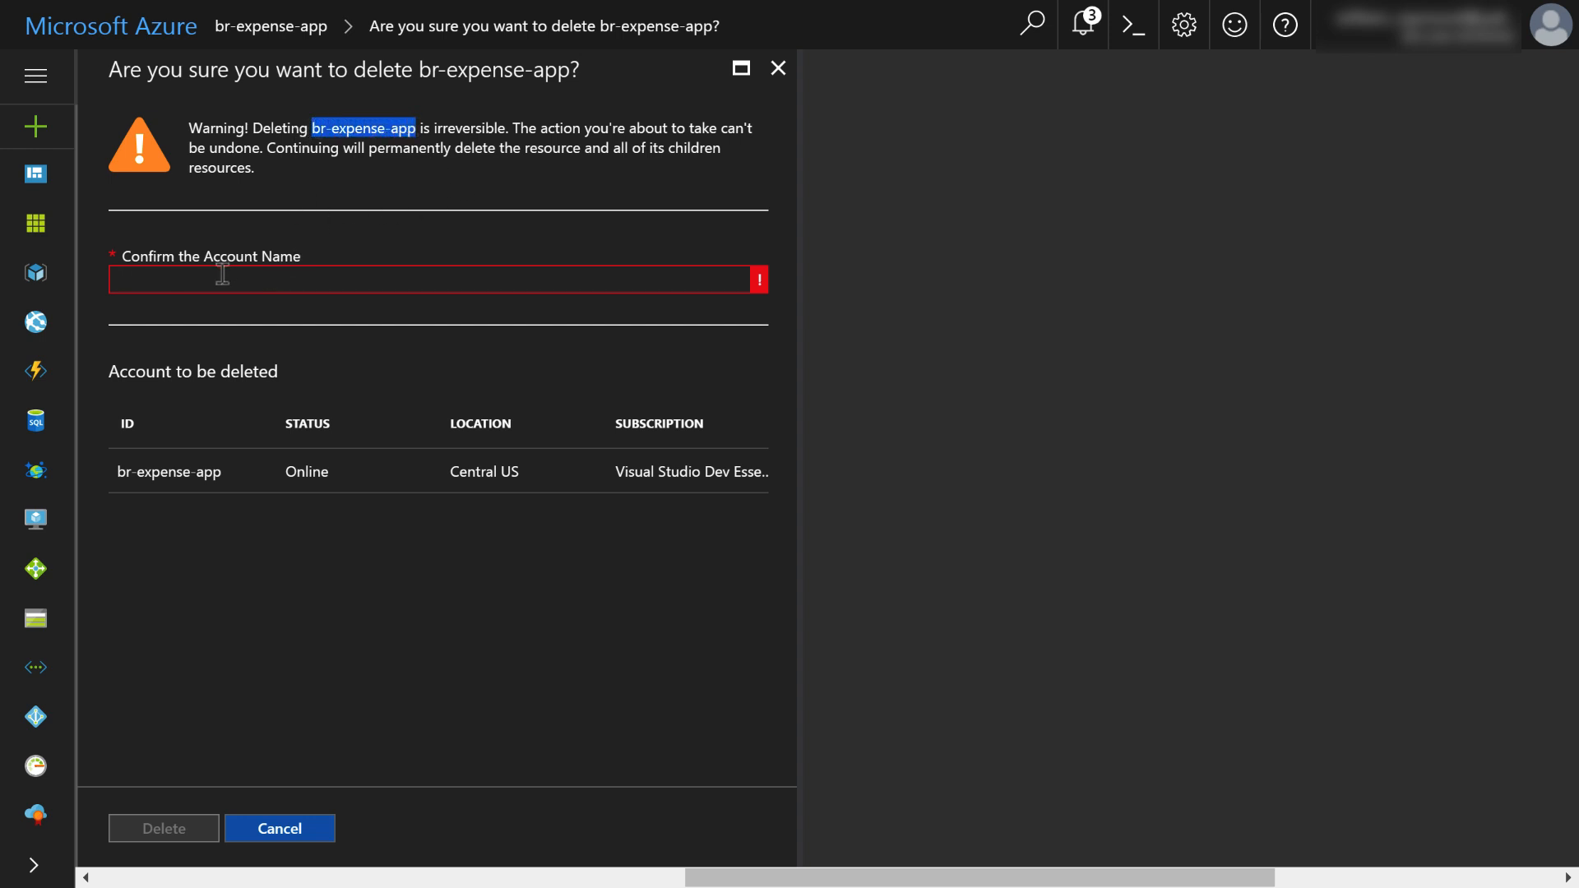
type("br-expense-app")
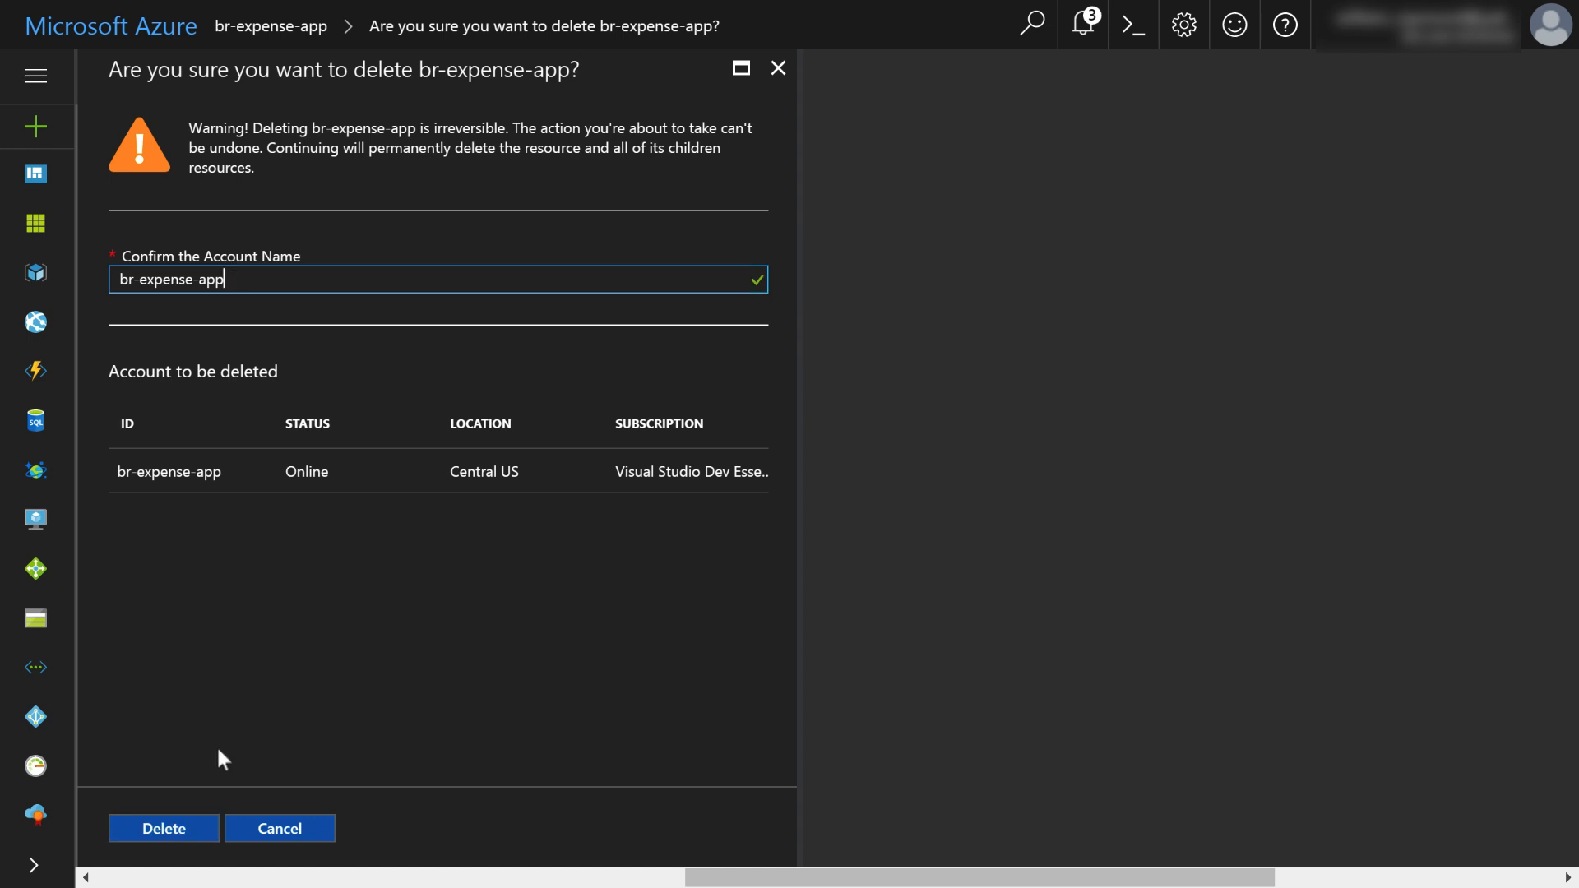
mouse_move(179, 842)
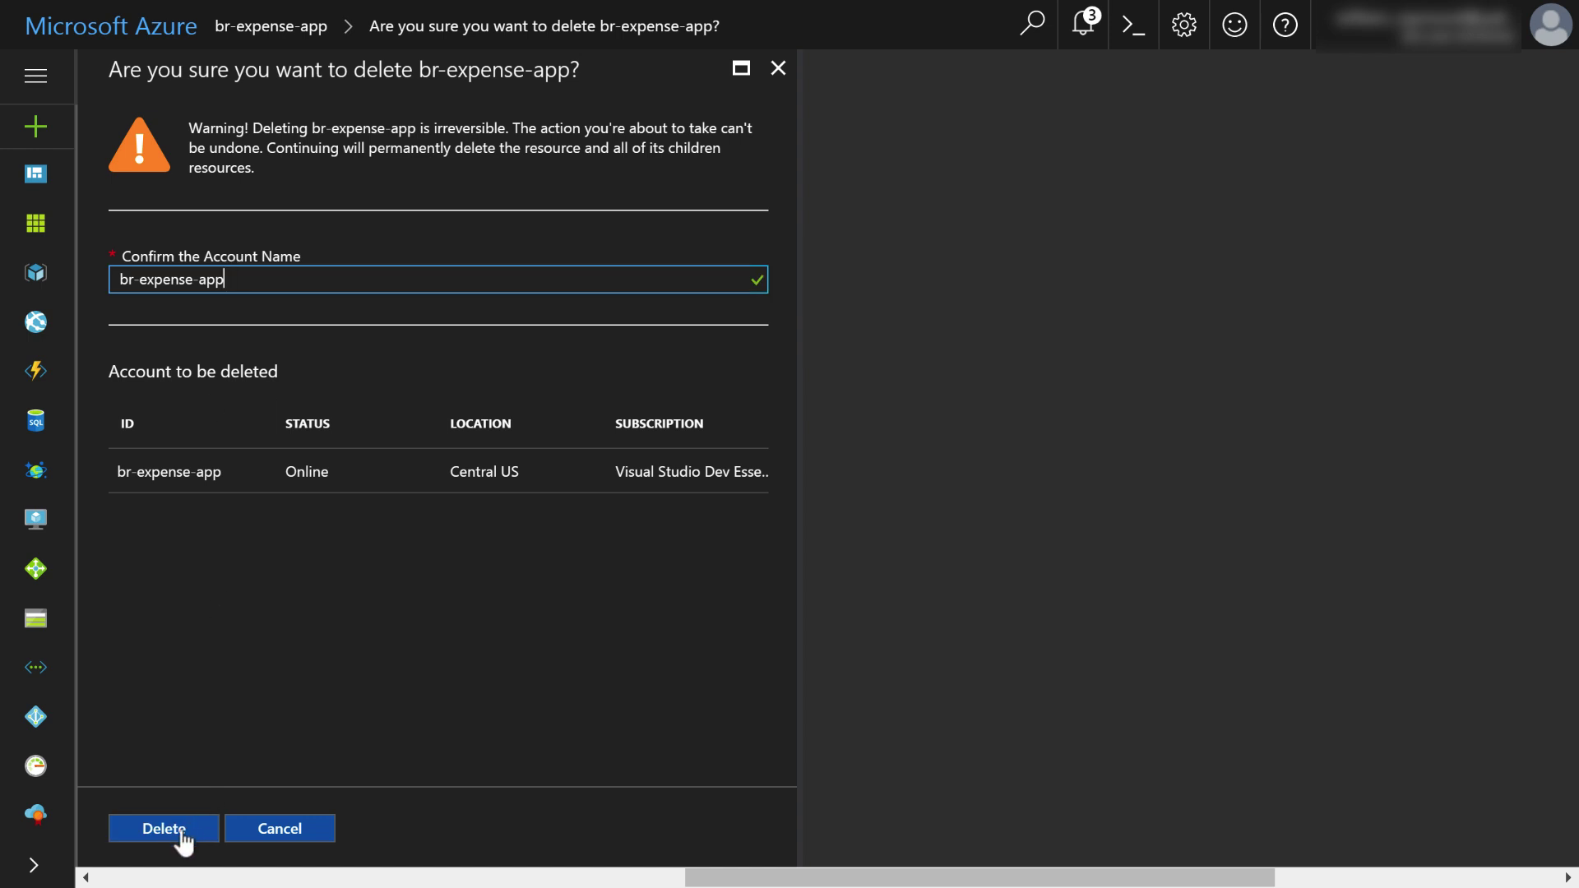
- Delete the br-expense-app account so its overview shows Deleting
left_click(162, 829)
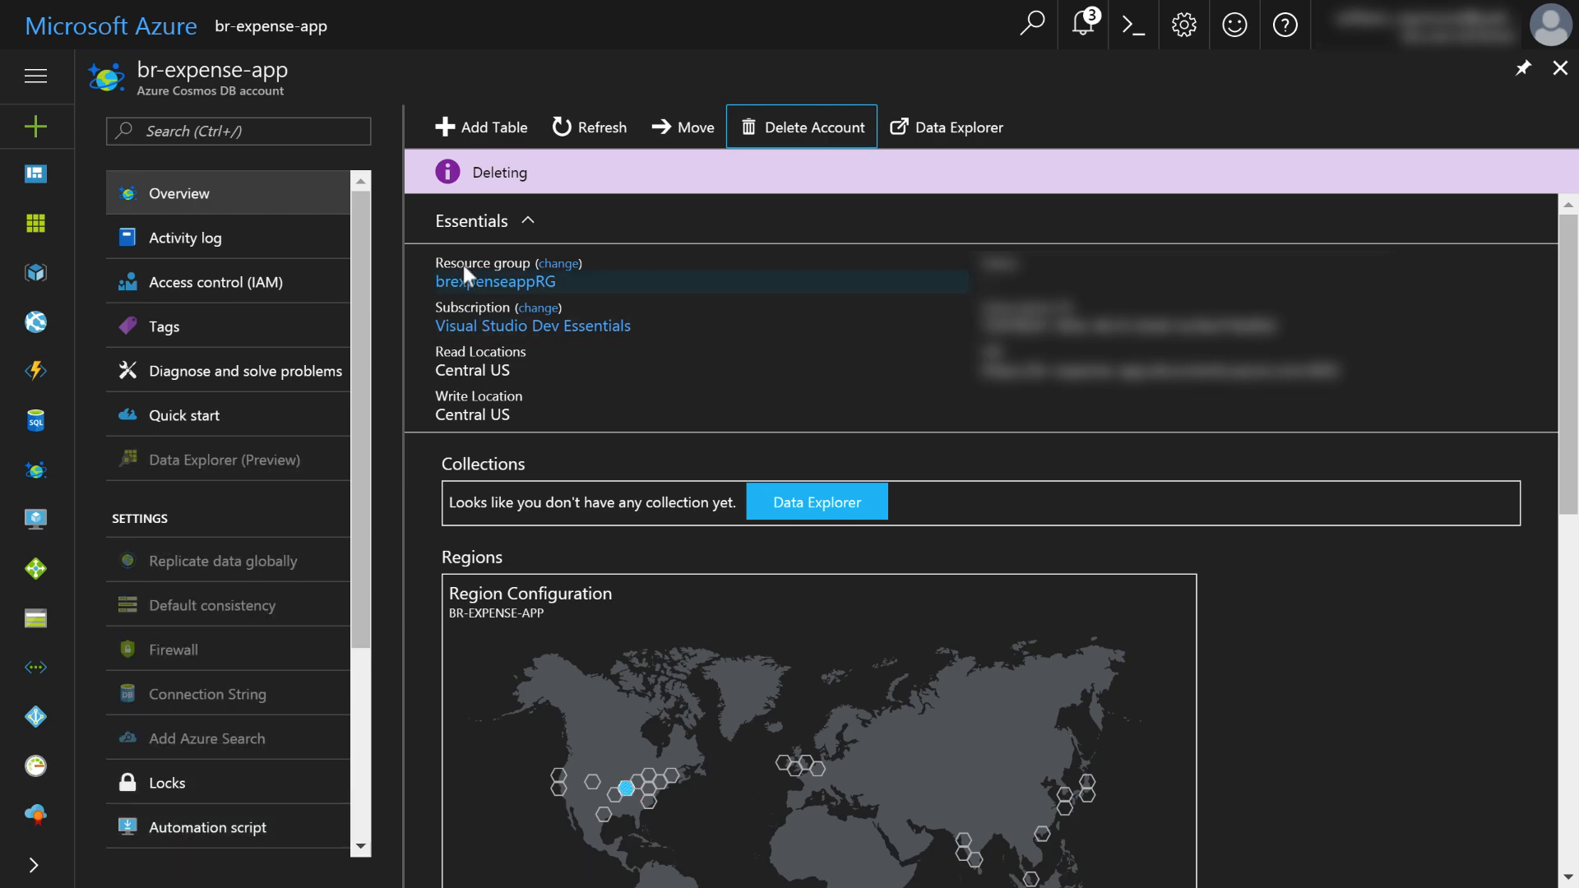
mouse_move(508, 171)
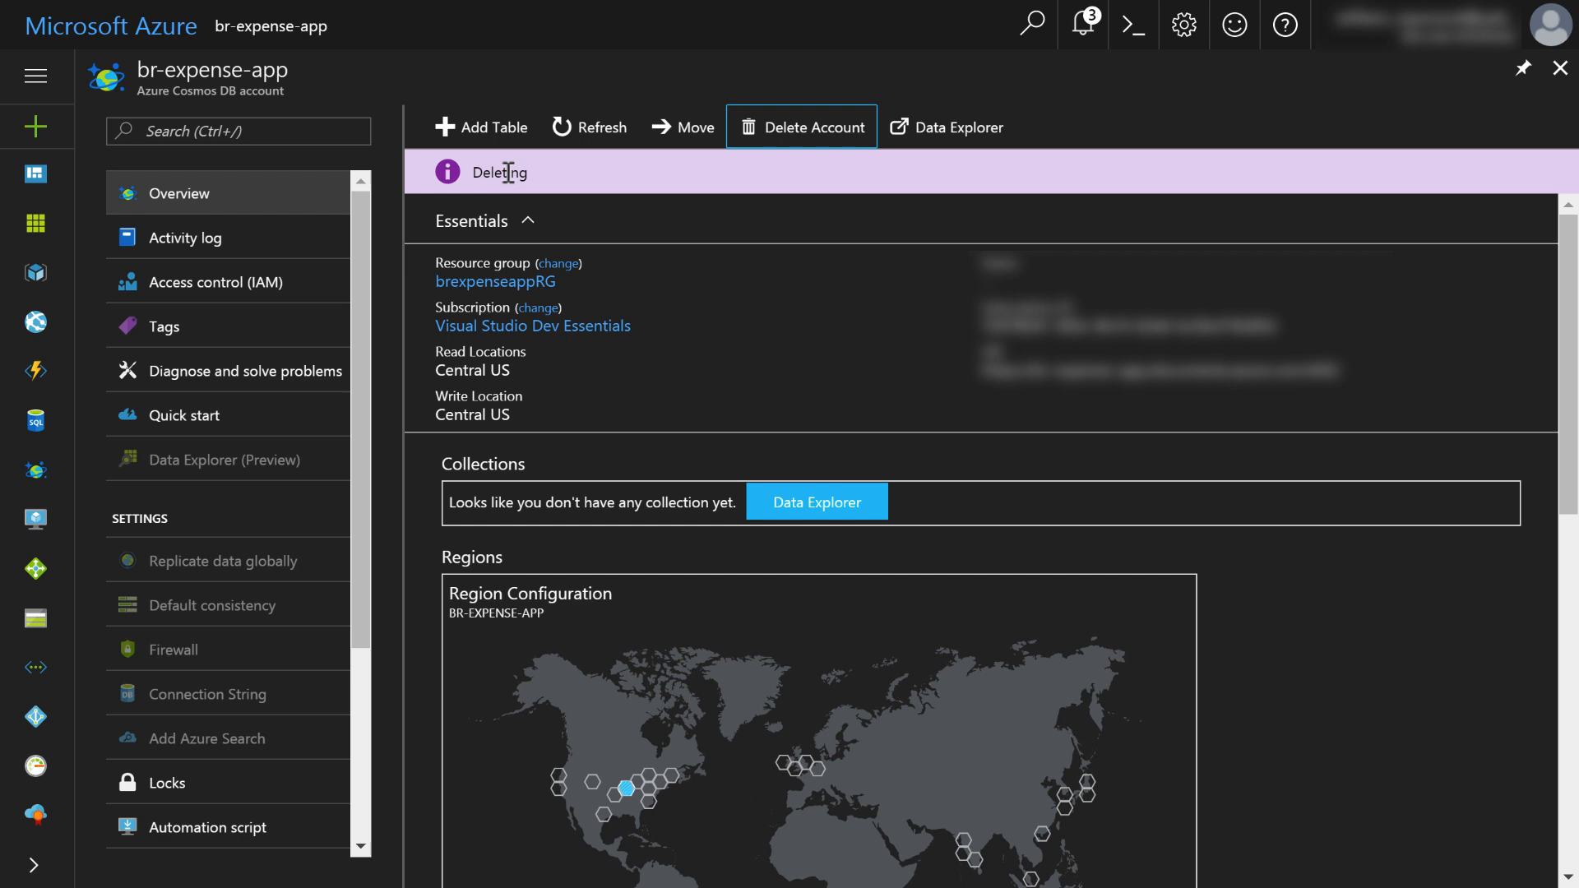
mouse_move(1084, 21)
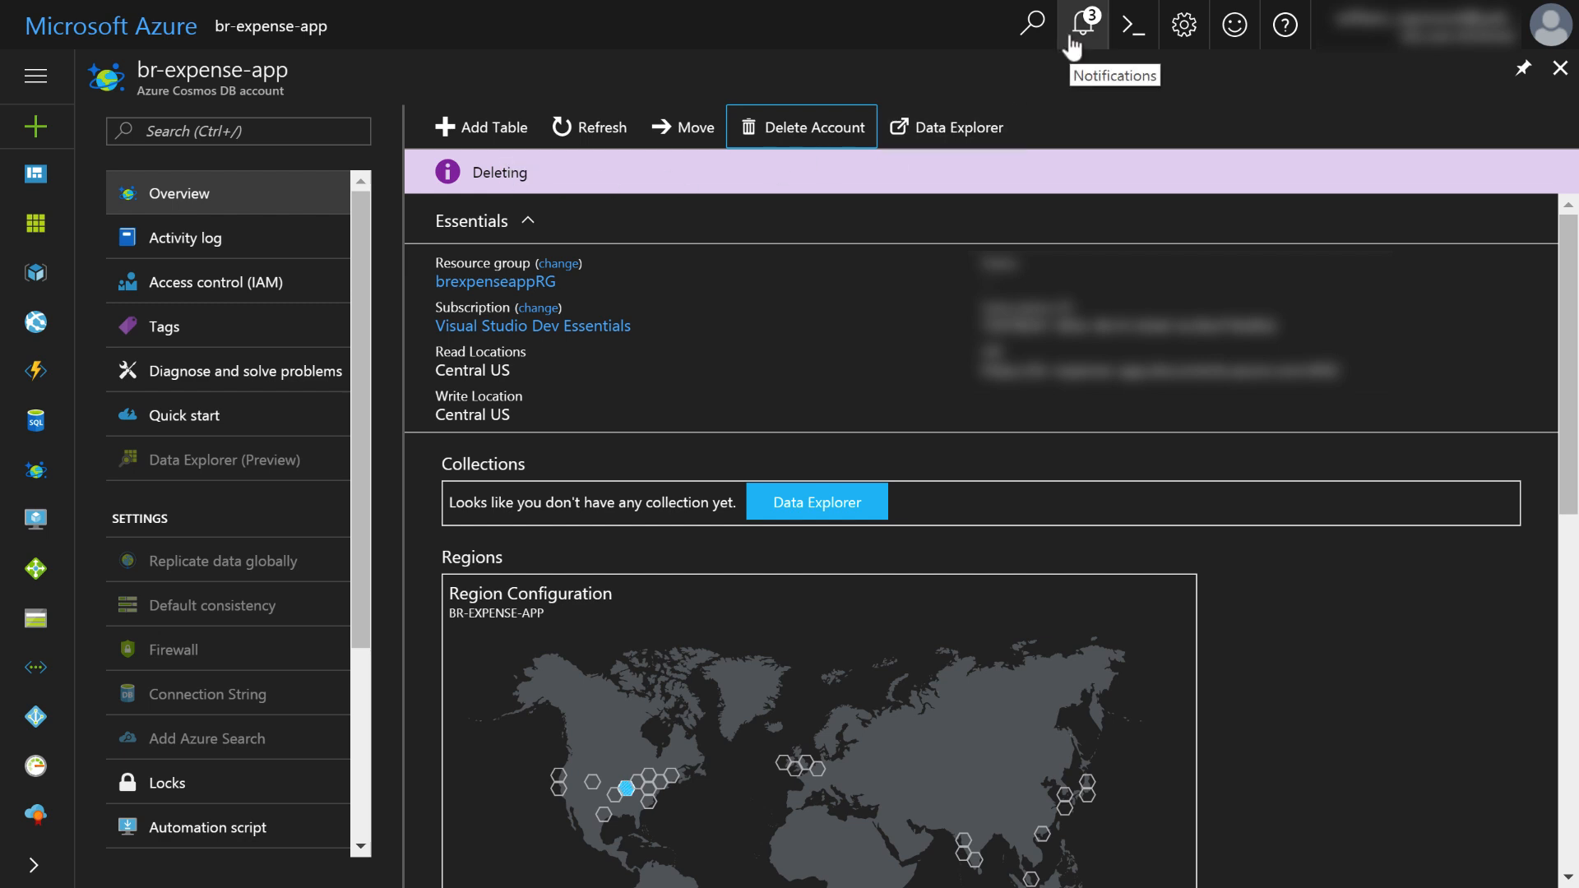
mouse_move(1033, 99)
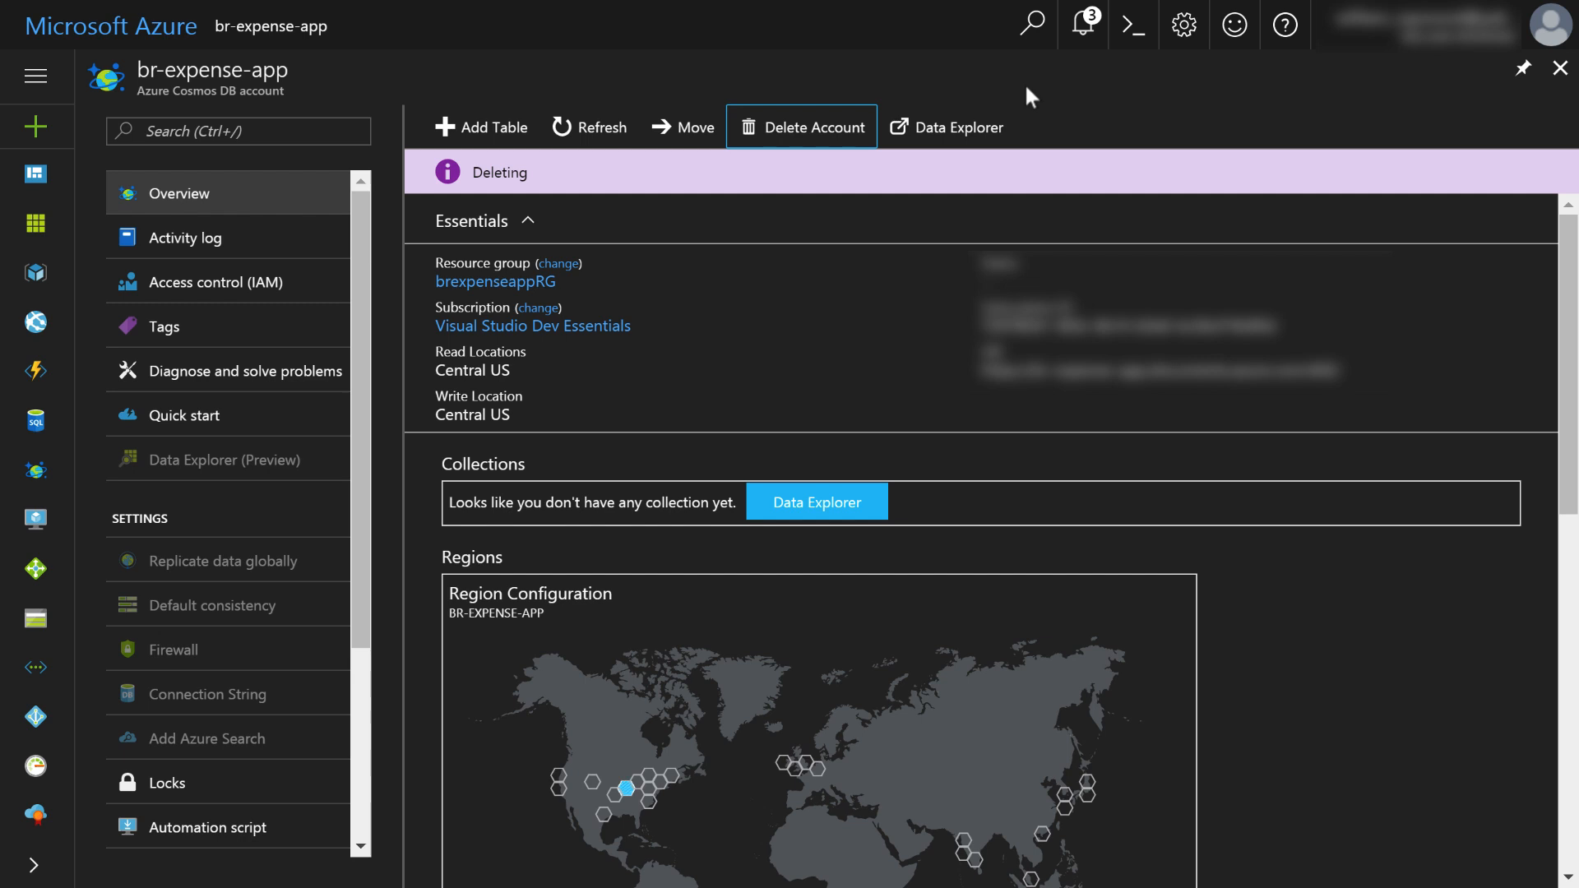
mouse_move(1021, 92)
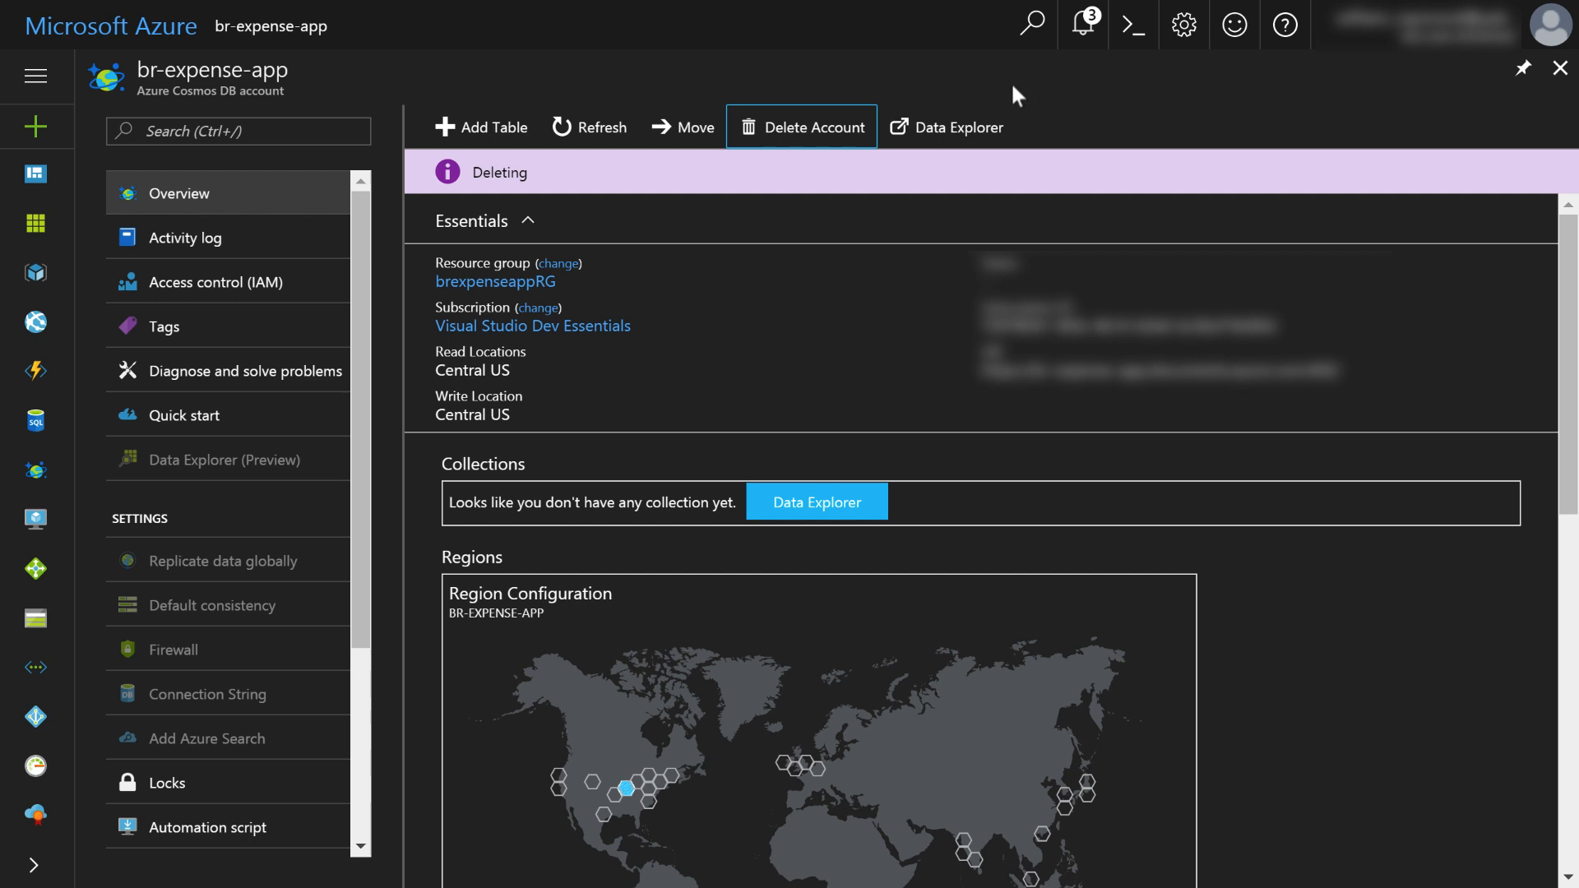